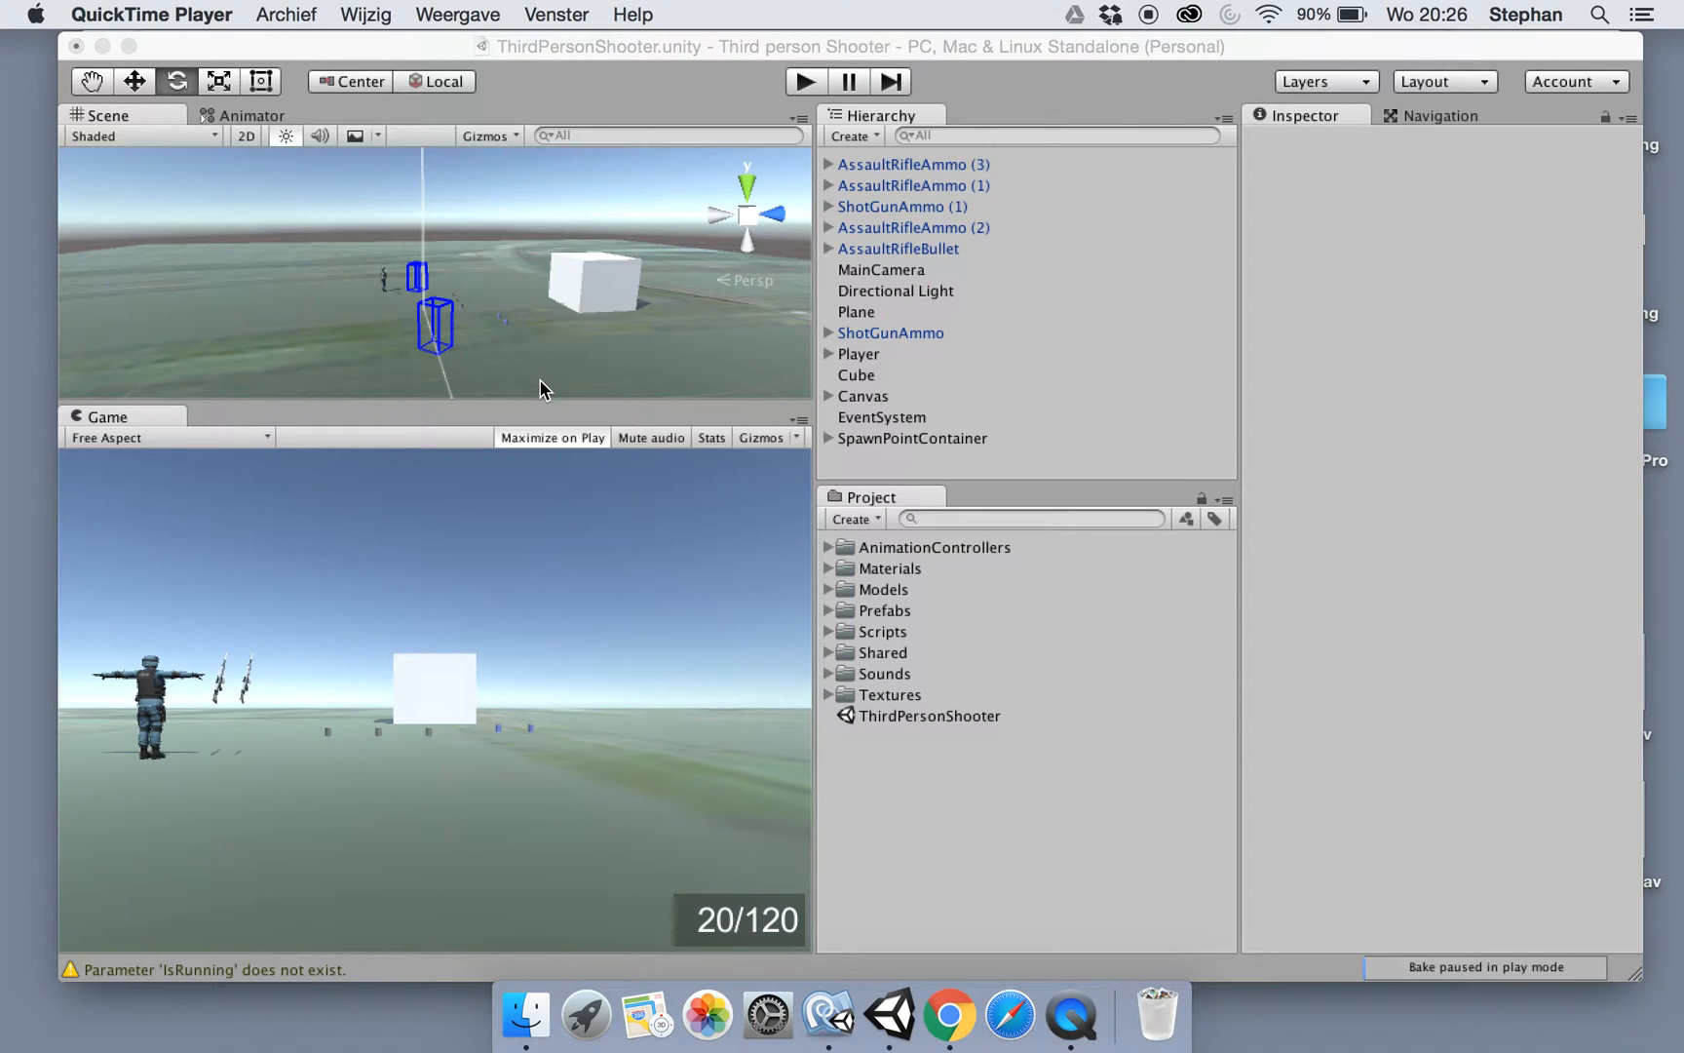
mouse_move(440, 336)
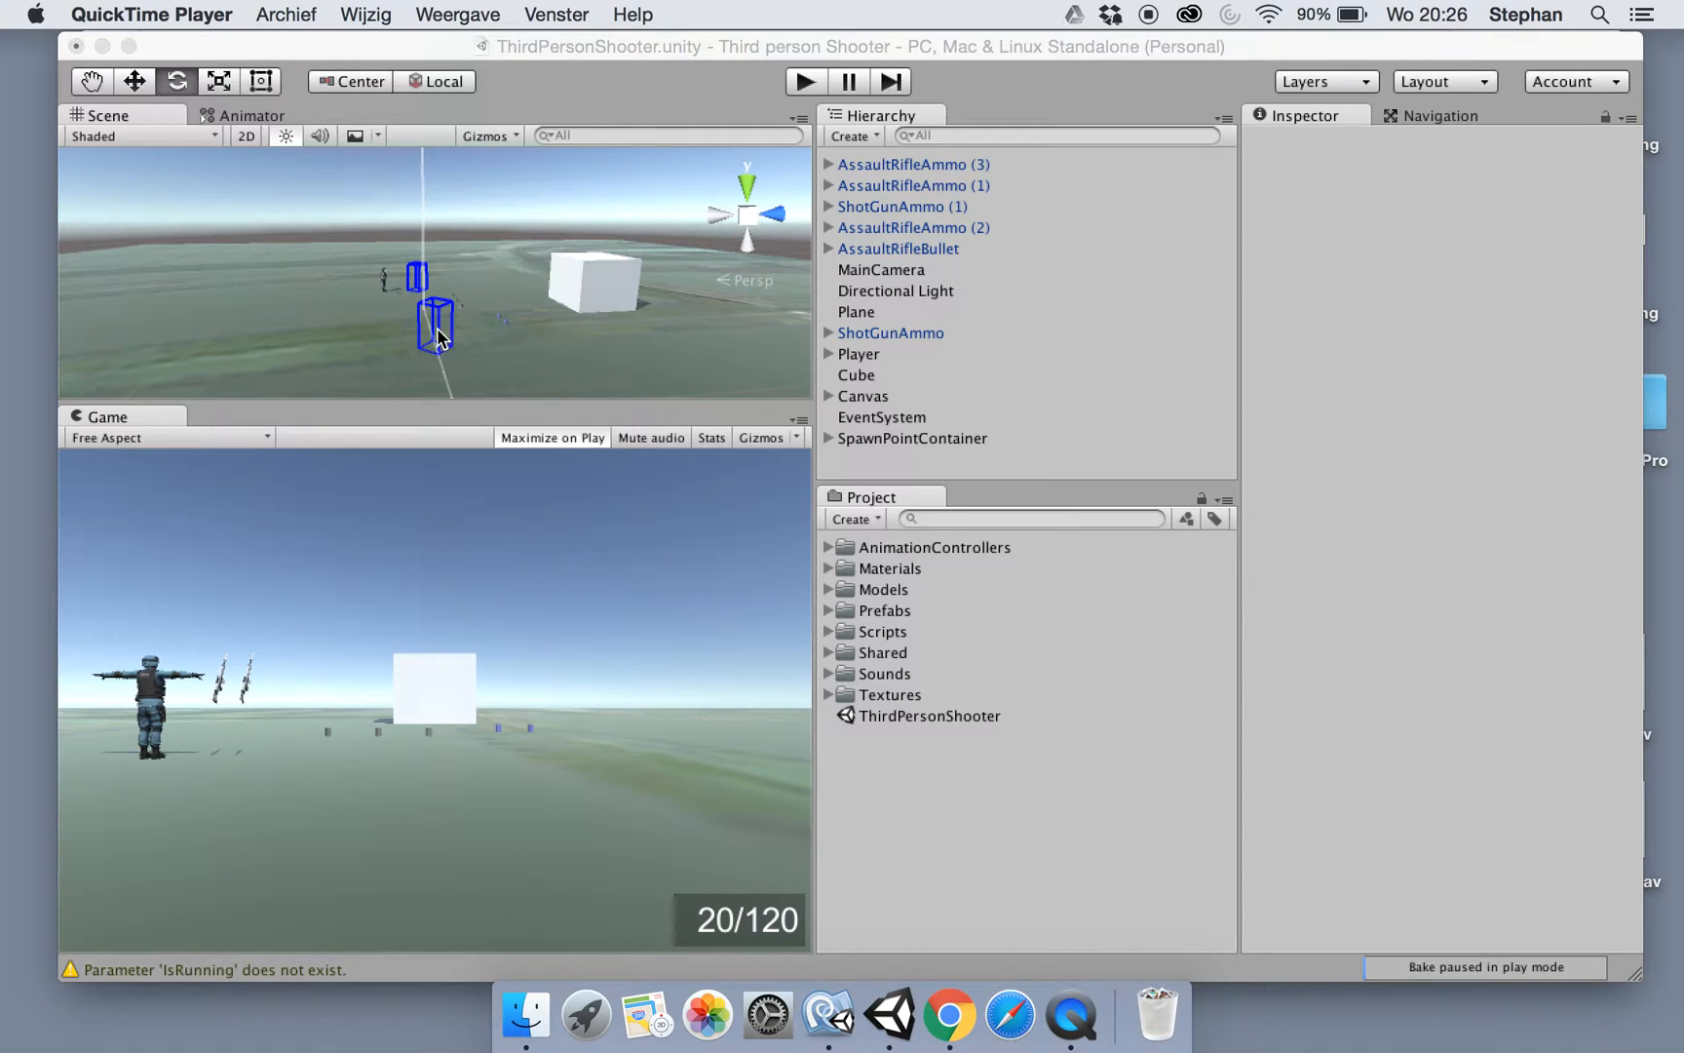
mouse_move(238, 713)
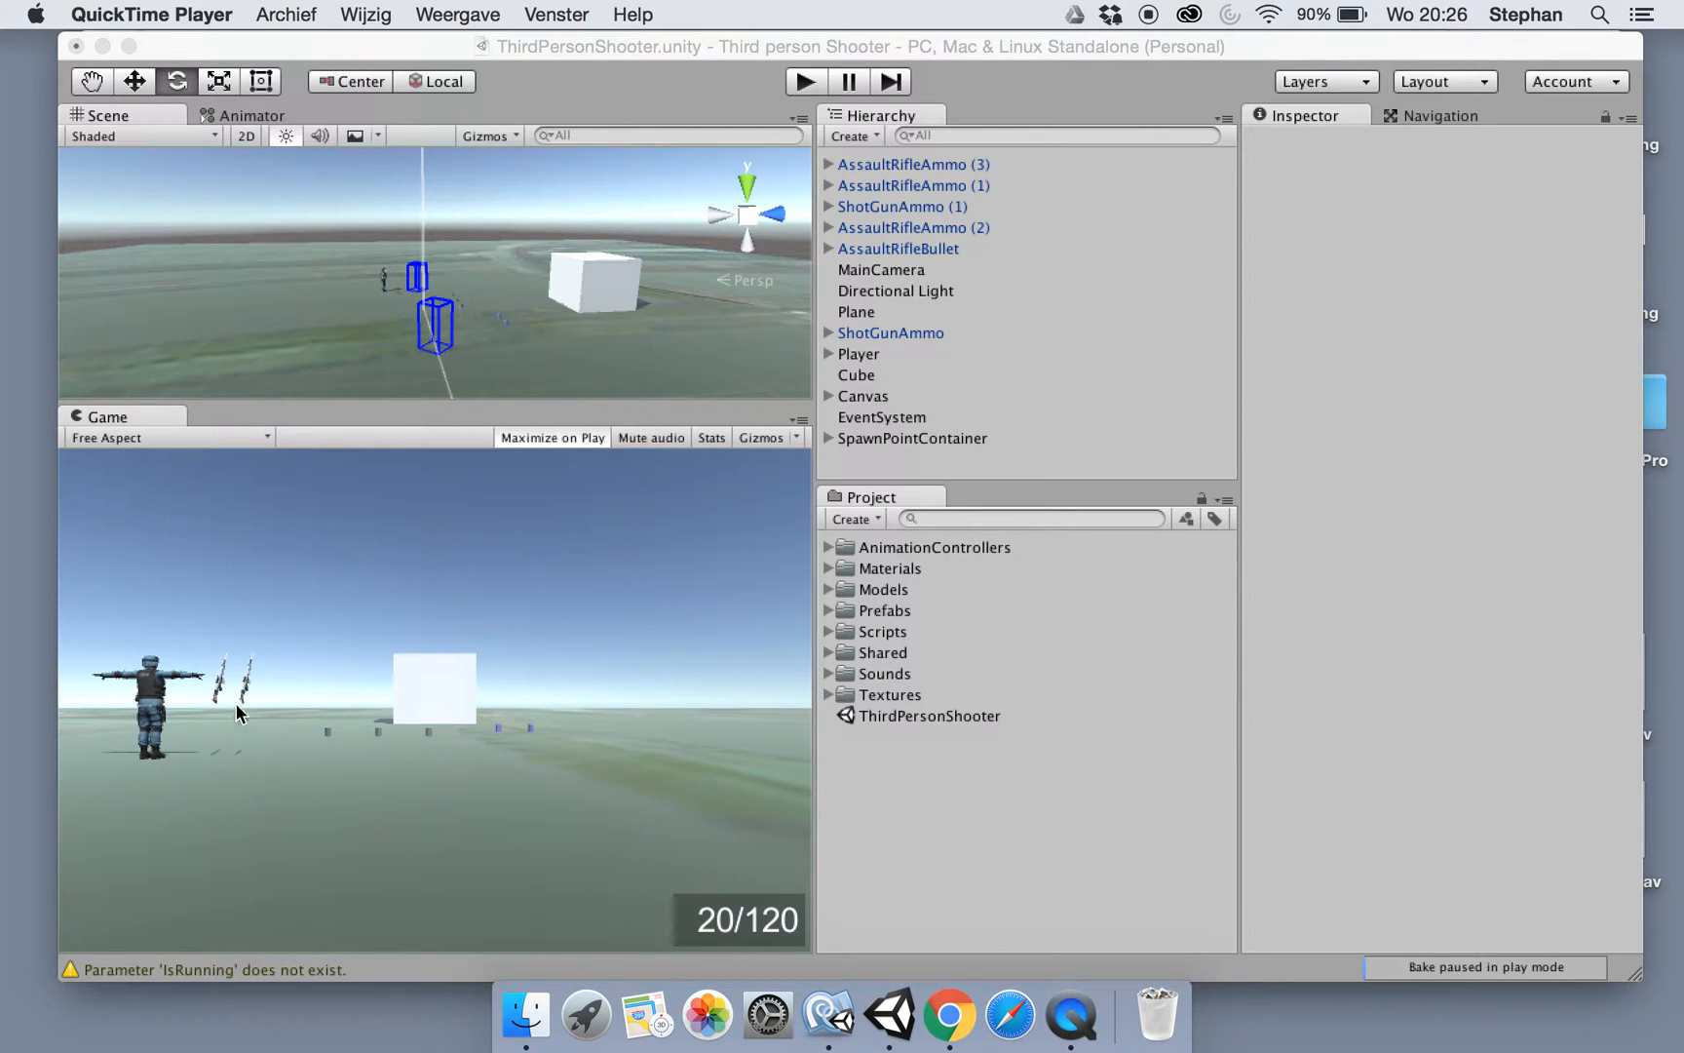
mouse_move(816, 279)
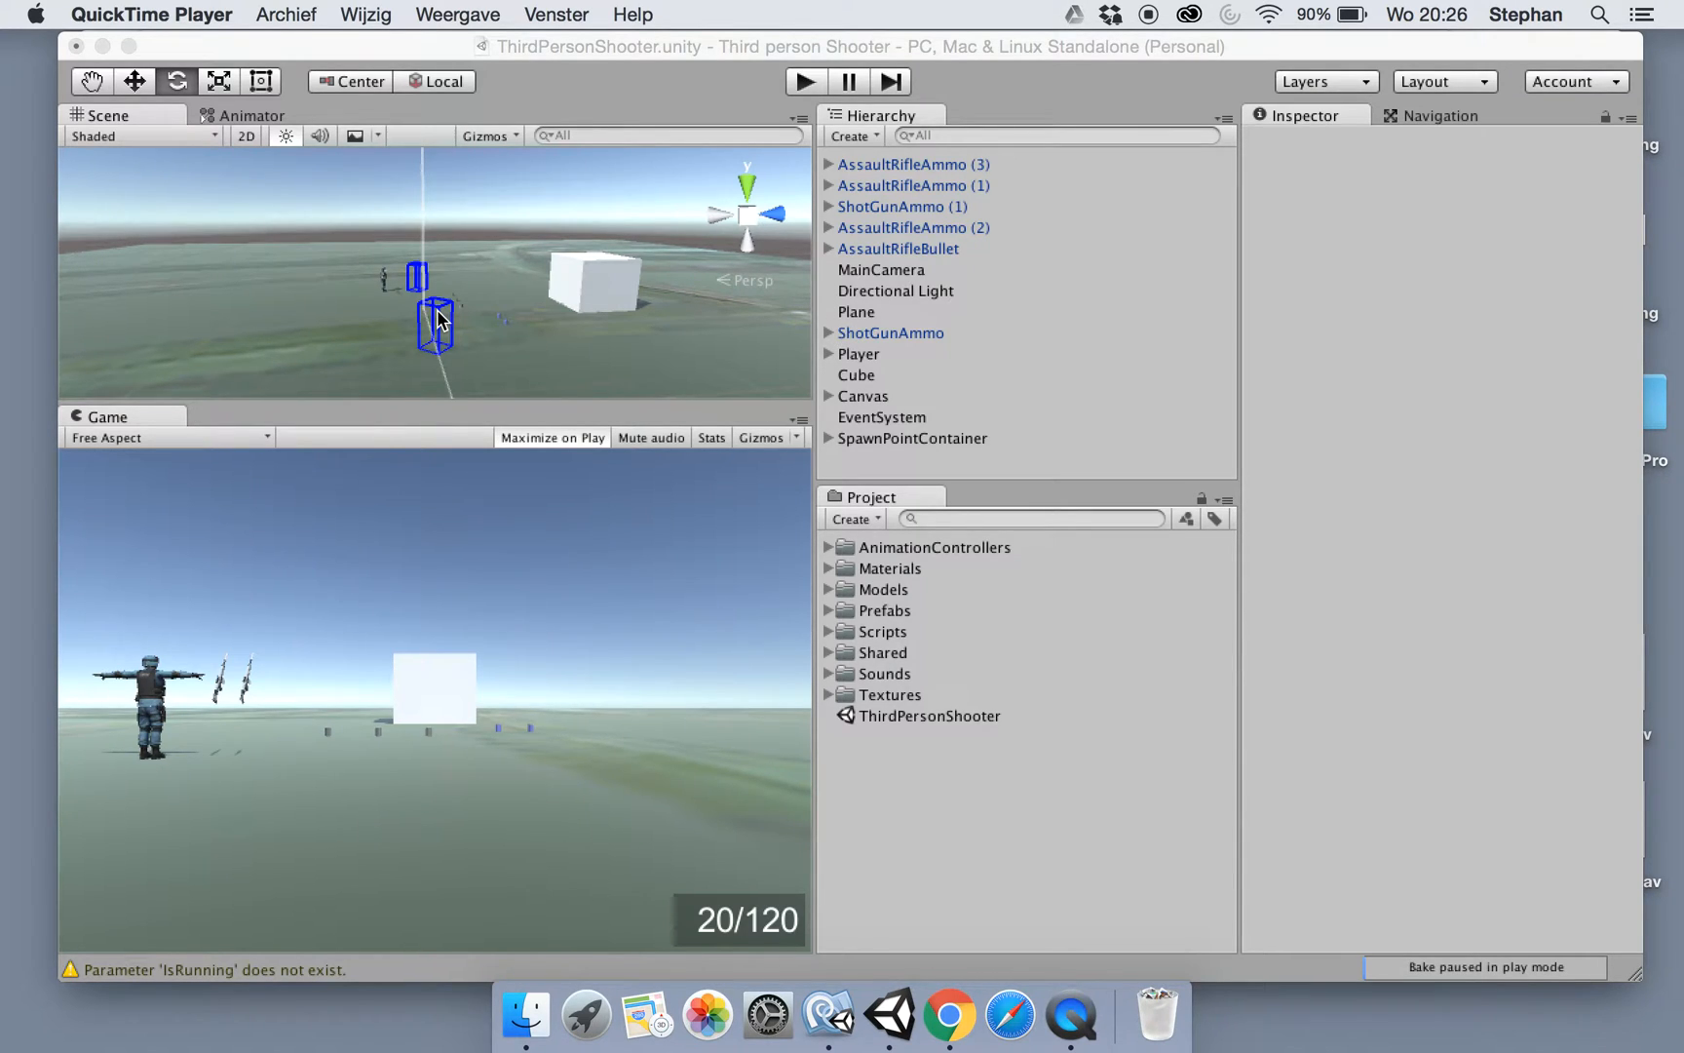
mouse_move(881, 285)
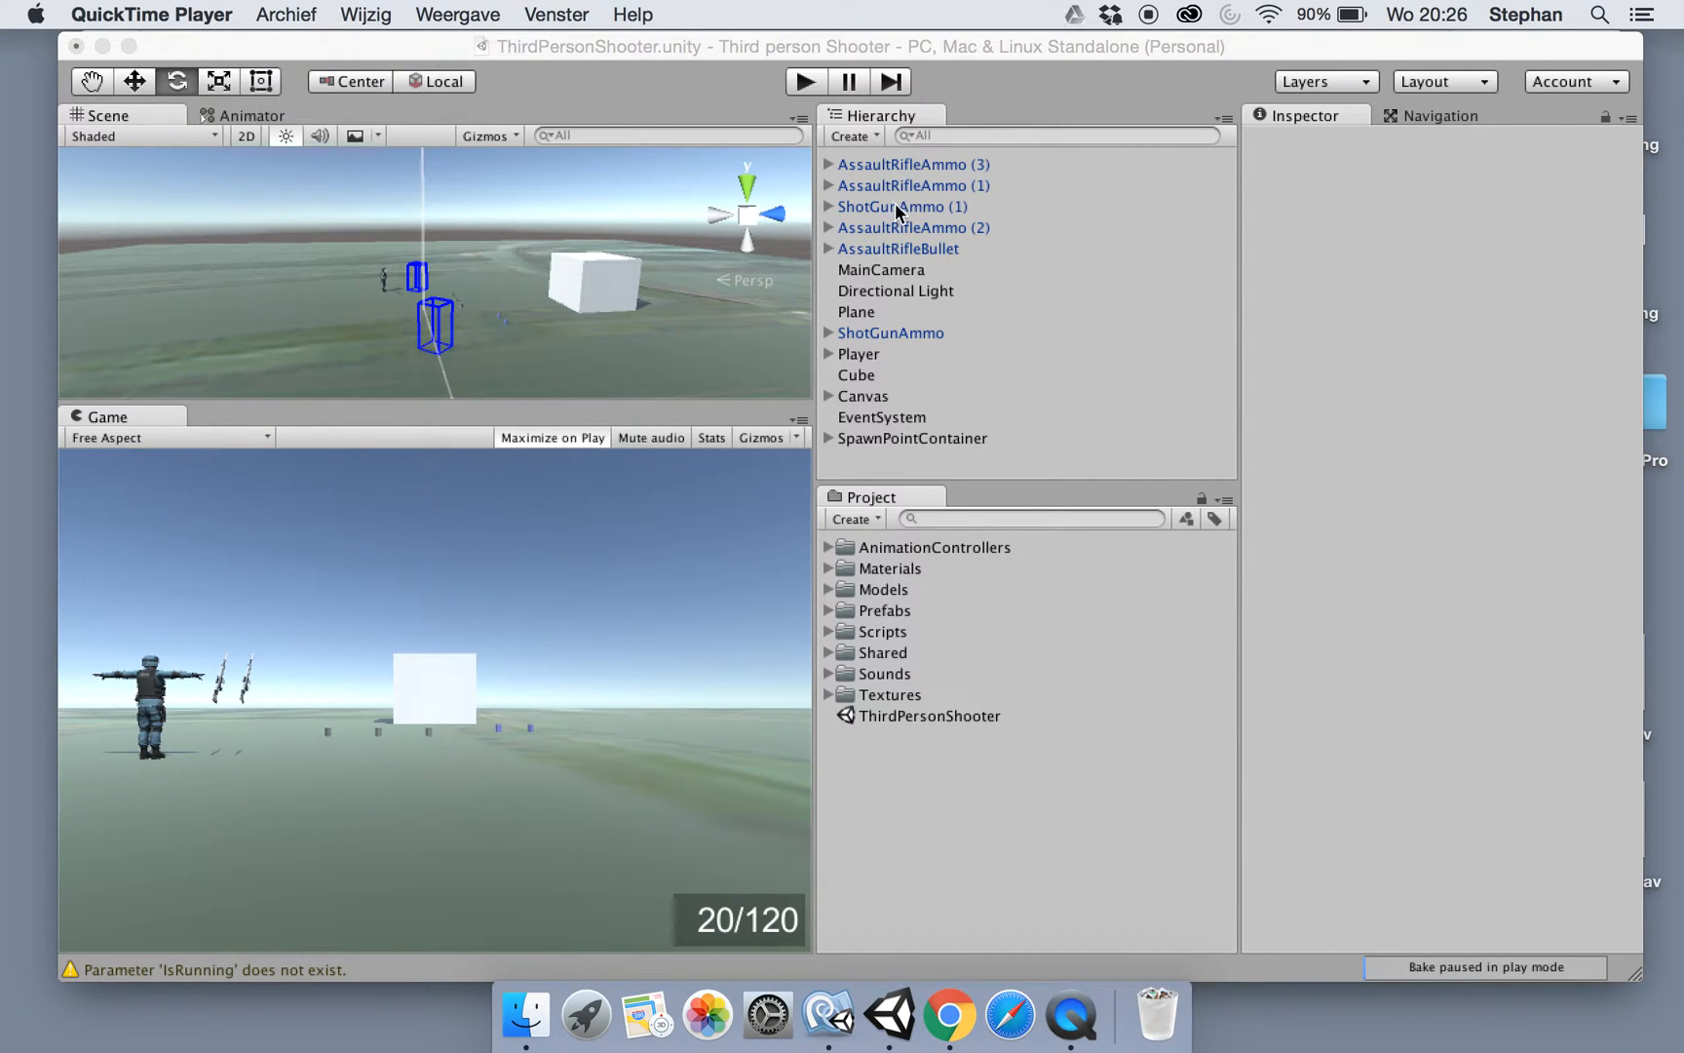
mouse_move(869, 527)
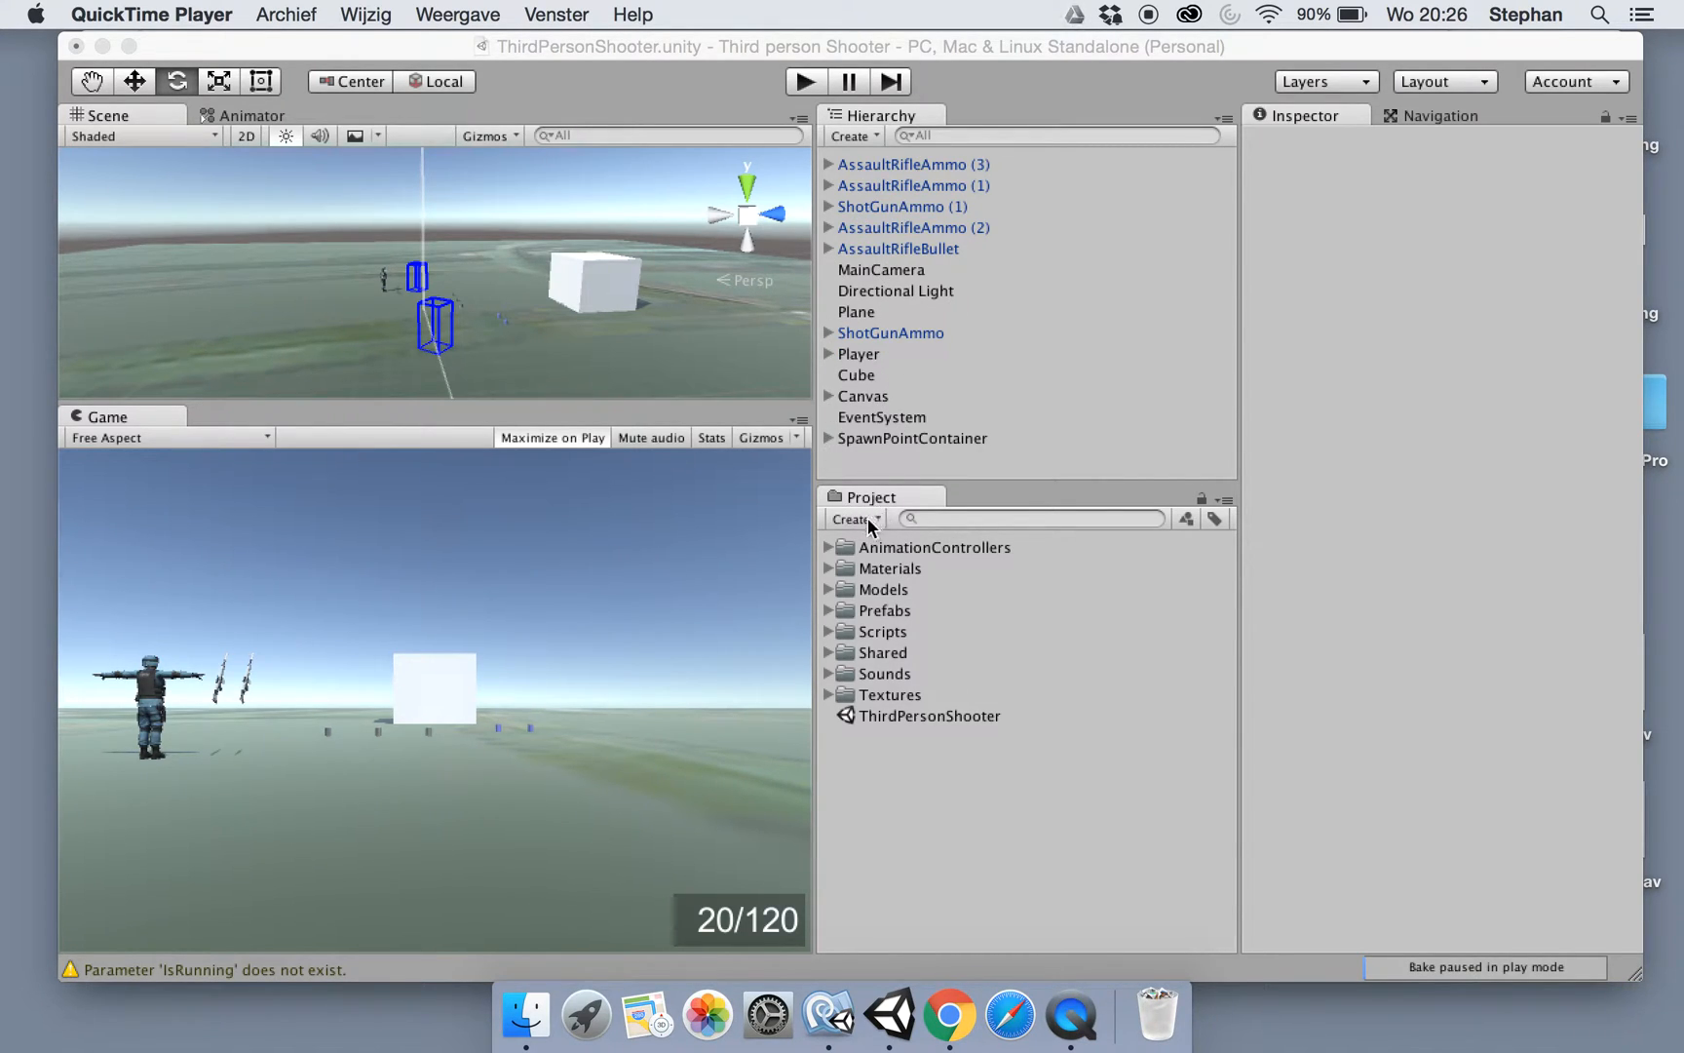
Add the Swat model from Models > Players > SoldierPro into the scene and select it
left_click(828, 590)
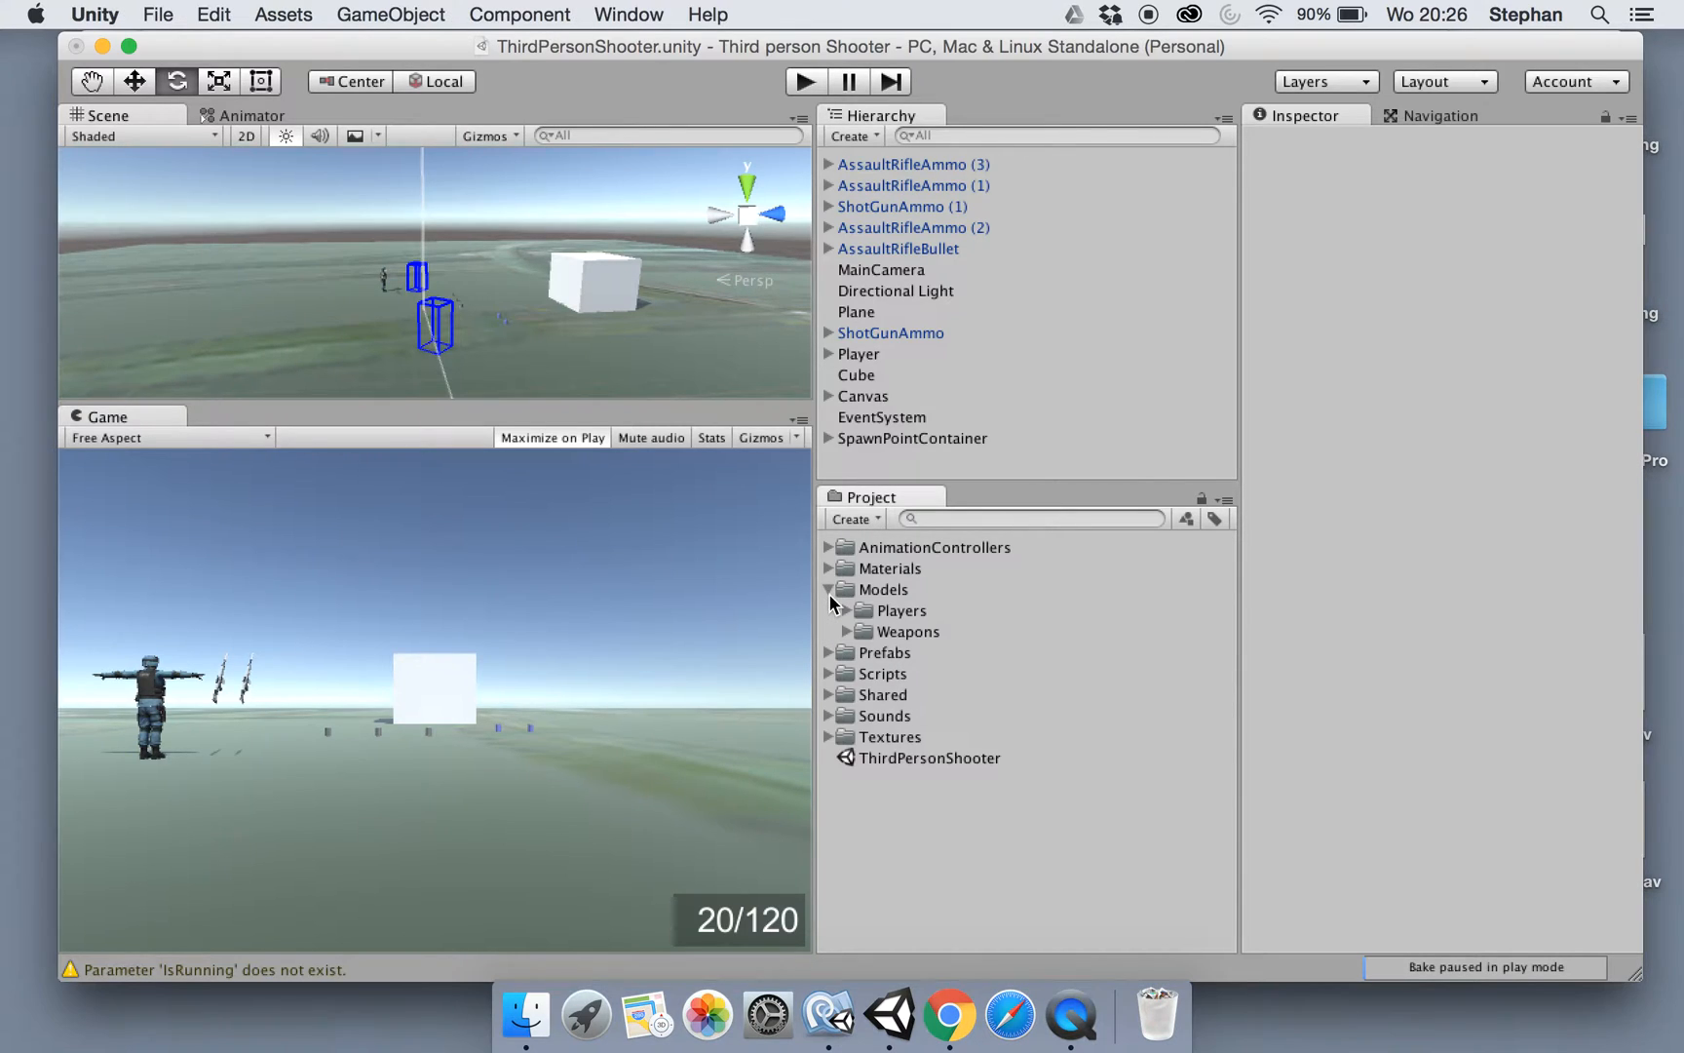
left_click(848, 610)
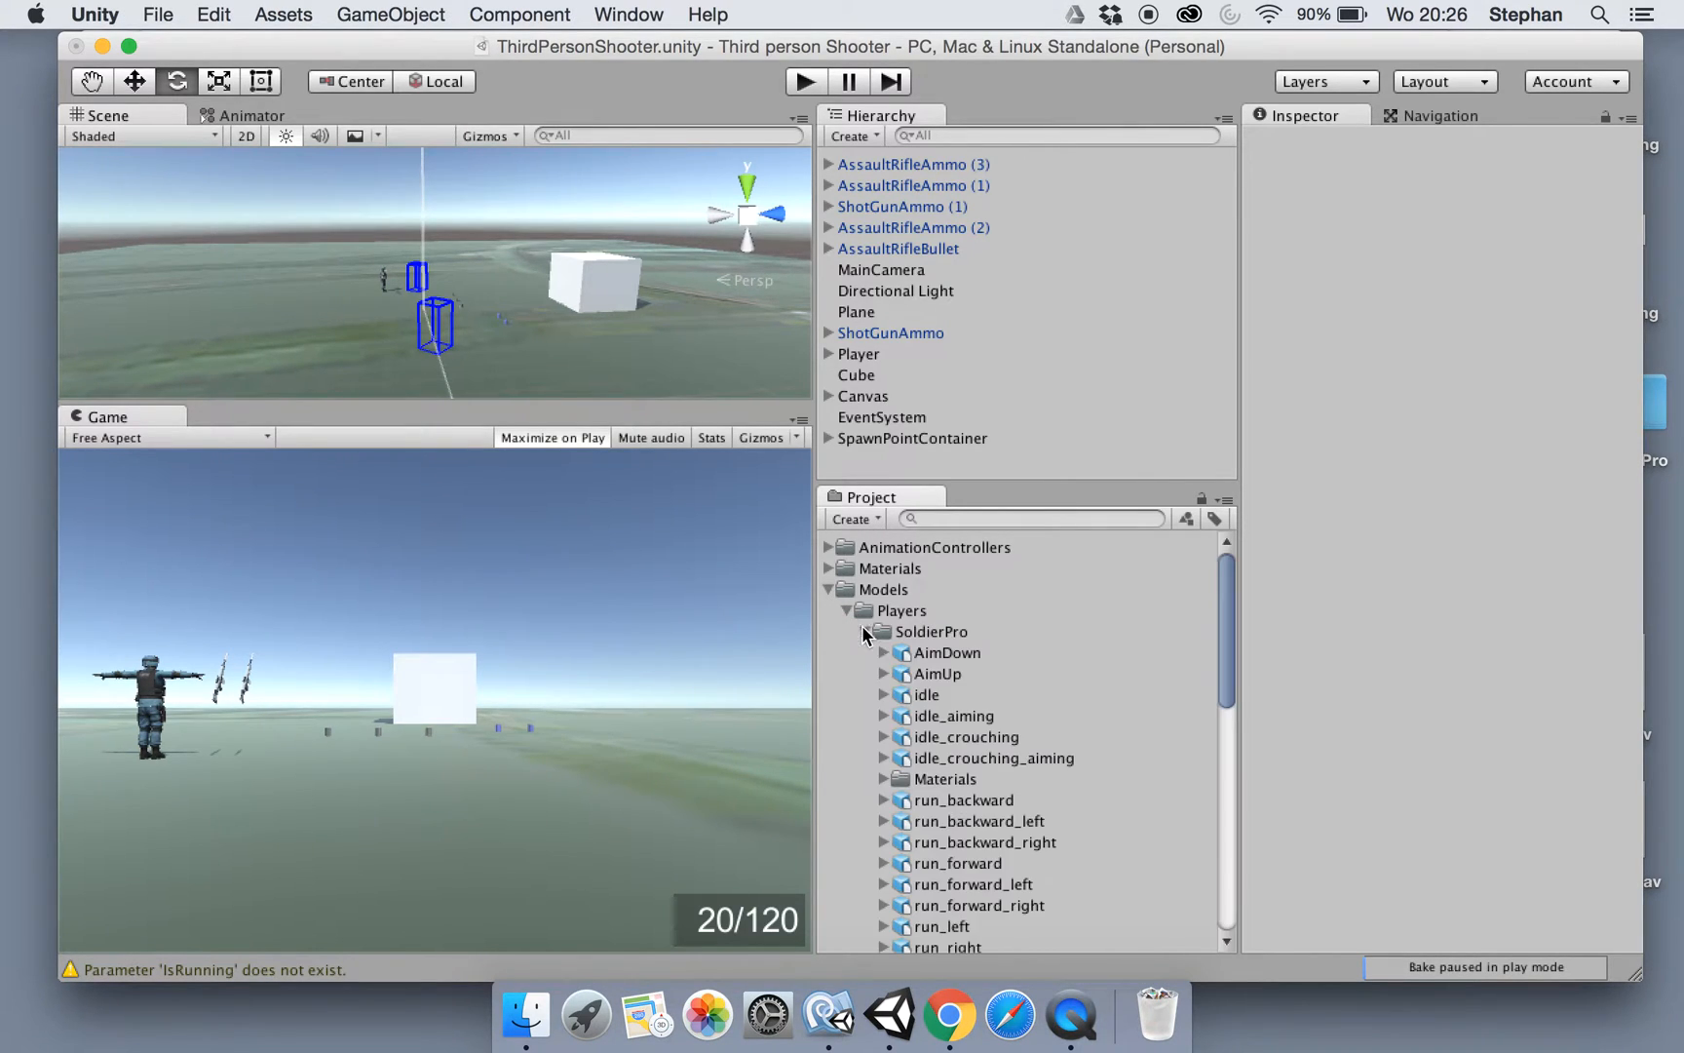
scroll("down", 3)
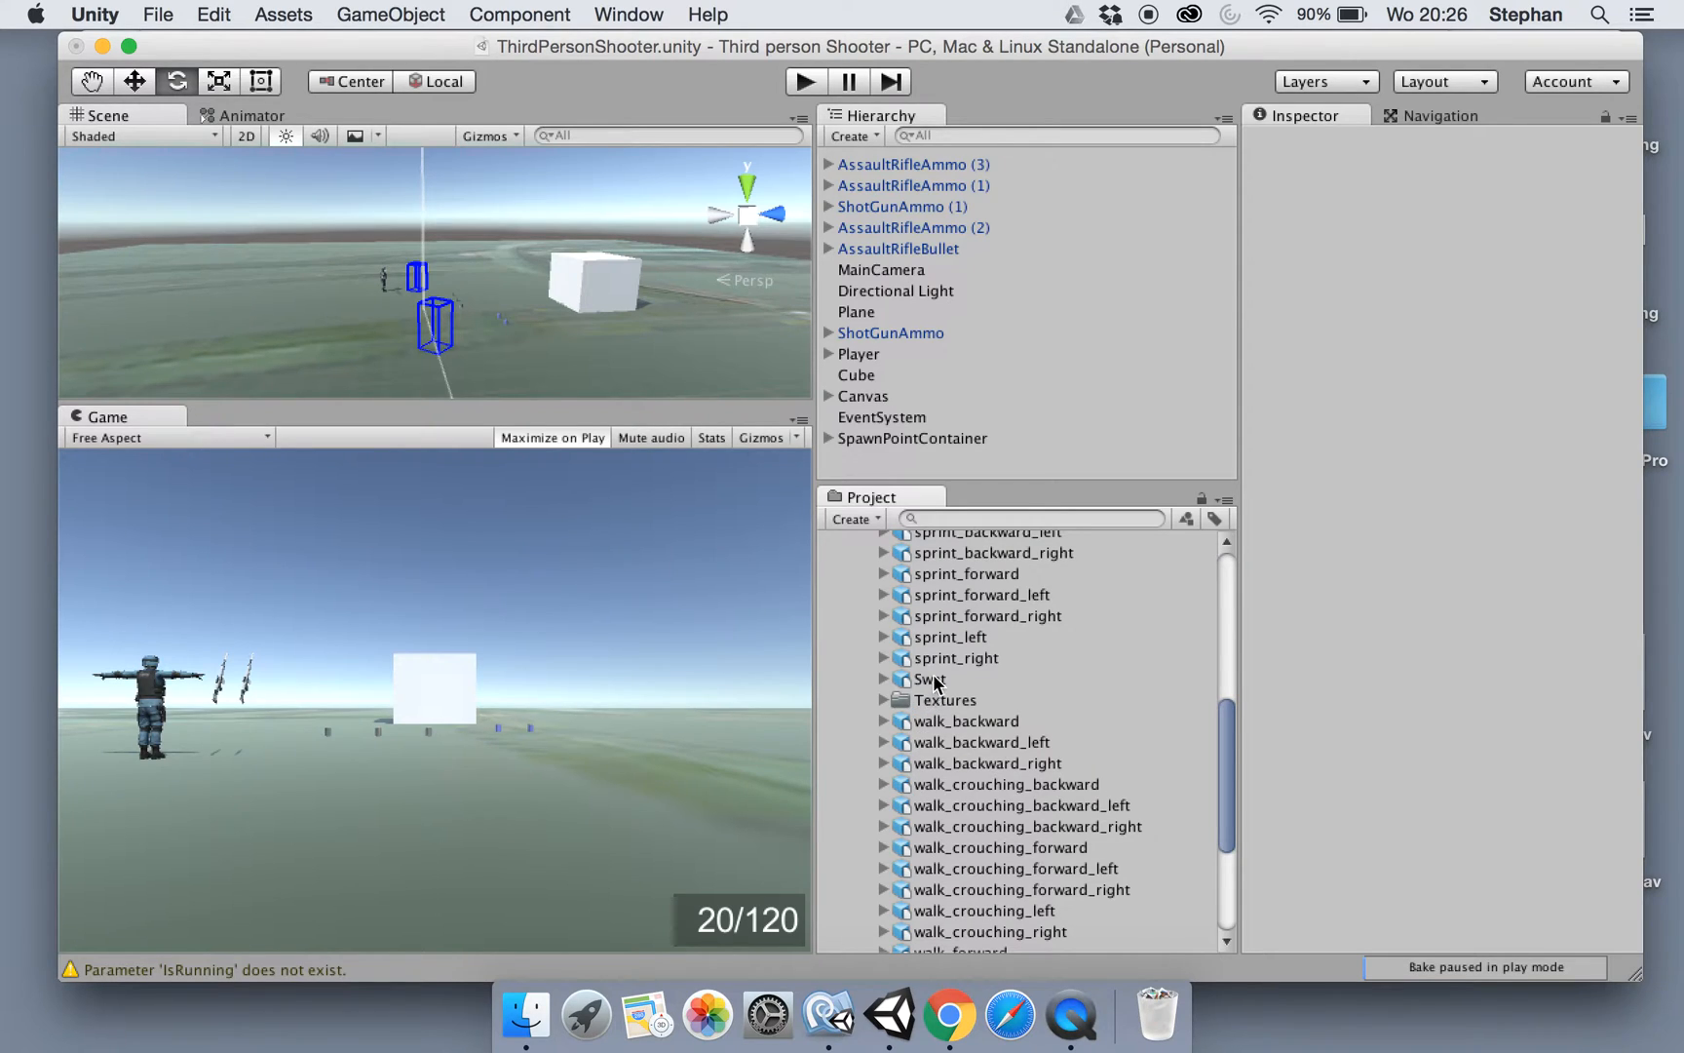
left_click(930, 678)
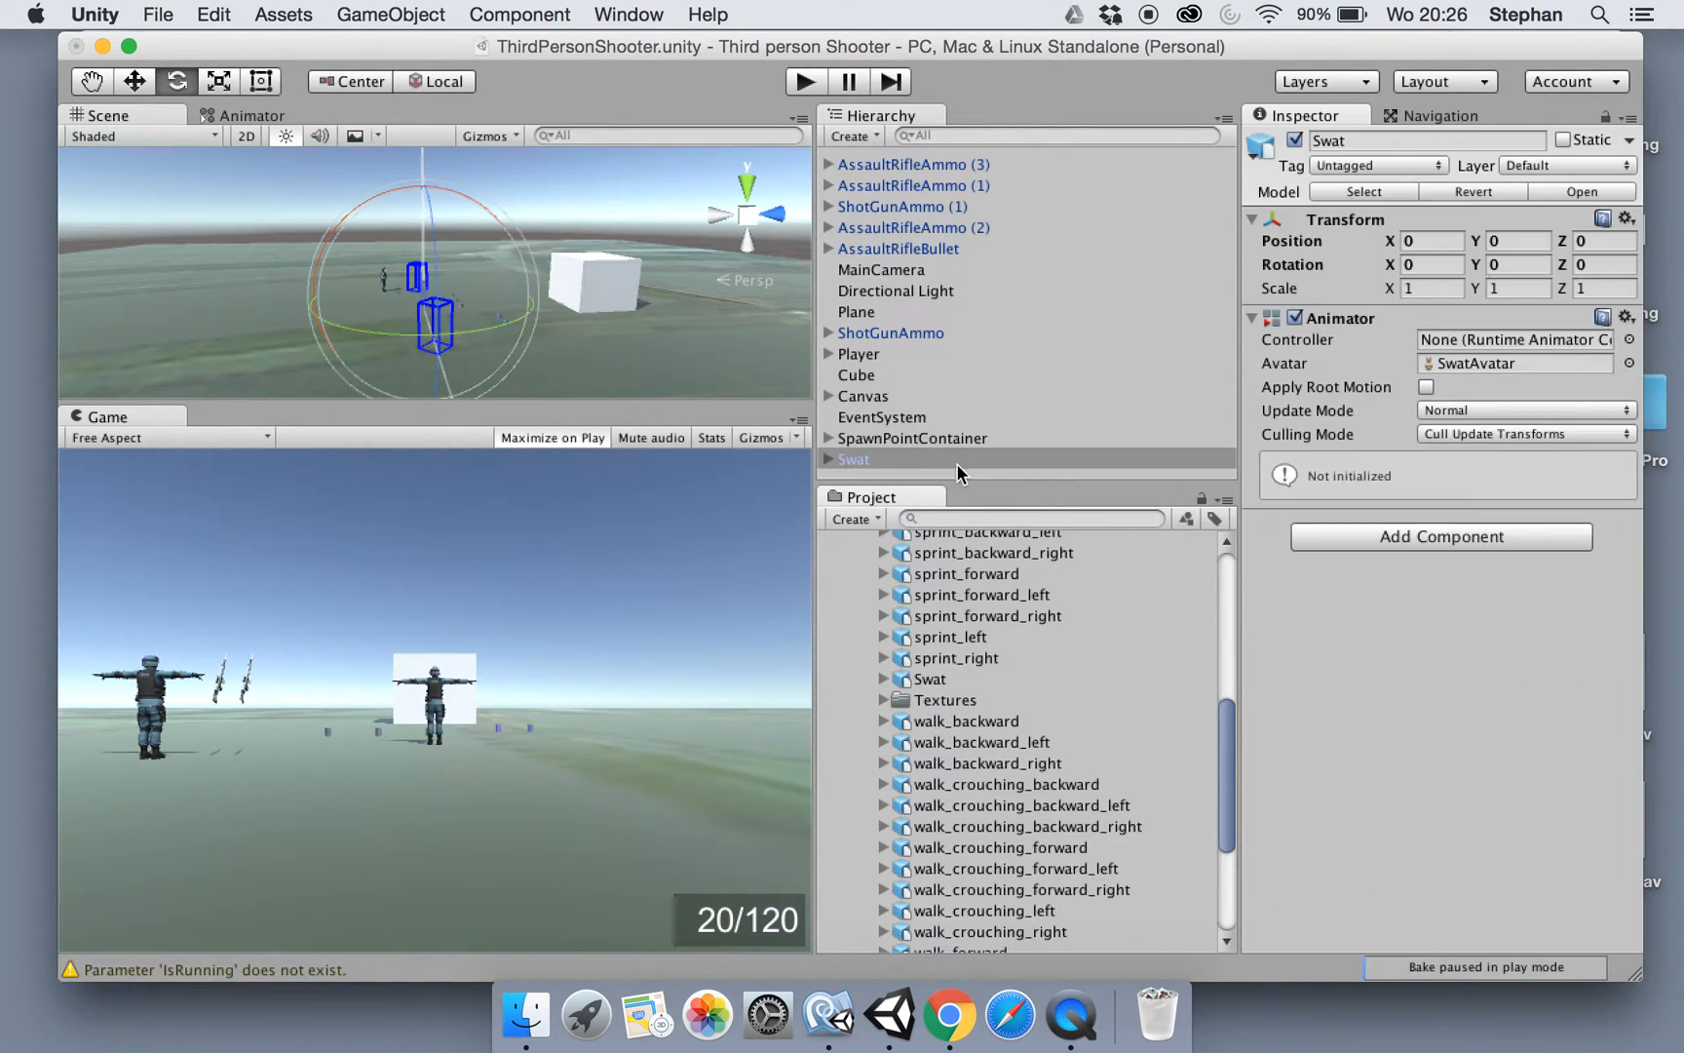
mouse_move(343, 686)
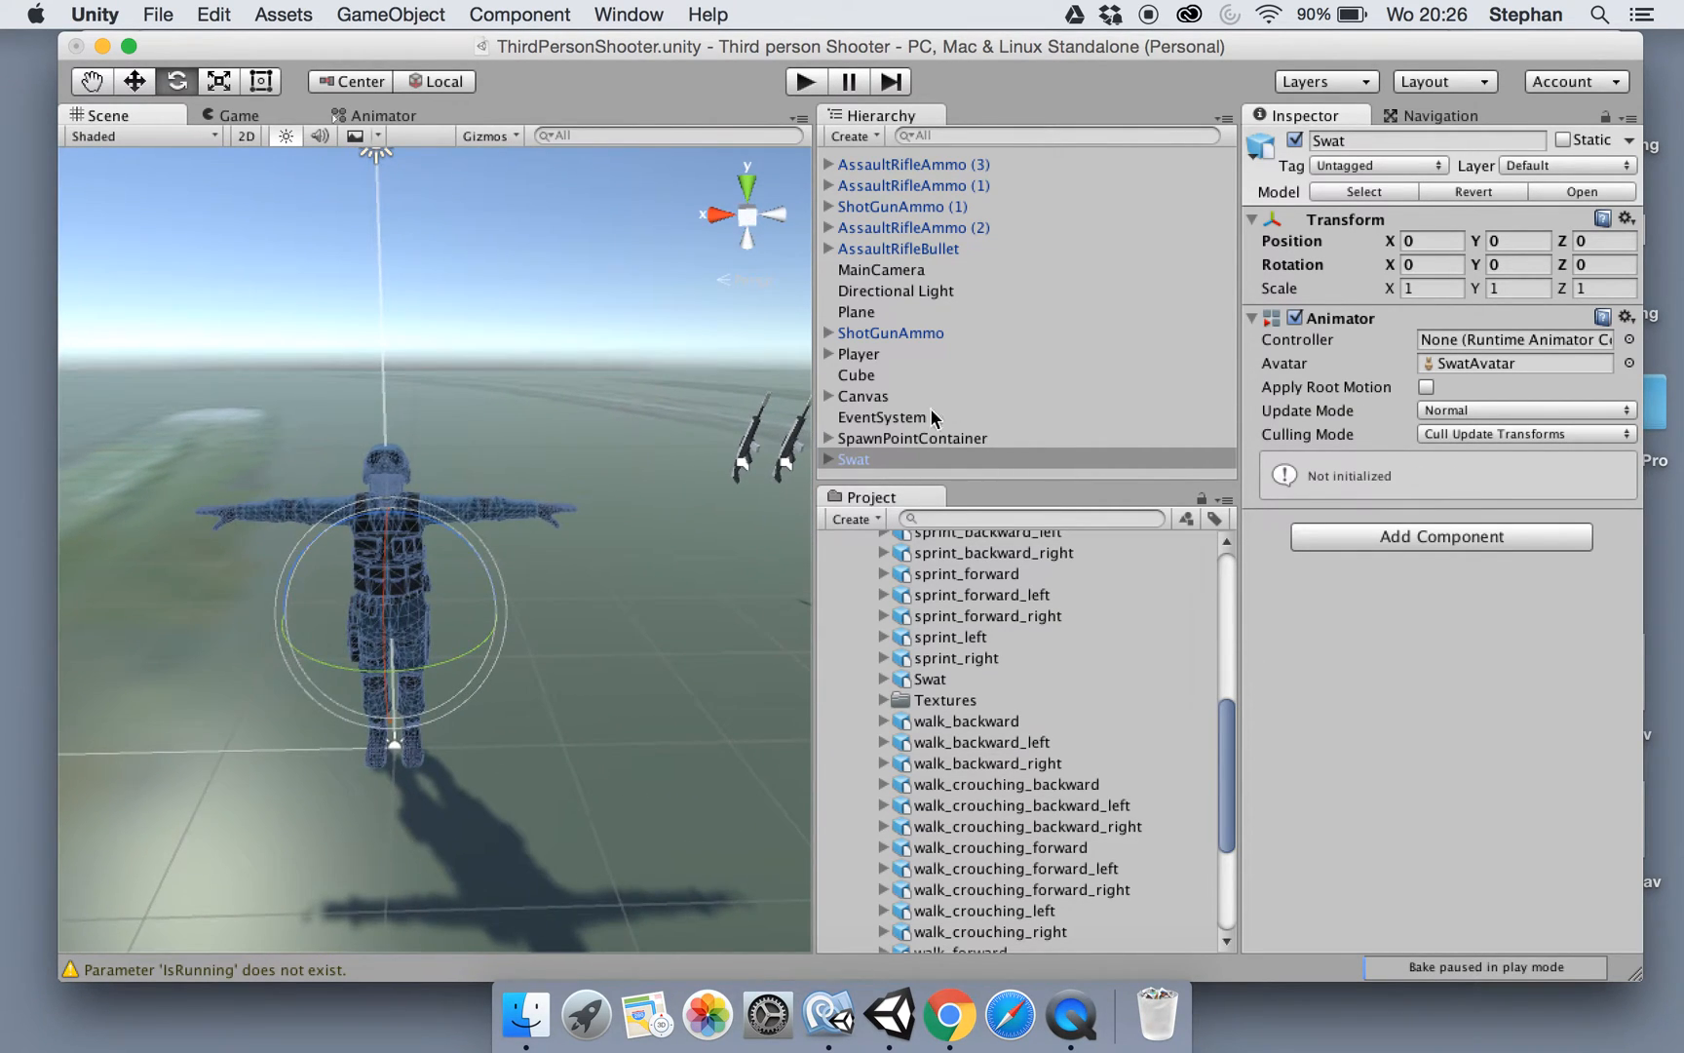
left_click(852, 458)
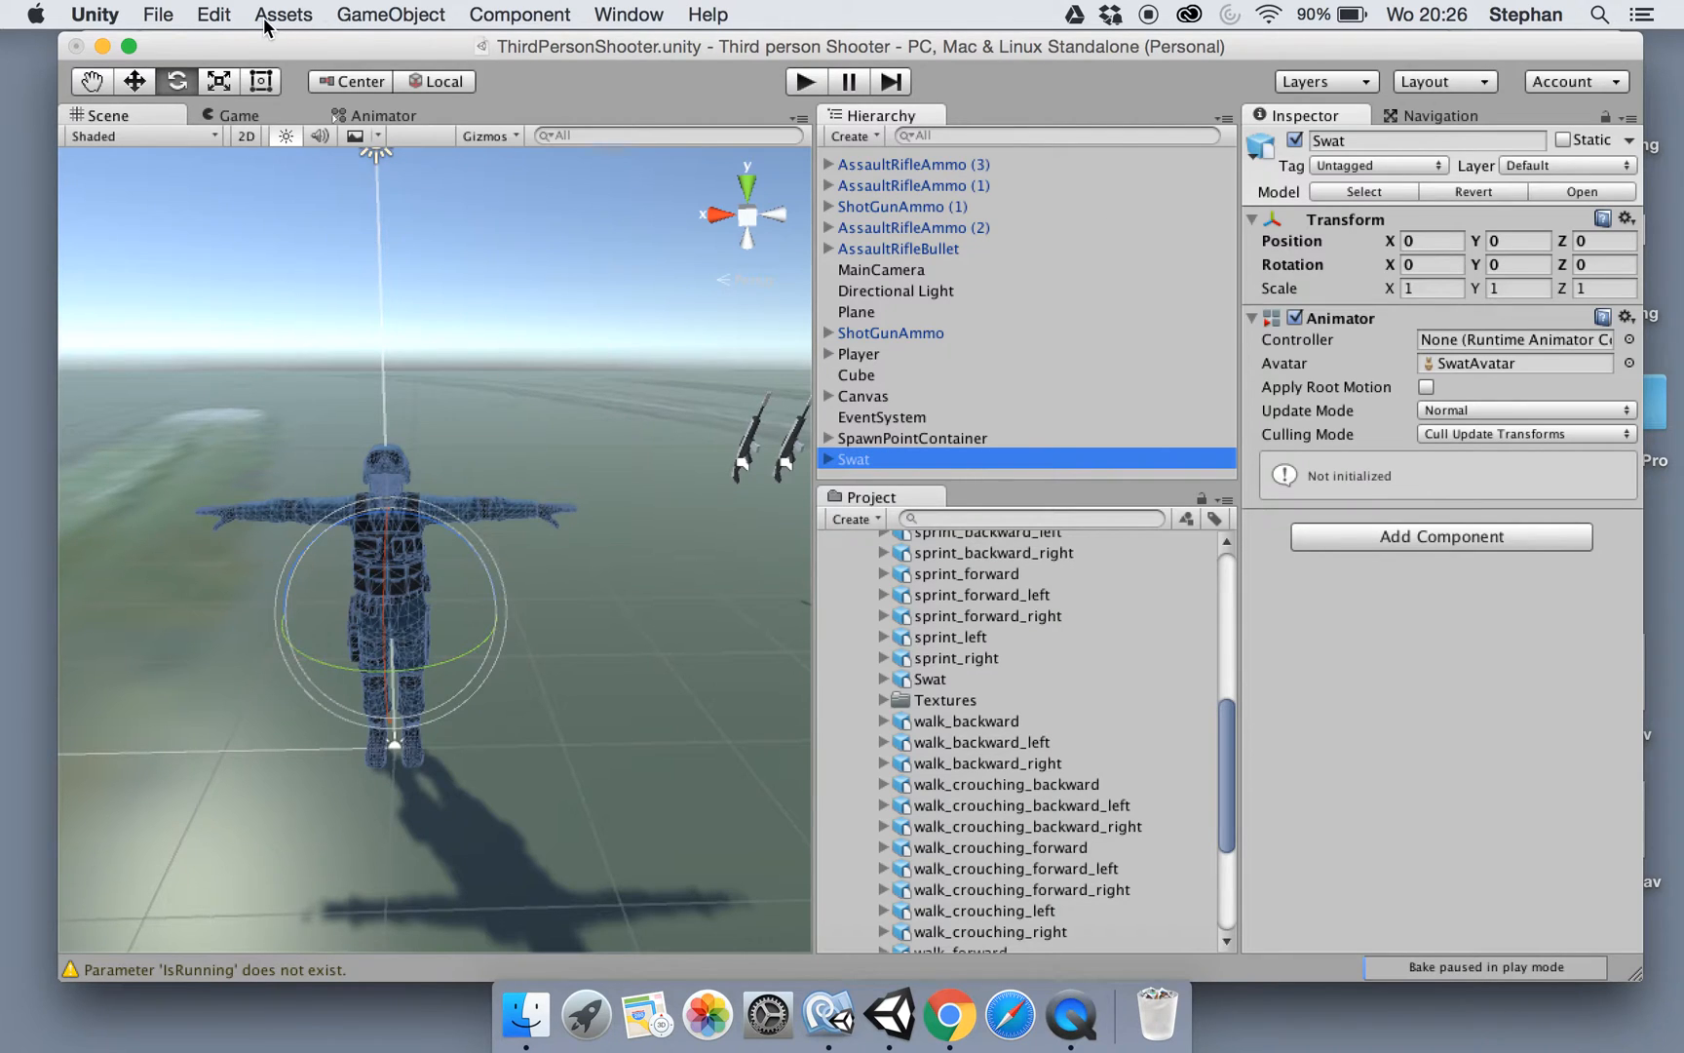
Launch the Create Ragdoll wizard via GameObject > 3D Object > Ragdoll for the Swat character
left_click(283, 14)
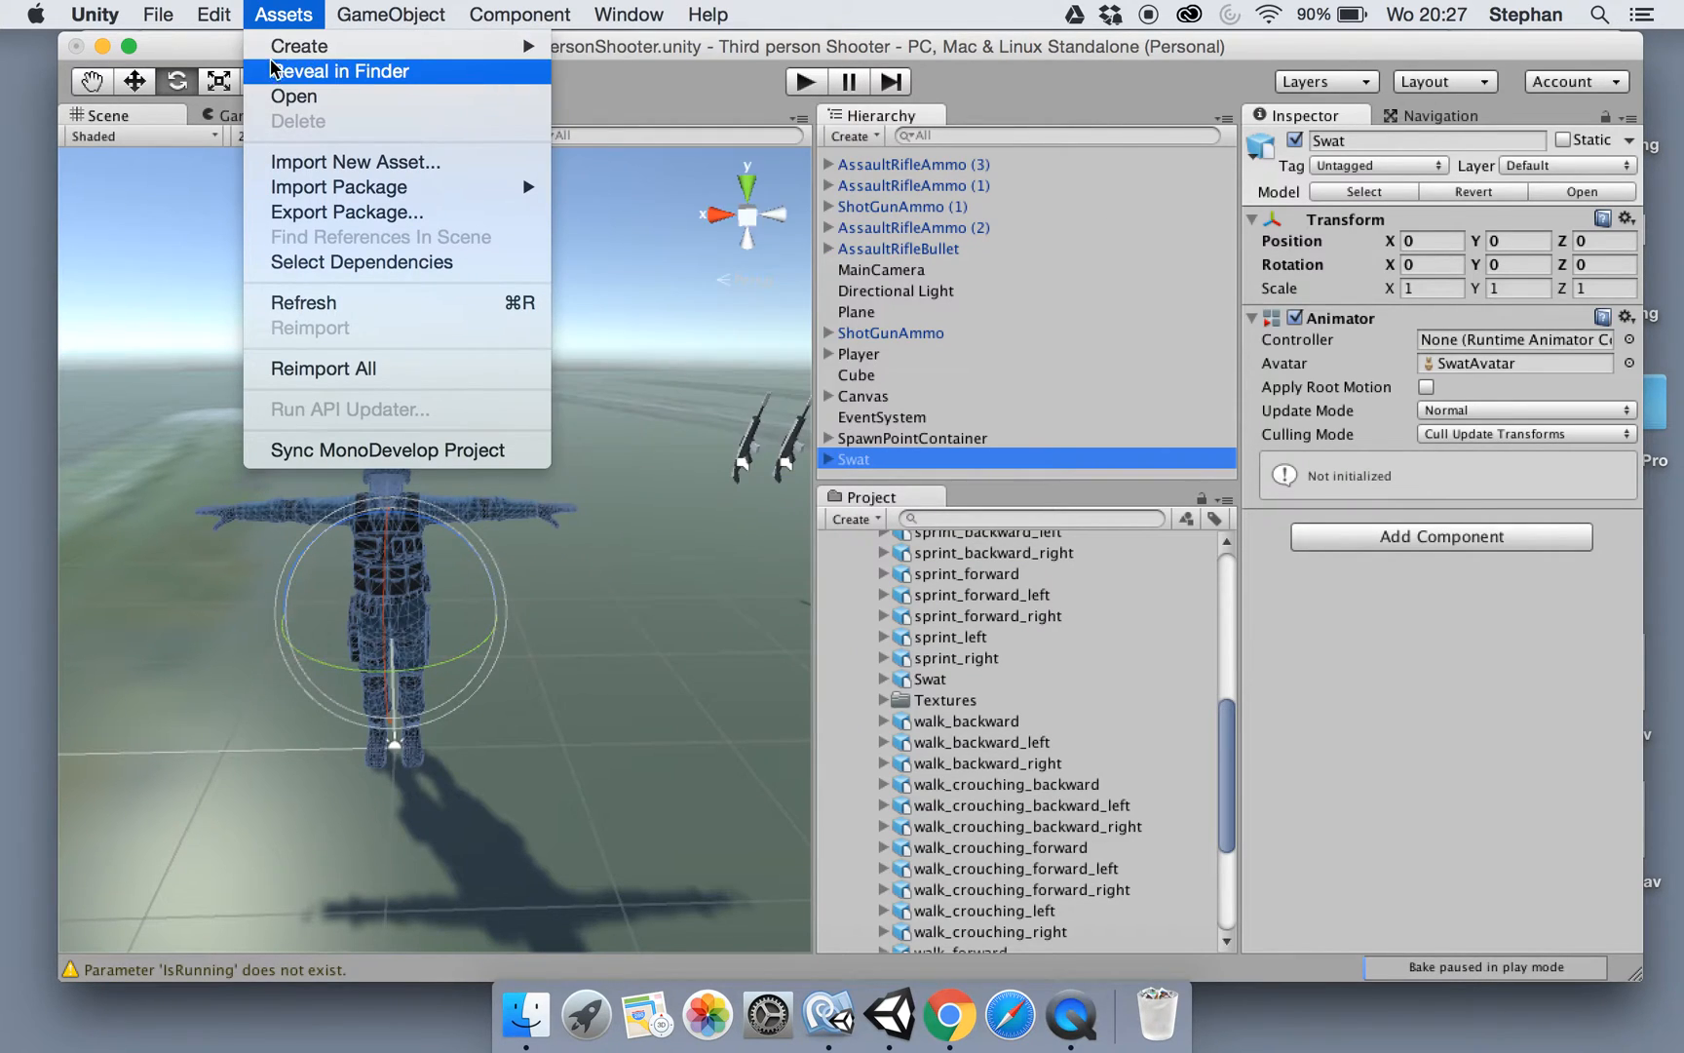
left_click(392, 13)
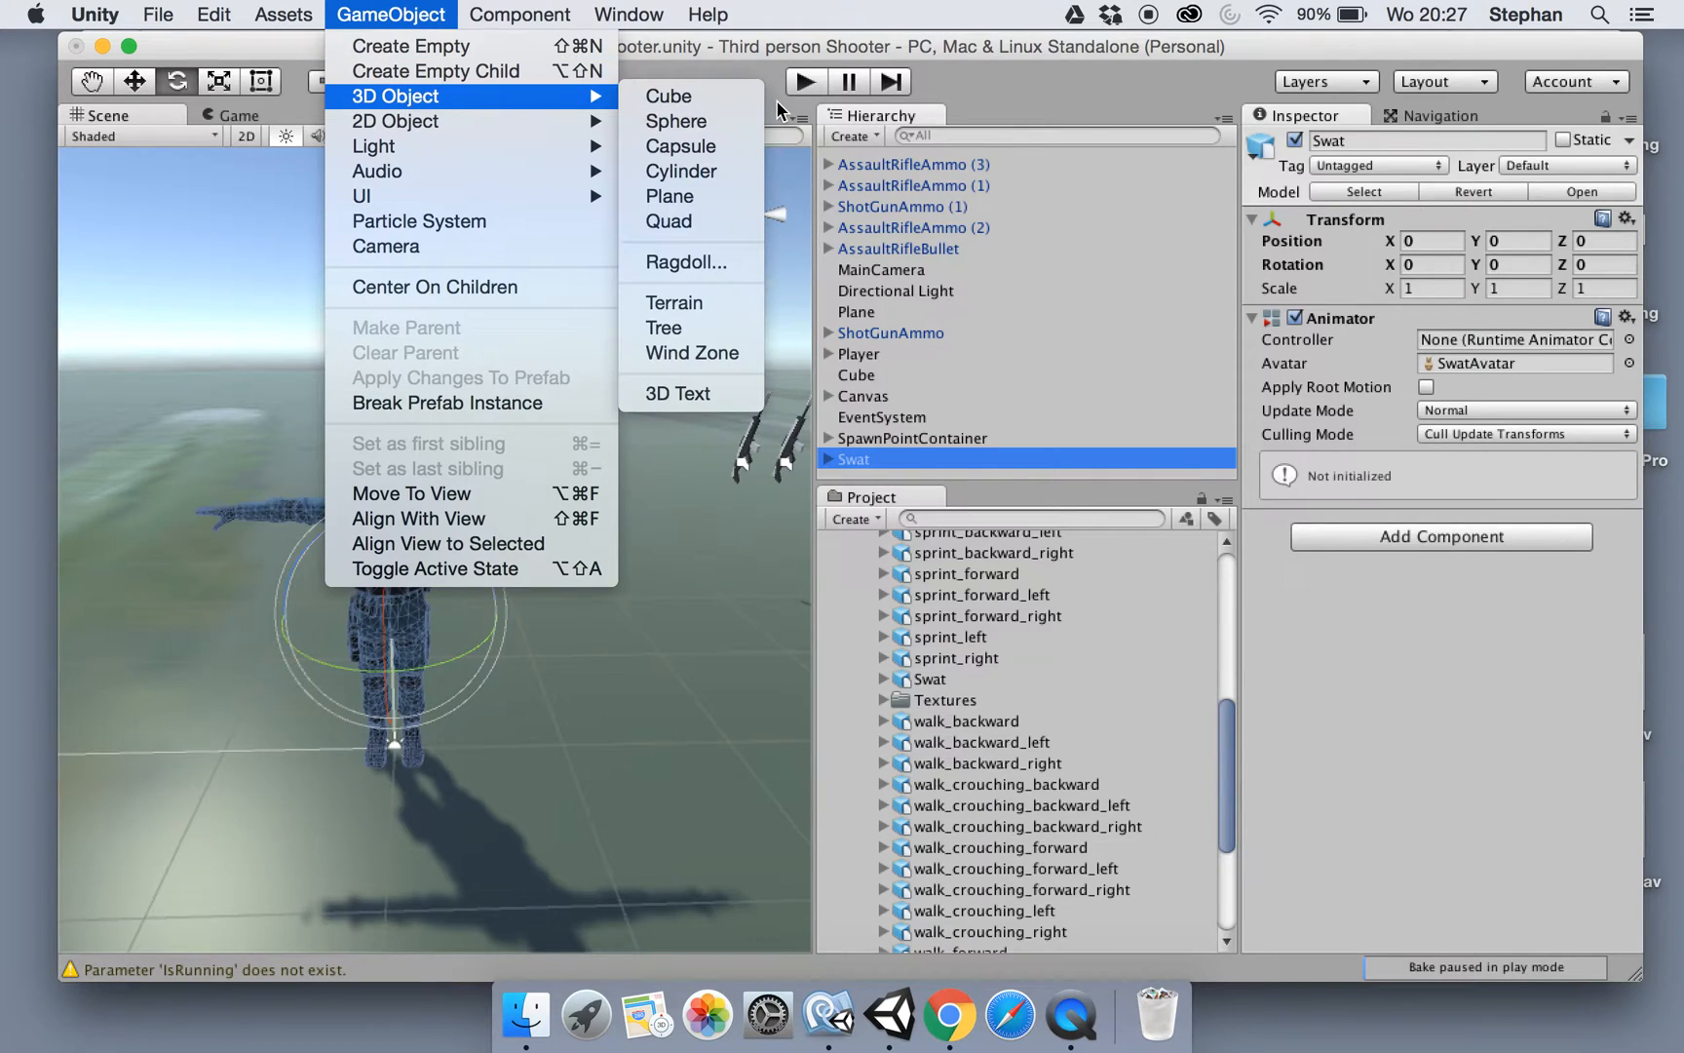
mouse_move(686, 261)
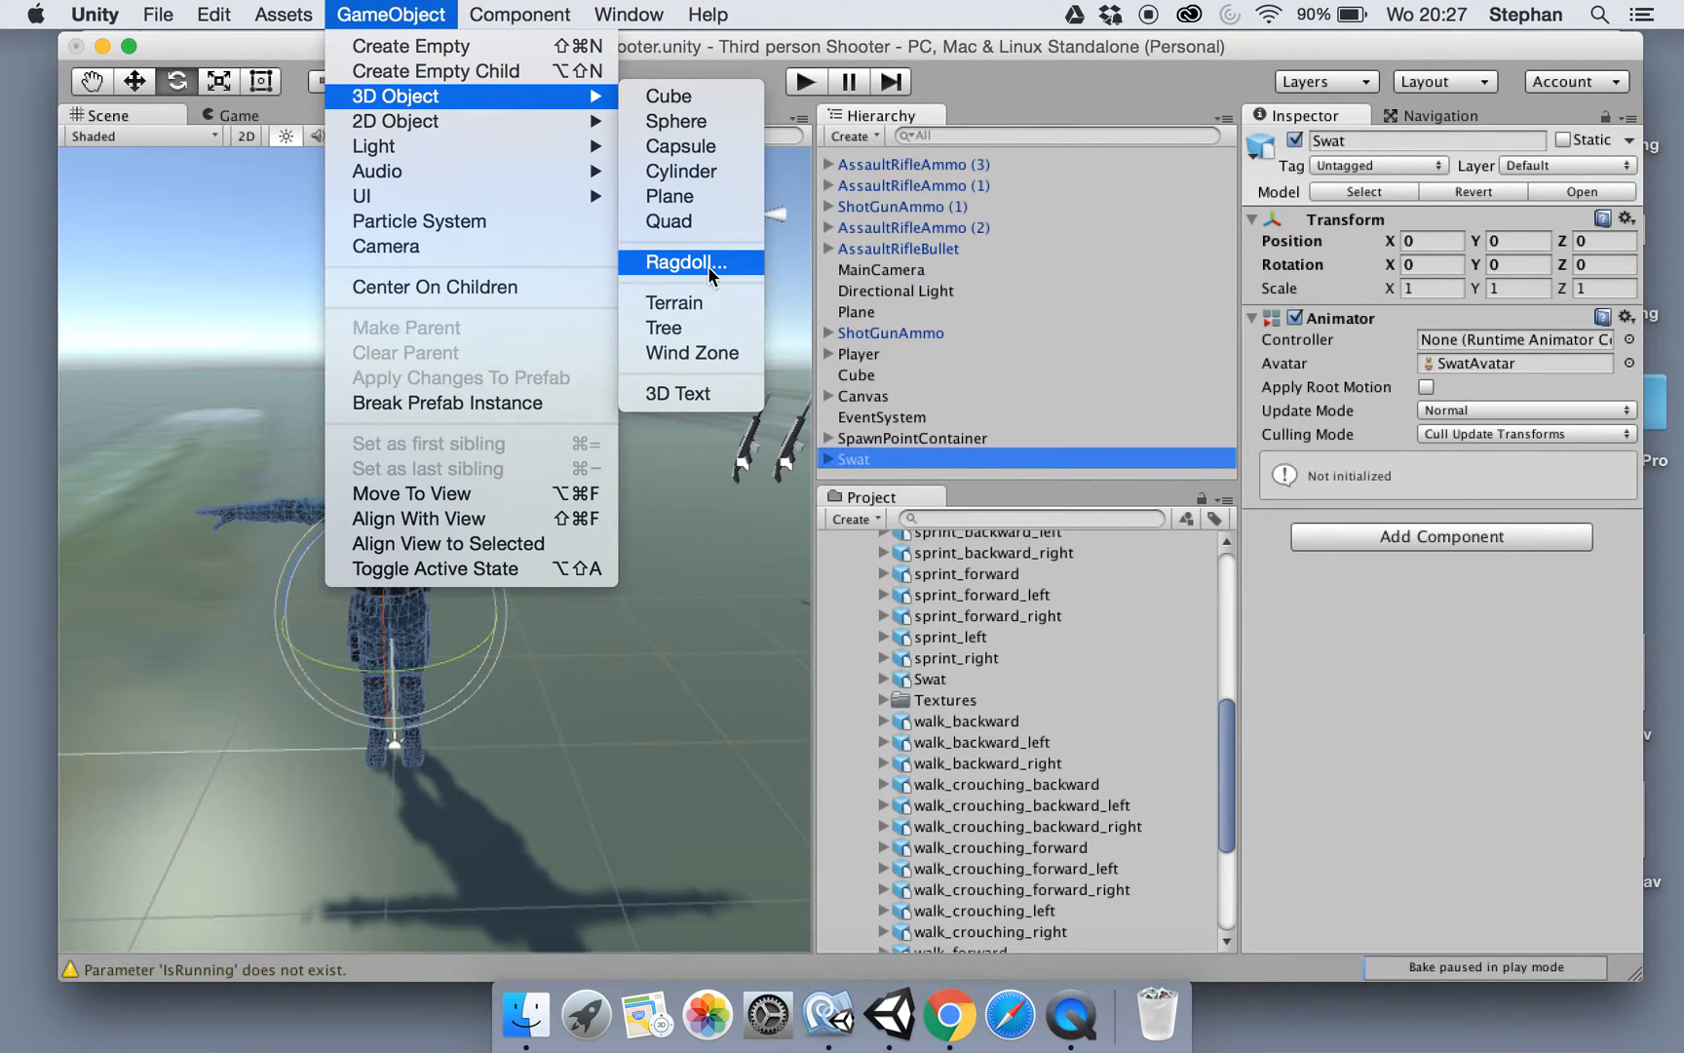
mouse_move(711, 271)
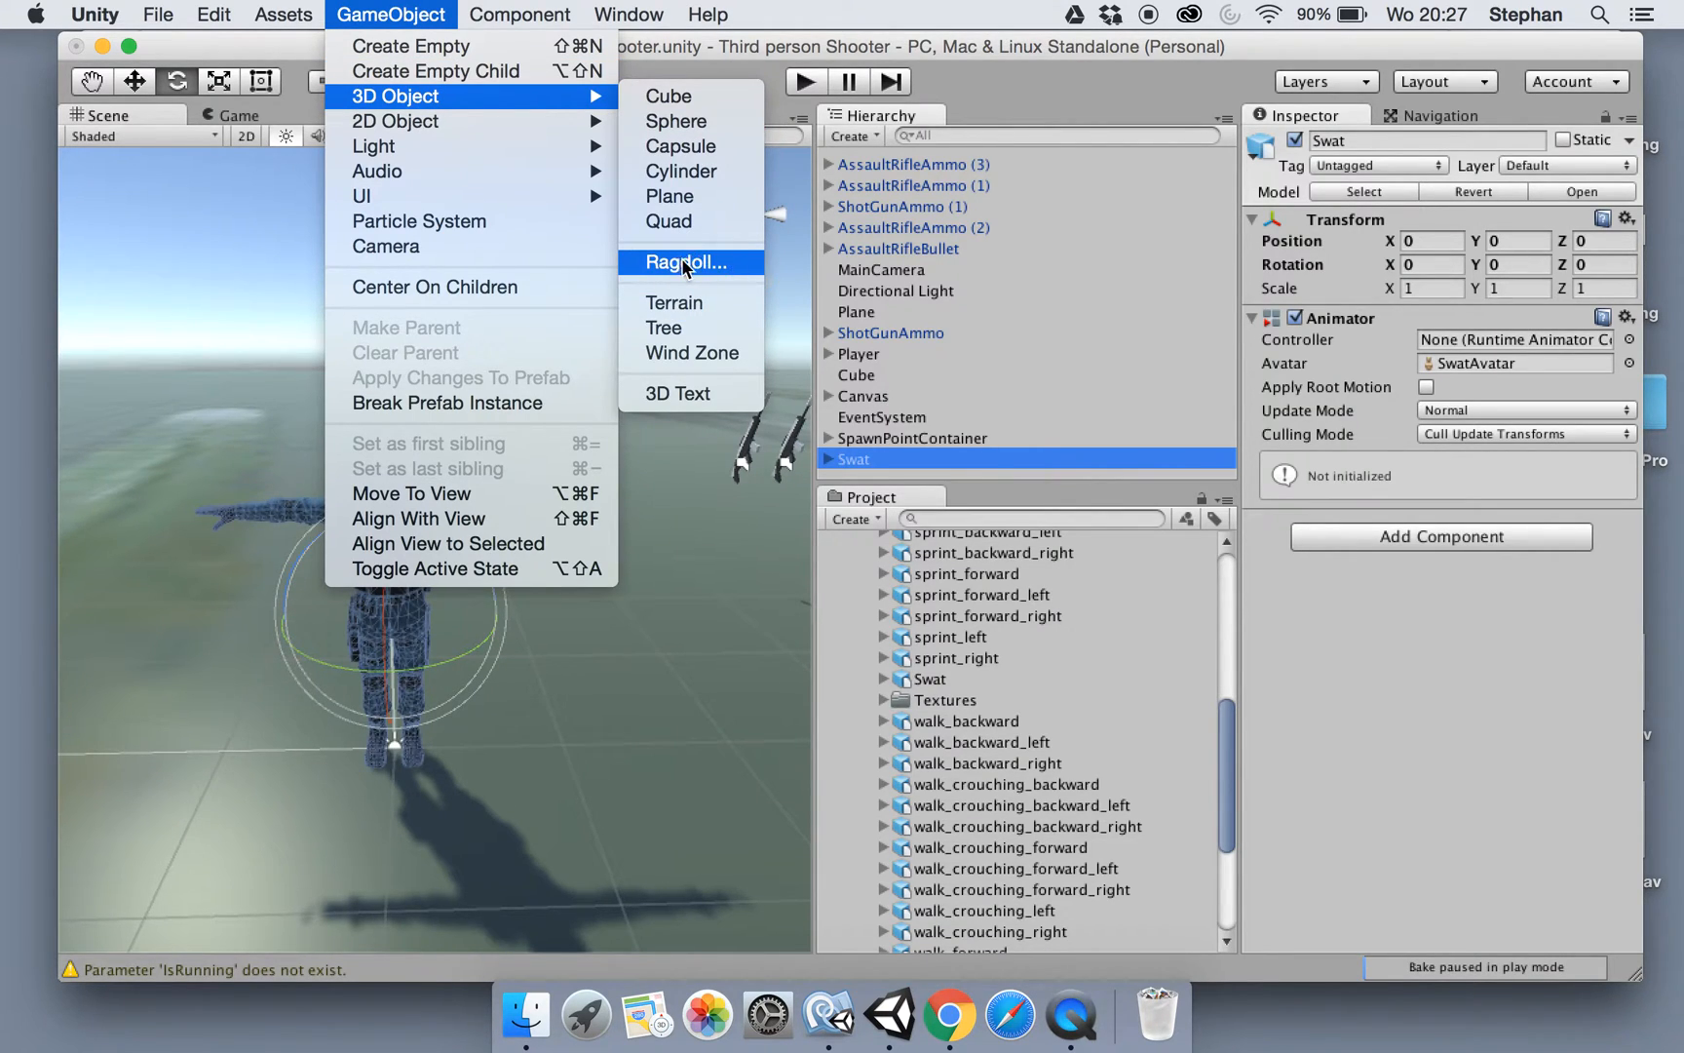
left_click(686, 261)
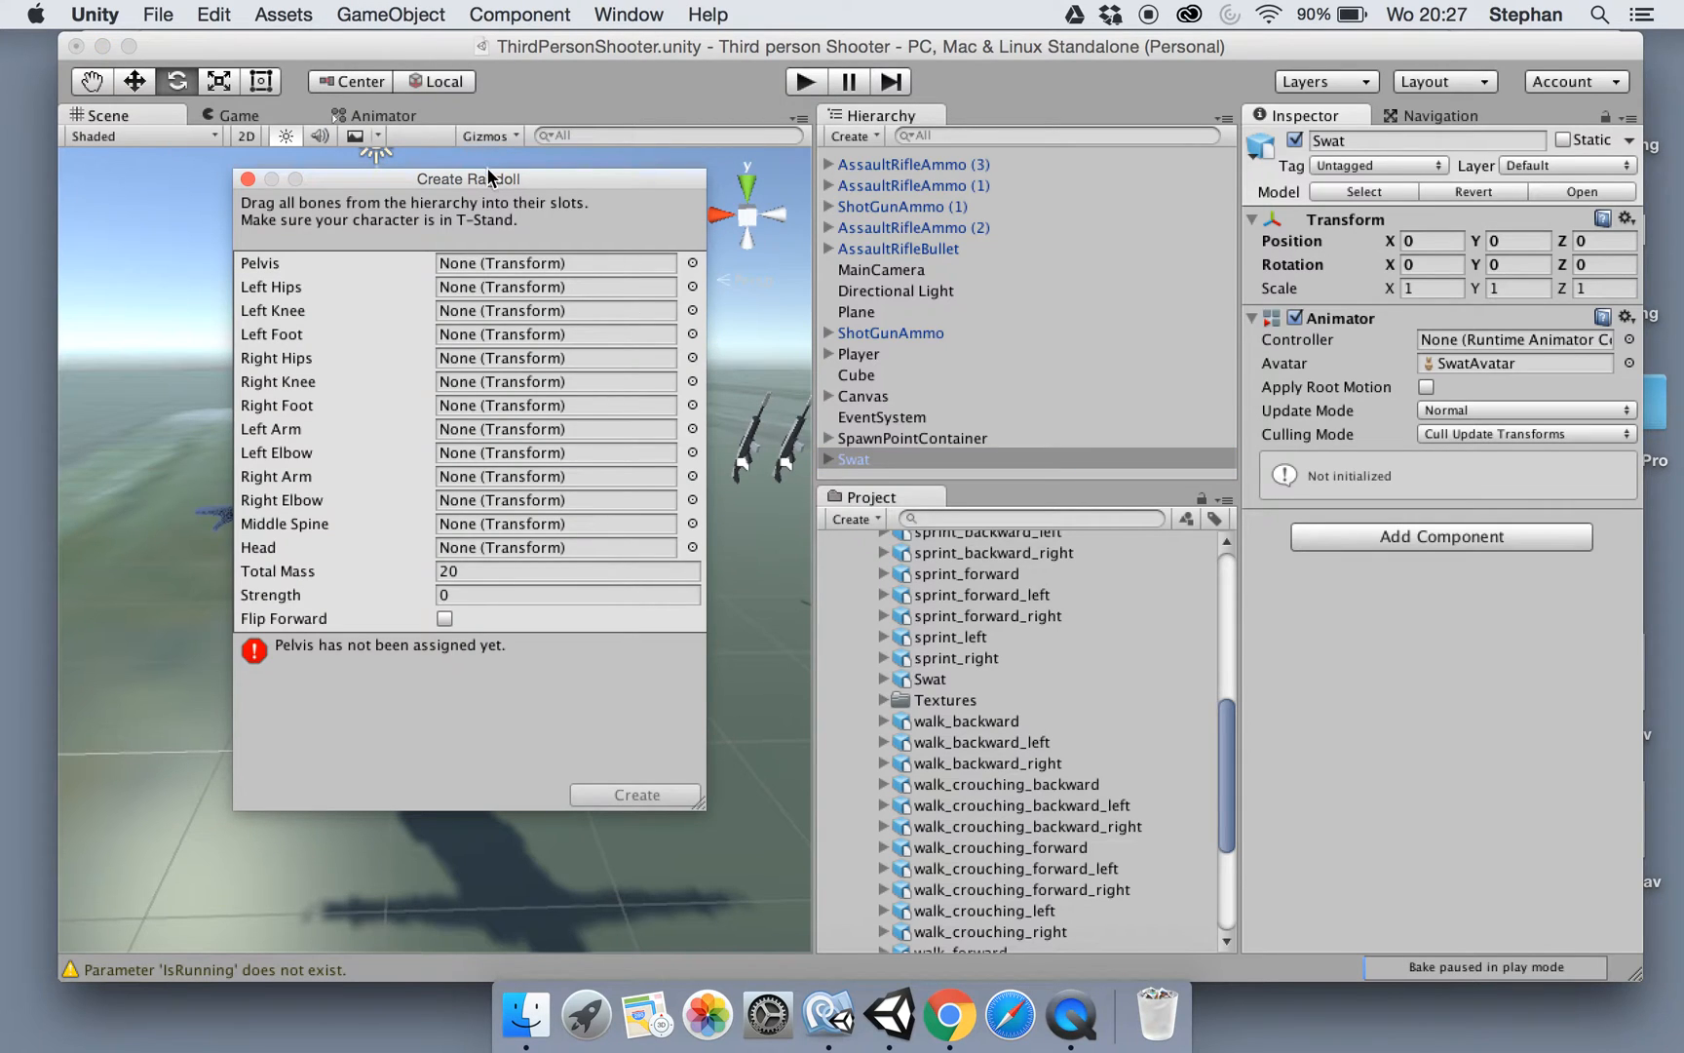
Expand the Swat bone hierarchy and assign swat:Hips as the ragdoll Pelvis bone
left_click_drag(466, 178, 546, 133)
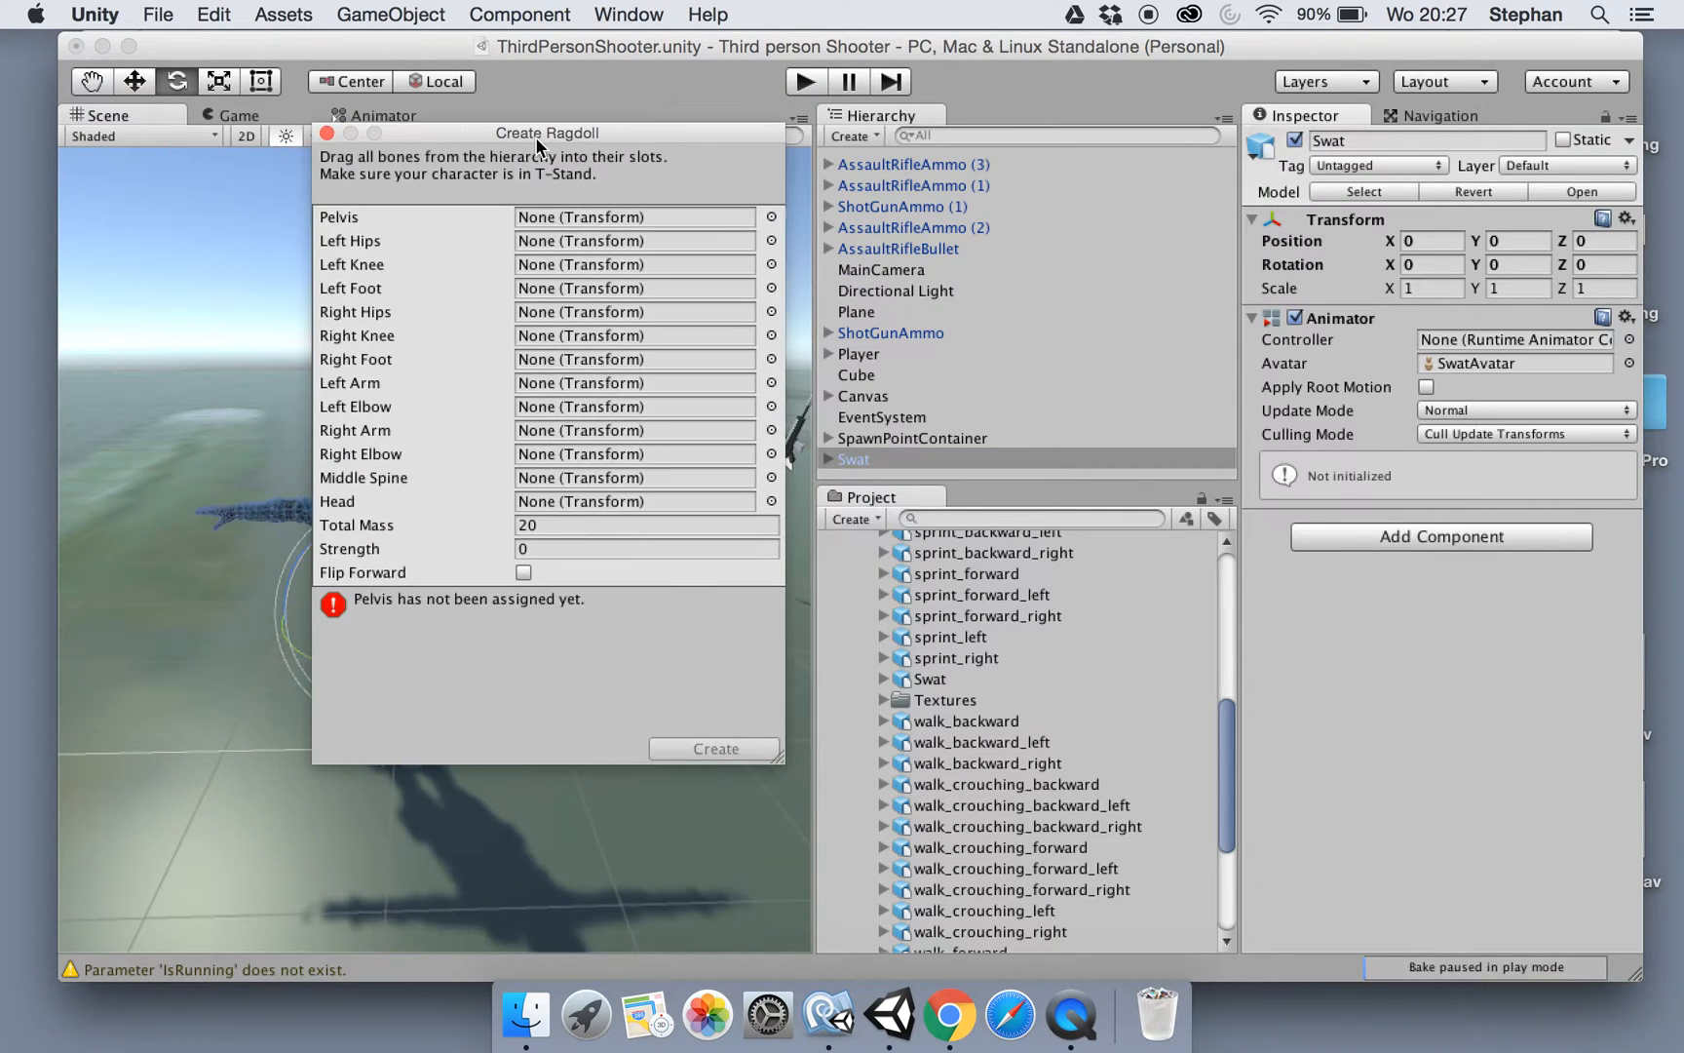
left_click(829, 458)
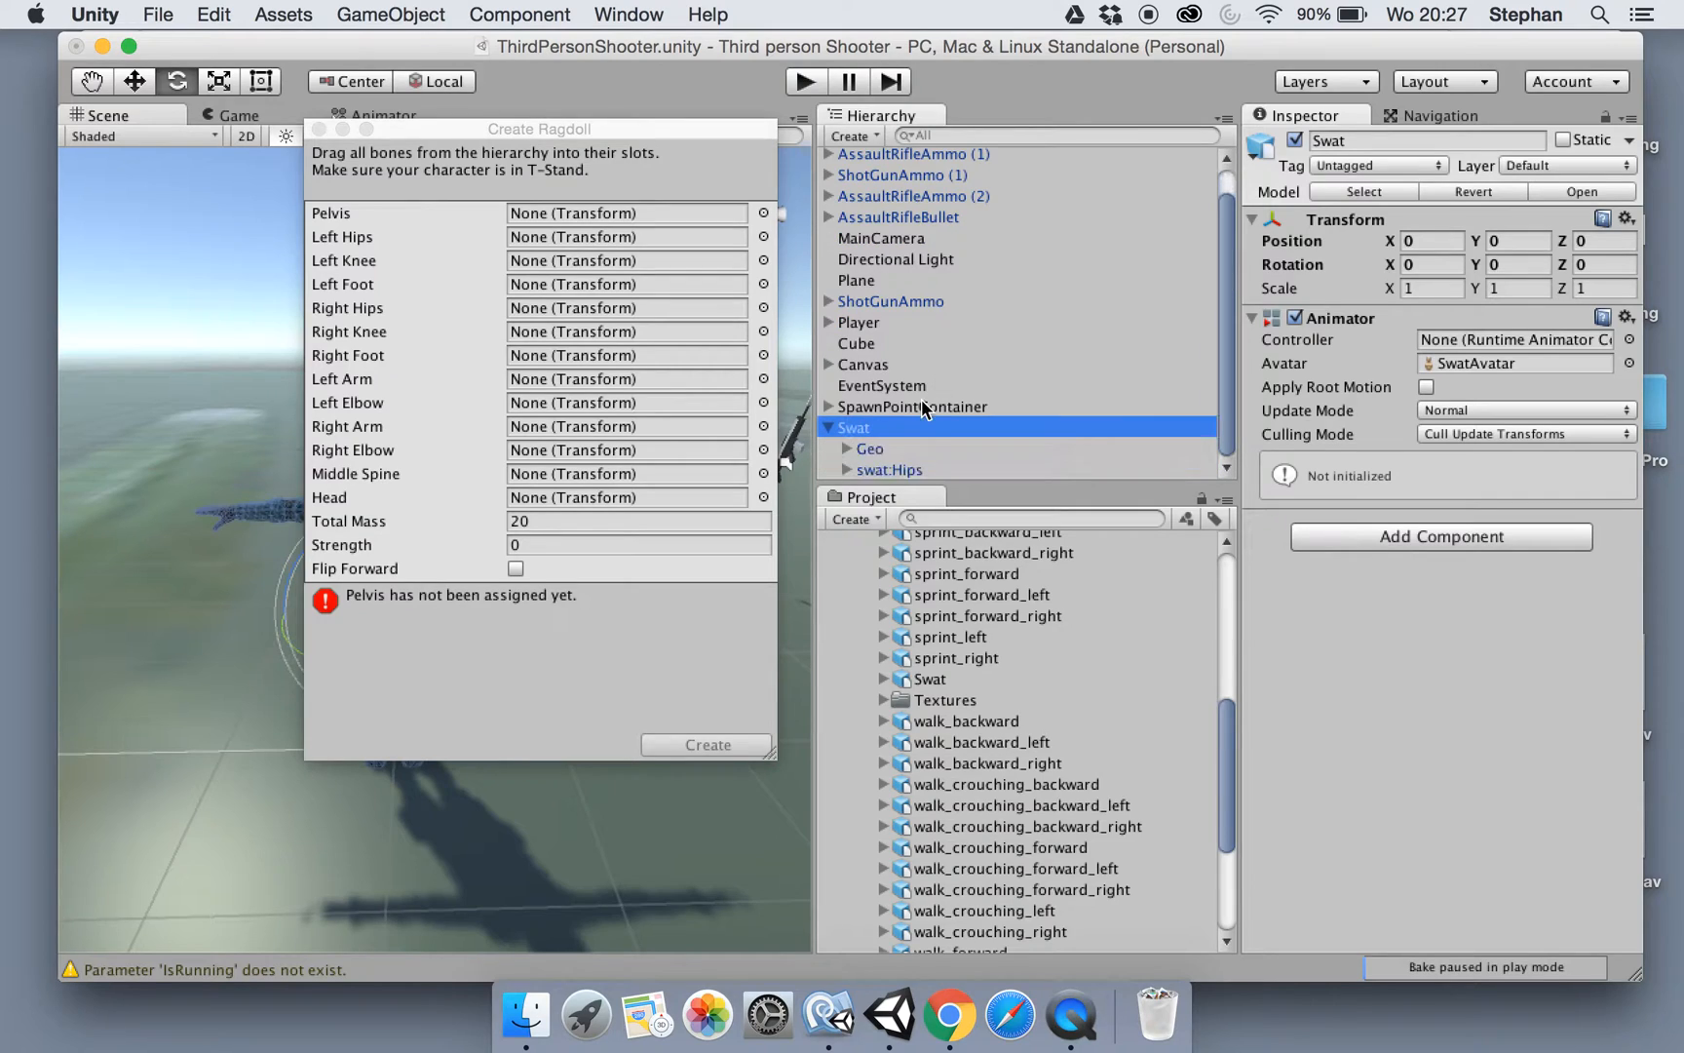
left_click(828, 407)
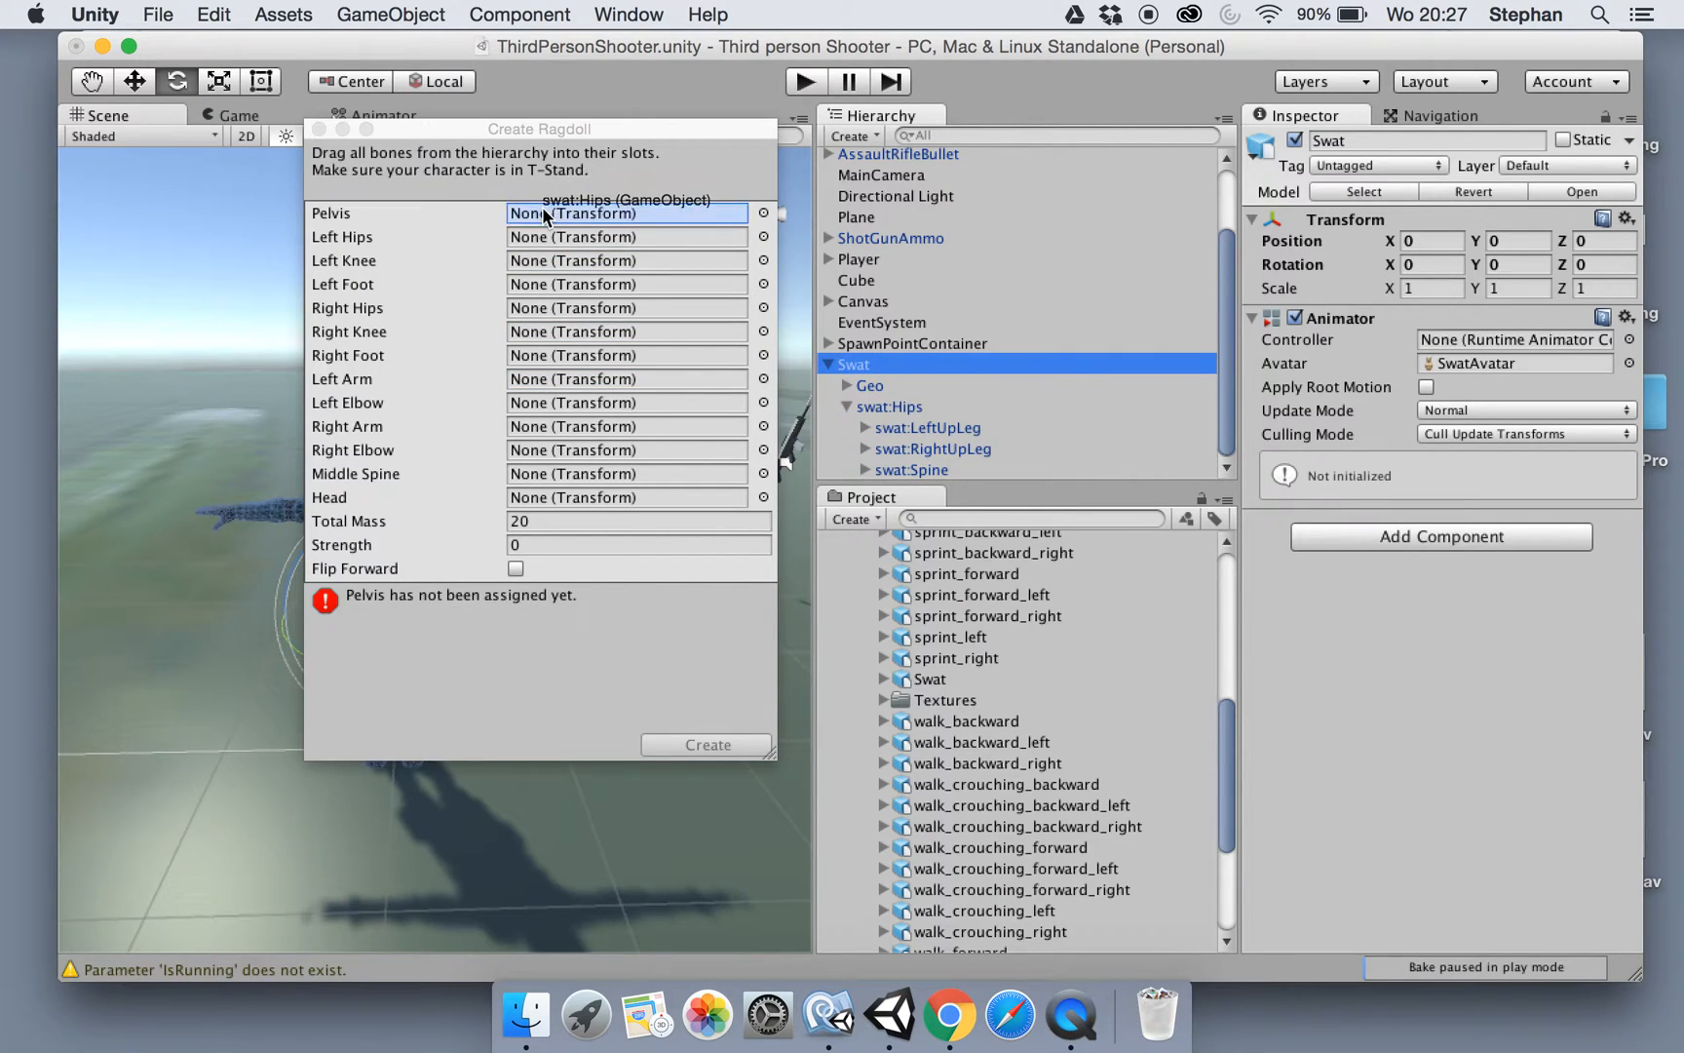
left_click_drag(889, 405, 626, 212)
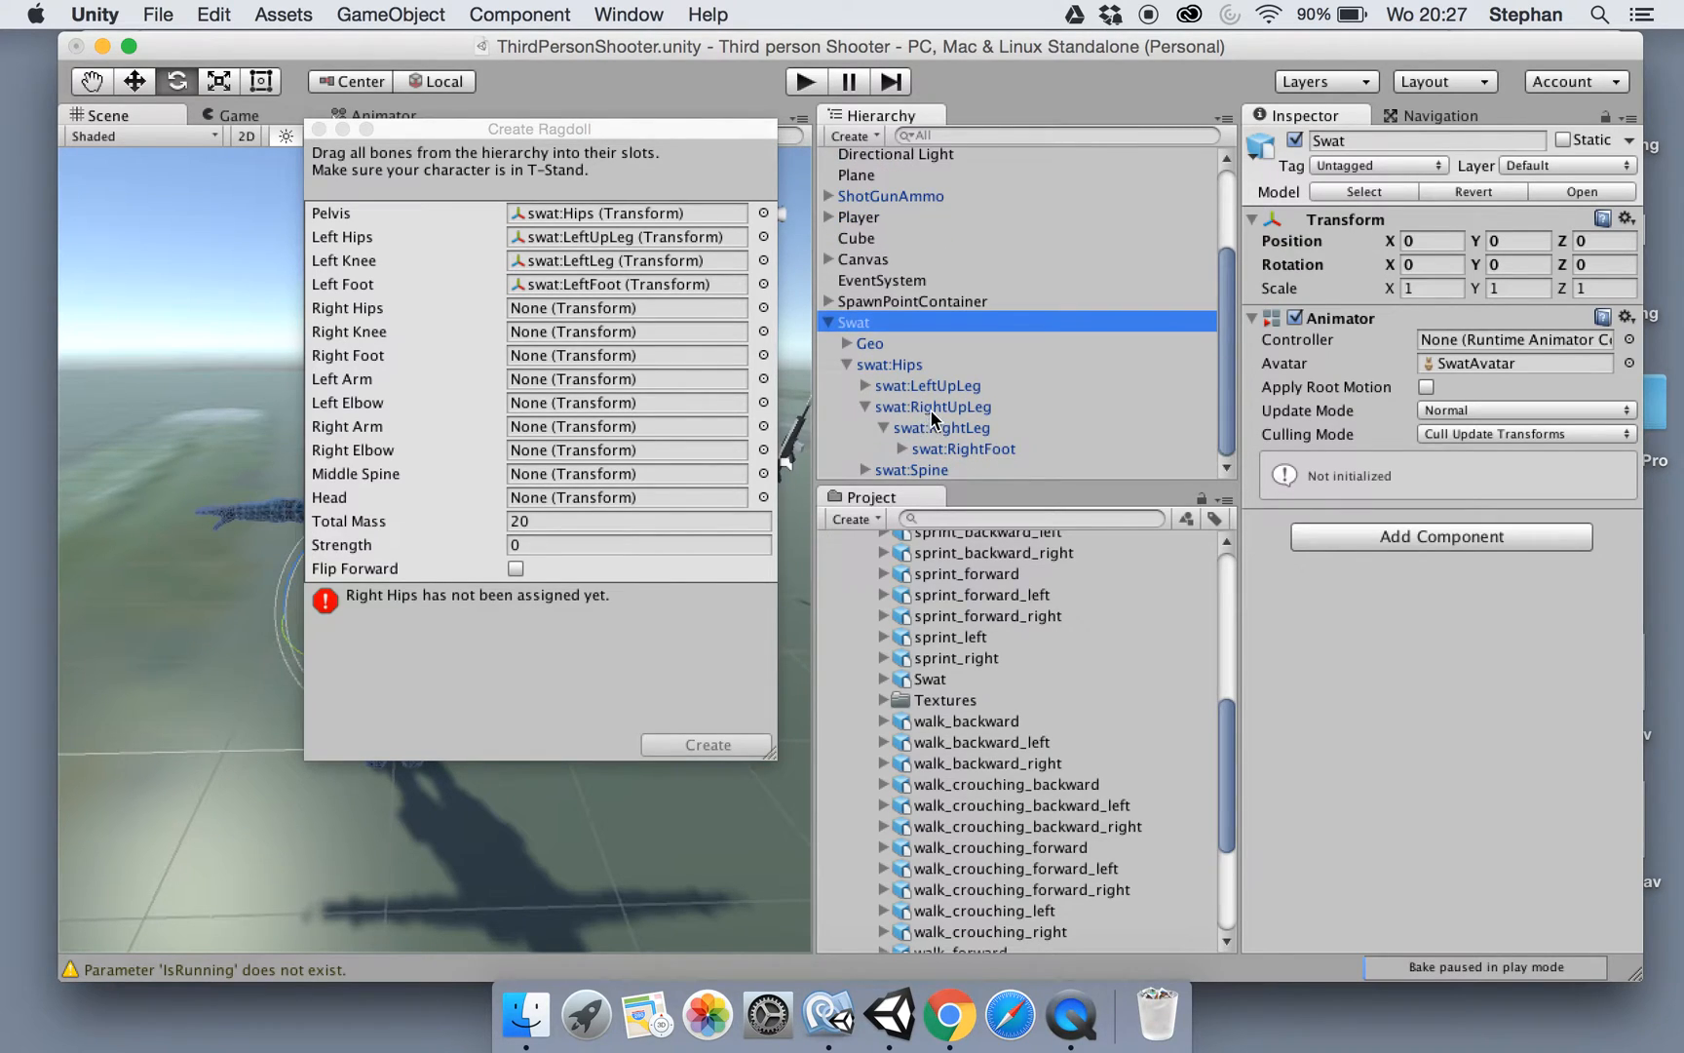
Assign swat:RightUpLeg, RightLeg and RightFoot as Right Hips, Knee and Foot, then expose spine and arm bones
left_click_drag(931, 406, 626, 308)
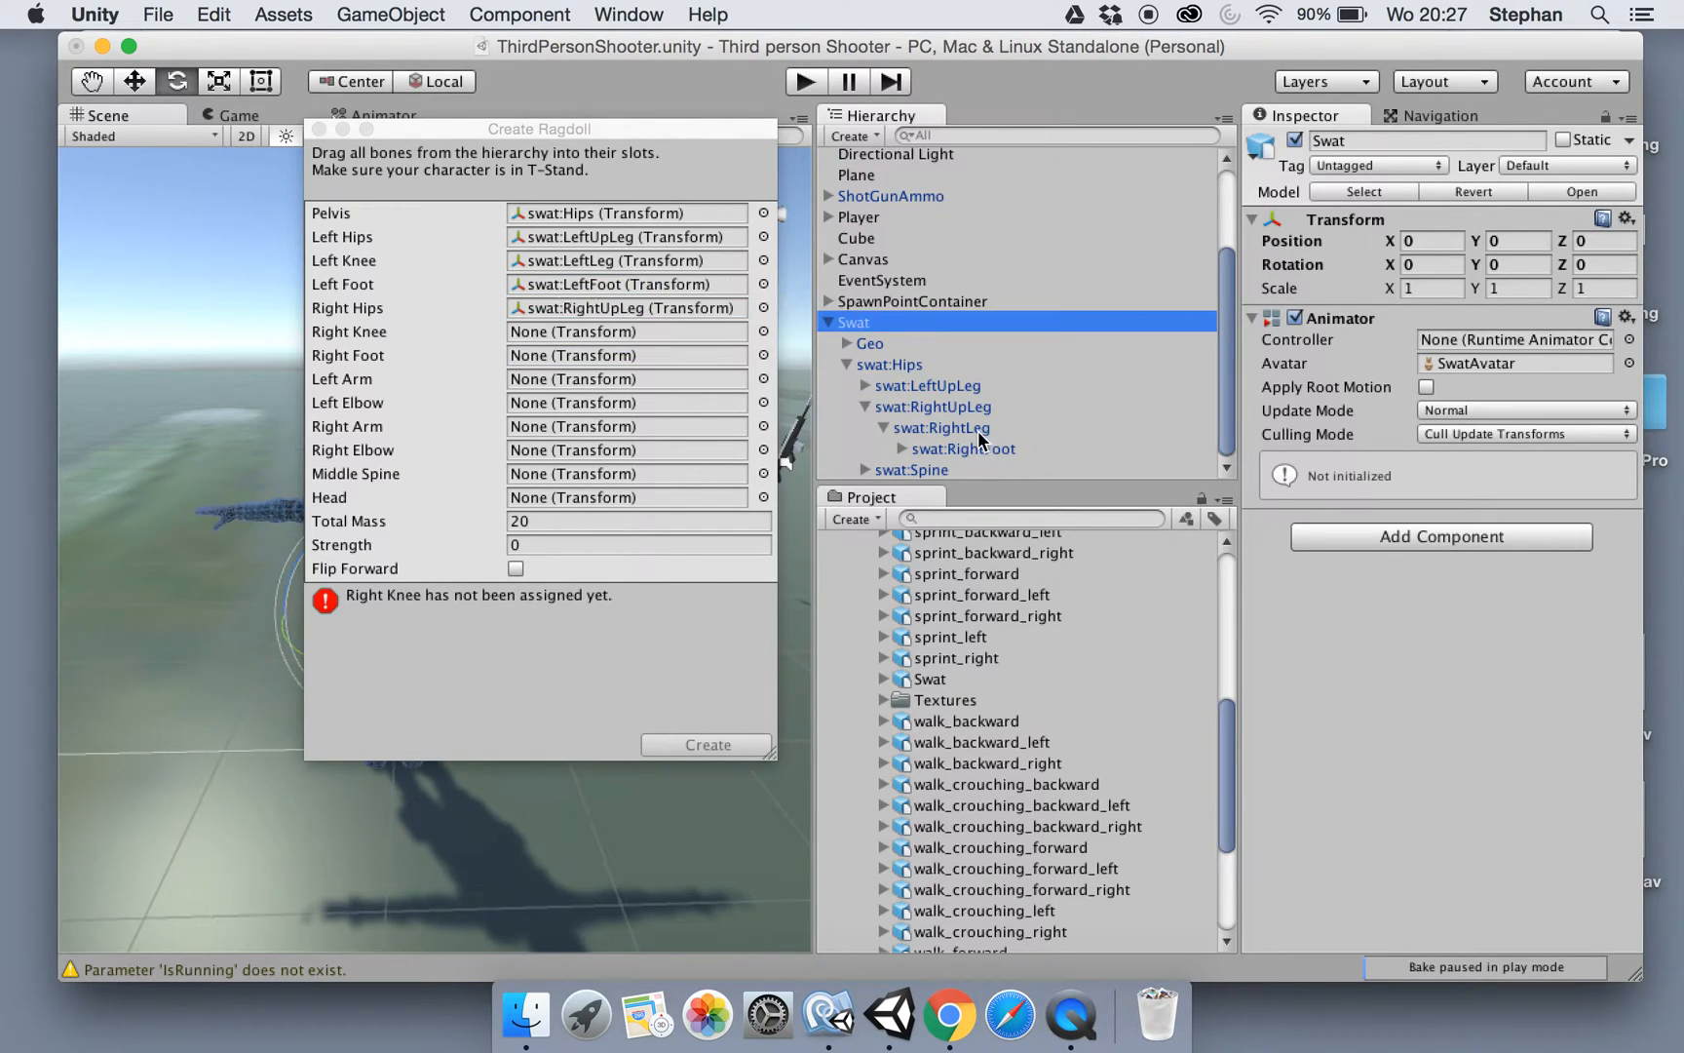
left_click_drag(941, 426, 626, 332)
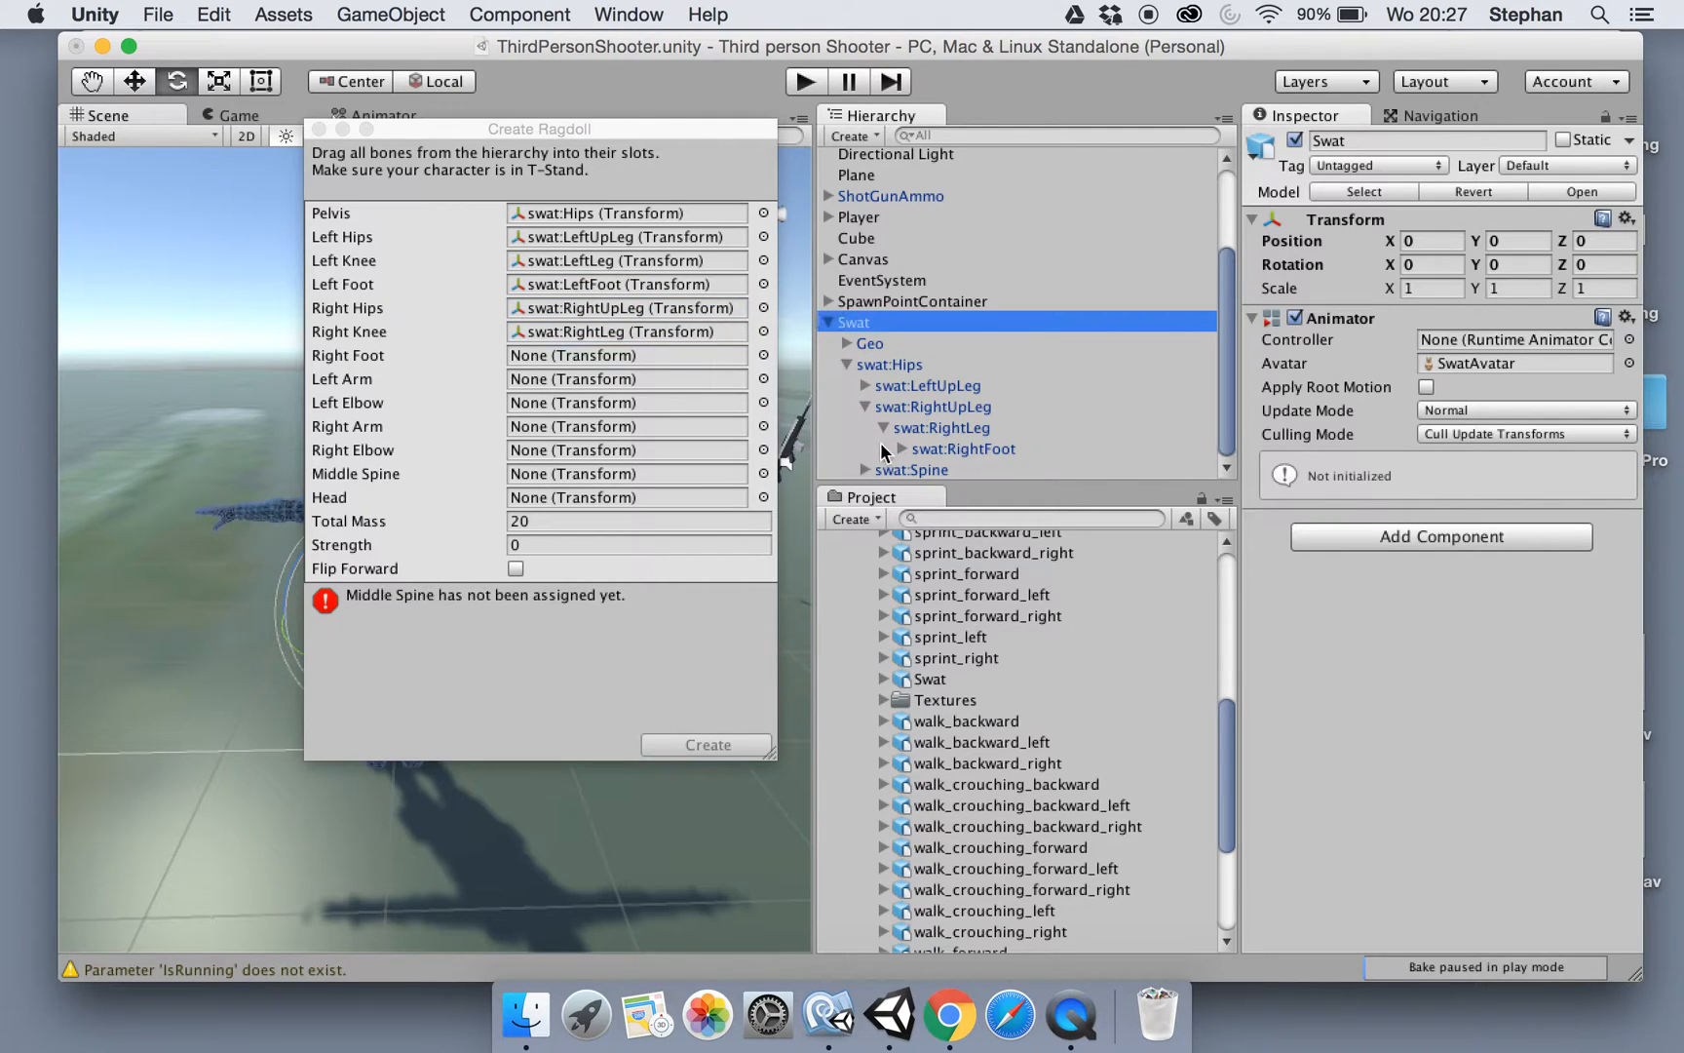
left_click_drag(963, 448, 626, 355)
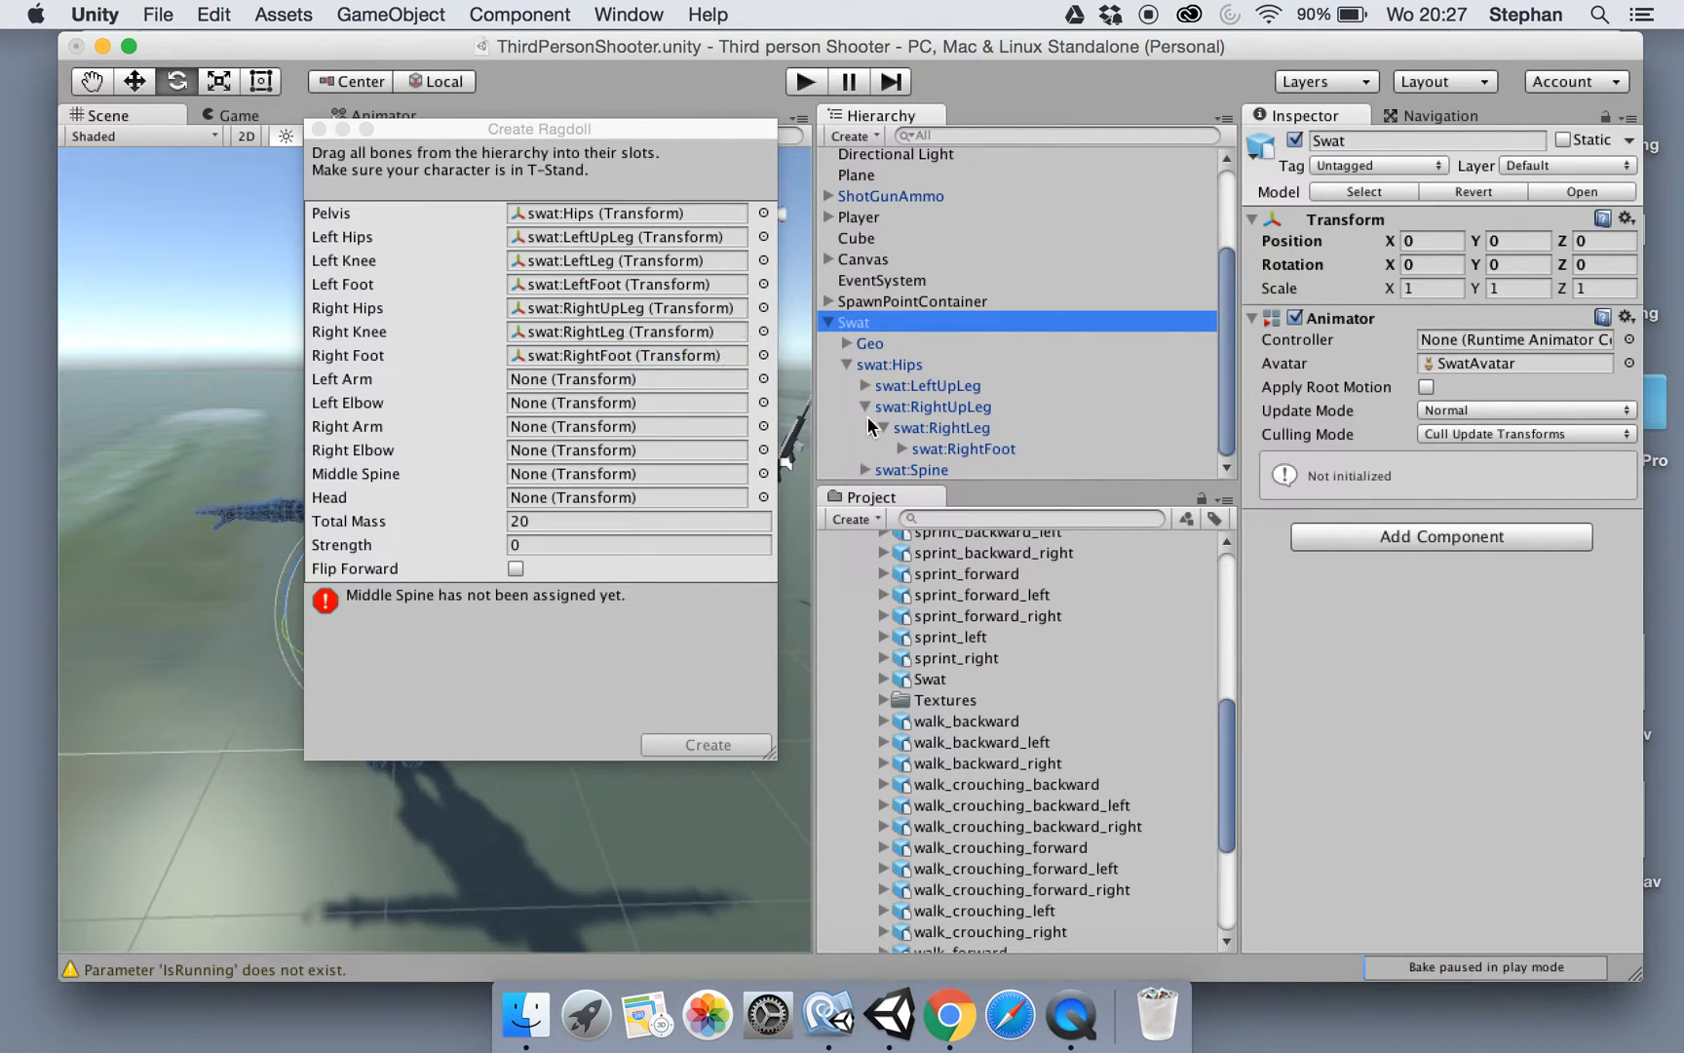
left_click(932, 406)
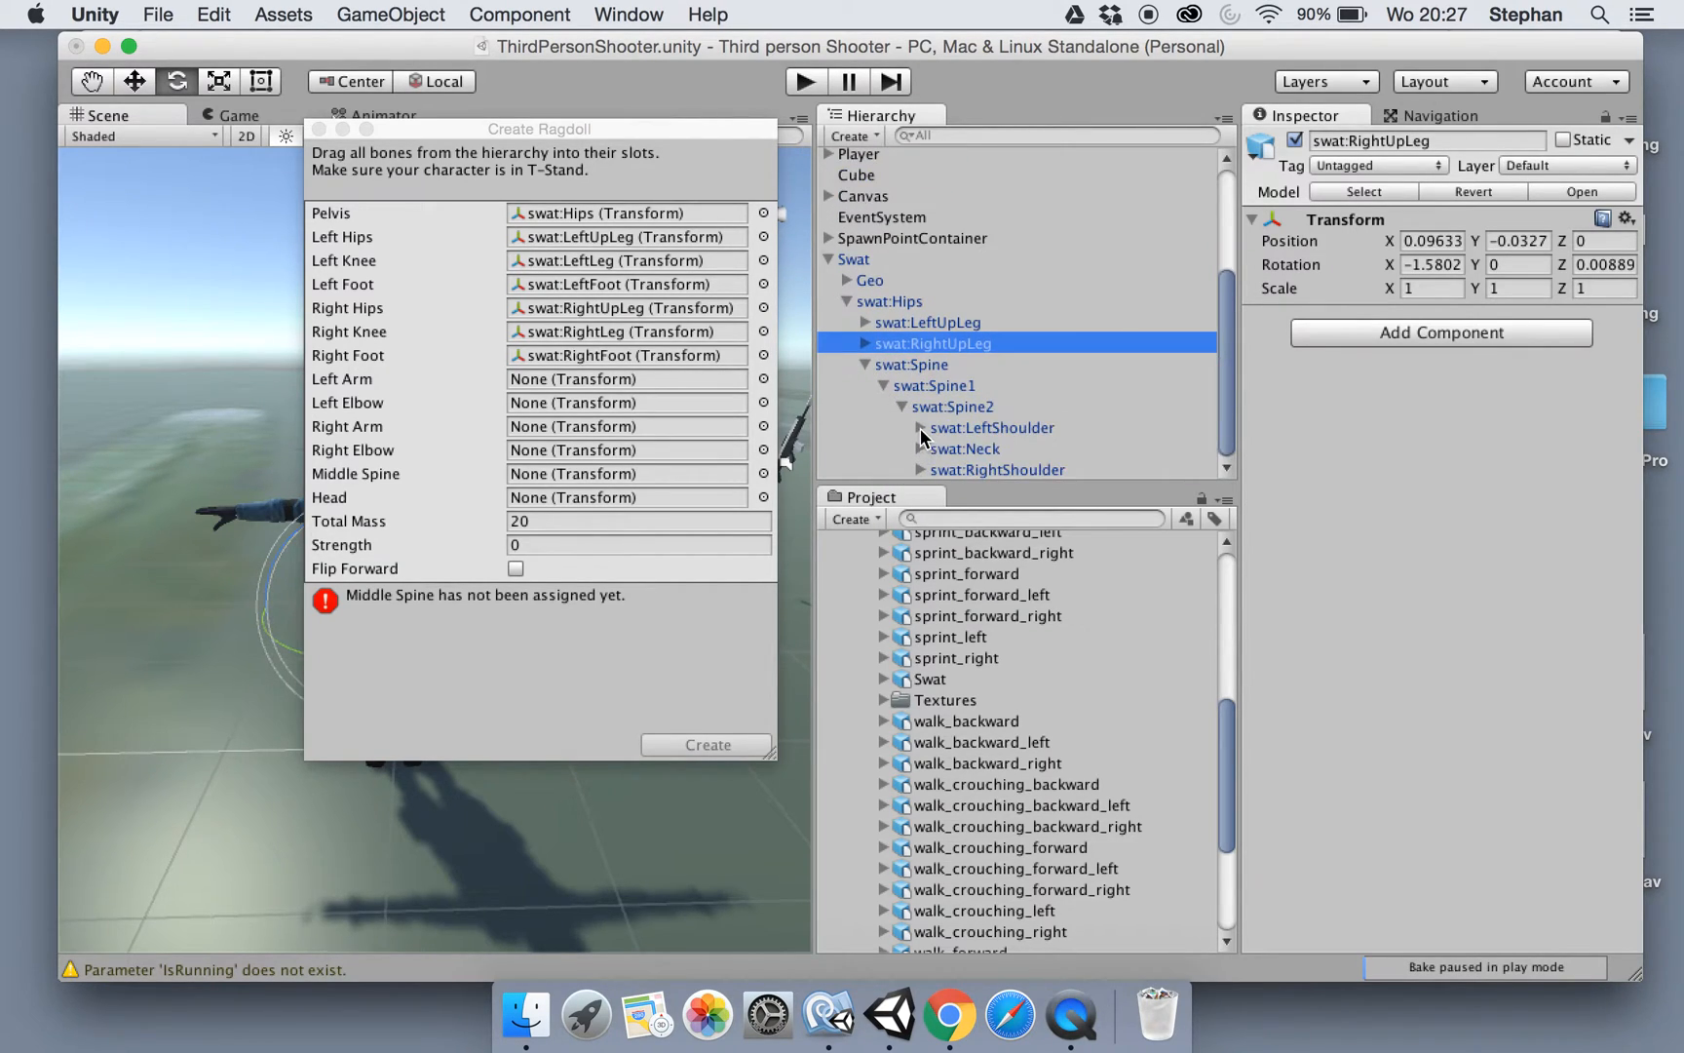
left_click(920, 415)
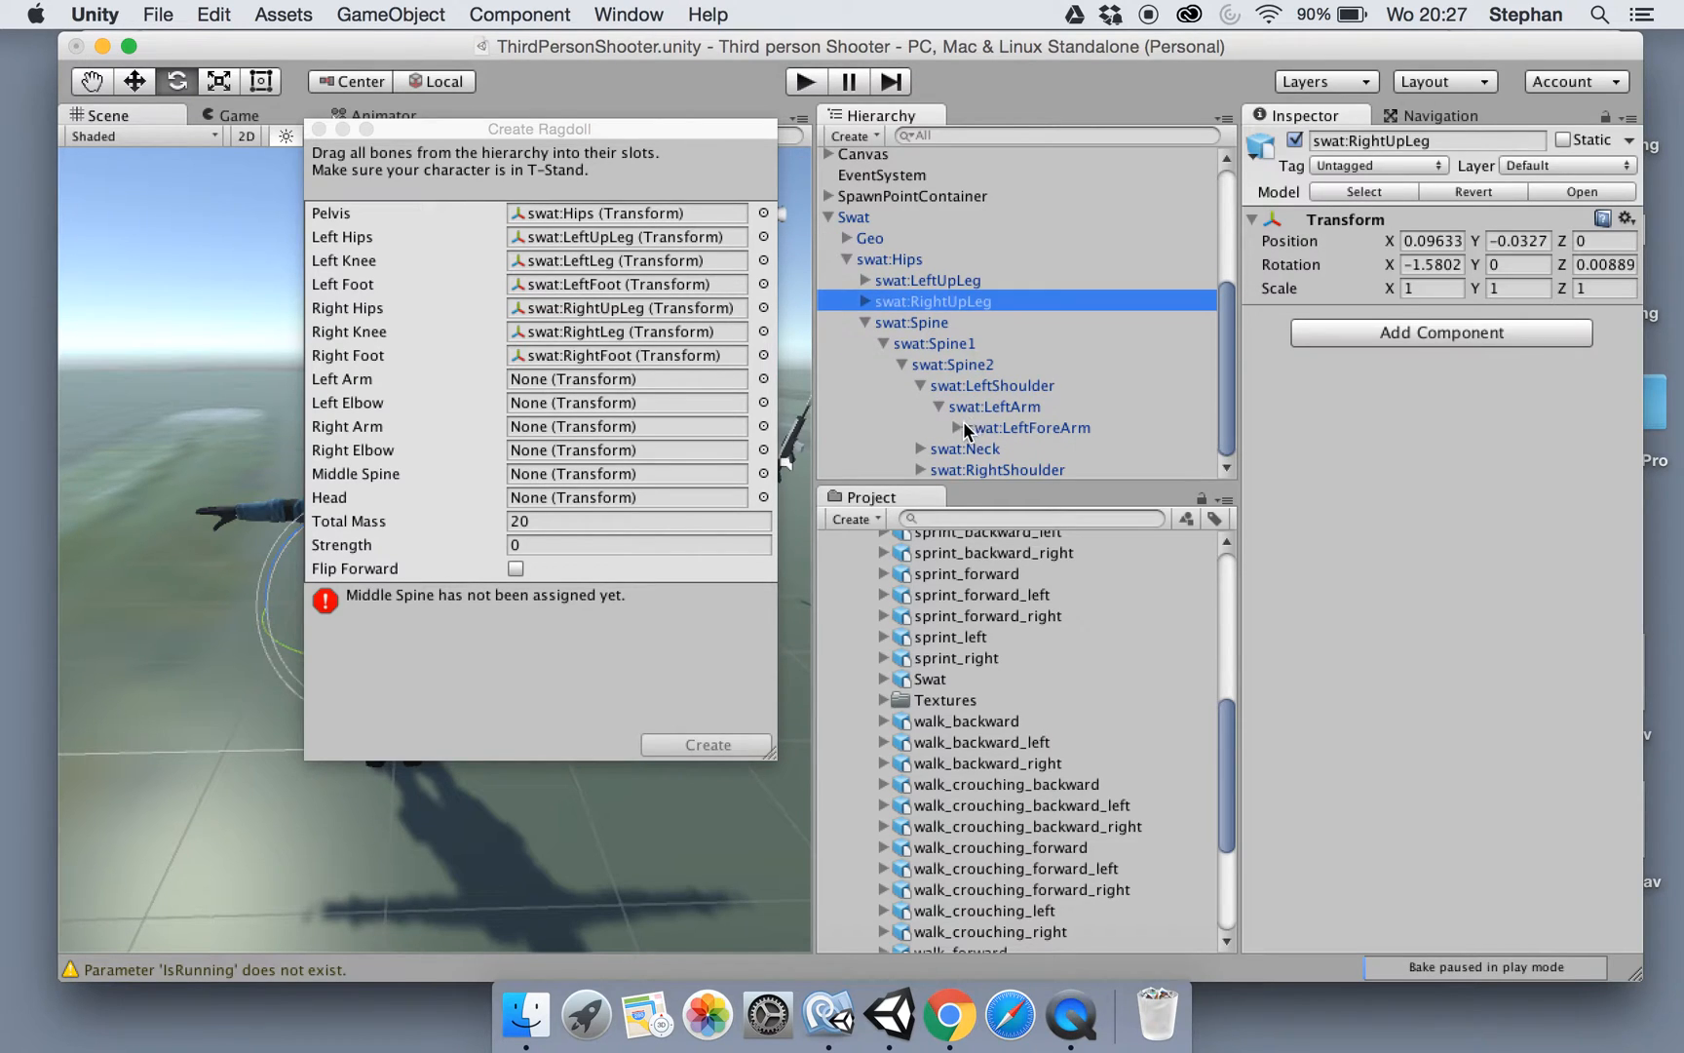
mouse_move(977, 419)
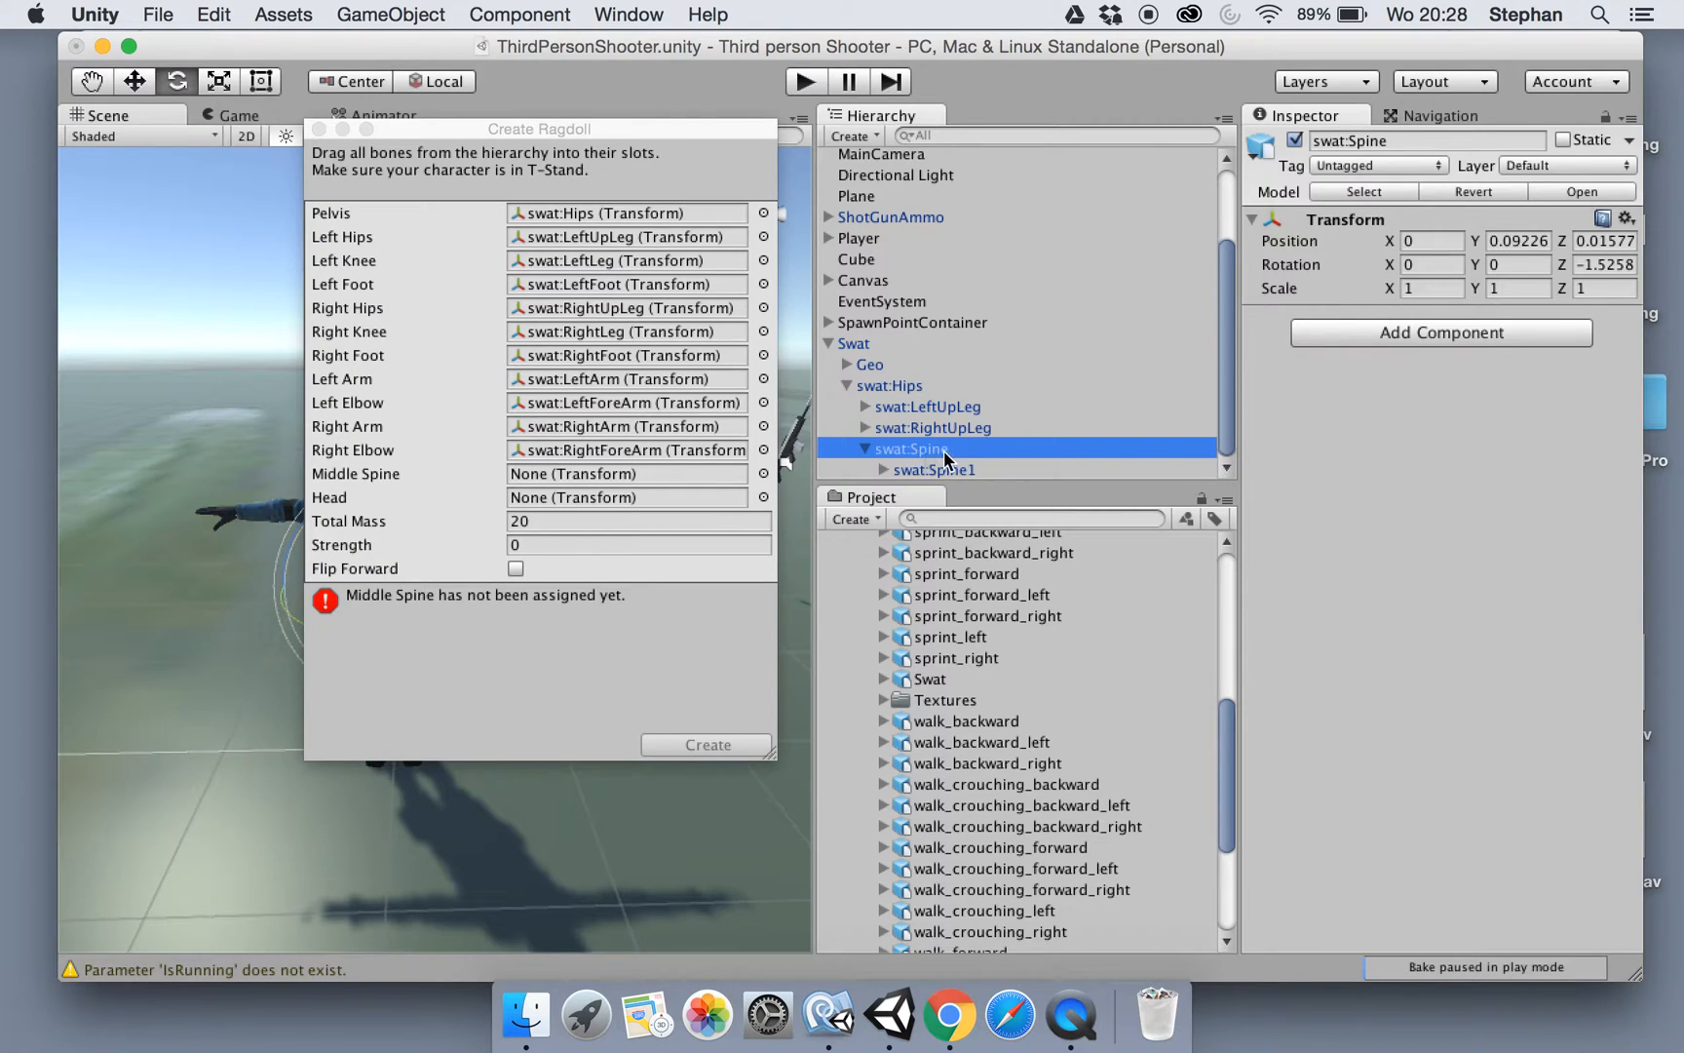
mouse_move(944, 458)
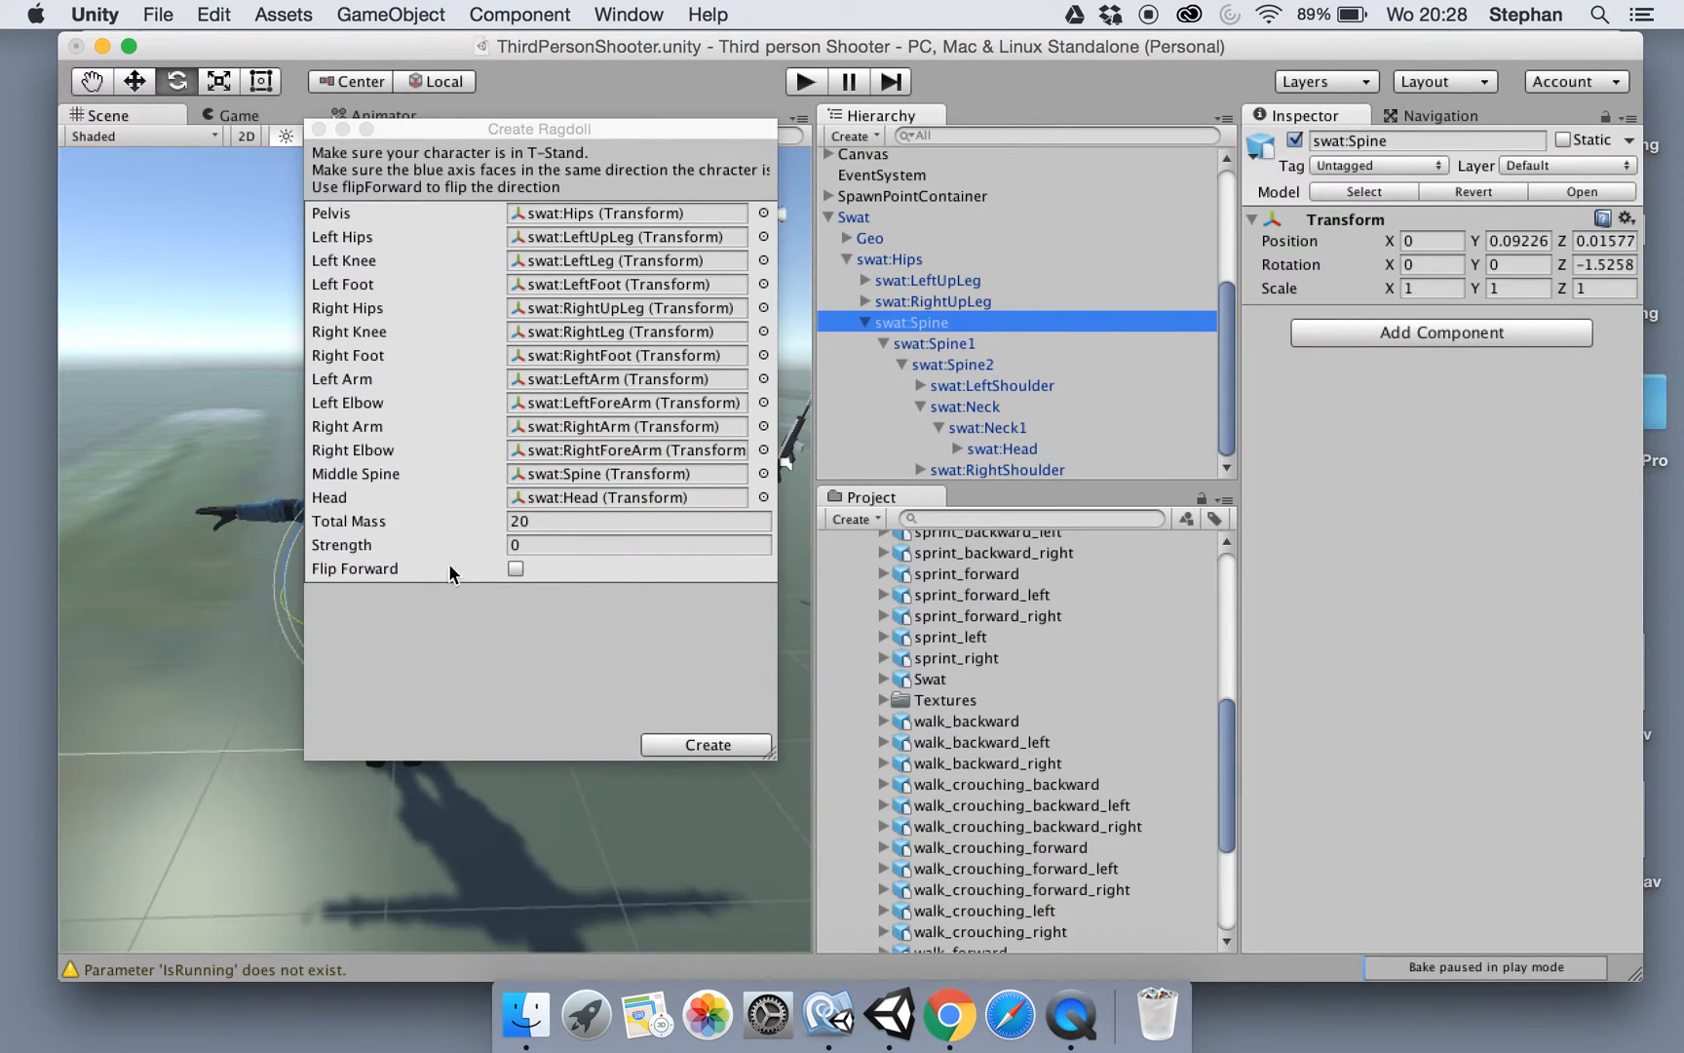
mouse_move(488, 599)
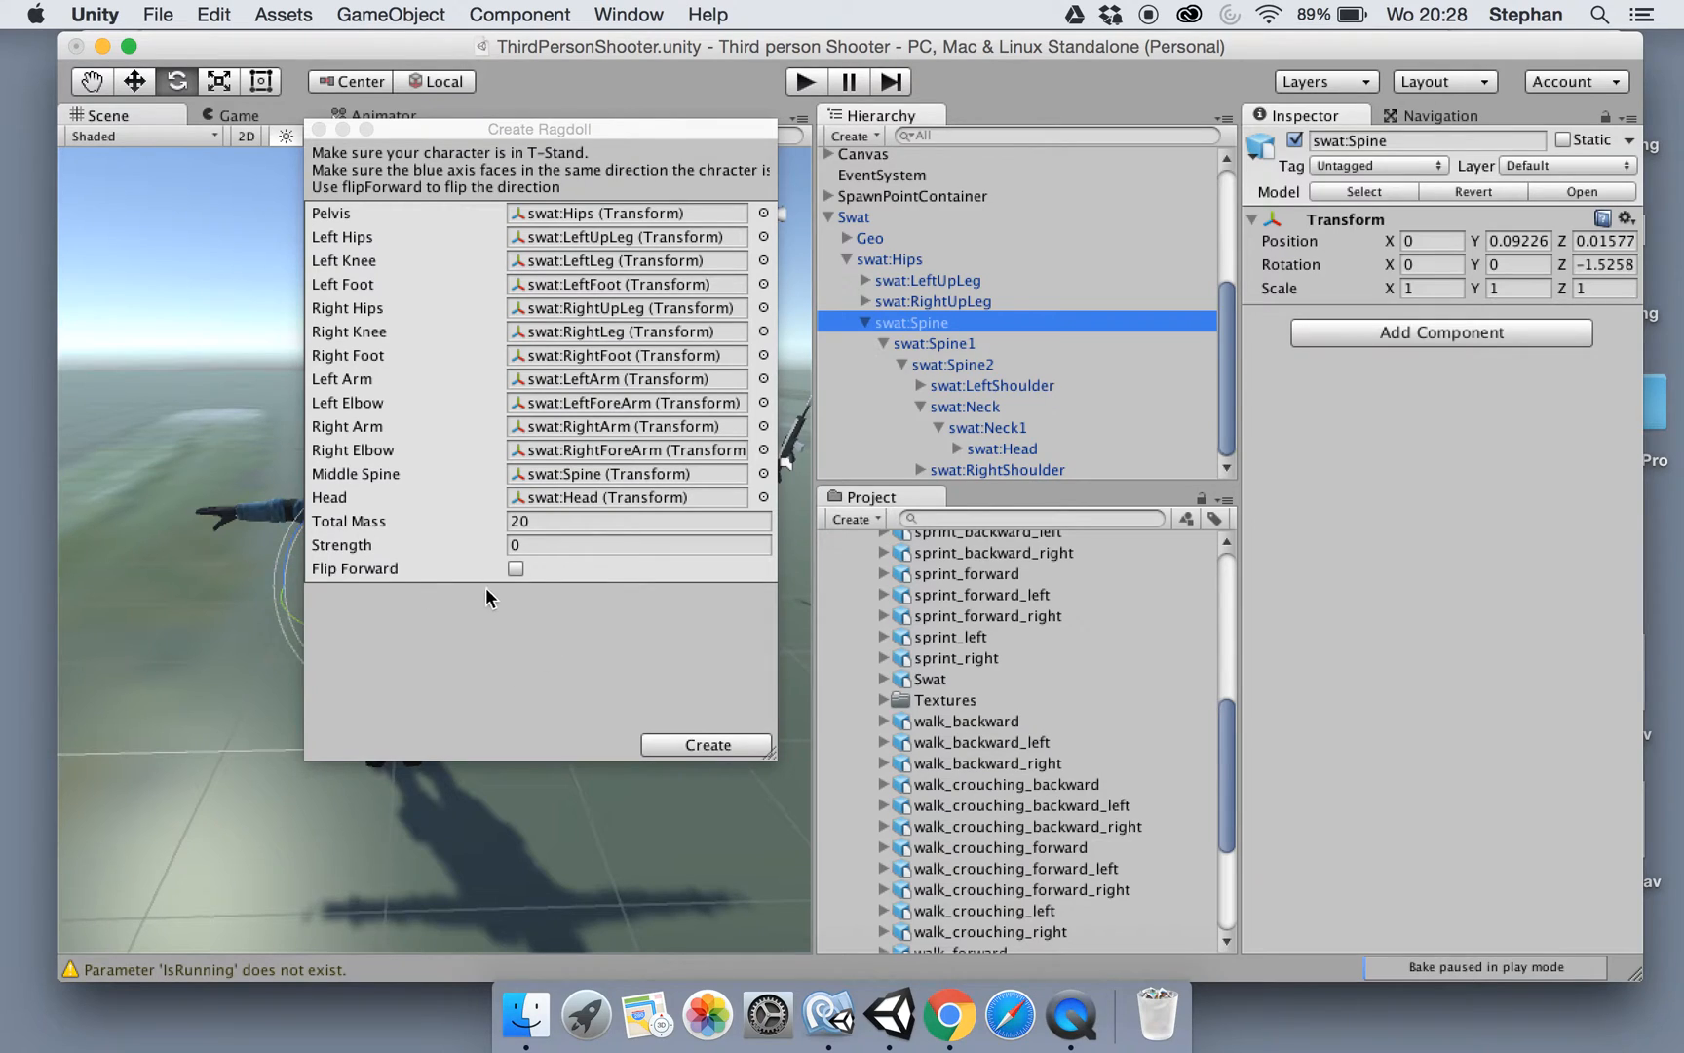
Inspect the spine bone's Box Collider settings, then the Swat root and left upper leg
left_click(706, 745)
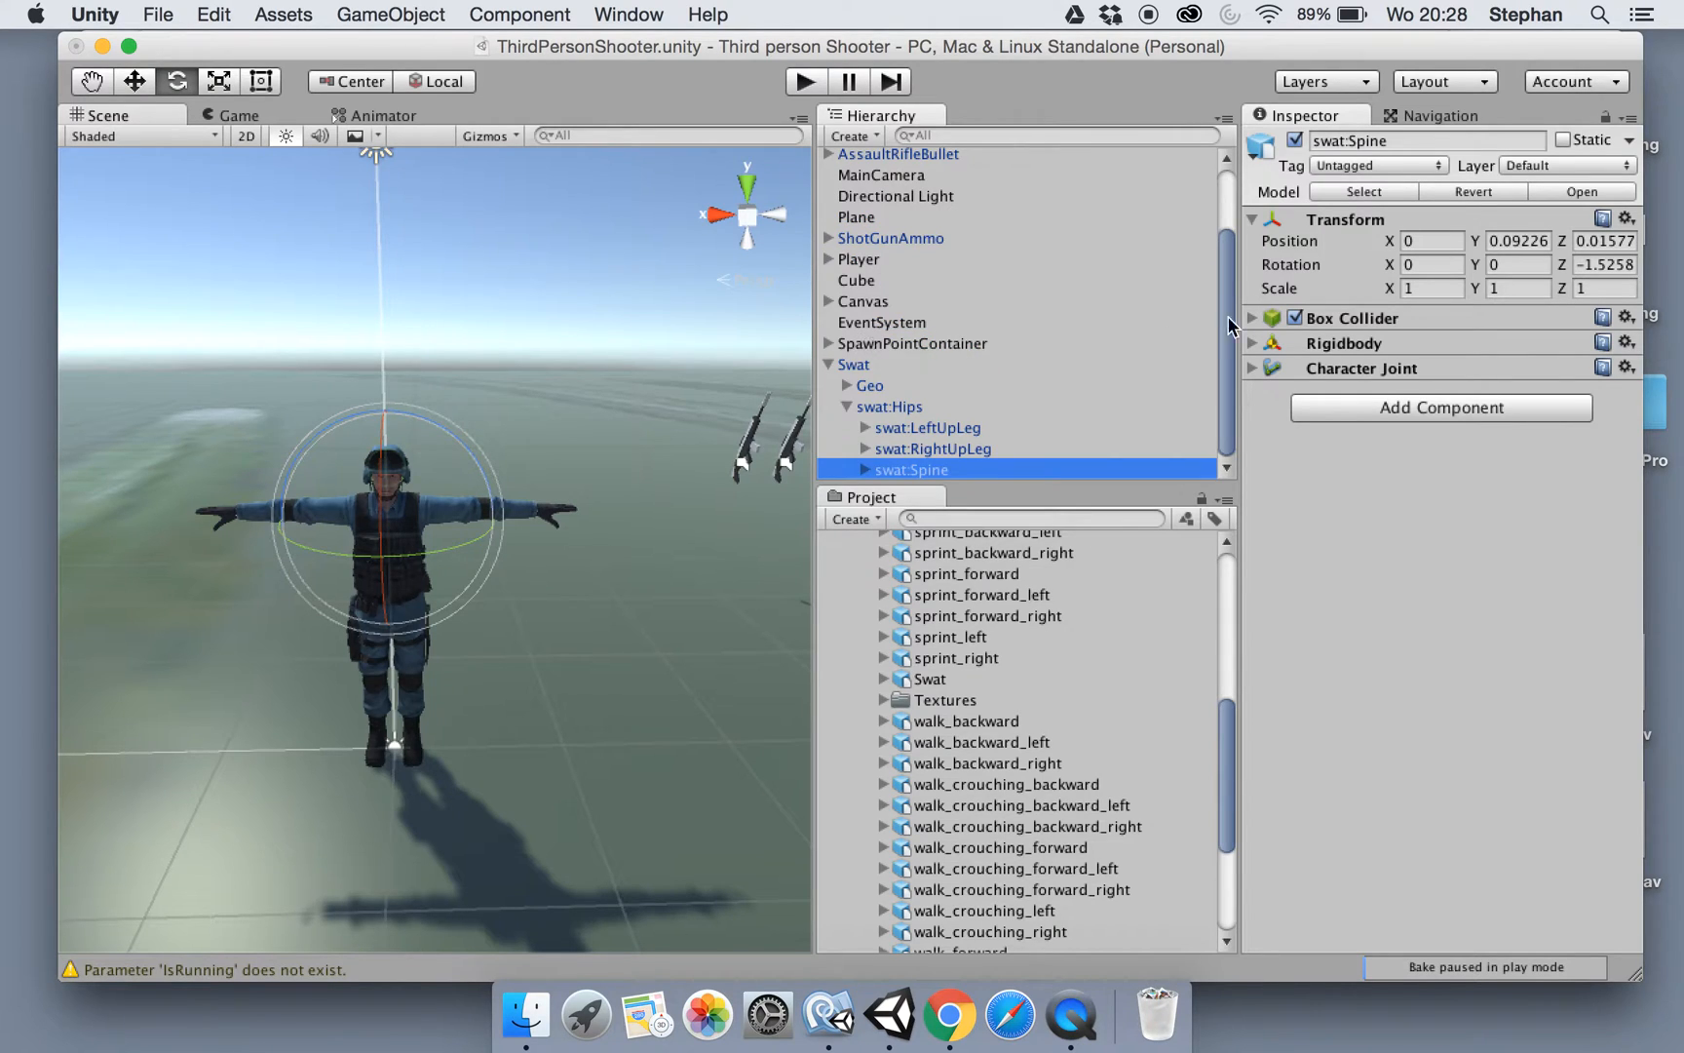
left_click(1251, 318)
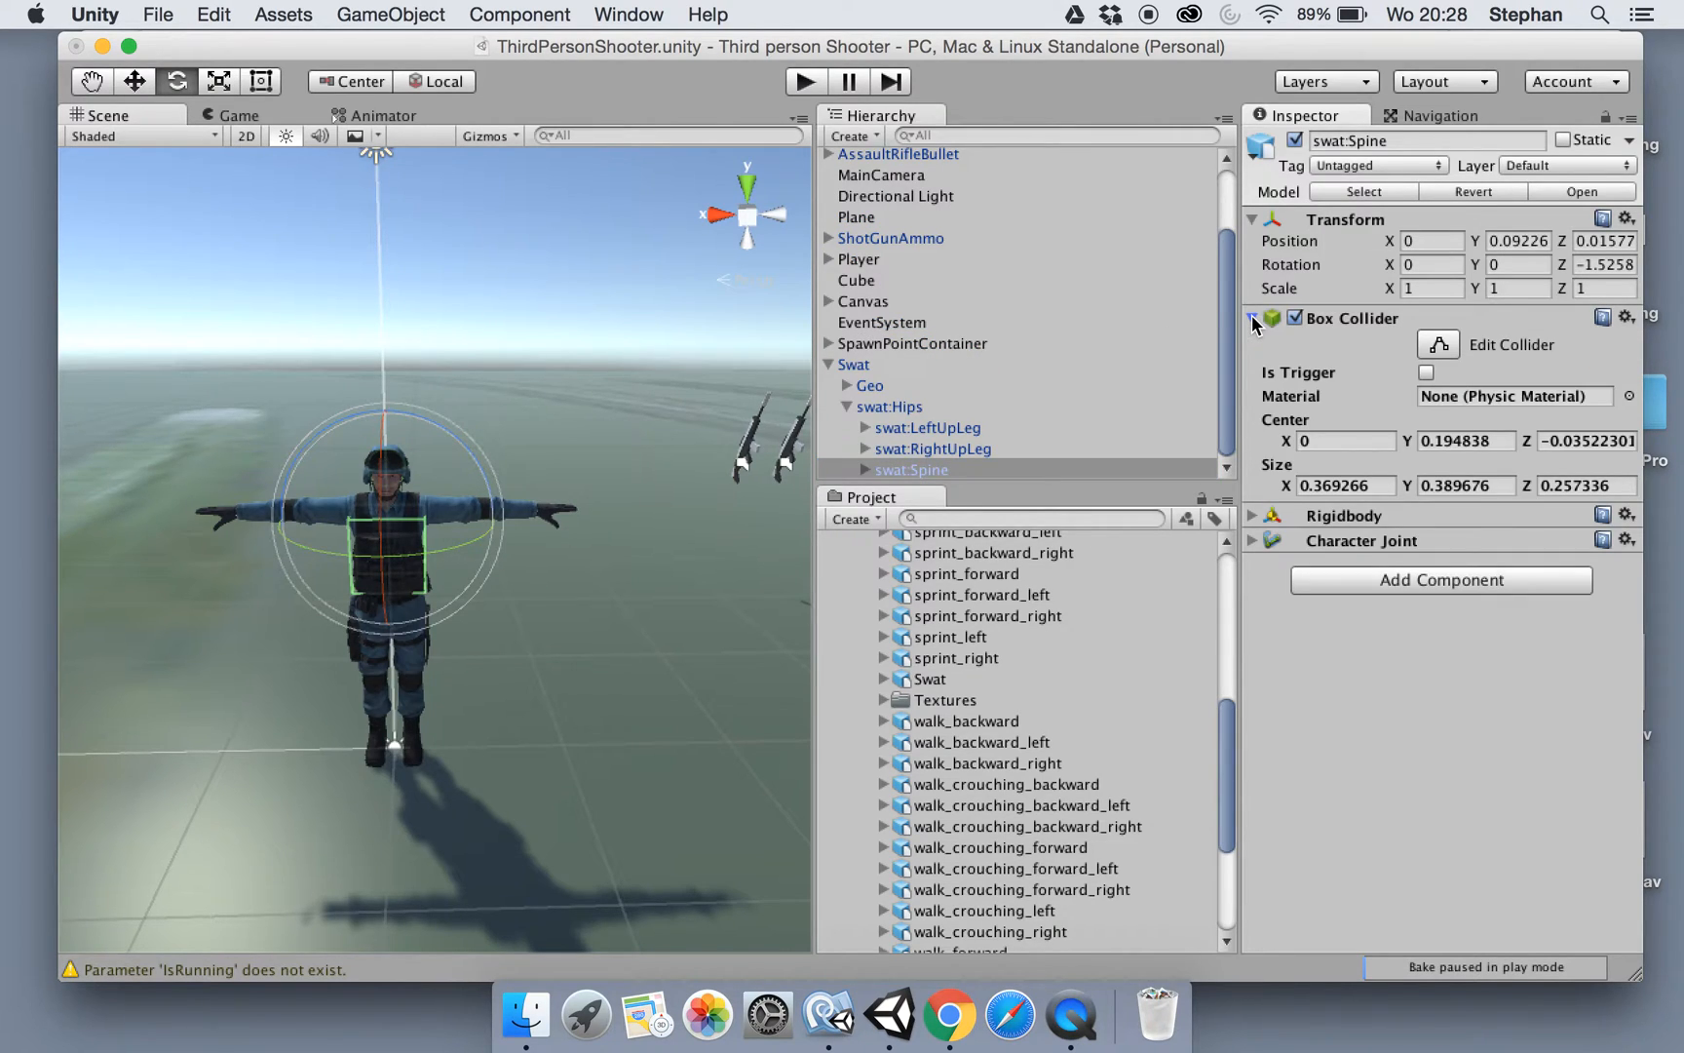
left_click(889, 406)
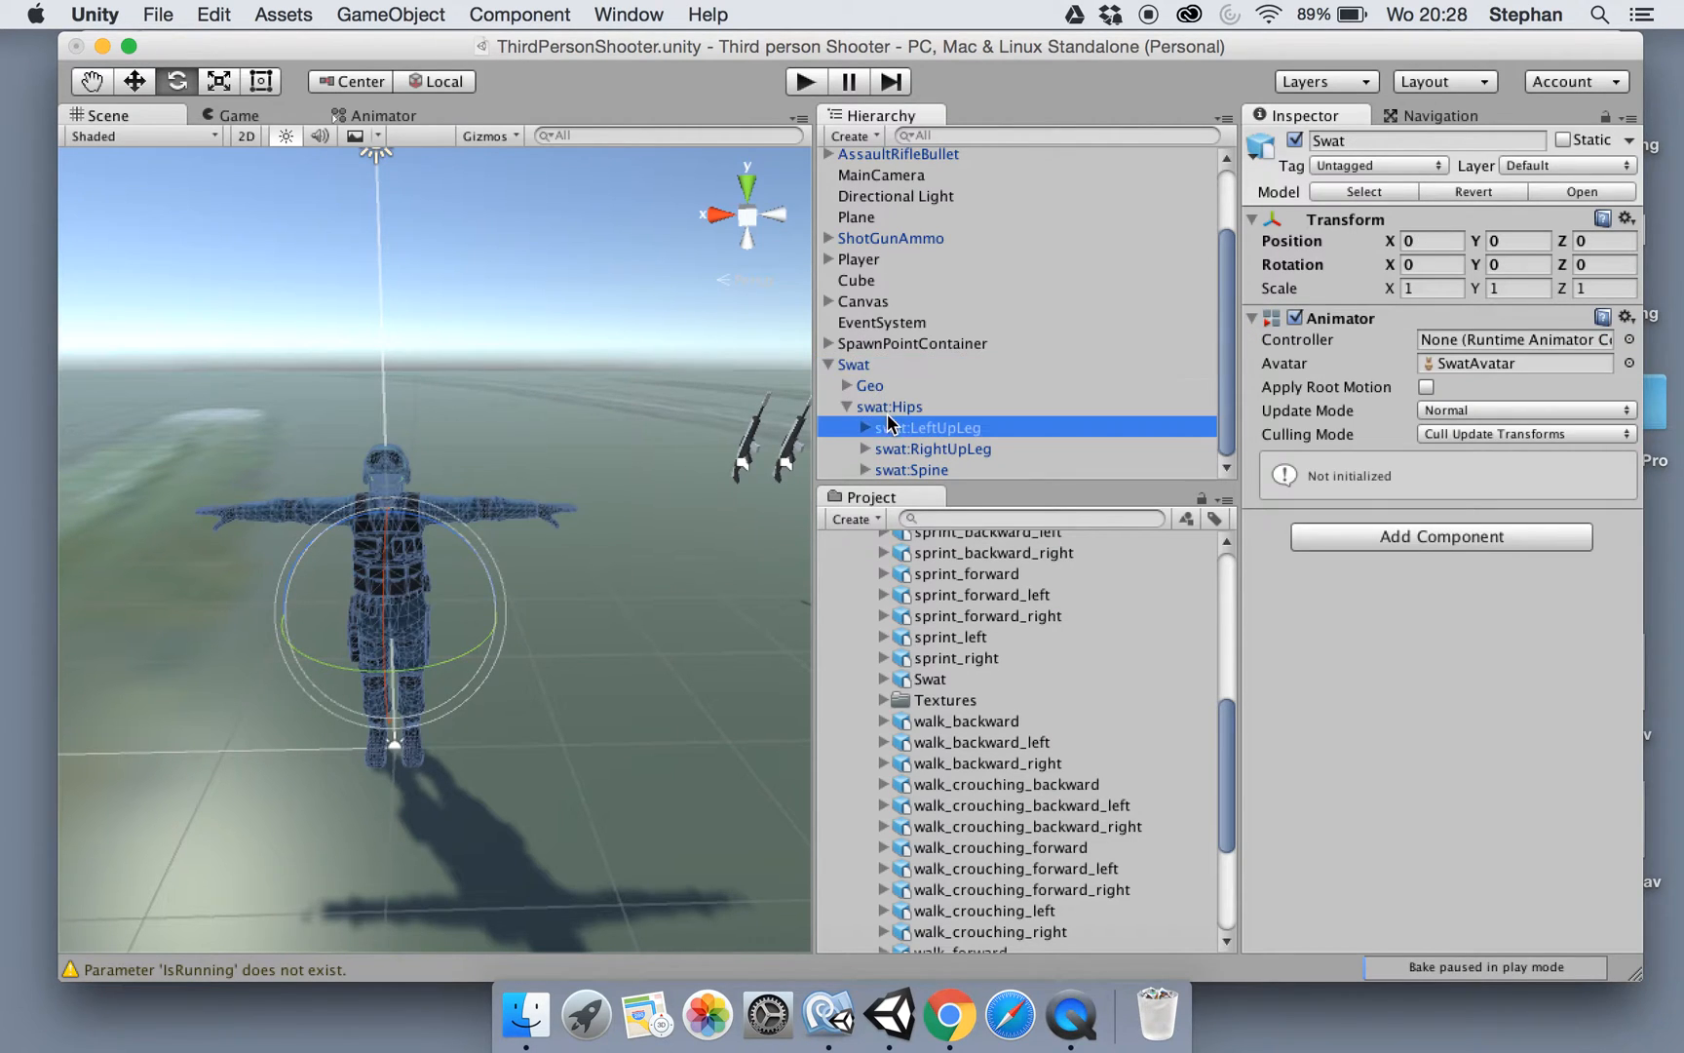
left_click(885, 470)
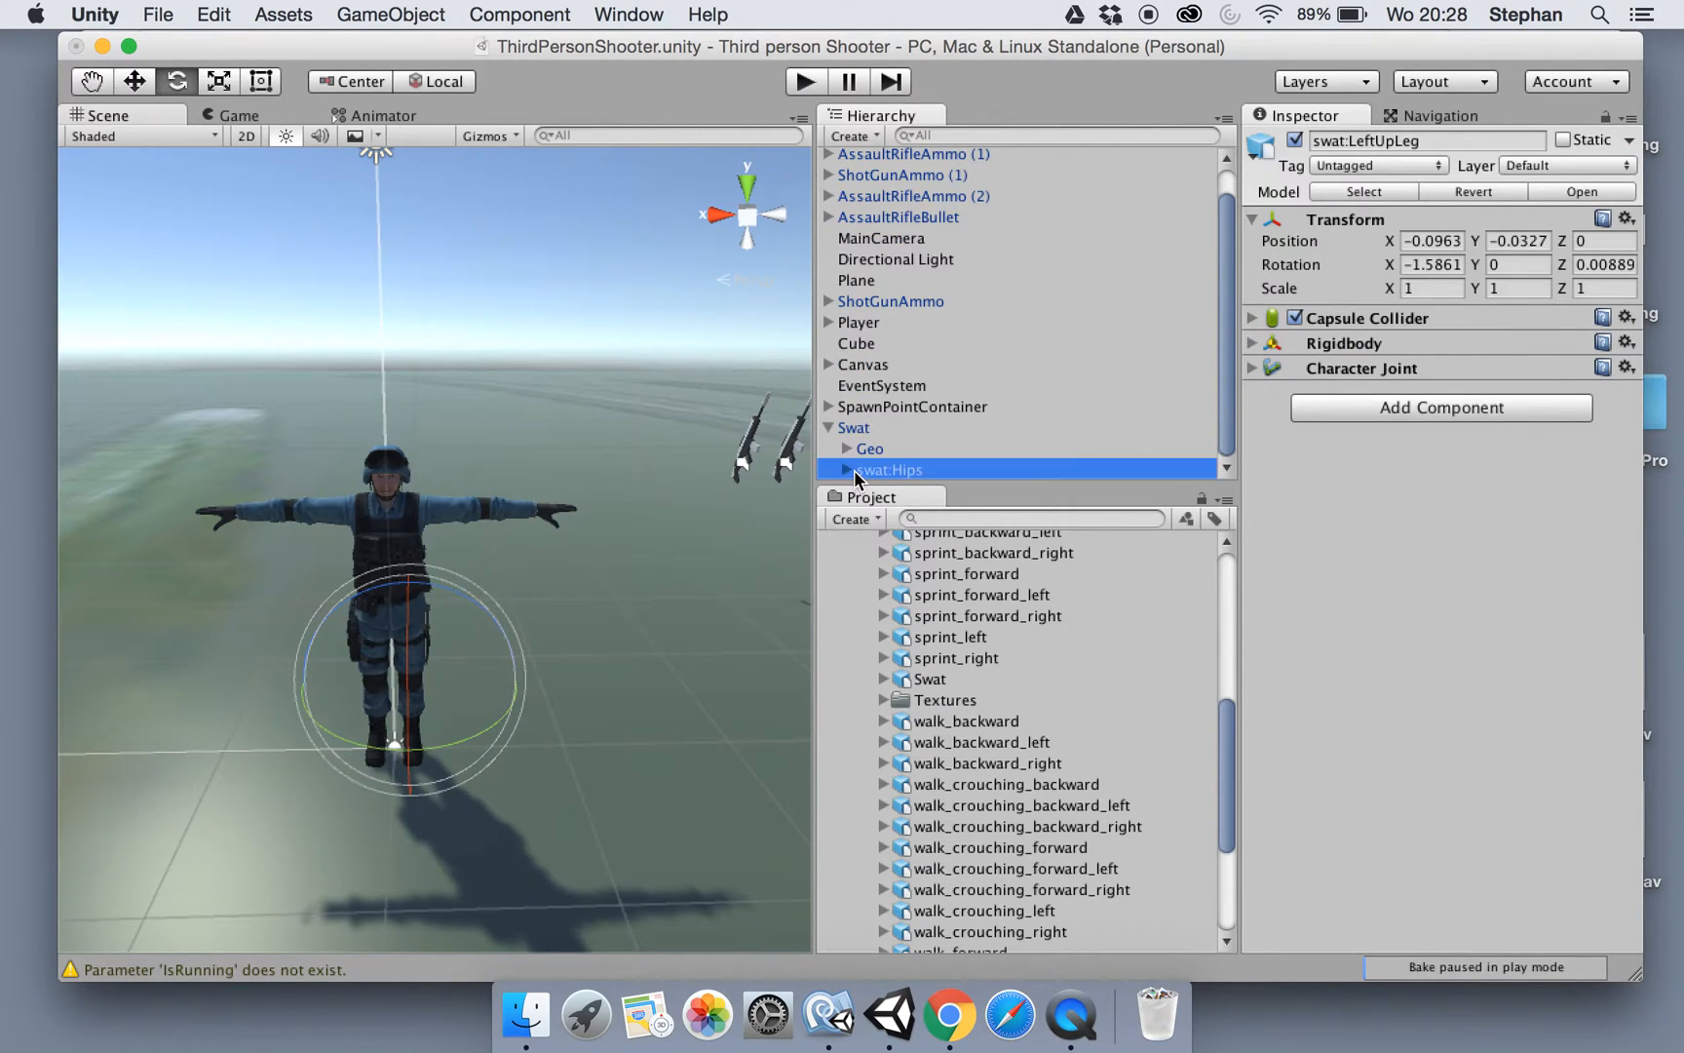
Inspect the right lower leg bone's Character Joint settings and collapse them again
left_click(886, 470)
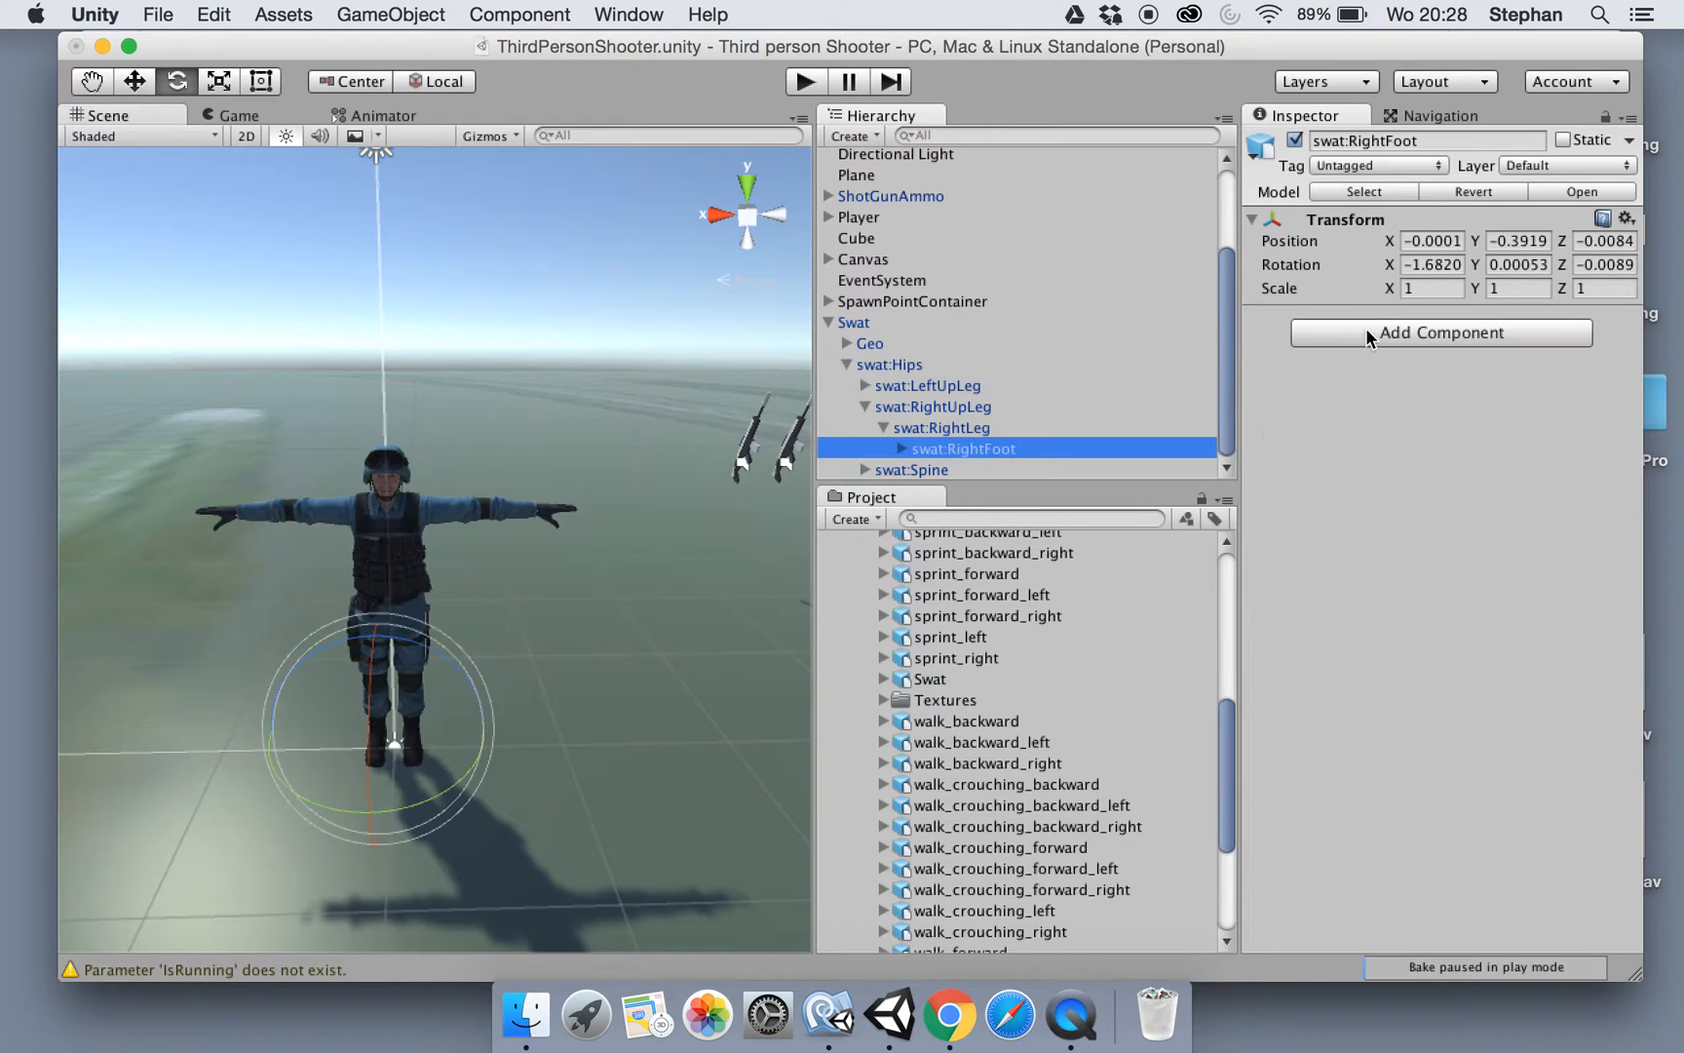
left_click(951, 427)
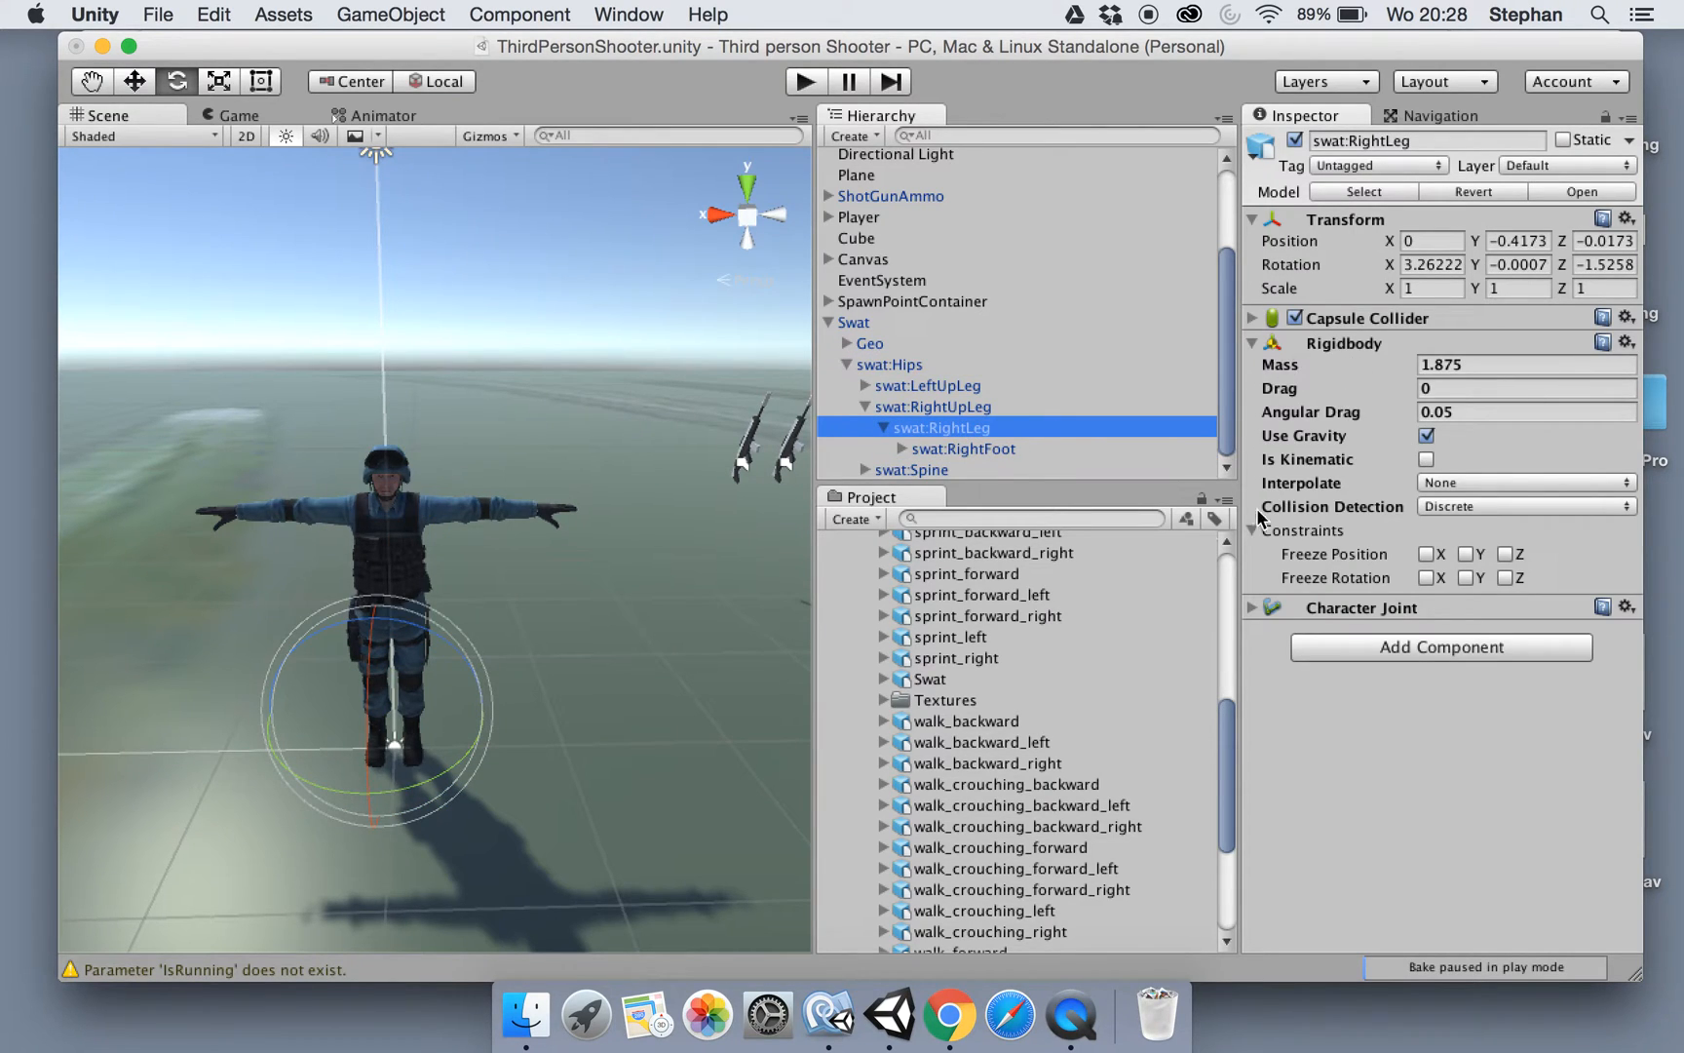
left_click(1251, 606)
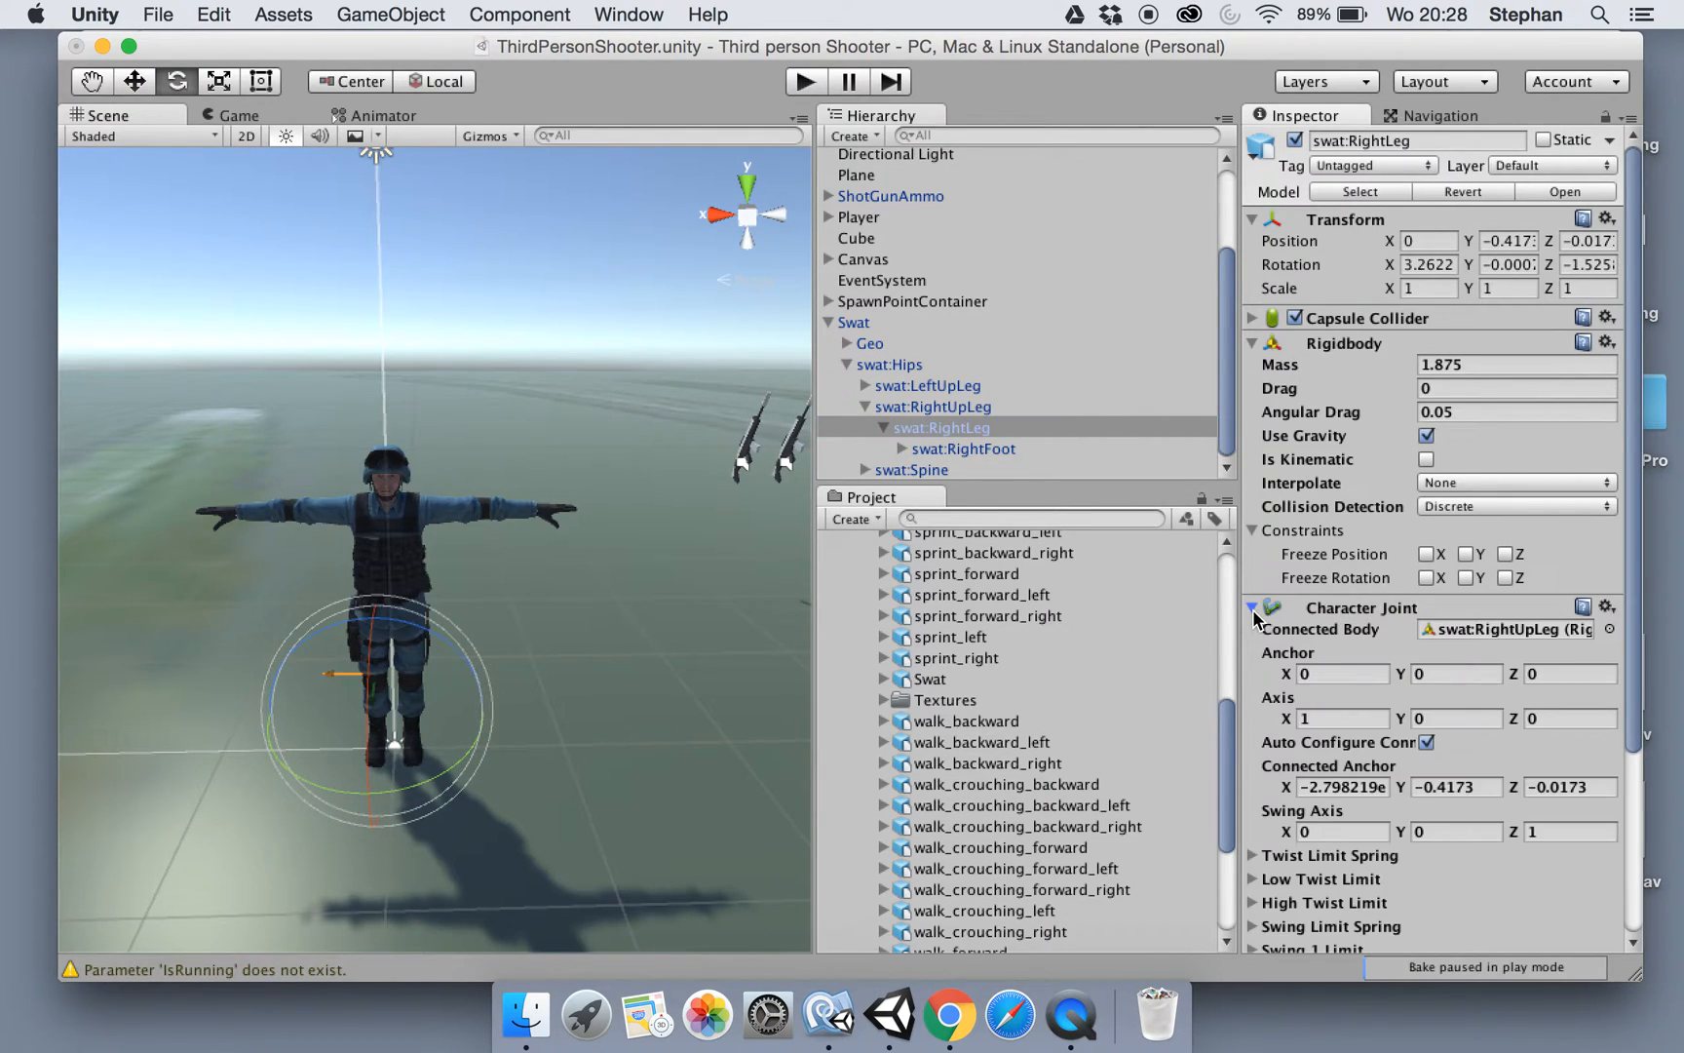
left_click(1251, 606)
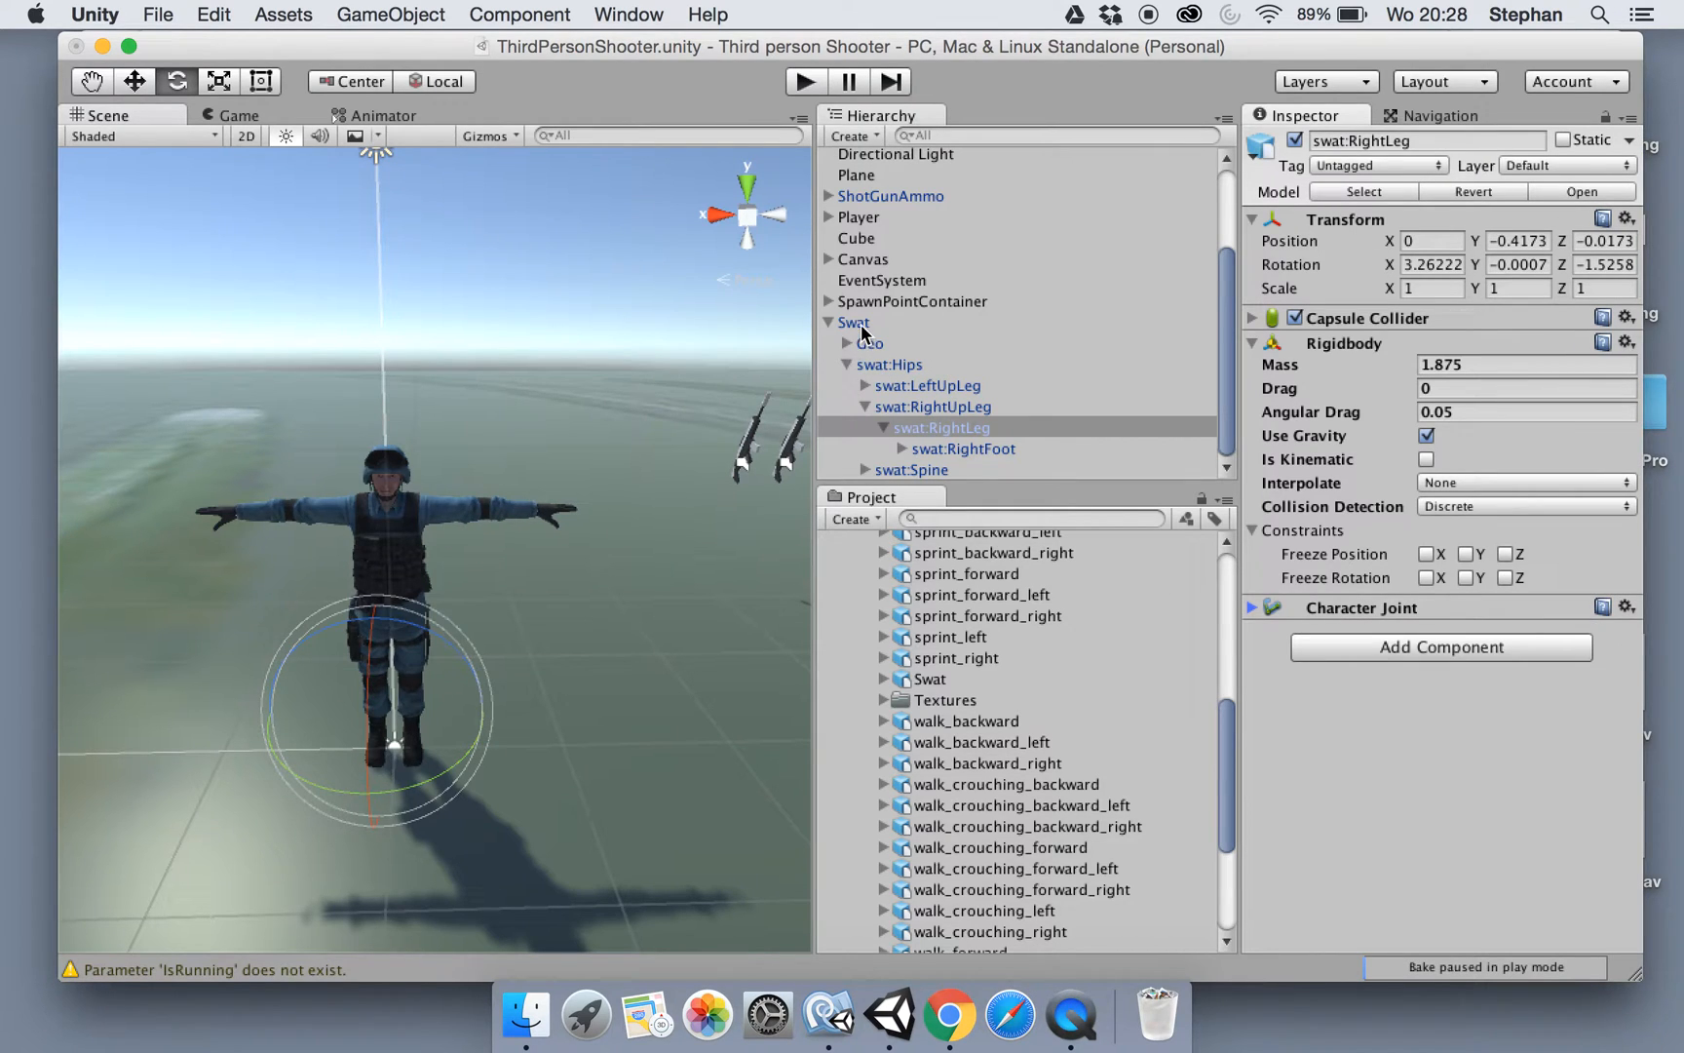
Reset the Swat root Transform to zero so the soldier stands upright at the origin
left_click(853, 322)
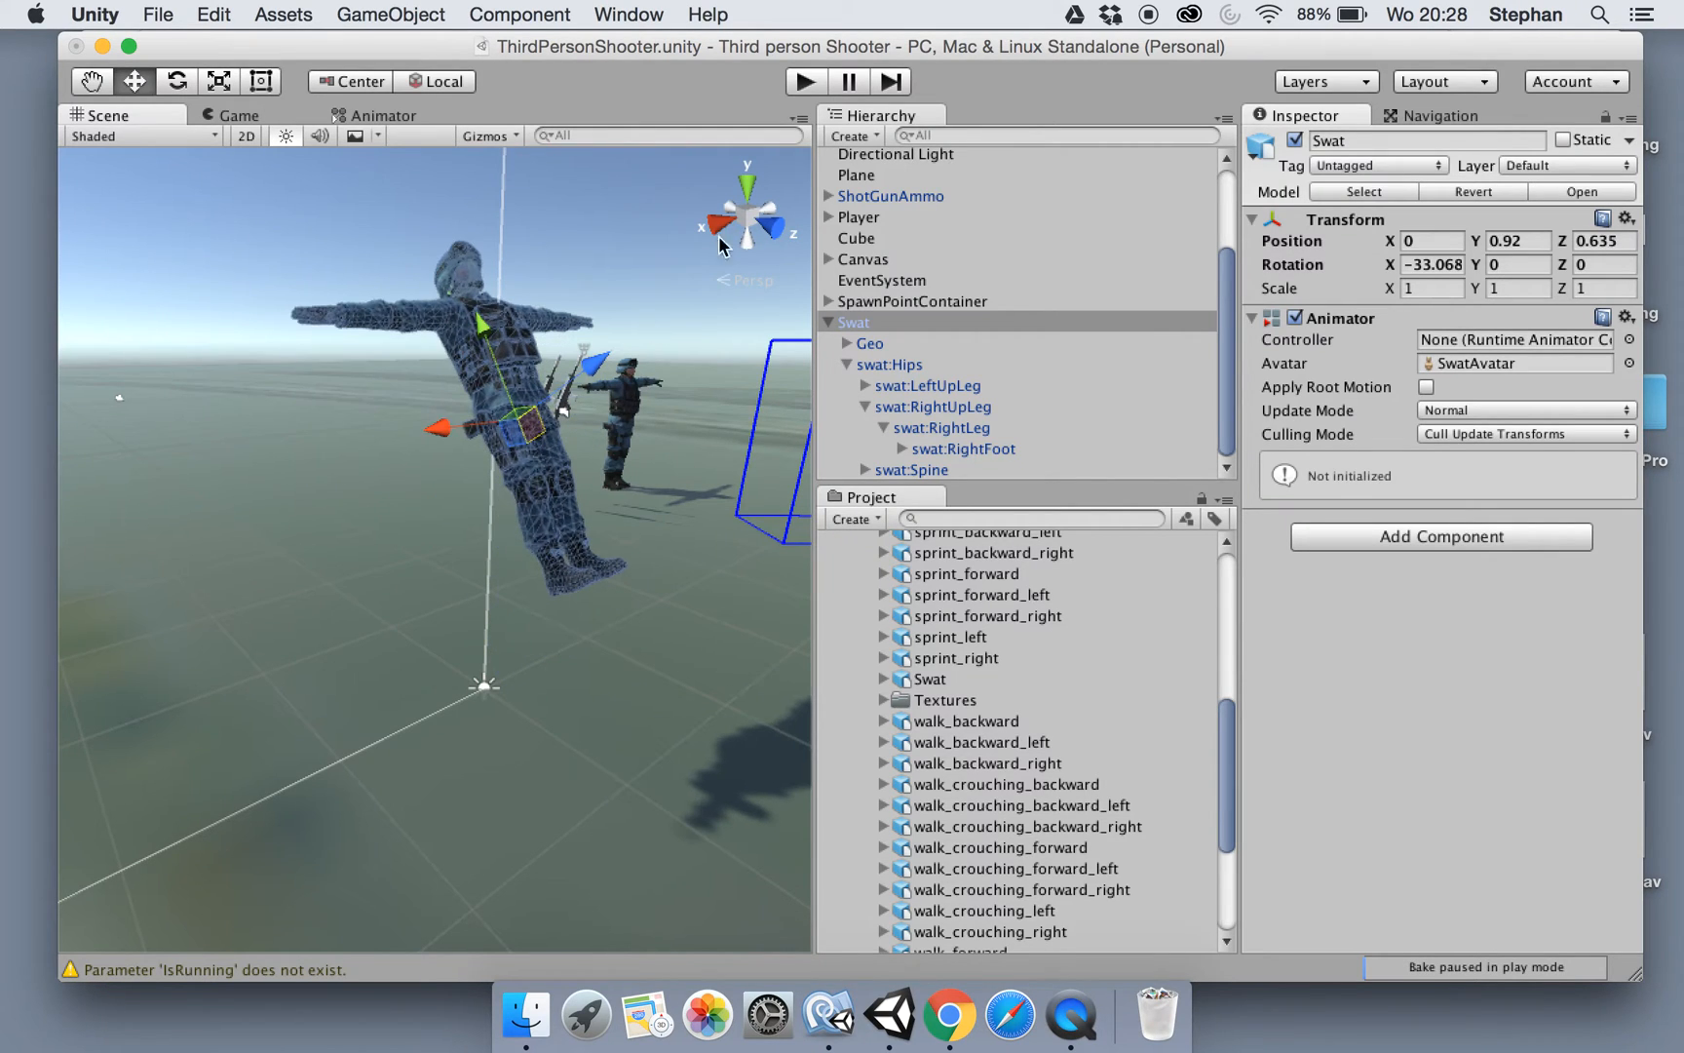
left_click(236, 115)
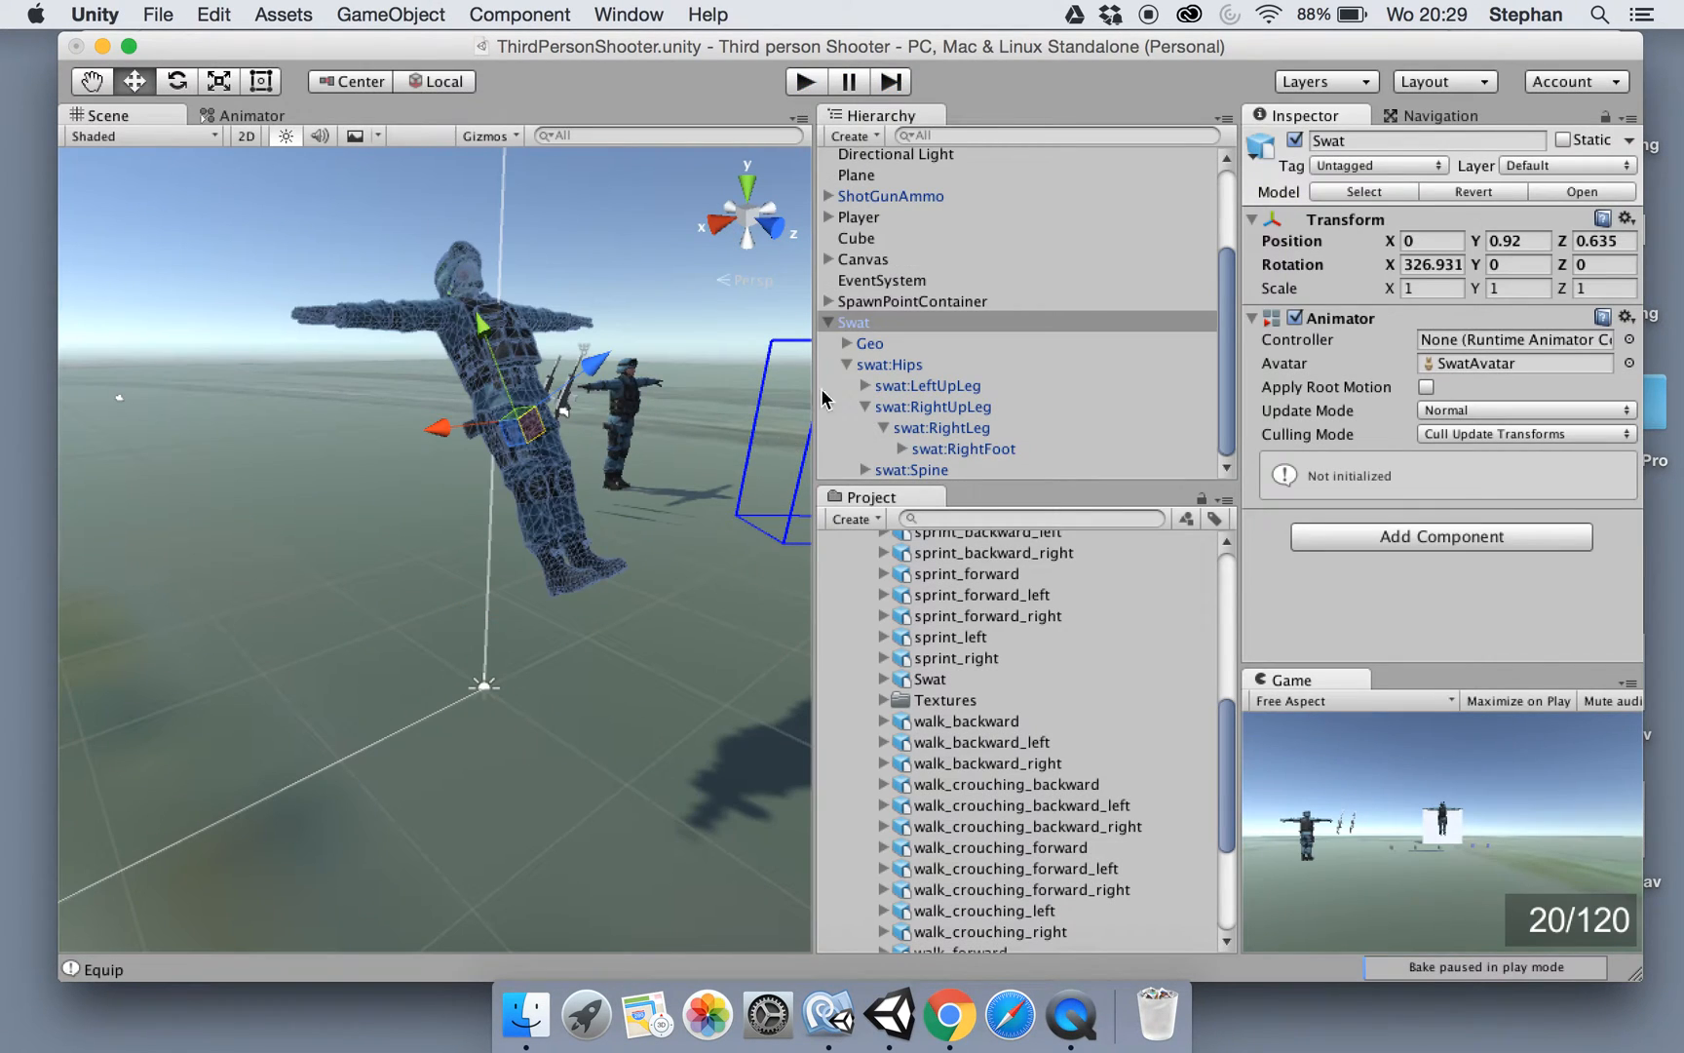
mouse_move(892, 402)
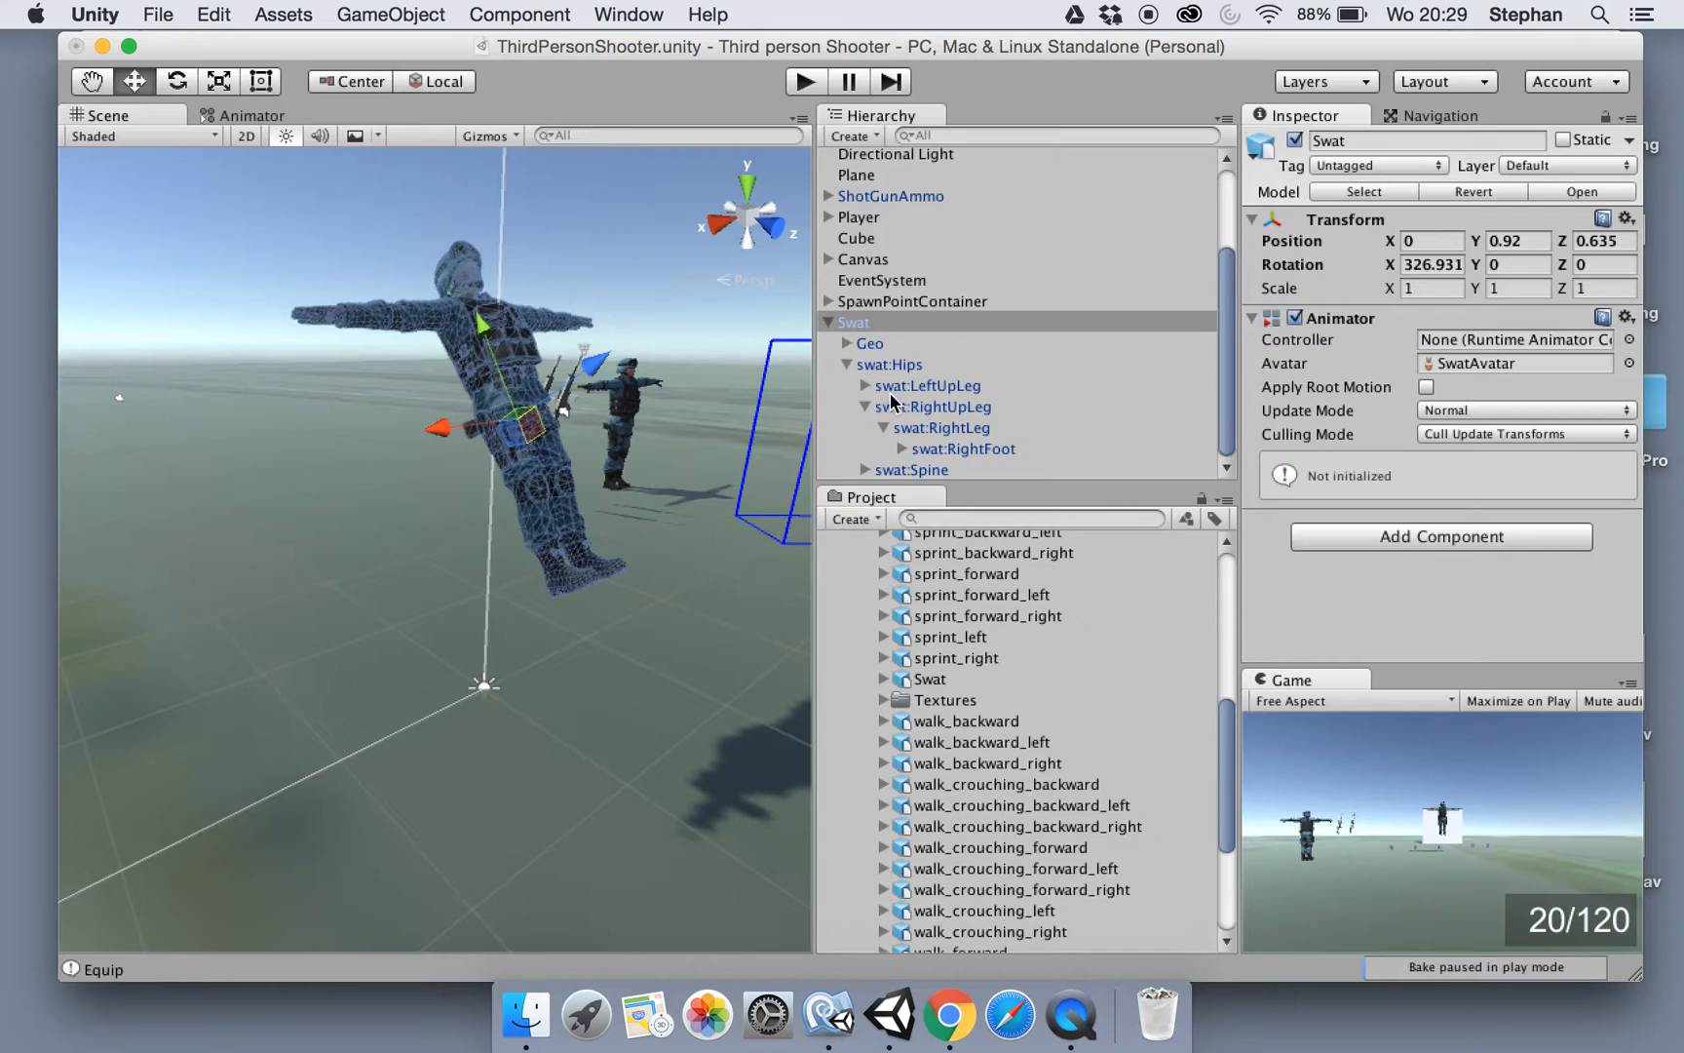
mouse_move(1046, 414)
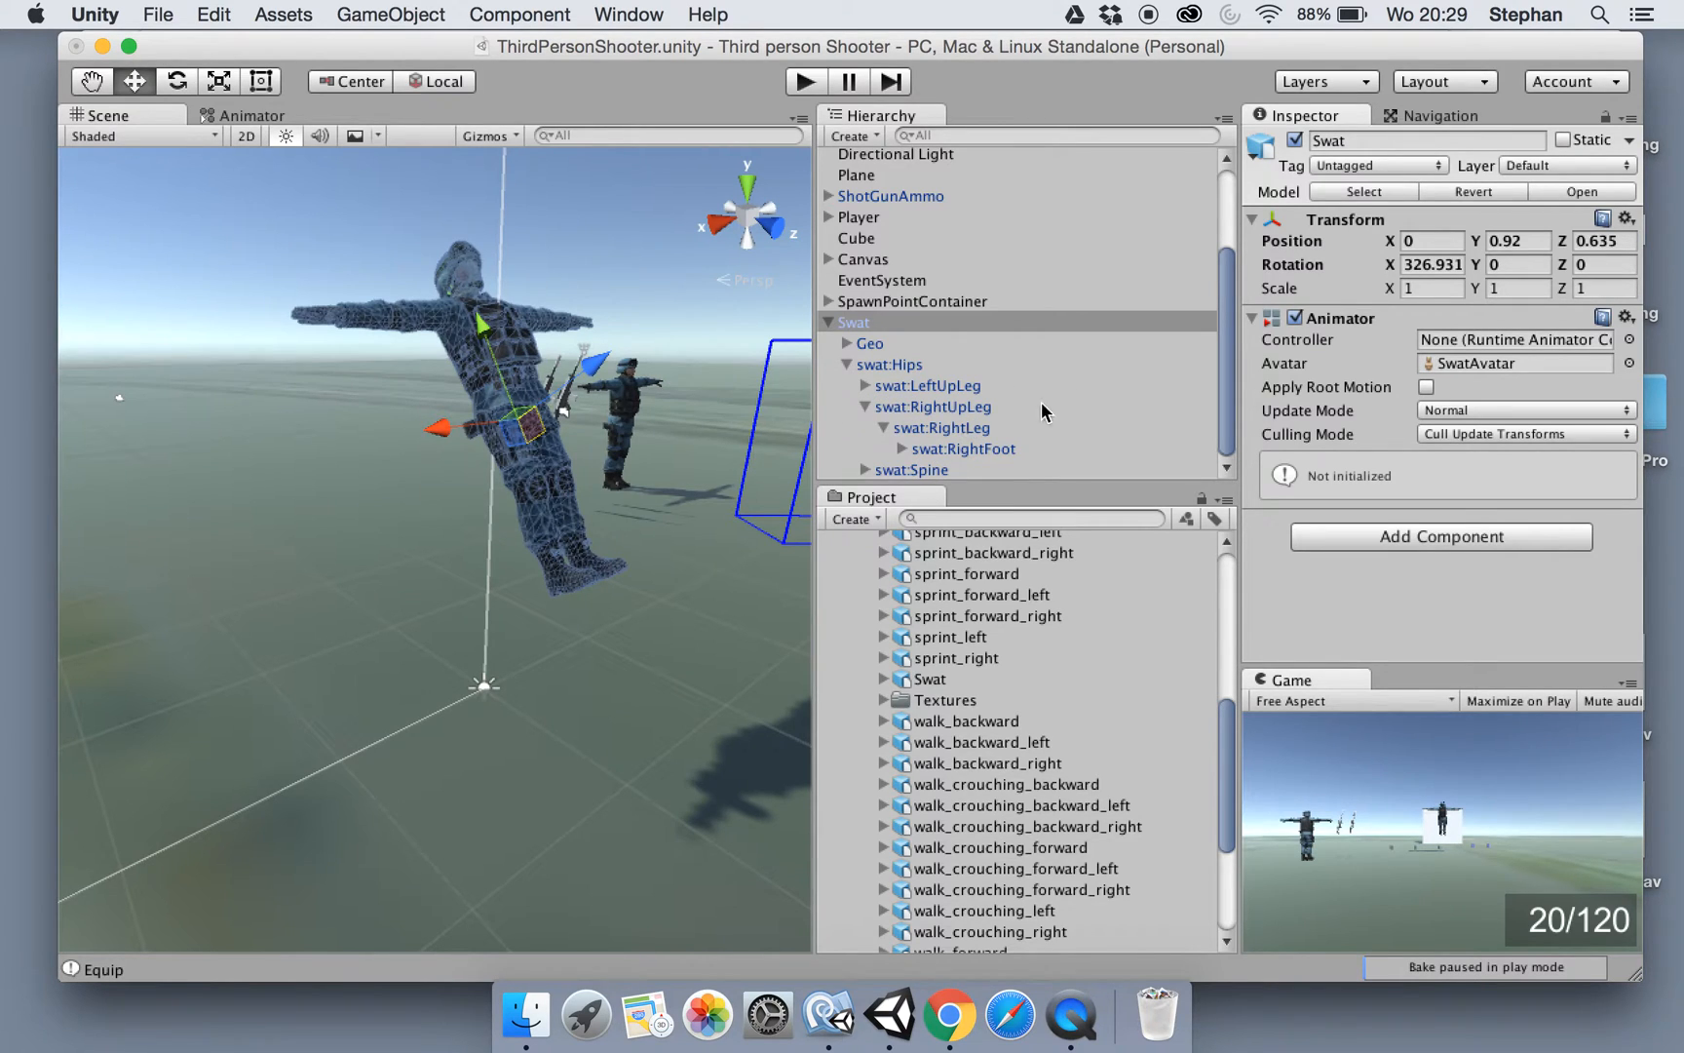
left_click(926, 383)
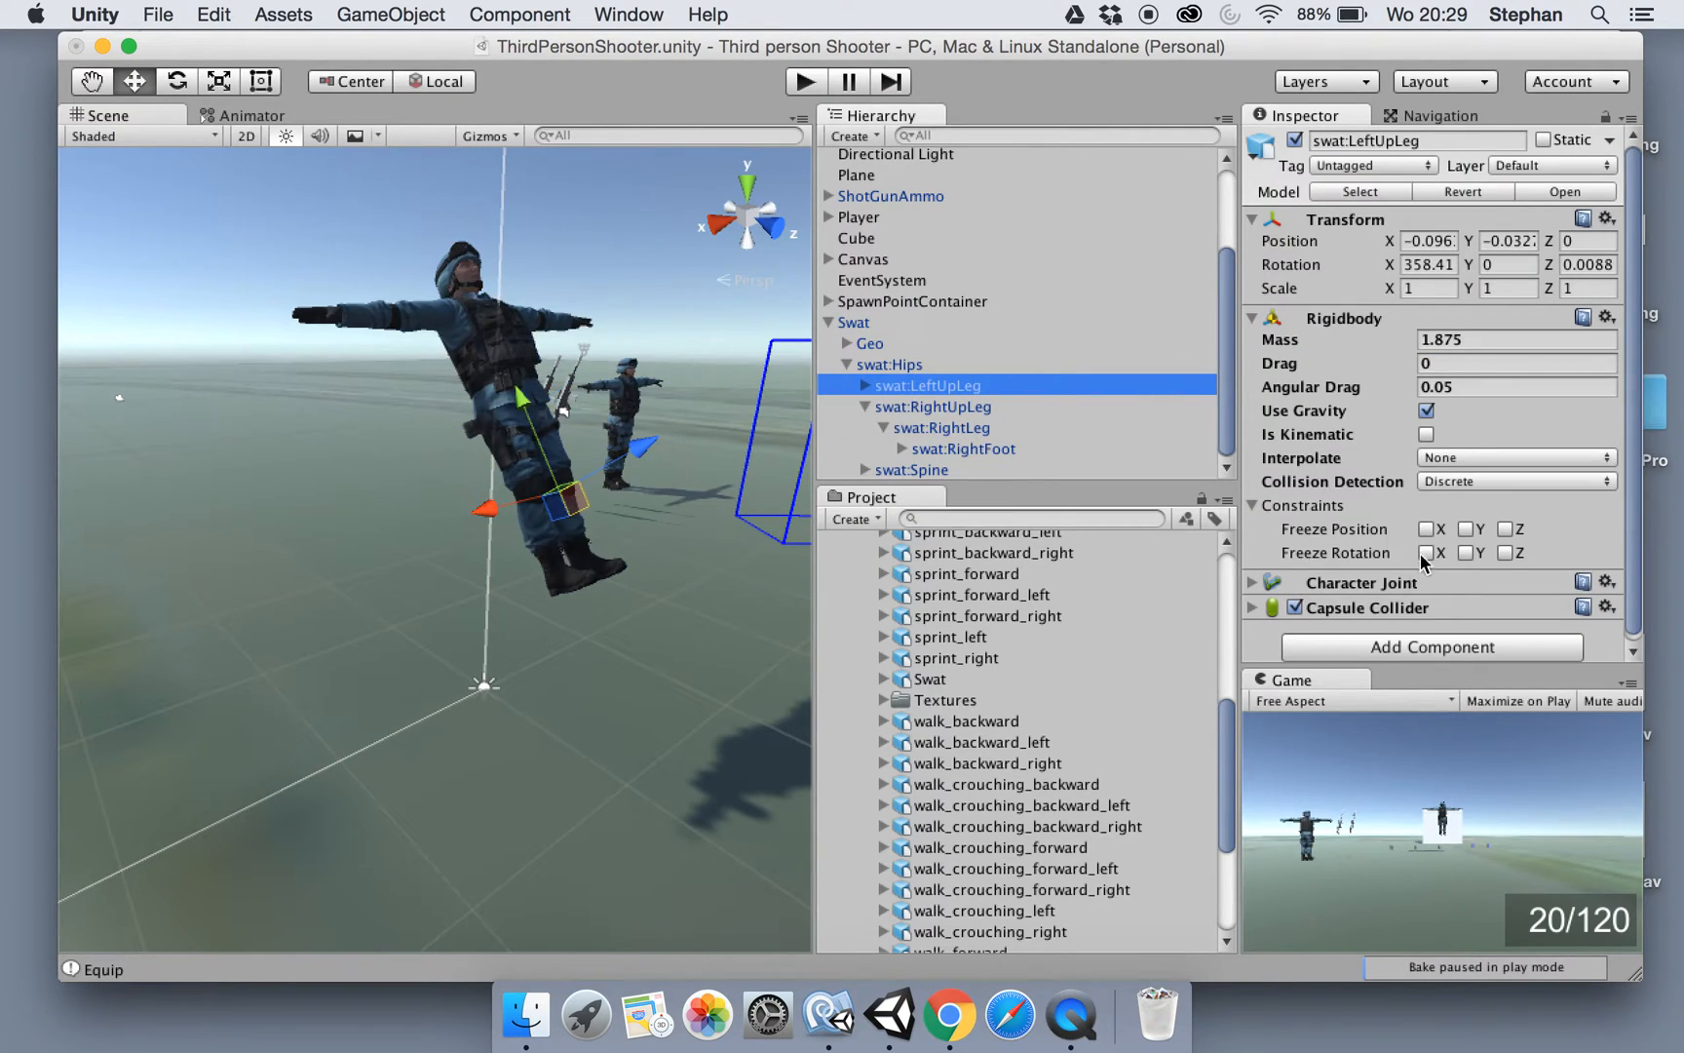
mouse_move(548, 435)
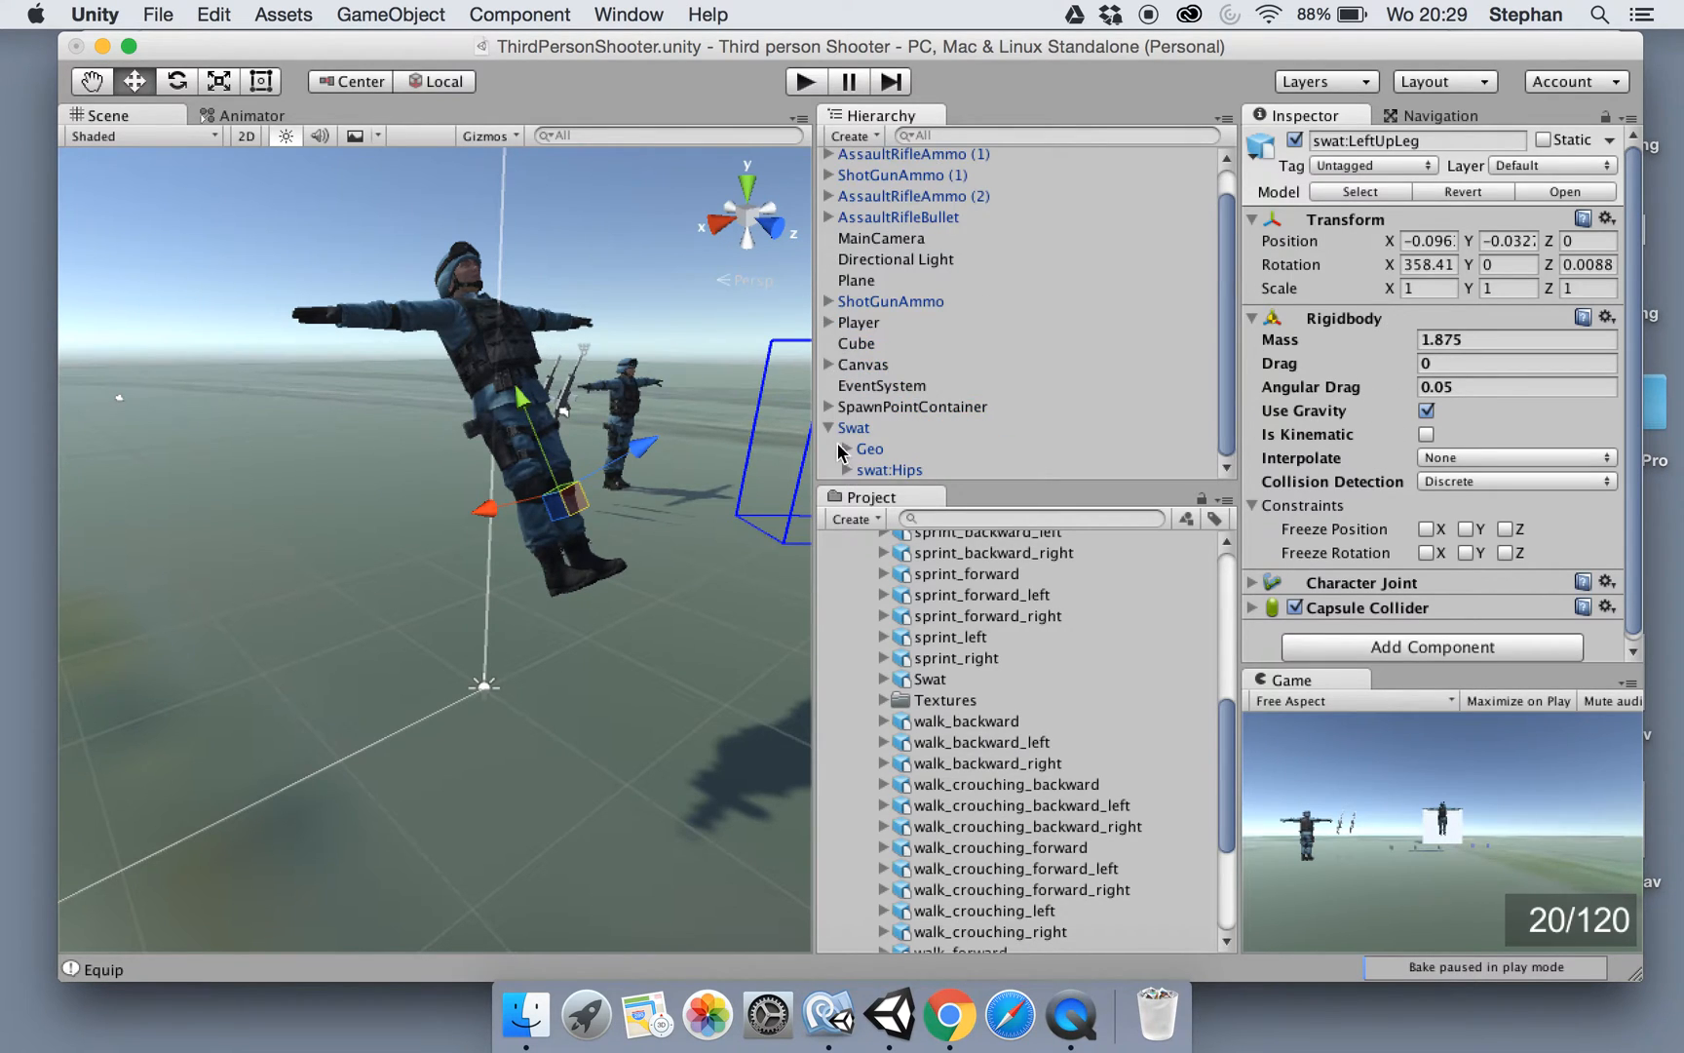
left_click(856, 427)
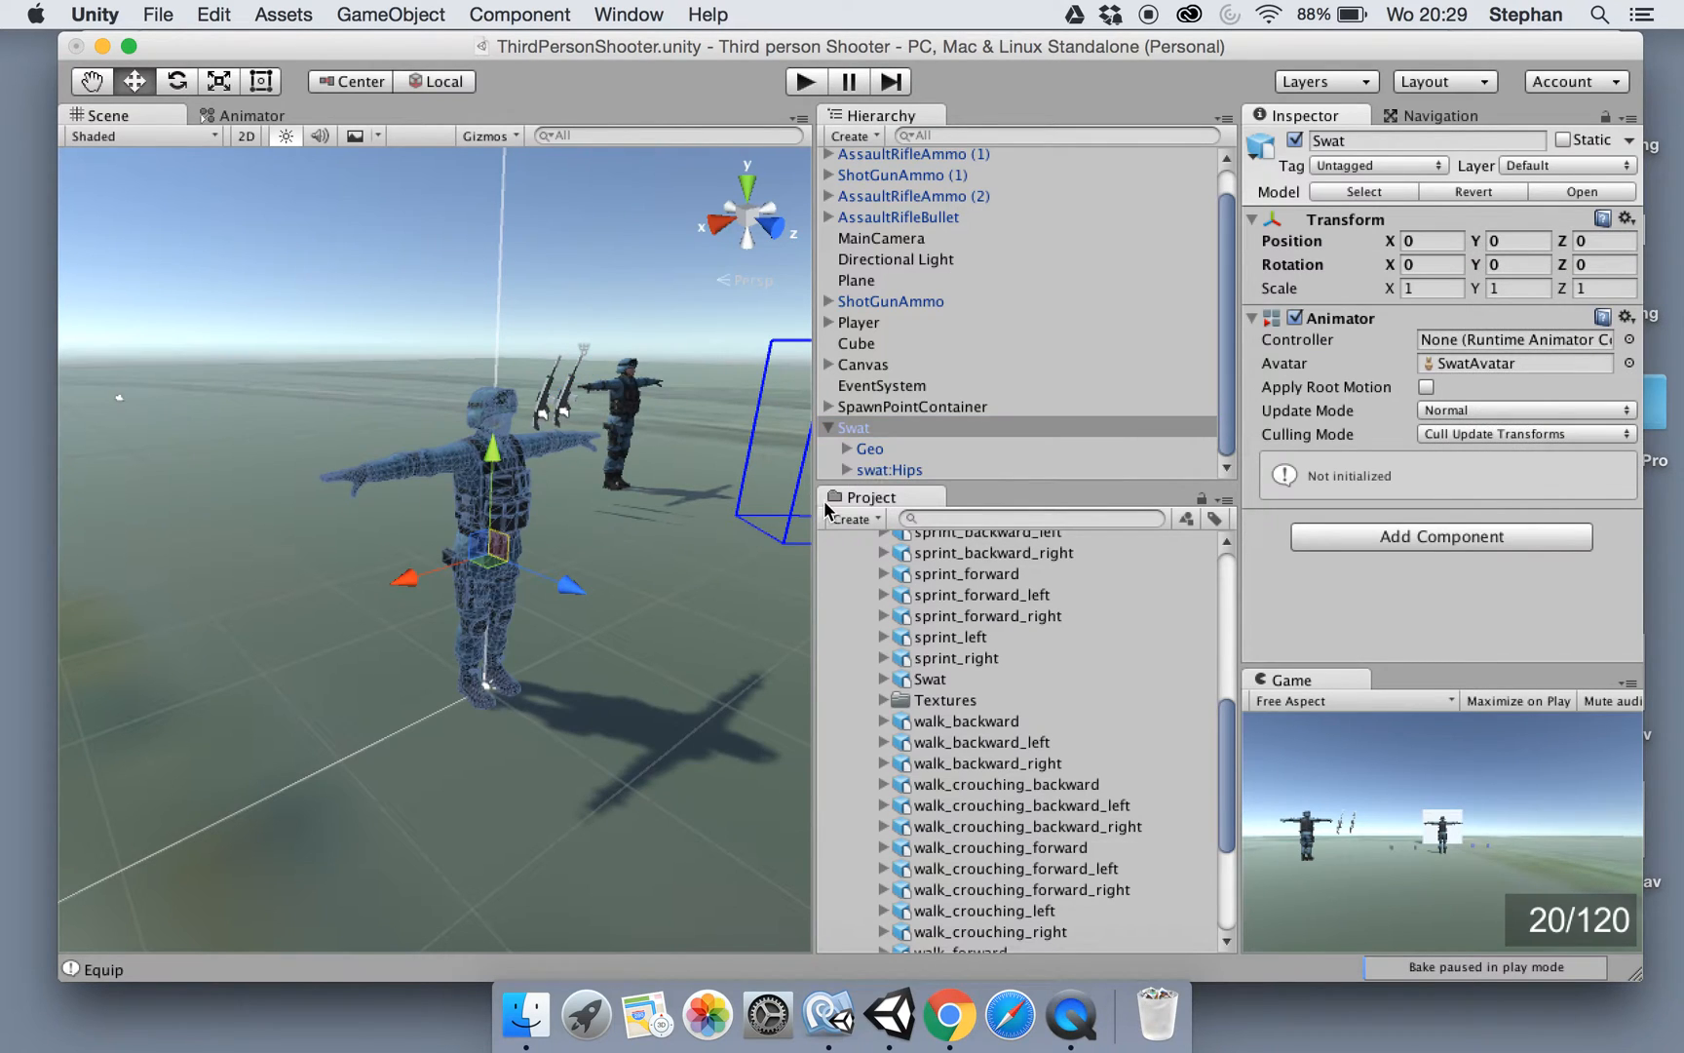
mouse_move(624, 376)
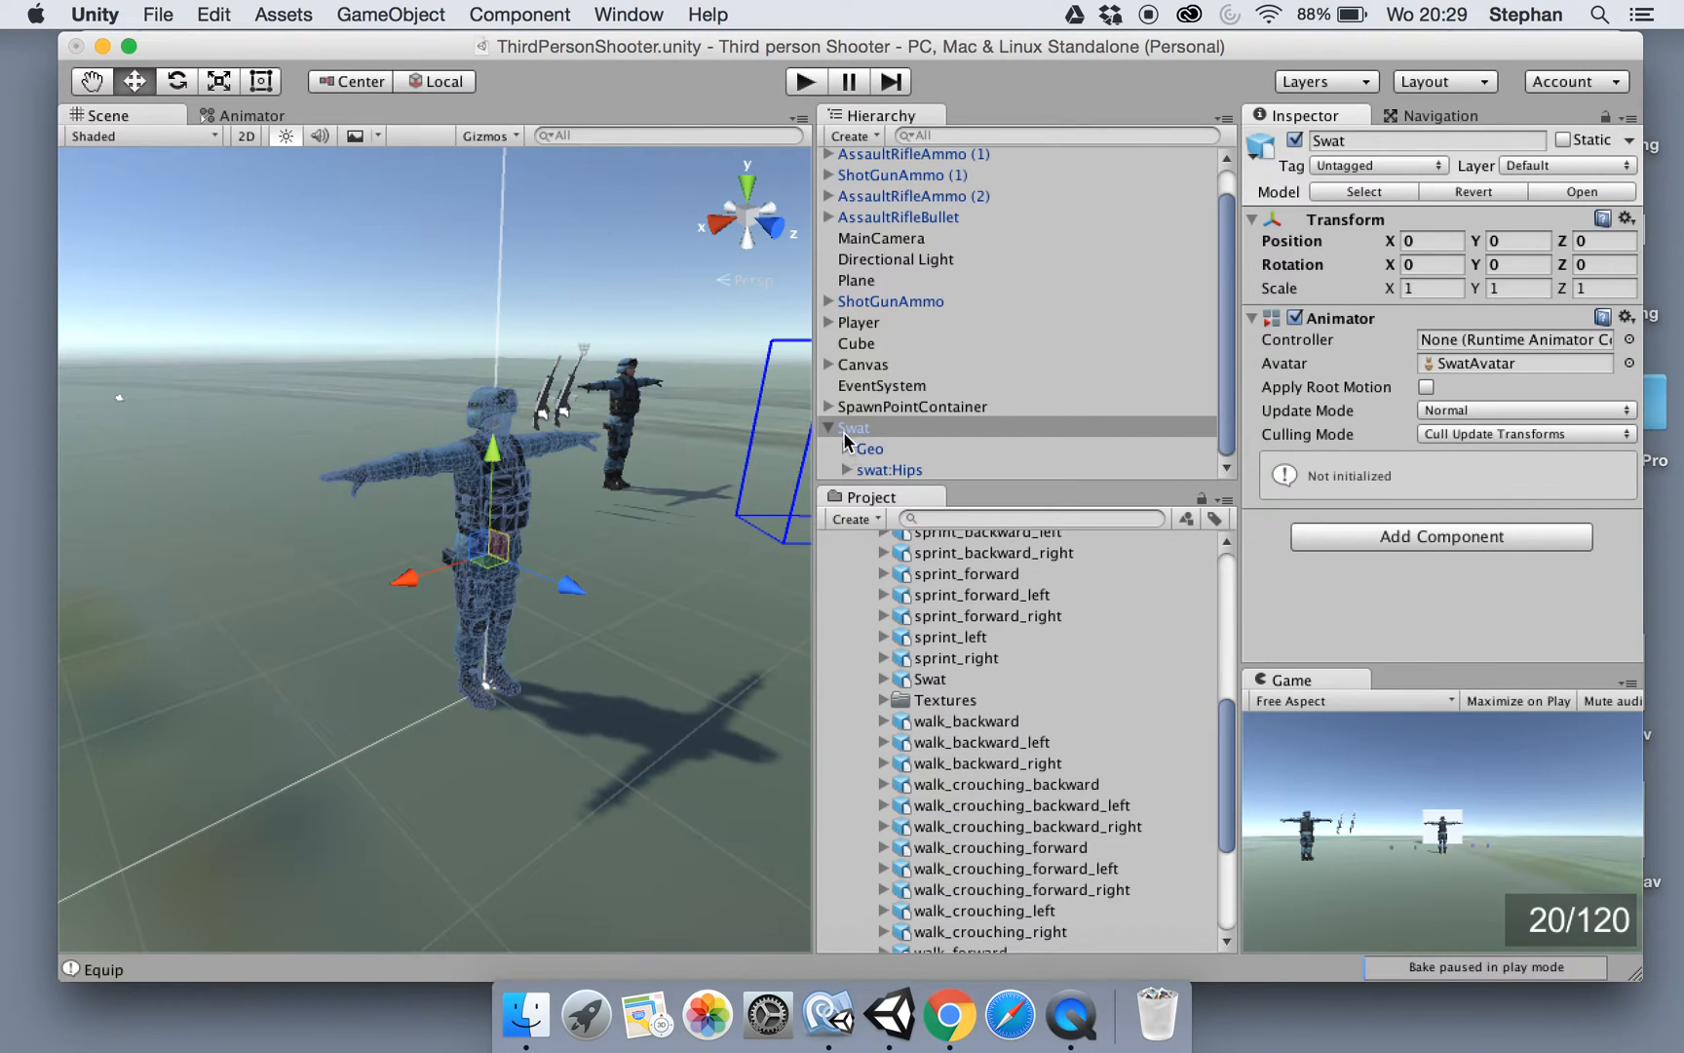
left_click(853, 427)
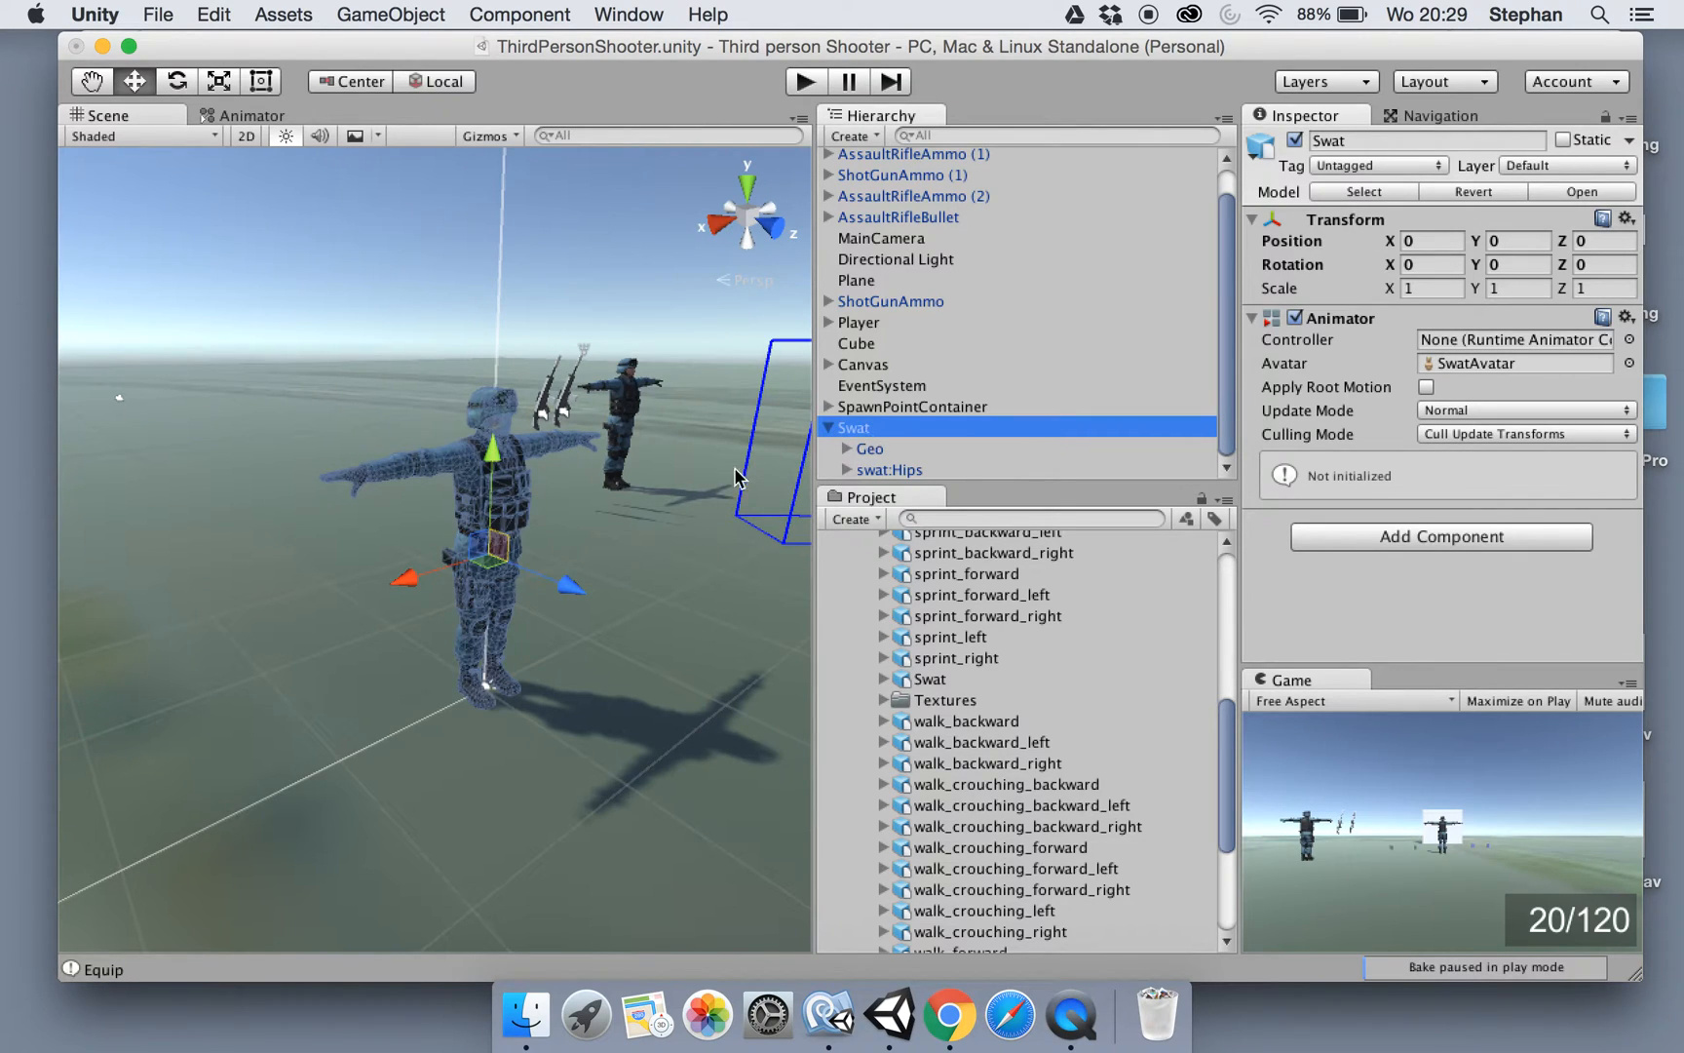
mouse_move(856, 454)
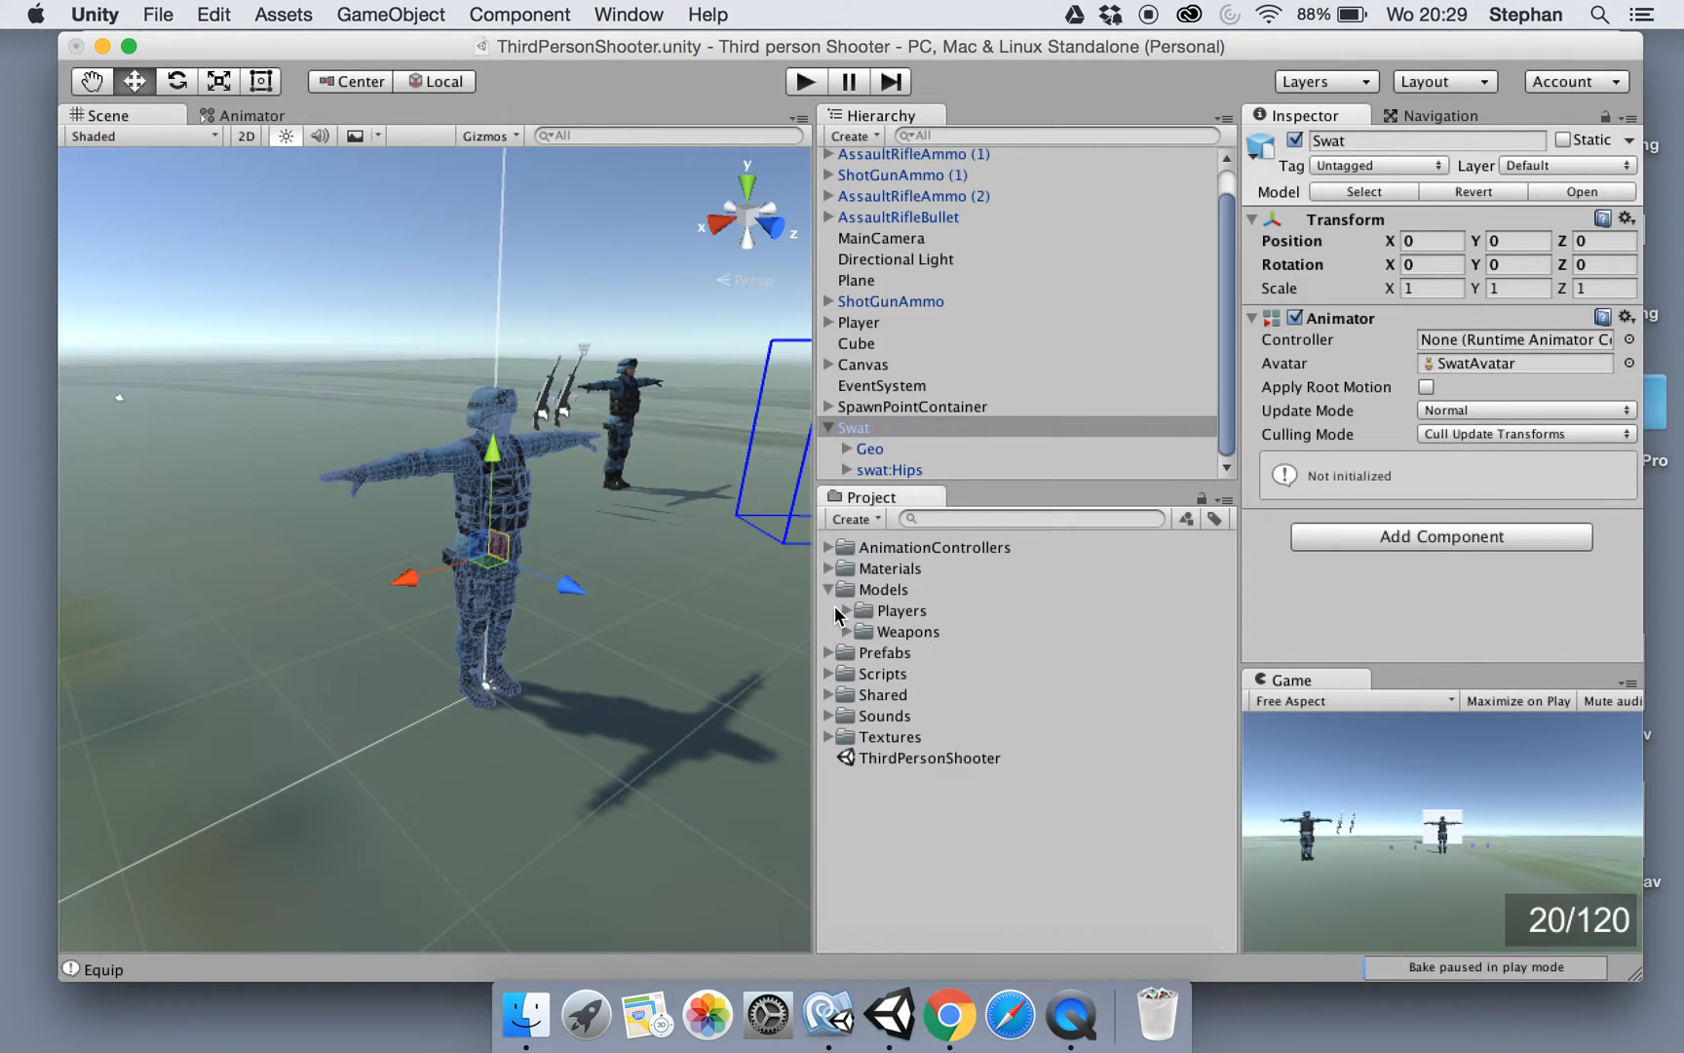
Attach a new Ragdoll_TEST script to Swat and set its Animator controller to SoldierPro
left_click(829, 588)
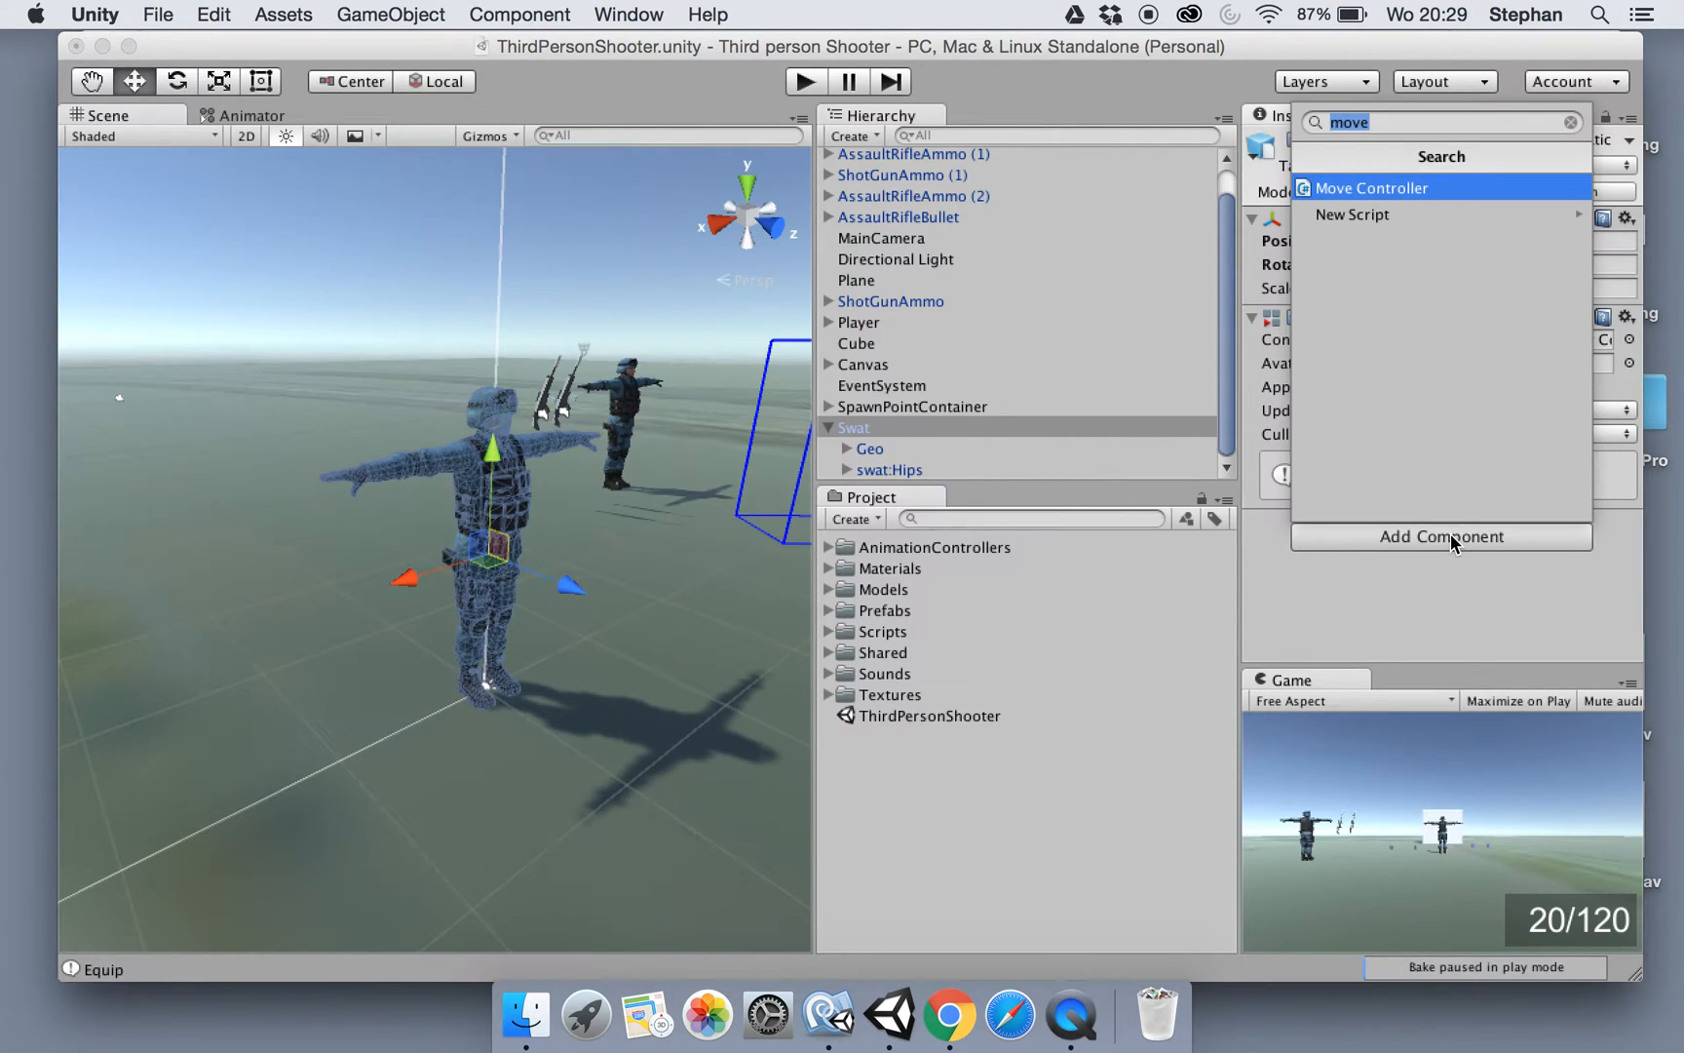
type("Ragdoll_")
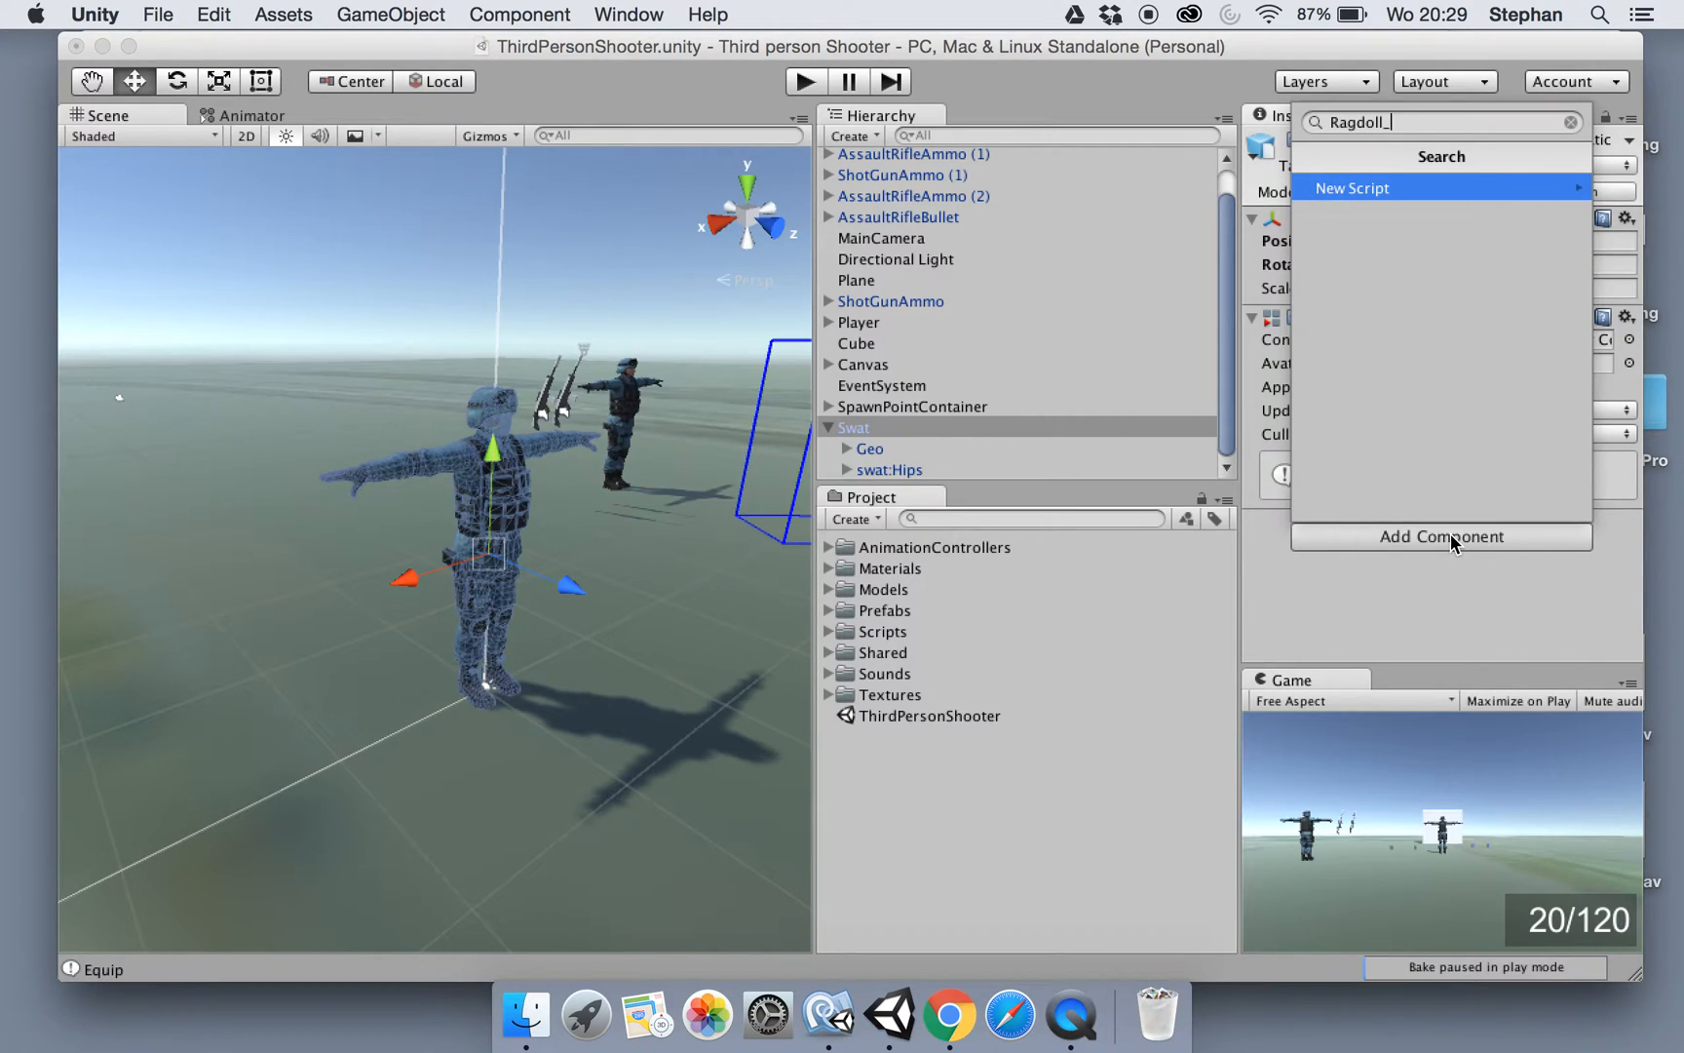
type("TEST")
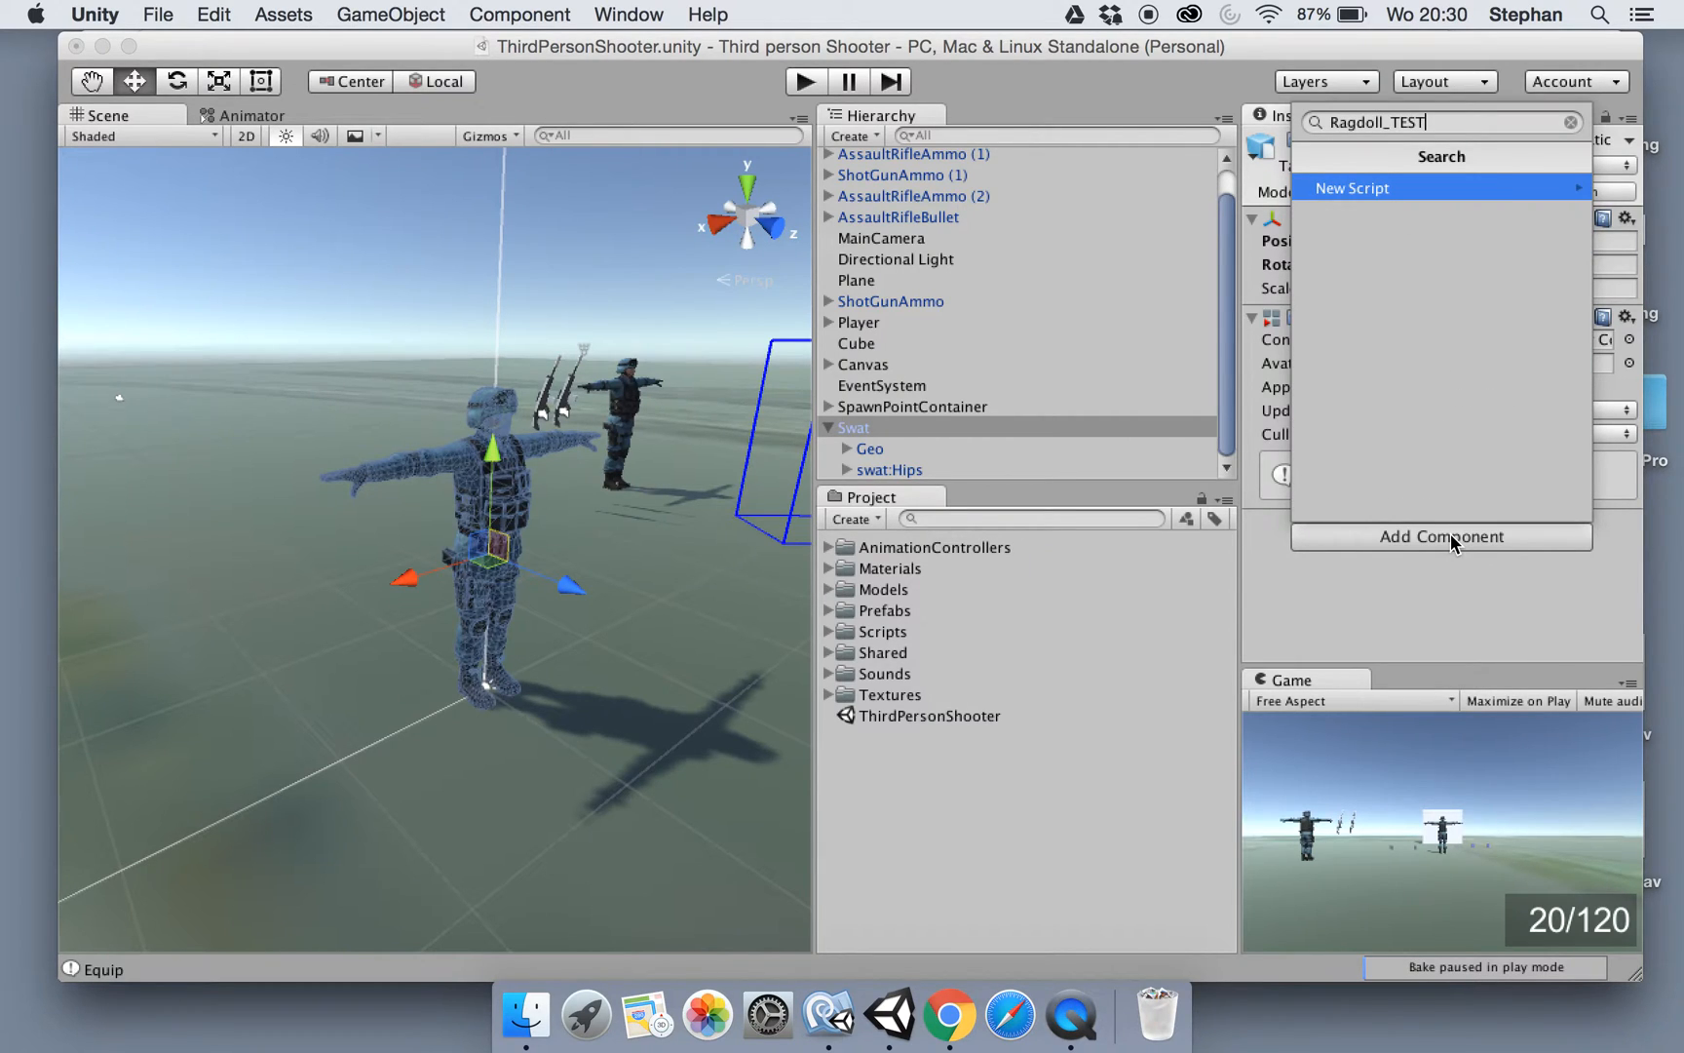
left_click(1353, 188)
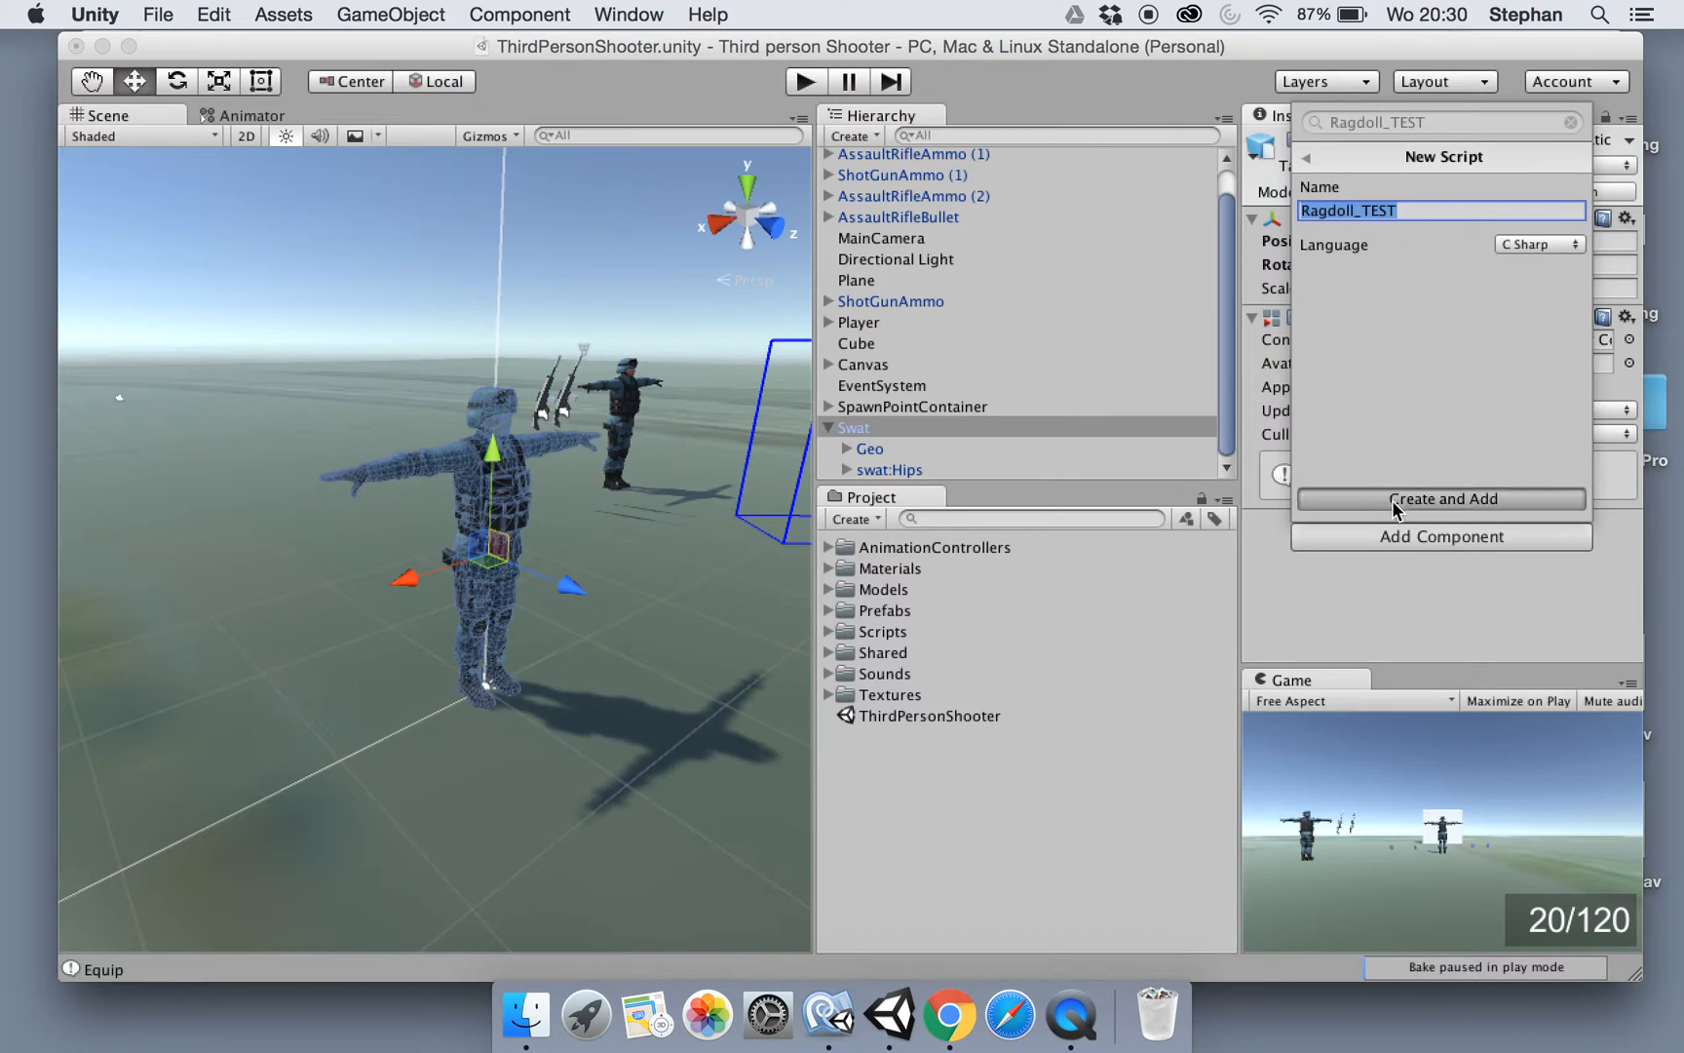
left_click(1441, 499)
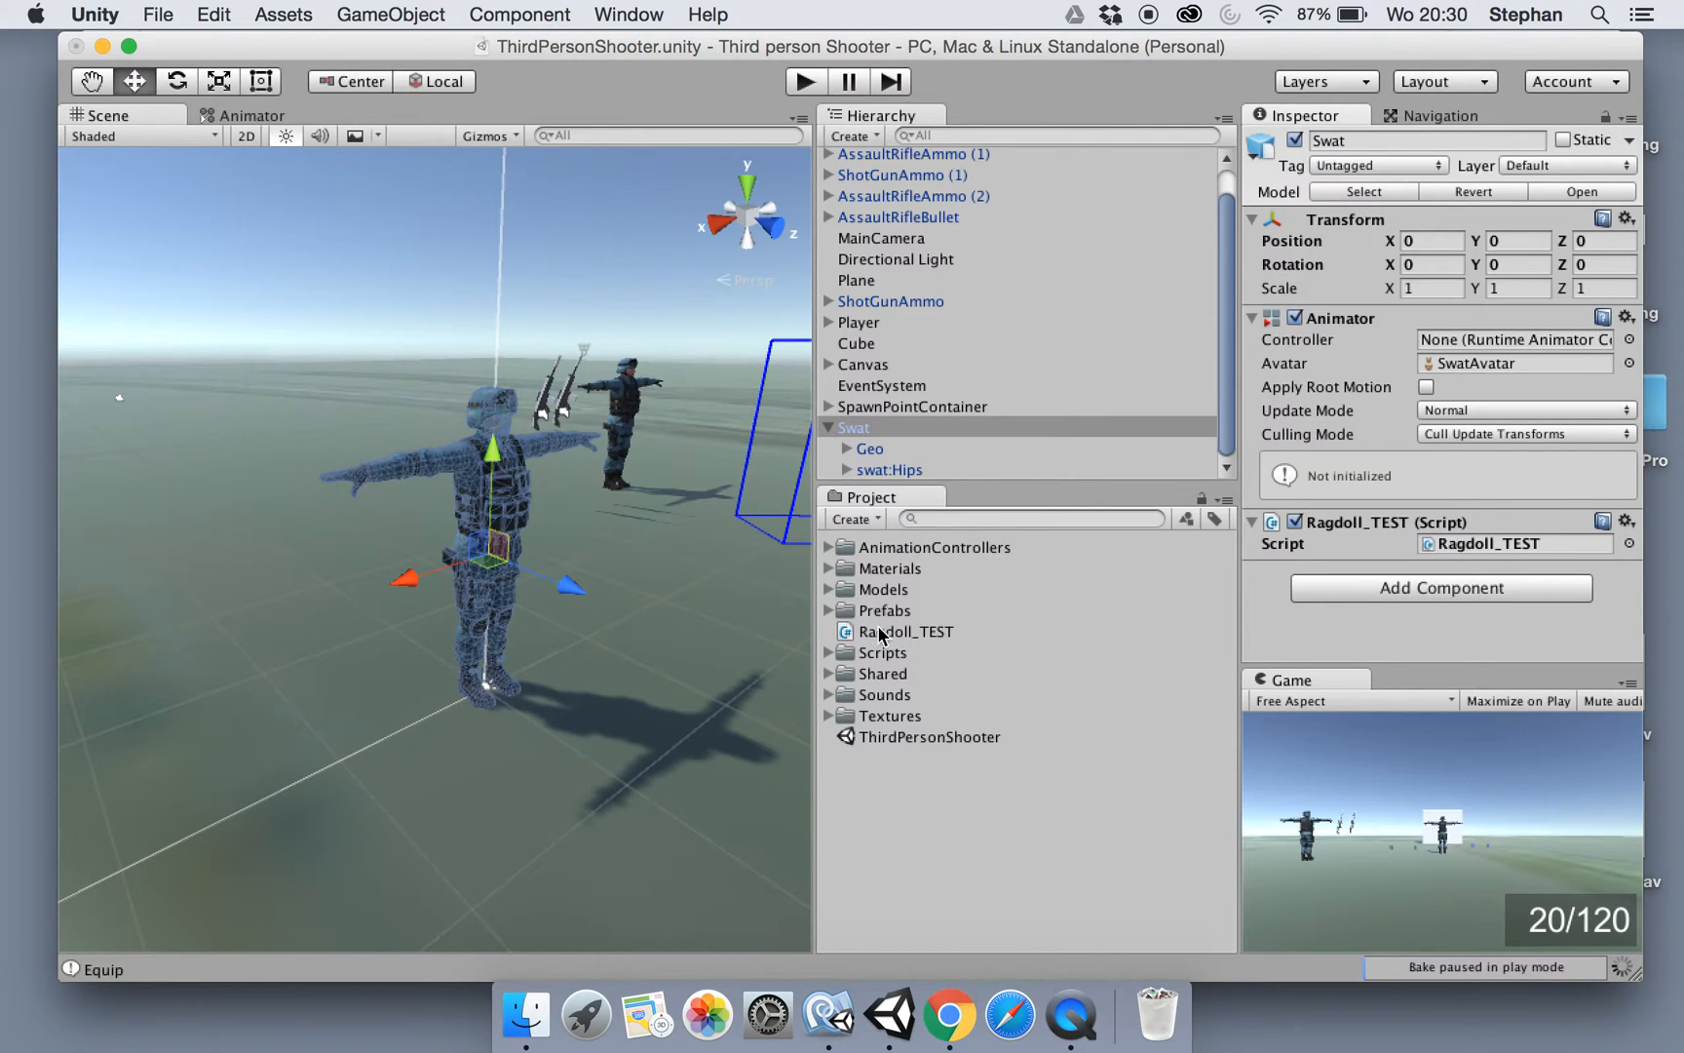
mouse_move(847, 628)
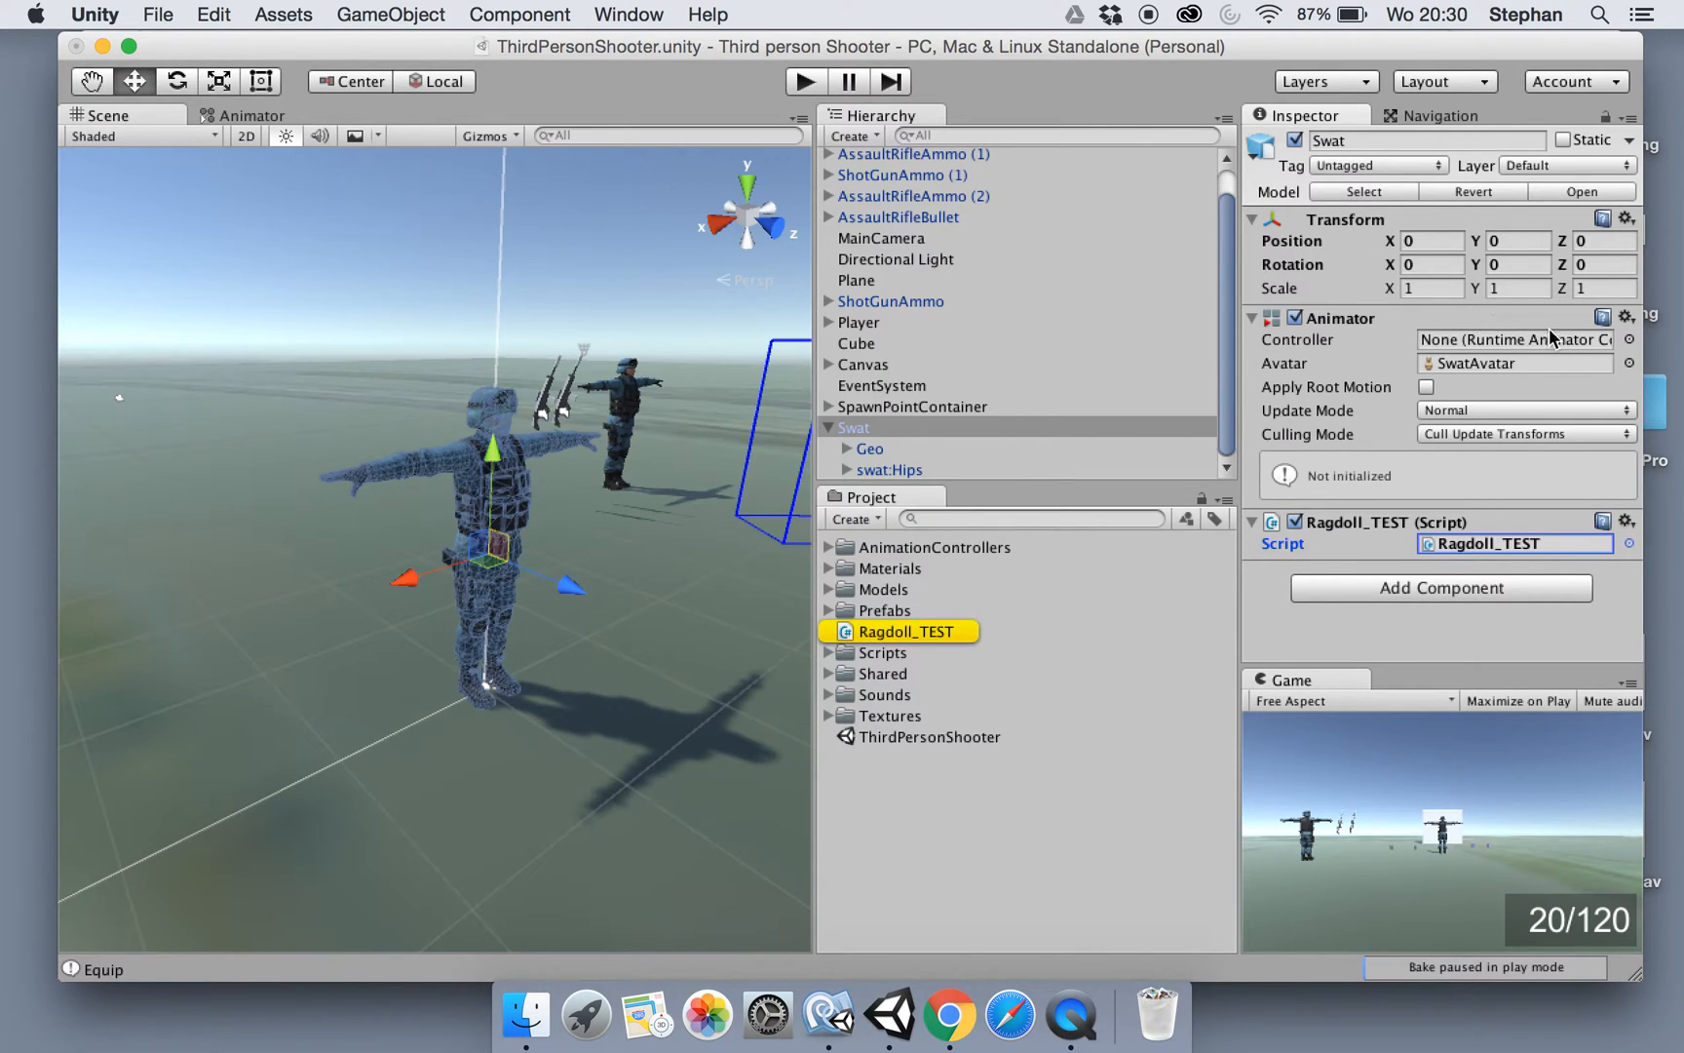
left_click(1627, 339)
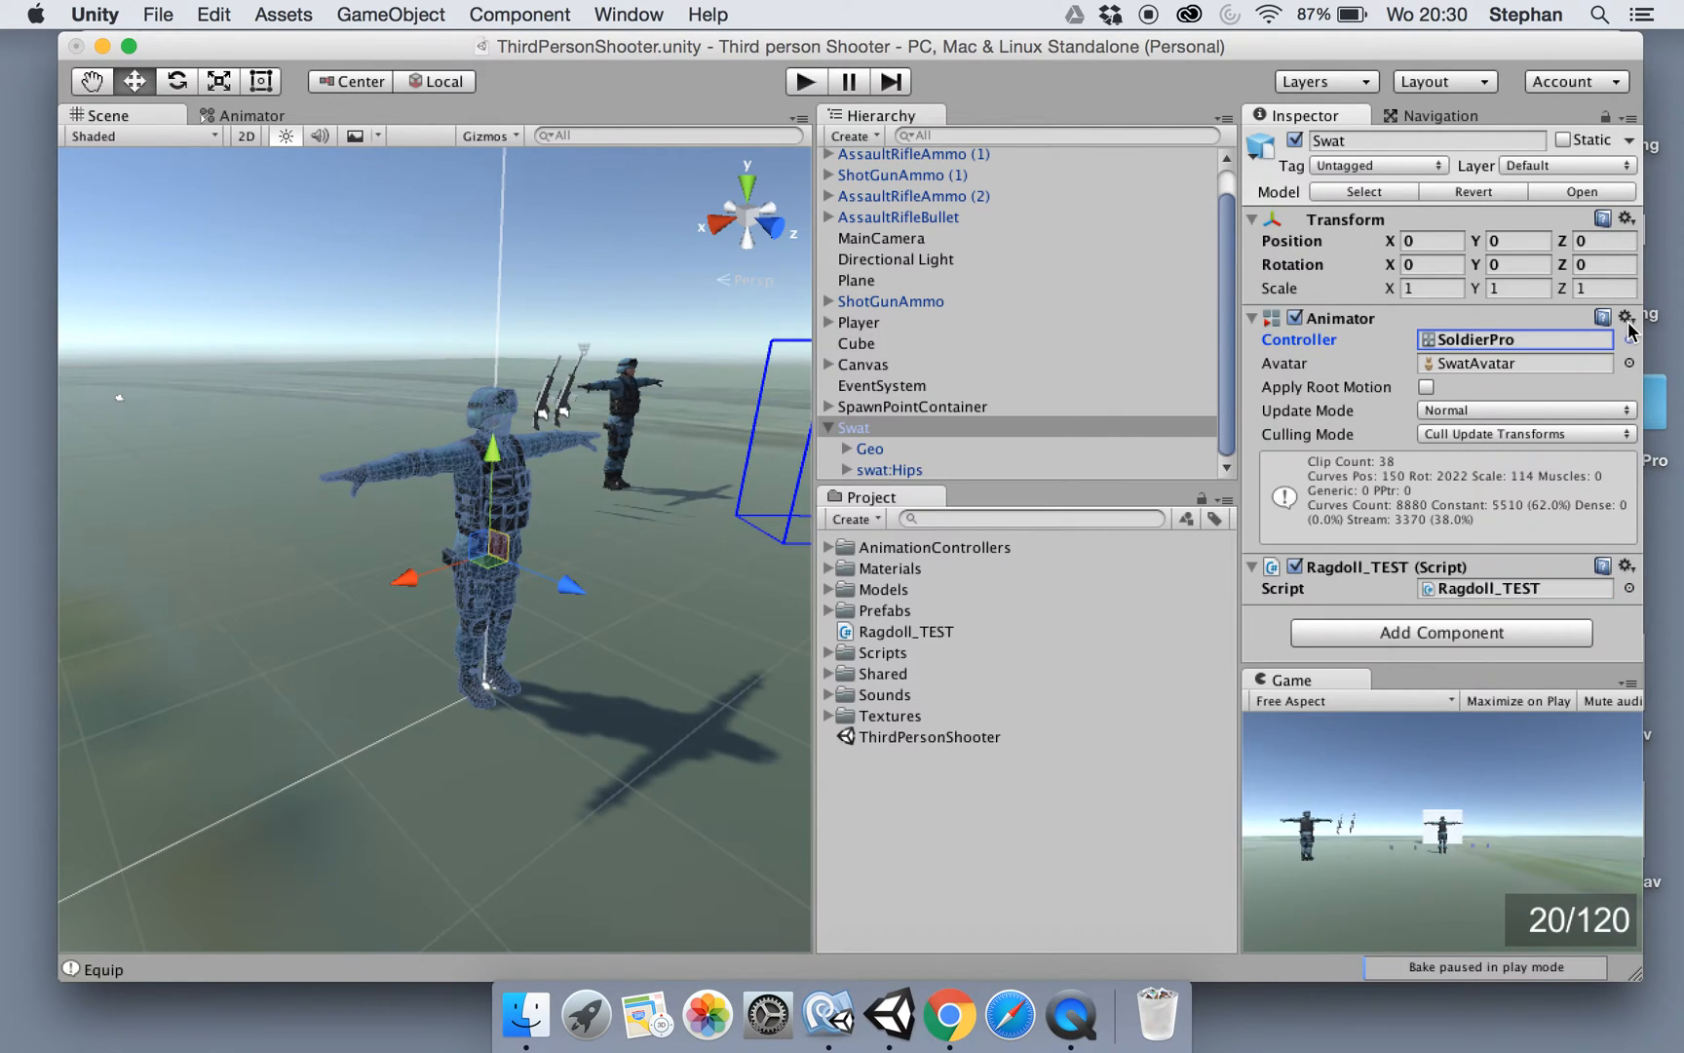
mouse_move(1499, 372)
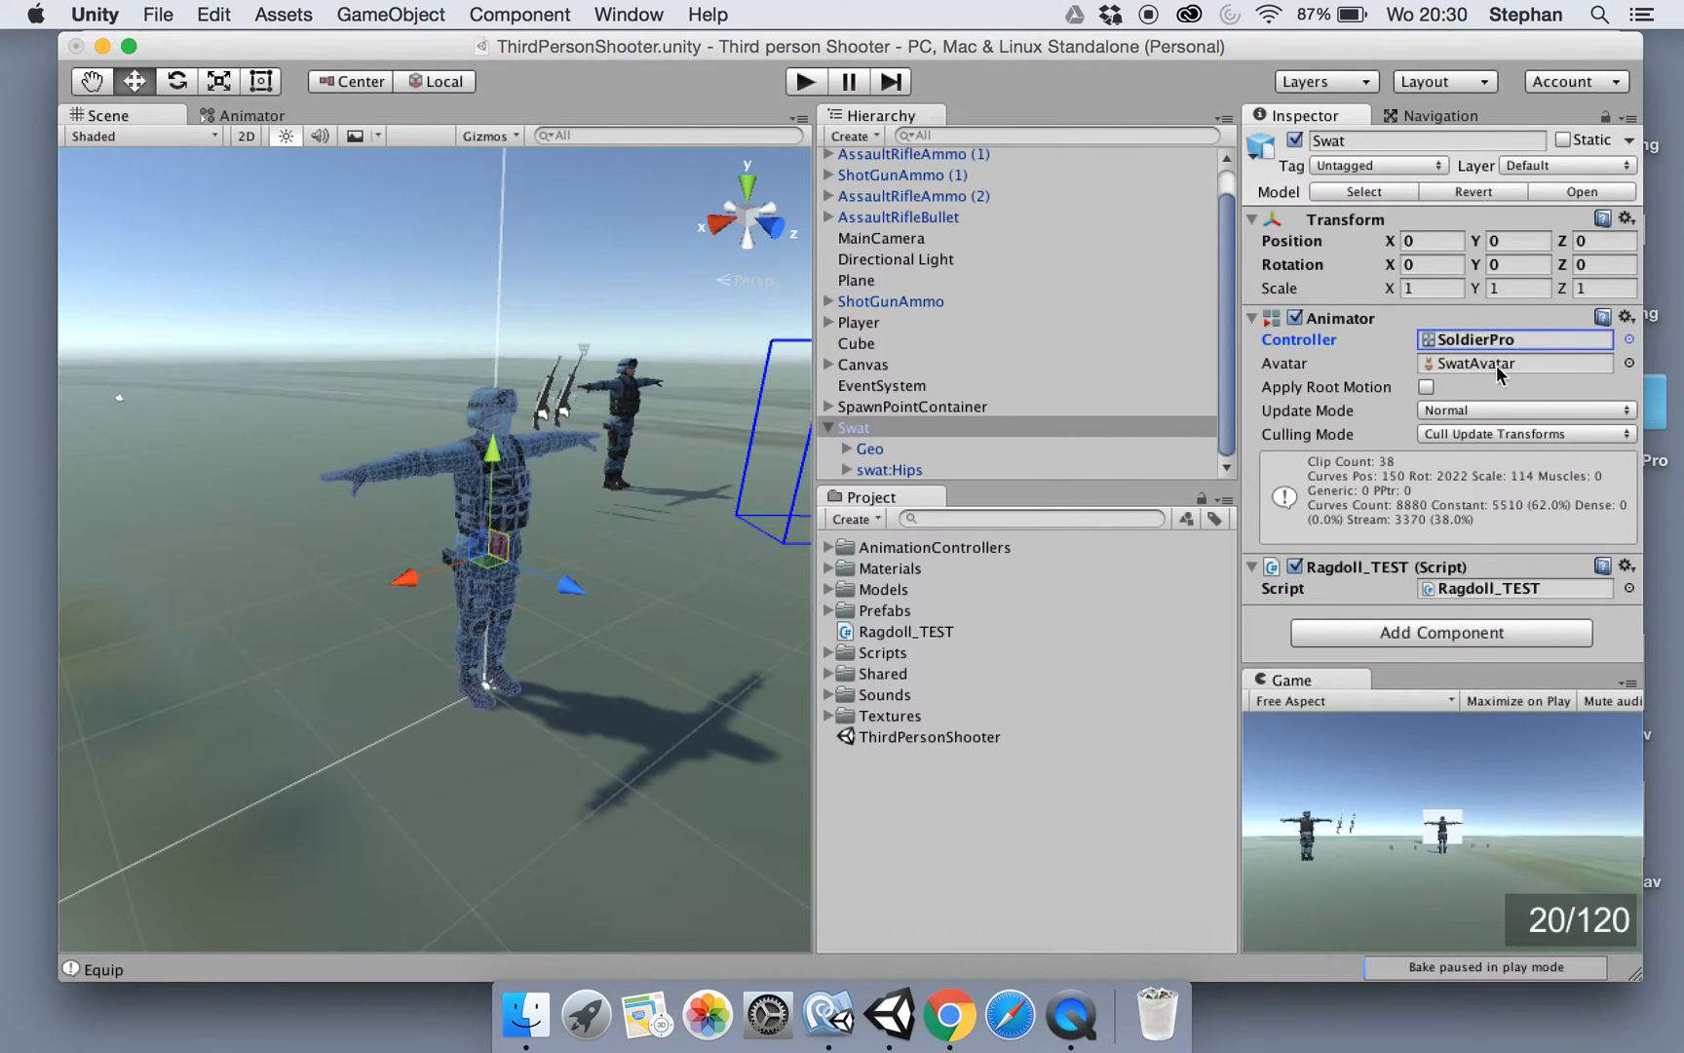
mouse_move(1407, 596)
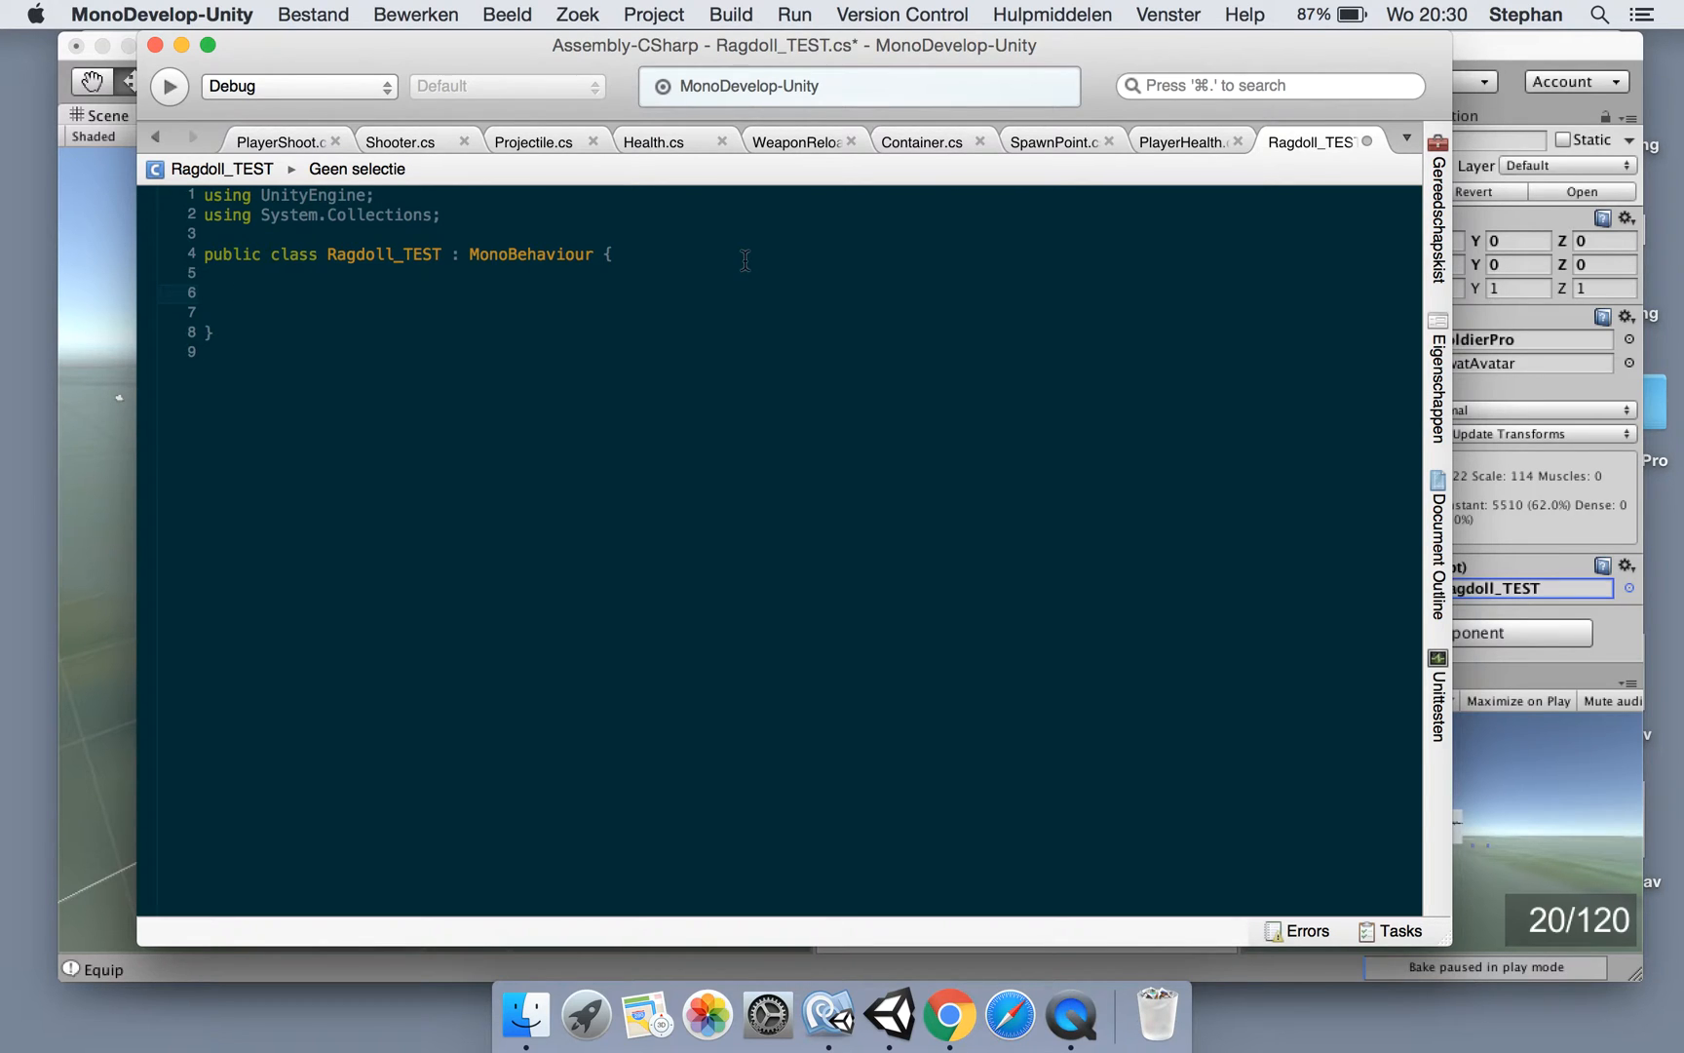
Declare a private Rigidbody[] bodyParts field and an empty Start() method in Ragdoll_TEST
type("public Tra")
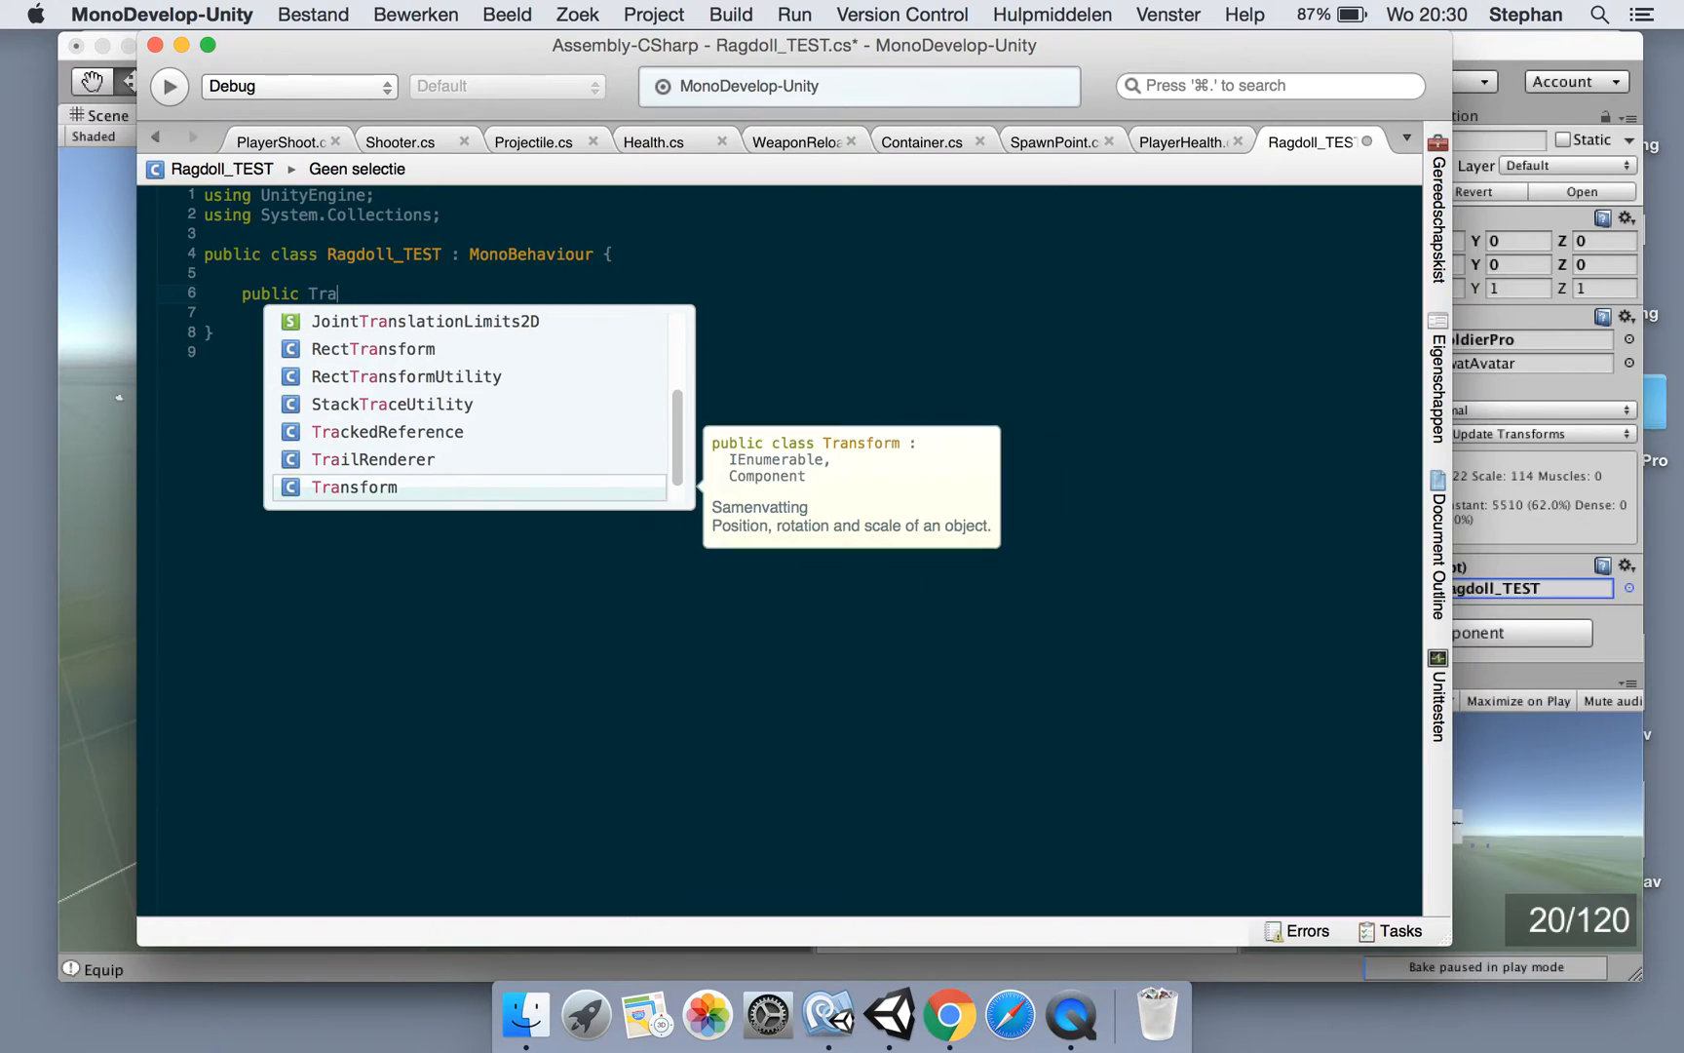
type("Rigidbody[]")
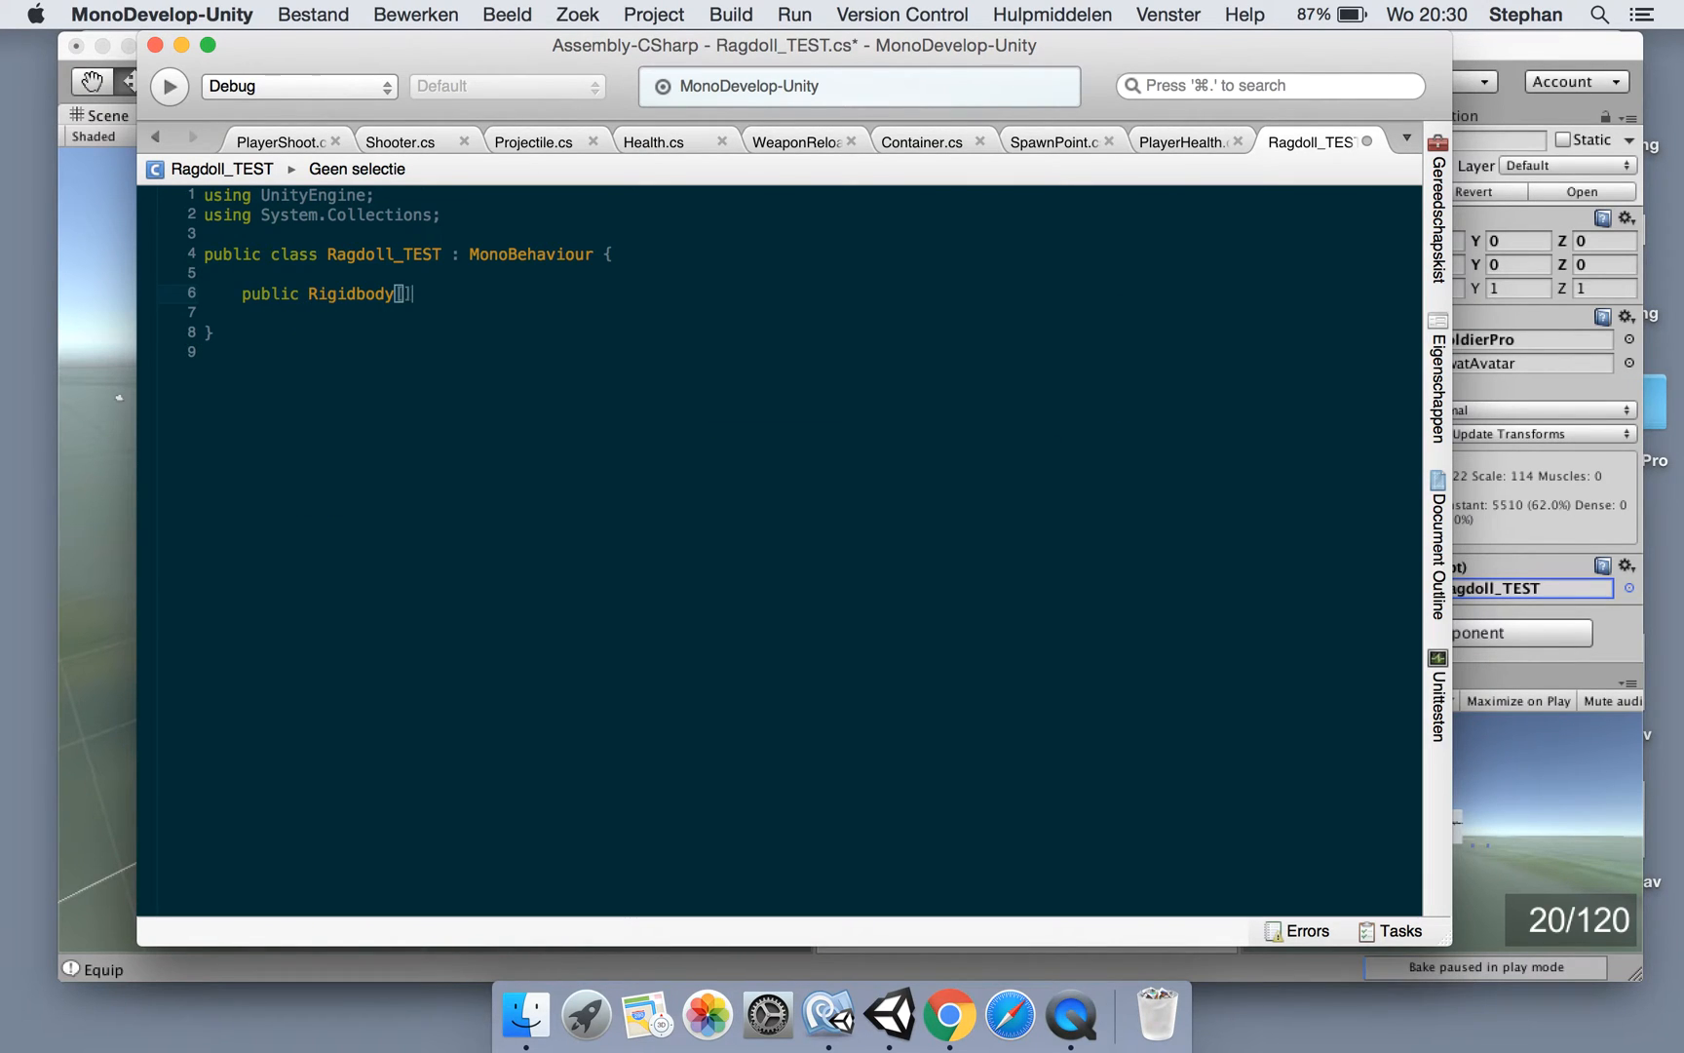
type("bodyPa")
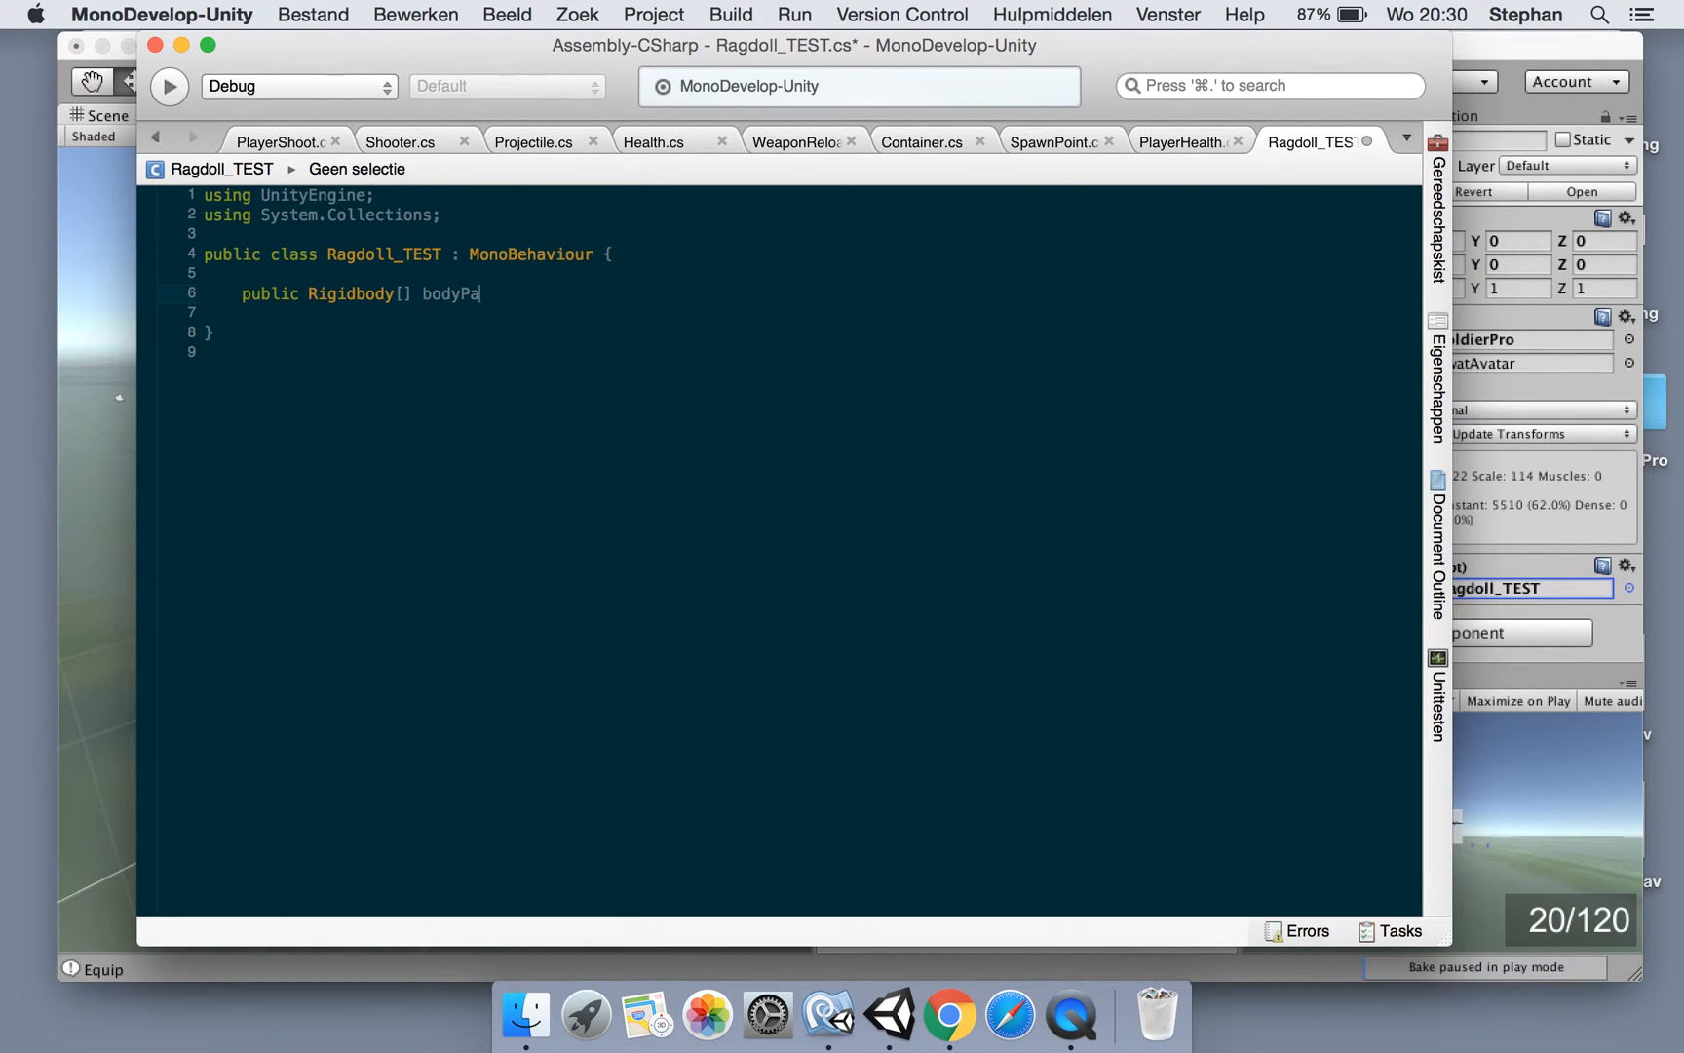
type("rts;")
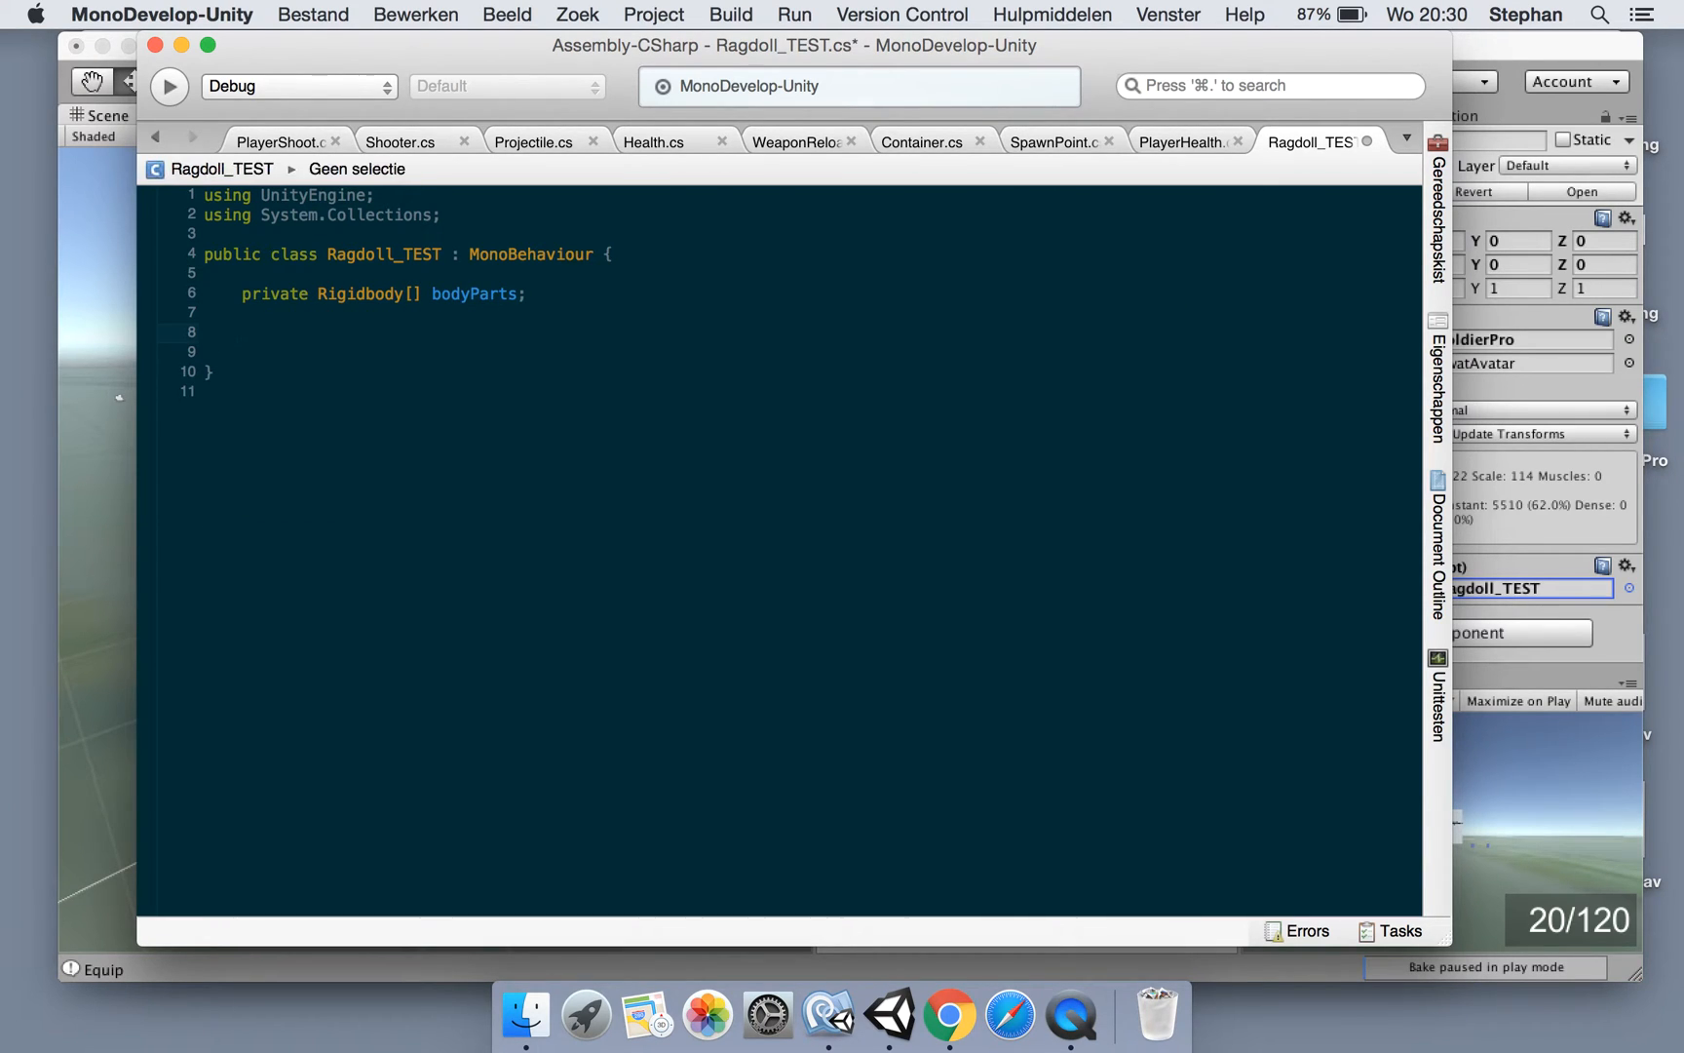
type("void Start(")
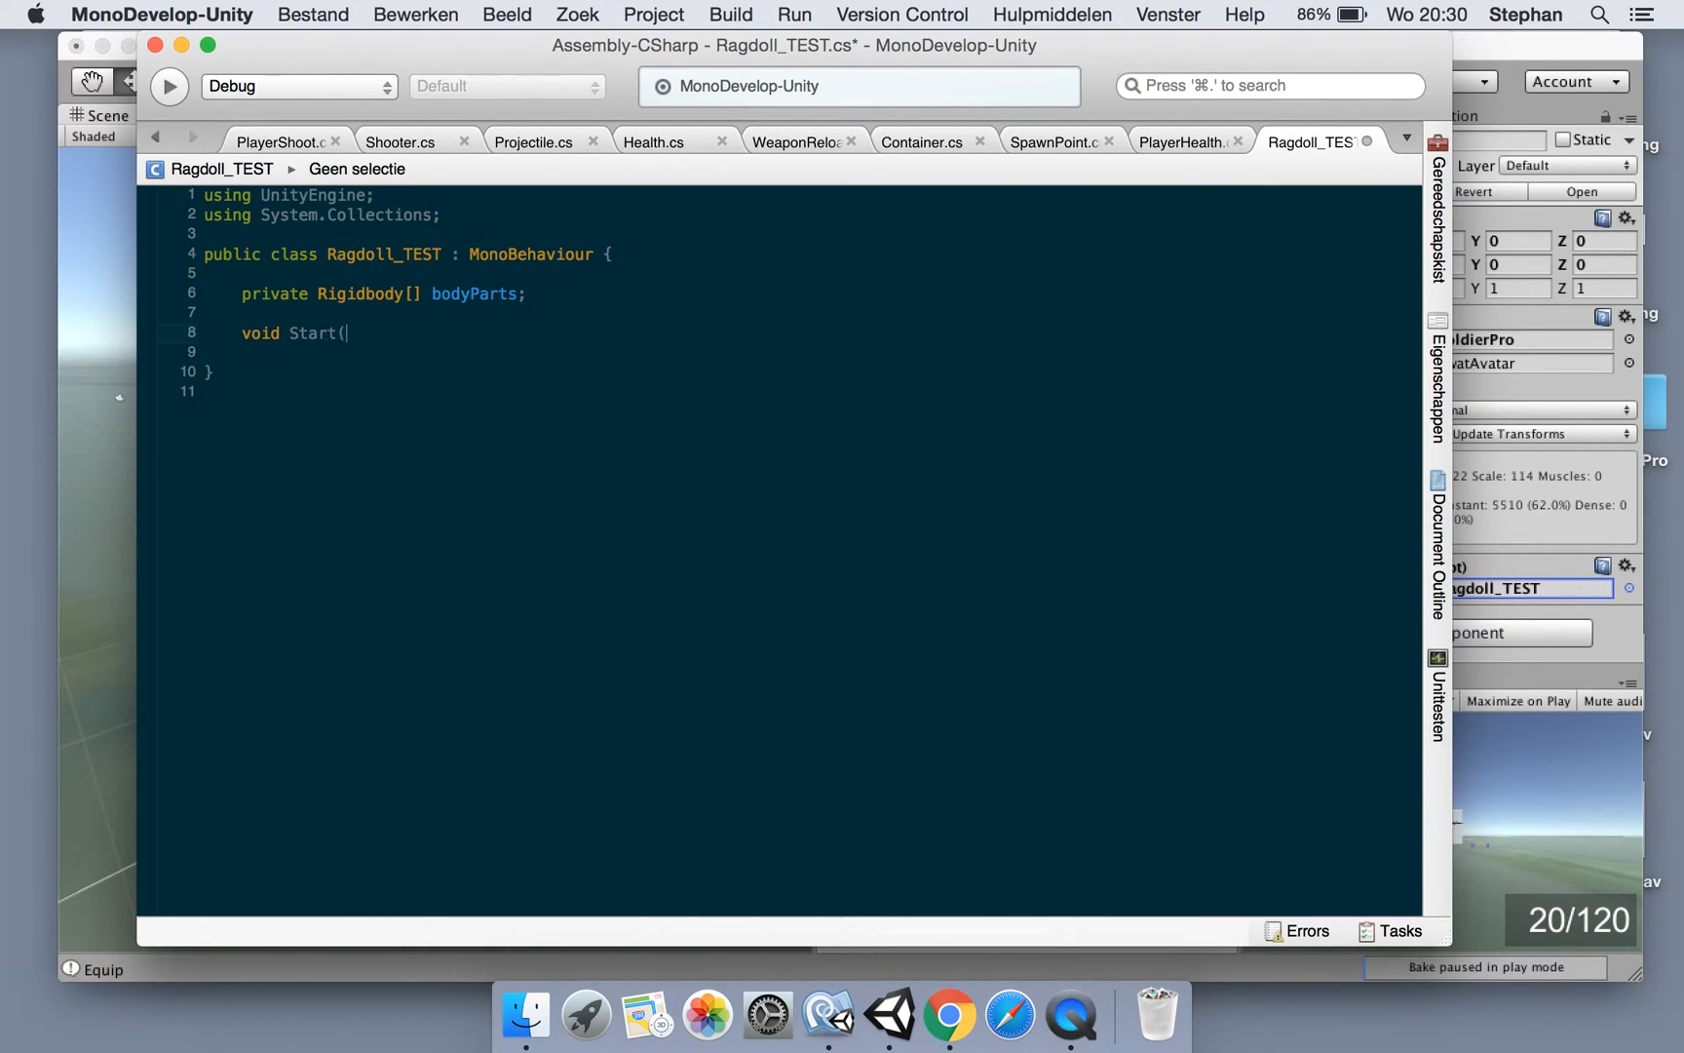
type(") {")
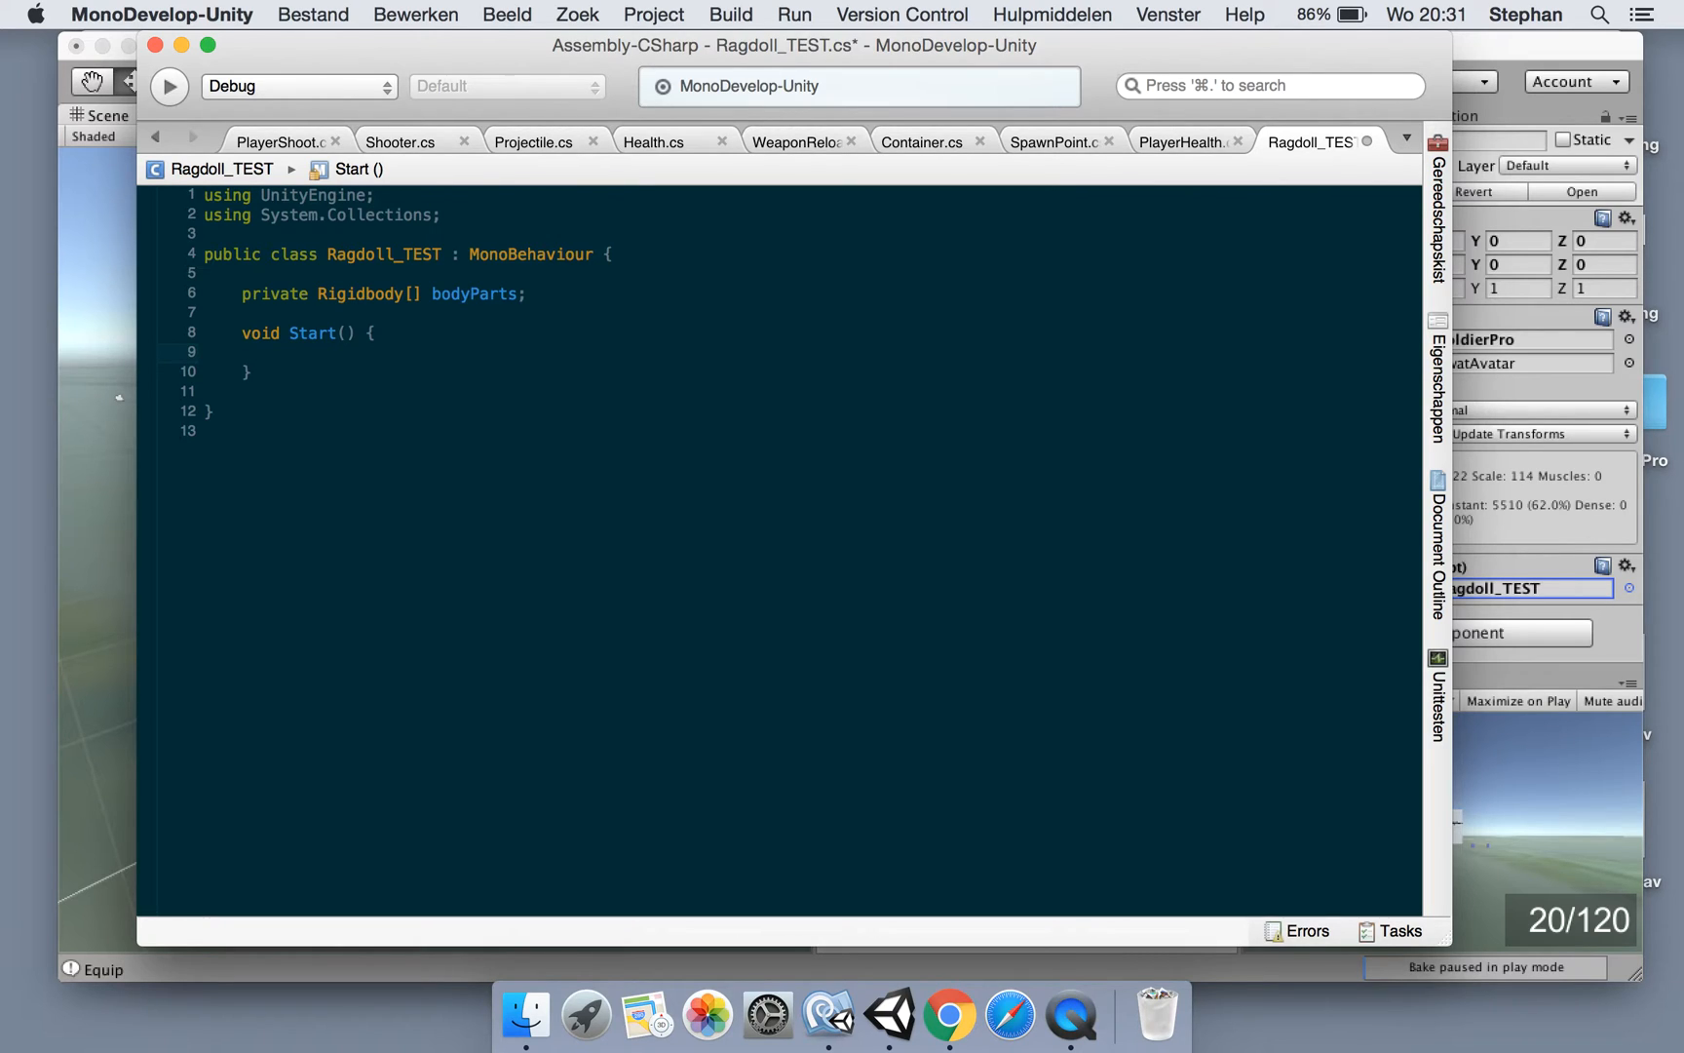
Write a for loop in Start setting bodyParts[i].isKinematic = true for every entry, and save
left_click(280, 353)
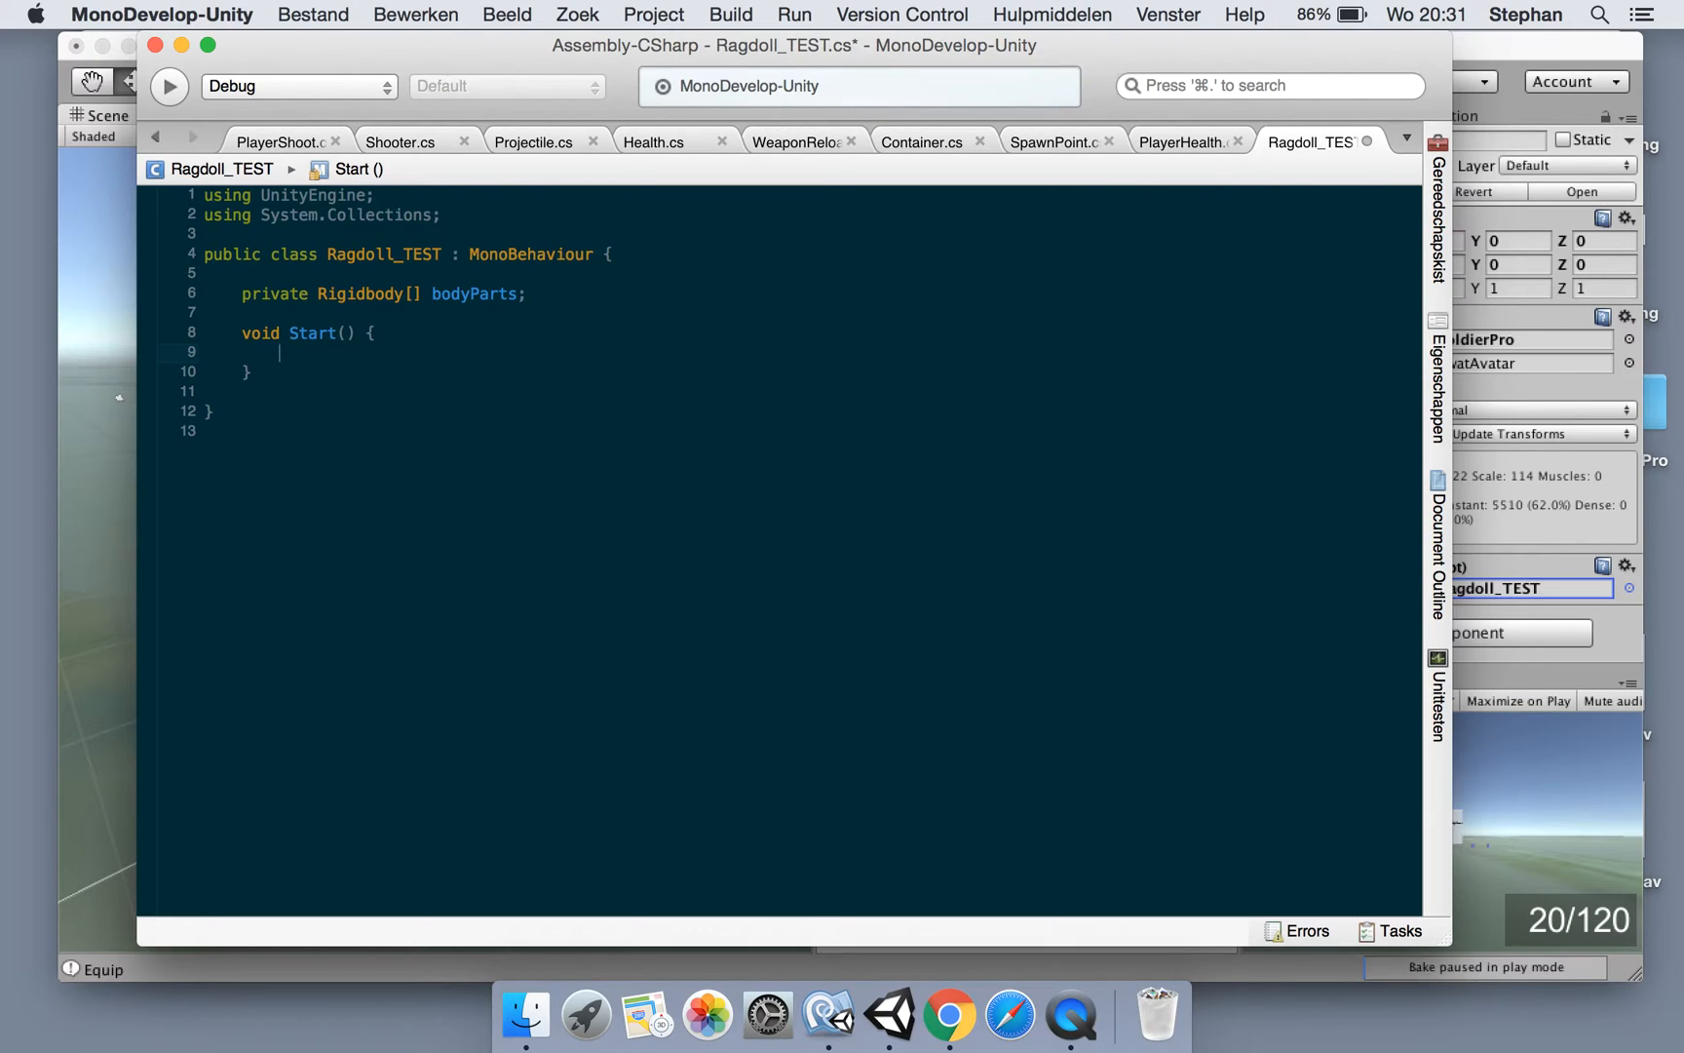
type("for (int i = 0; i < max; i++) {")
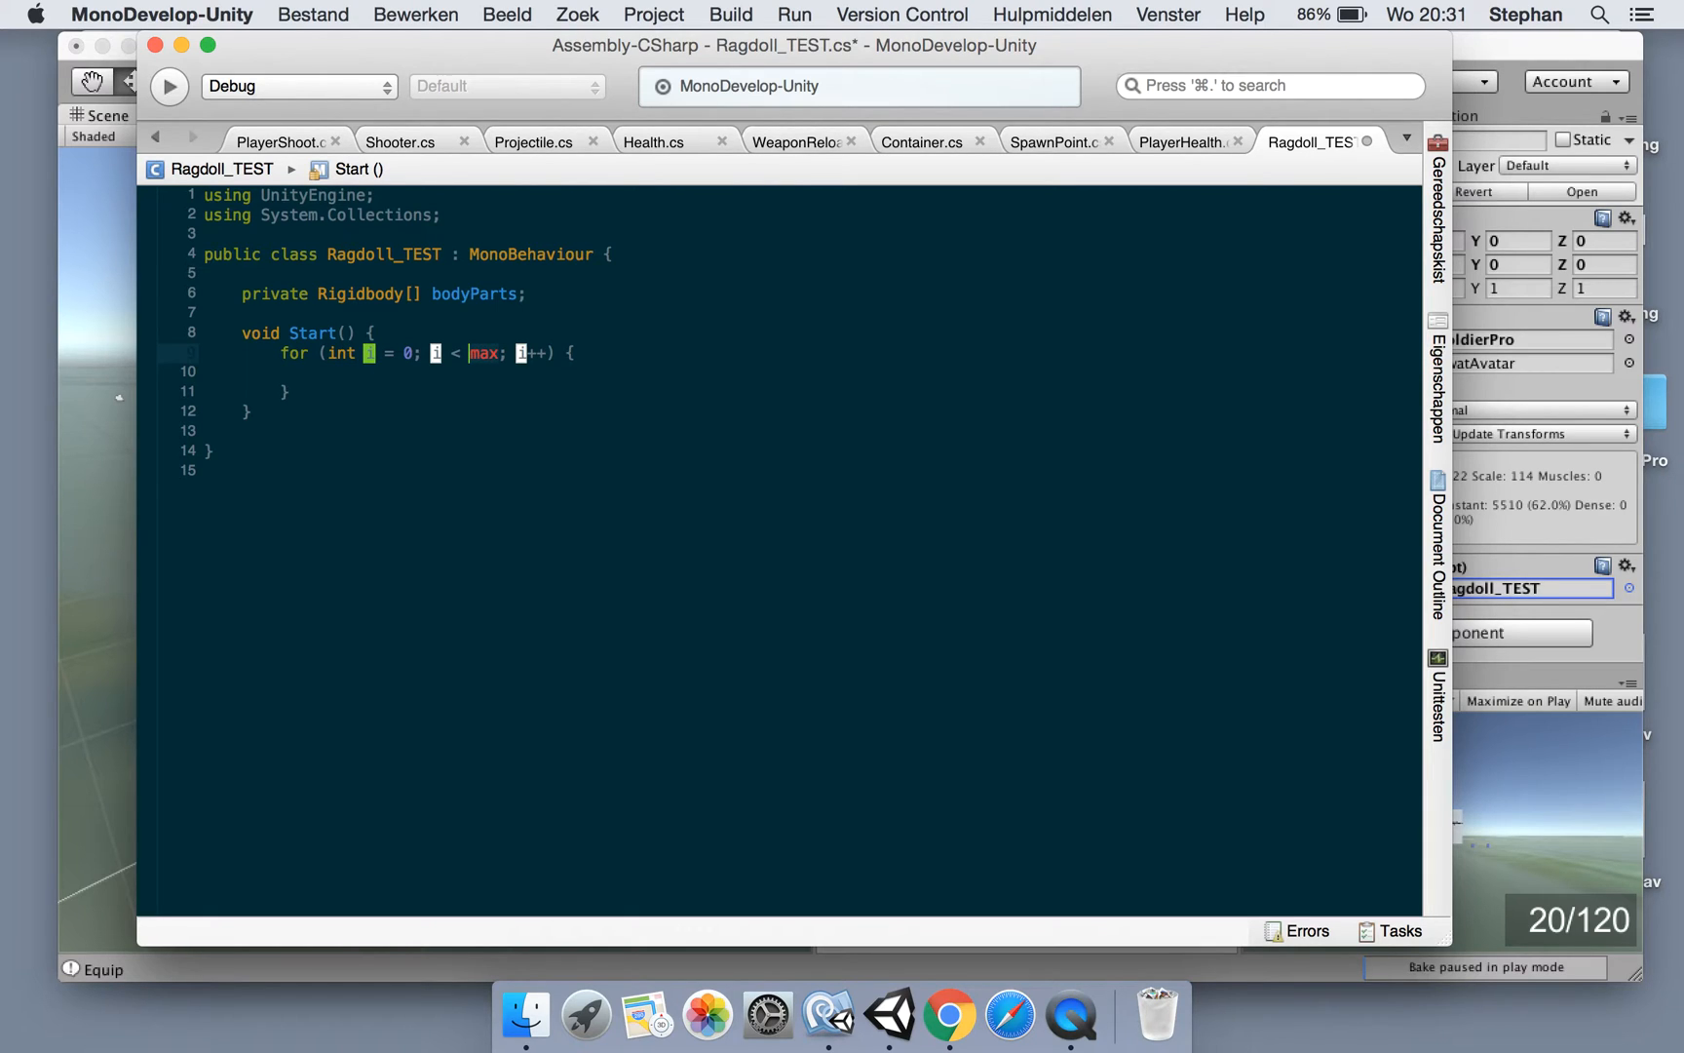
type("bodyParts.Length")
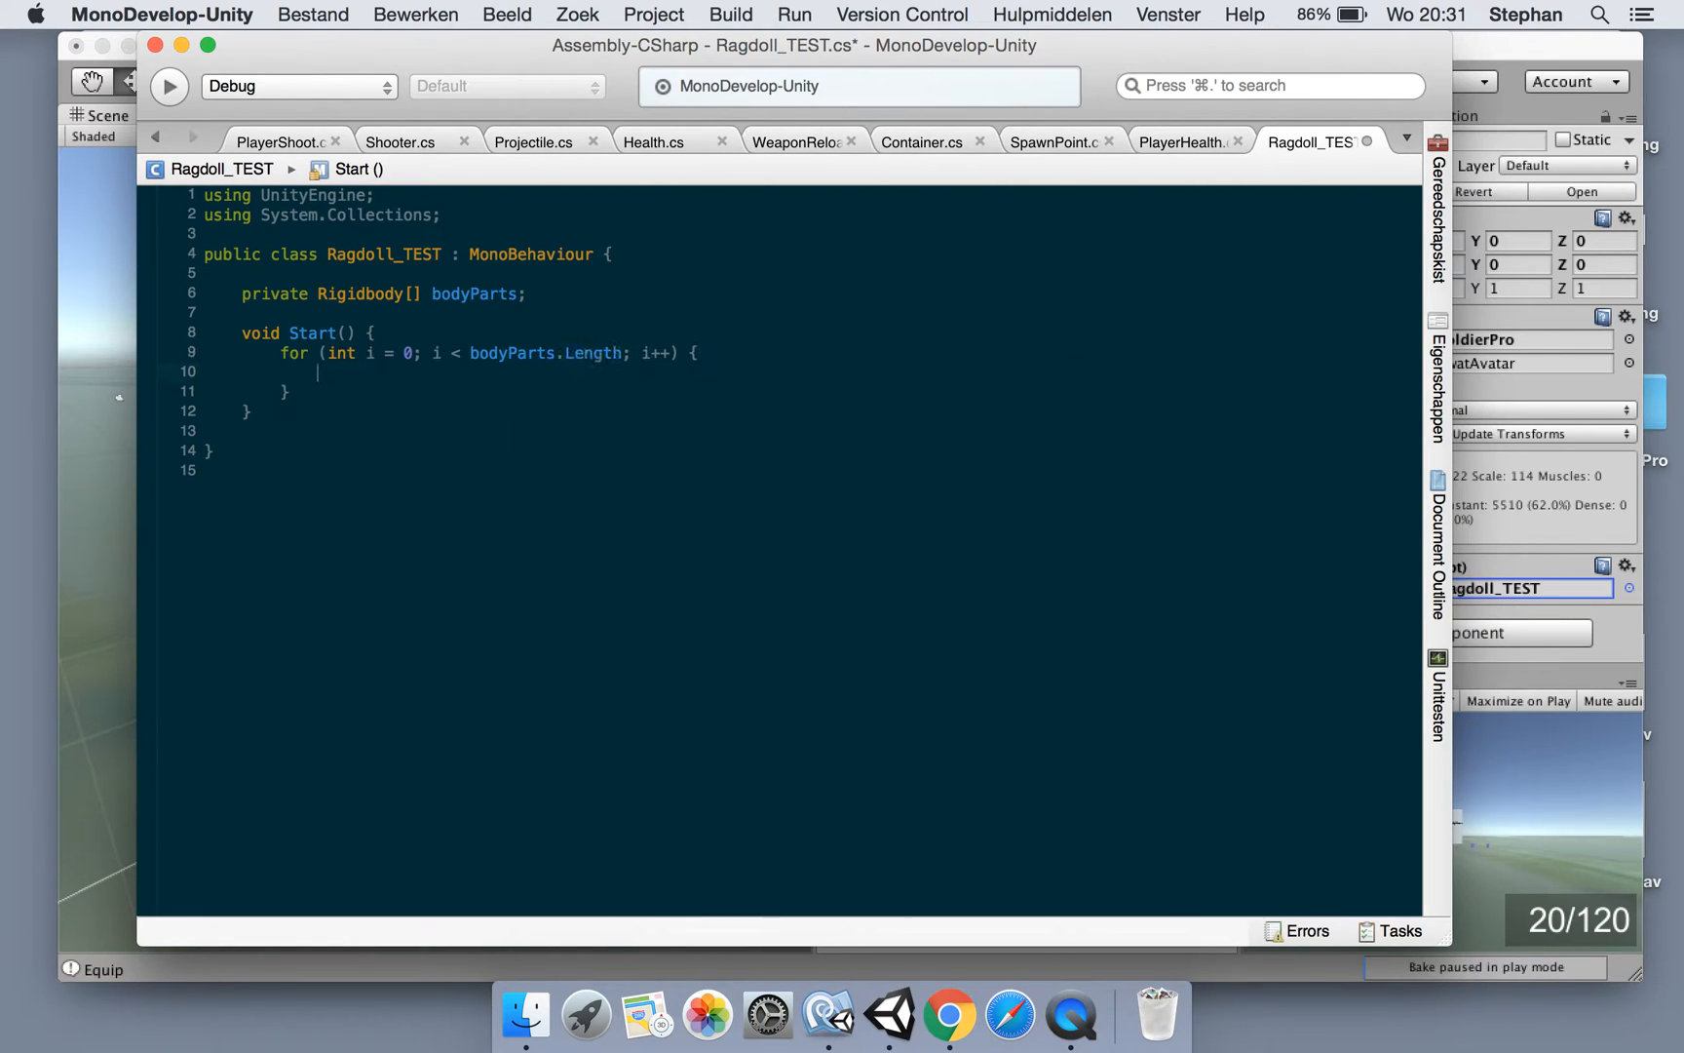
type("bodyParts")
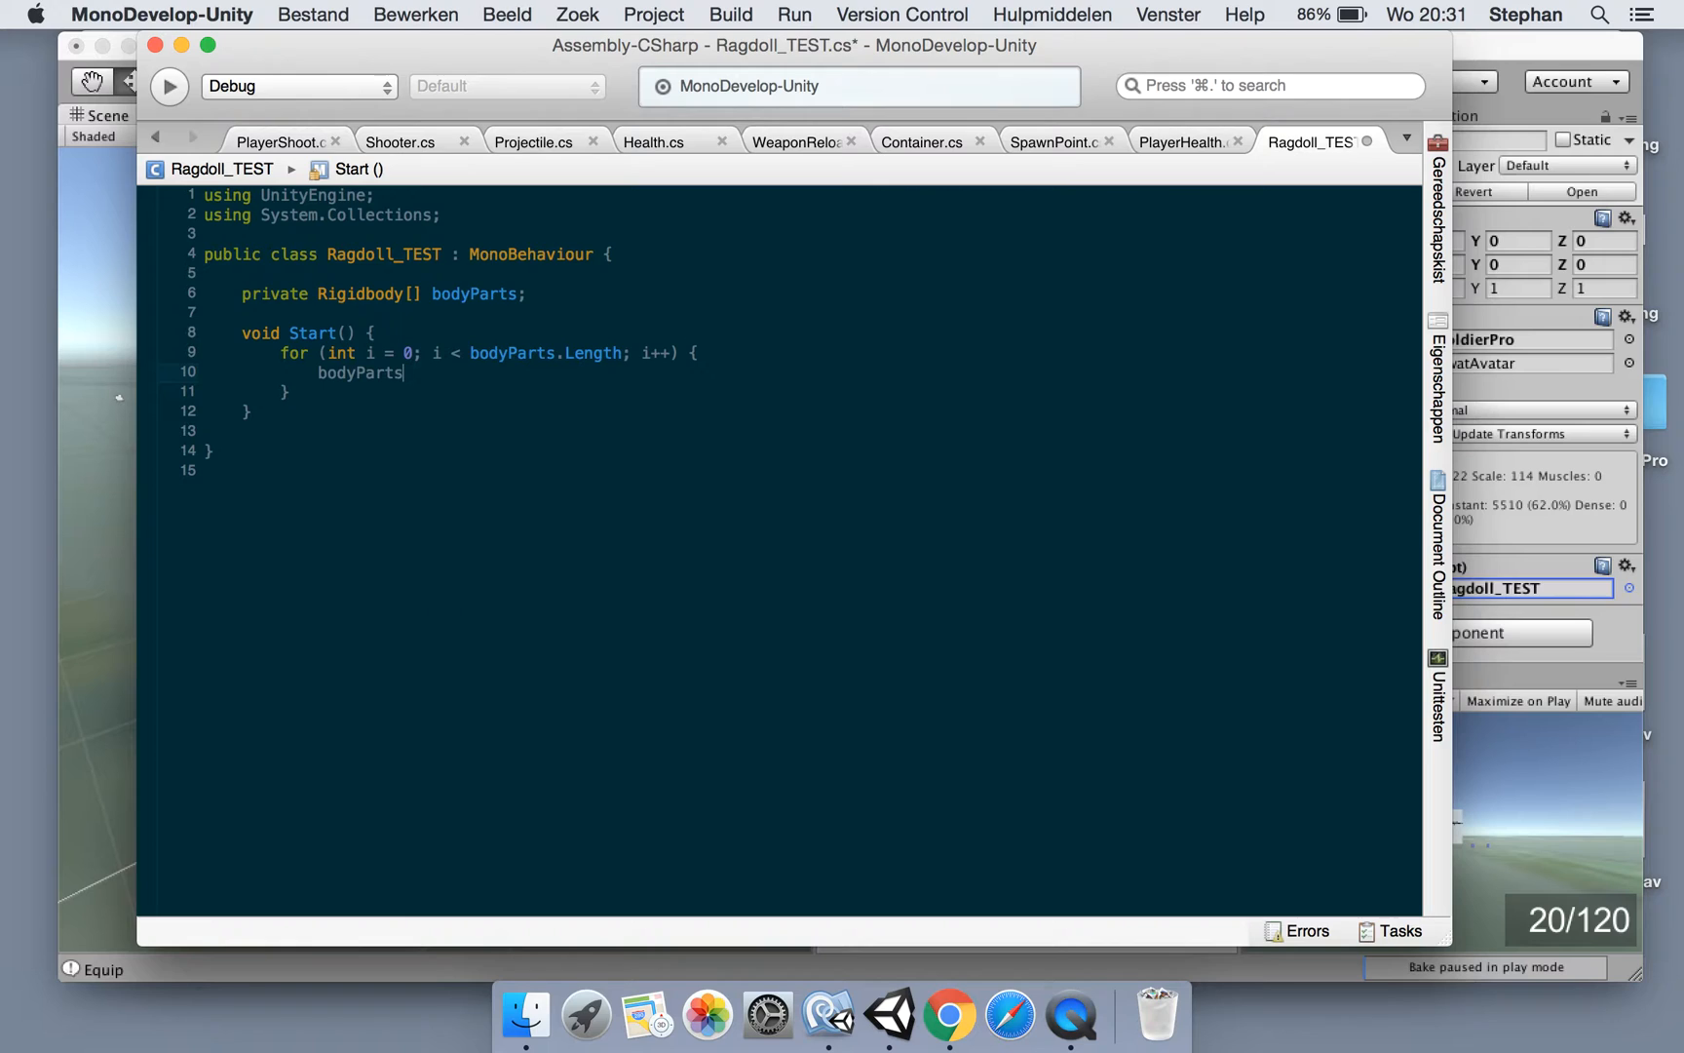
type(".")
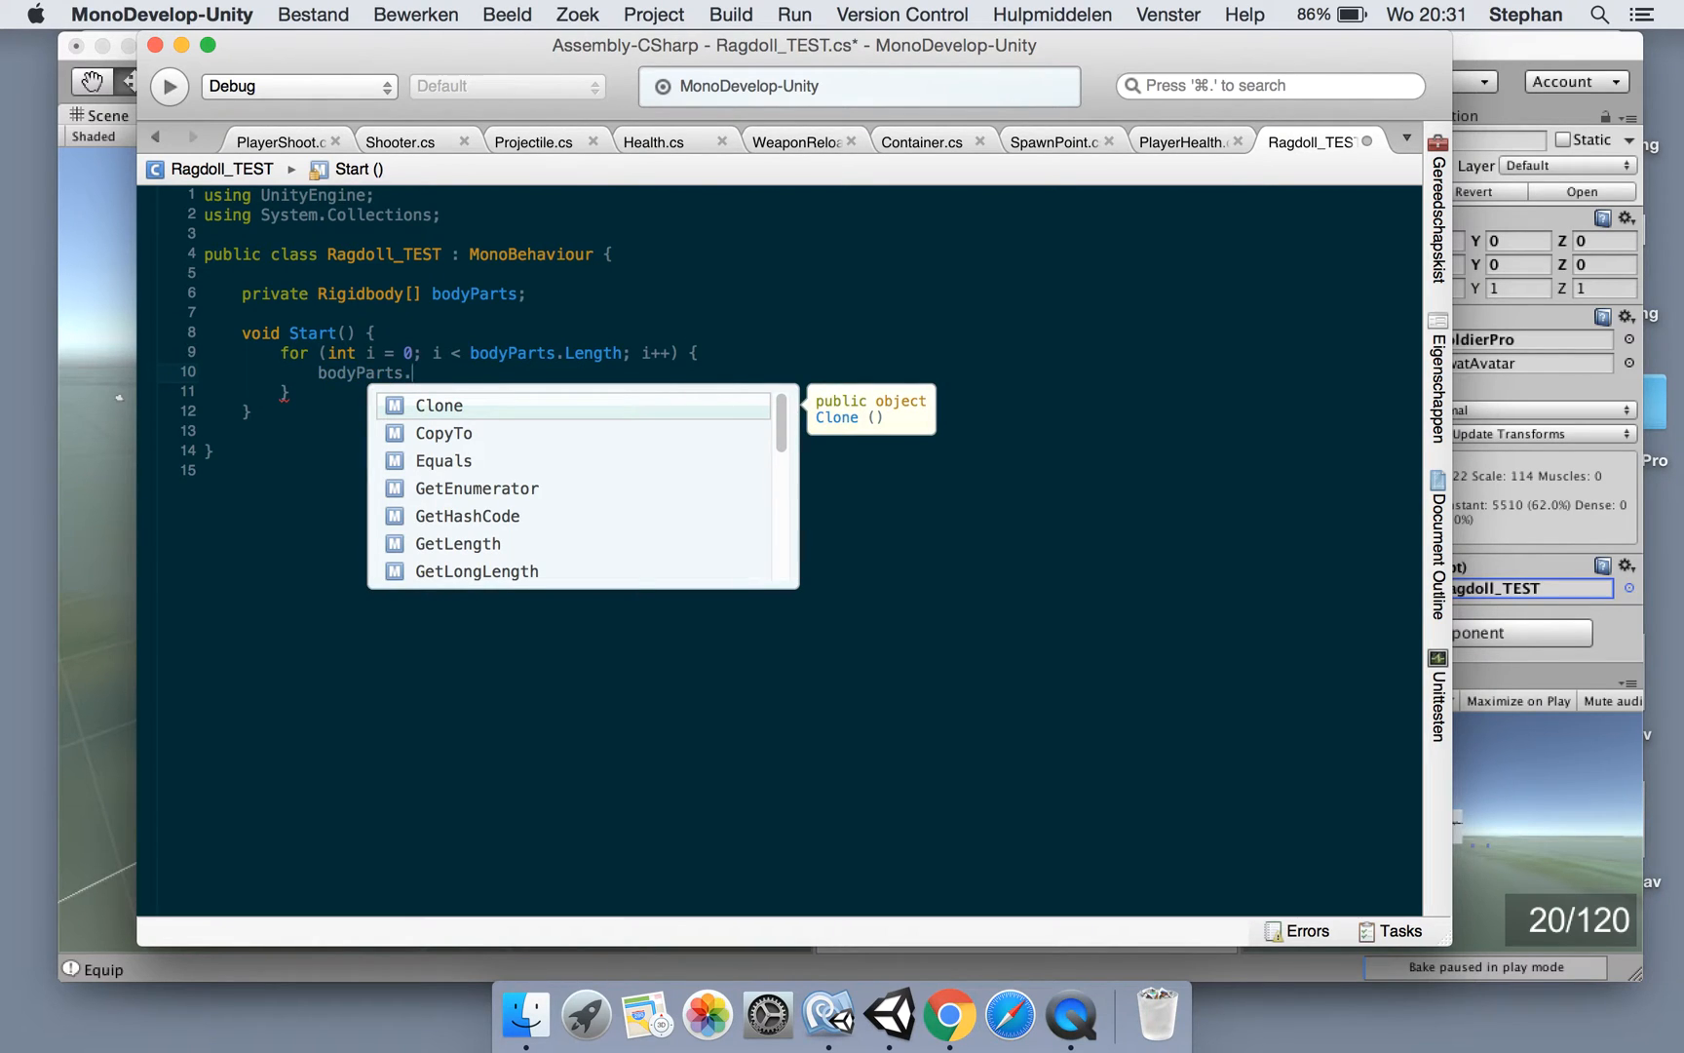
type("is")
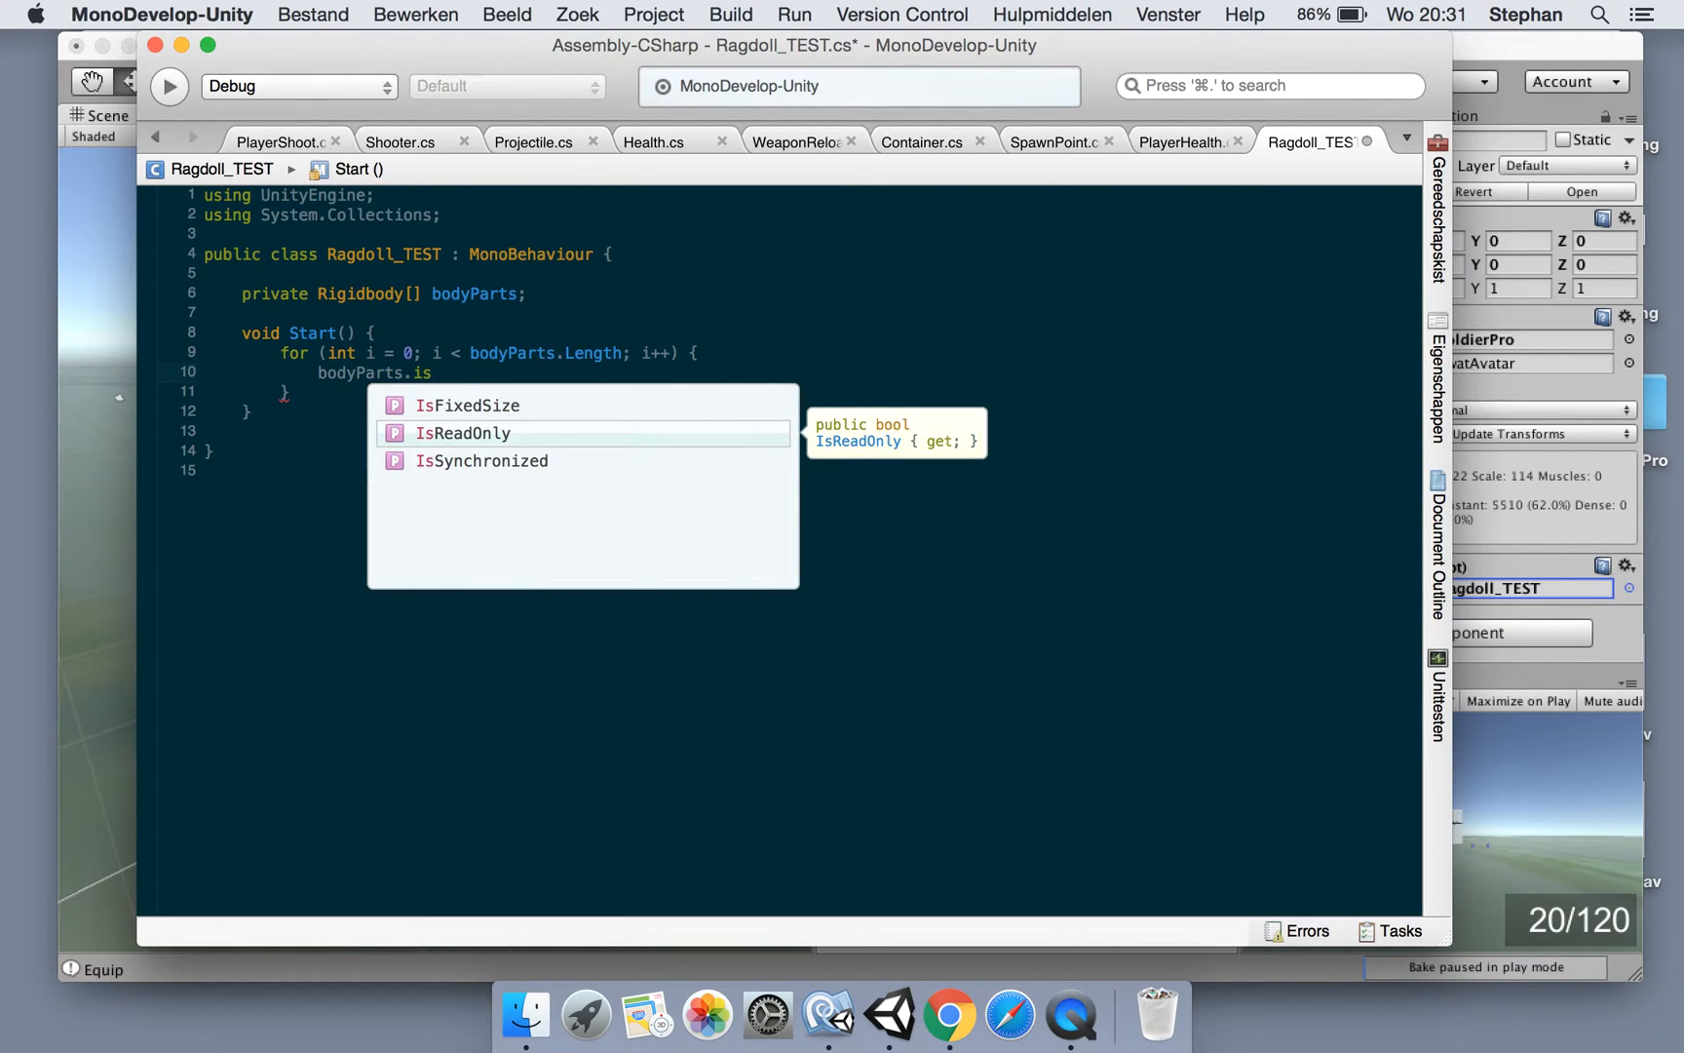
type("k")
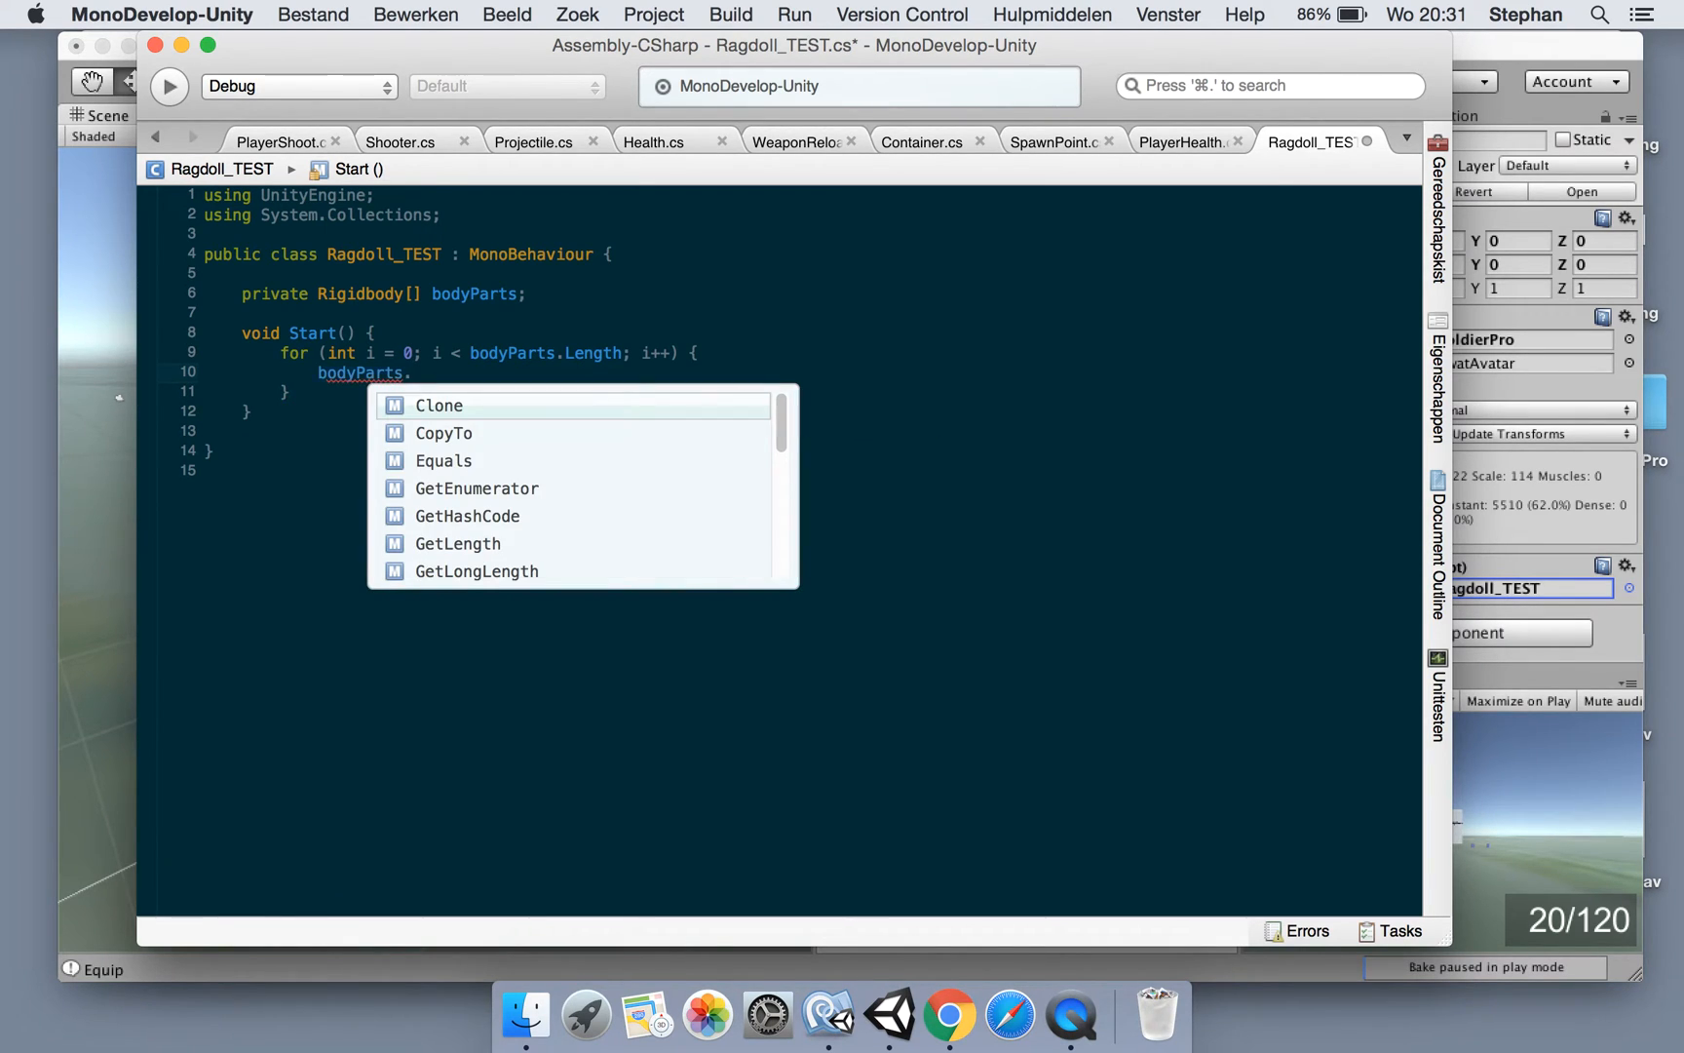
key("Escape")
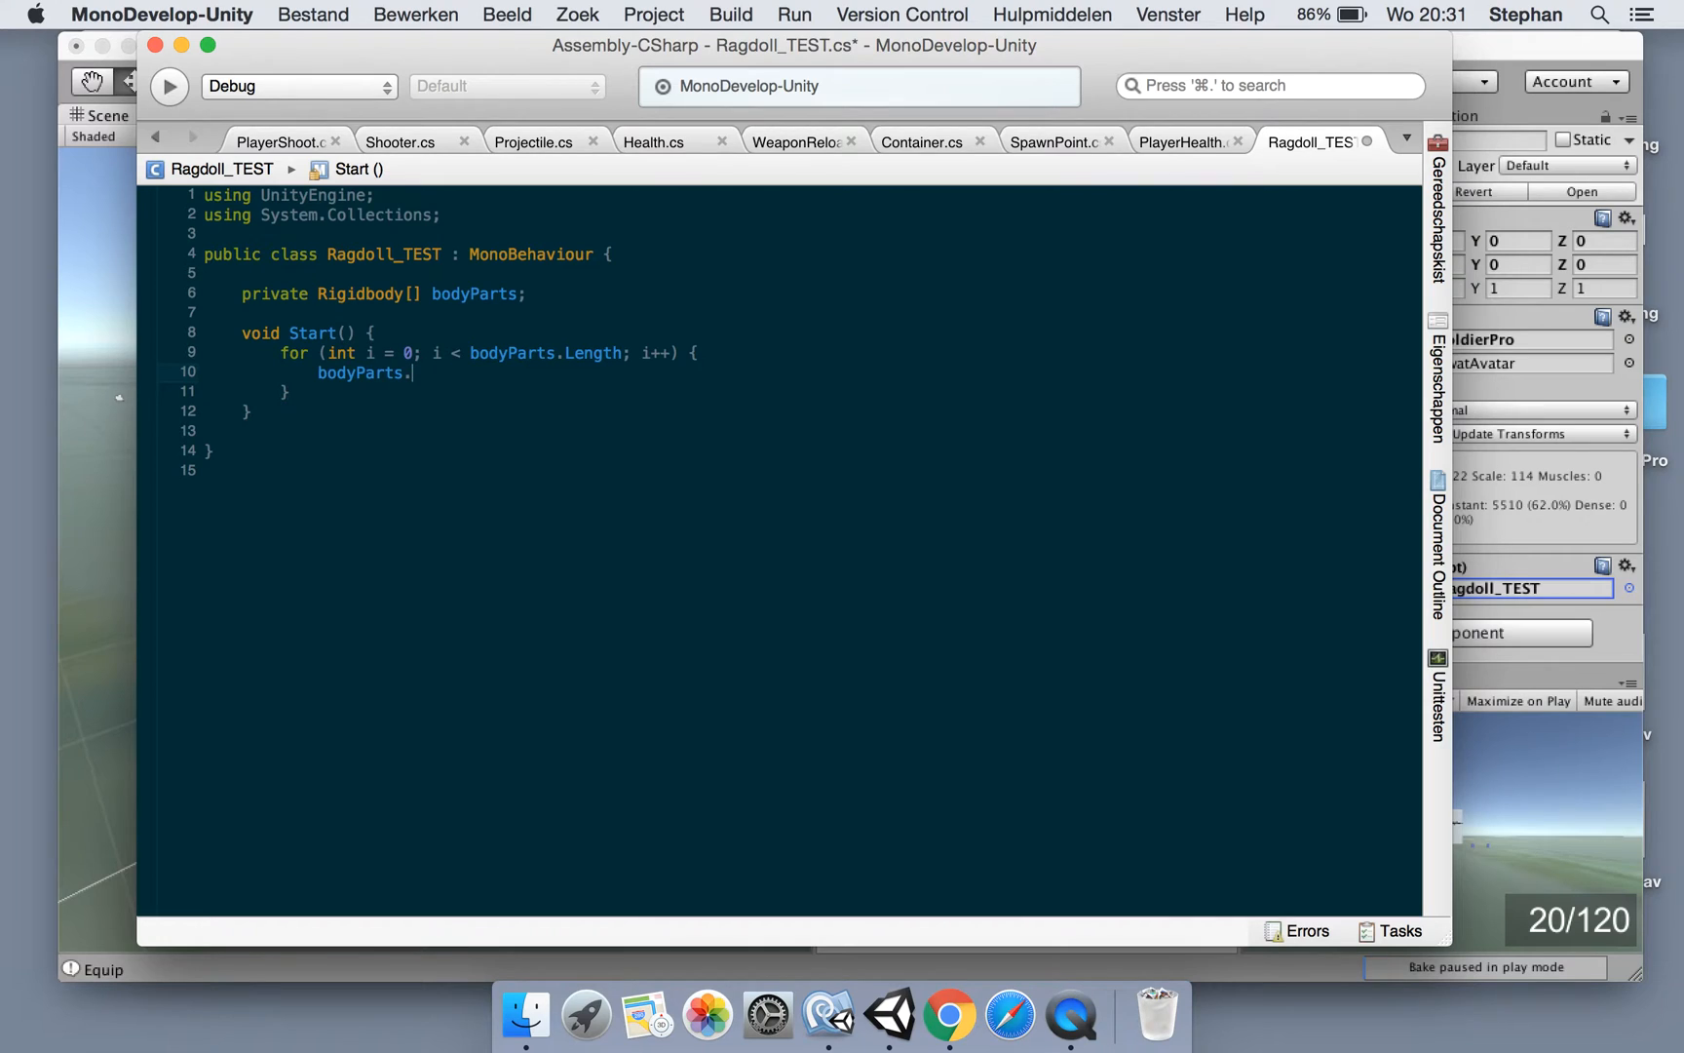
type("[i]")
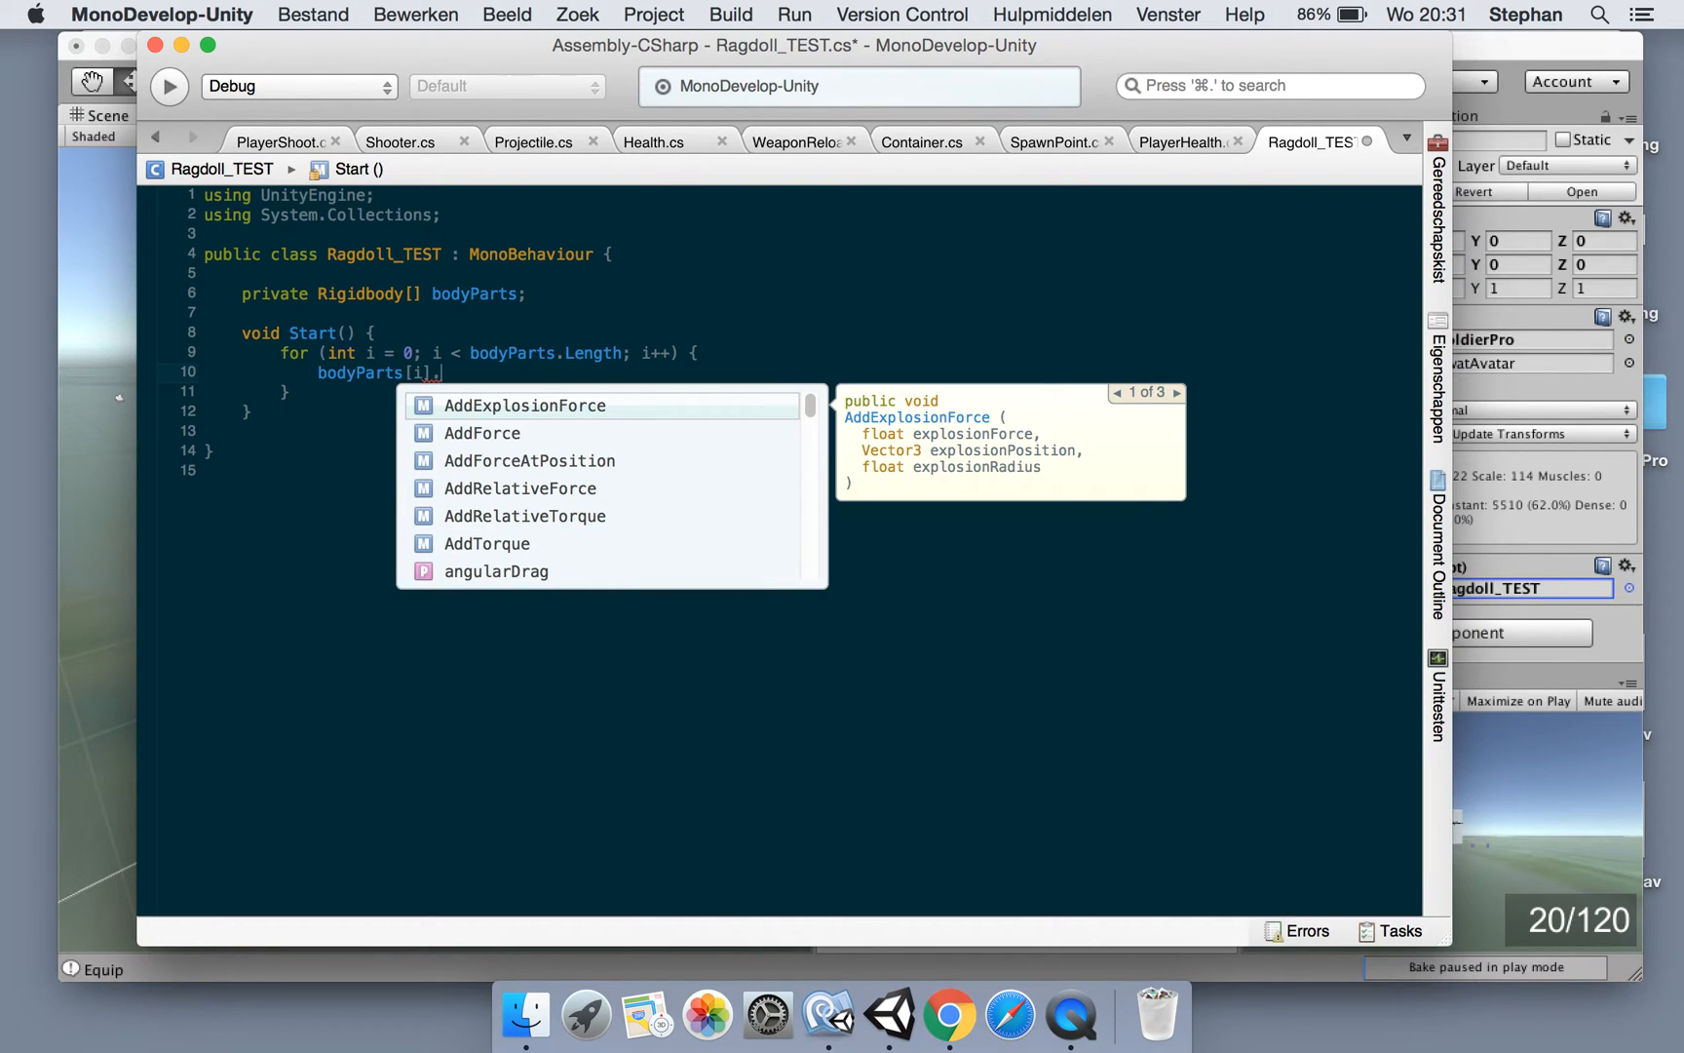
type("isKinematic =")
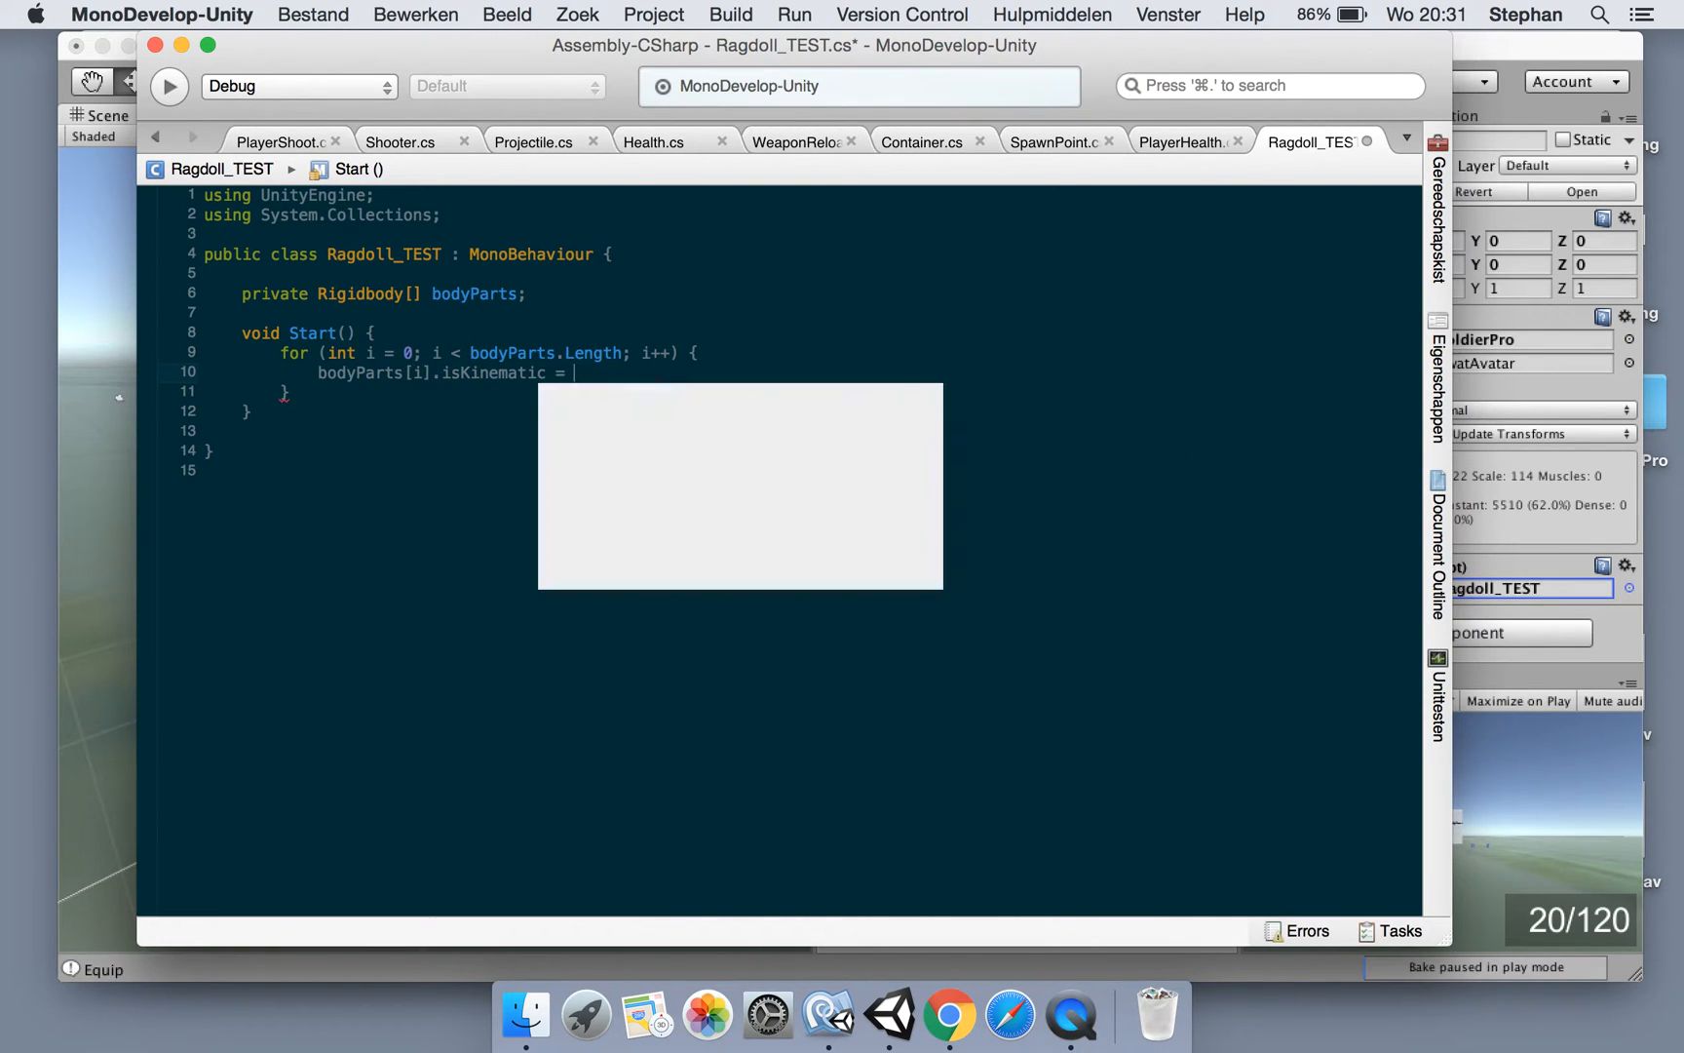
type("true;")
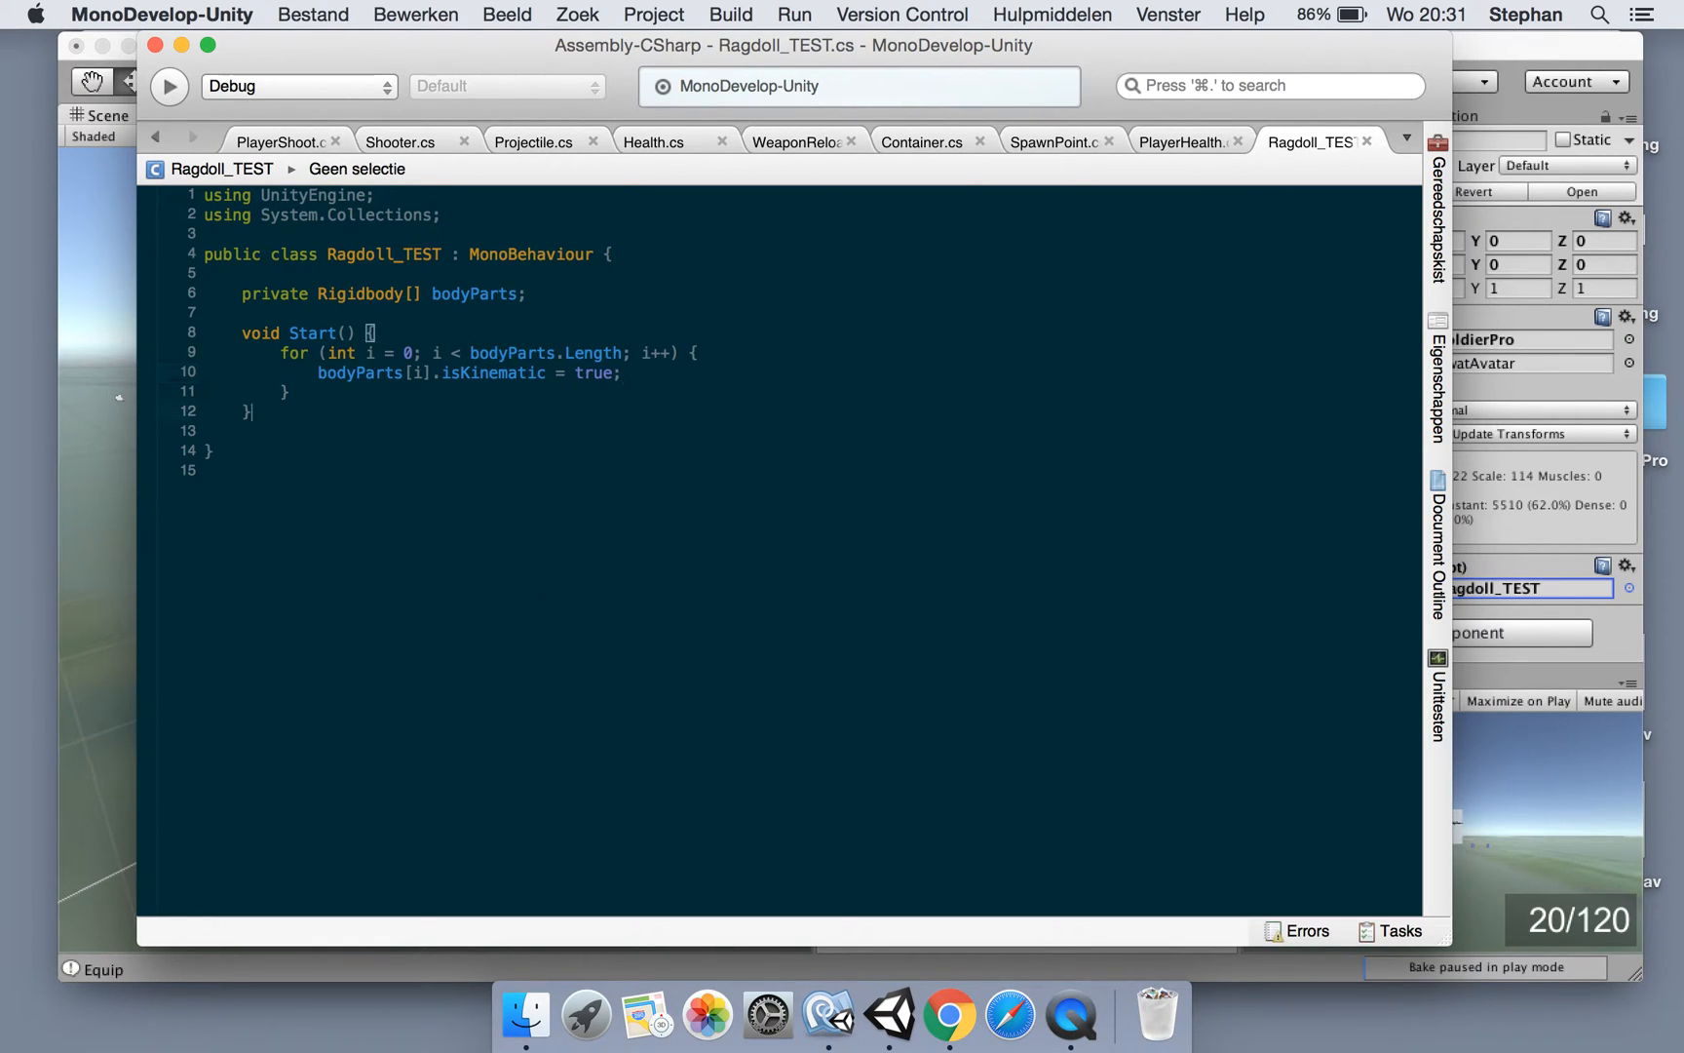
Create an EnableRagdoll(bool value) method whose loop sets isKinematic = !value
type("void")
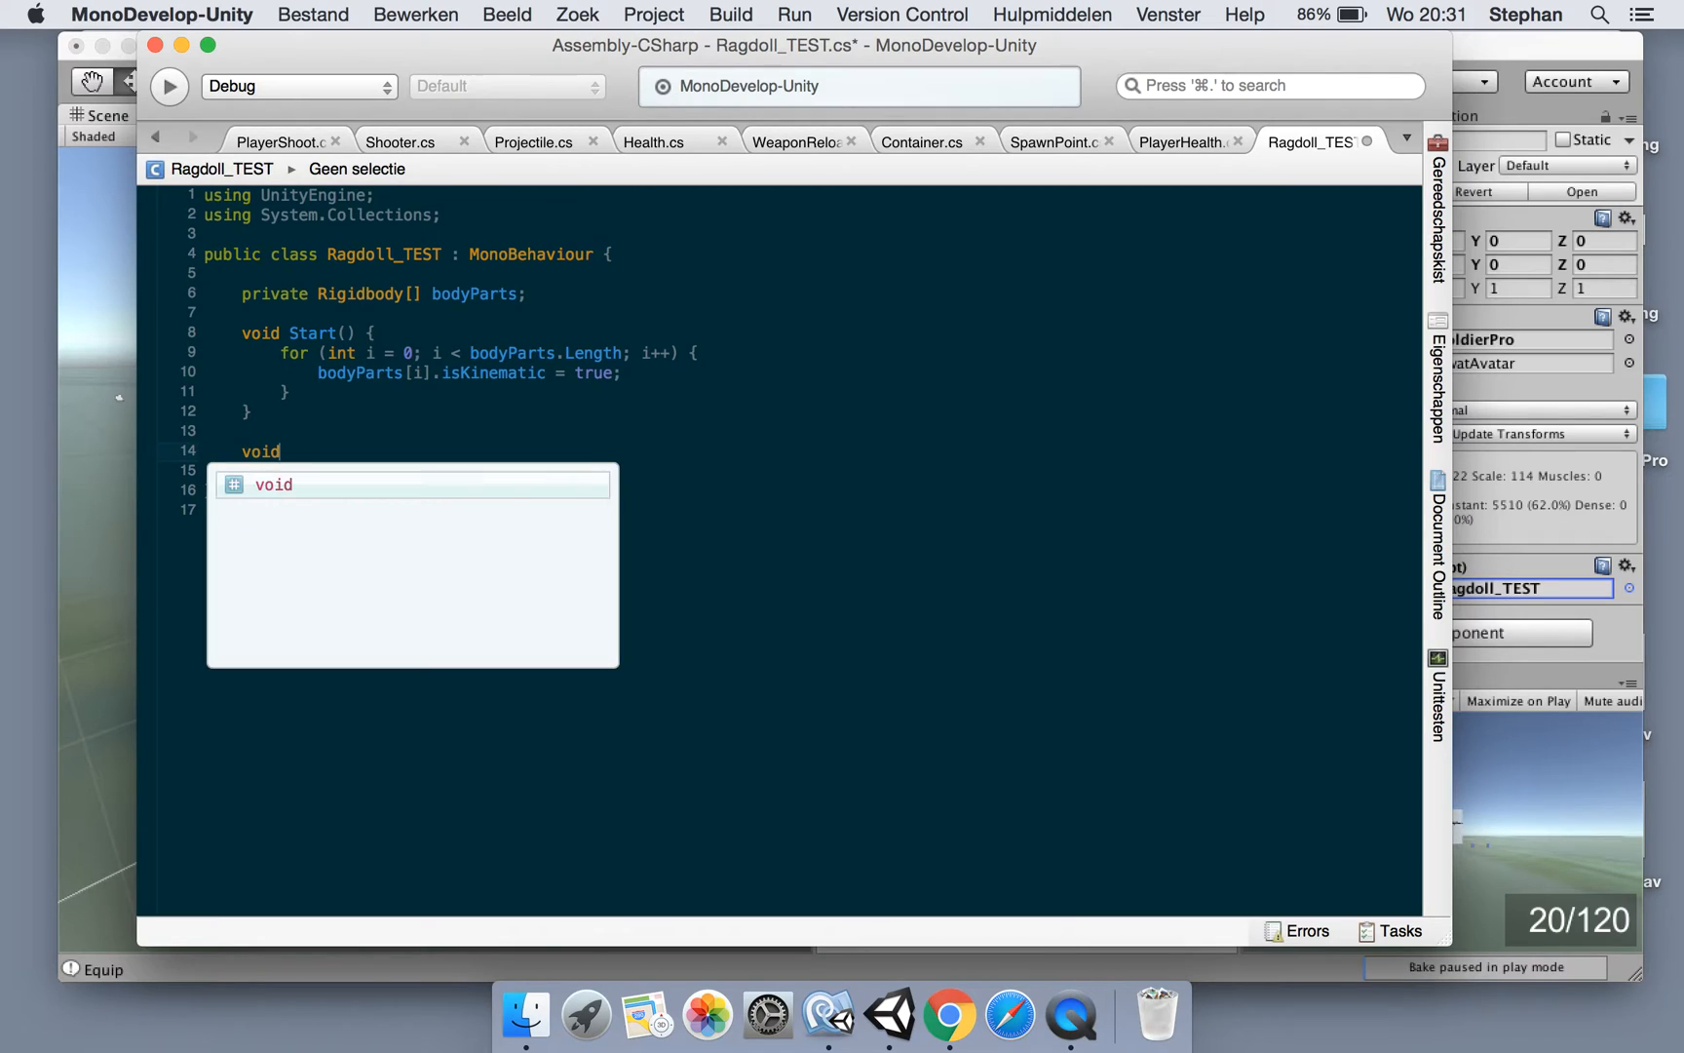
type("Enab")
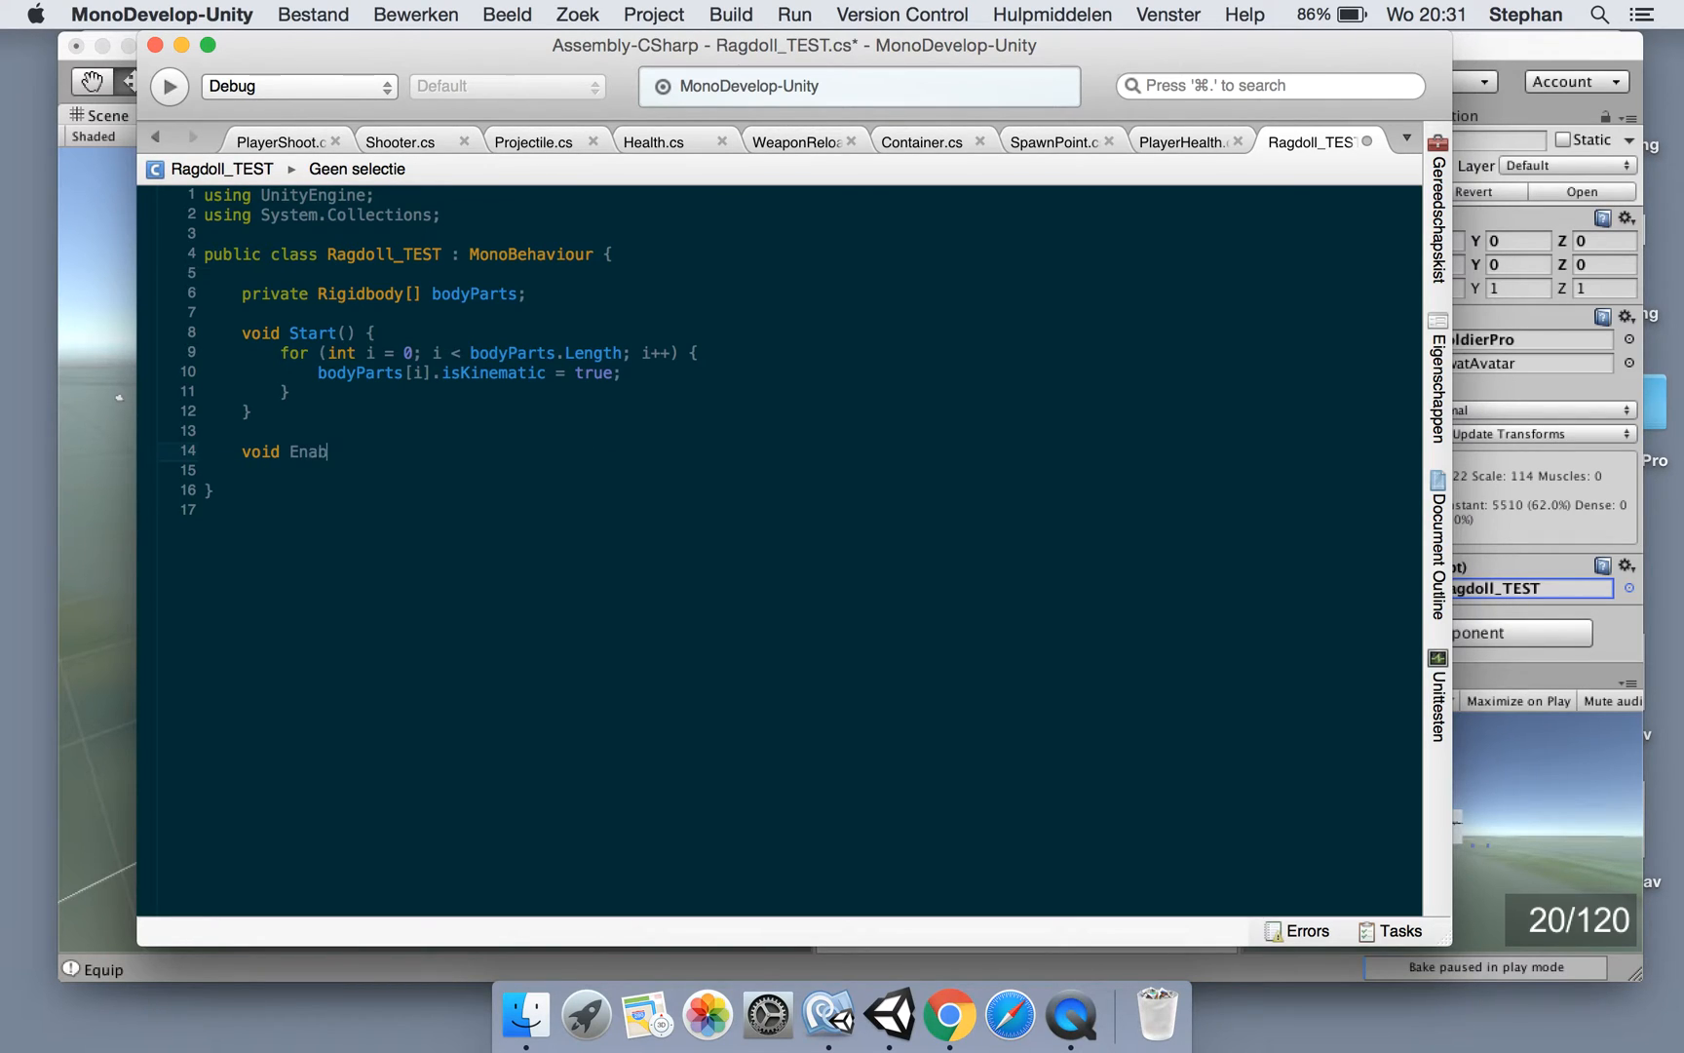
type("leRagdo")
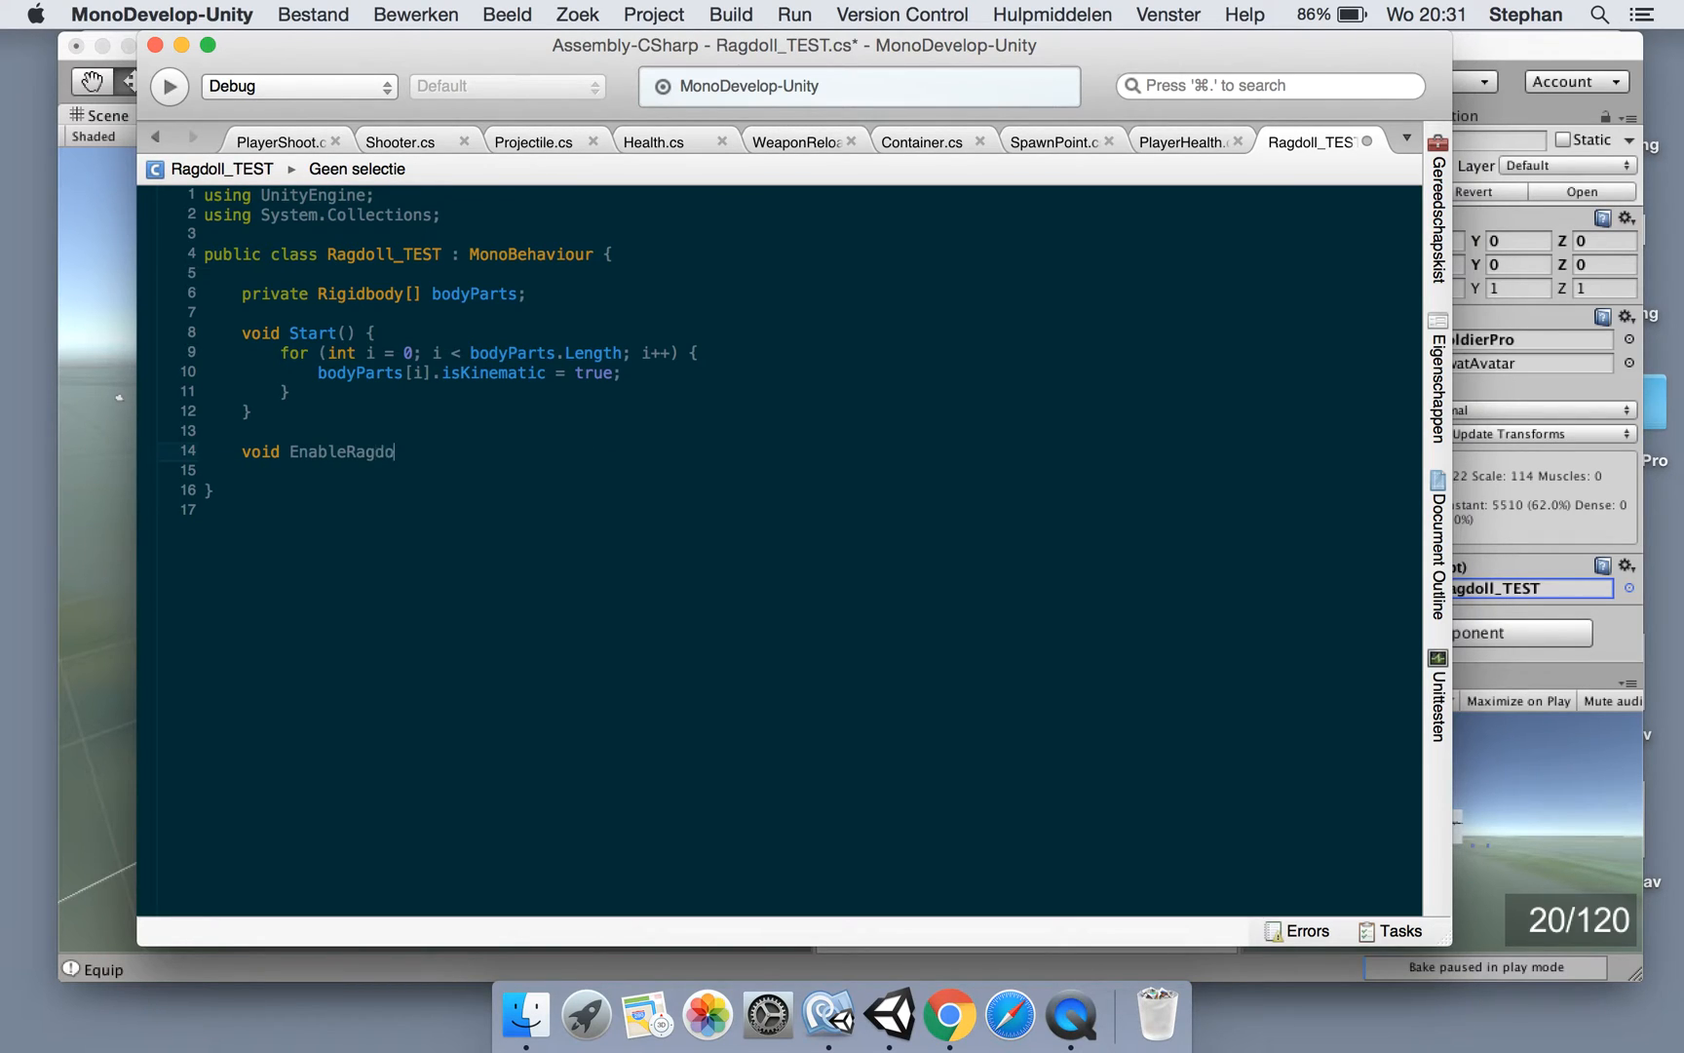
type("ll(")
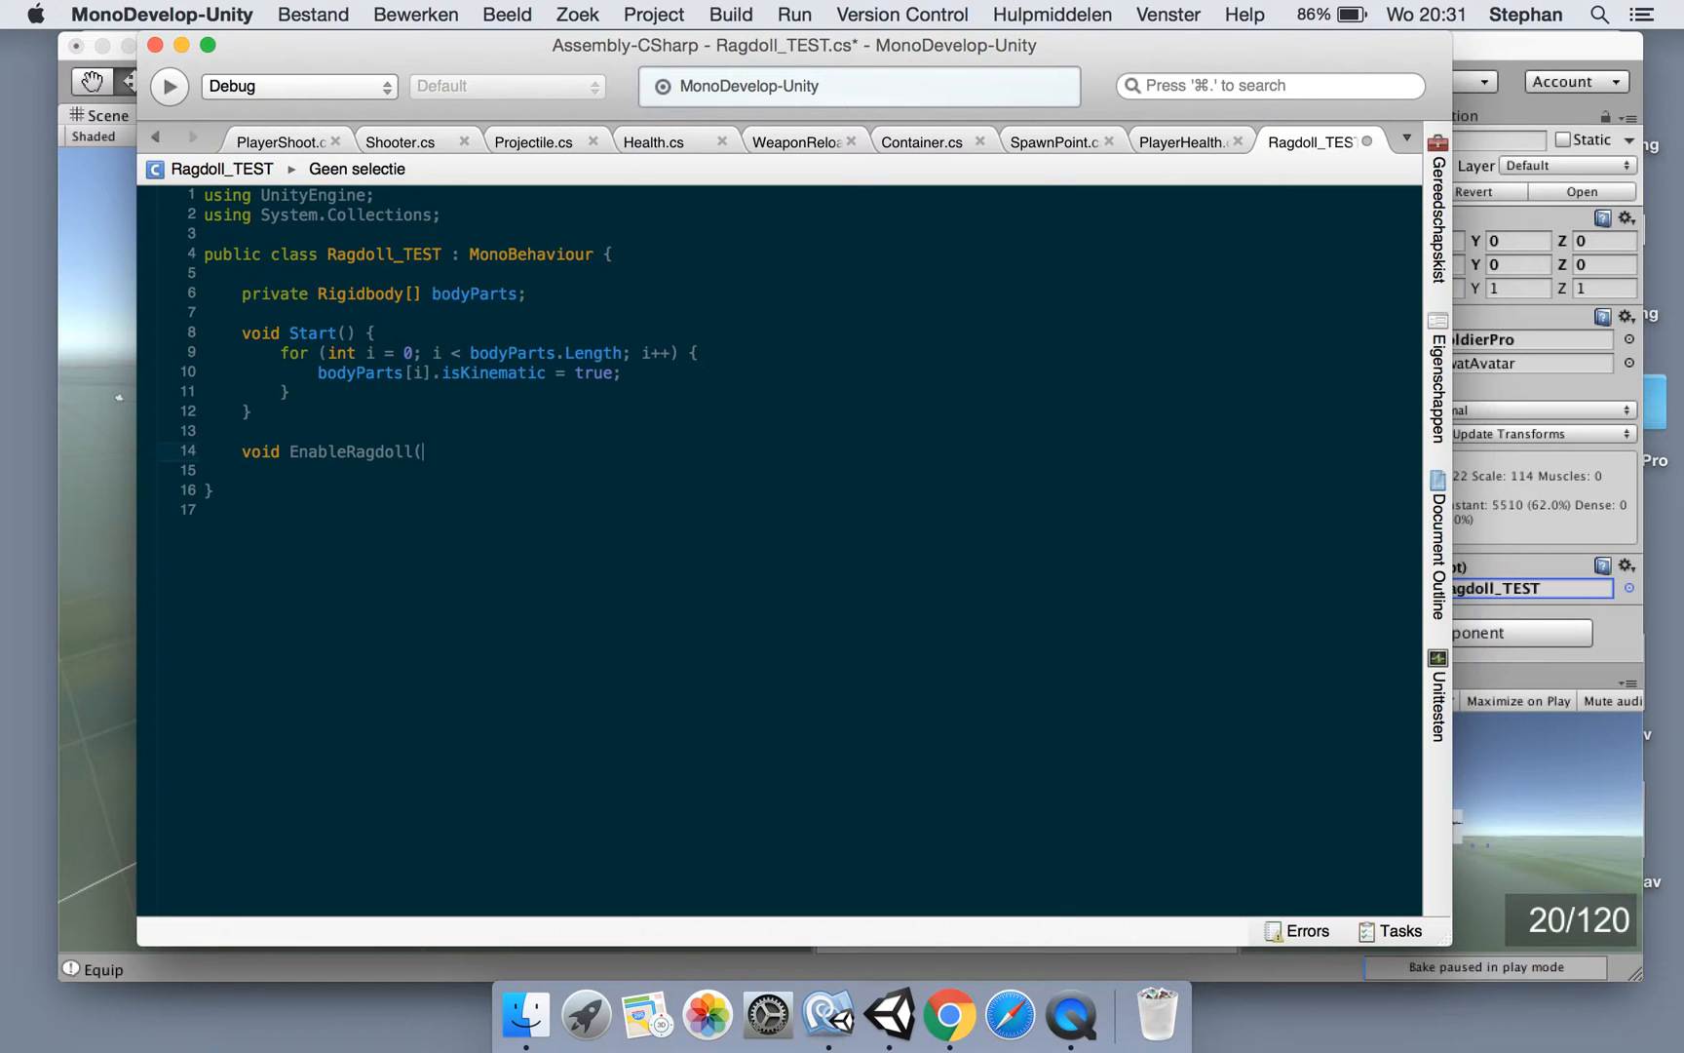
type("bool value) {")
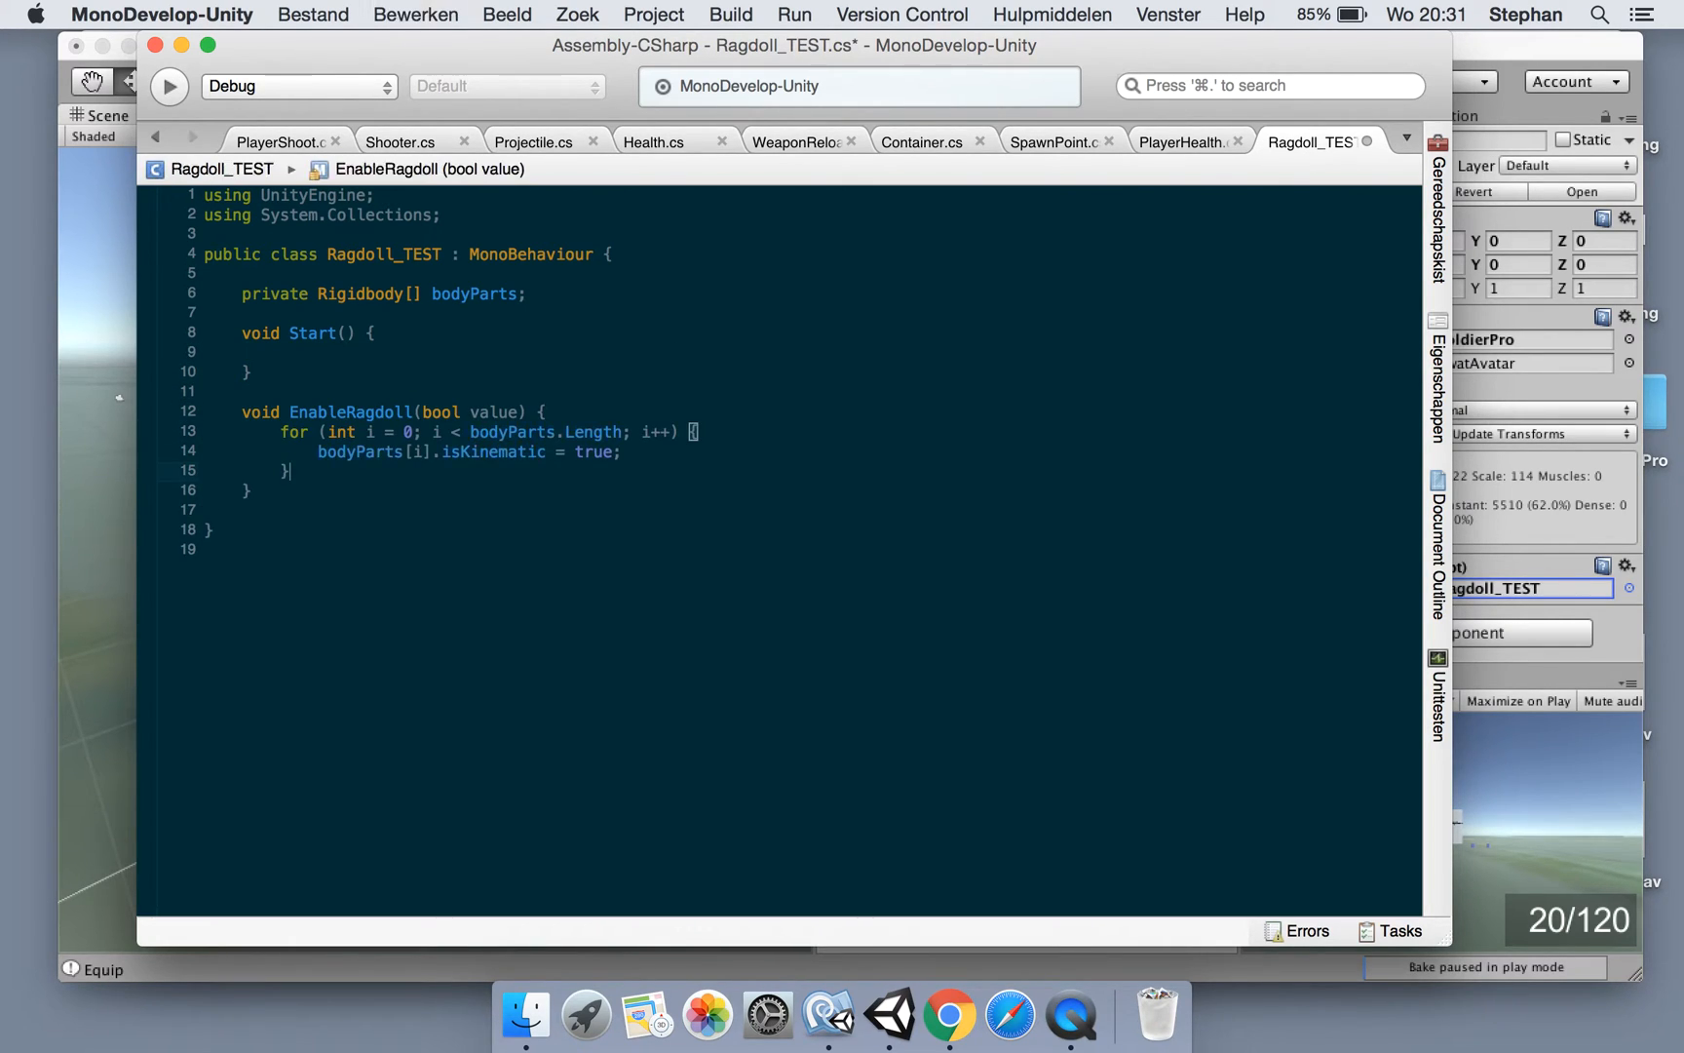
type("v")
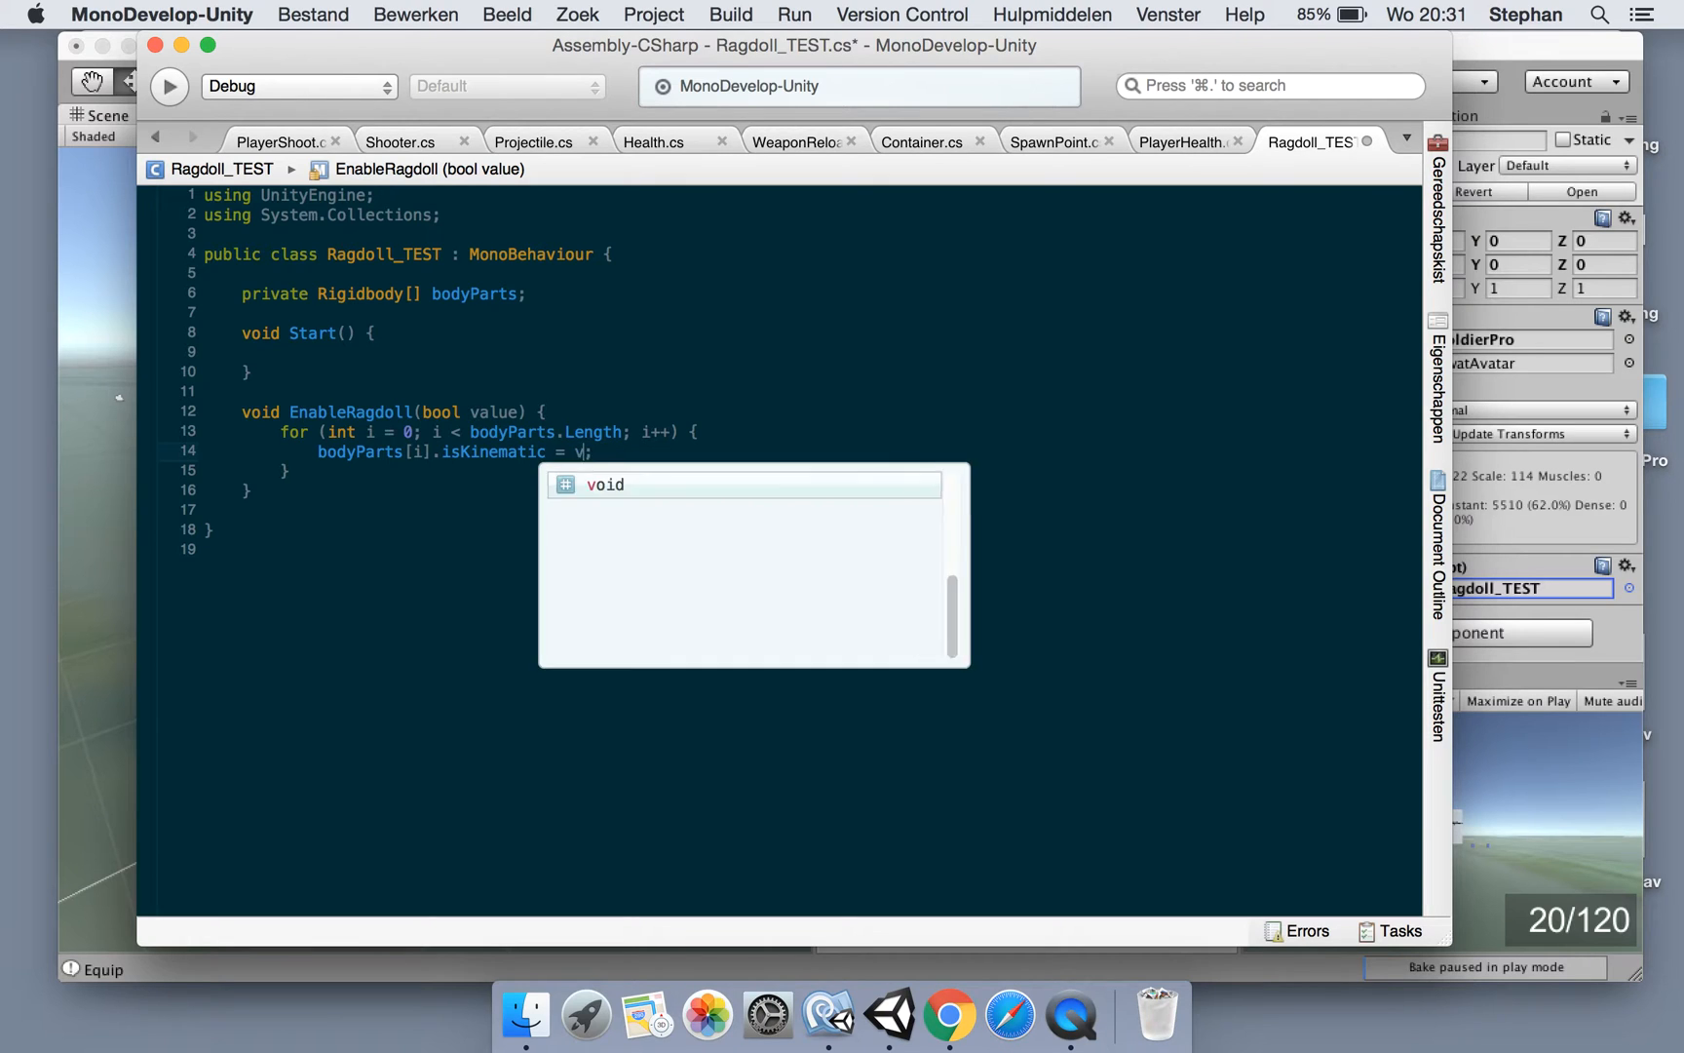
type("alue")
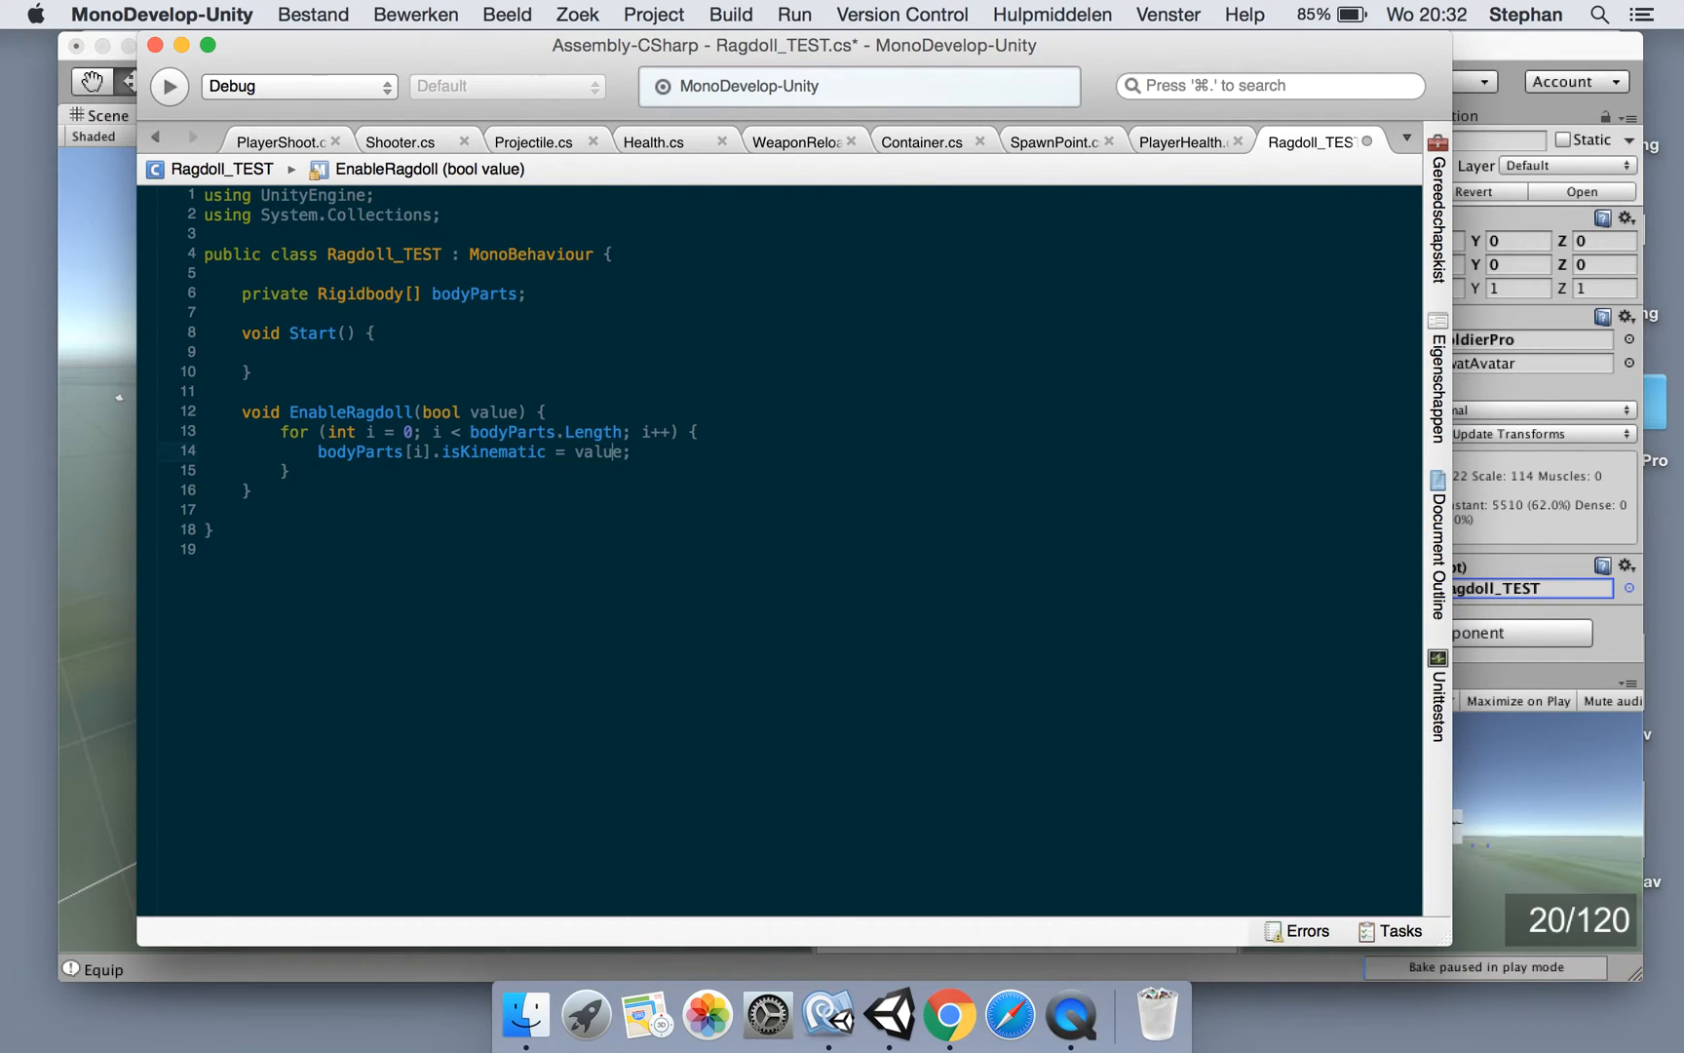
type("!")
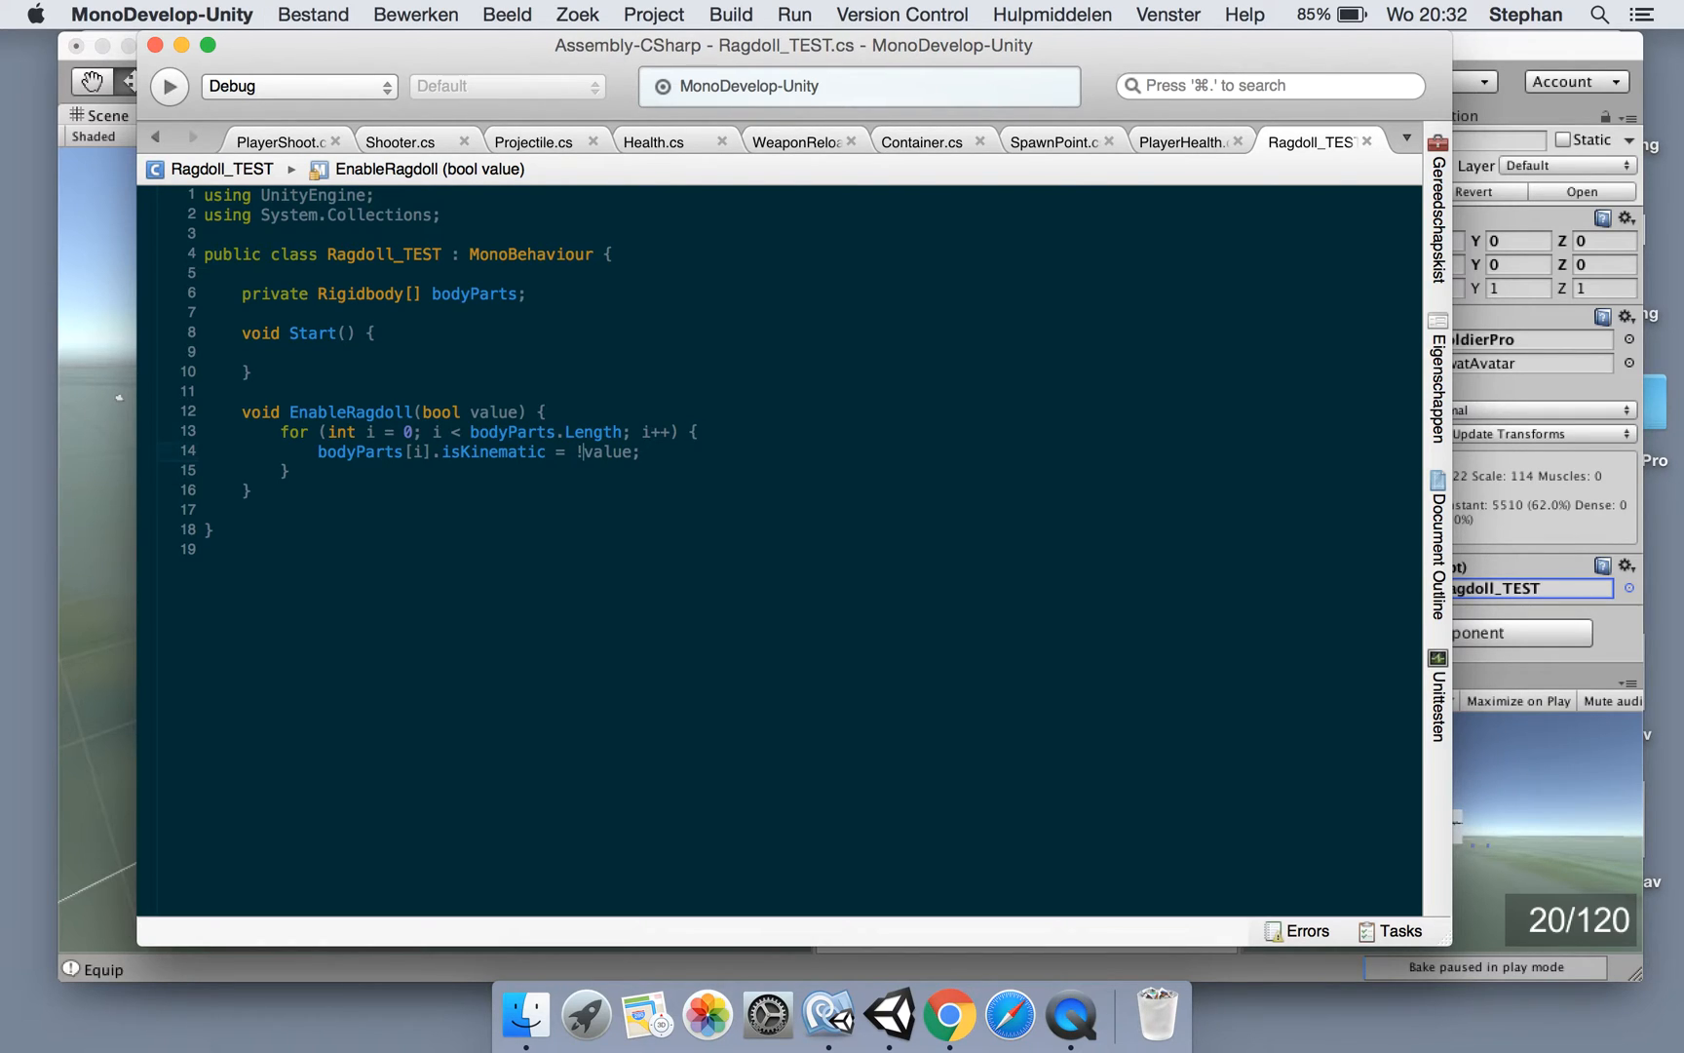
Call EnableRagdoll(false) from Start and save the script
left_click(507, 411)
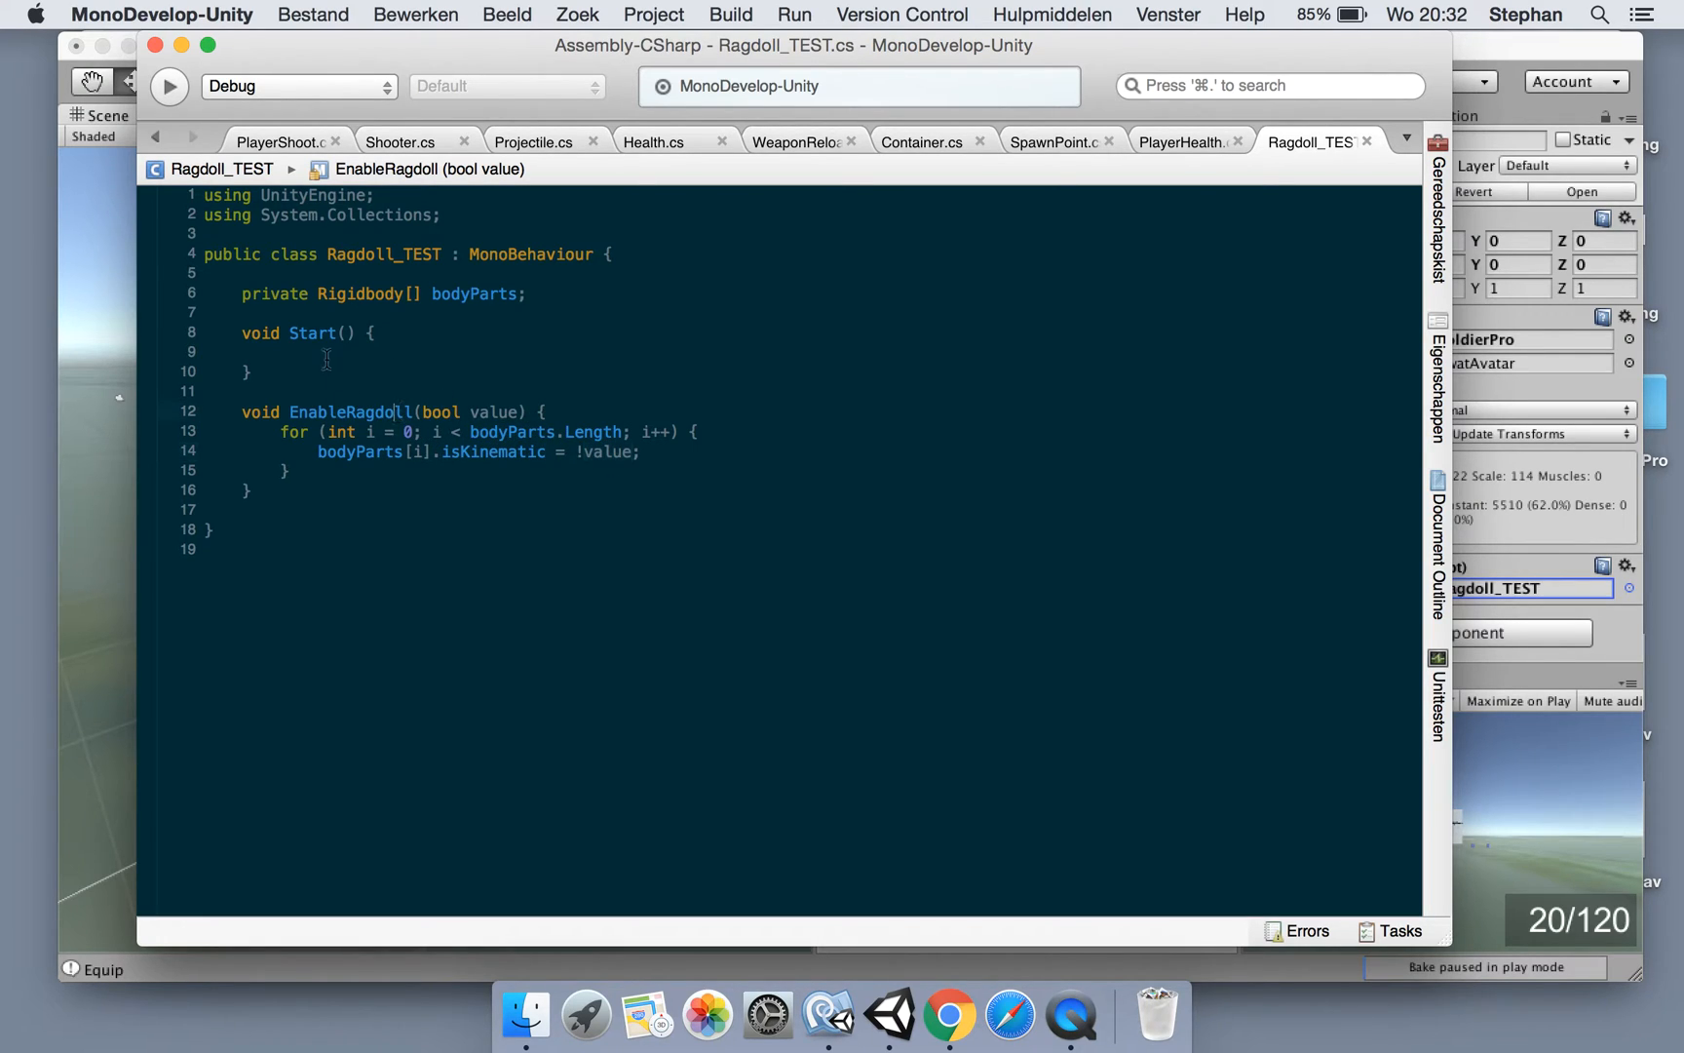
type("EnableRagdoll(")
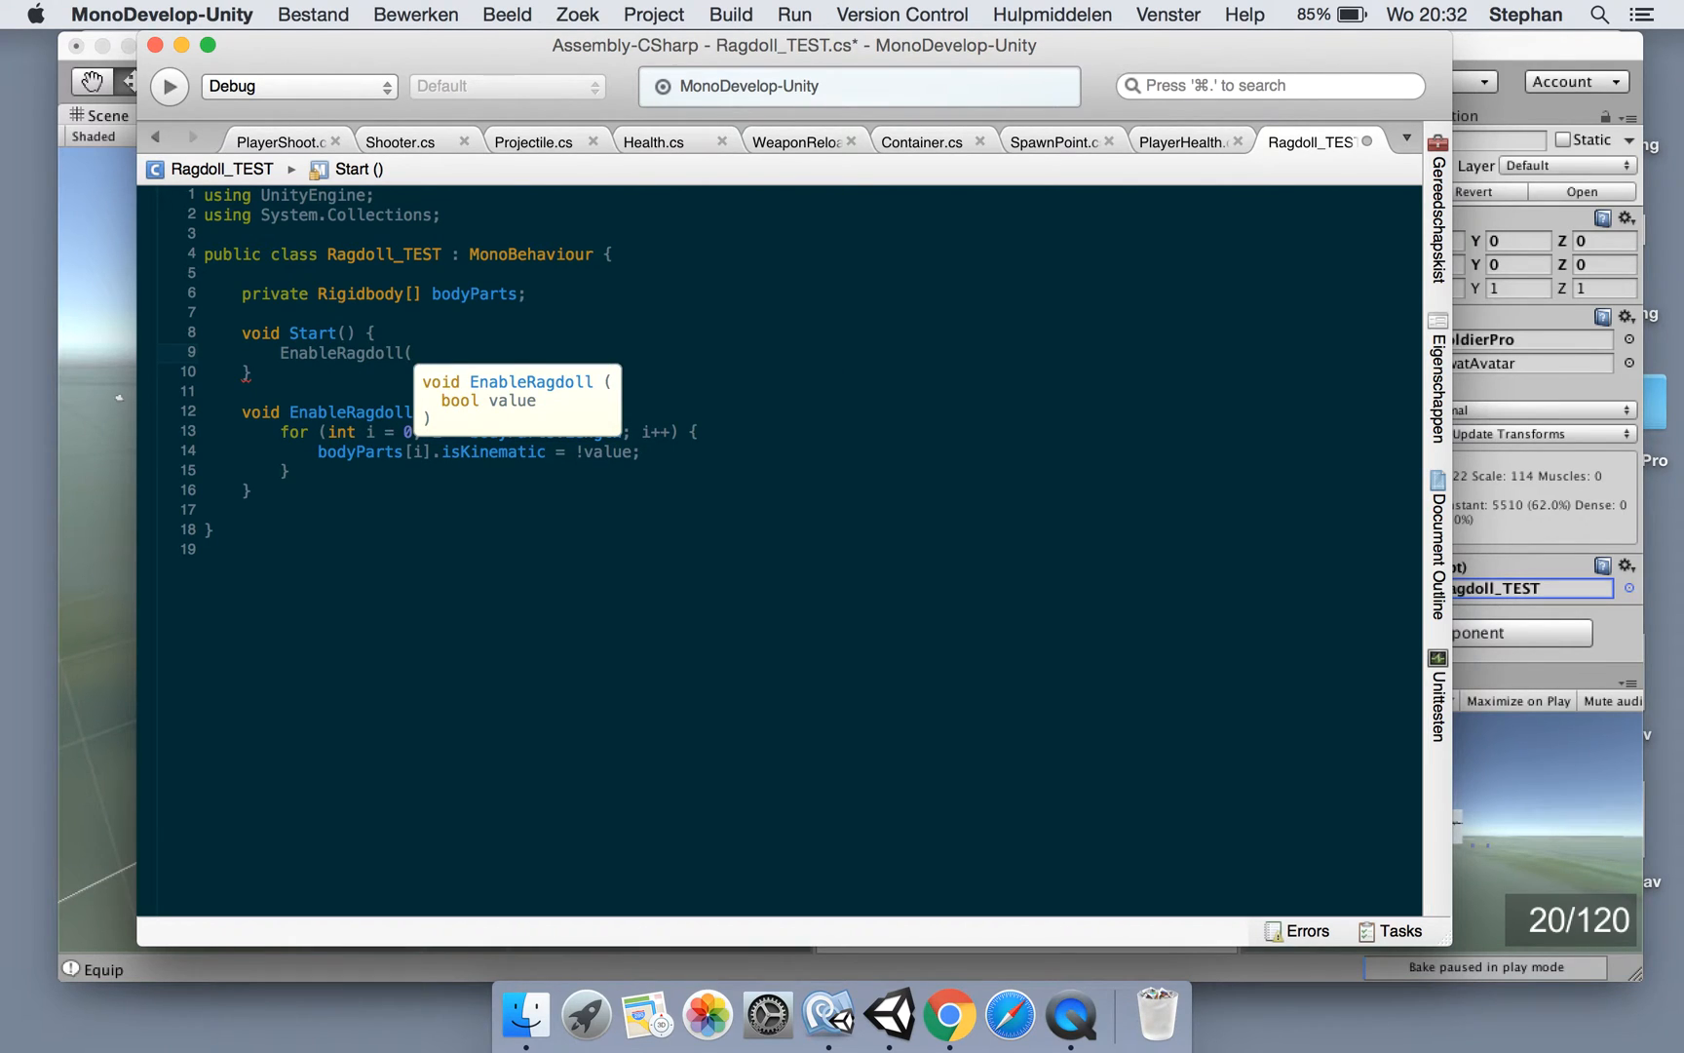
type("false);")
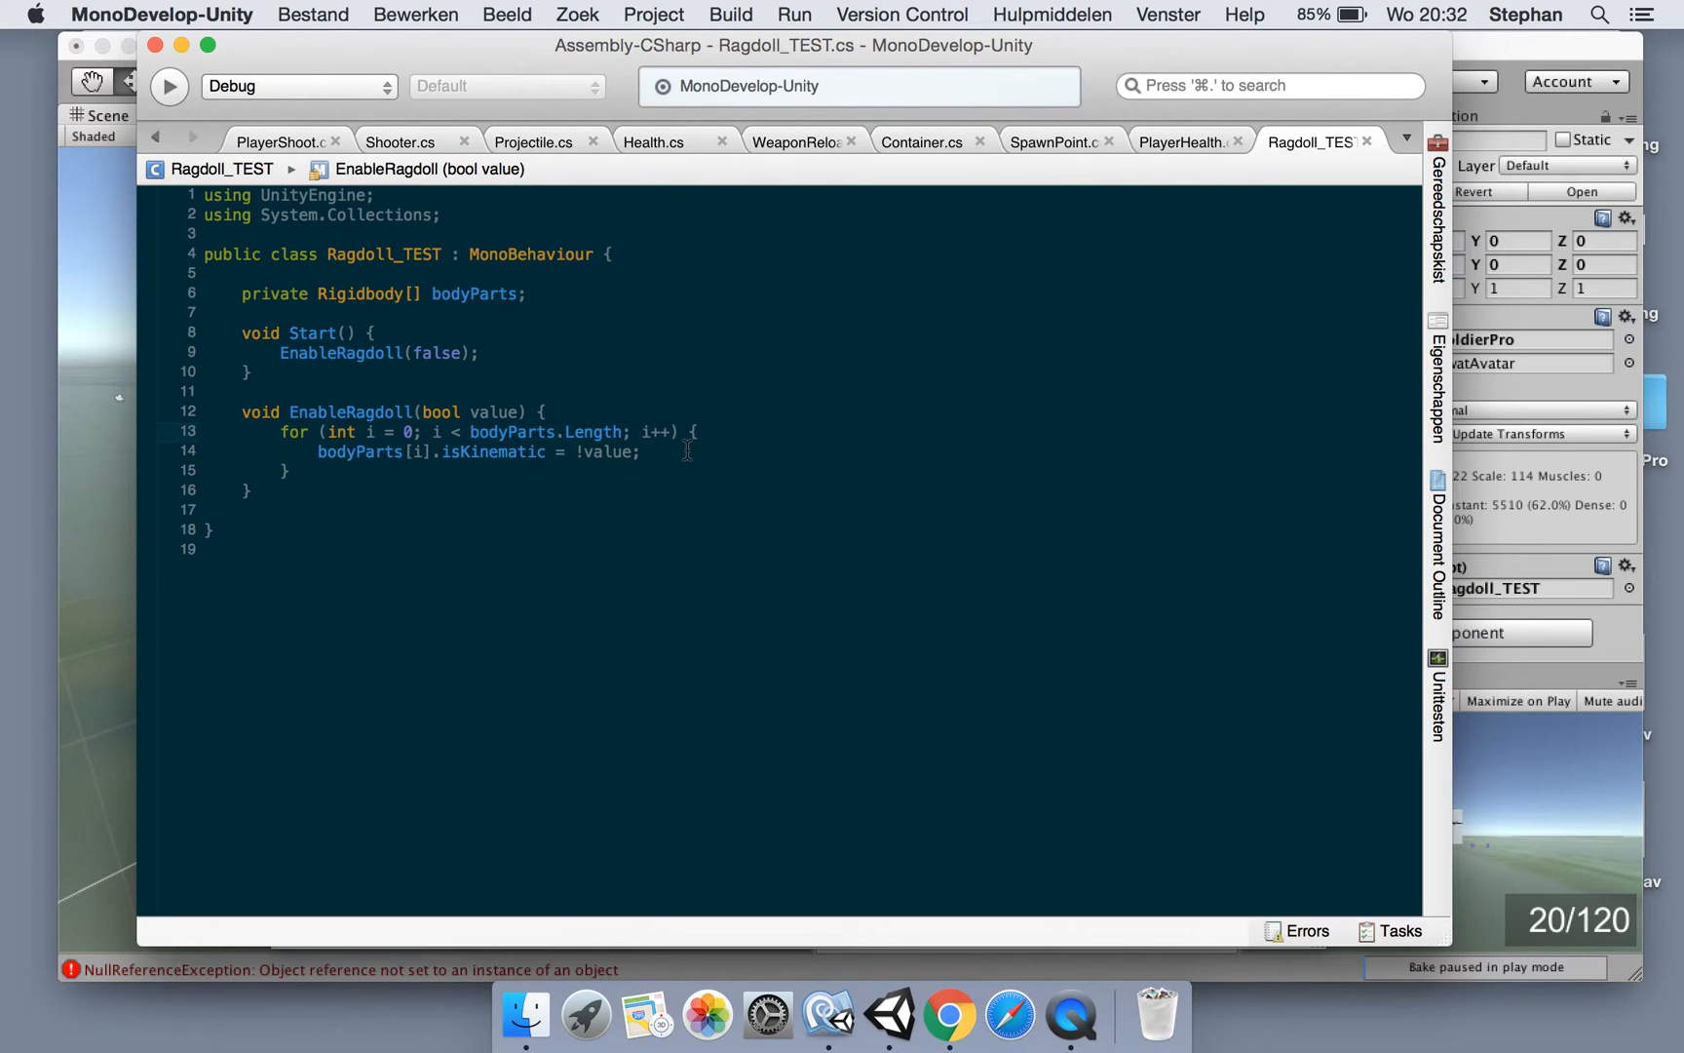
Assign bodyParts = transform.GetComponentsInChildren<Rigidbody>(); in Start
type("- 1")
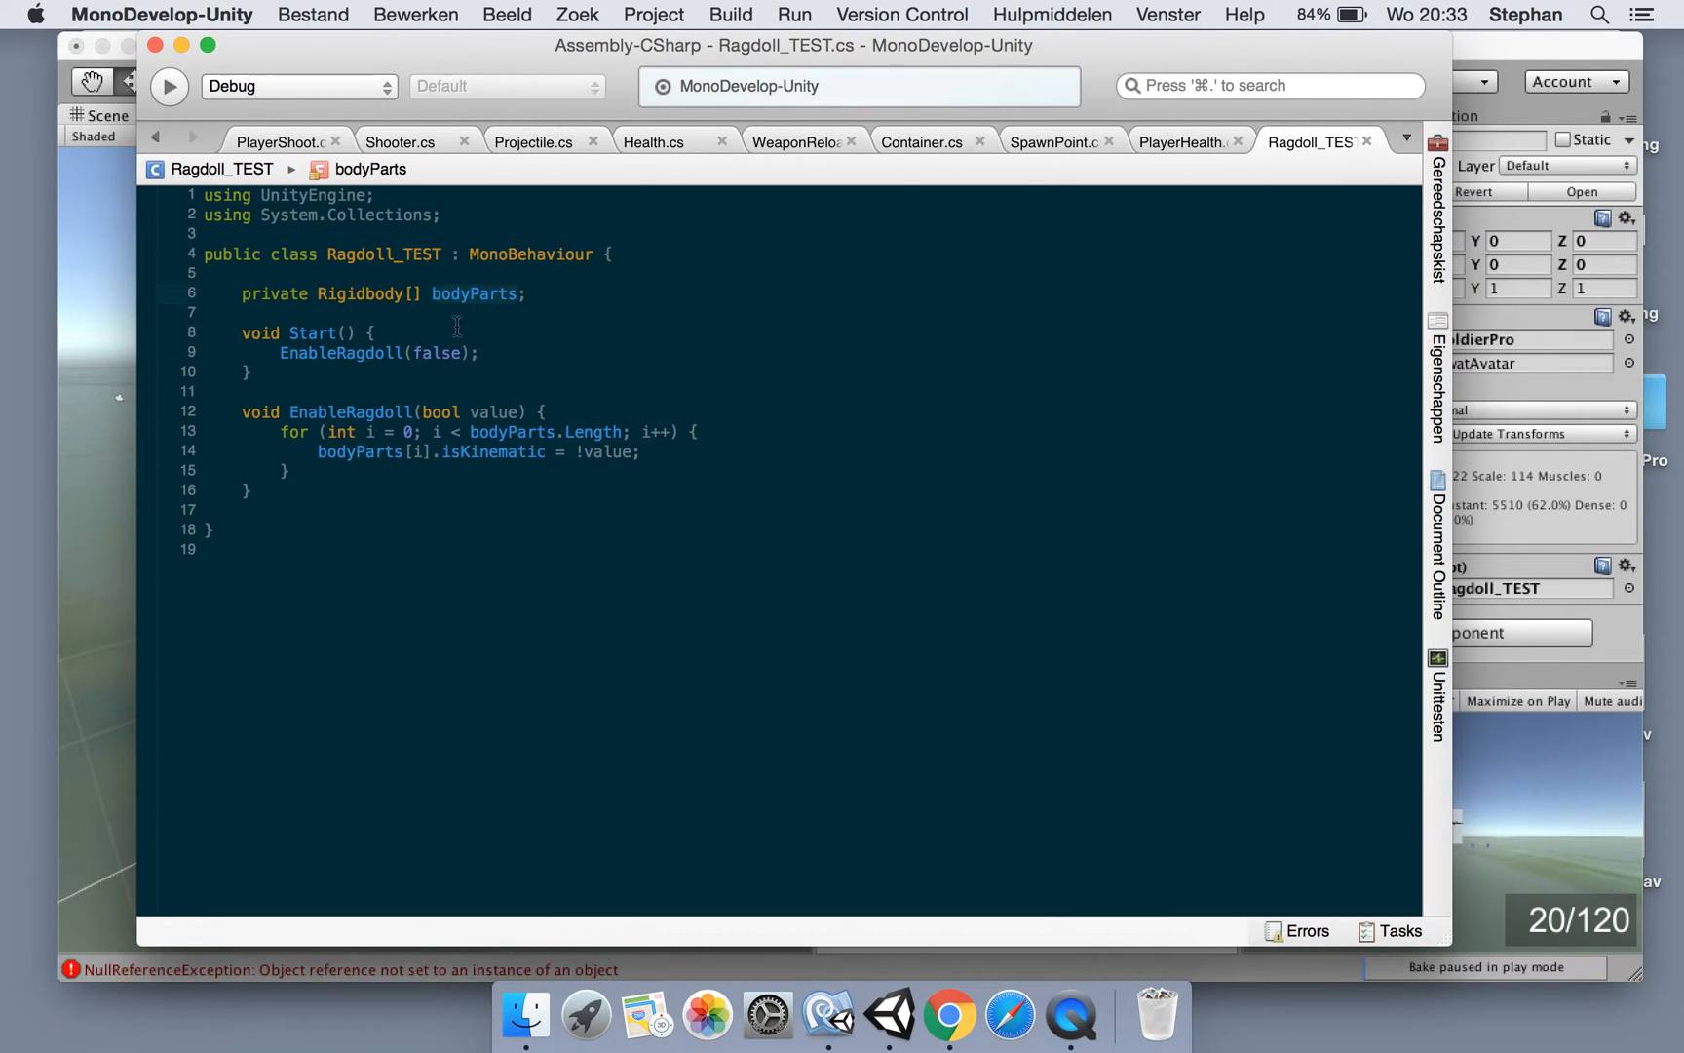
type("bodyParts =")
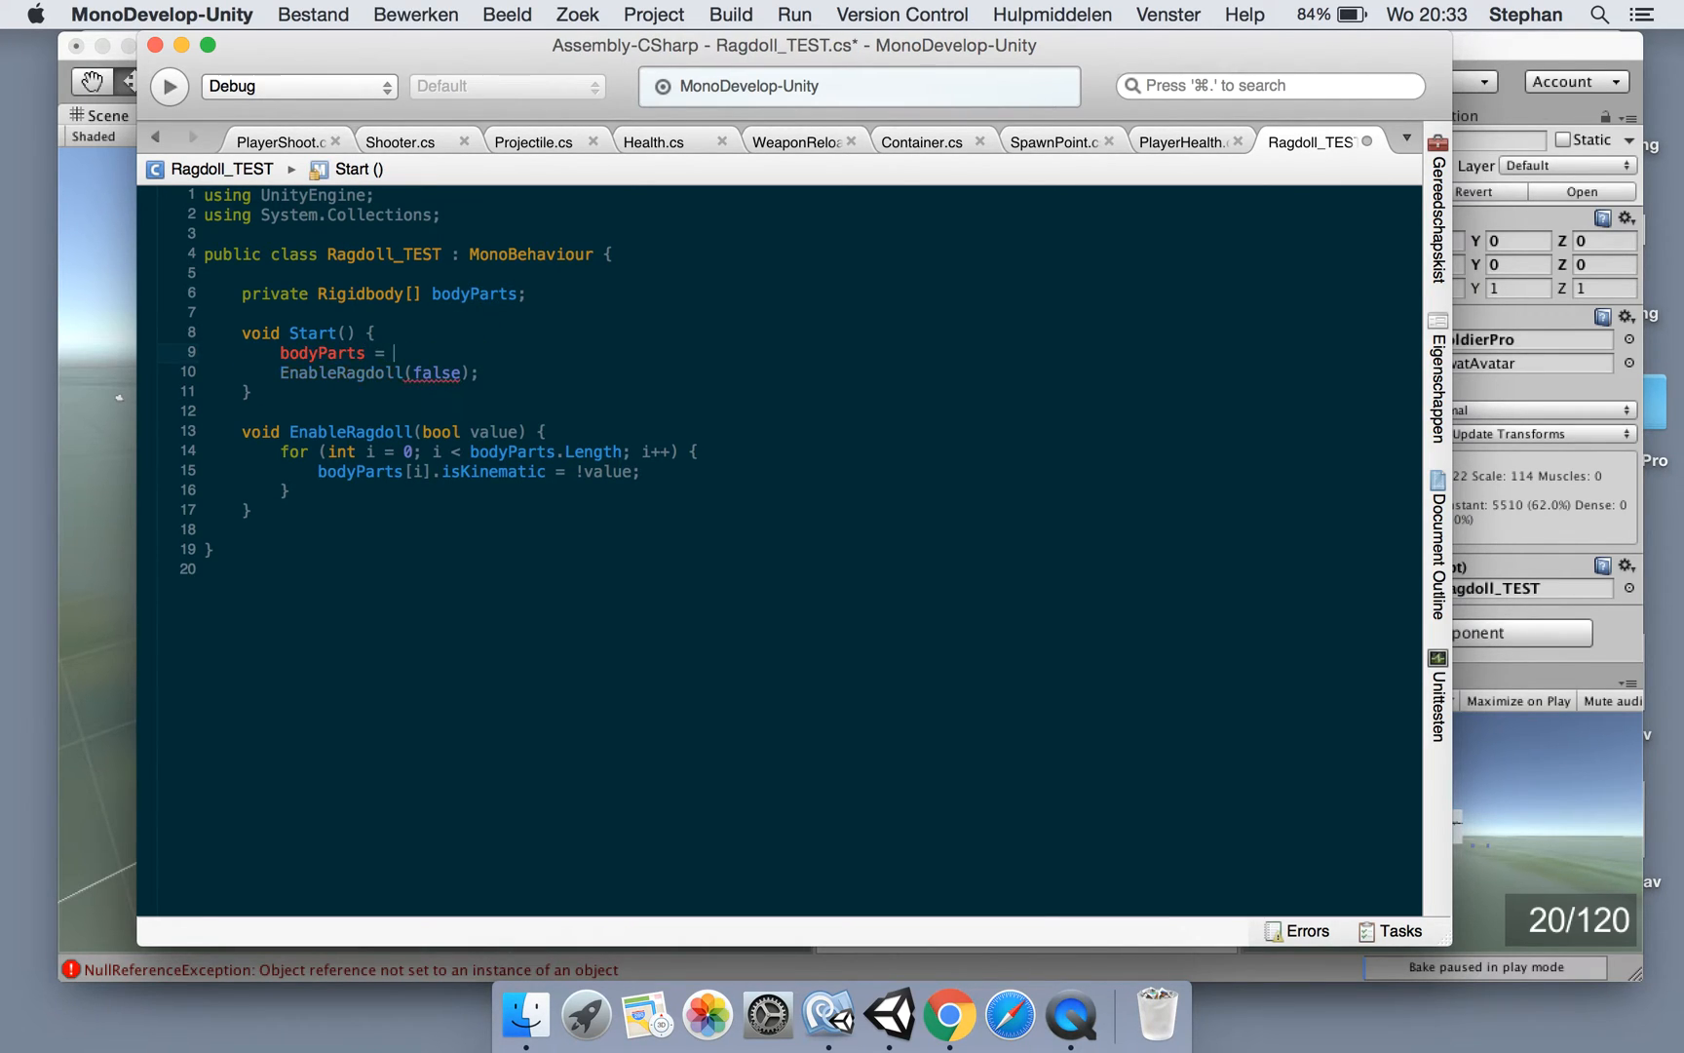
type("tra")
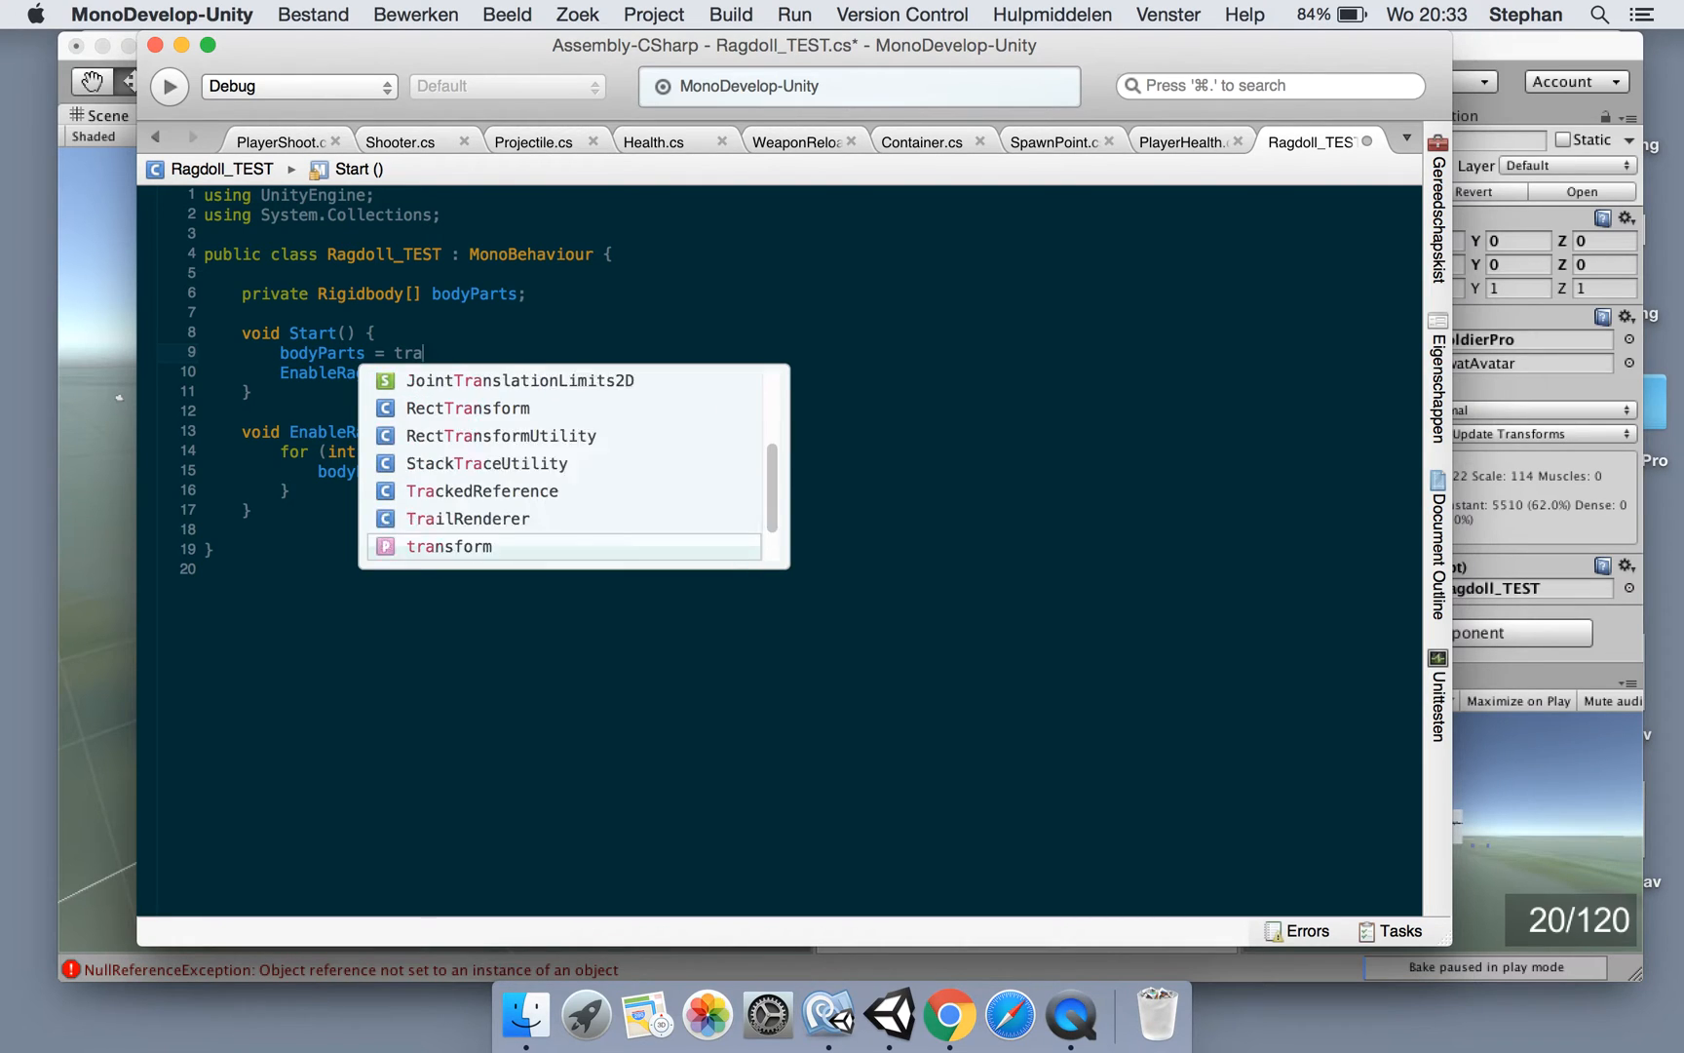
type("nsform.GetCom")
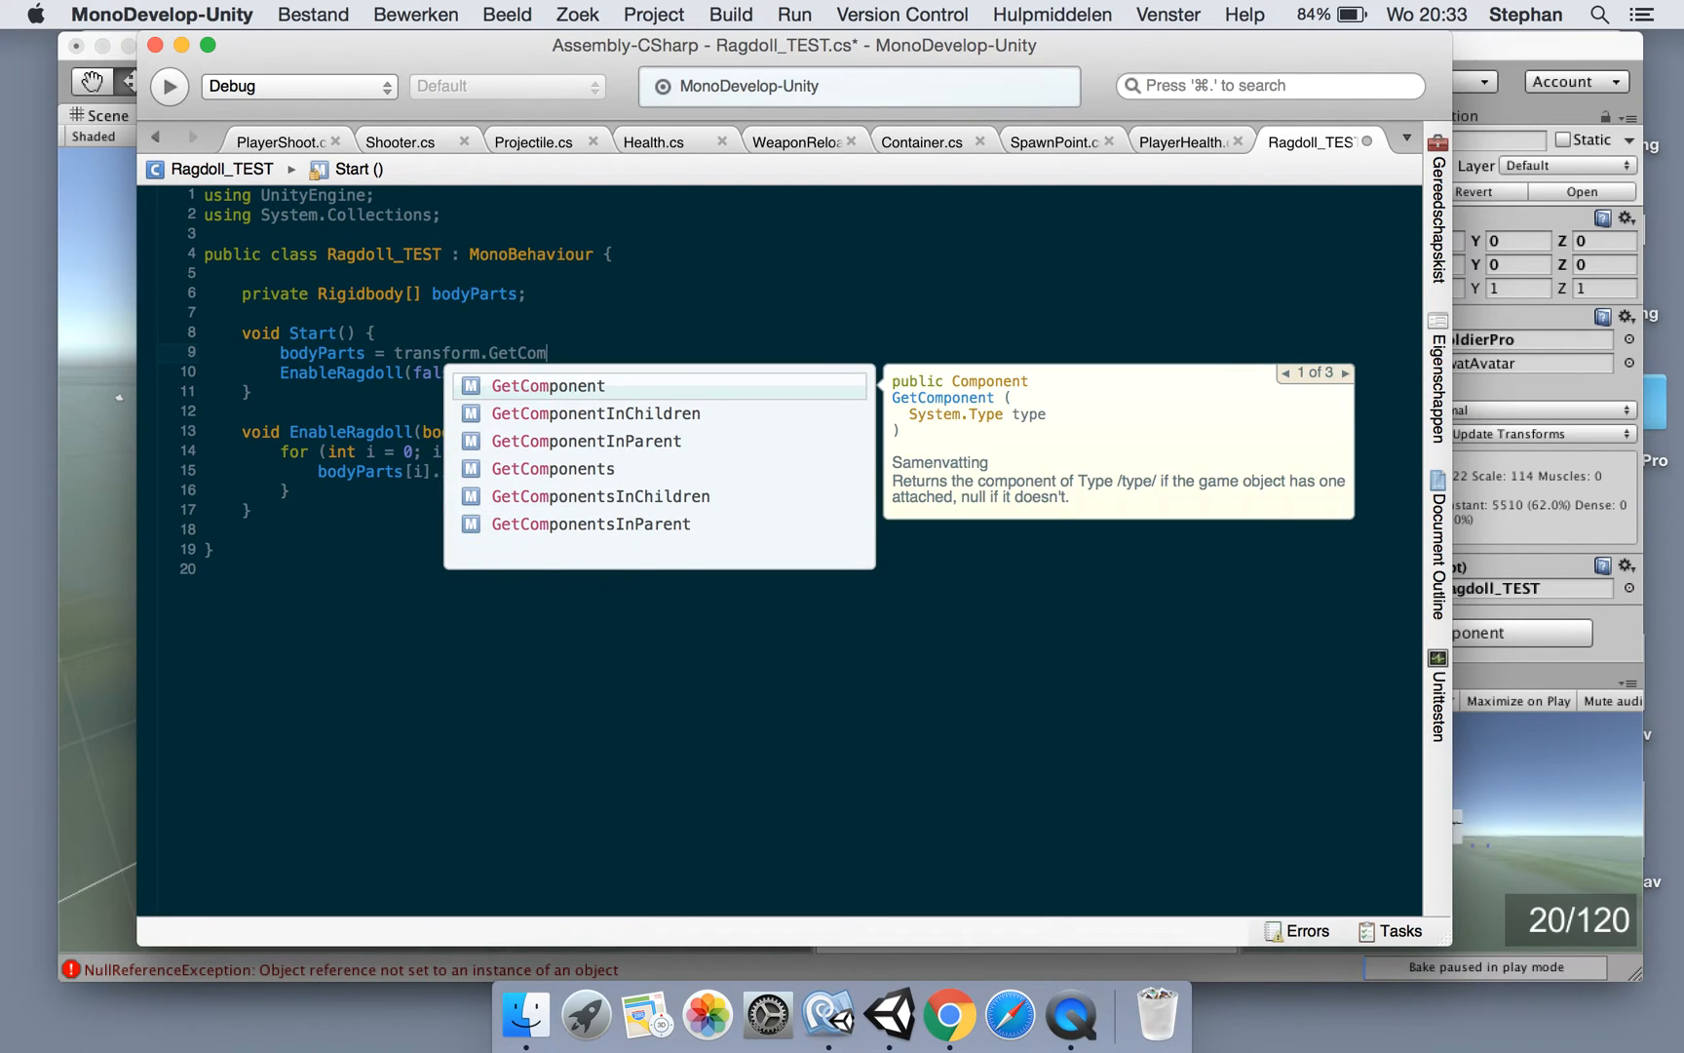
type("GetComponentsInChildren<")
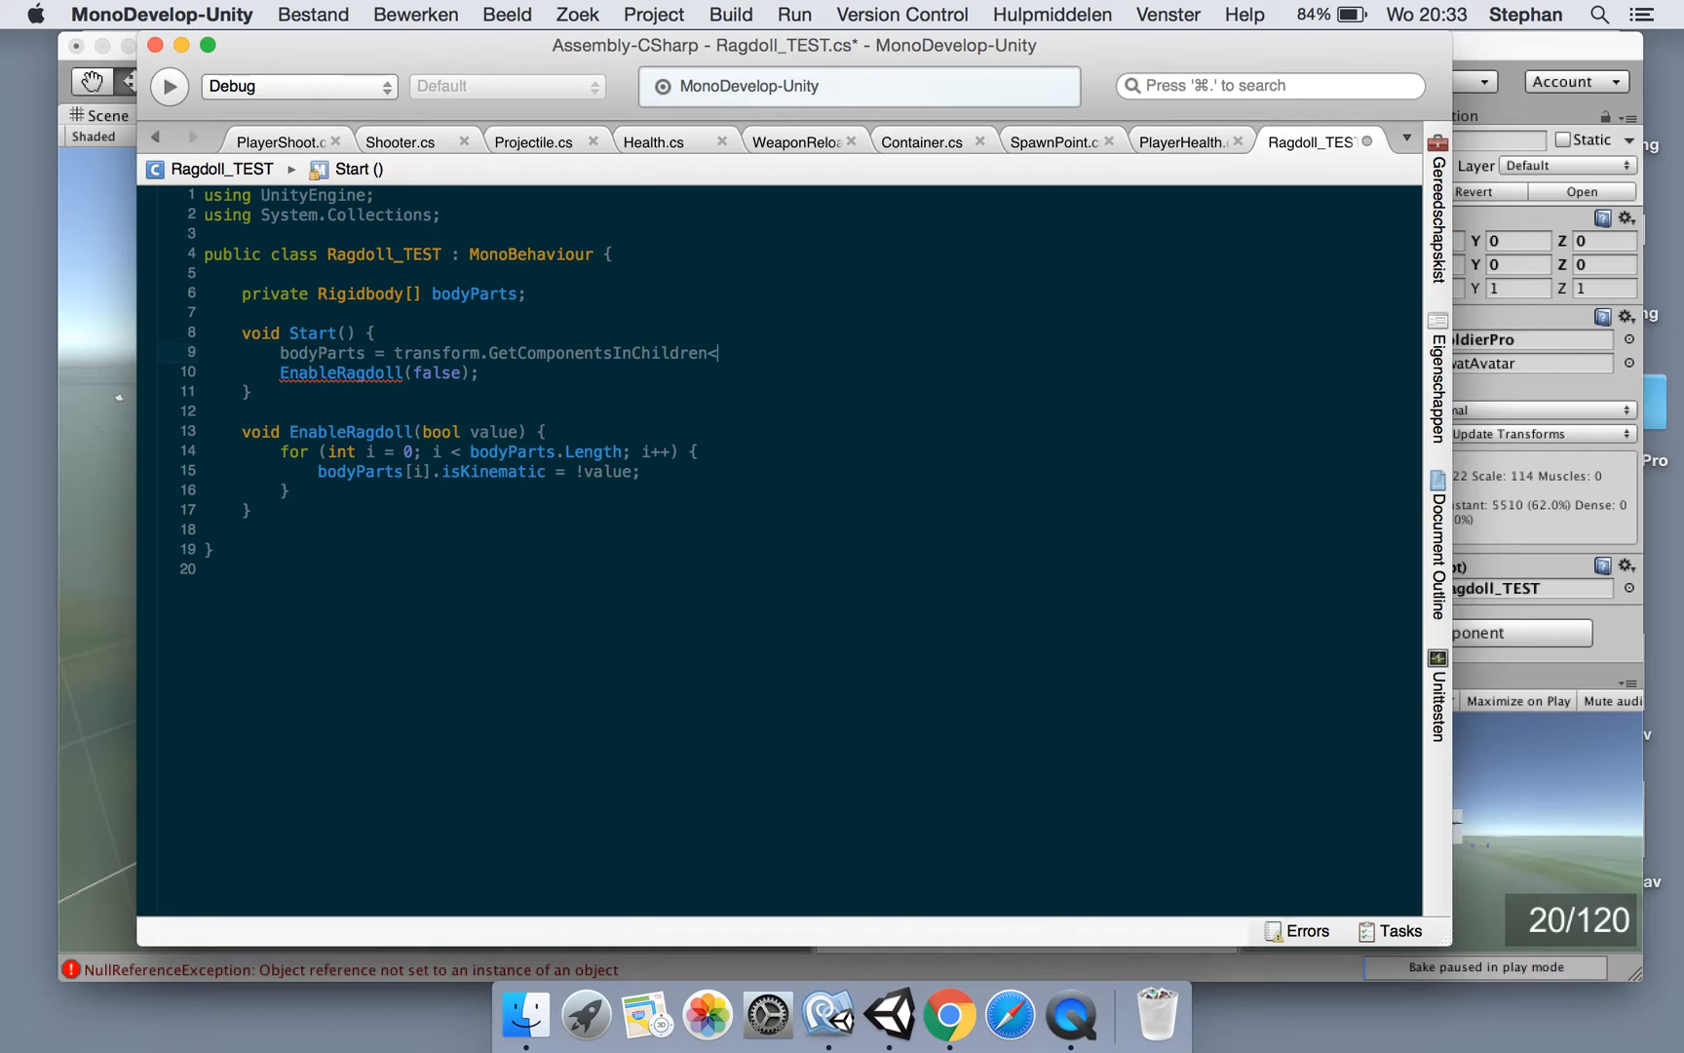
type("Rigidbody>();")
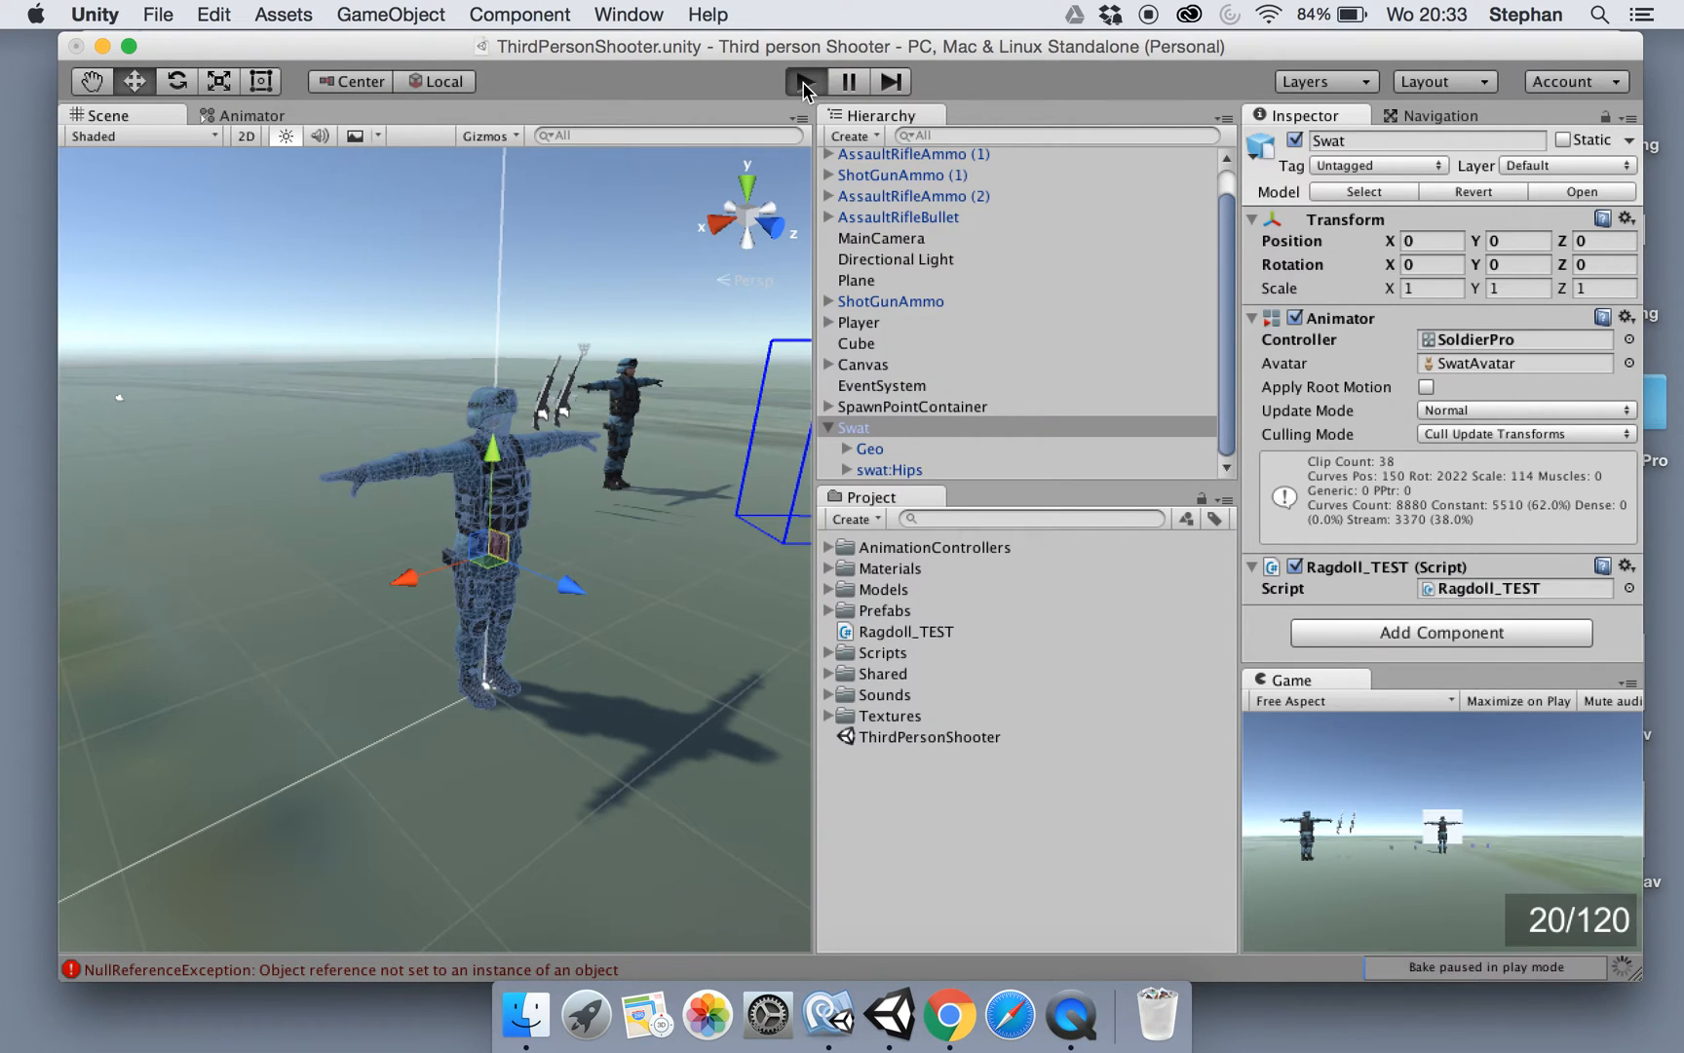
Run the scene with Play to test the ragdoll setup, then return to Ragdoll_TEST
left_click(803, 80)
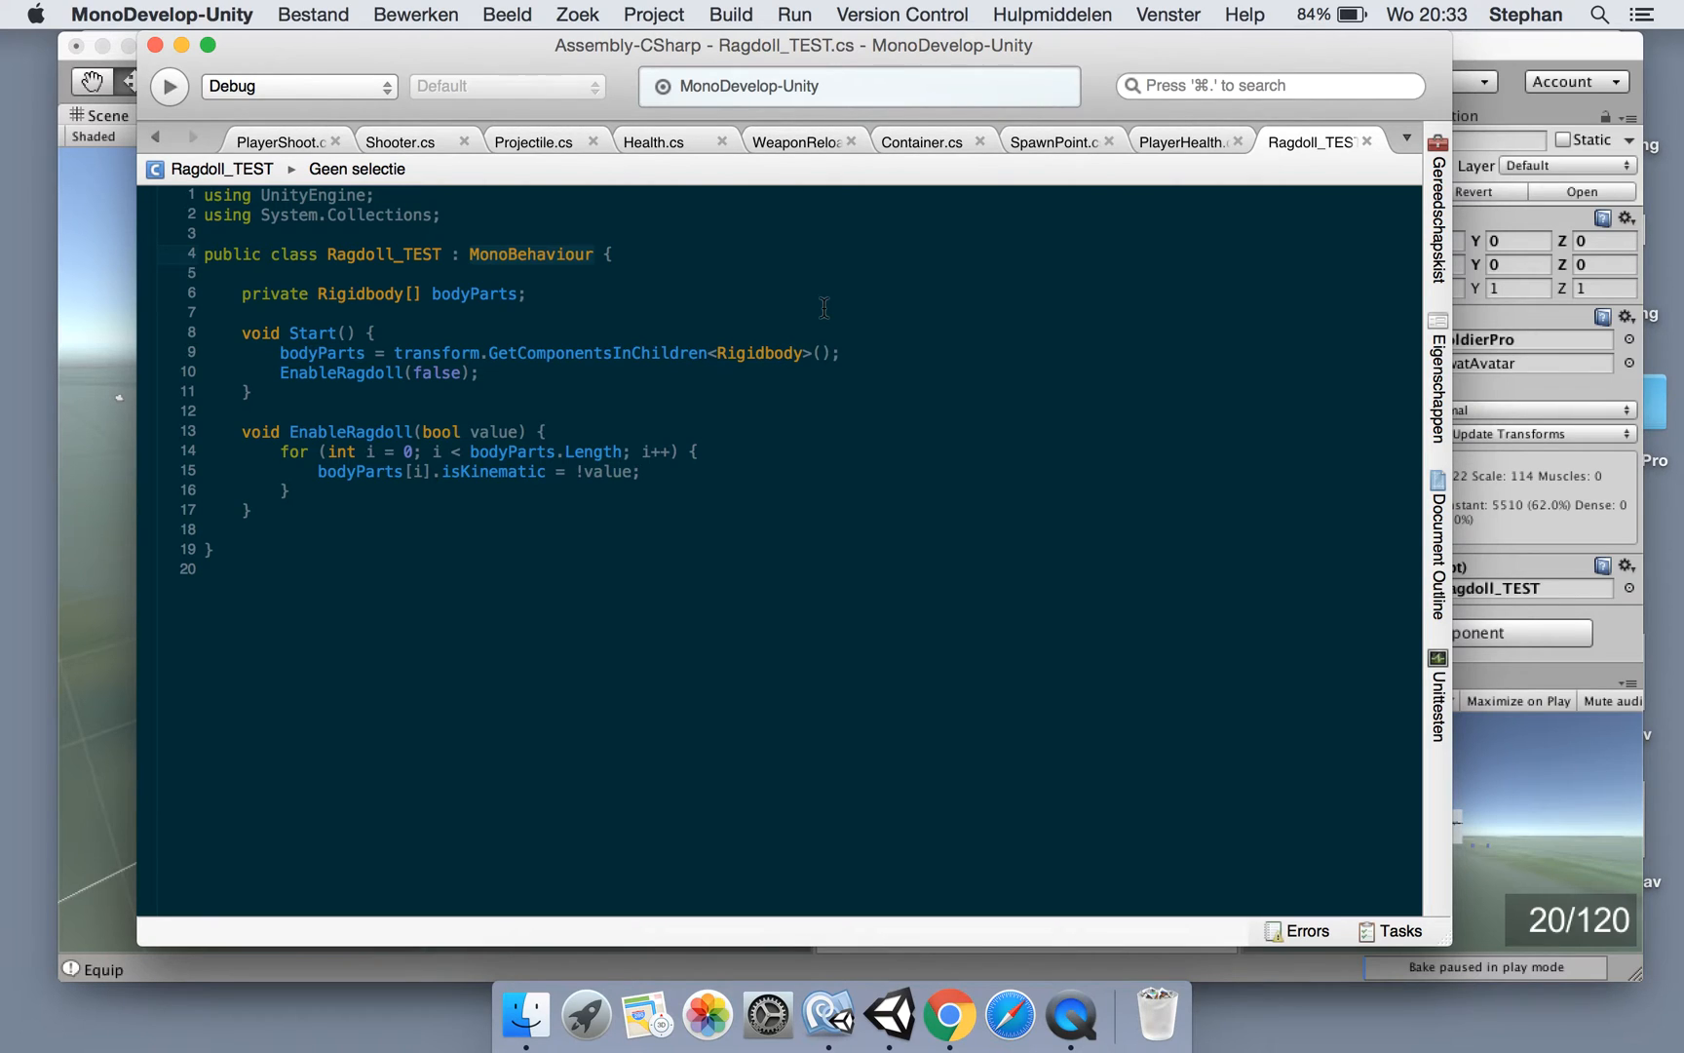
Derive Ragdoll_TEST from Destructable and override Die to call base.Die() then EnableRagdoll(true)
type("Destructable")
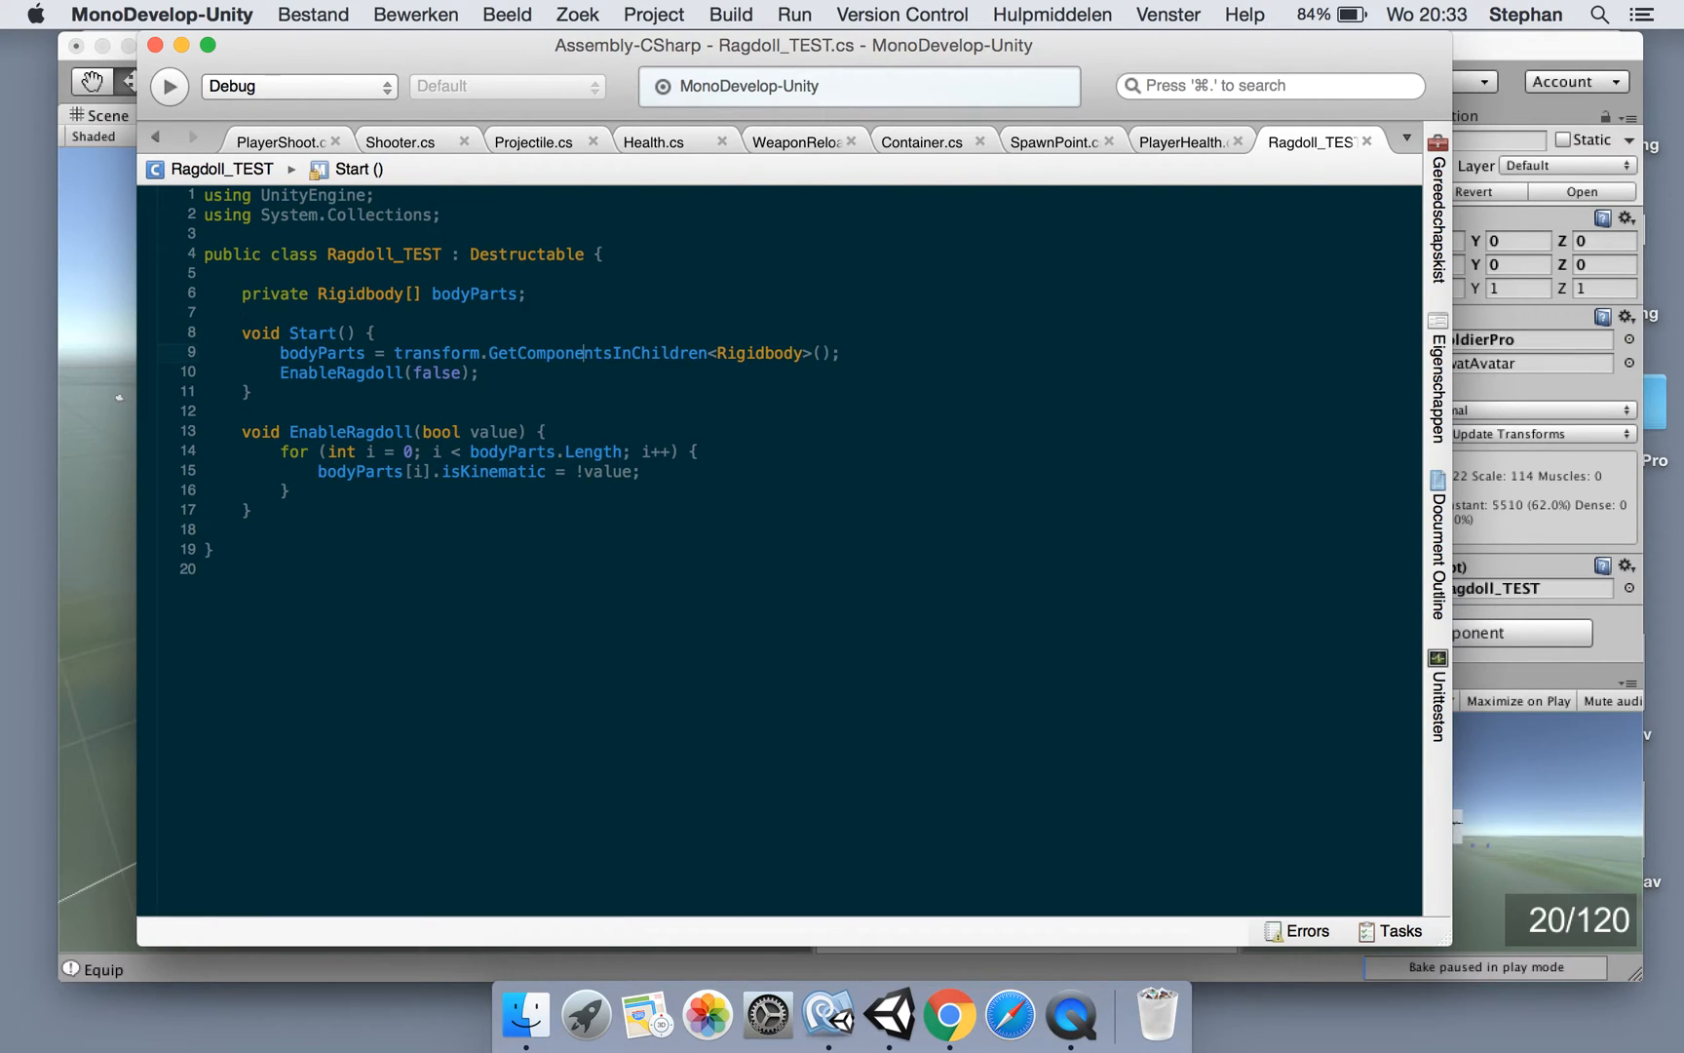
type("override void Die (")
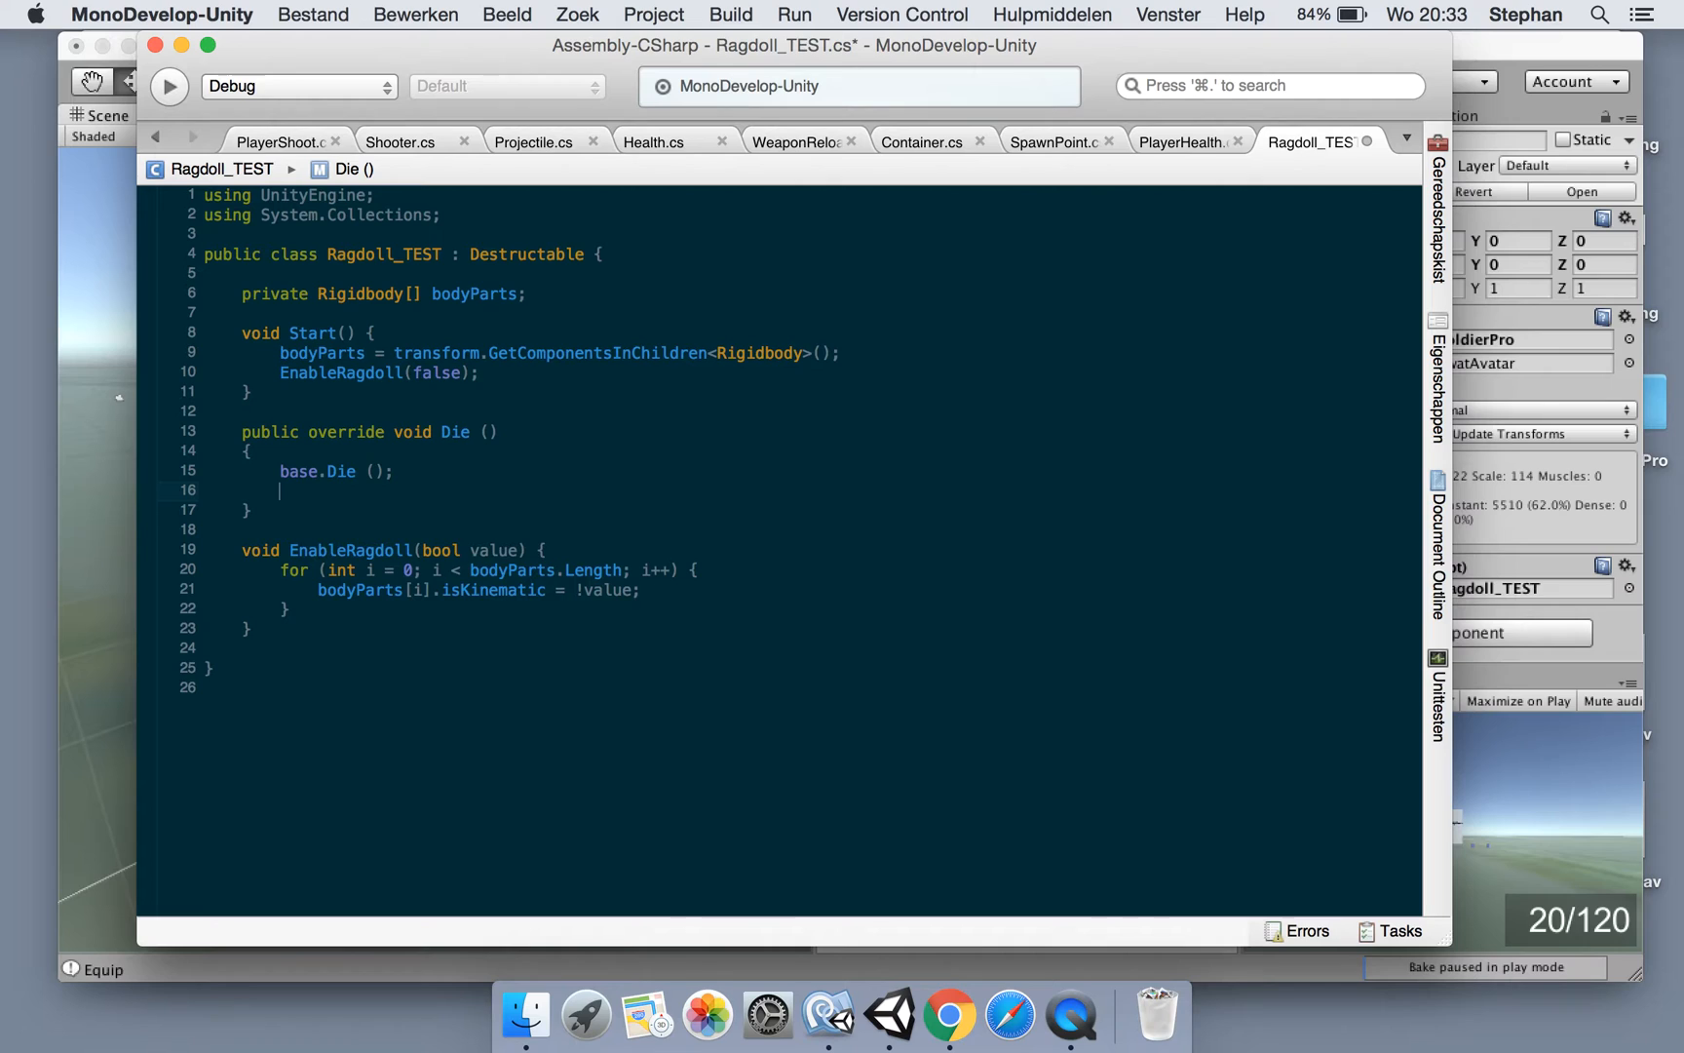
type("EnableRagdoll(")
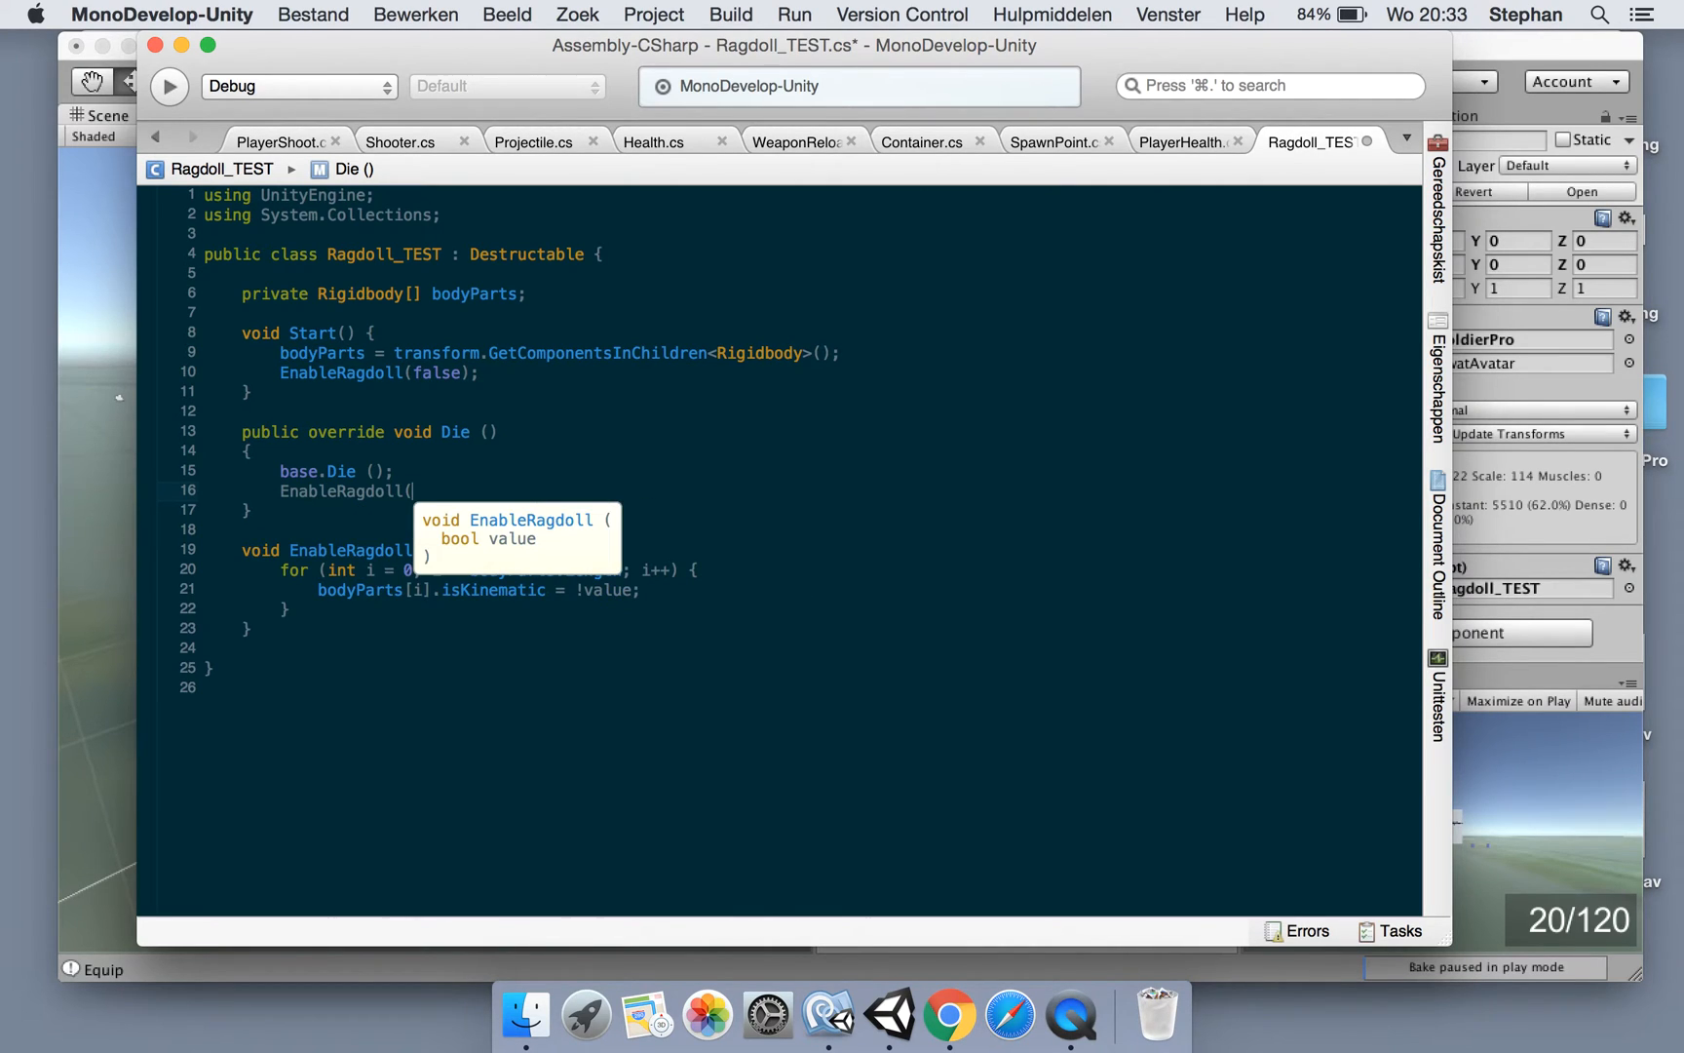
type("true);")
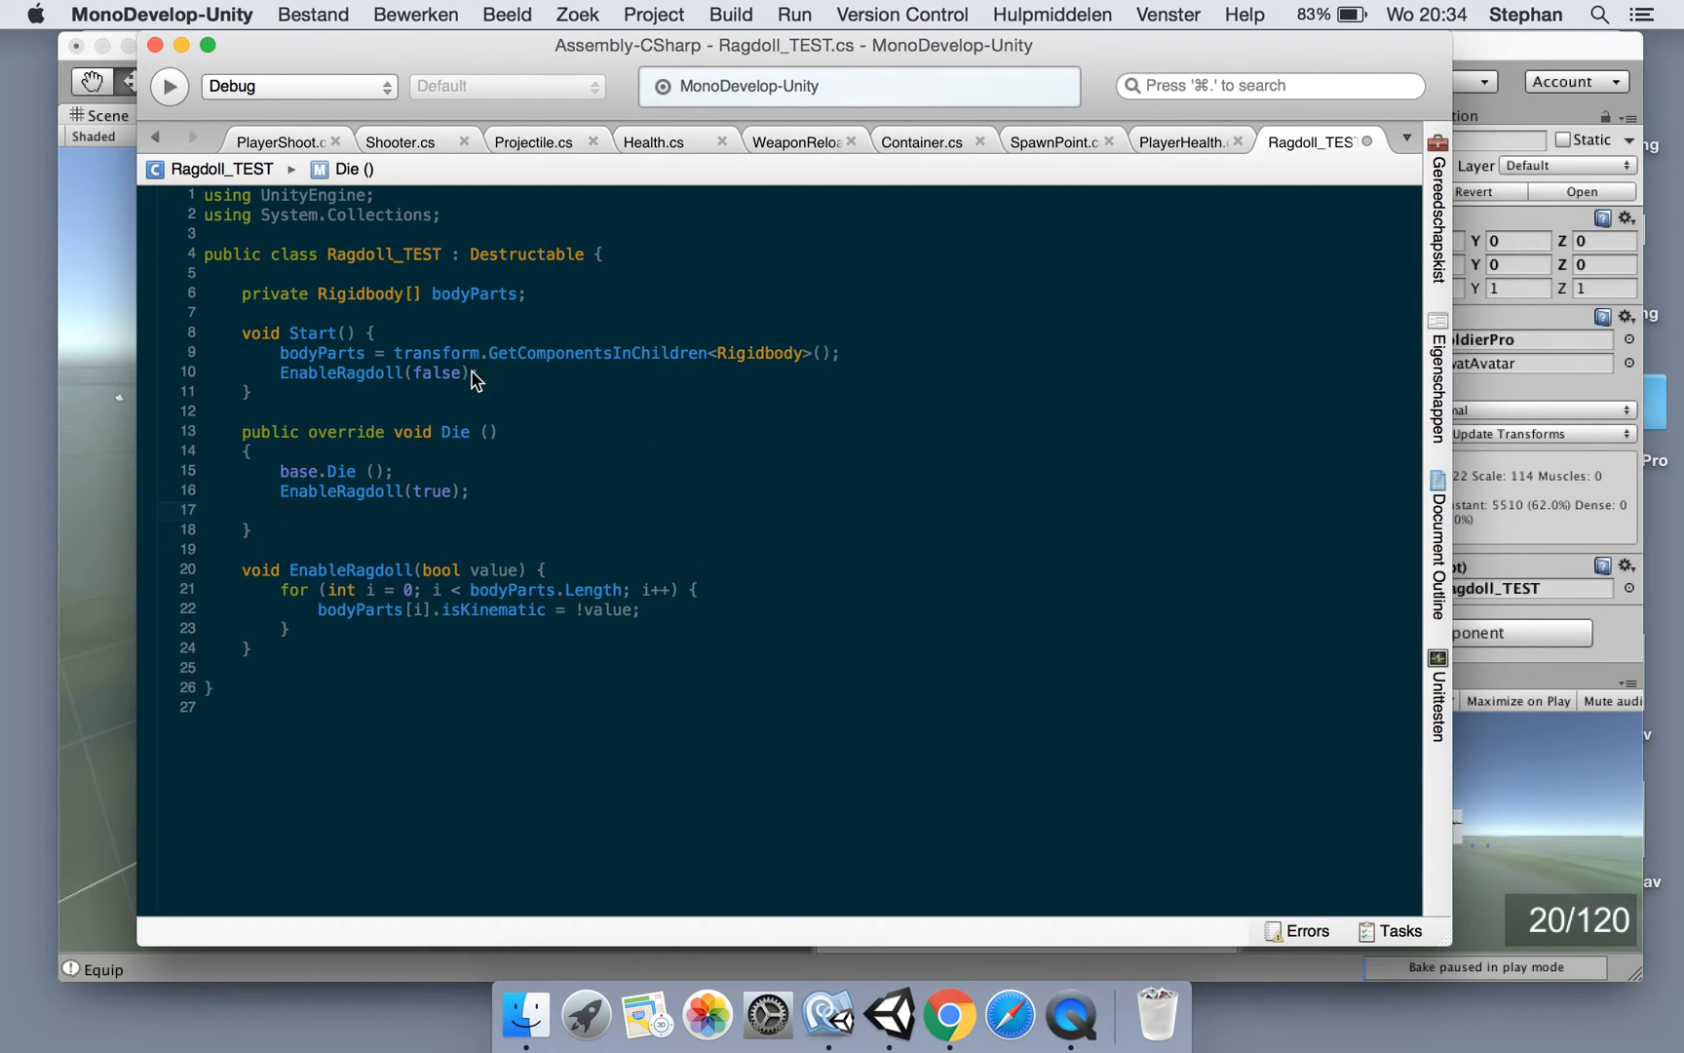
left_click(889, 1014)
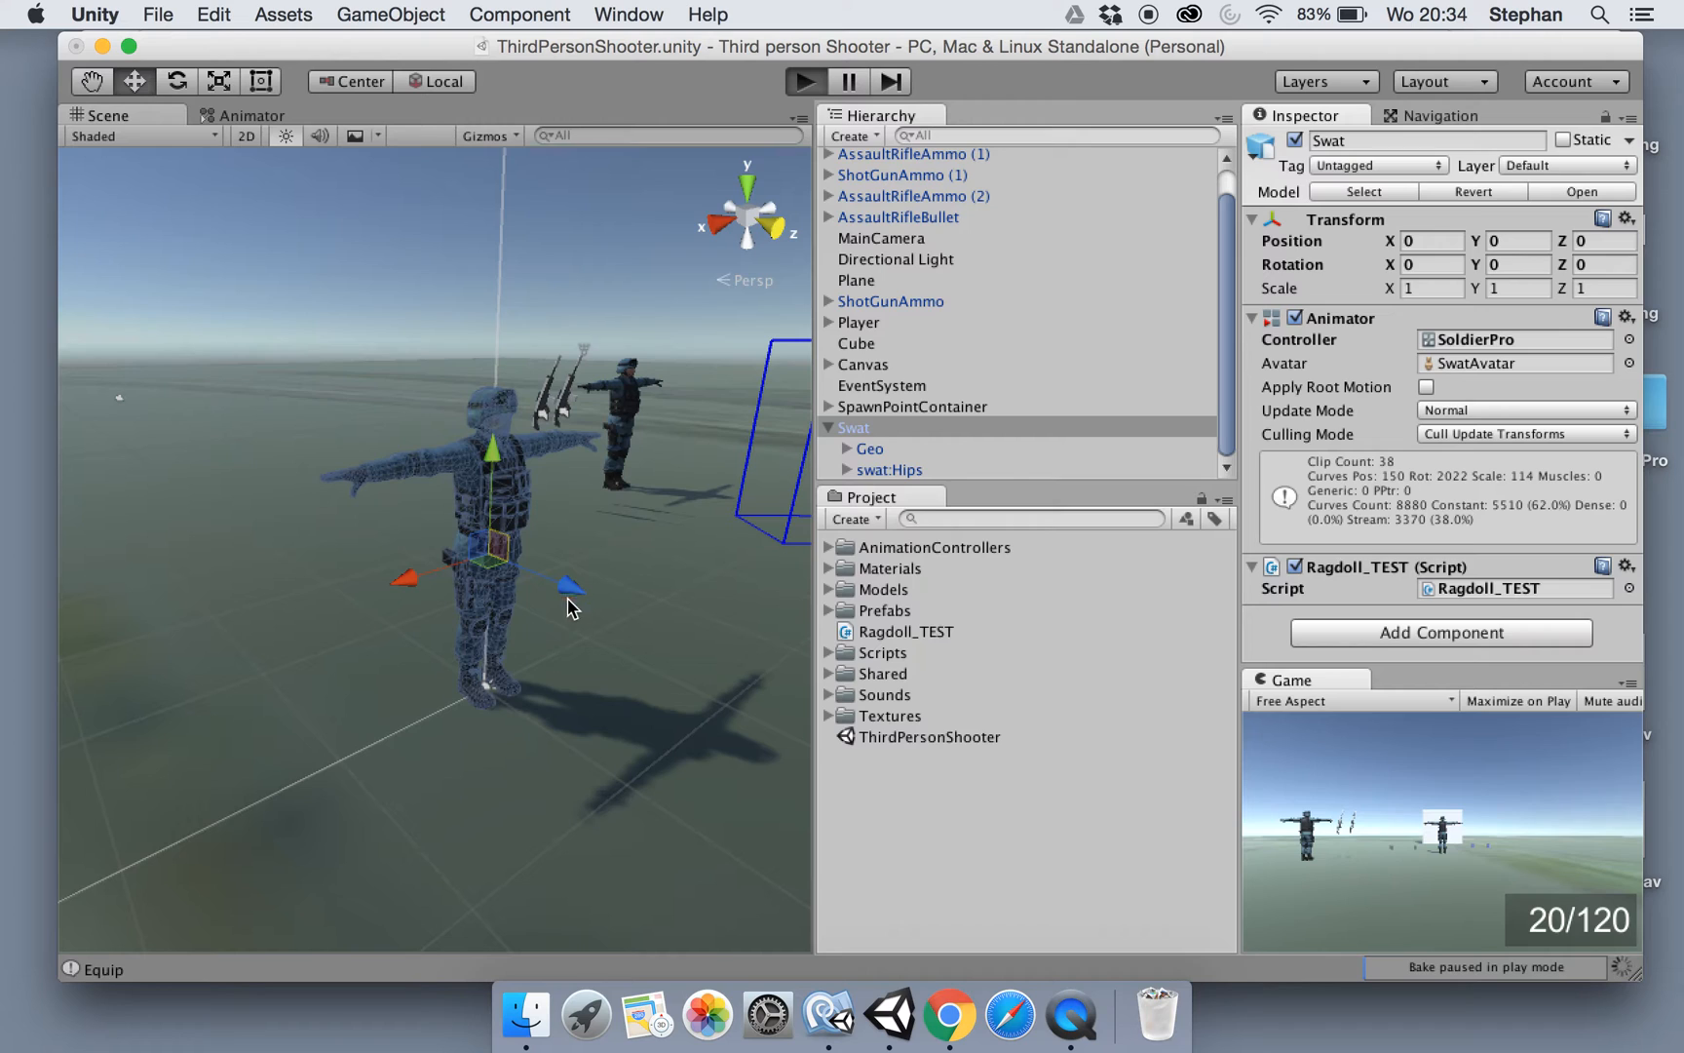
mouse_move(567, 614)
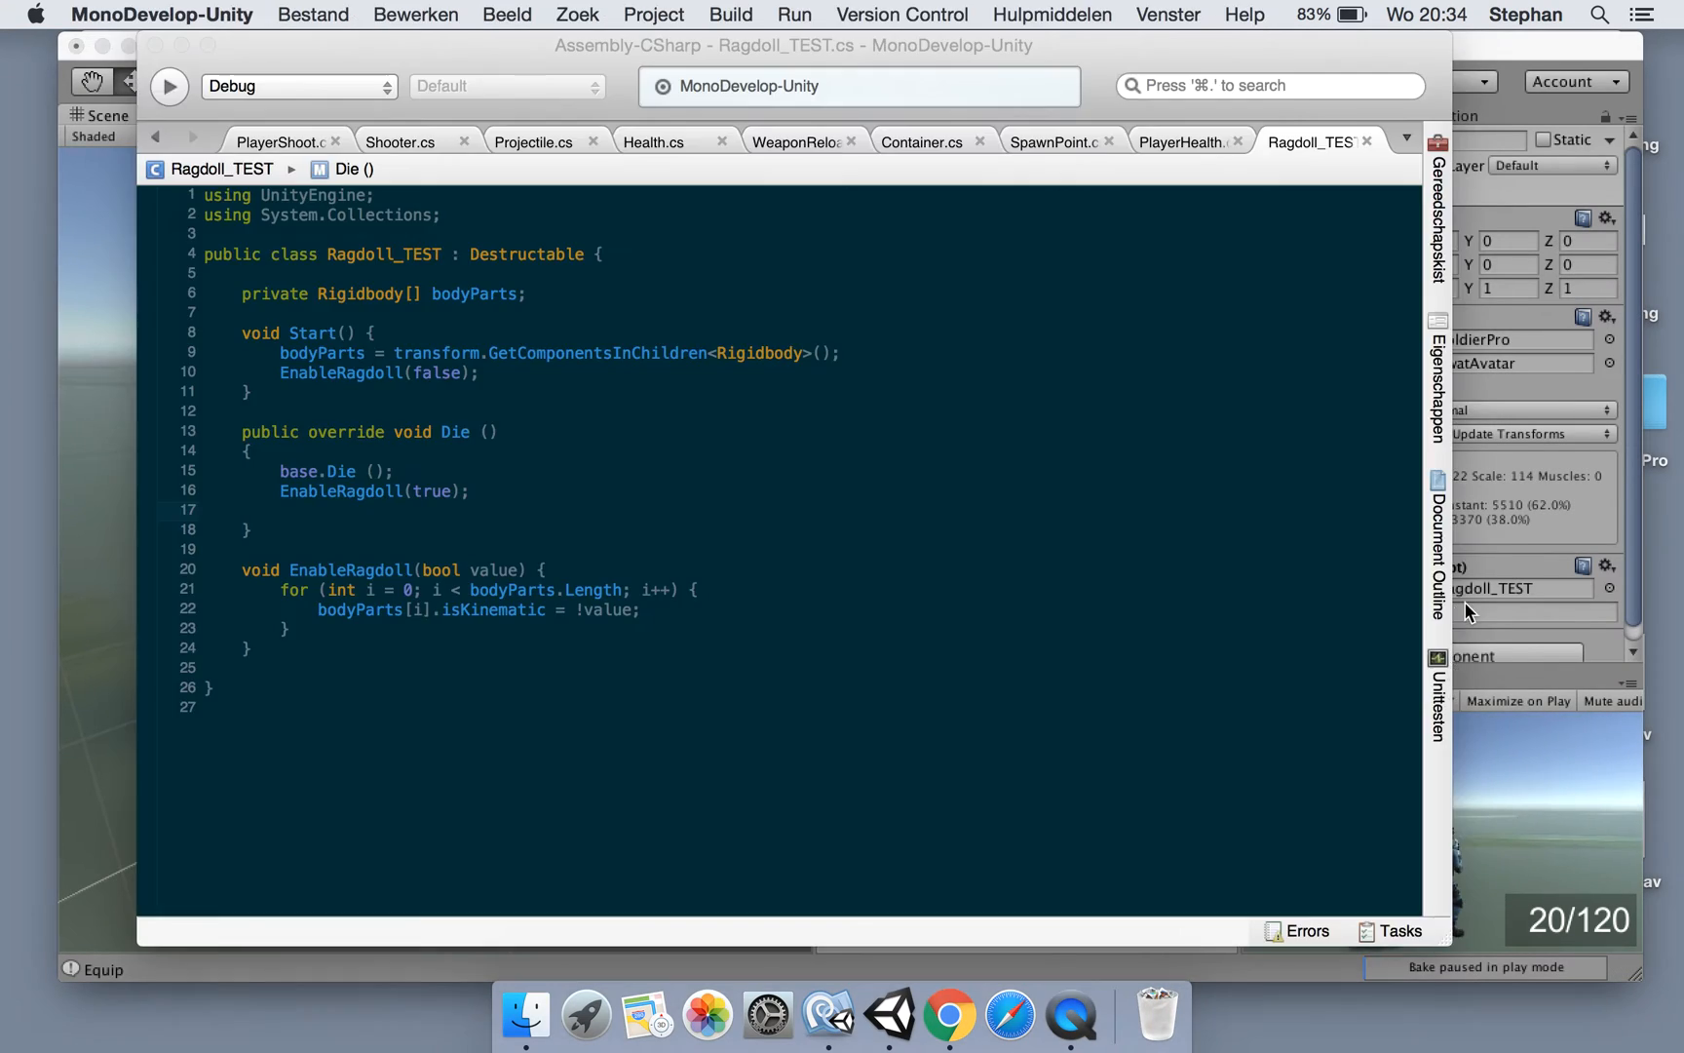
Add a Capsule Collider component to the Swat soldier and expand its settings
left_click(887, 1013)
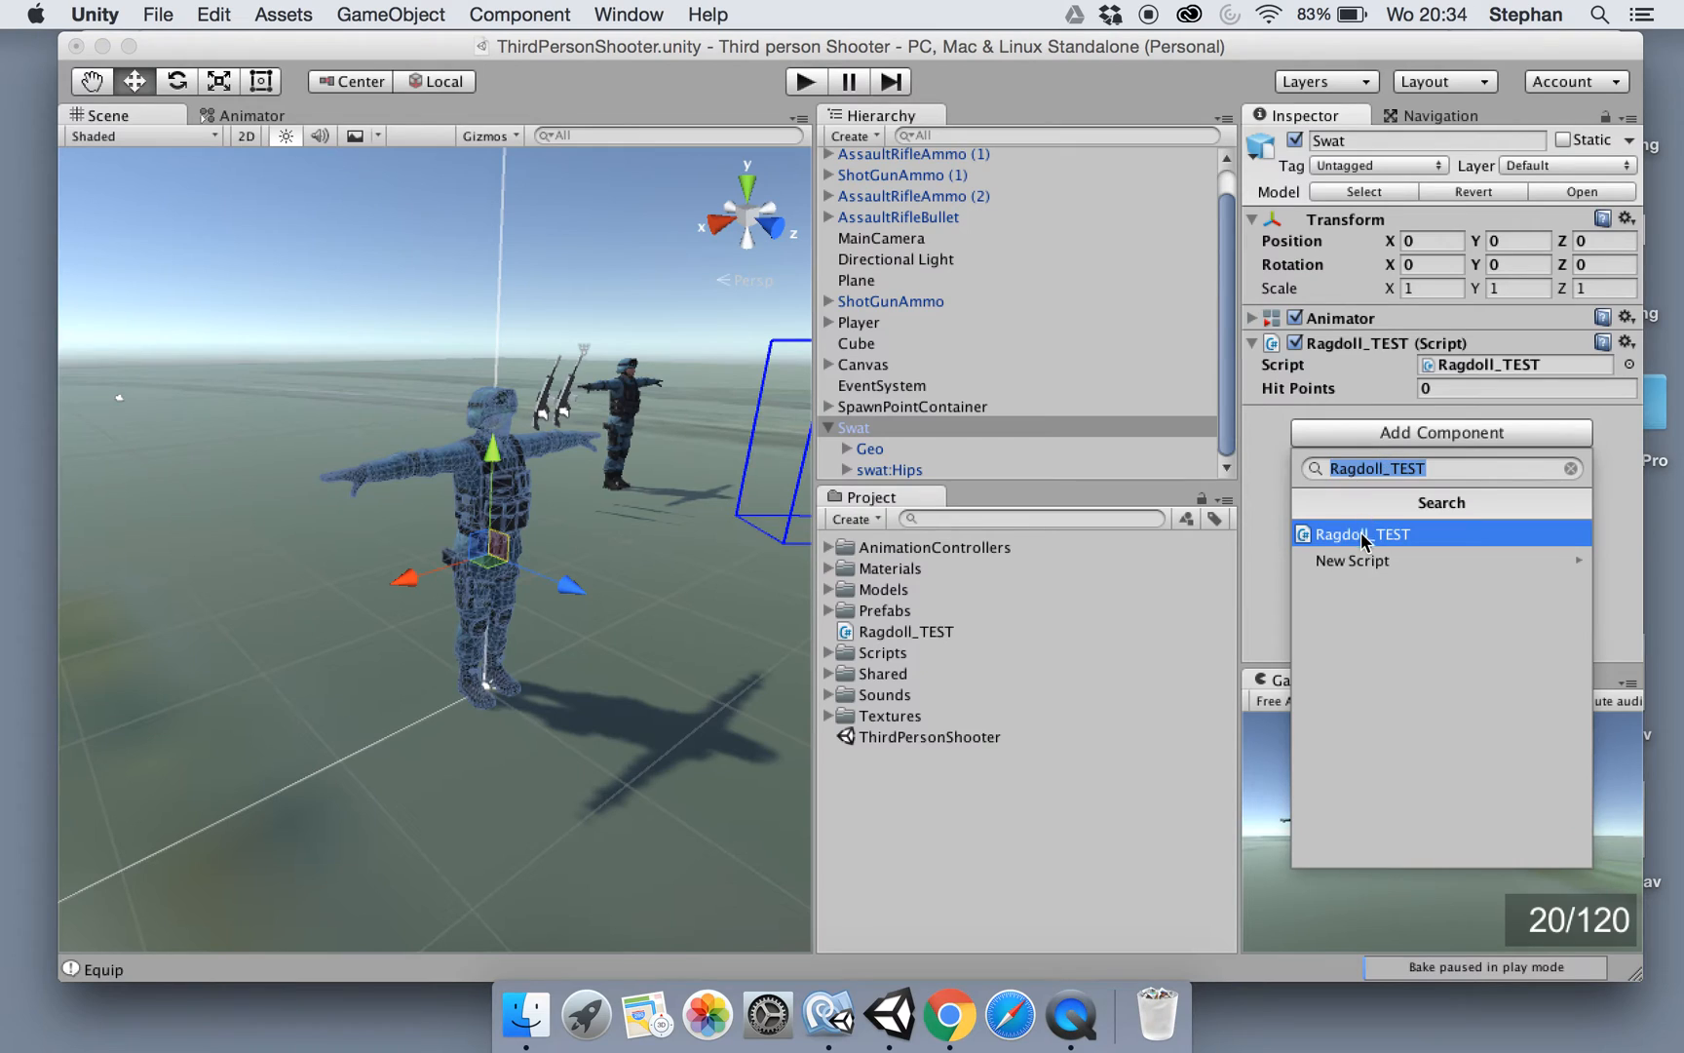
type("Cab")
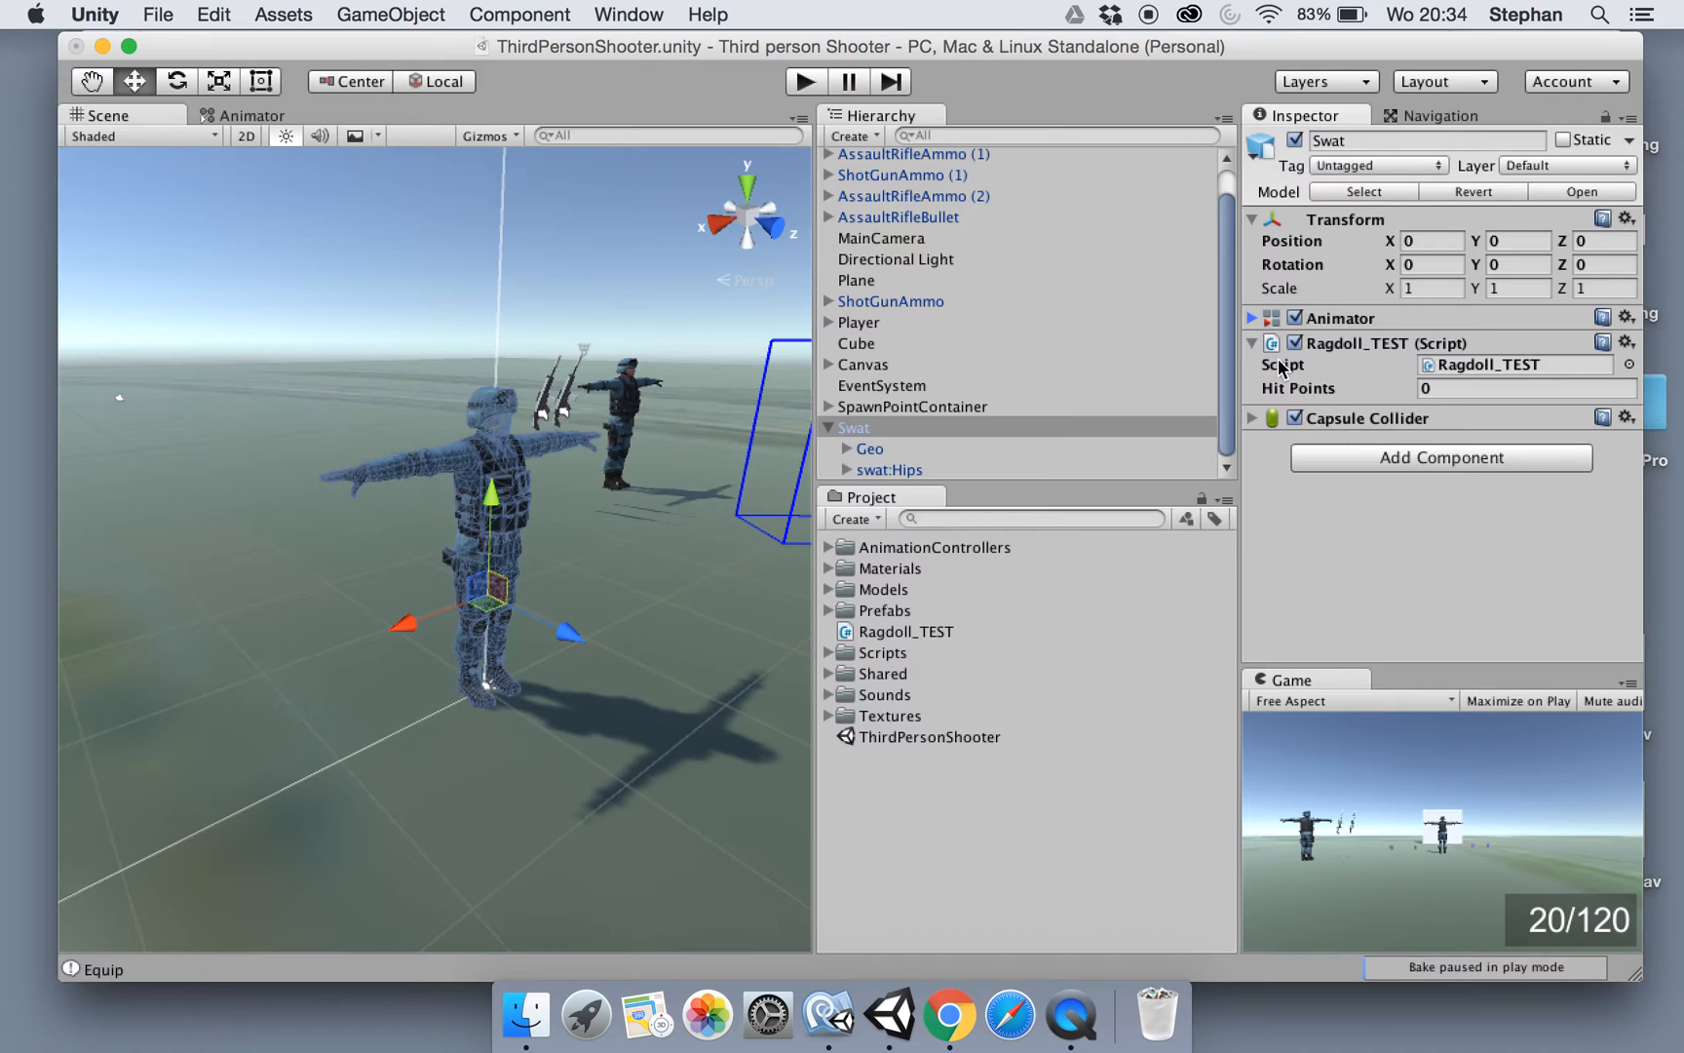
left_click(1251, 418)
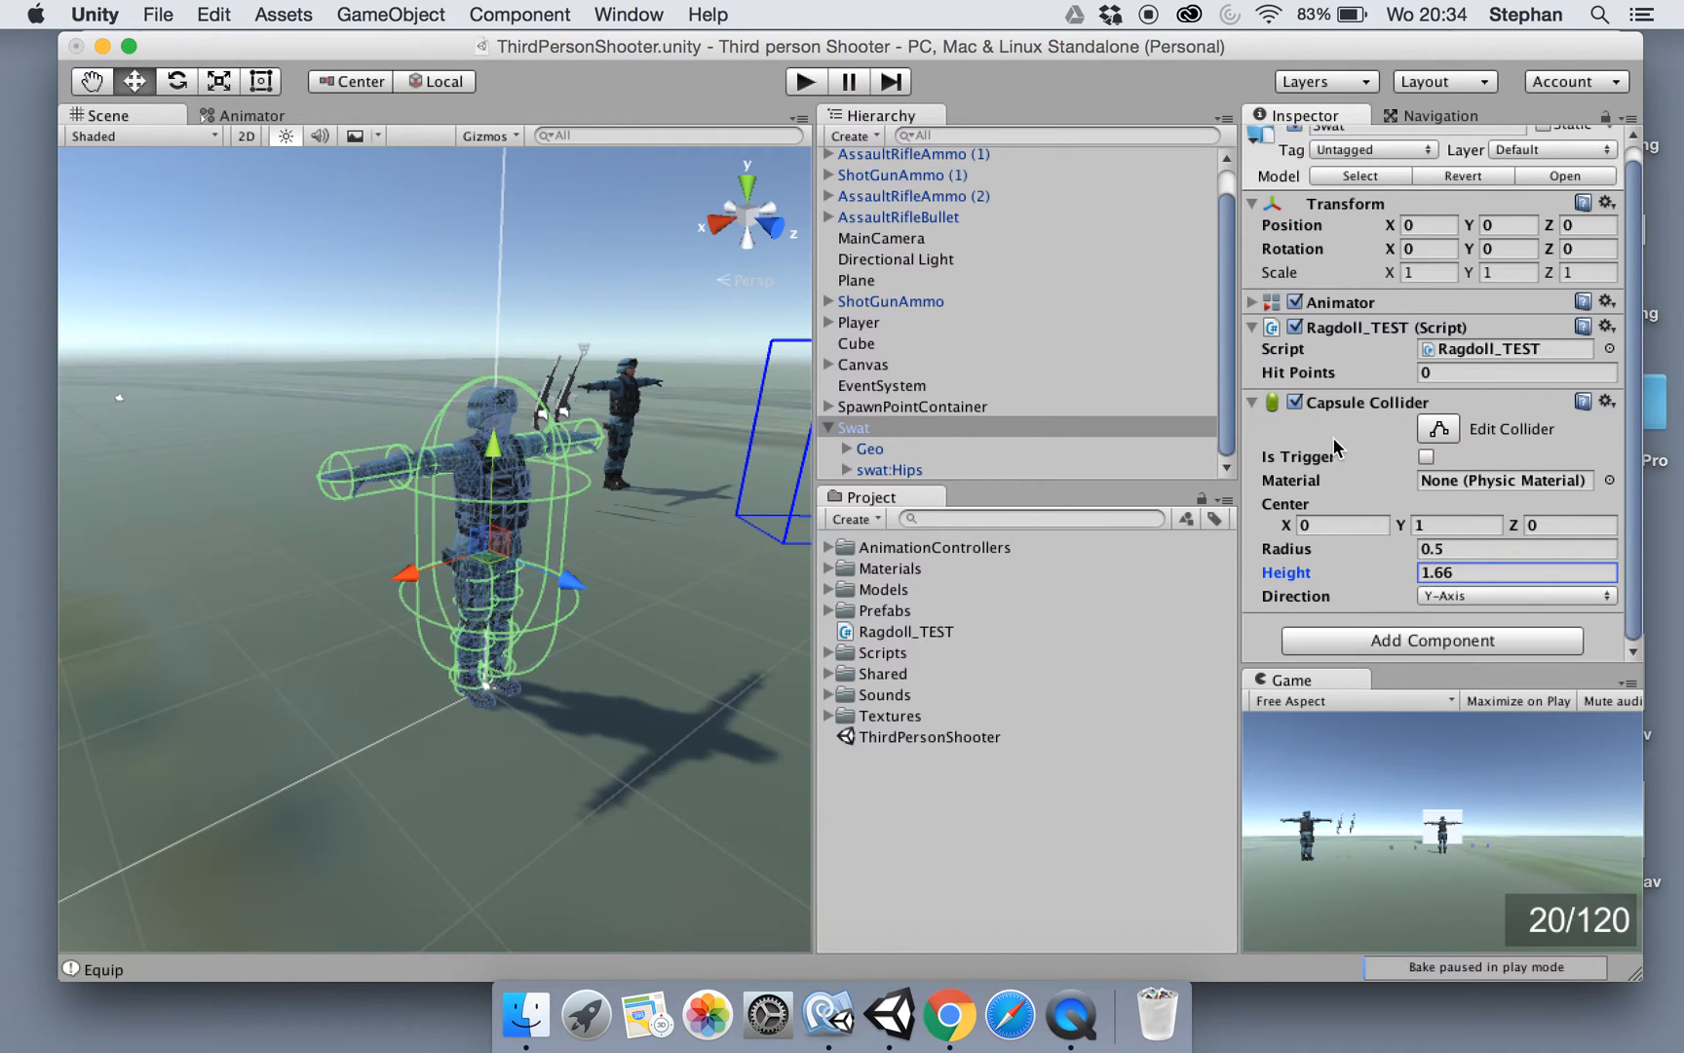
Set Ragdoll_TEST's Hit Points to 1 and adjust the collider's radius
left_click(1515, 547)
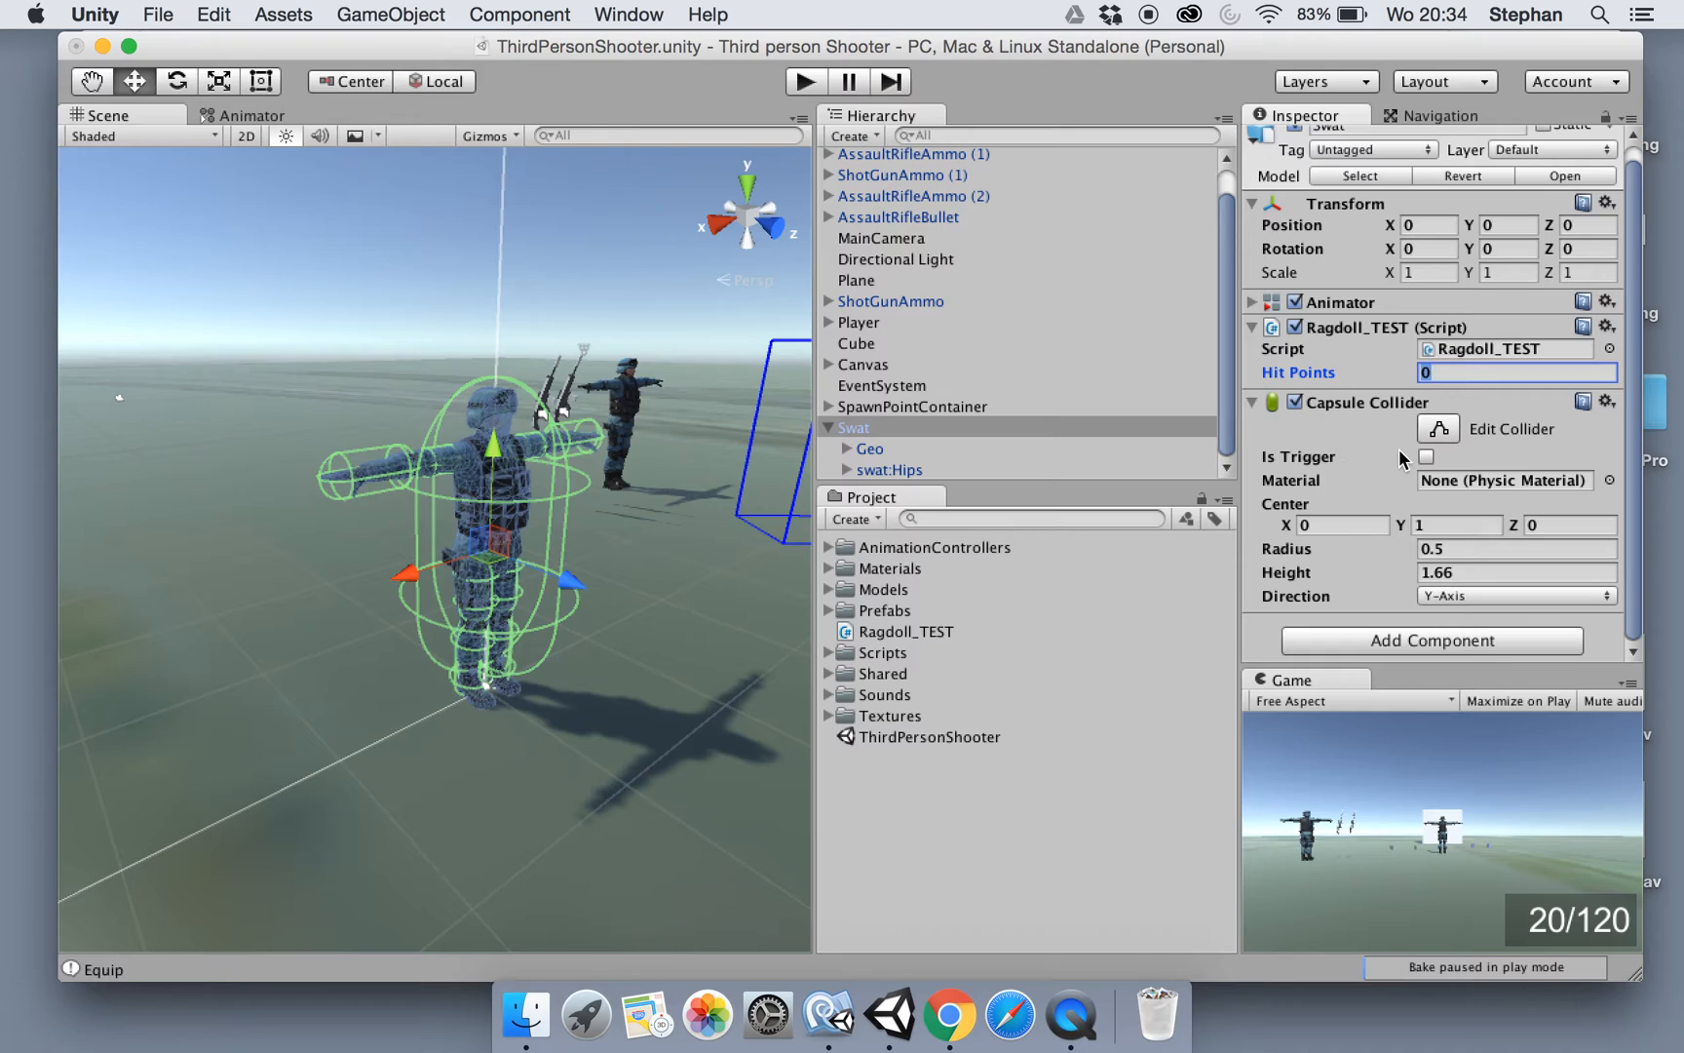
left_click(1514, 550)
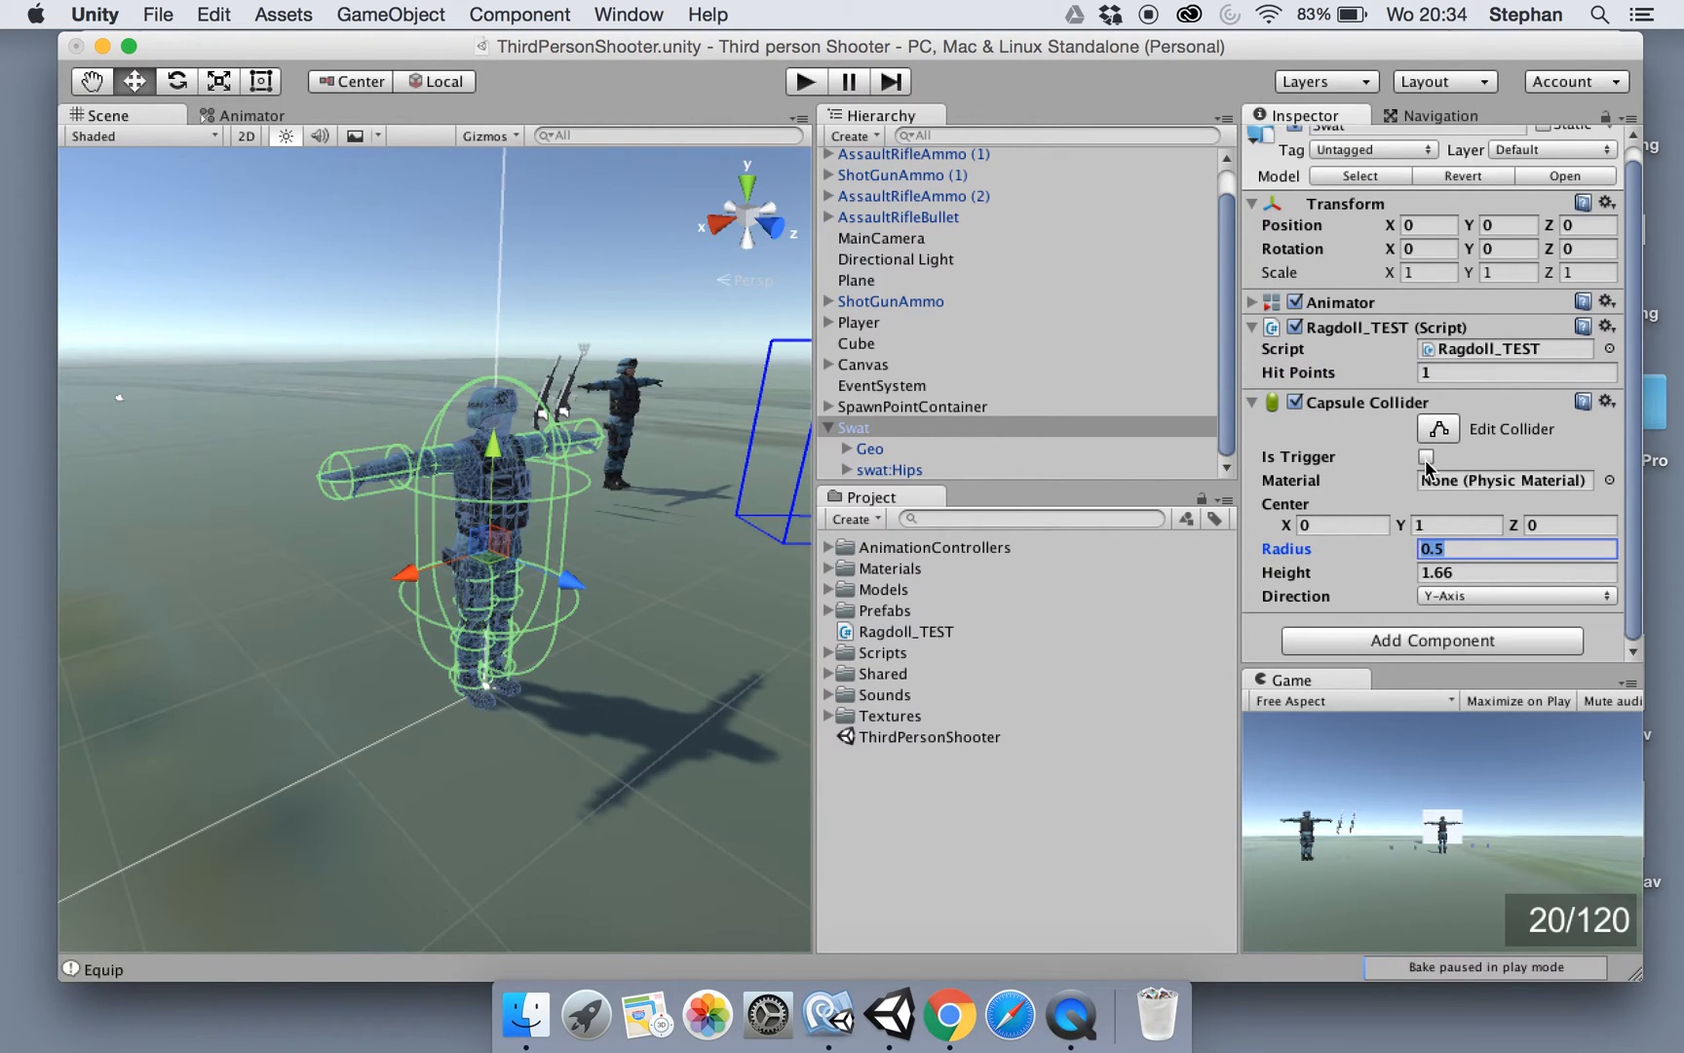
left_click(1429, 456)
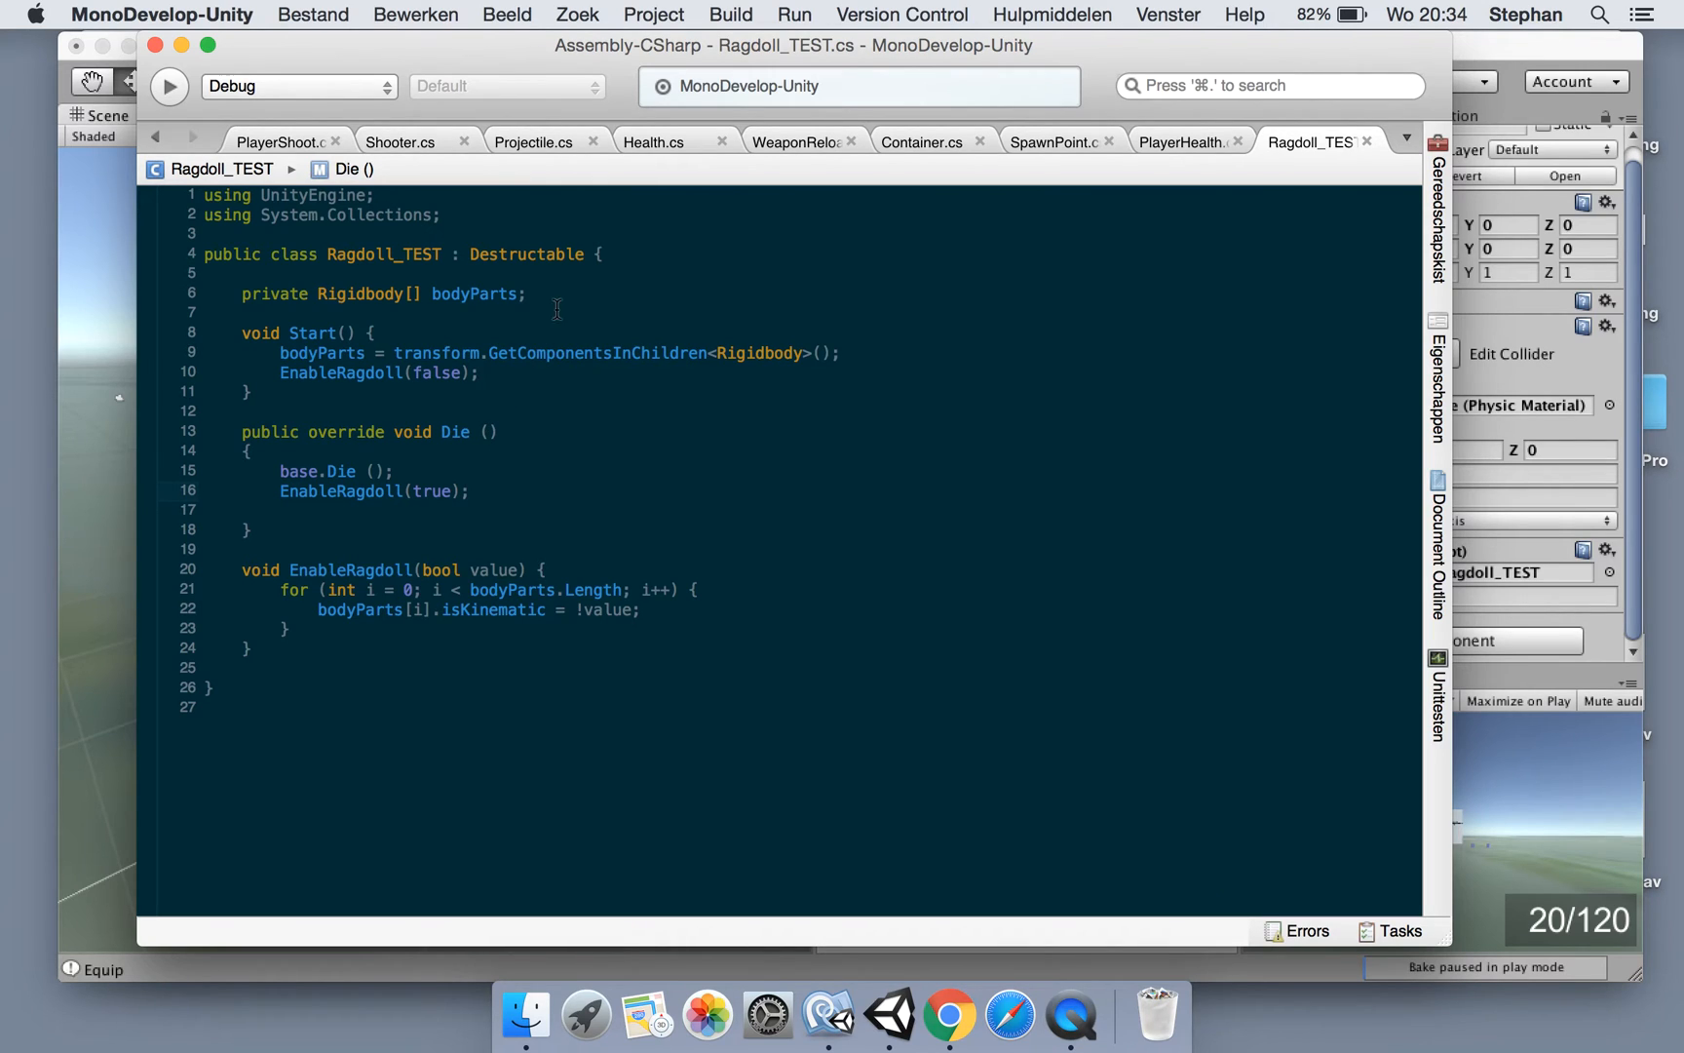
Declare a public Animator field named animator above bodyParts
type("public")
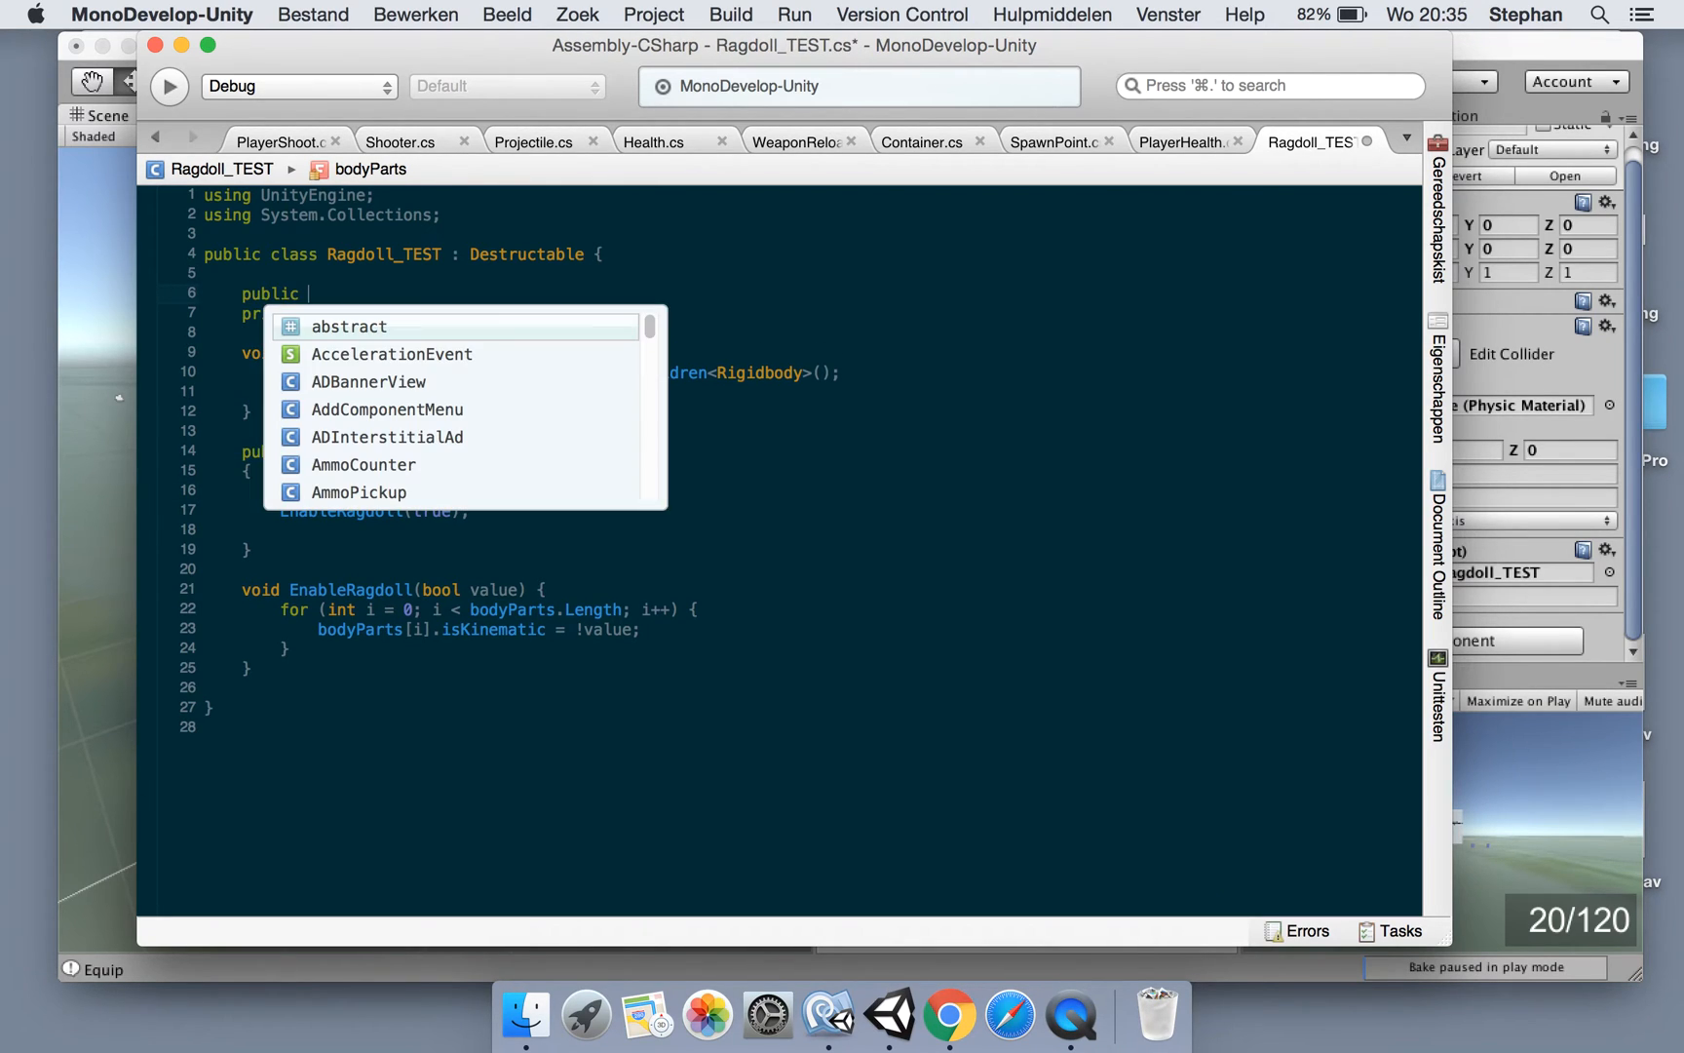
type("Animator")
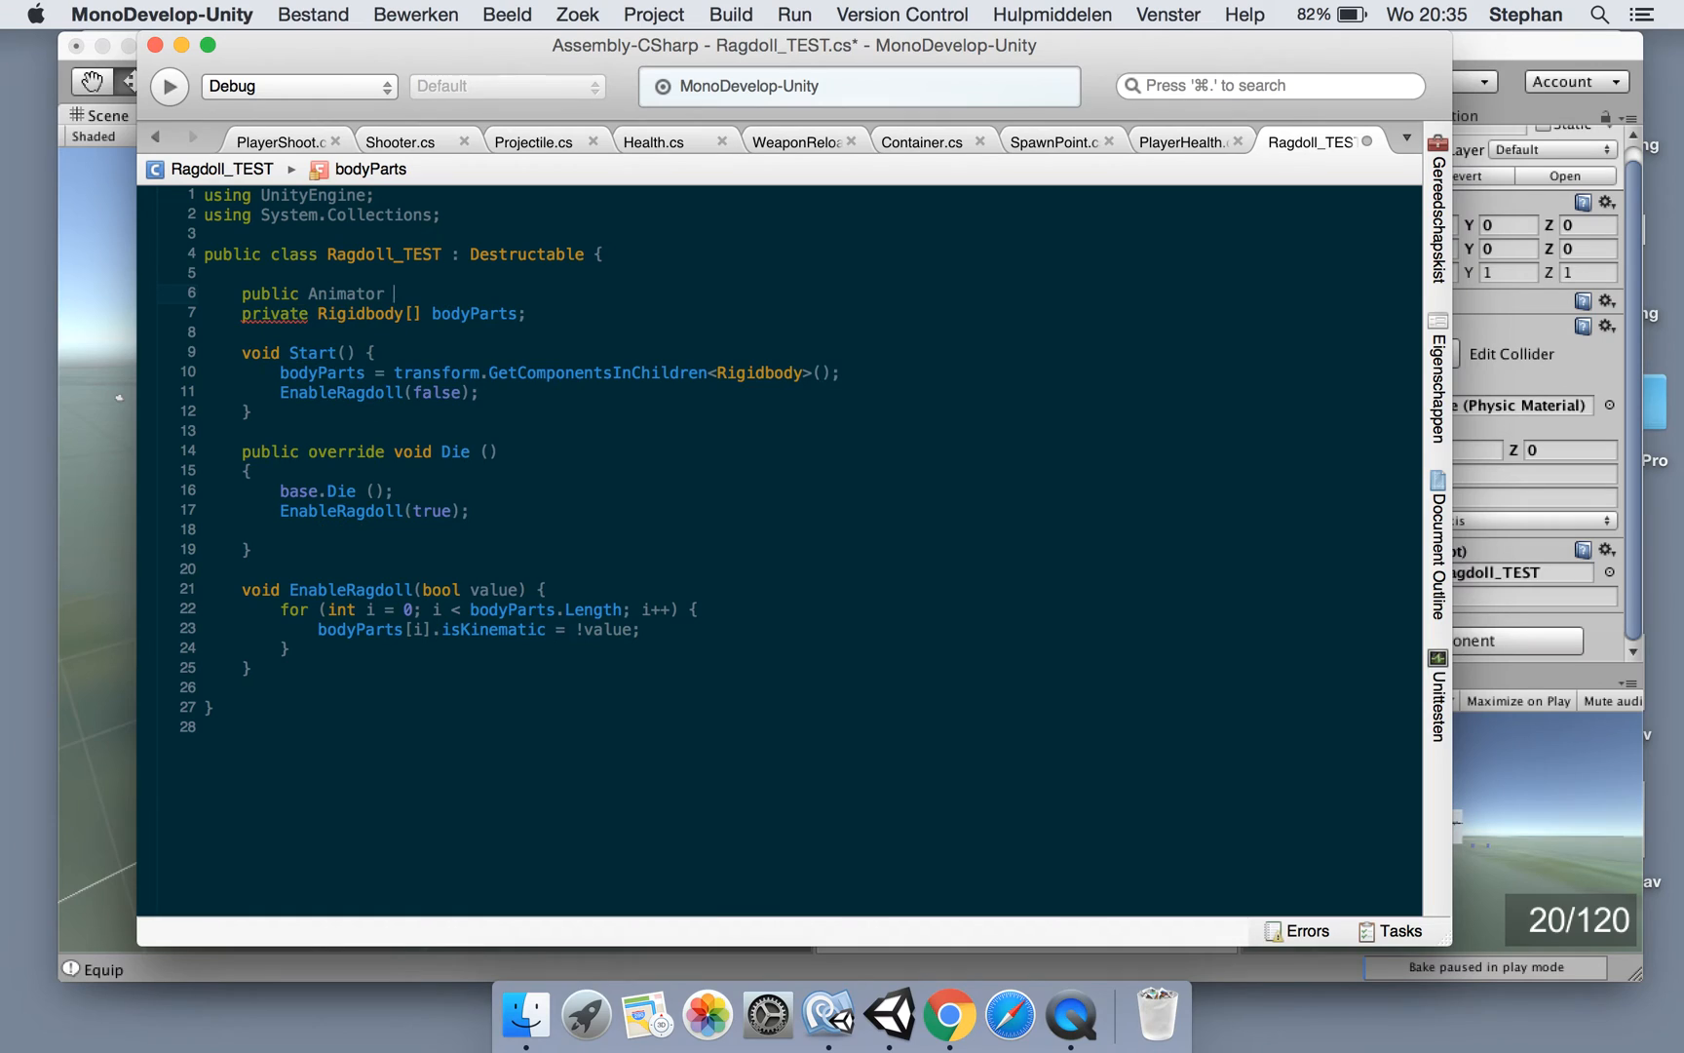
type("animato")
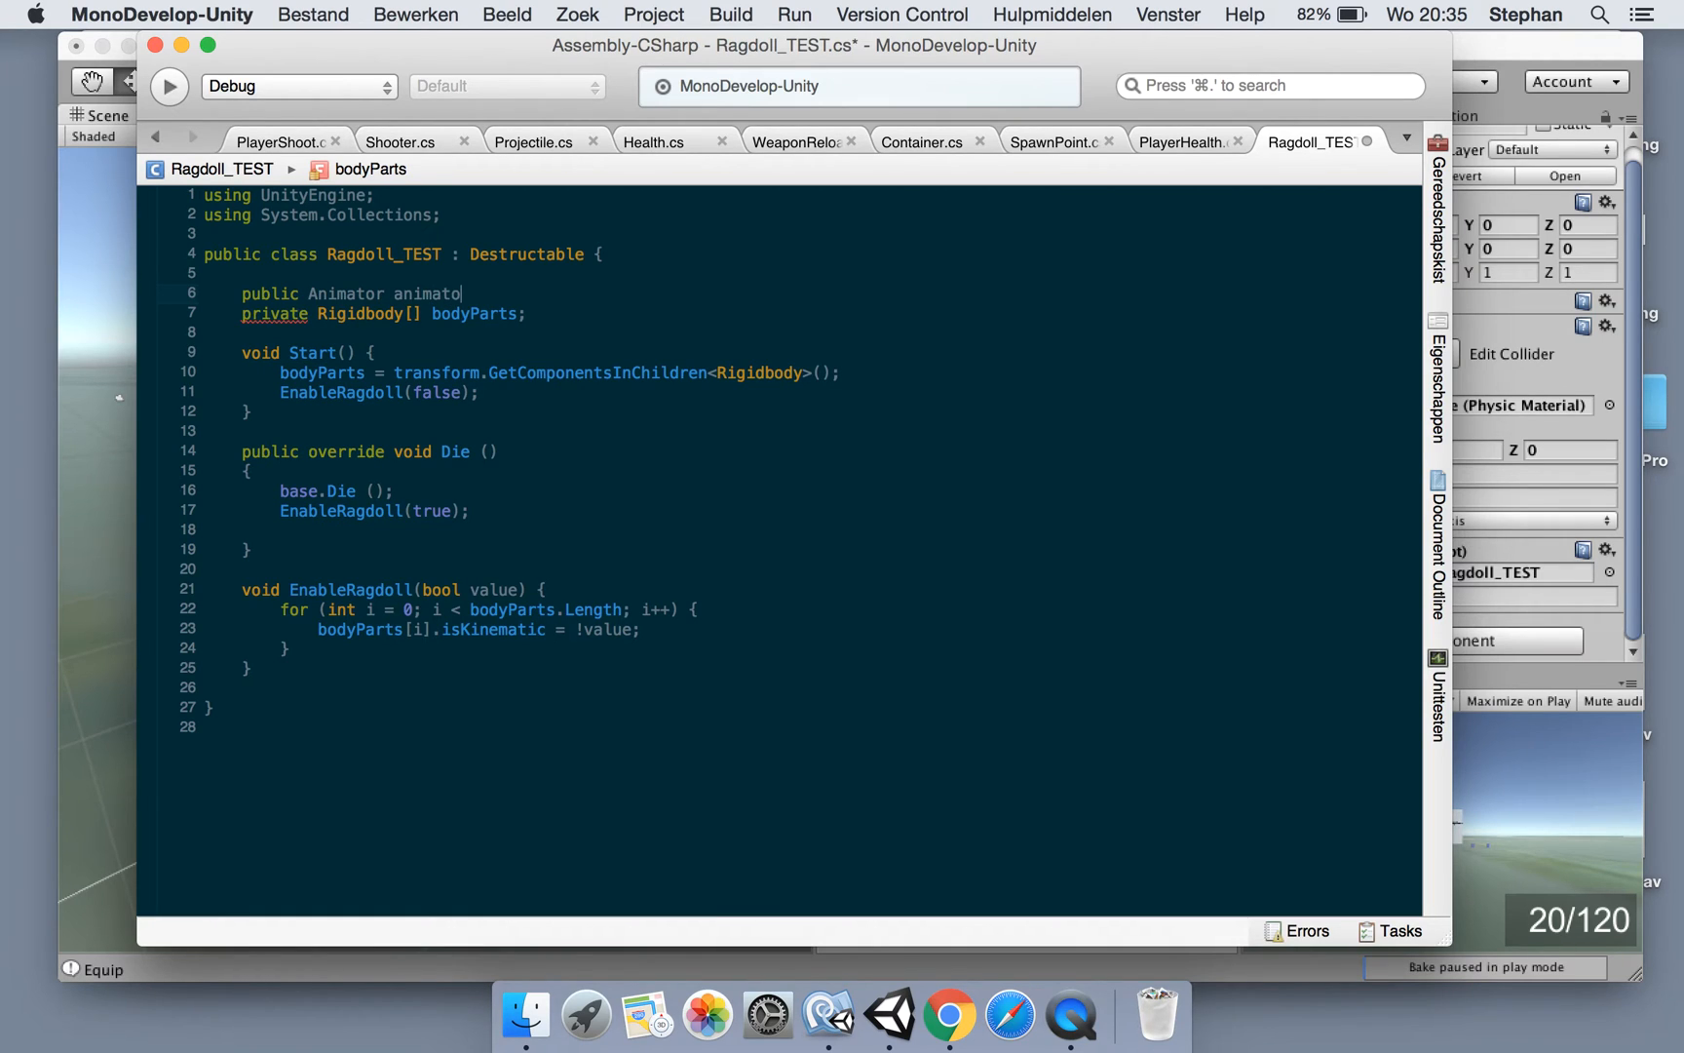
type("r;")
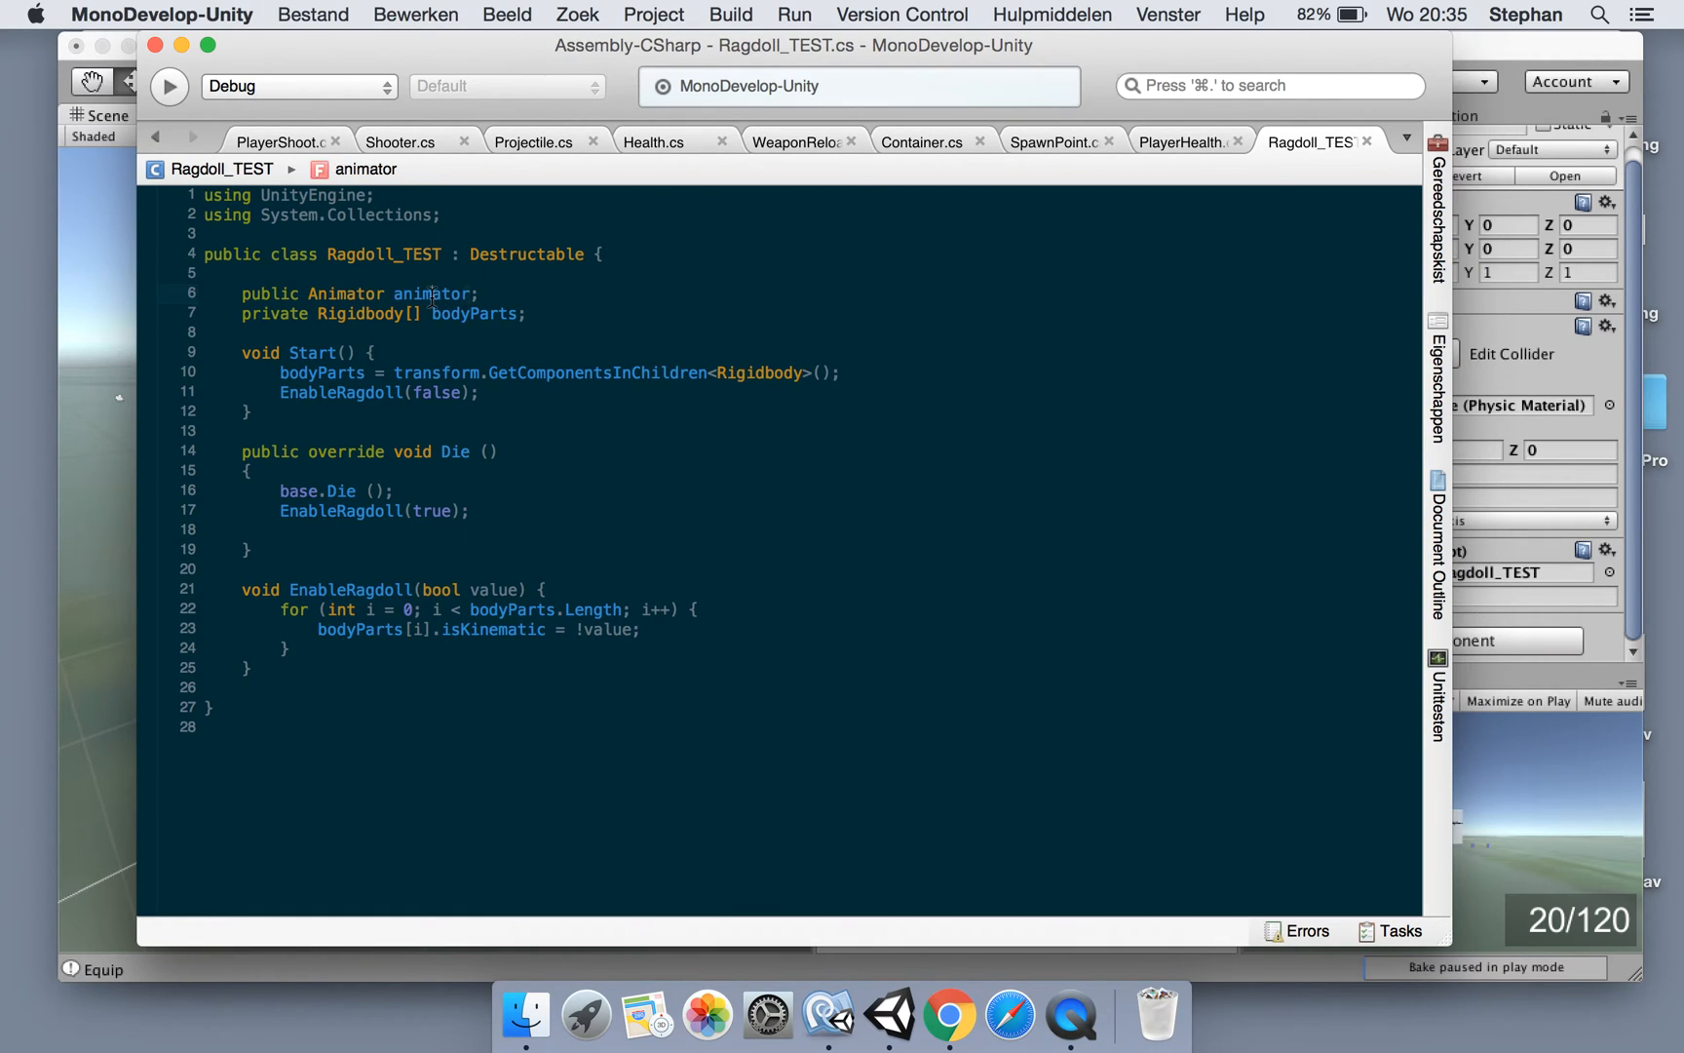
In Die, after EnableRagdoll(true), begin setting animator.enabled to false
left_click(393, 511)
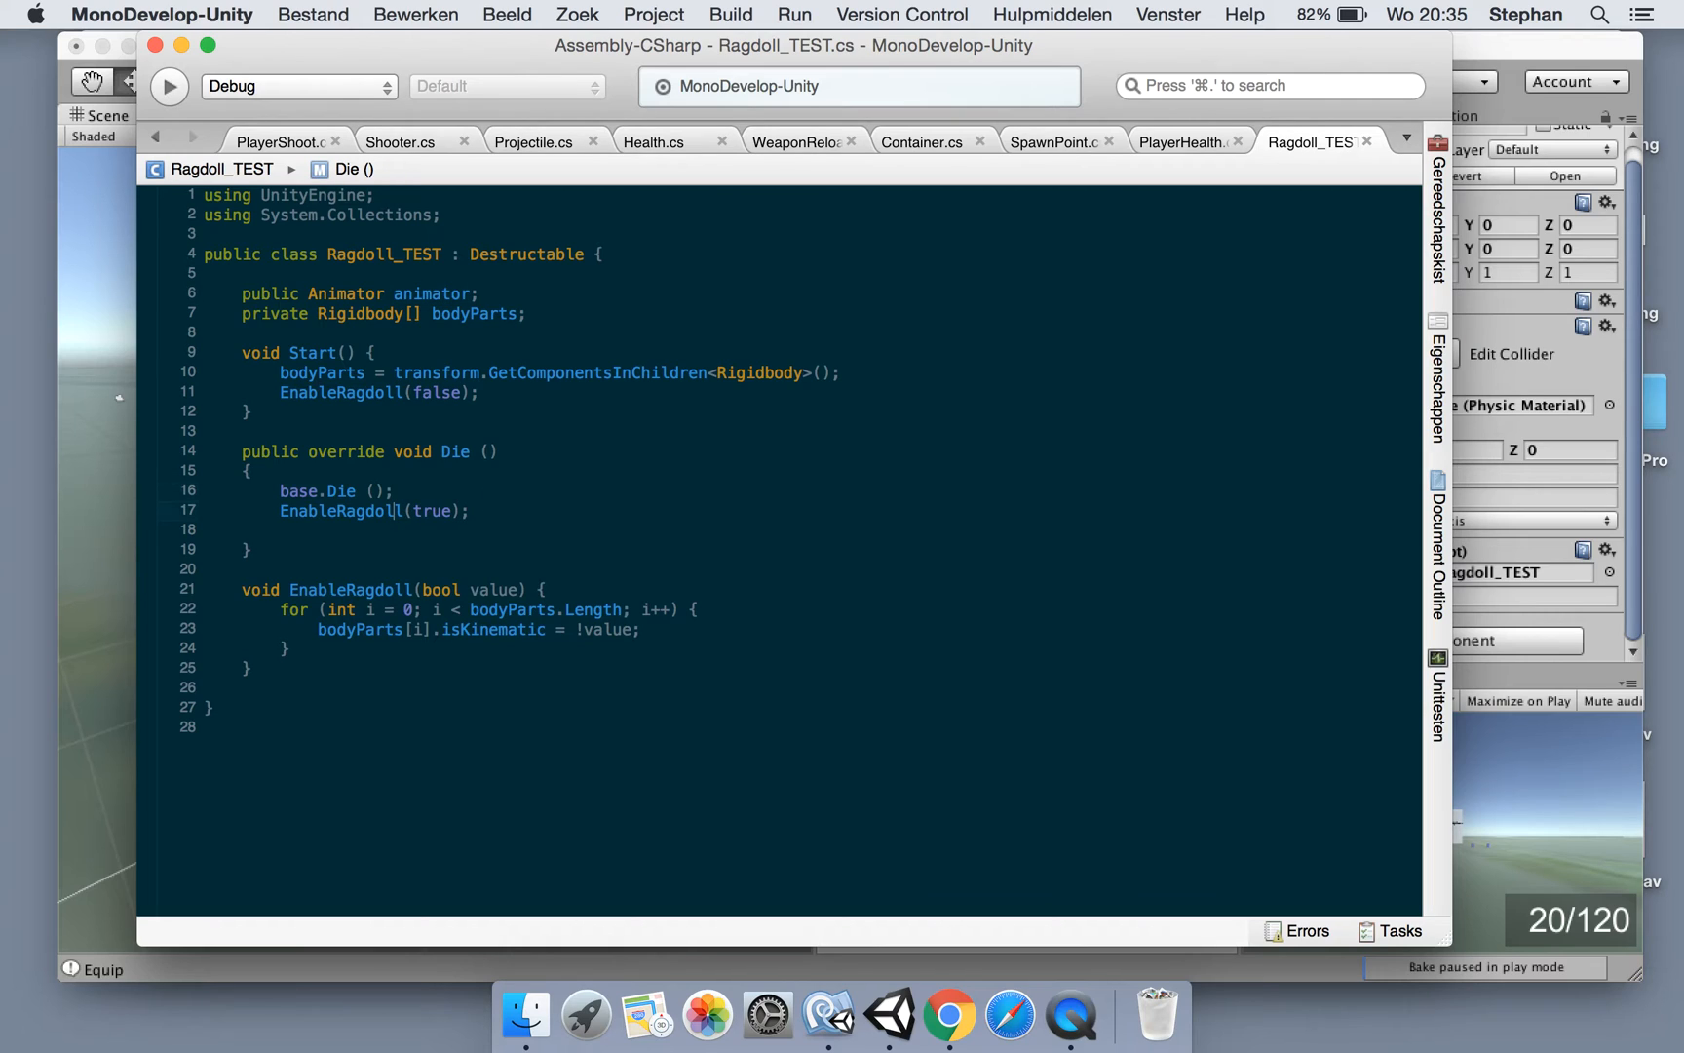
type("animator.enabled = false;")
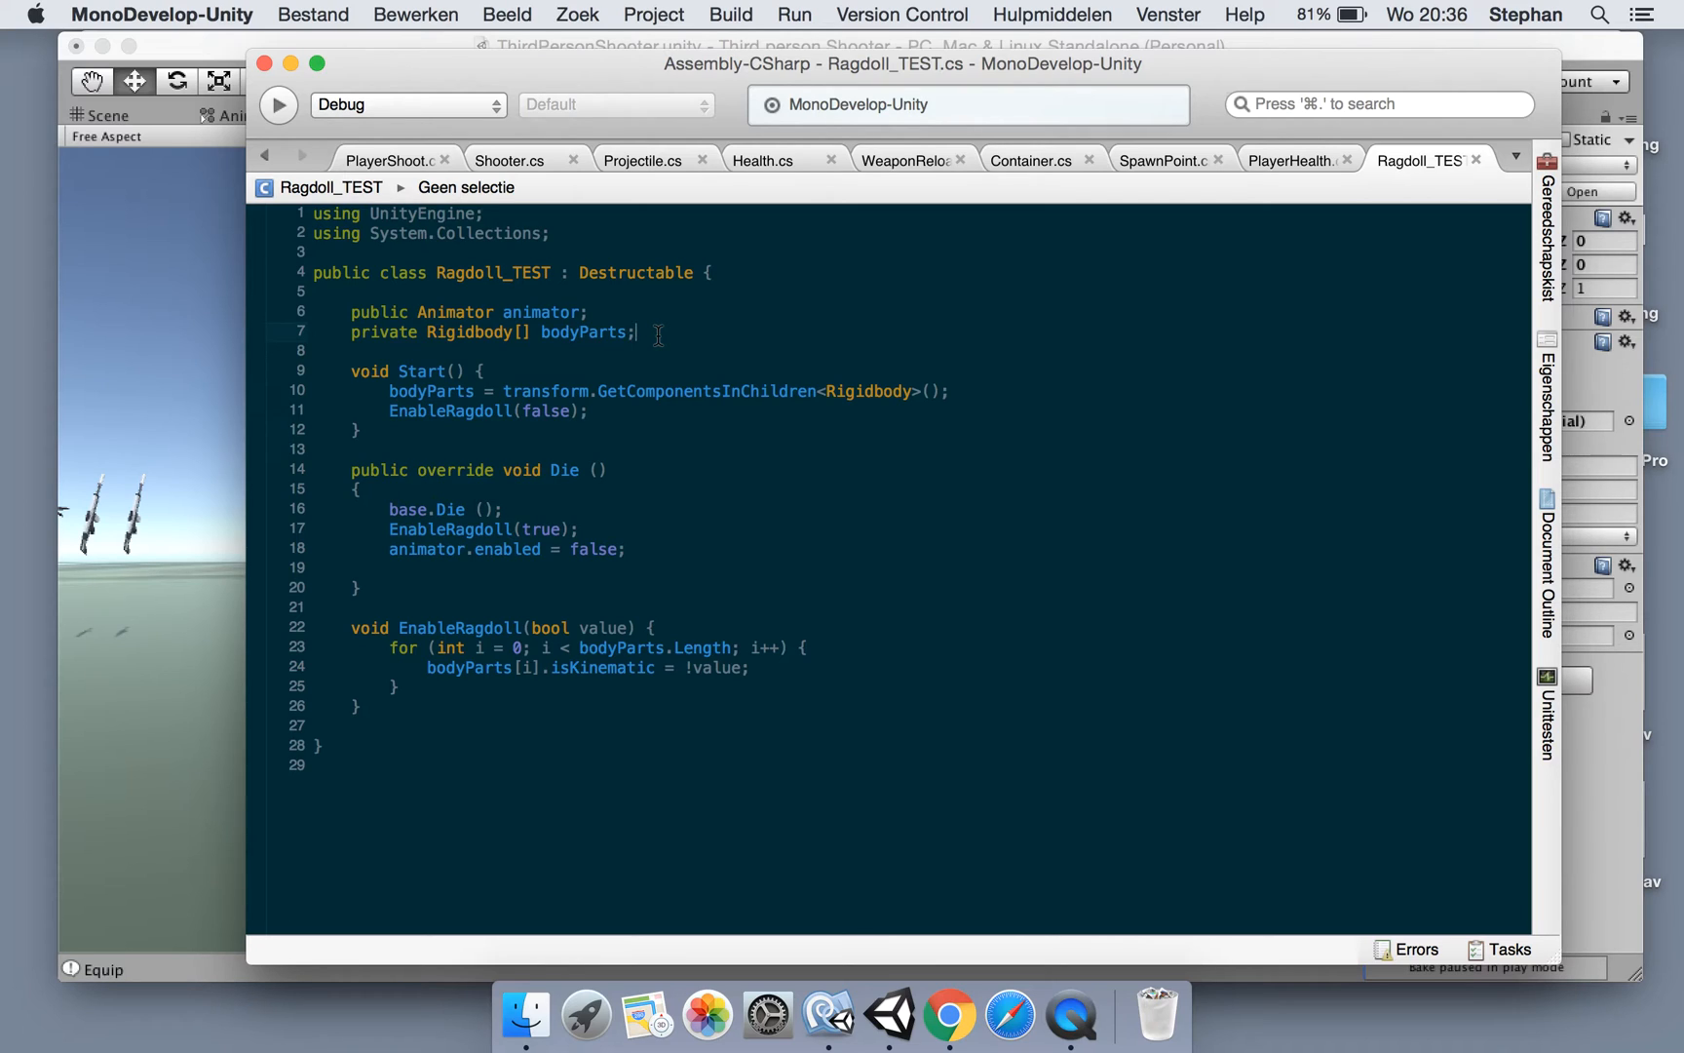
Add an Update method that sets the animator's IsRunning bool to true
left_click(360, 586)
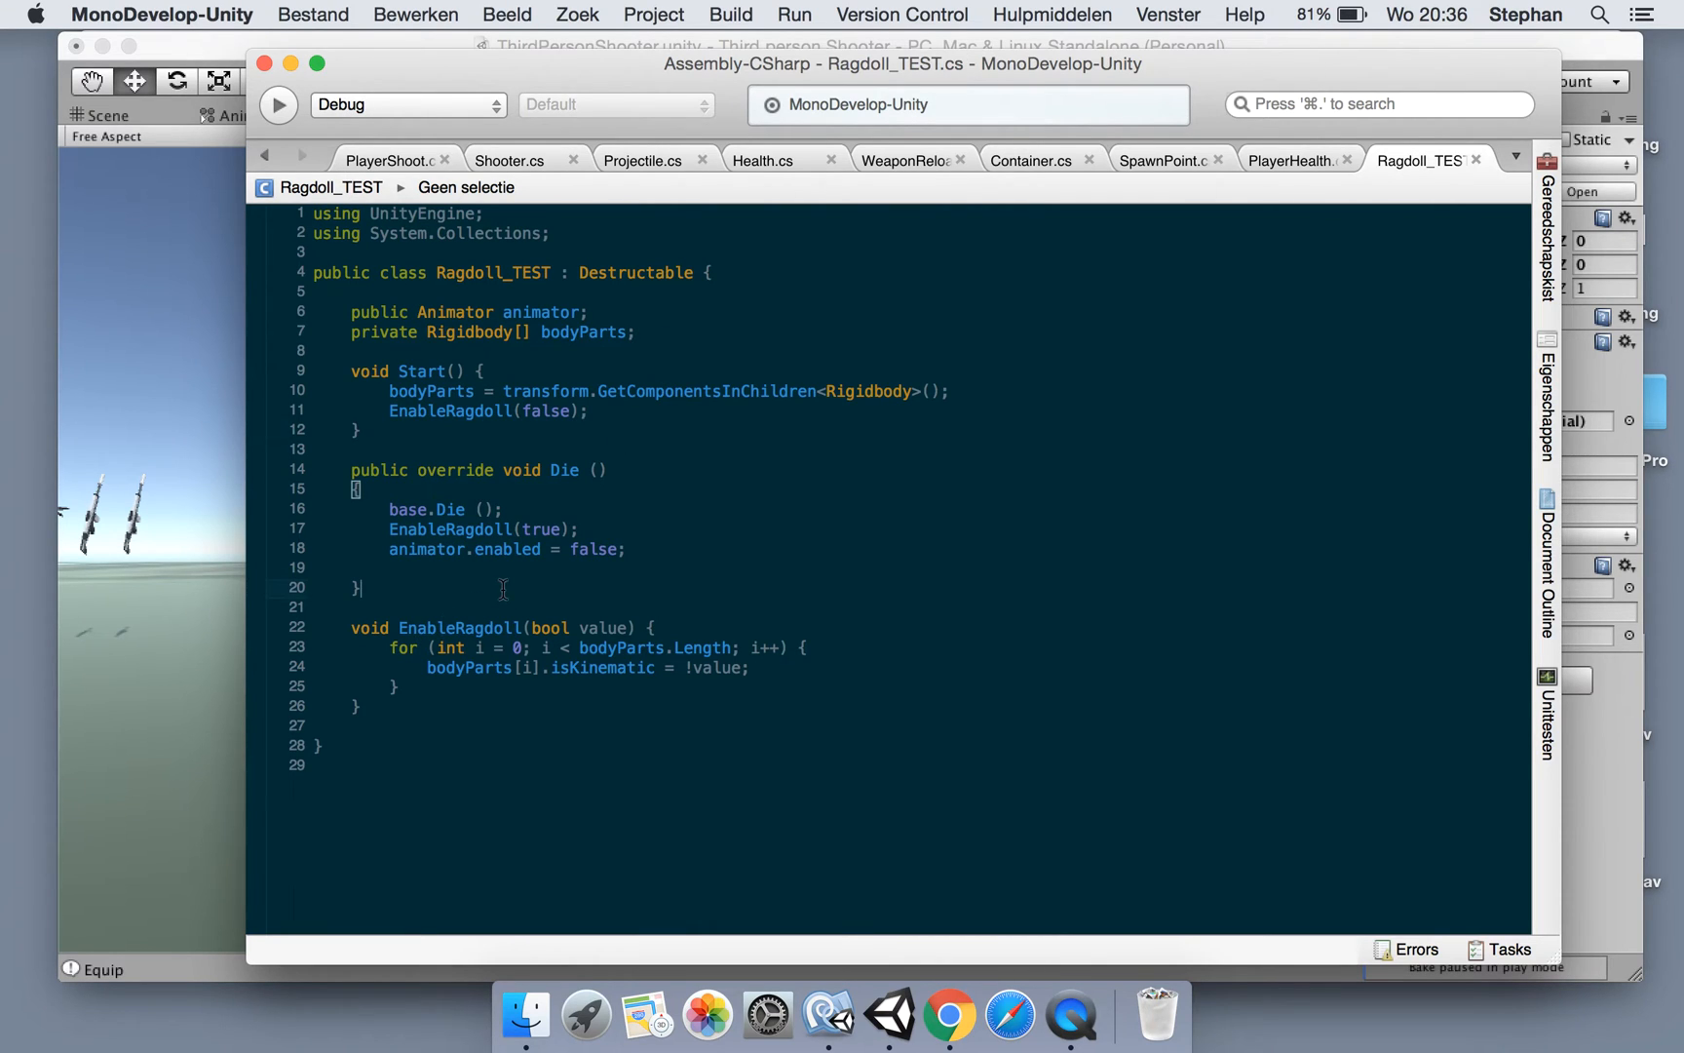
type("void Update() {")
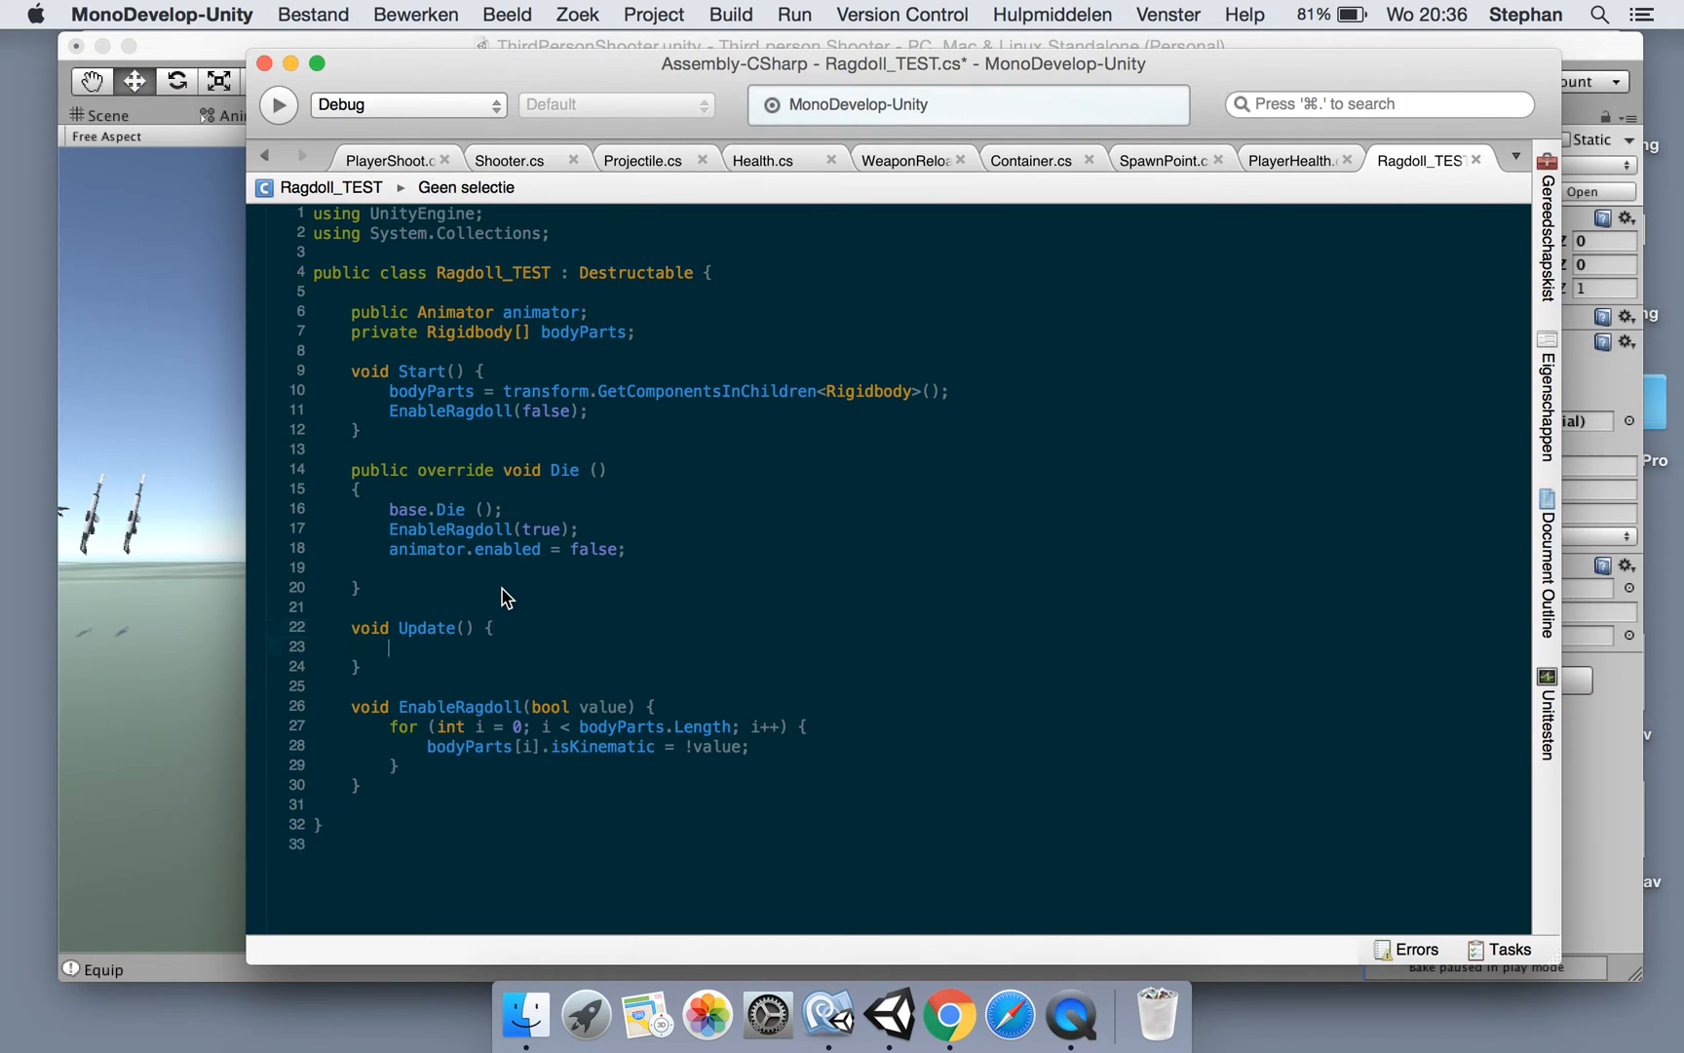
type("animator")
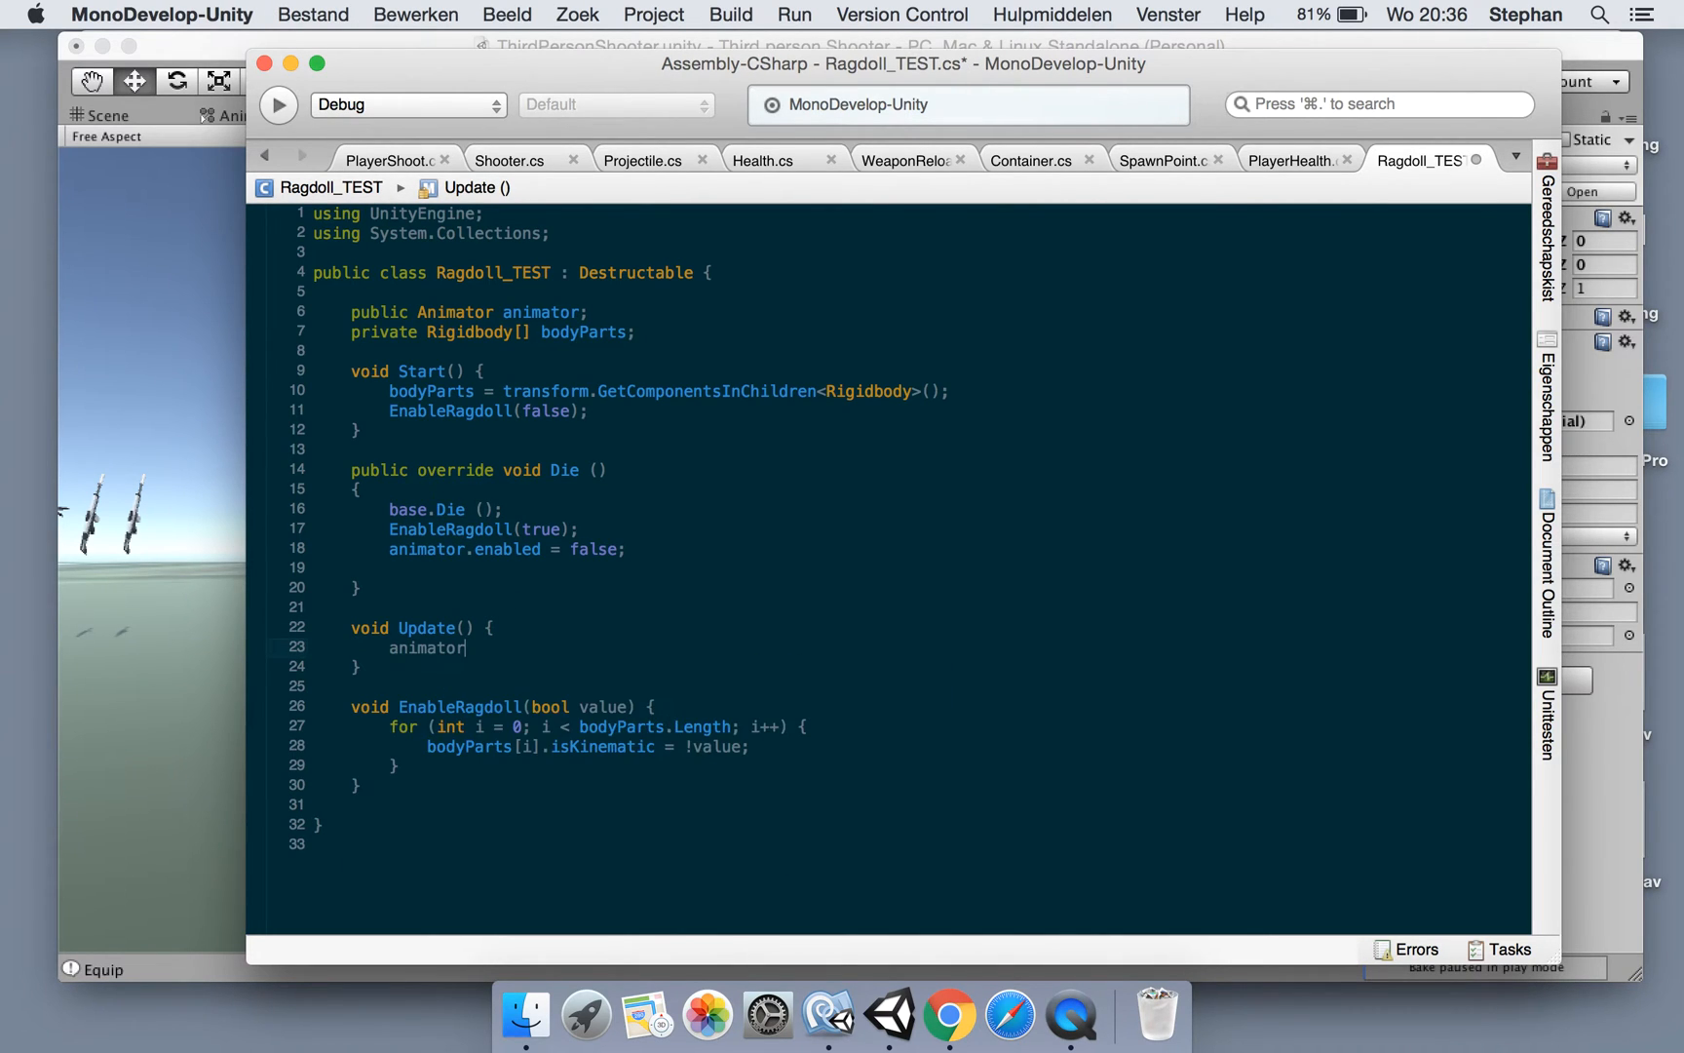
type(".SetBool(")
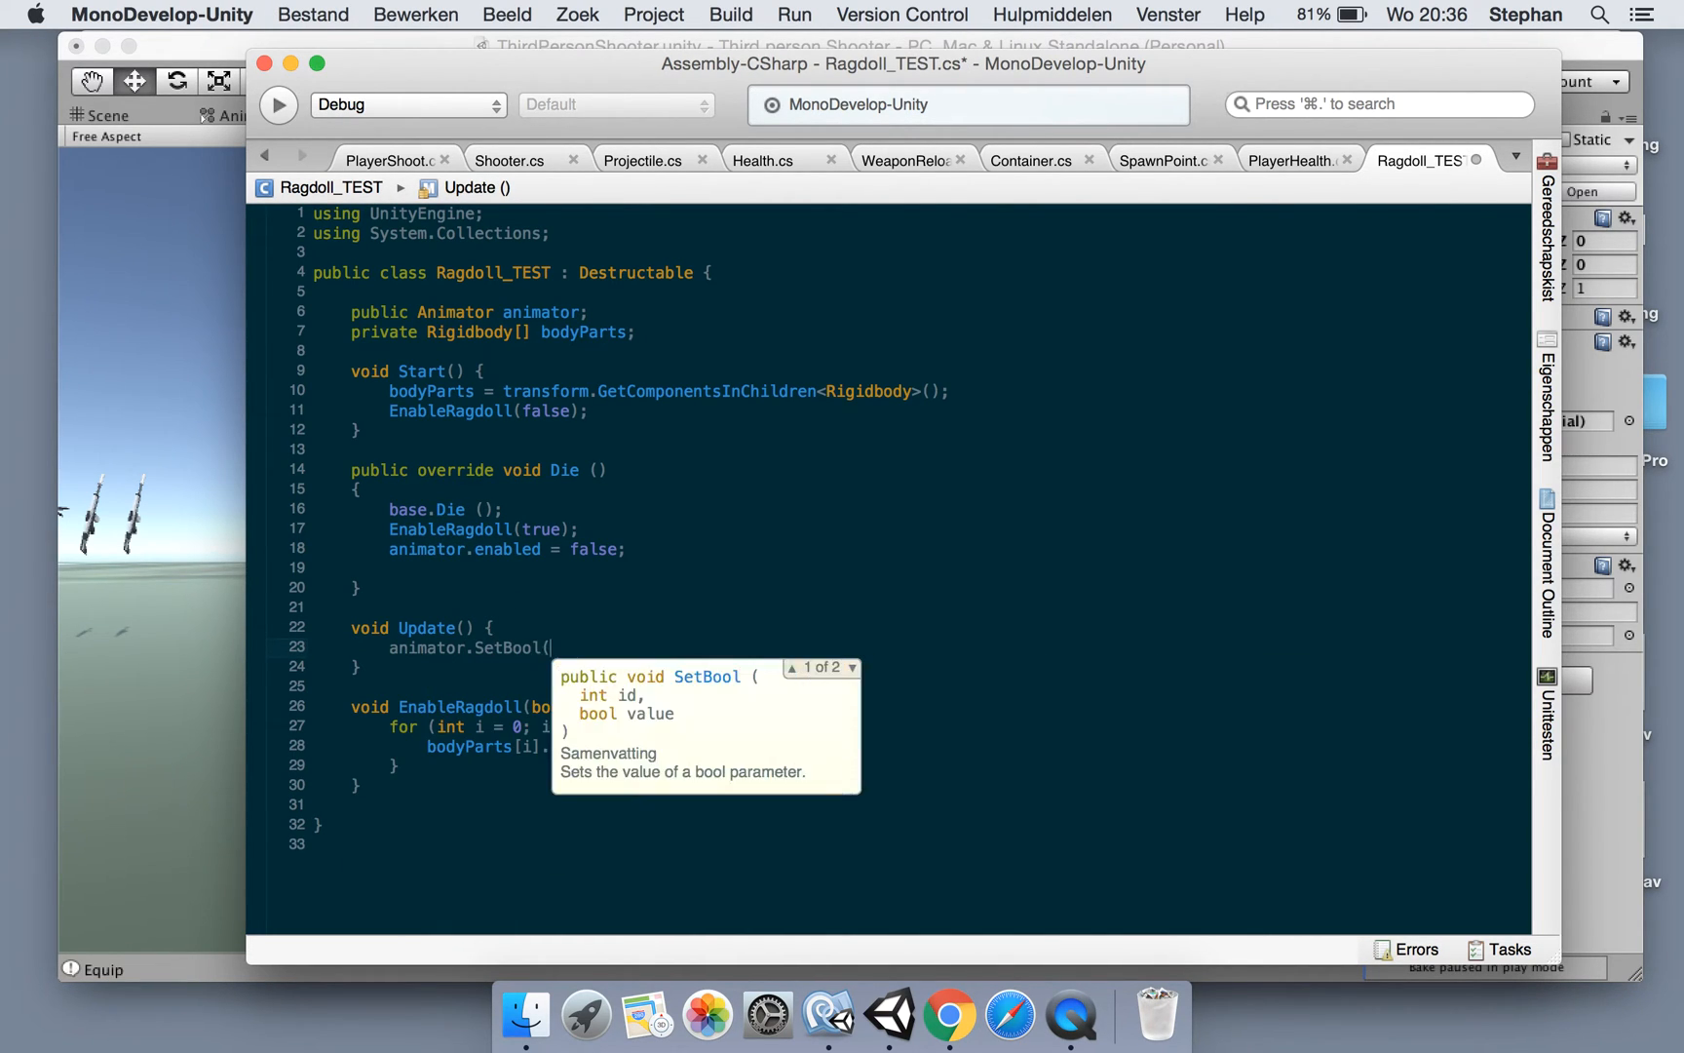
type("\"IsRunning")
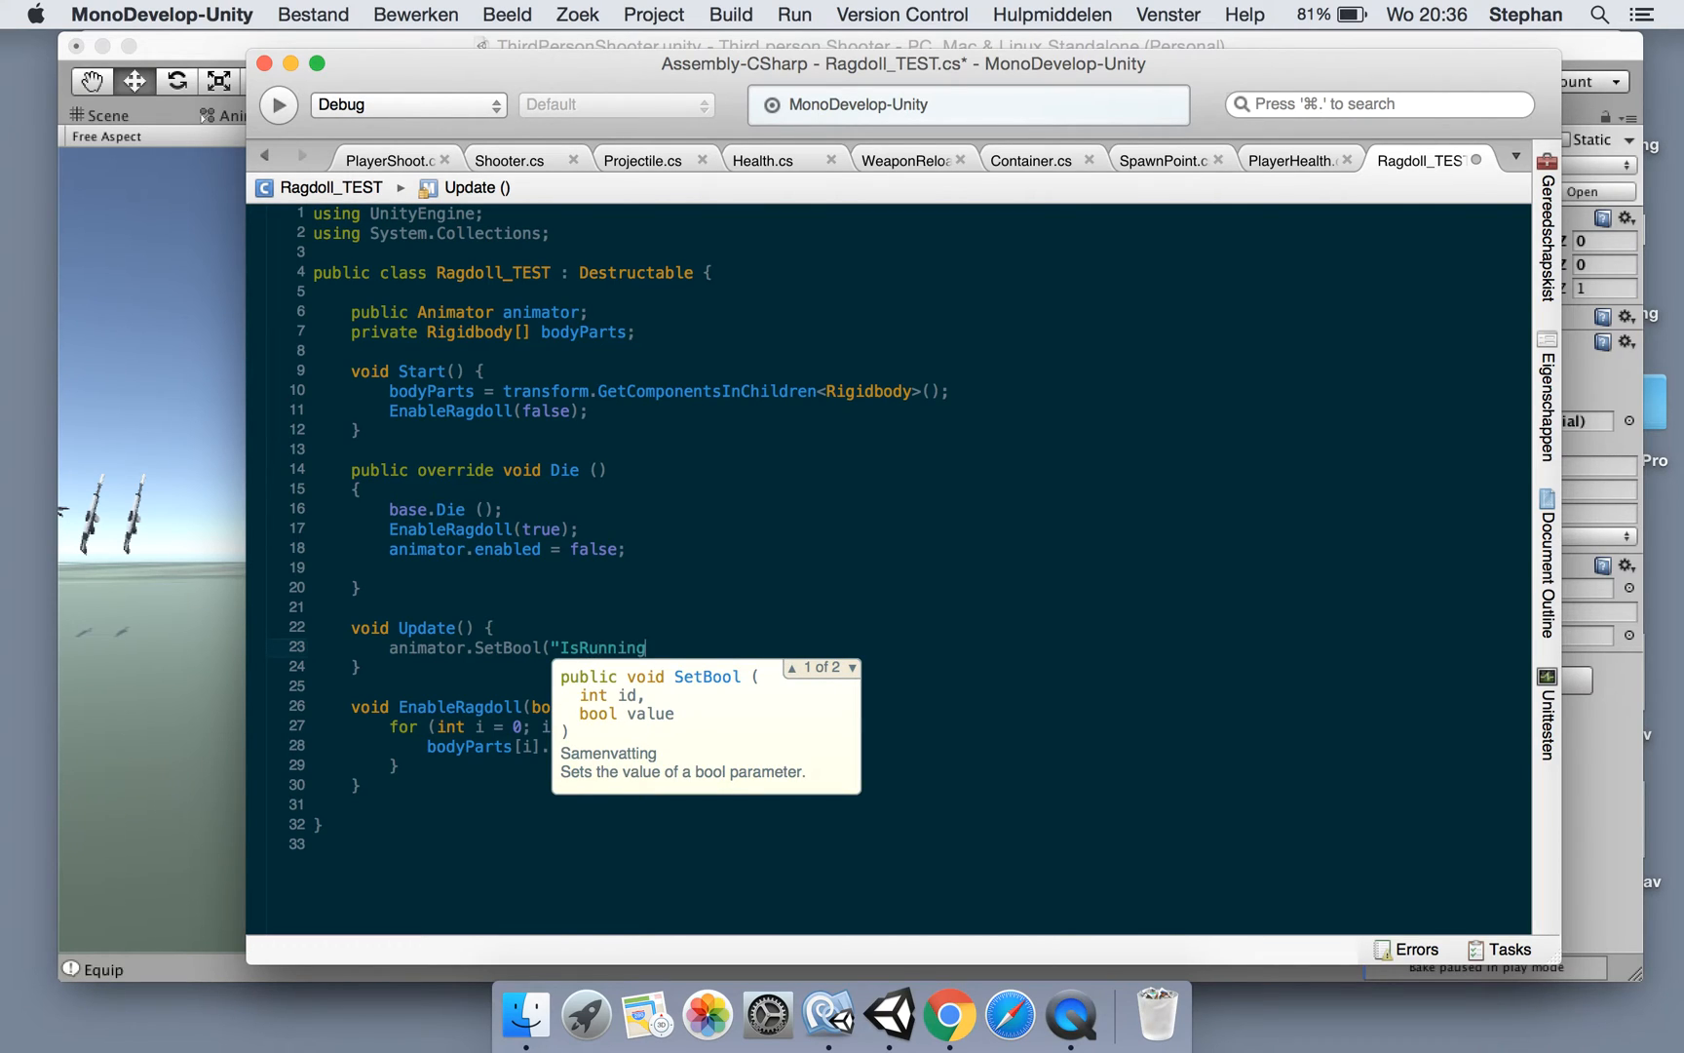
type("\", t")
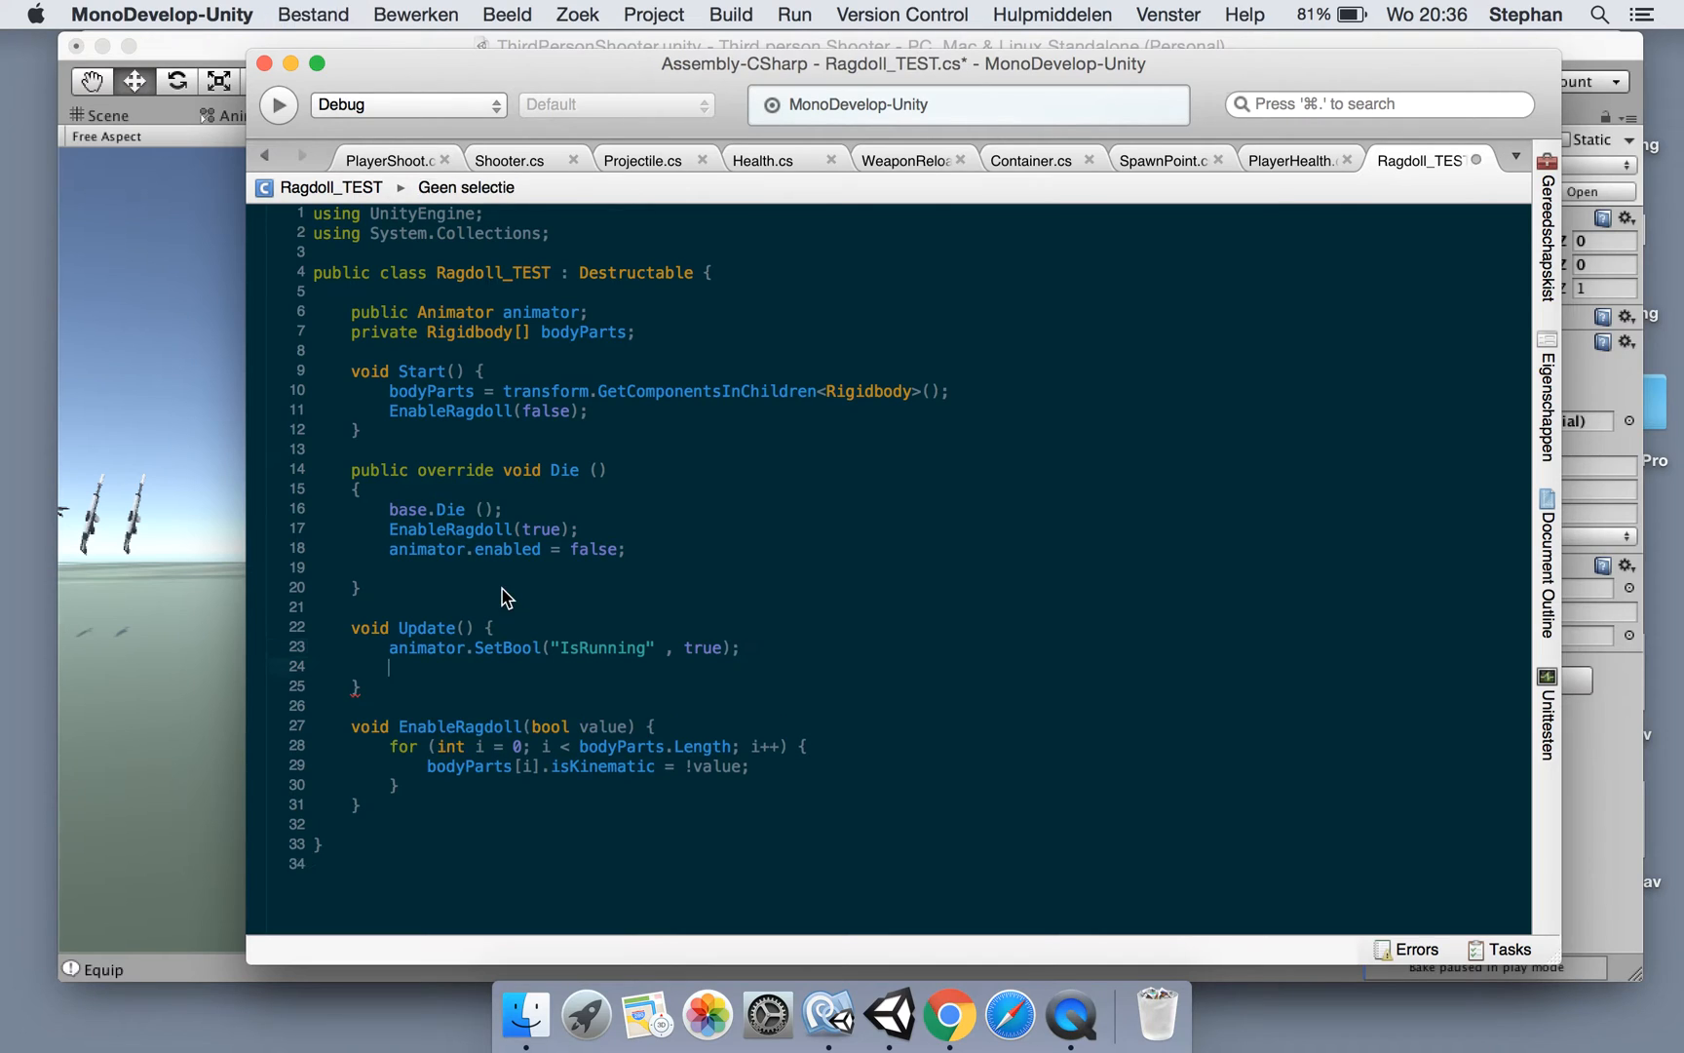
Also set the animator's Vertical float to 1 in Update and return to Unity
type("anita.")
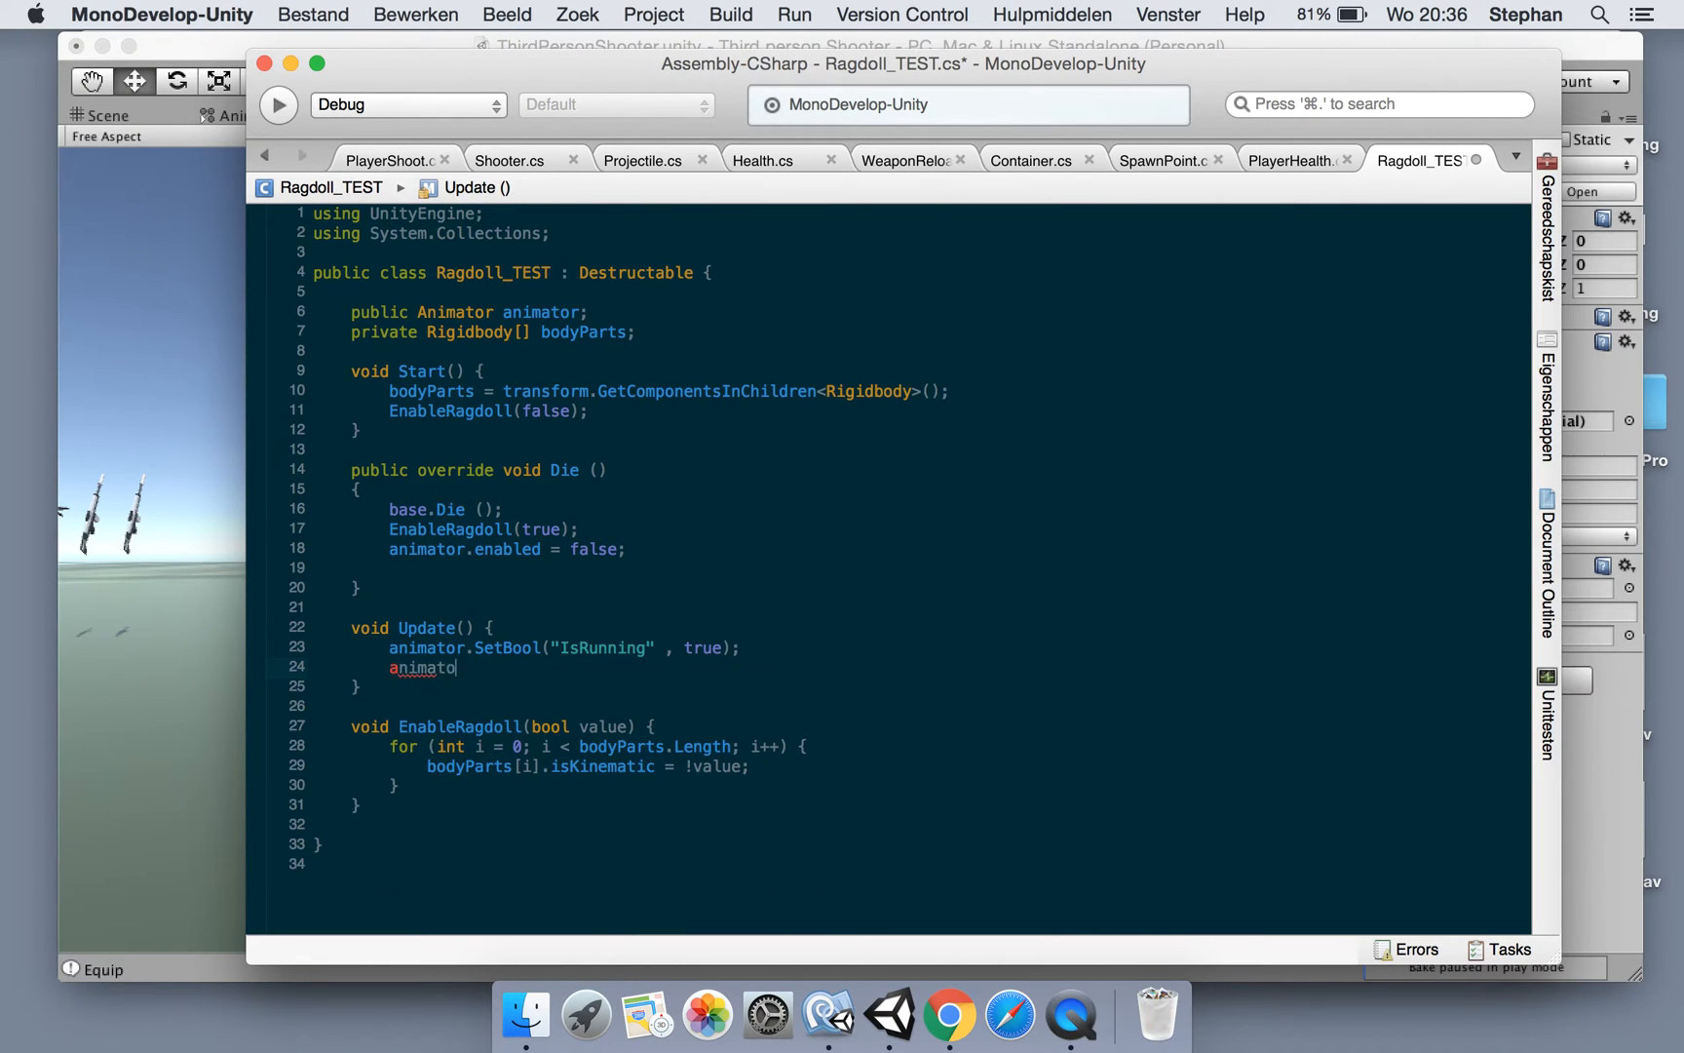
type("r.SetBool")
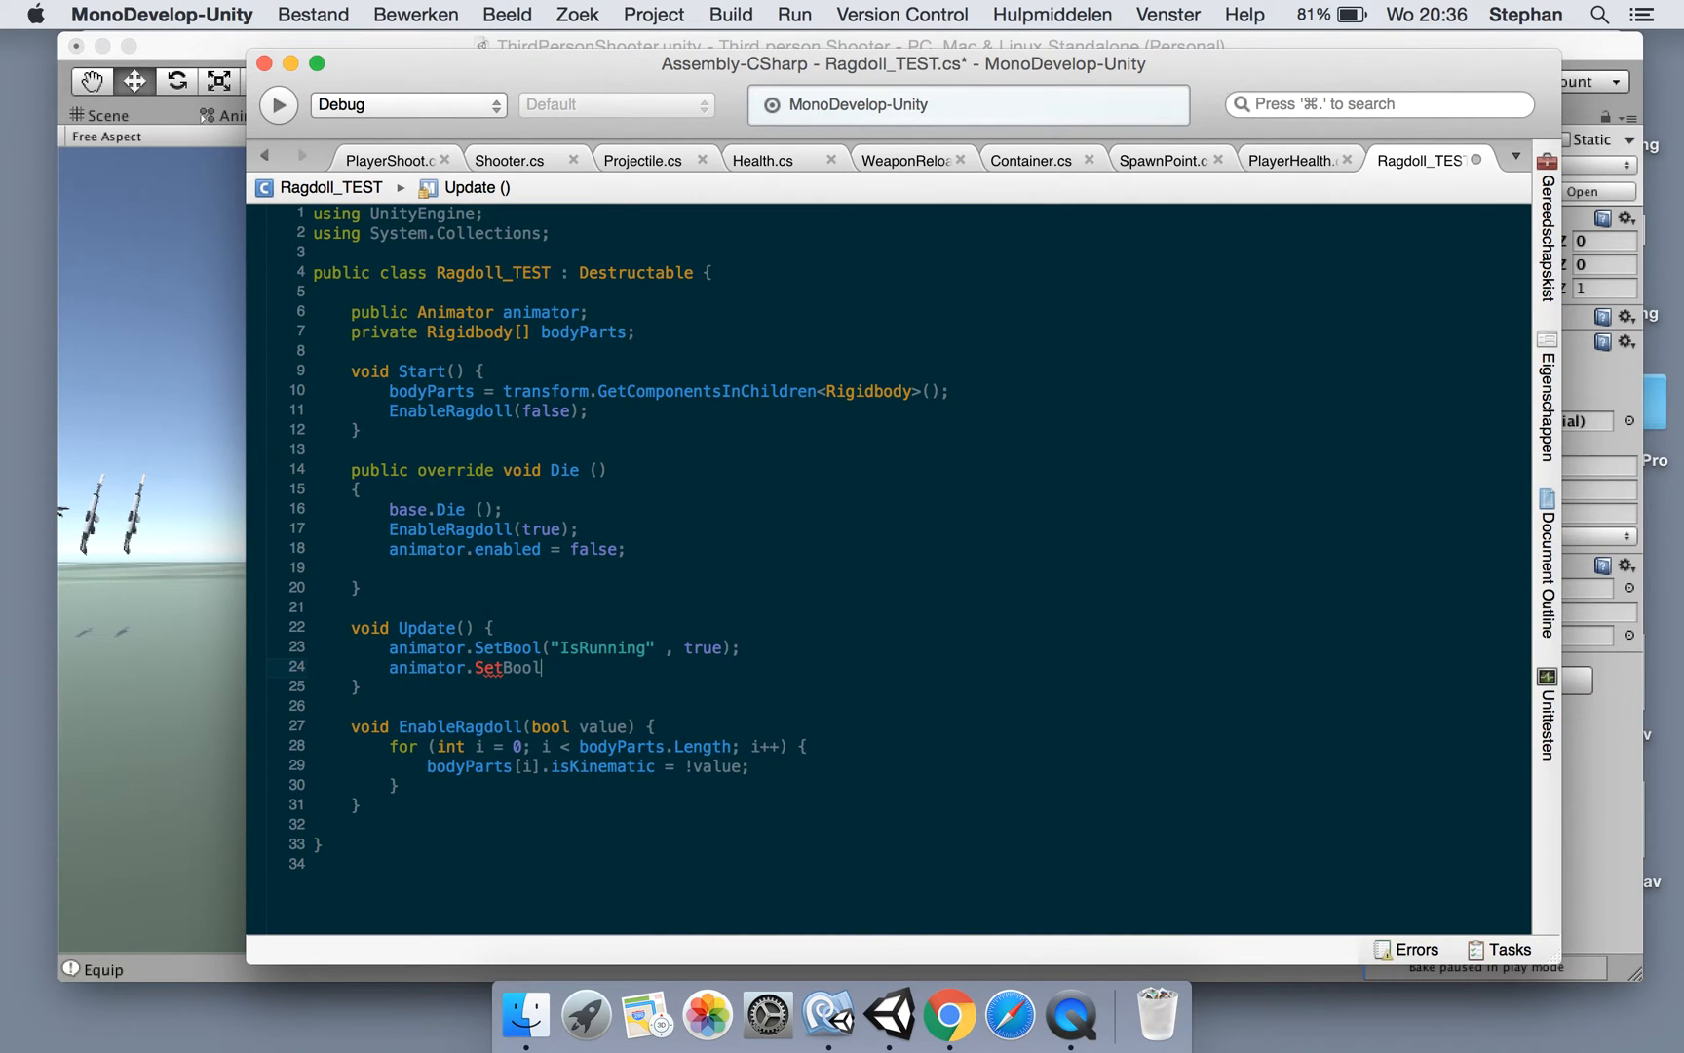
type("Float(\"Vertical\",")
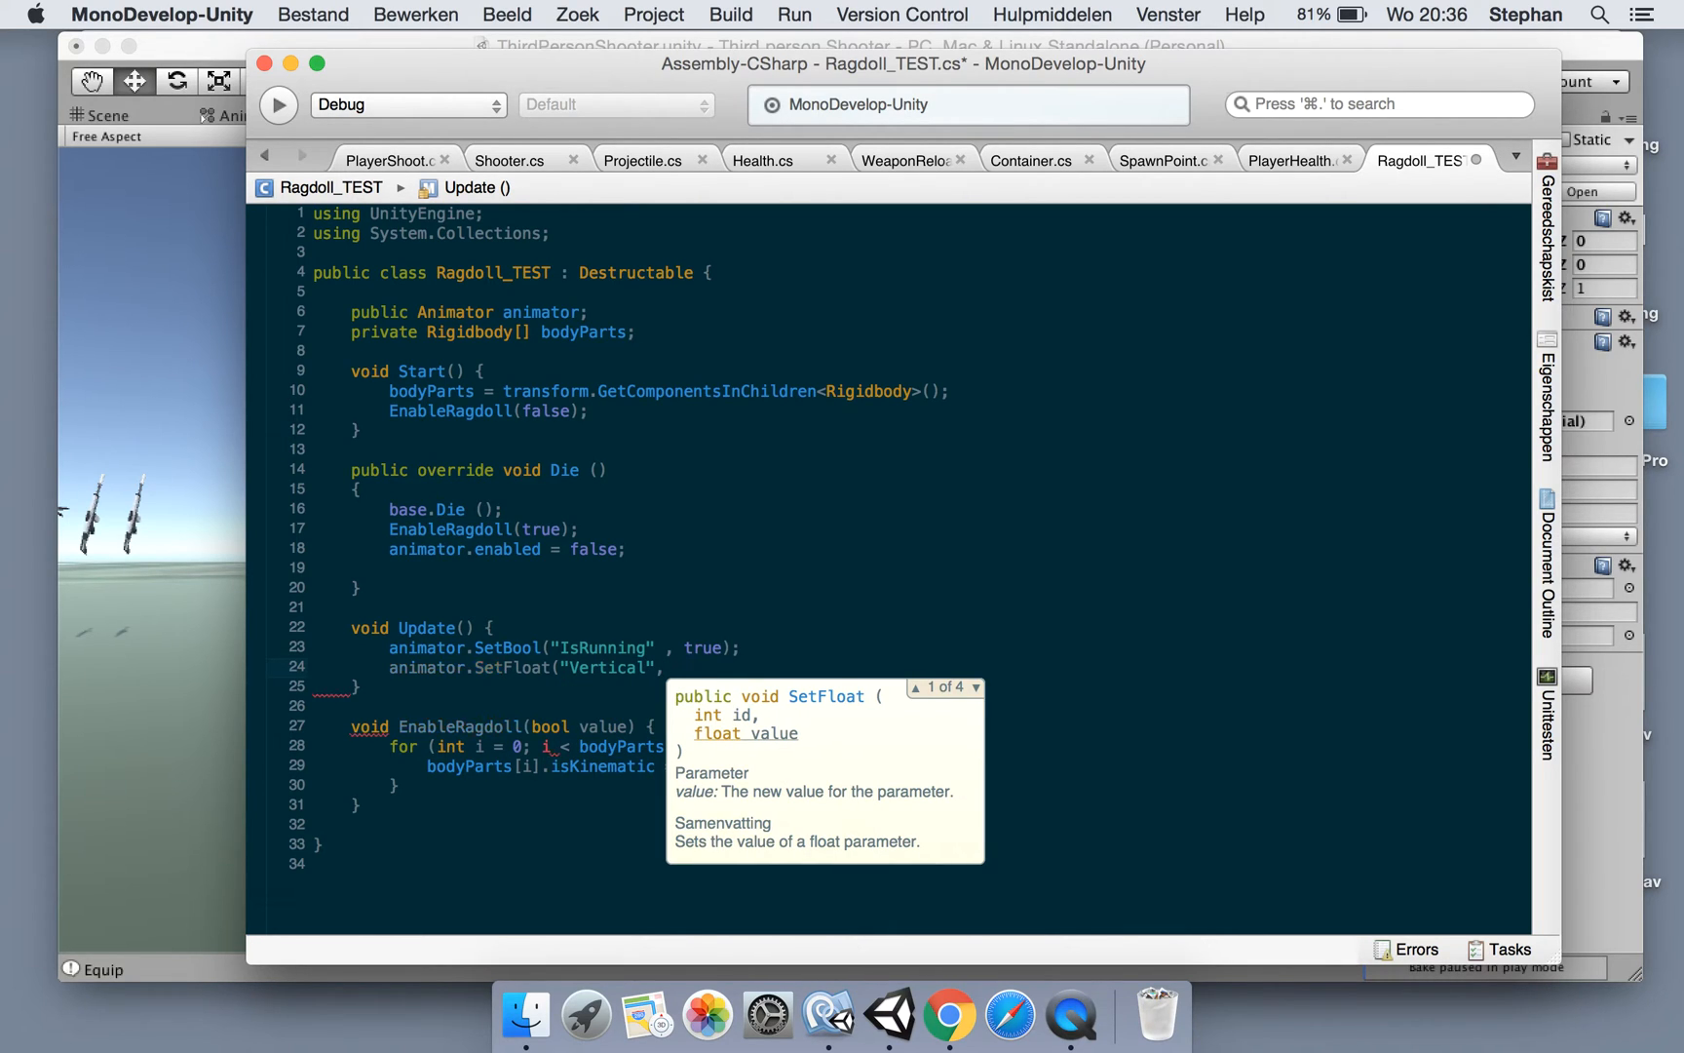
type("1);")
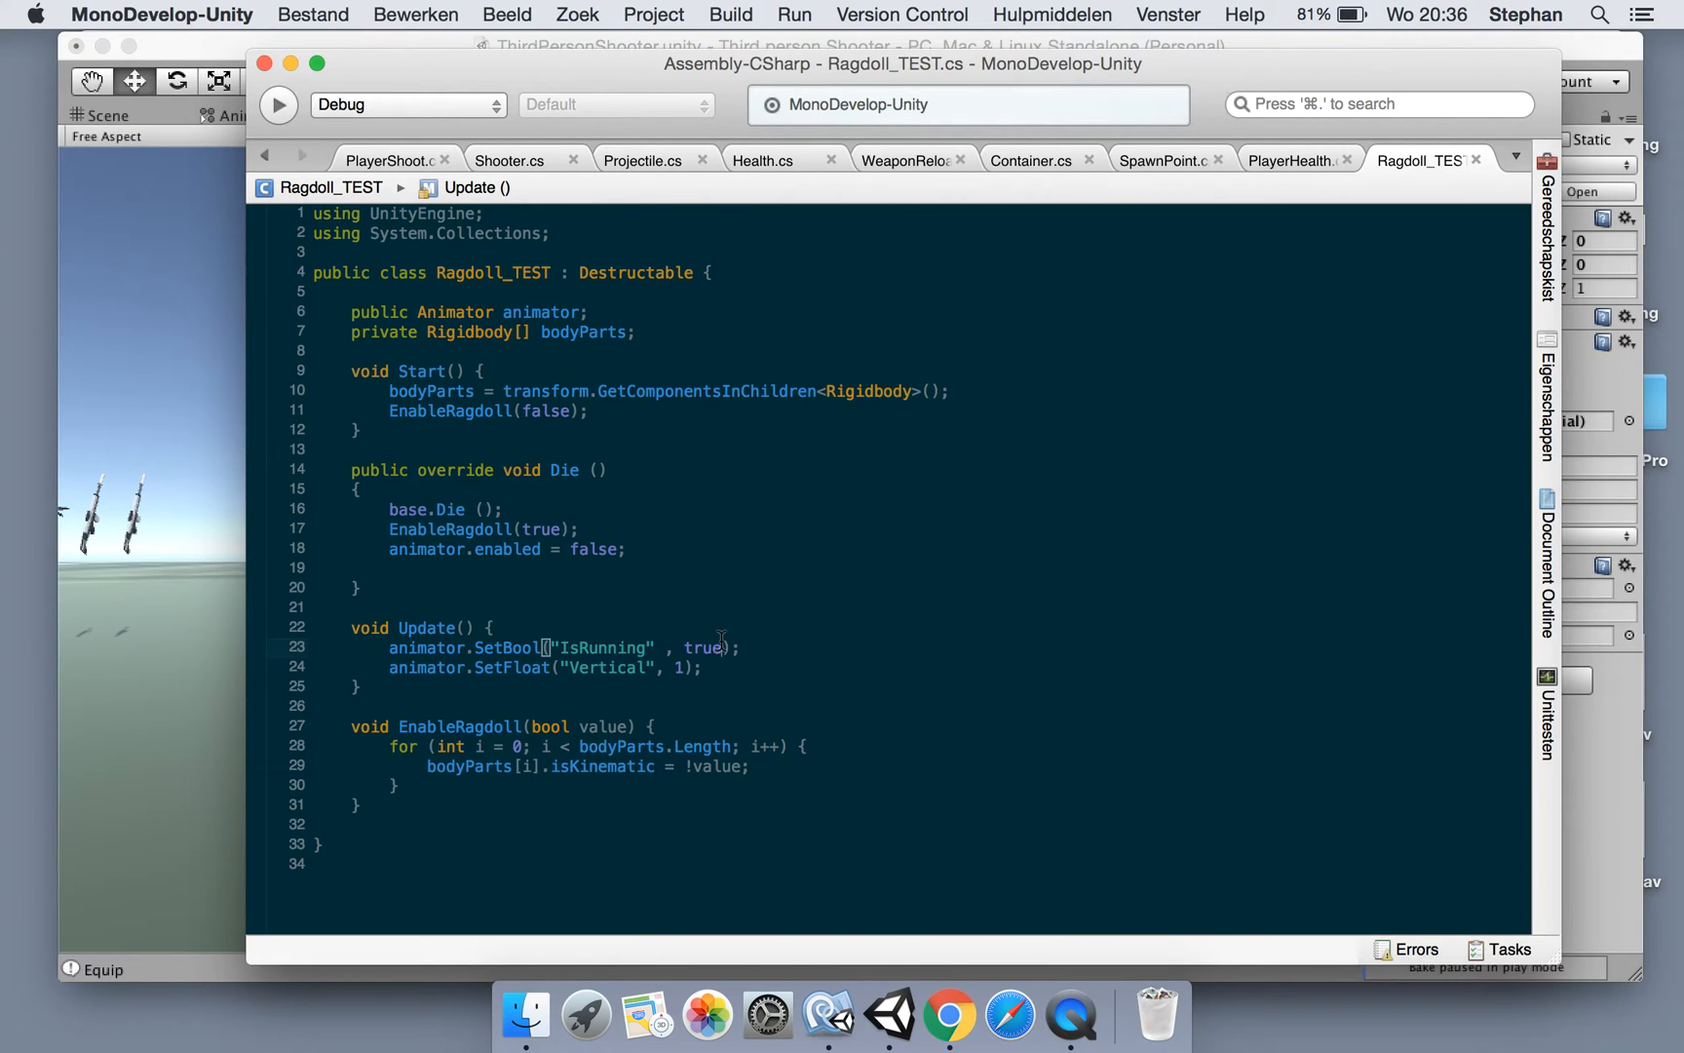
left_click(889, 1016)
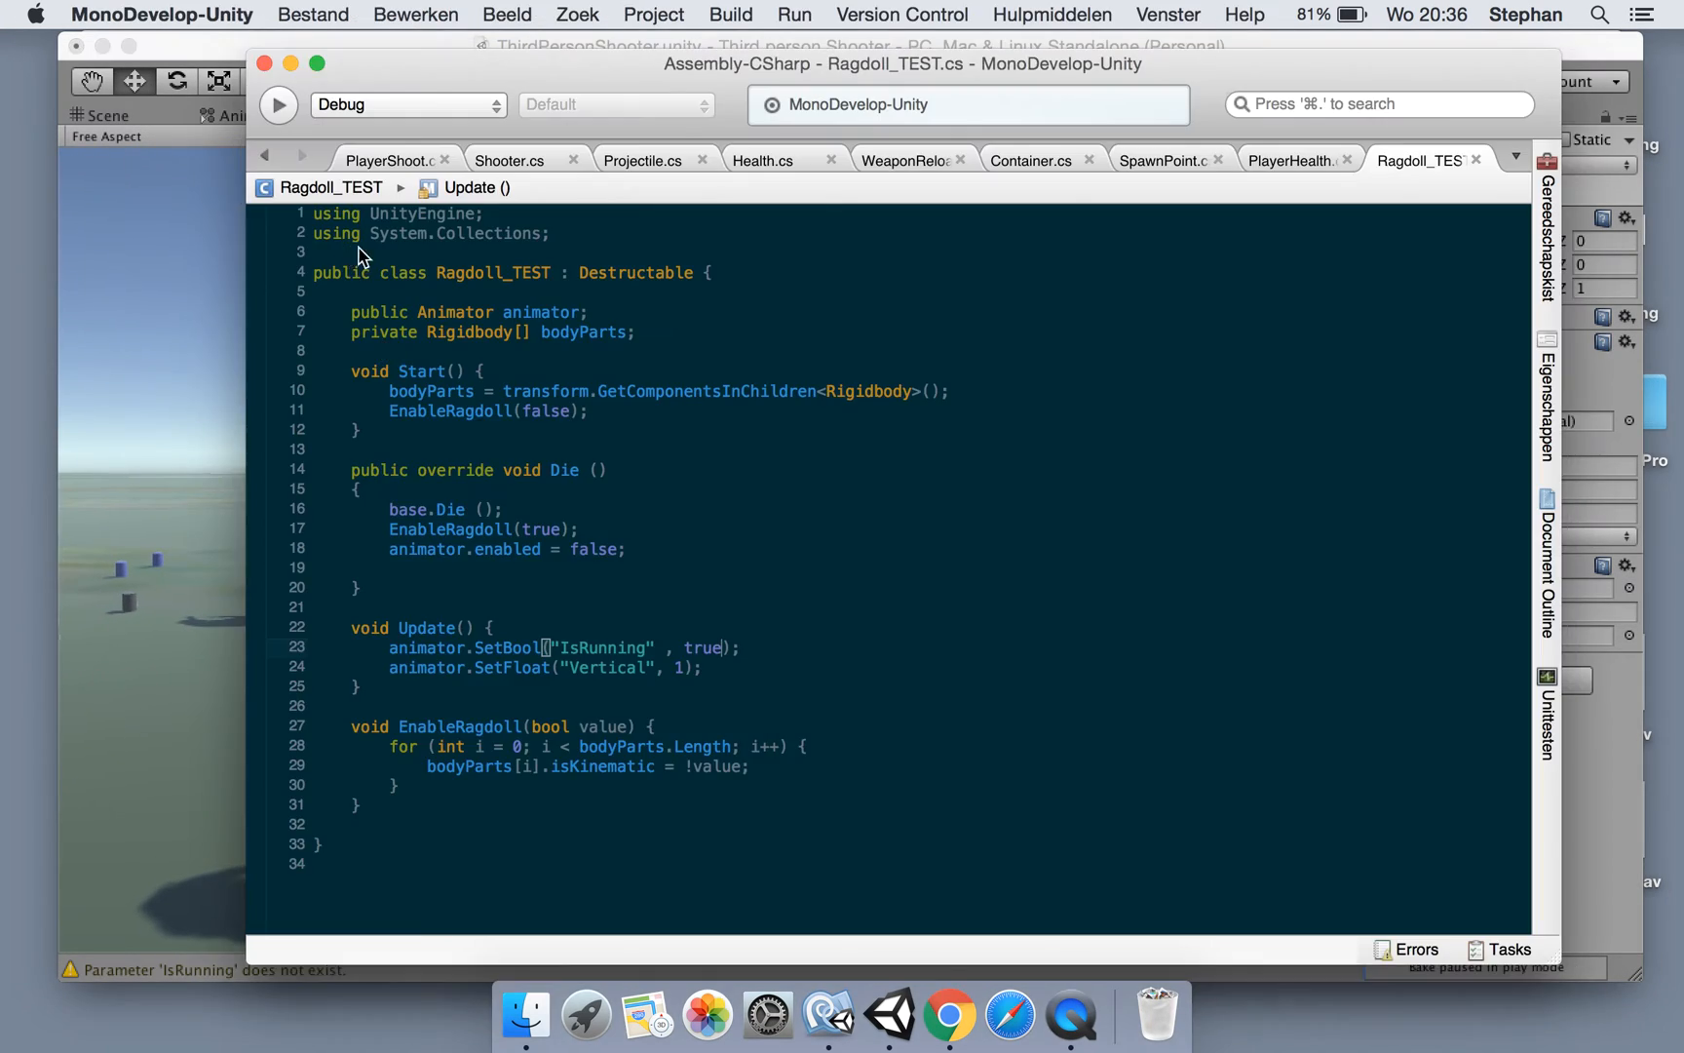
Attach the Move Controller script to Swat, then reopen Ragdoll_TEST for editing
left_click(887, 1013)
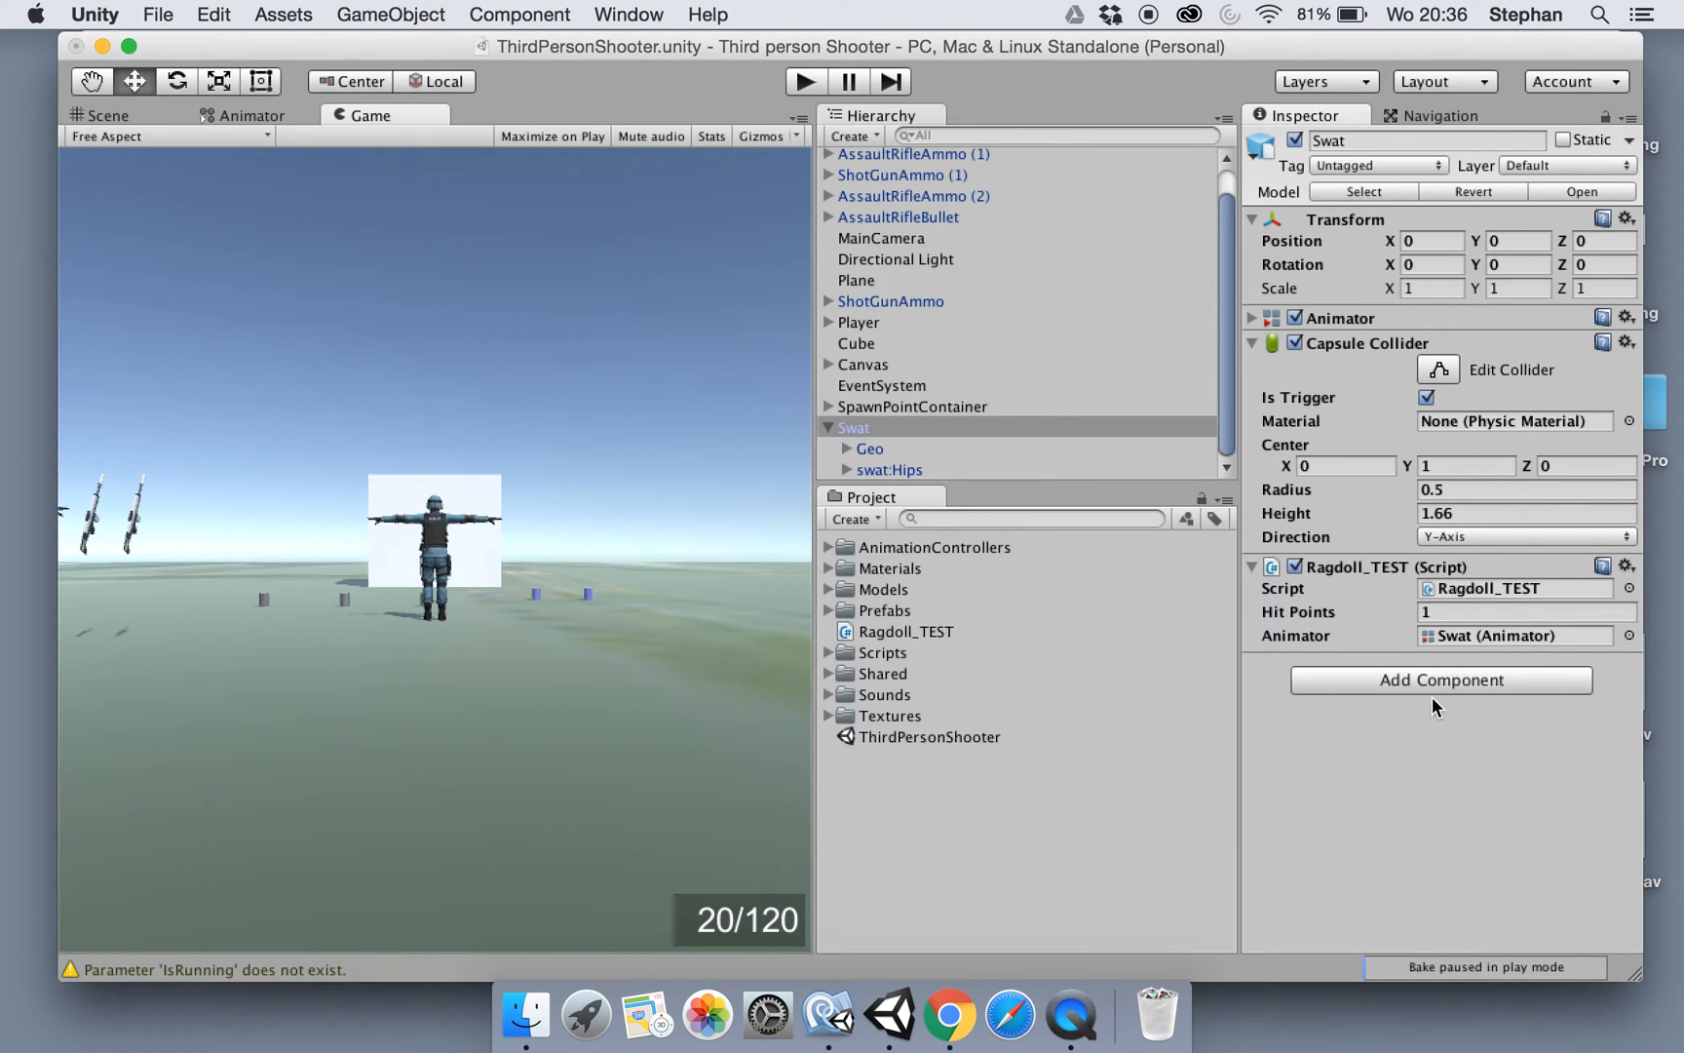
left_click(1440, 679)
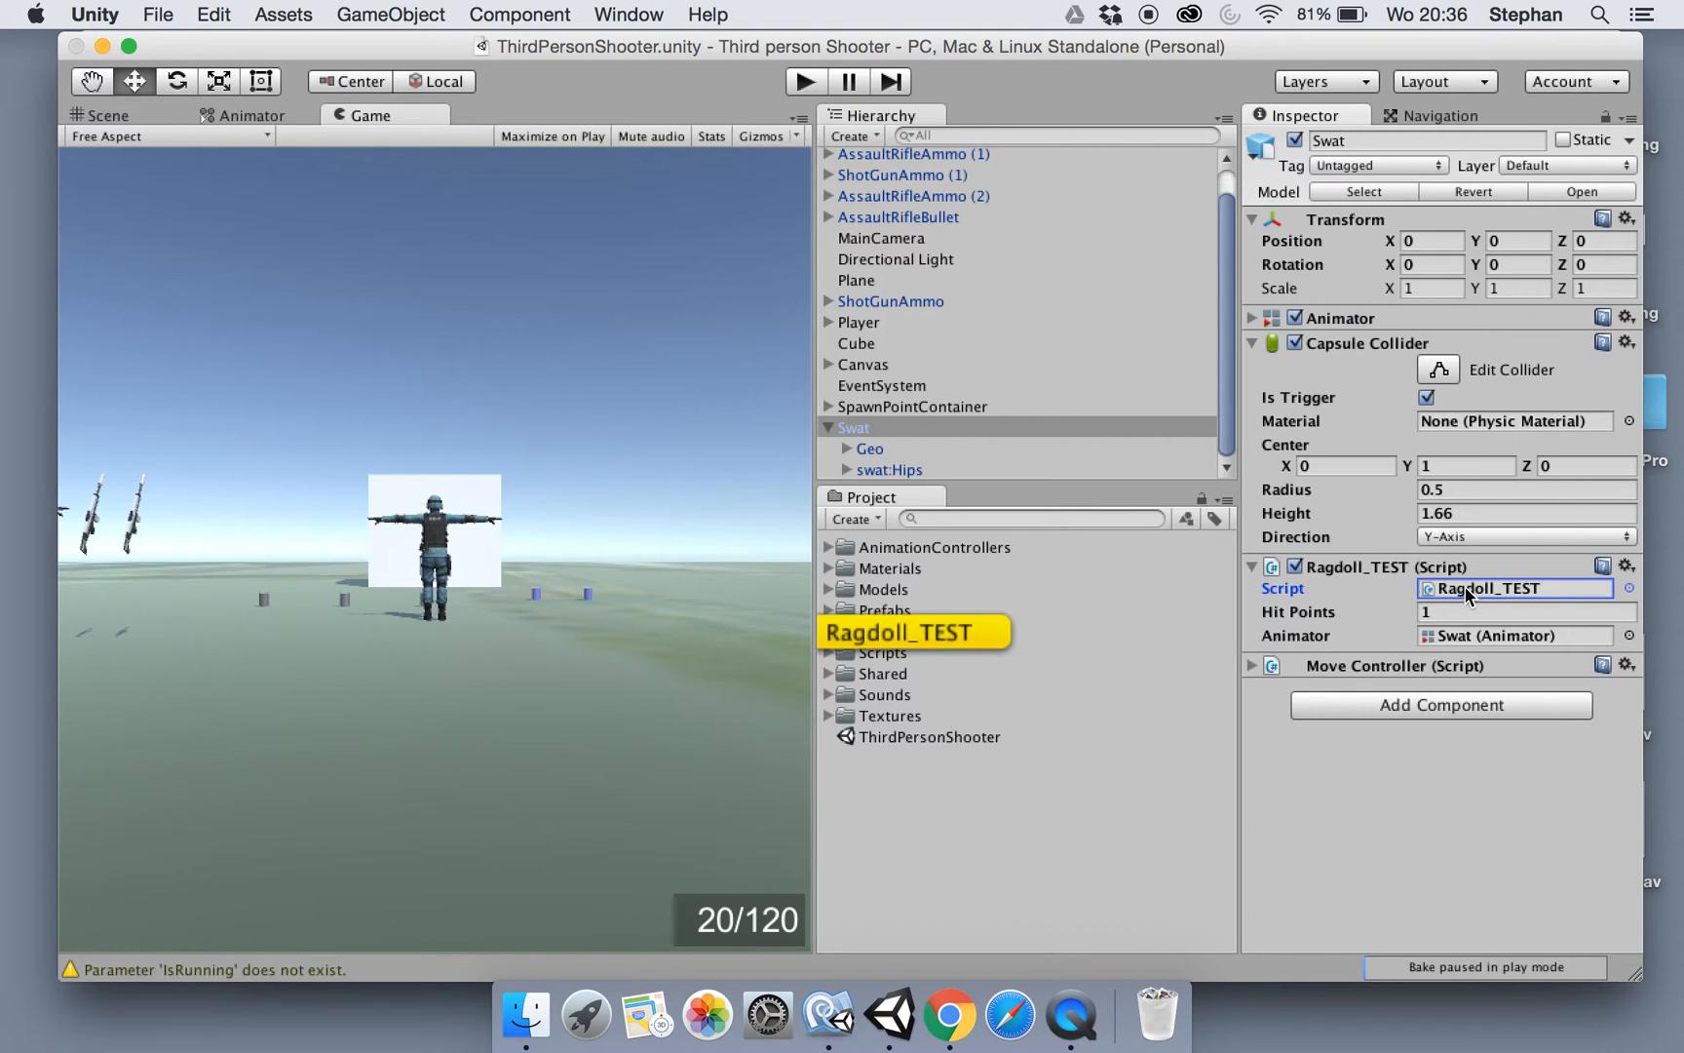
double_click(909, 631)
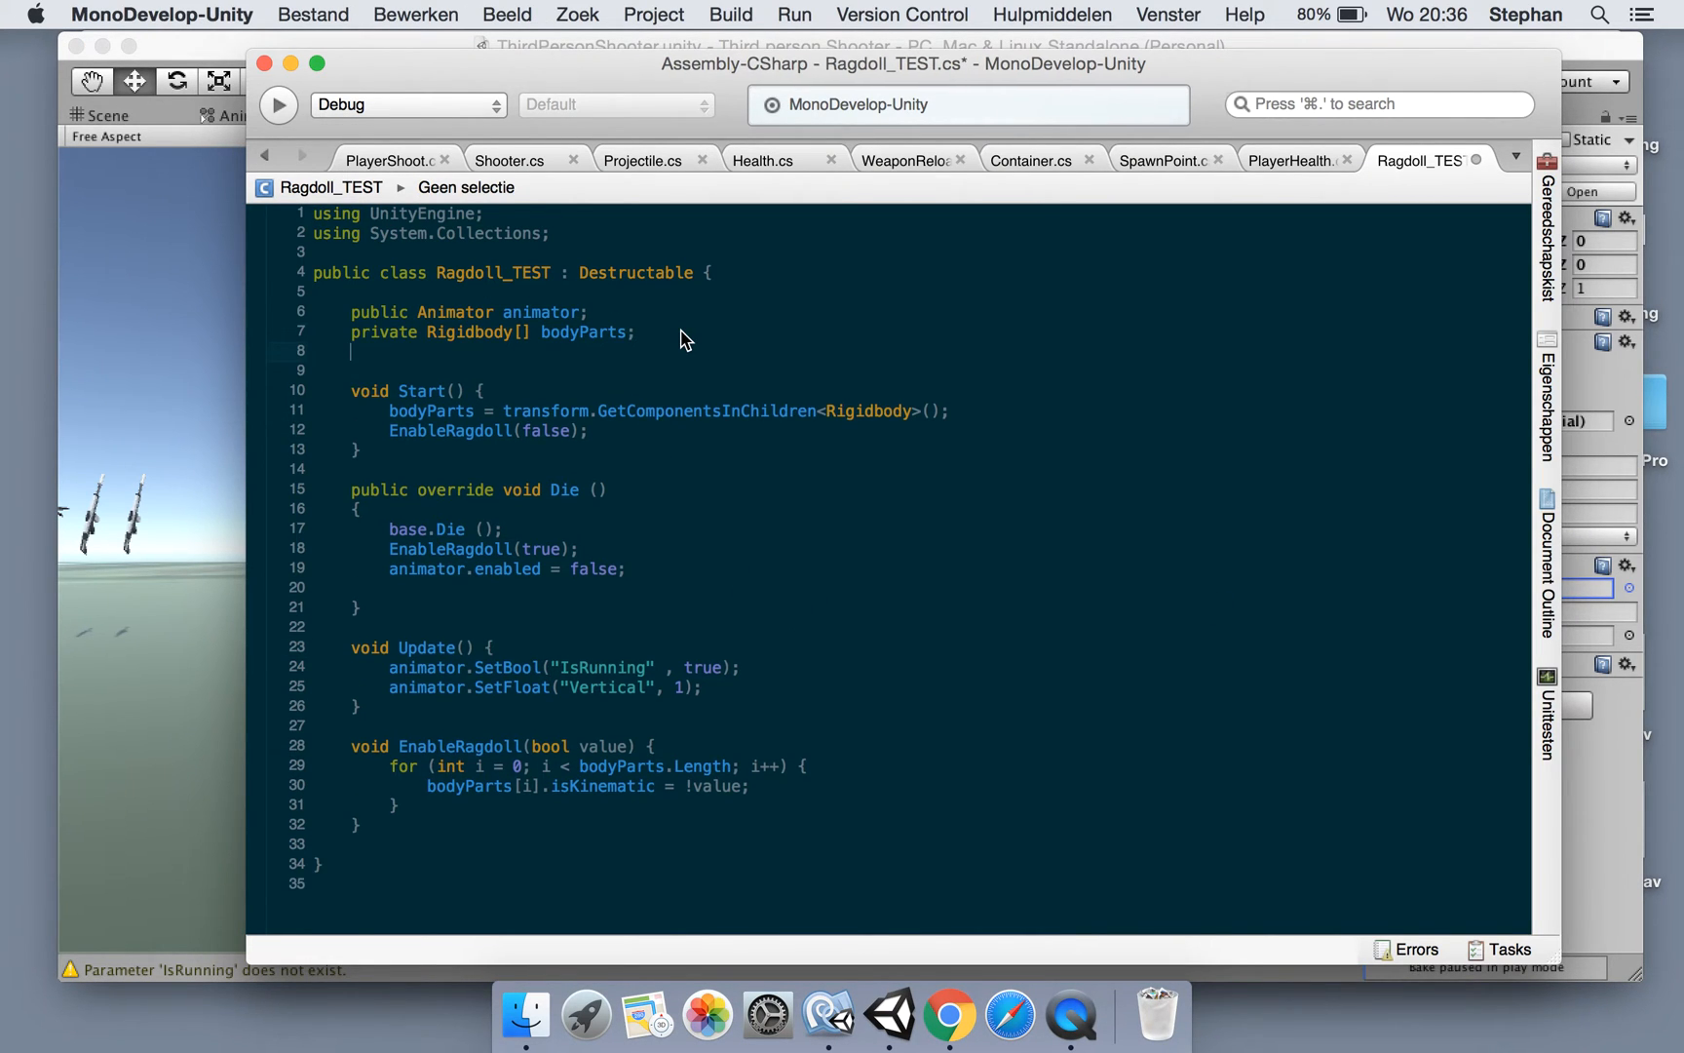
Declare a private MoveController moveController and fetch it with GetComponent in Start
type("private MoveController")
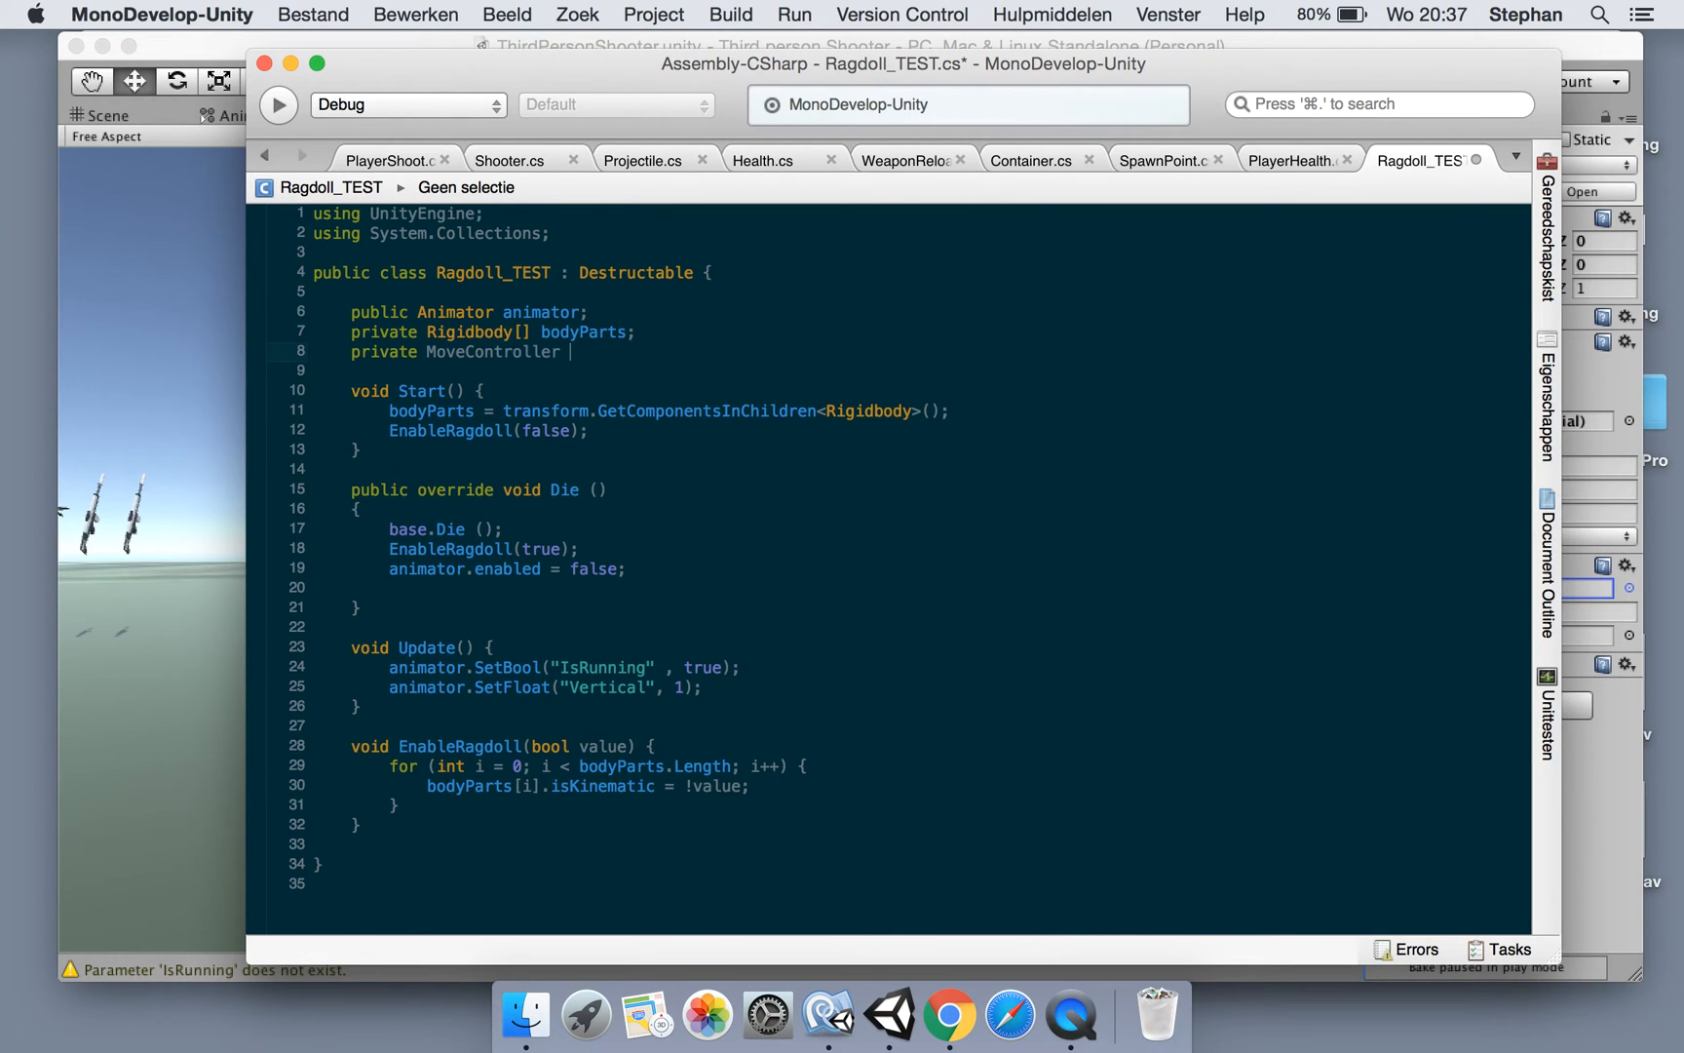
type("moveController;")
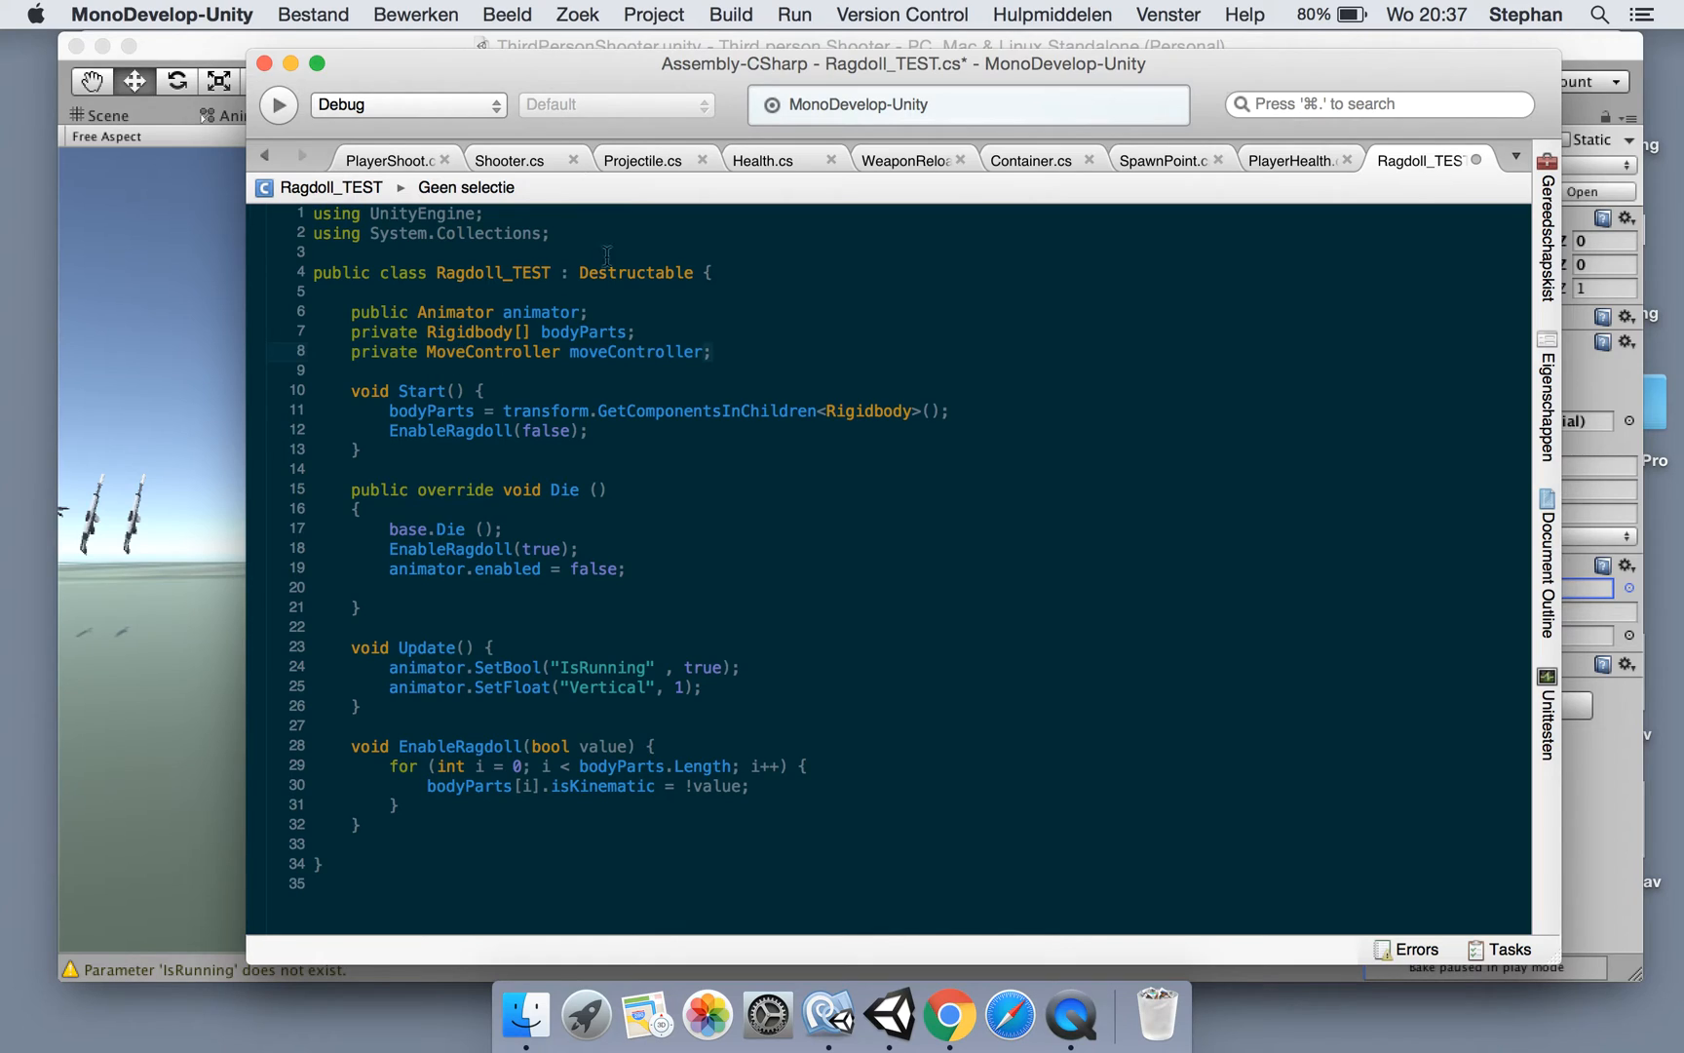
left_click(636, 351)
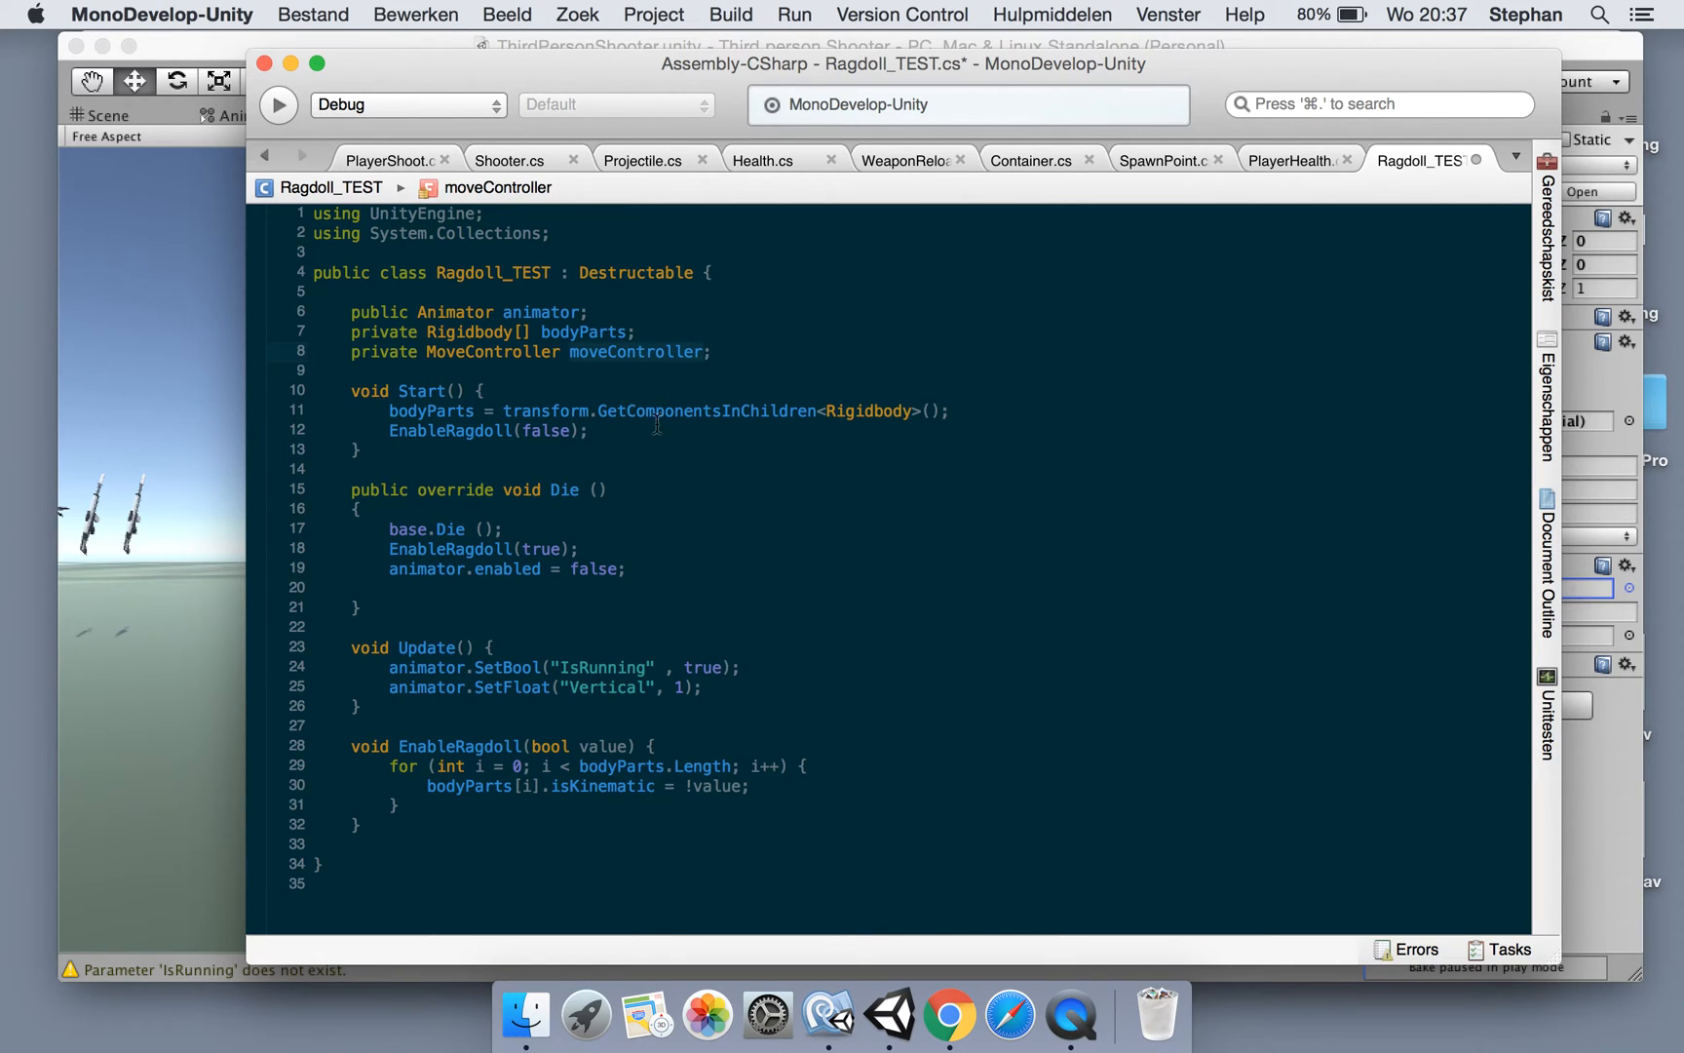
type("moveController =")
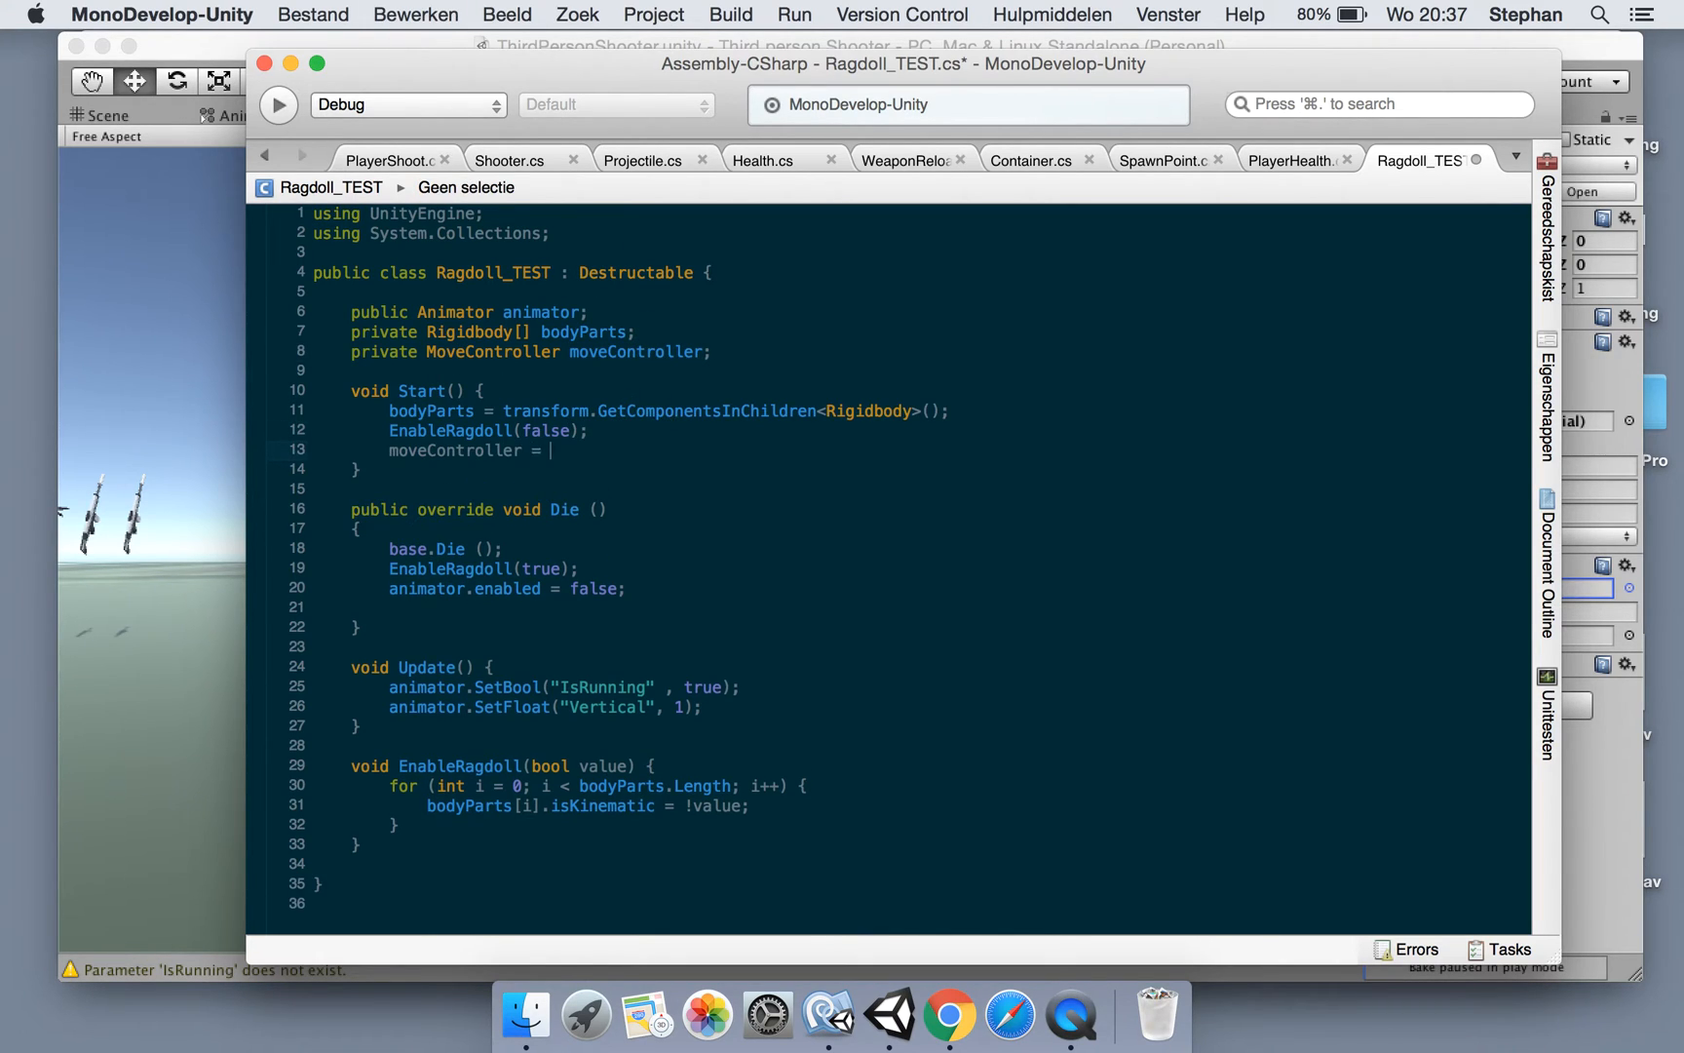
type("GetComponent<Nov")
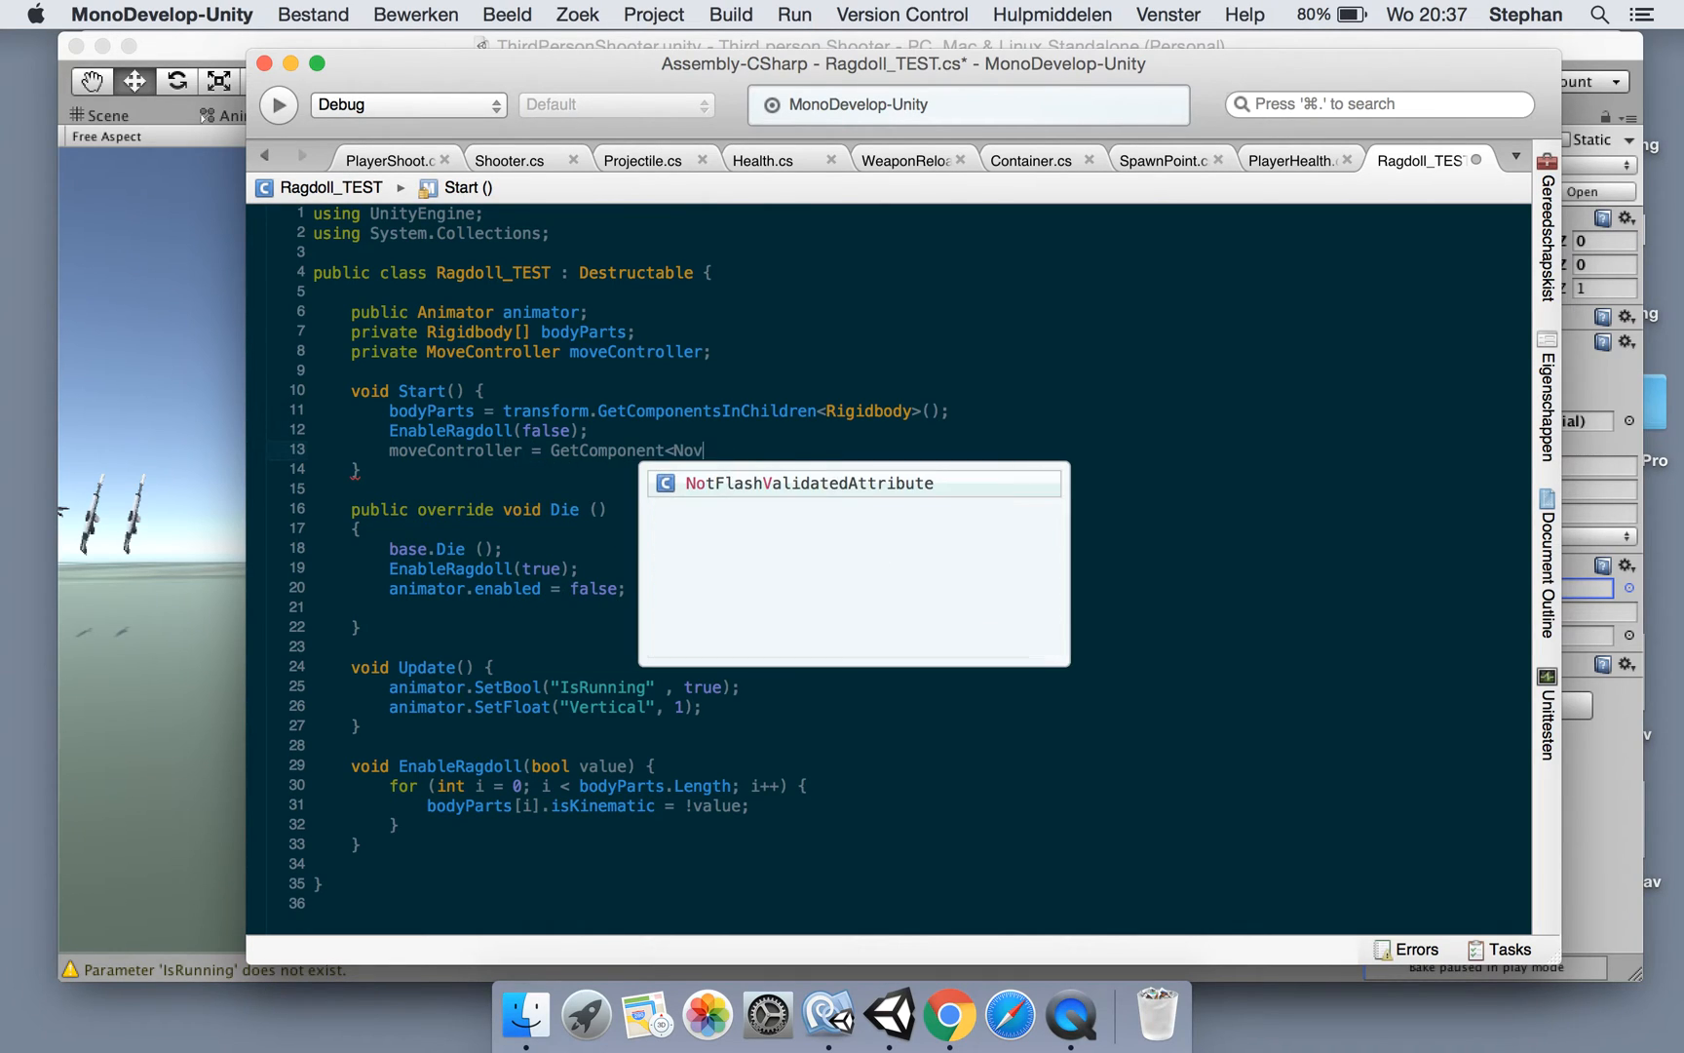
type("MoveController")
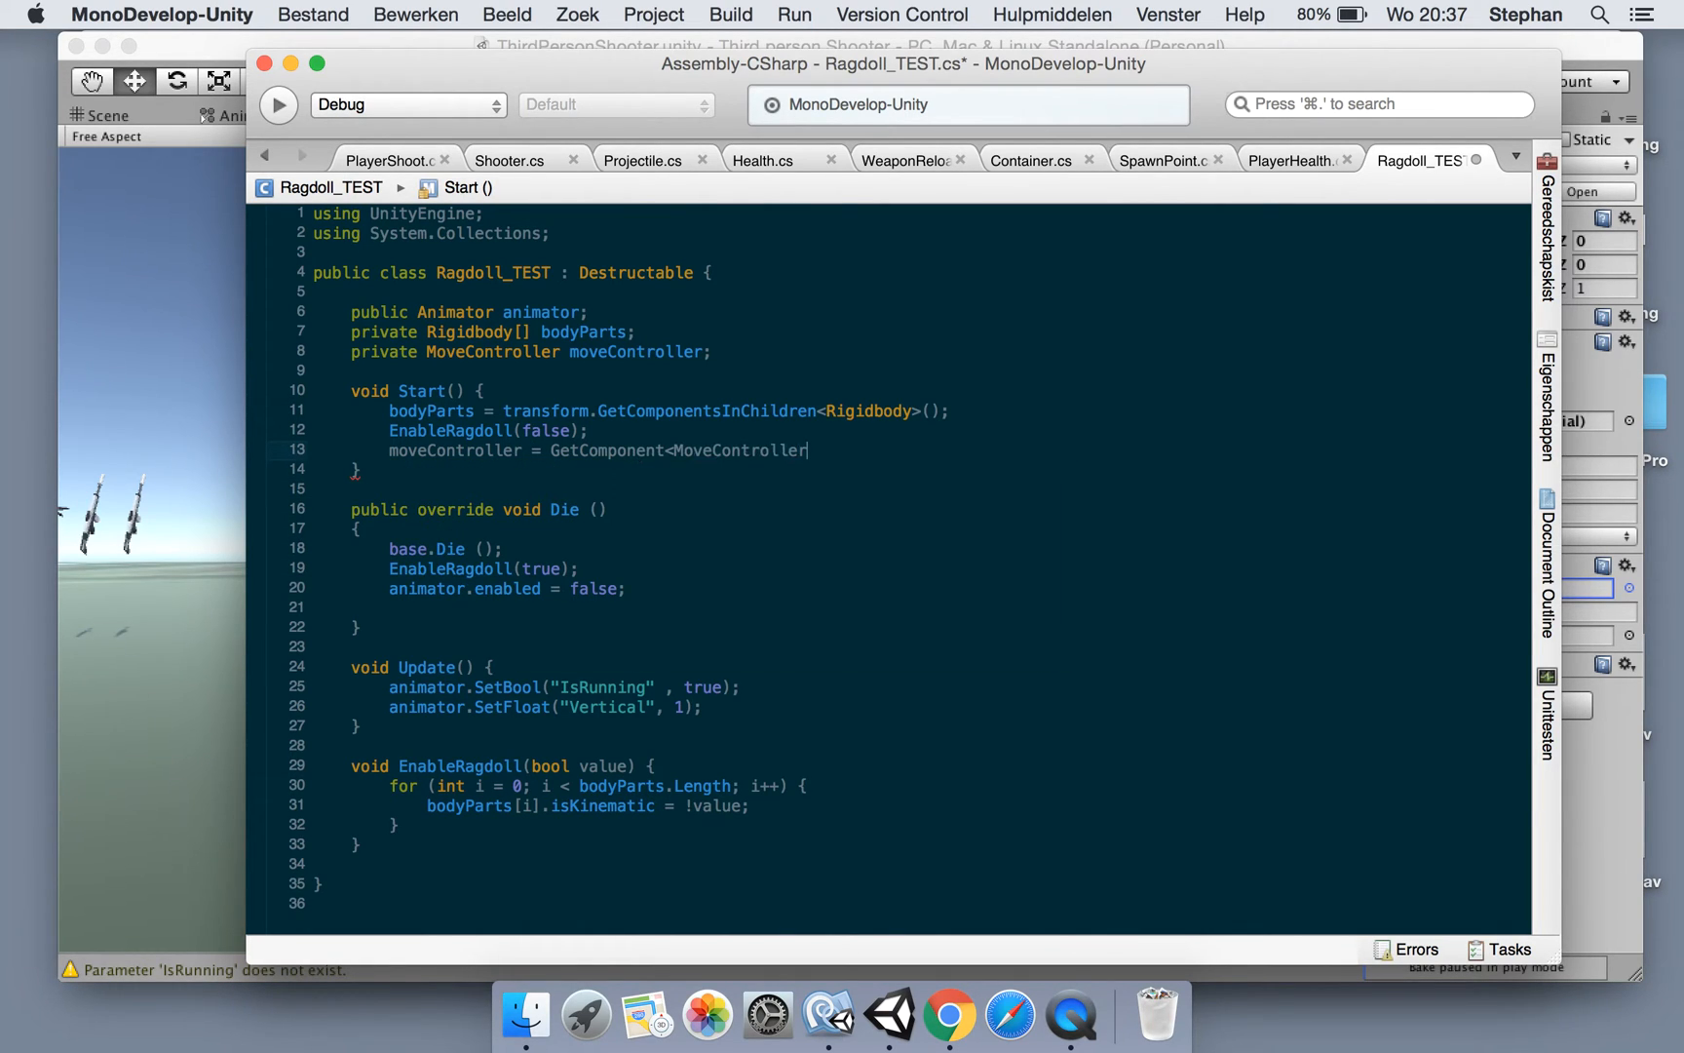
type(">();")
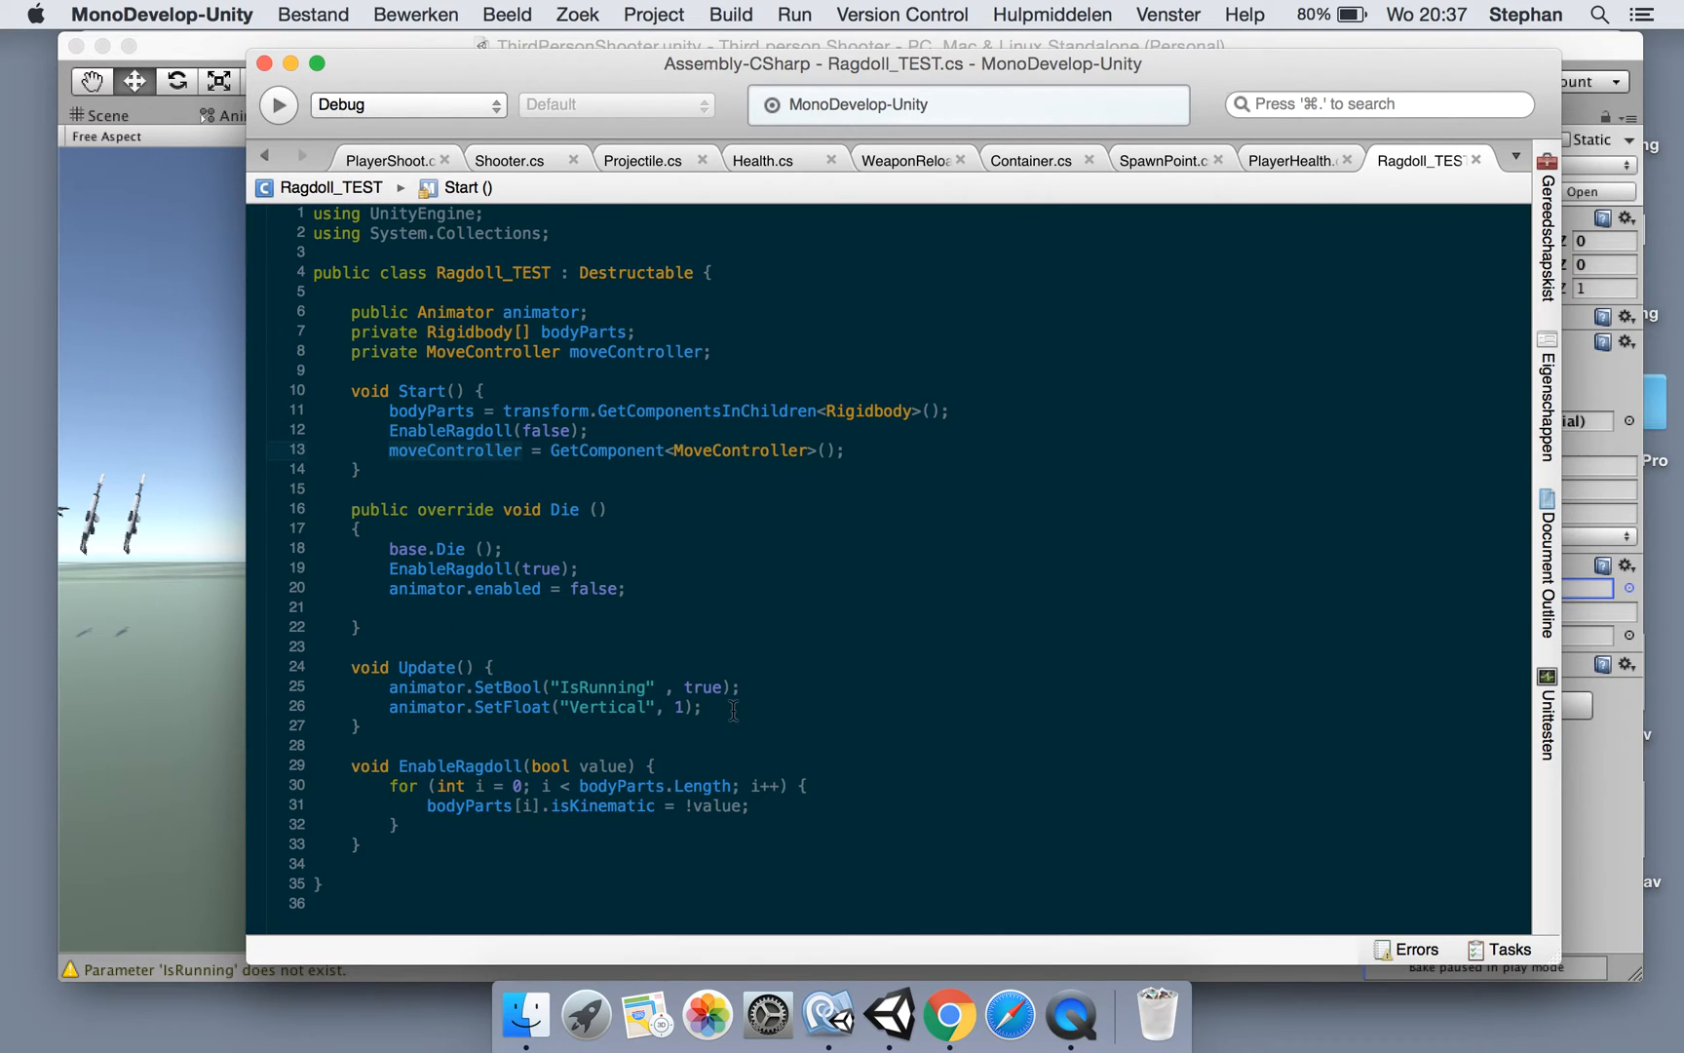
Begin a moveController.Move(new Vector...) call in Update and switch to Unity
type("moveController")
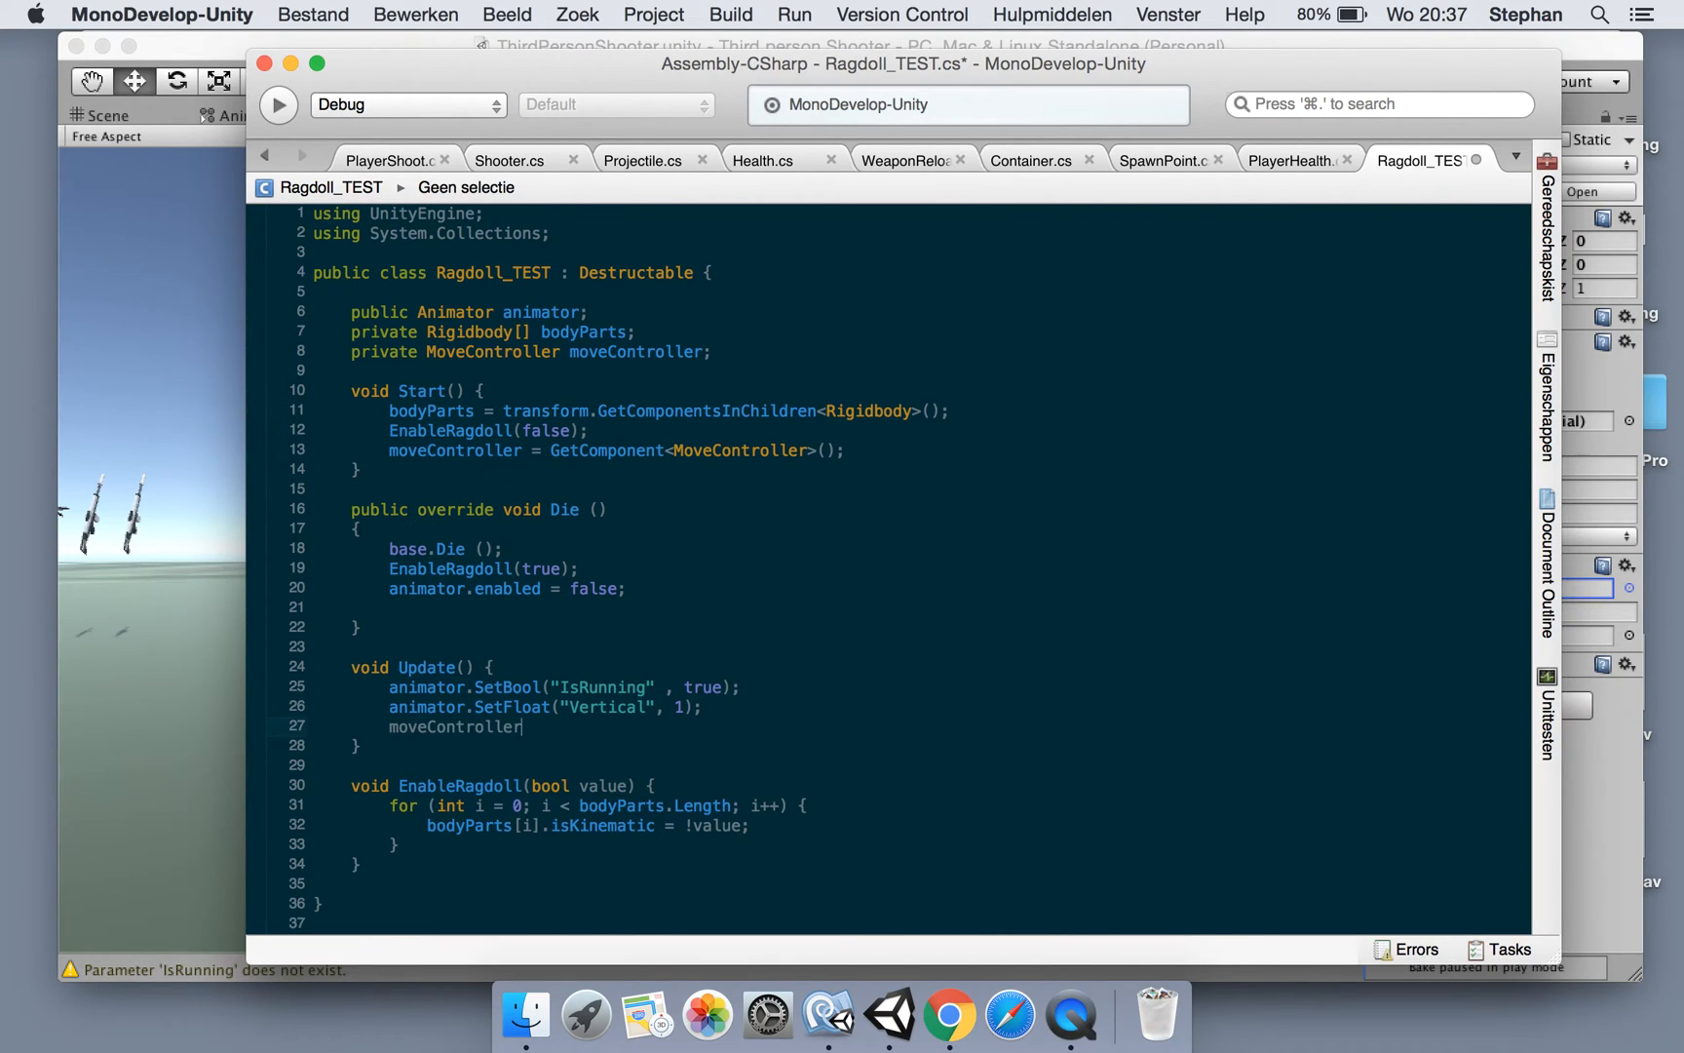
type(".mo")
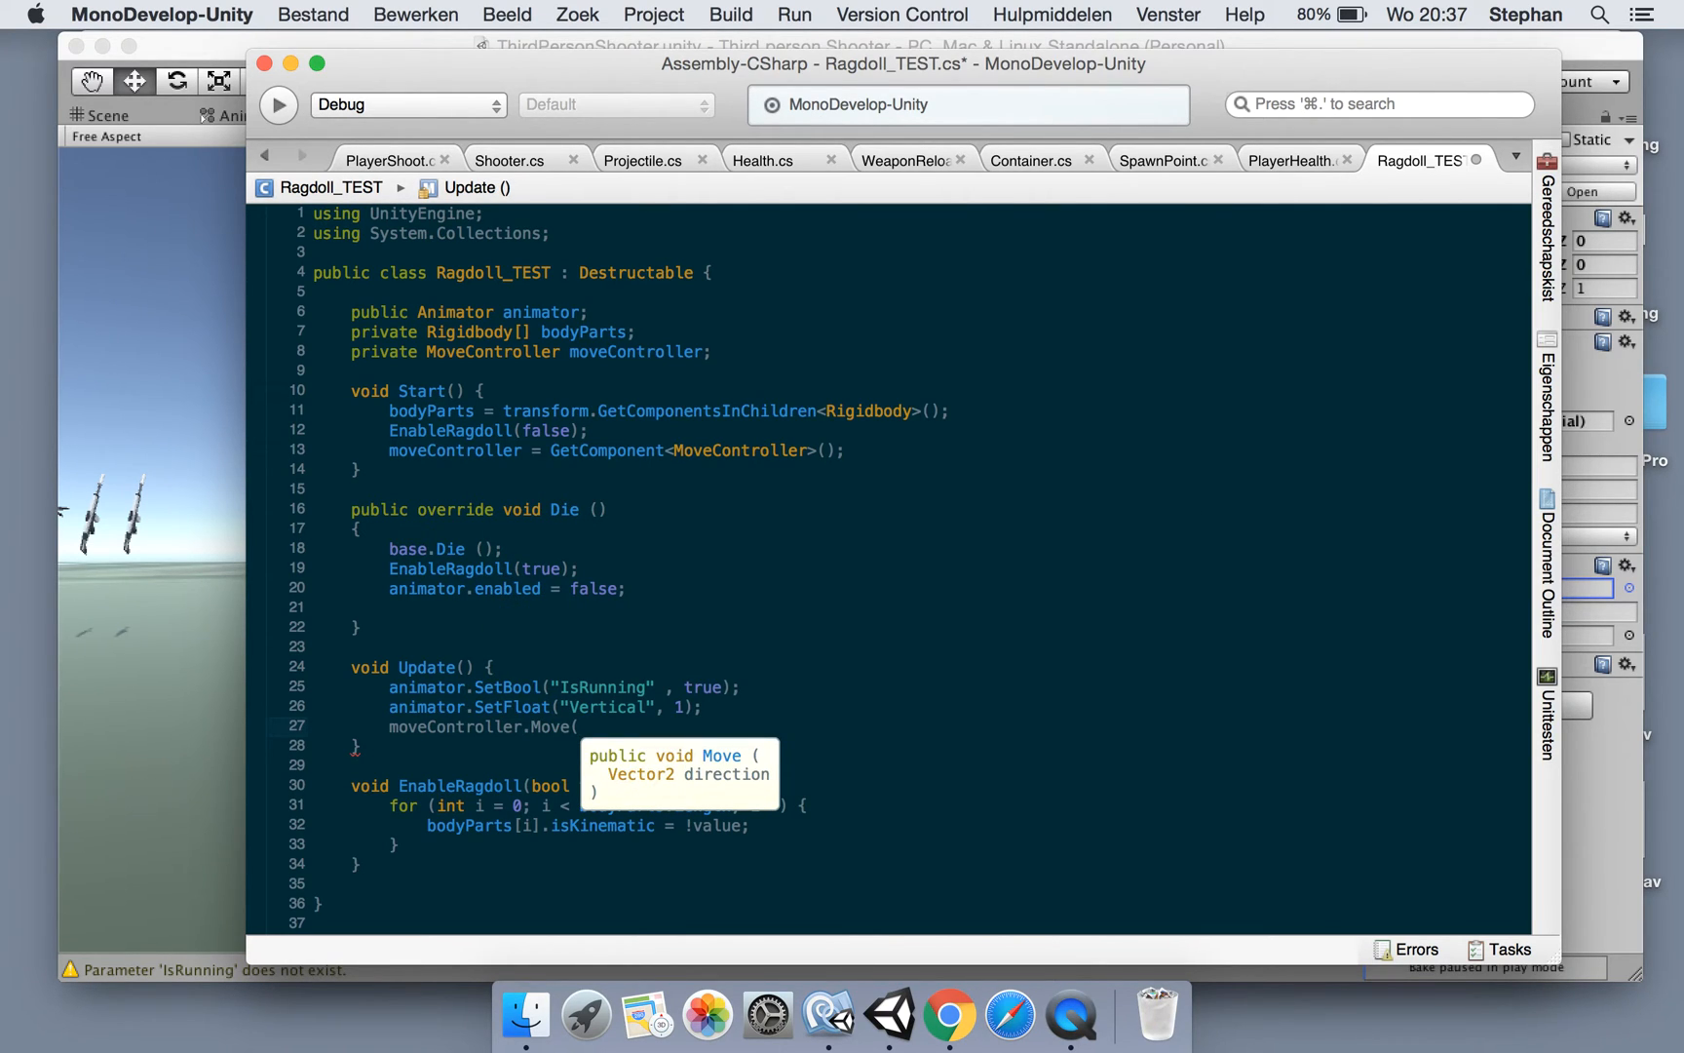
type("new Vector")
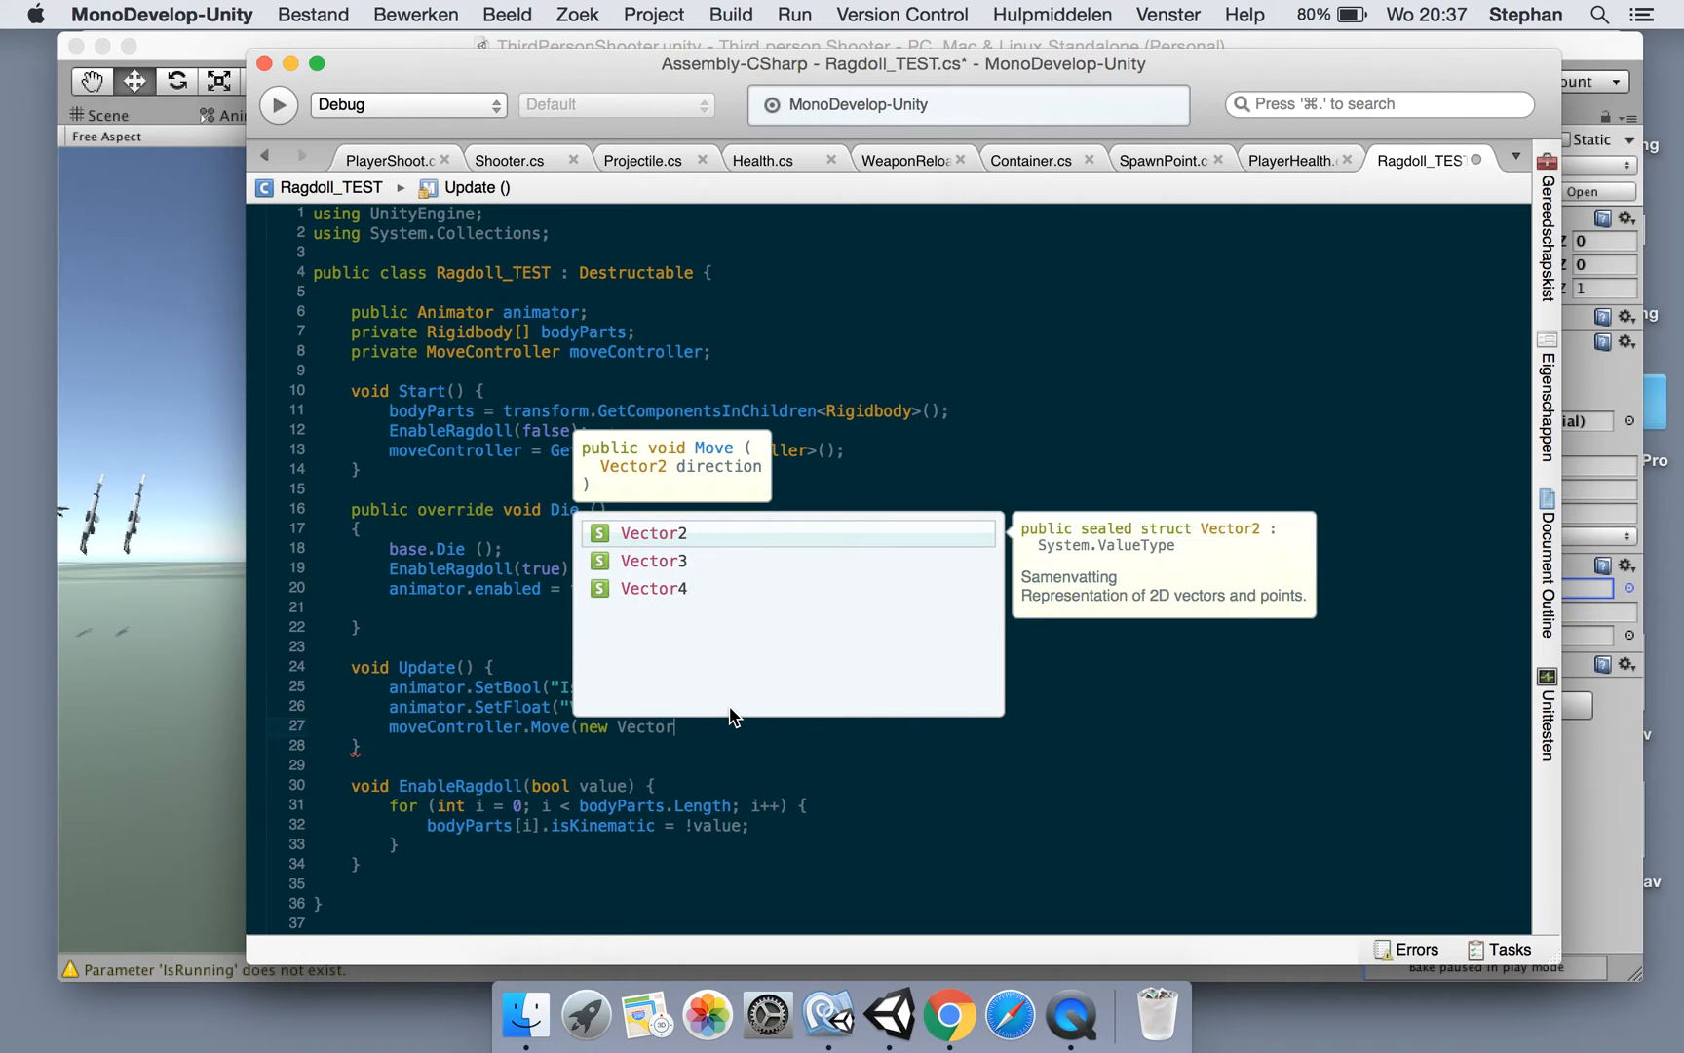
left_click(889, 1013)
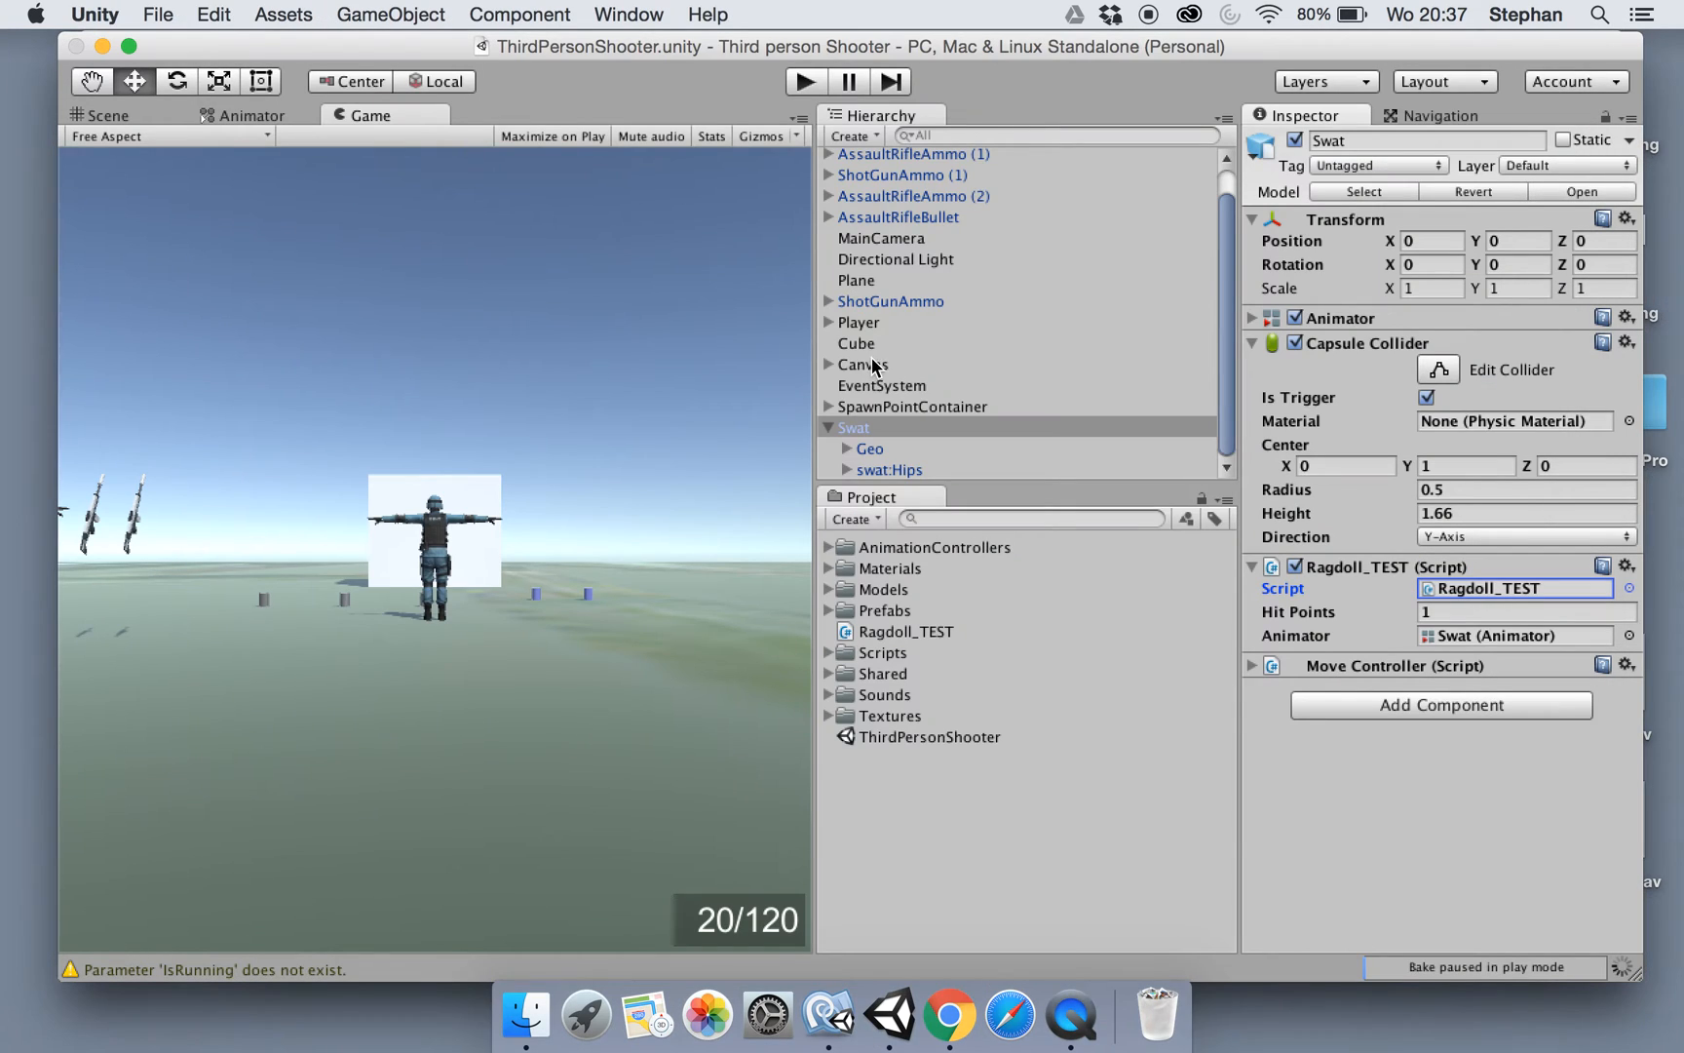
mouse_move(855, 328)
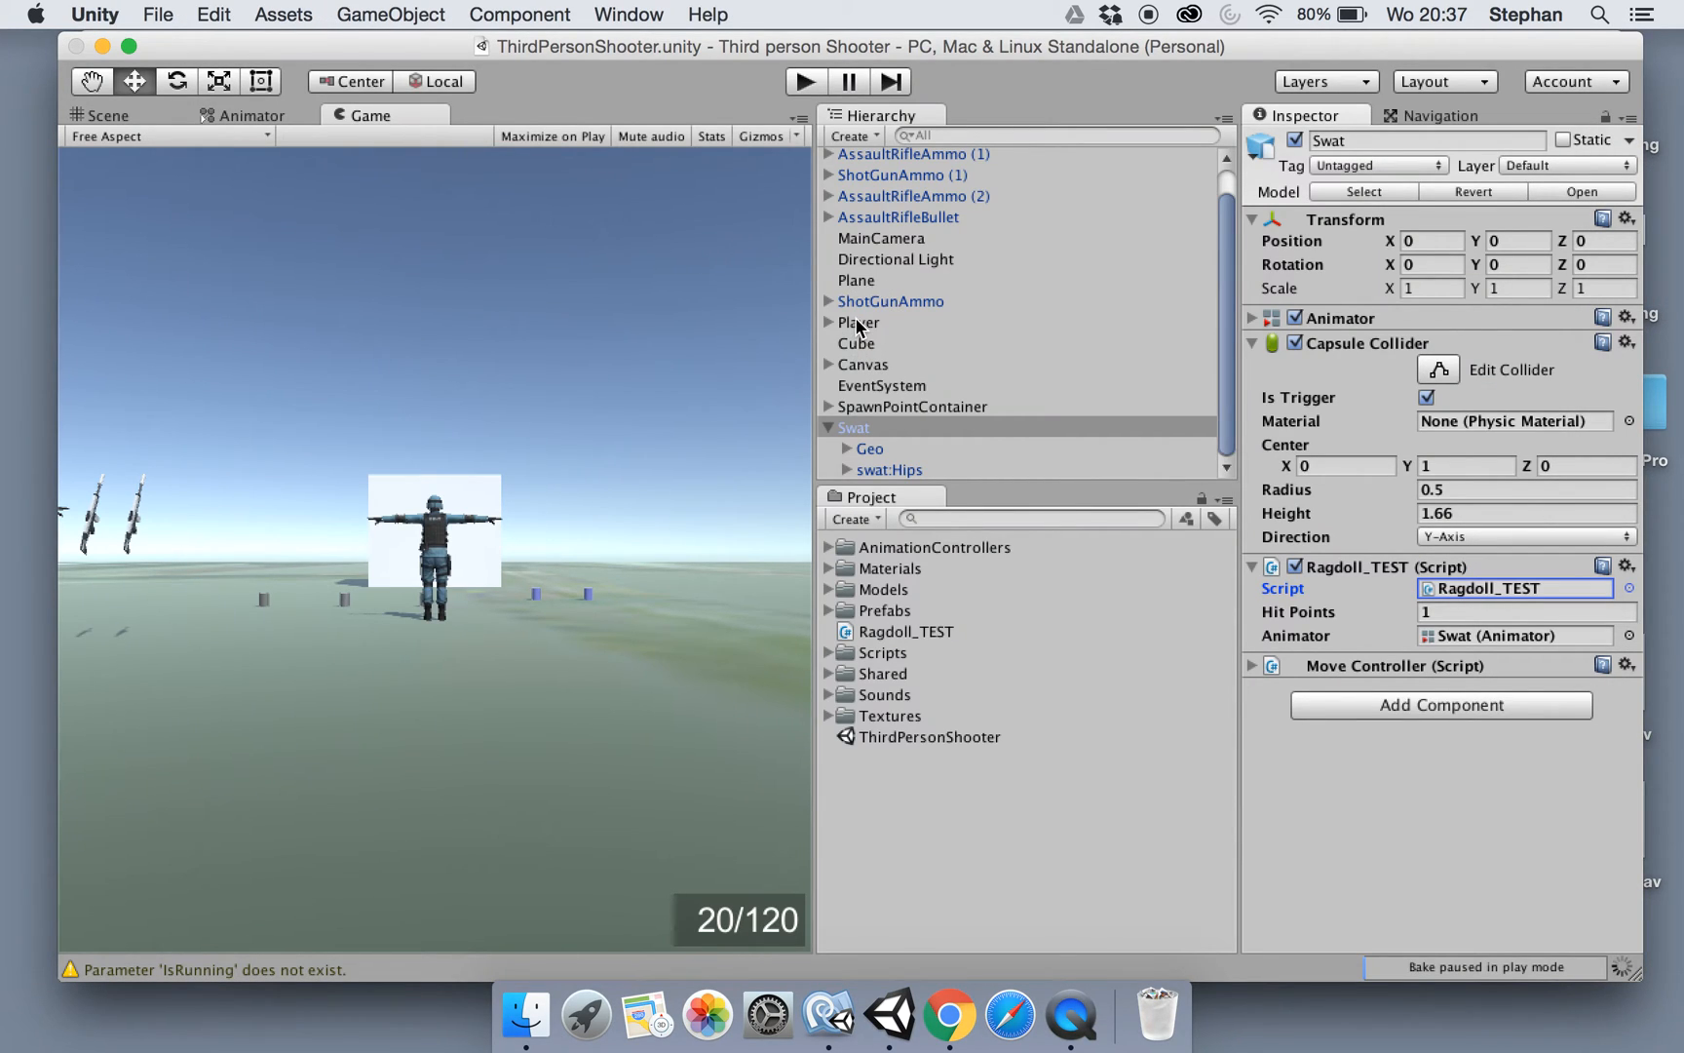
Read the Player's Run Speed of 5 and complete moveController.Move(new Vector2(5, 0))
left_click(860, 322)
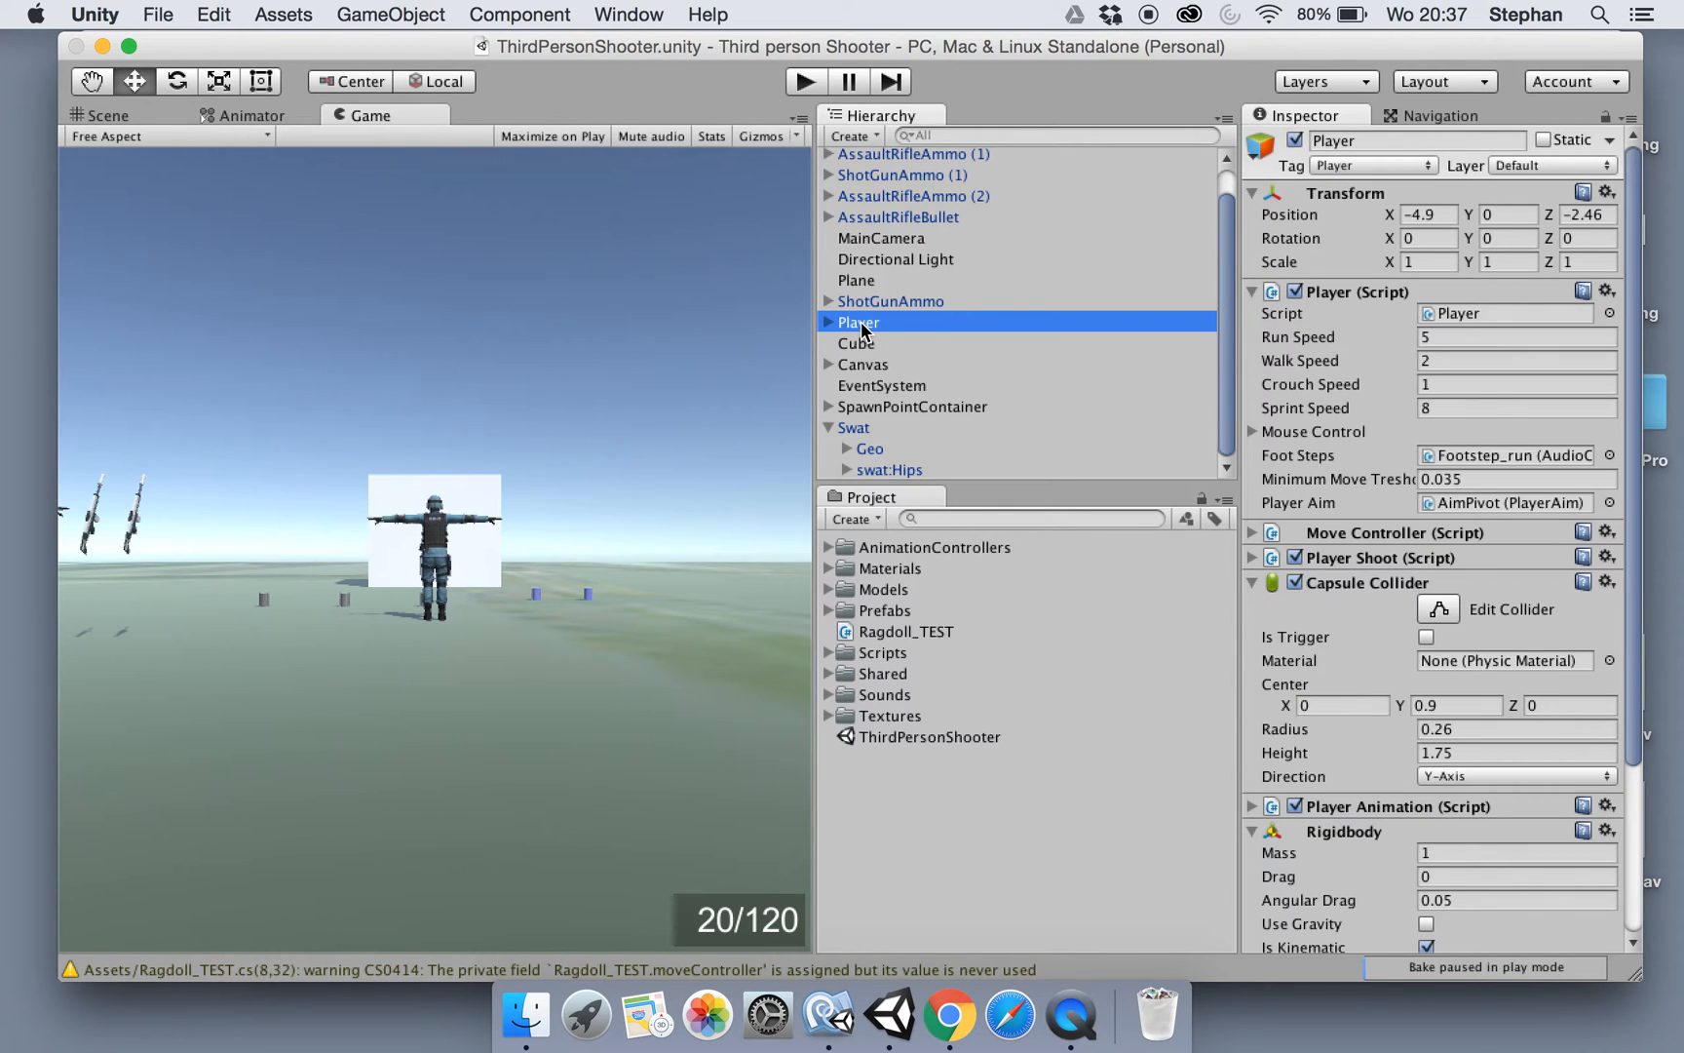
left_click(1517, 336)
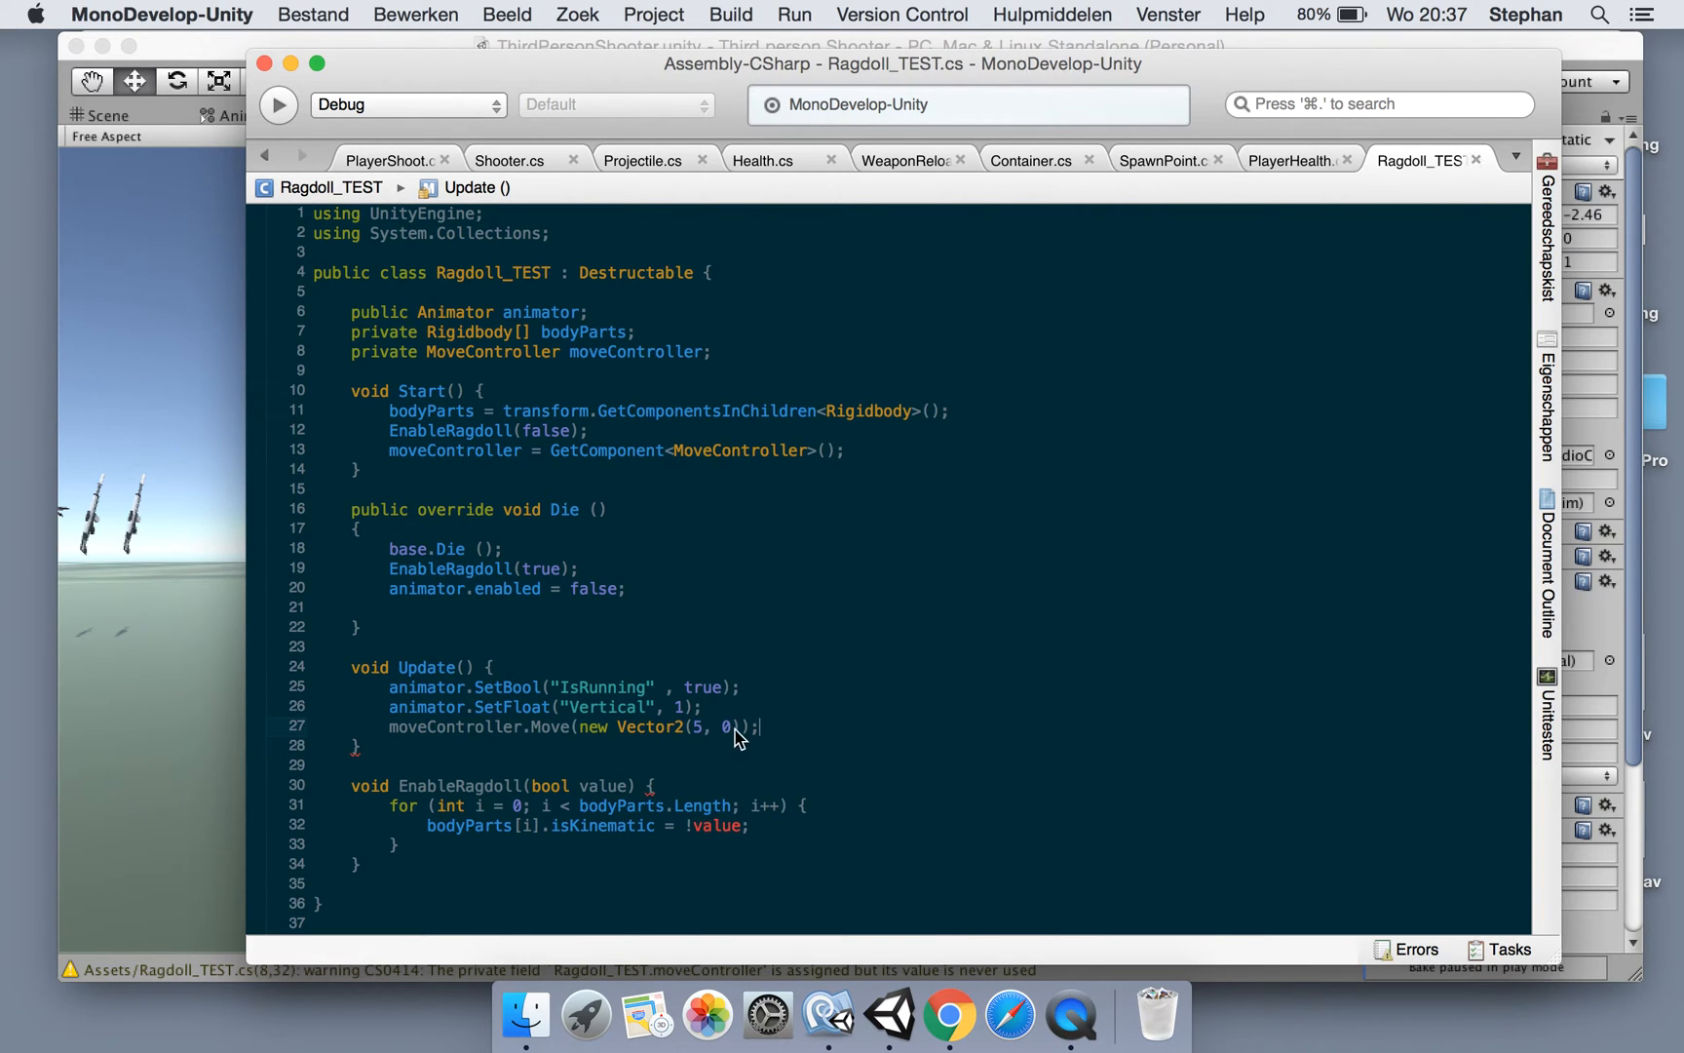
left_click(888, 1014)
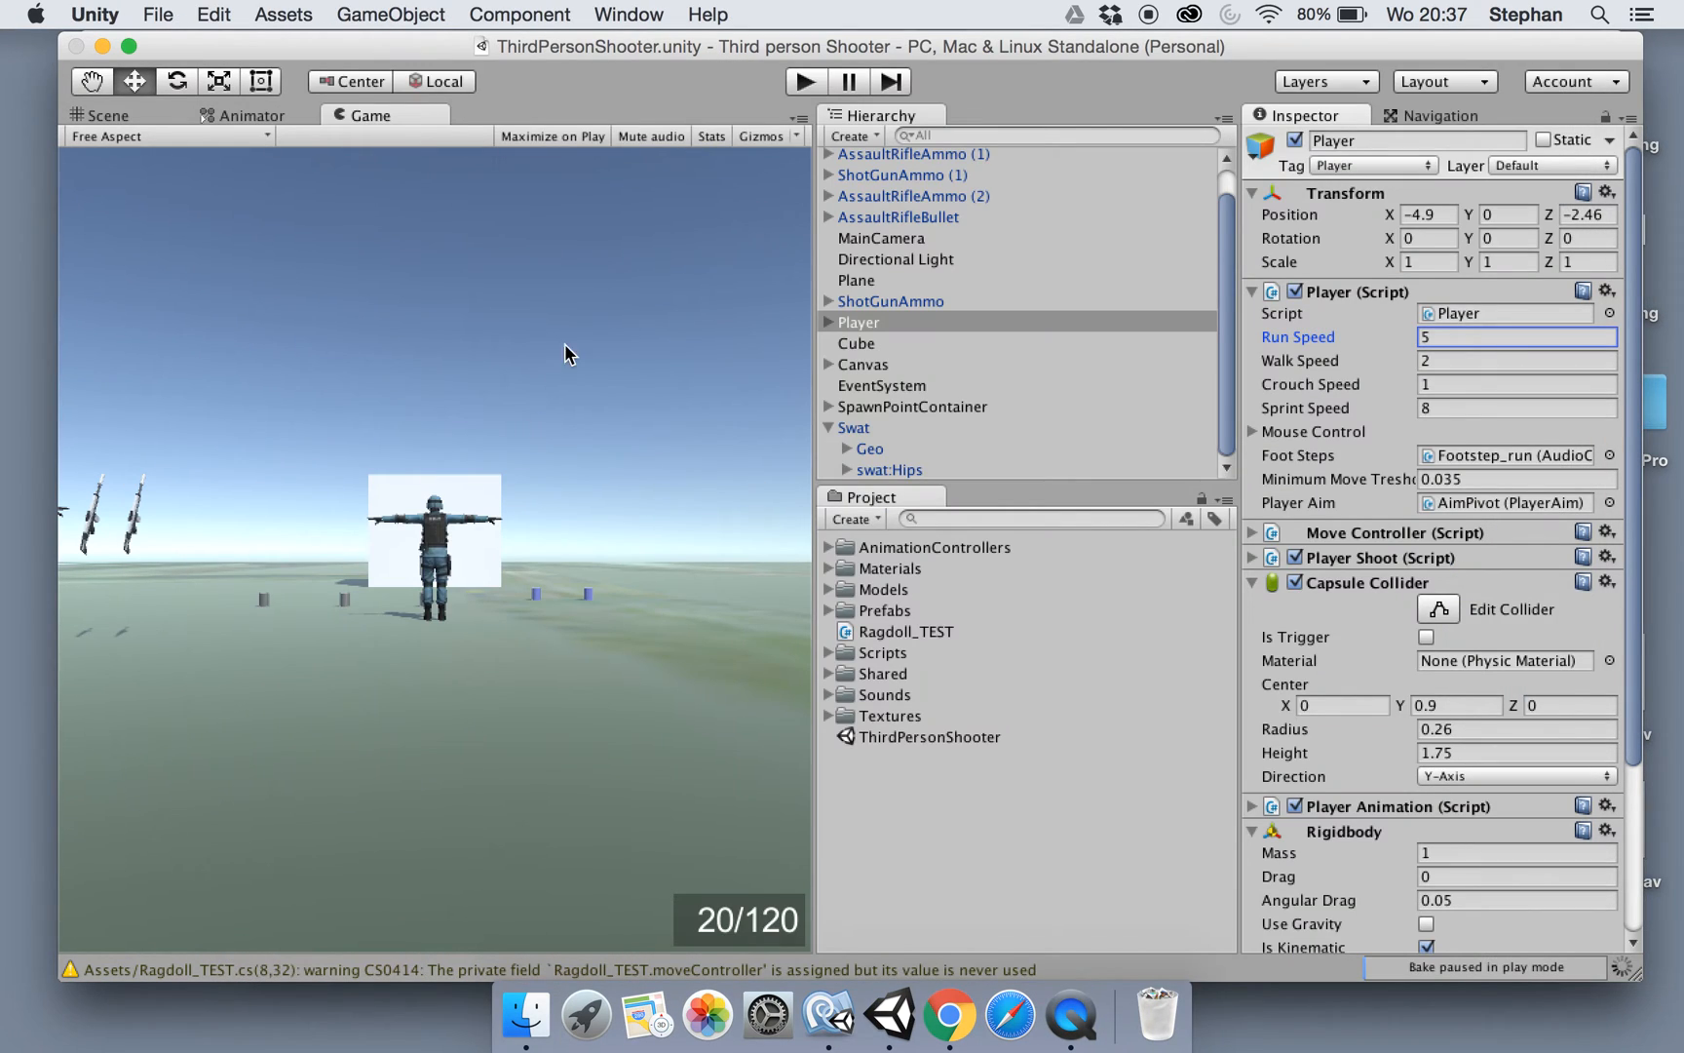
mouse_move(482, 571)
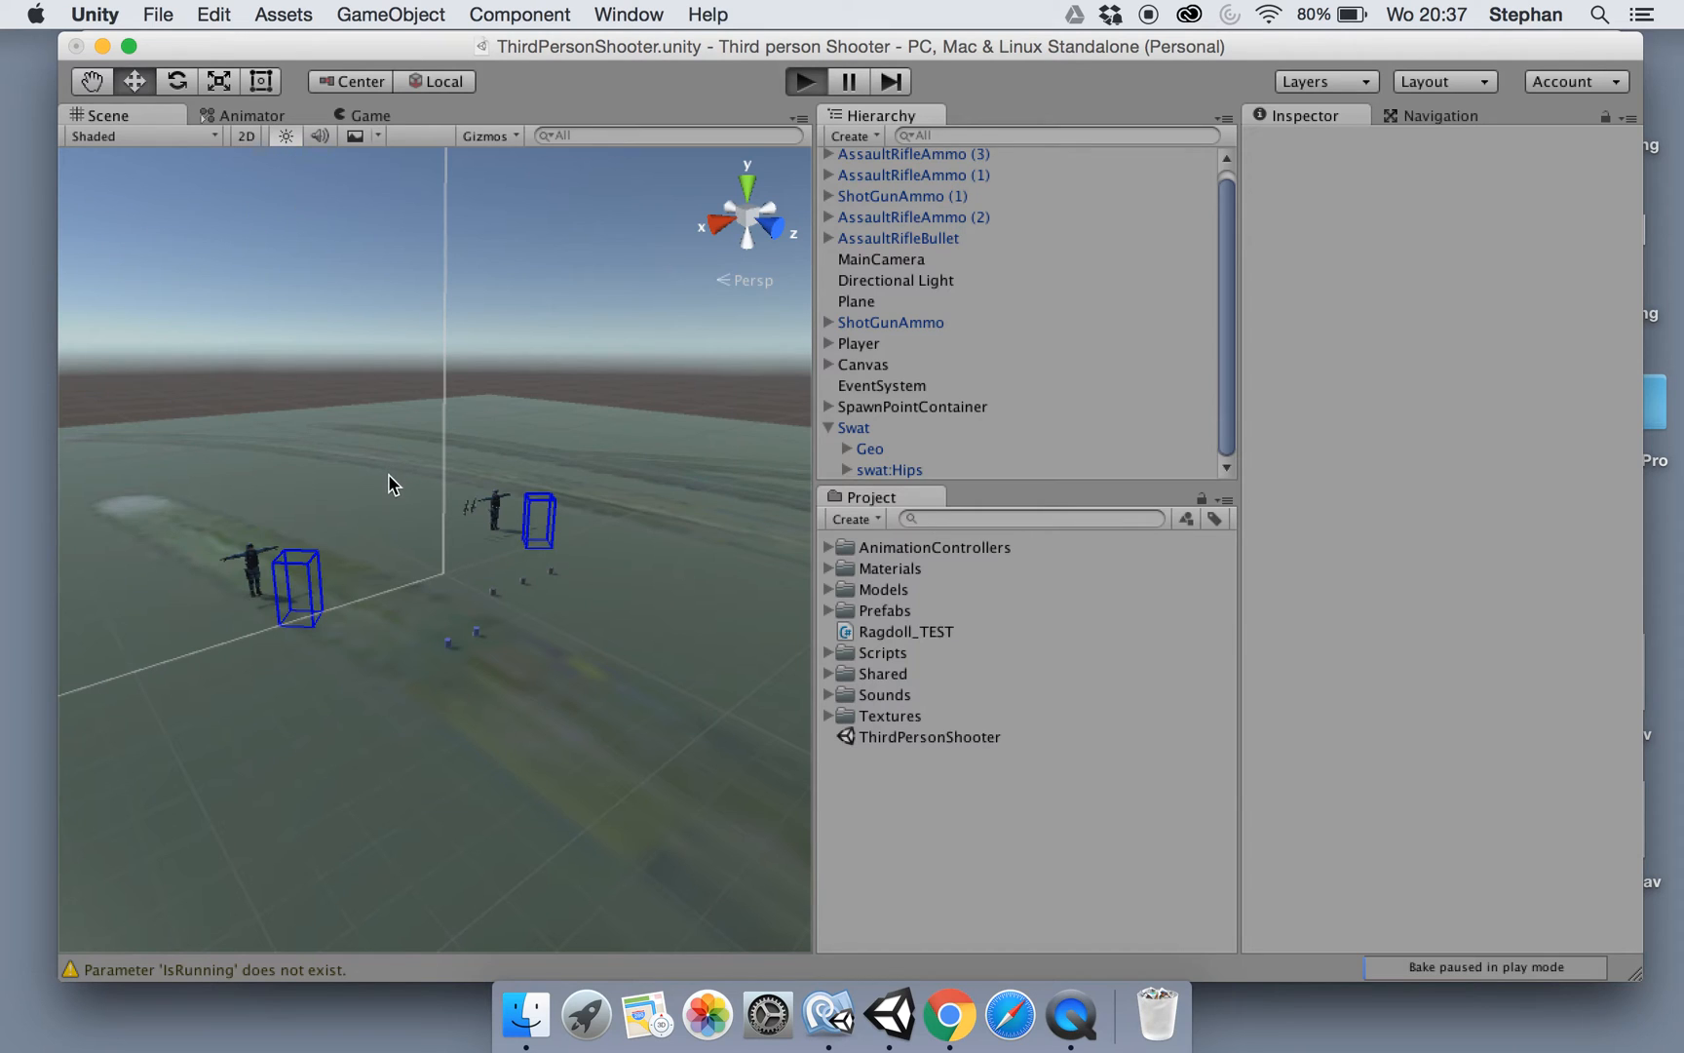
Watch the running game, then inspect the soldier animation controller's parameters
left_click(368, 115)
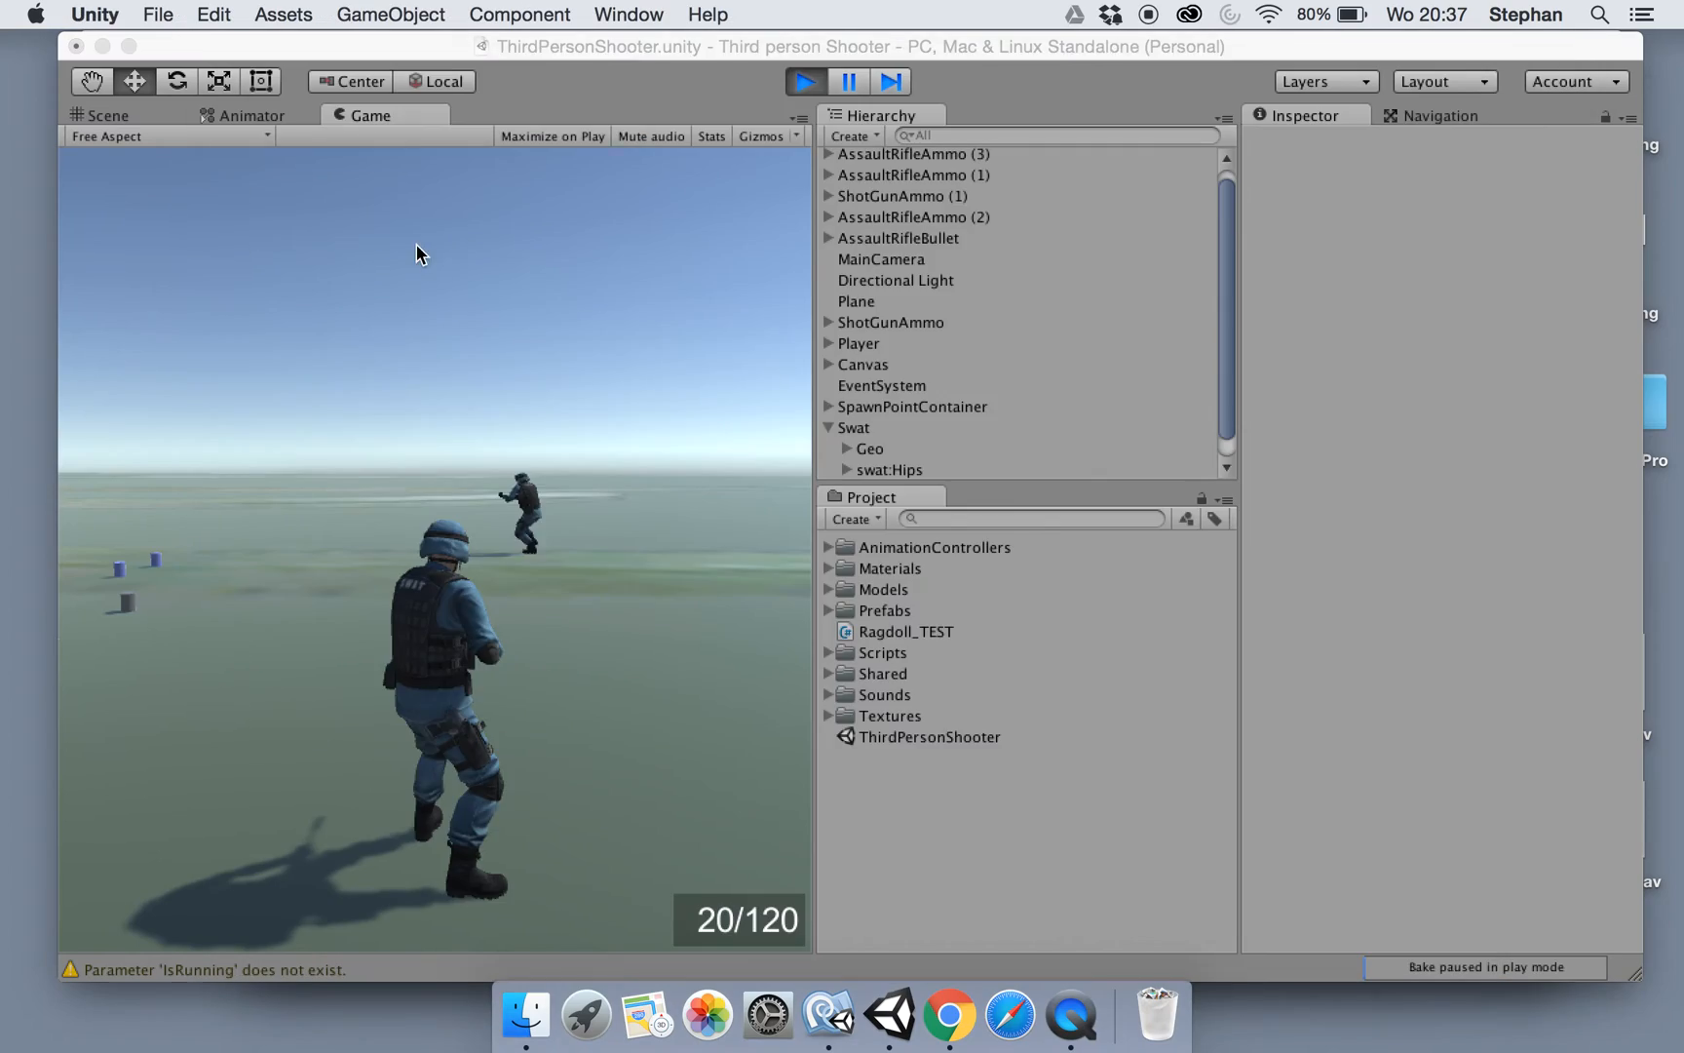
left_click(104, 115)
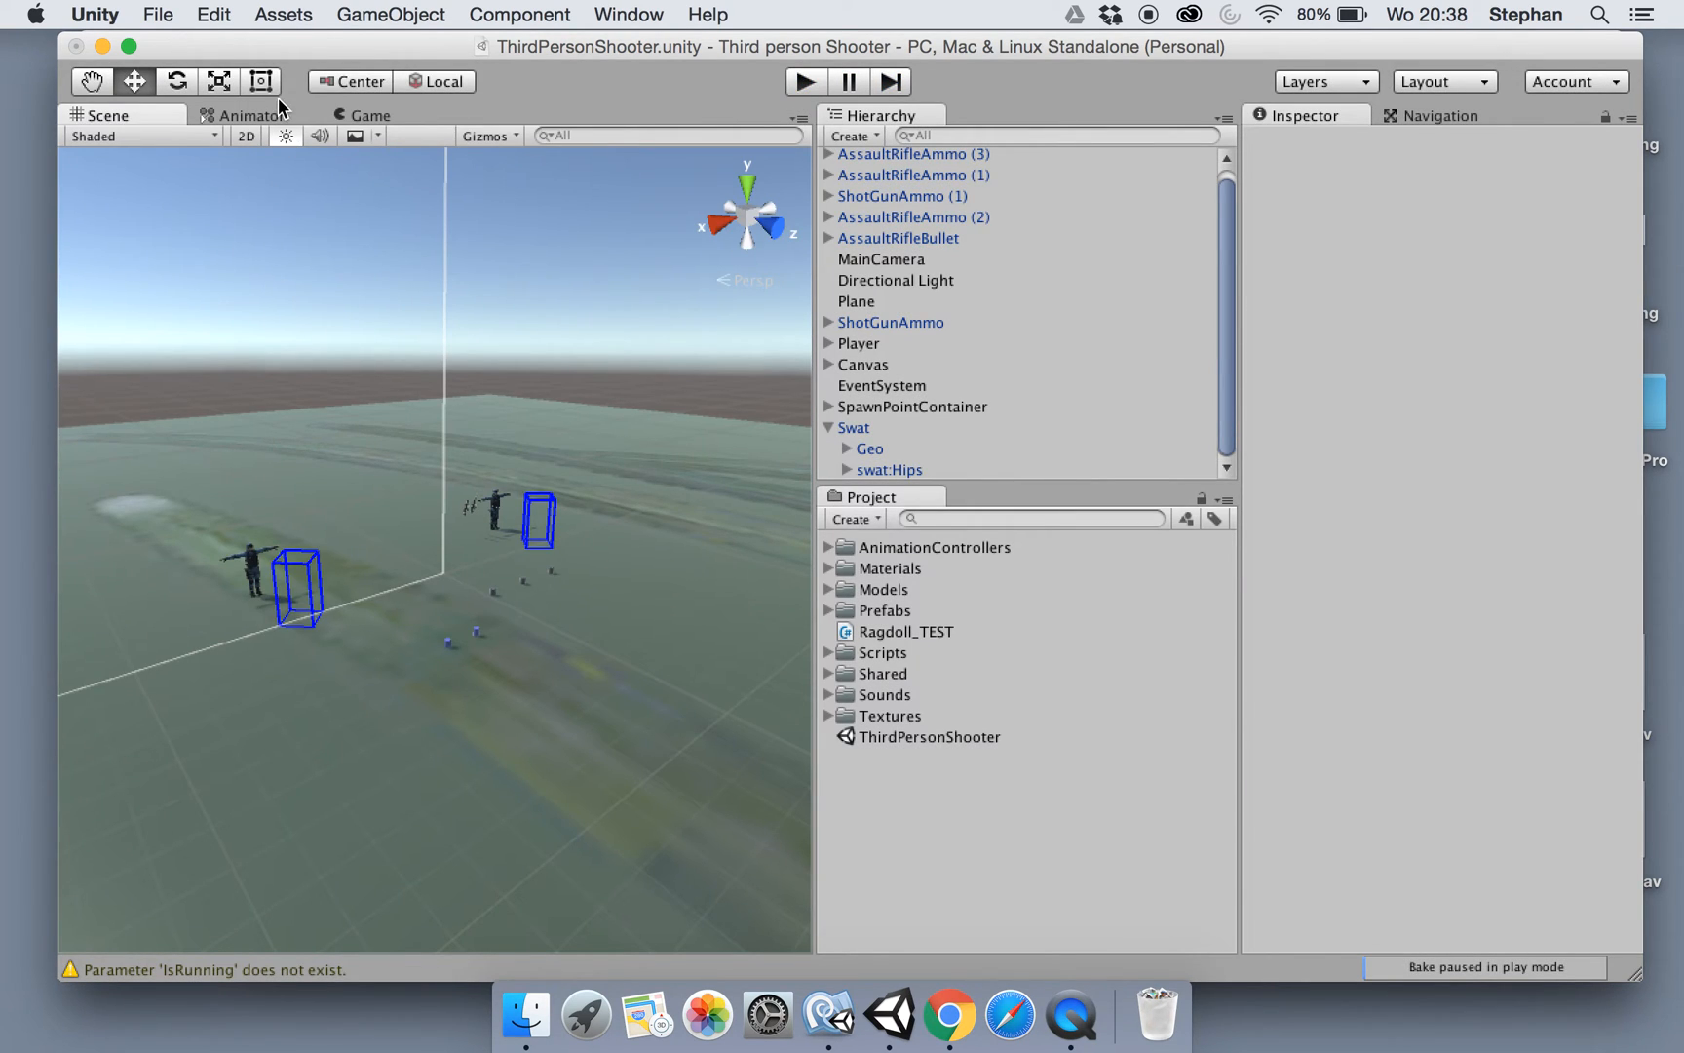
left_click(251, 115)
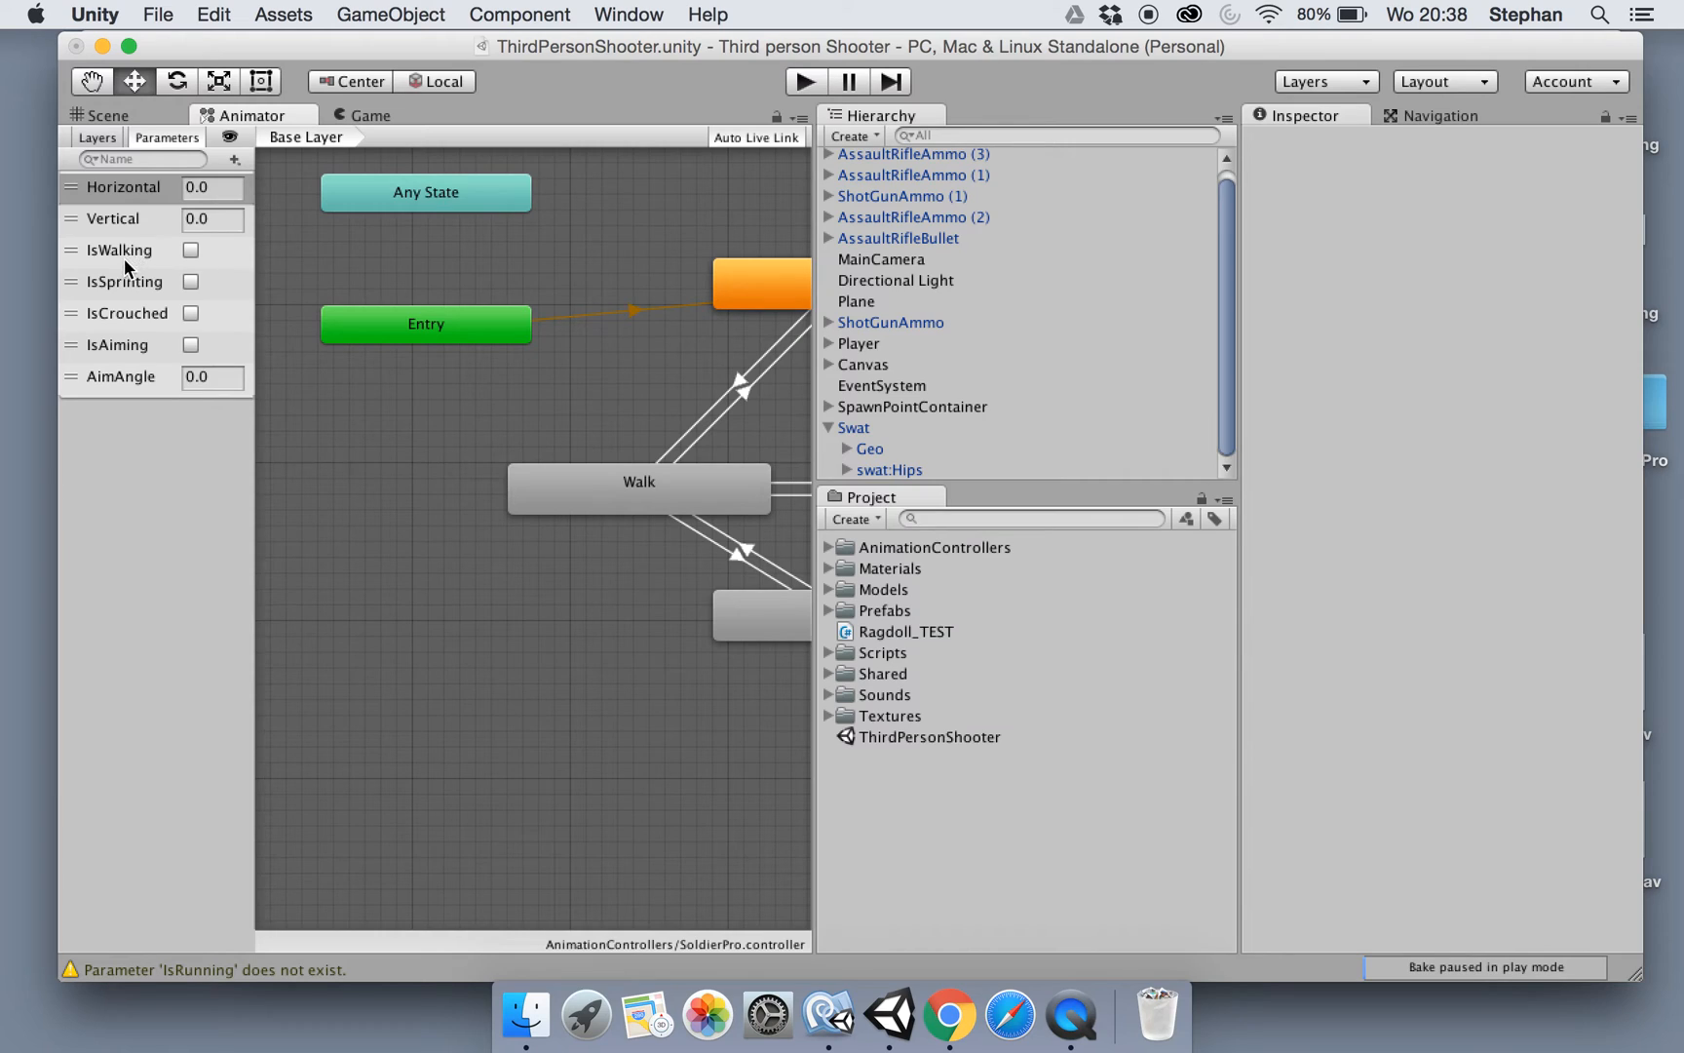
mouse_move(123, 259)
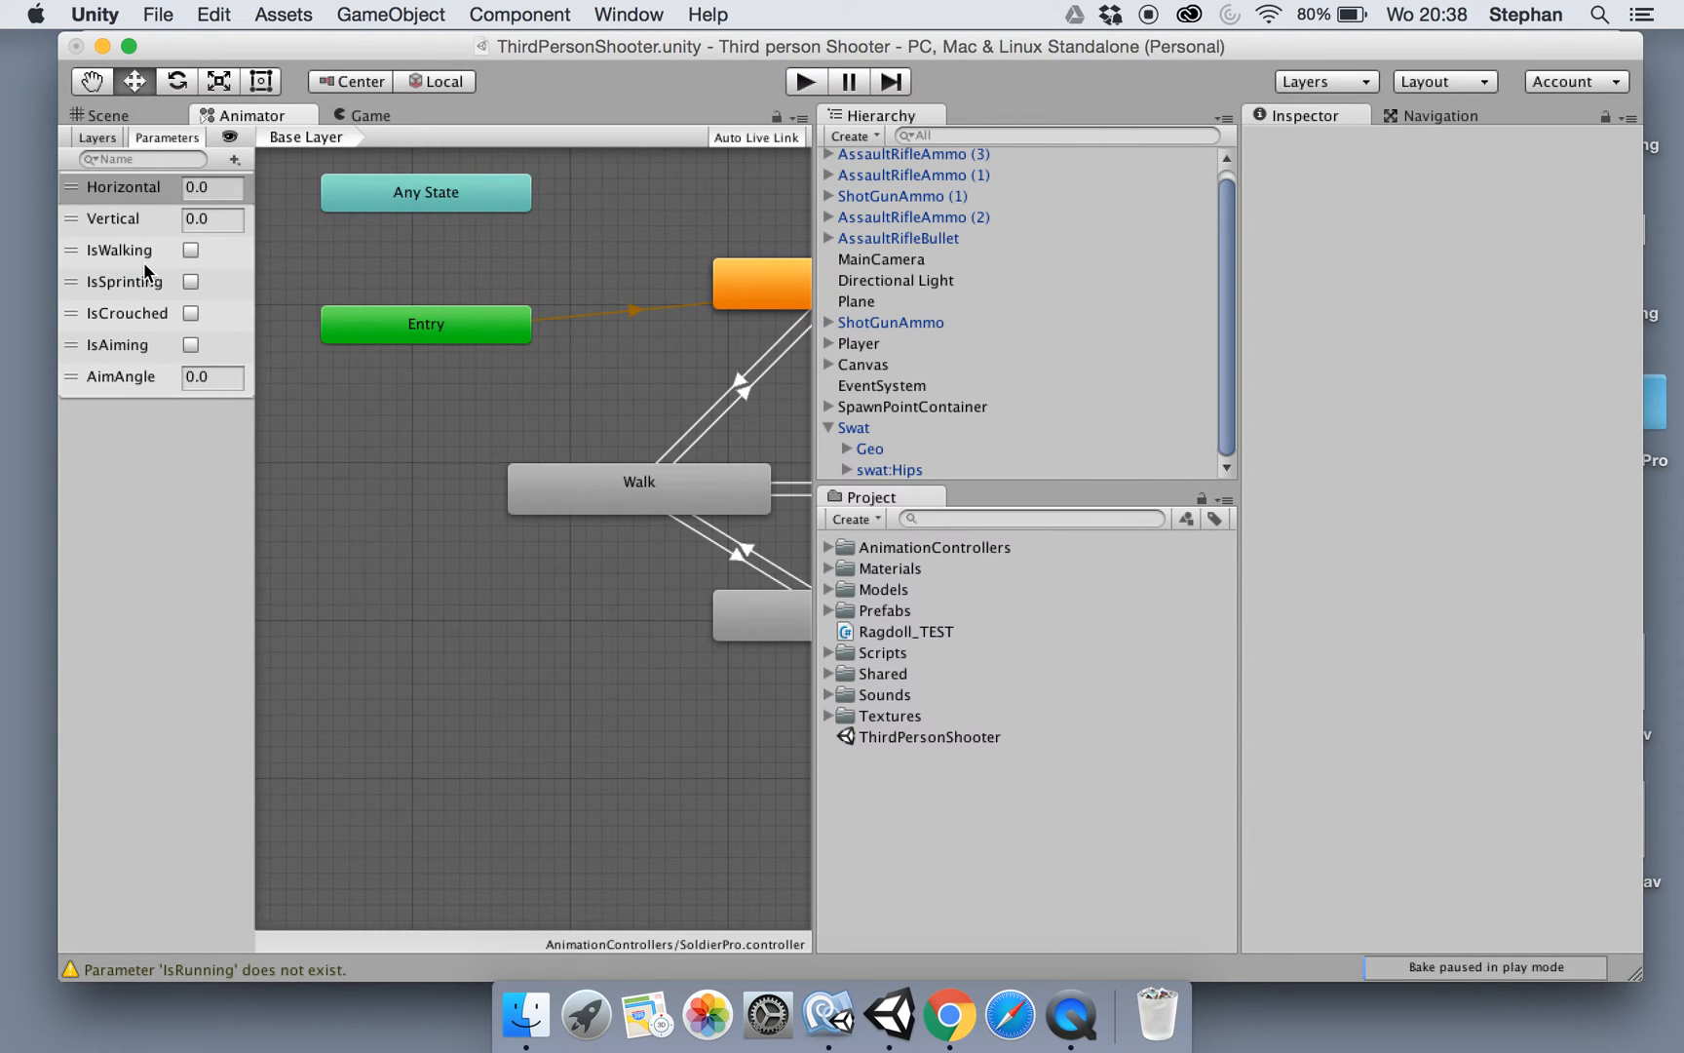
mouse_move(291, 499)
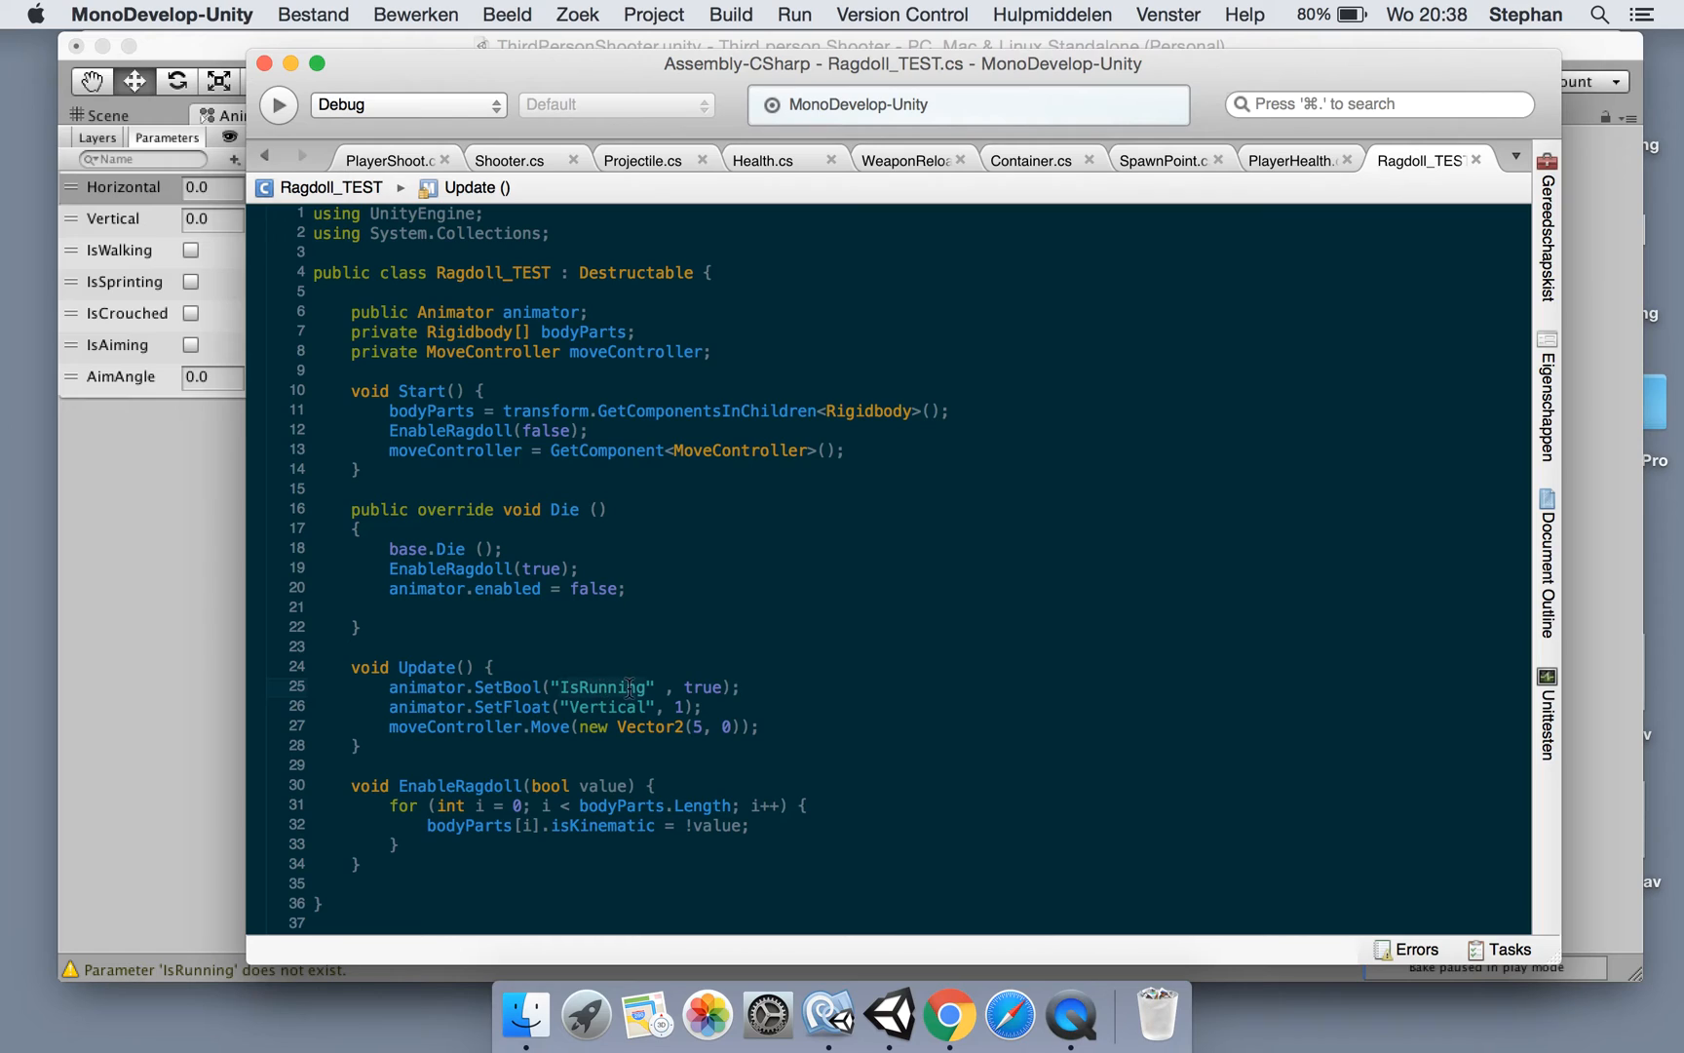
Comment out the SetBool("IsRunning") line in Update, noting IsWalking instead
left_click(389, 686)
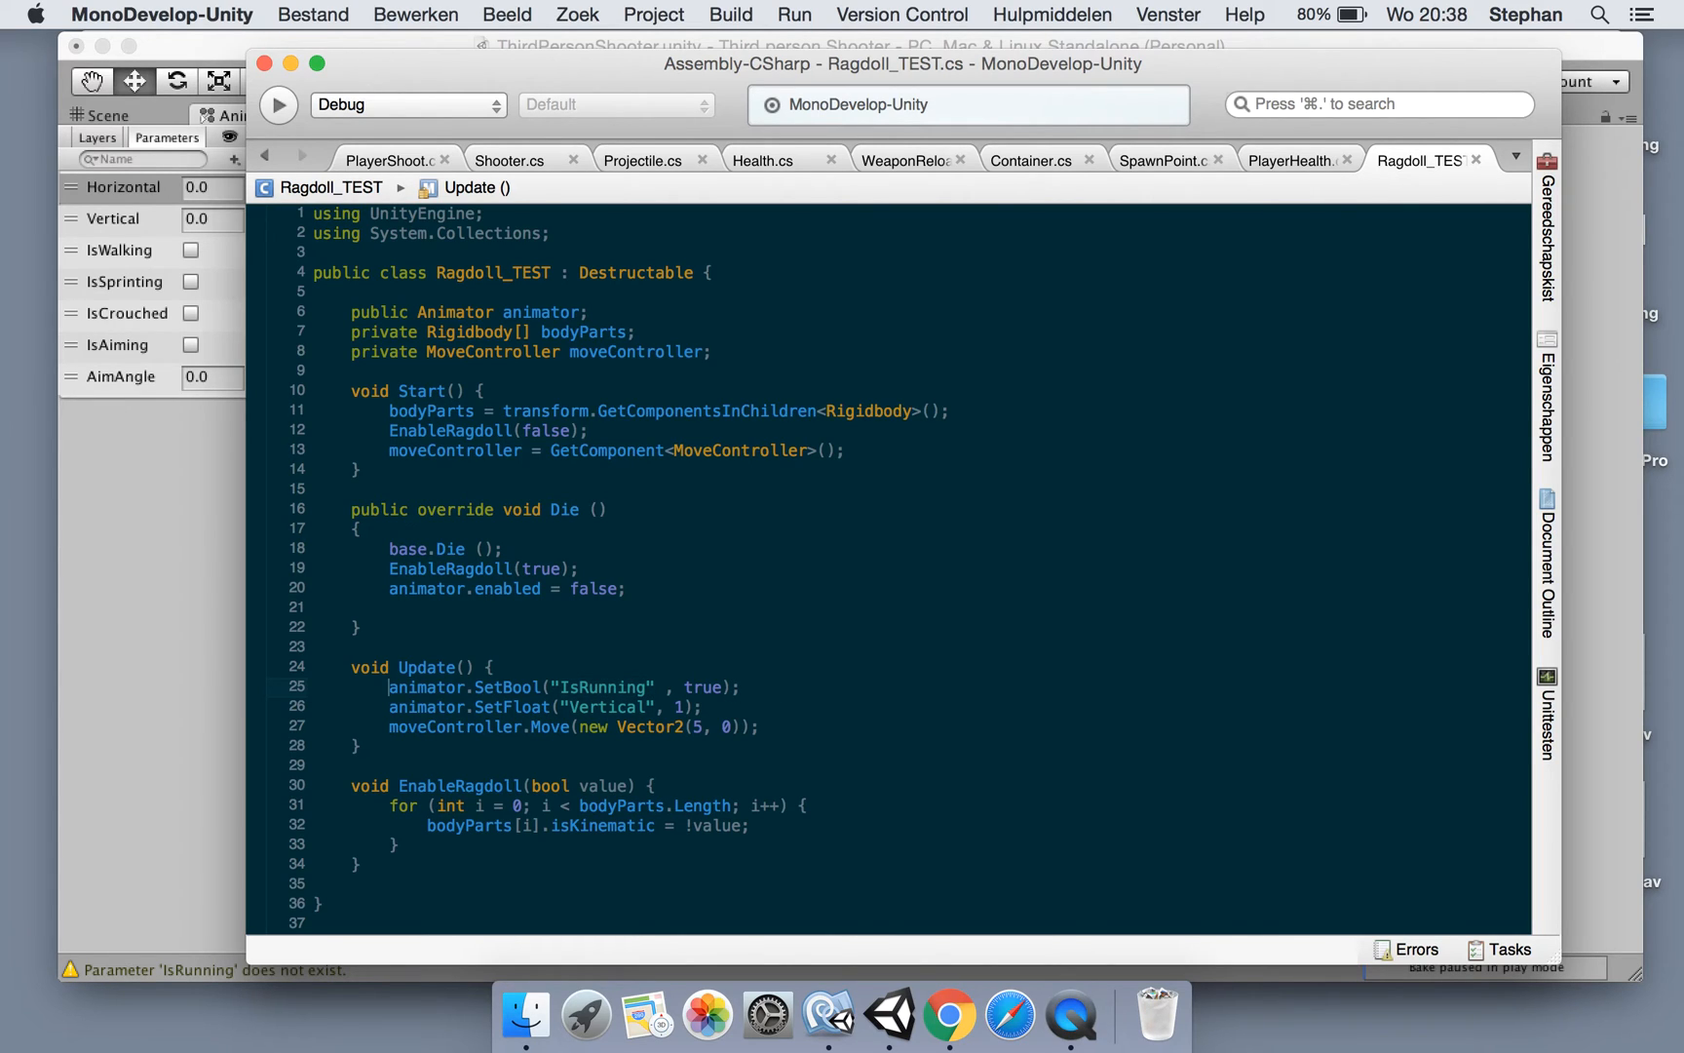
type("//")
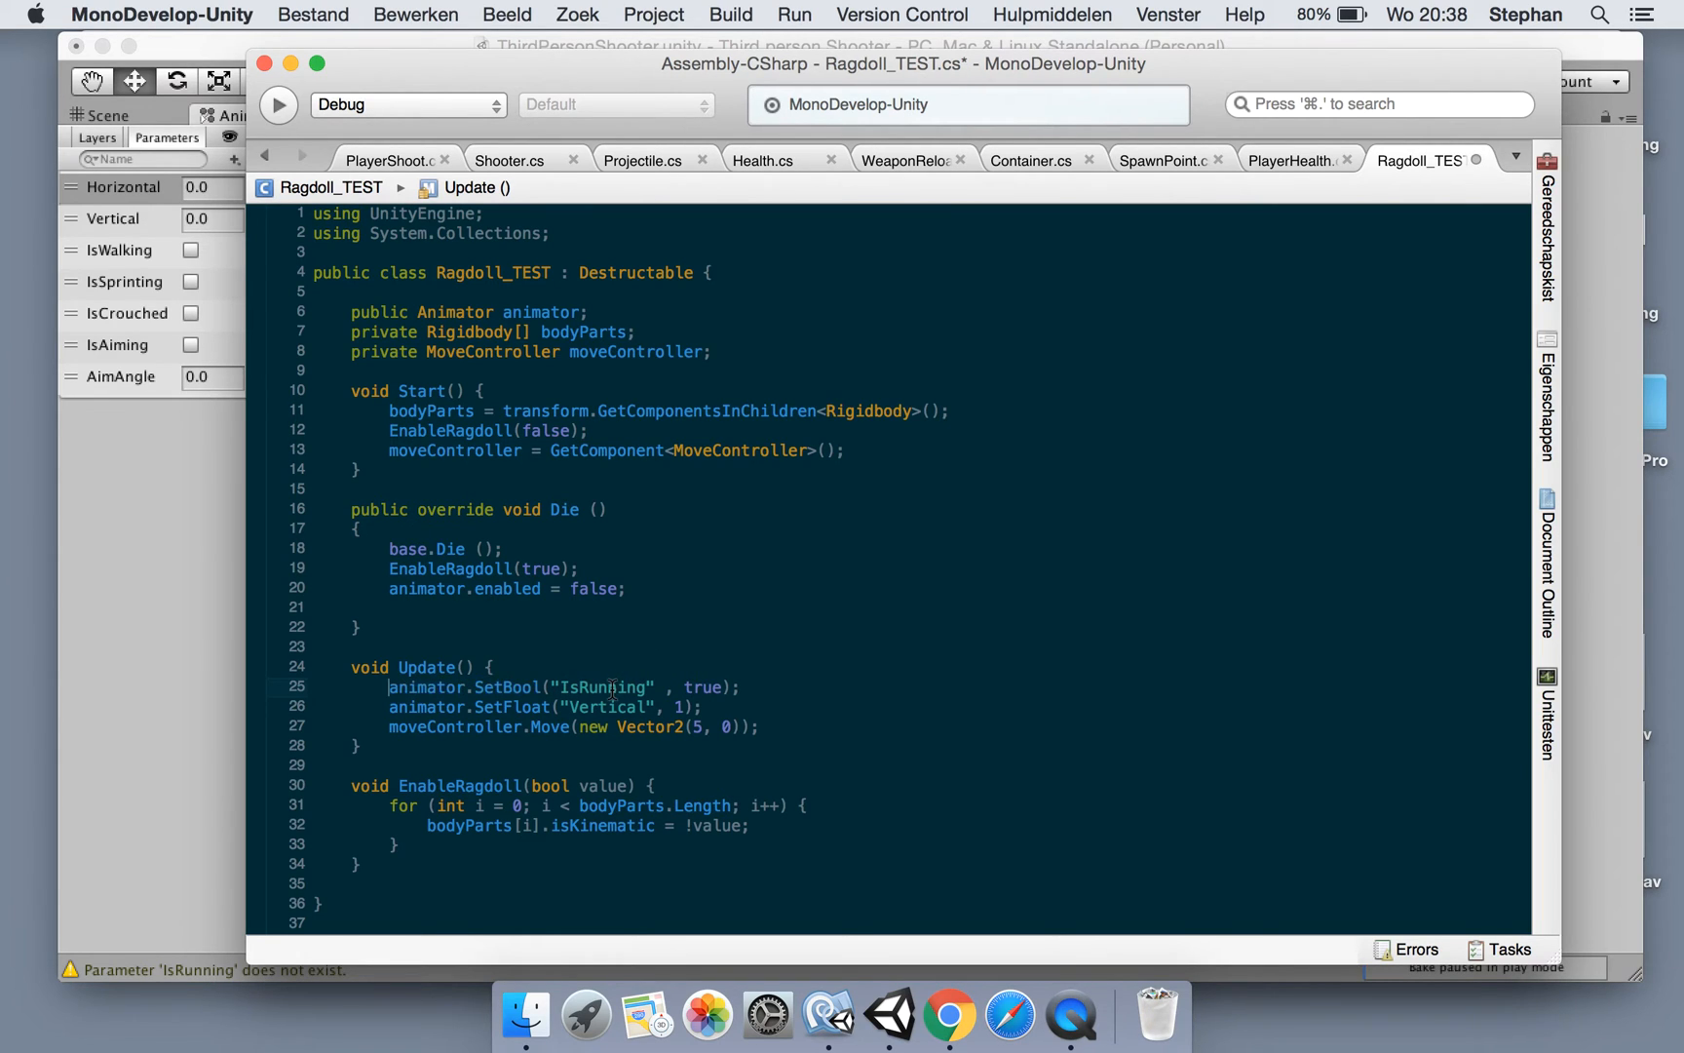
type("IsWalking")
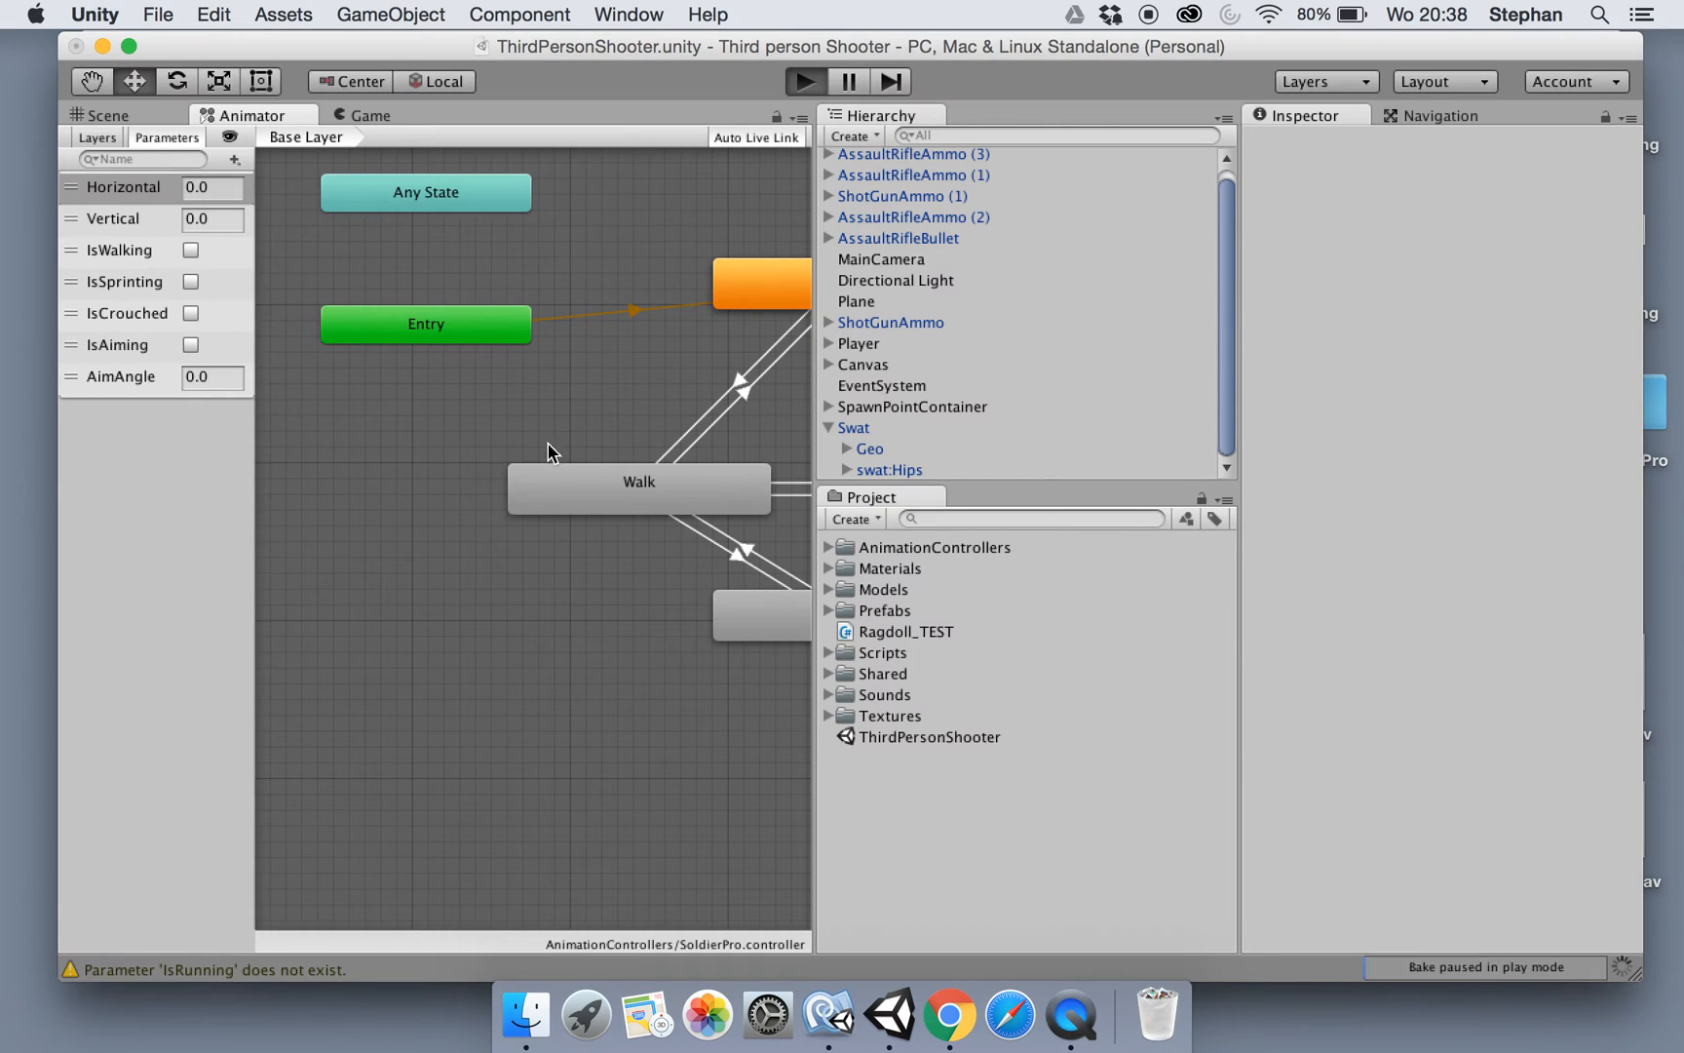
mouse_move(528, 312)
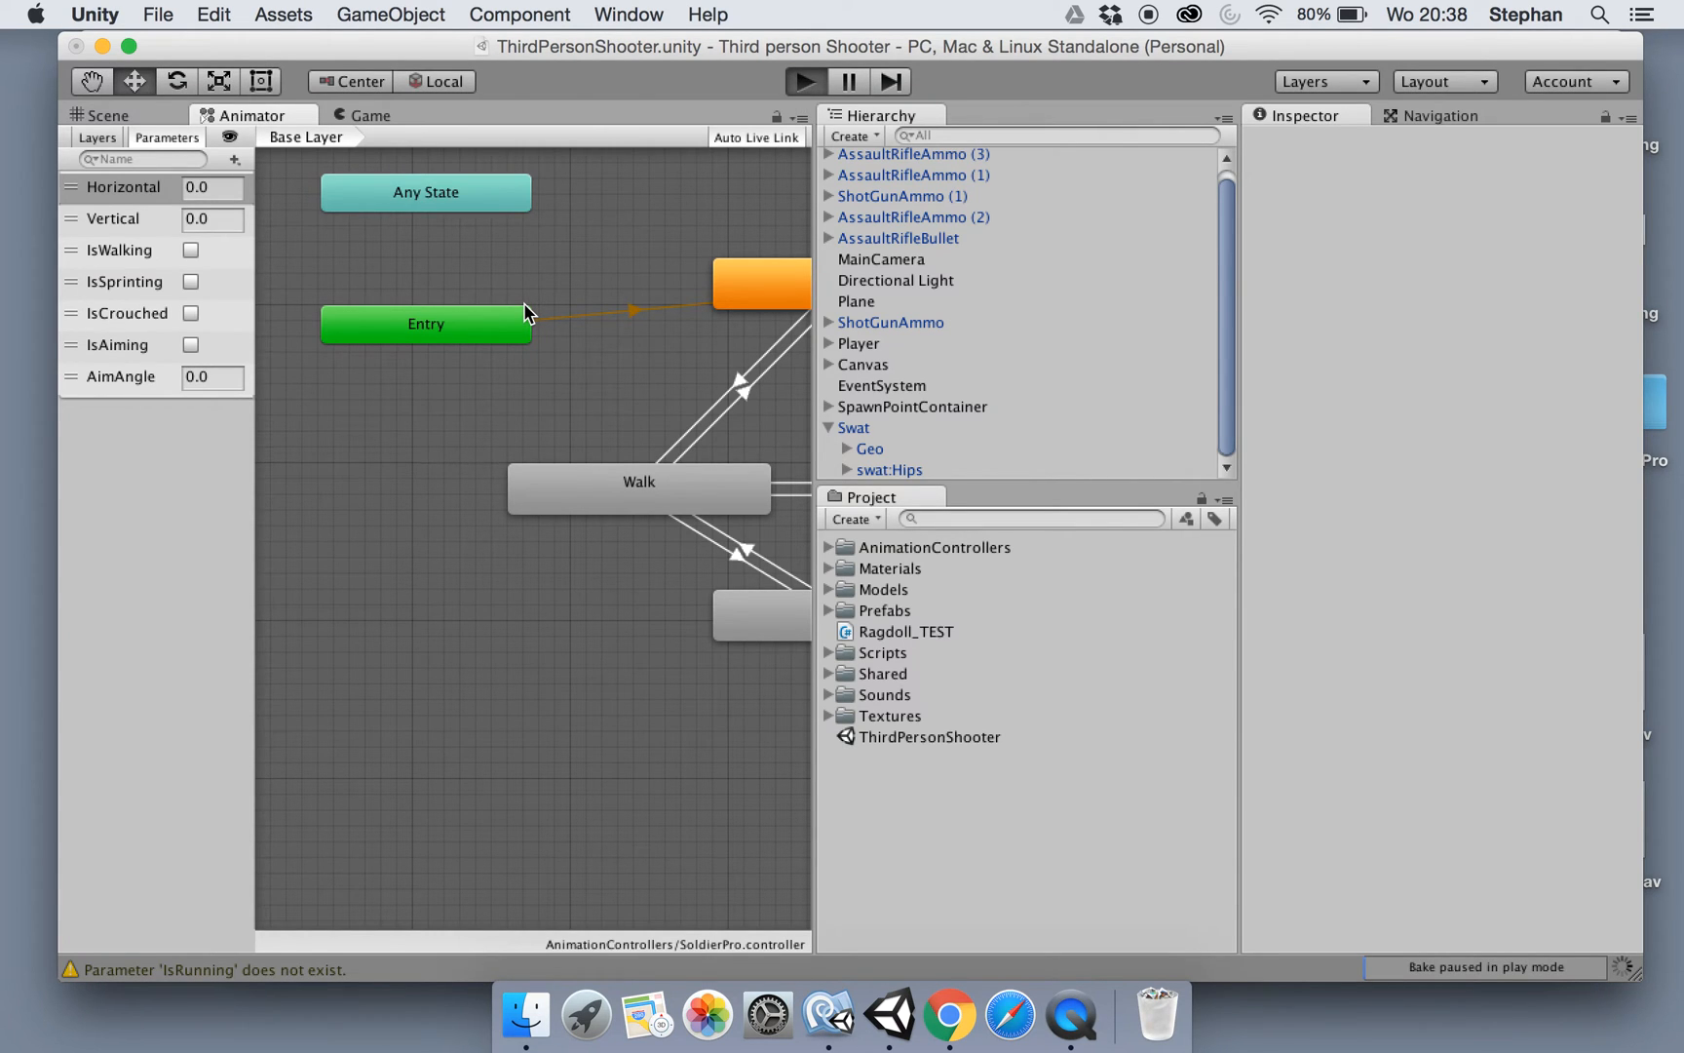
Inspect the SoldierPro controller's Run state and its transitions
left_click(371, 115)
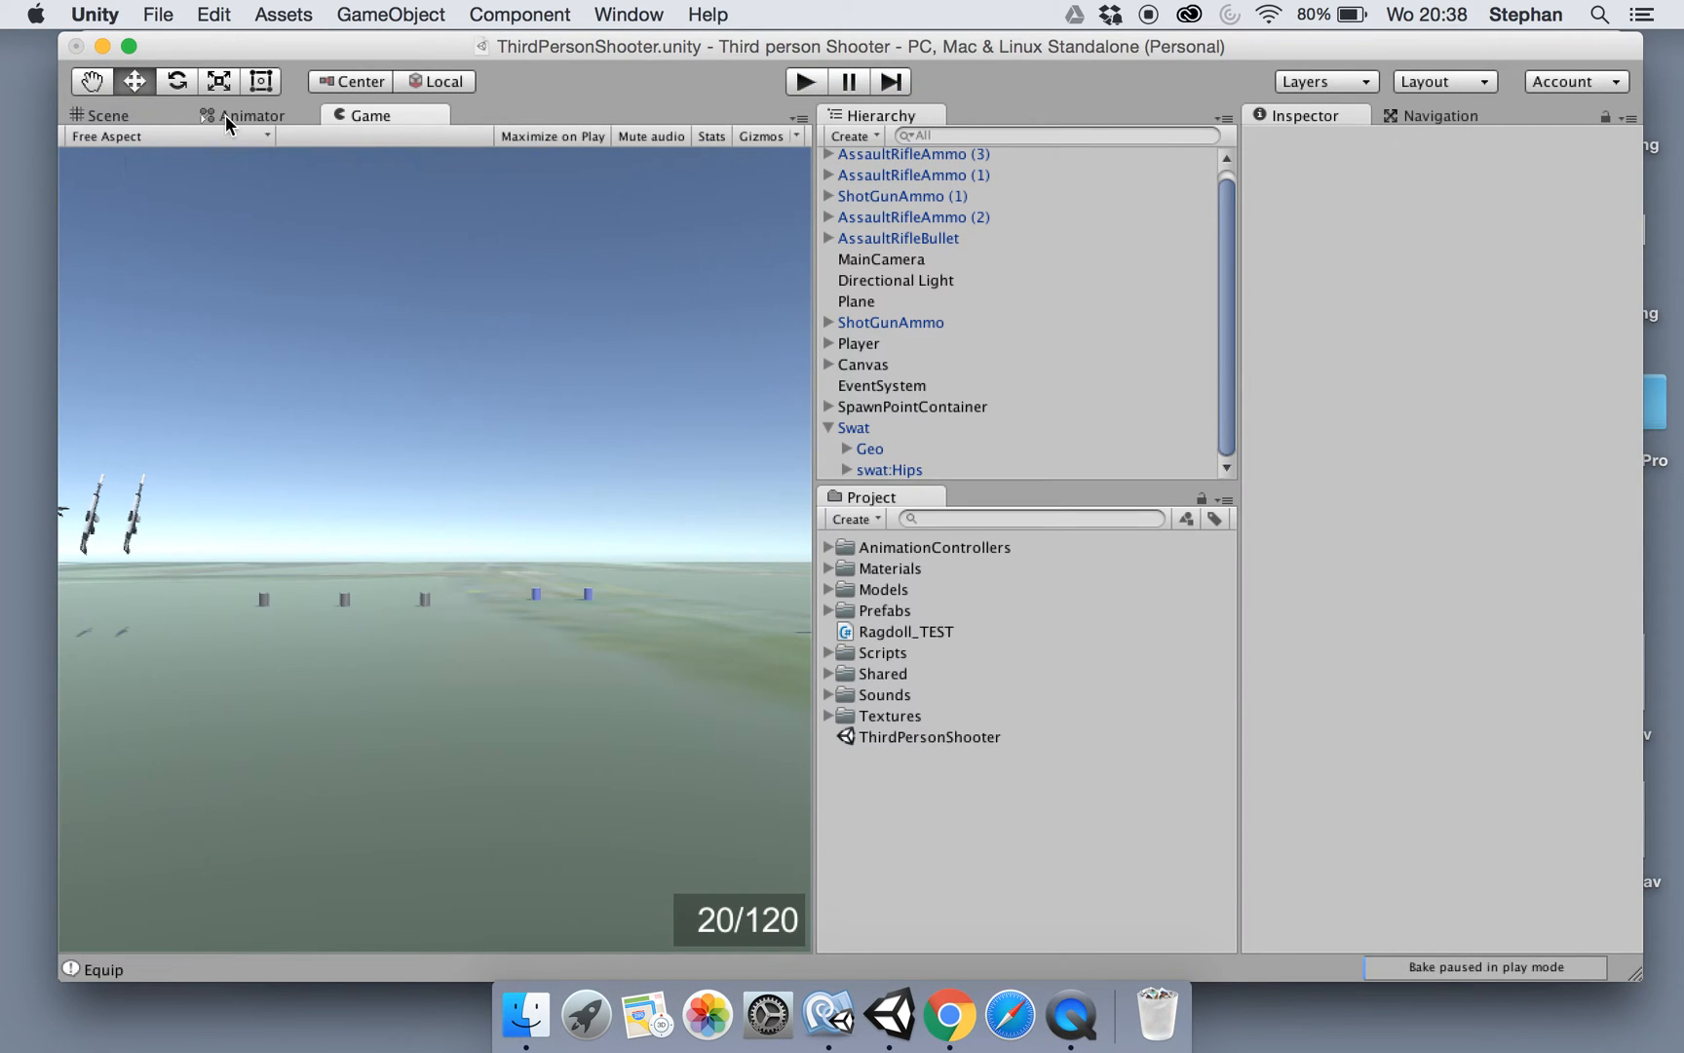
left_click(252, 115)
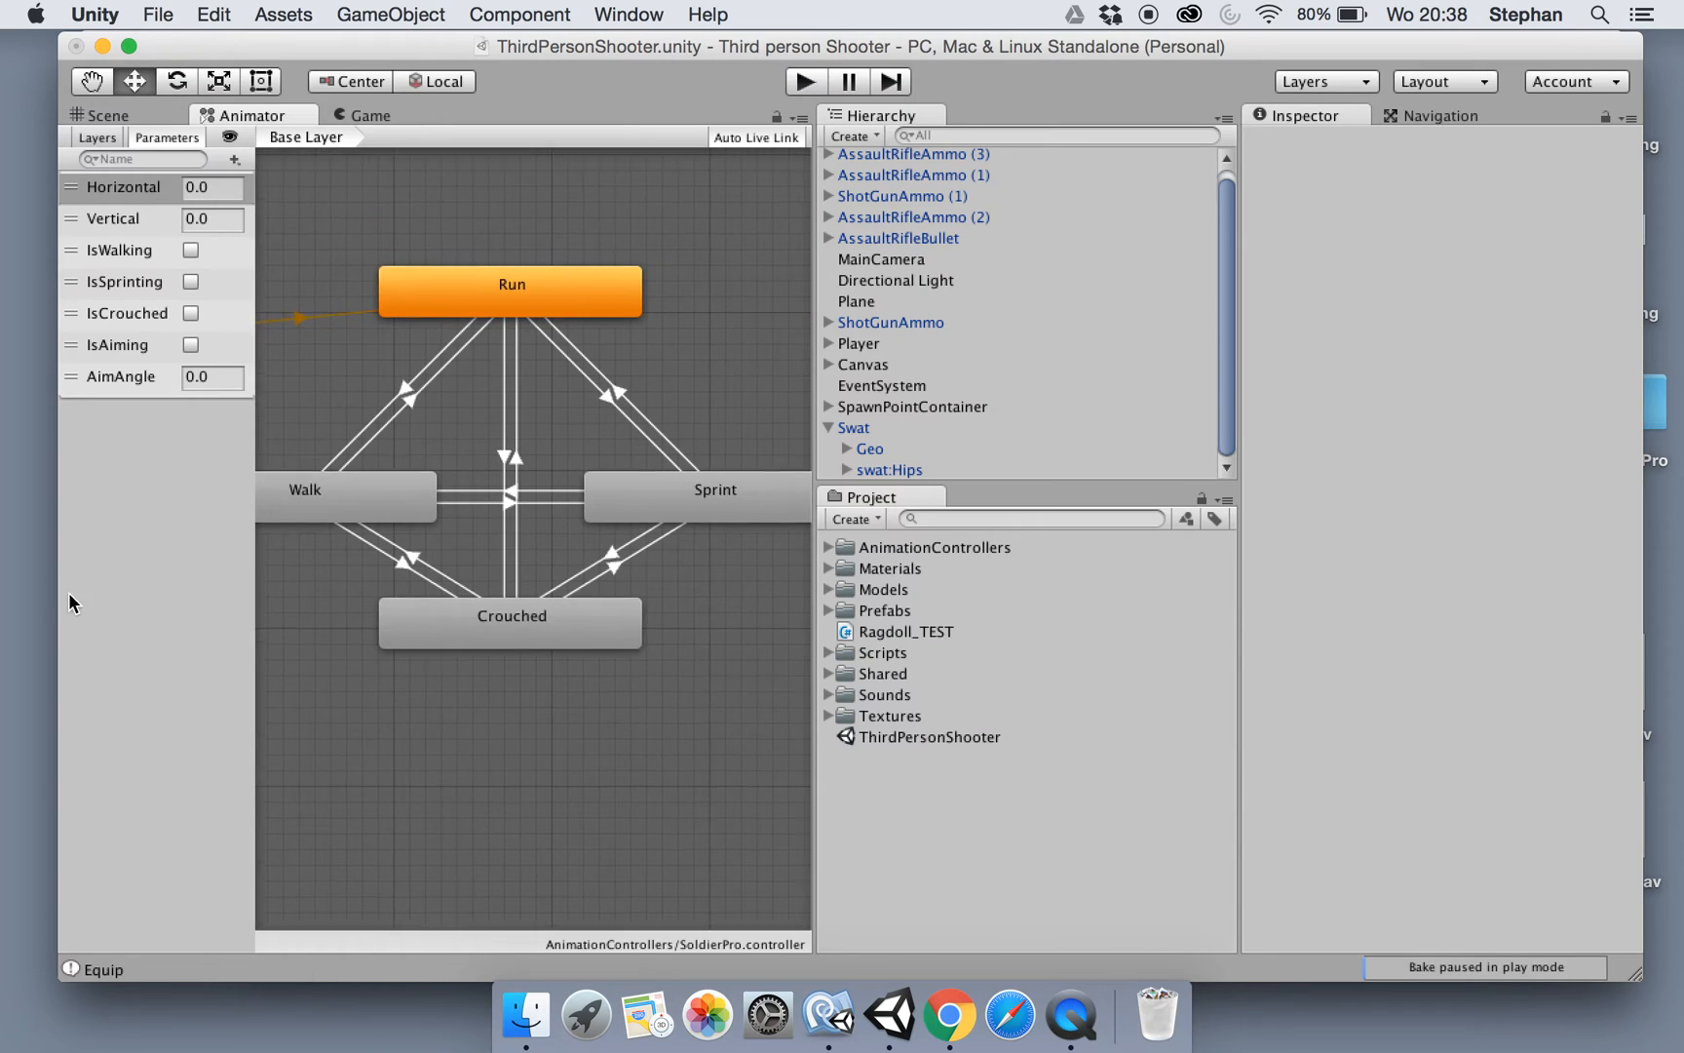
left_click(511, 290)
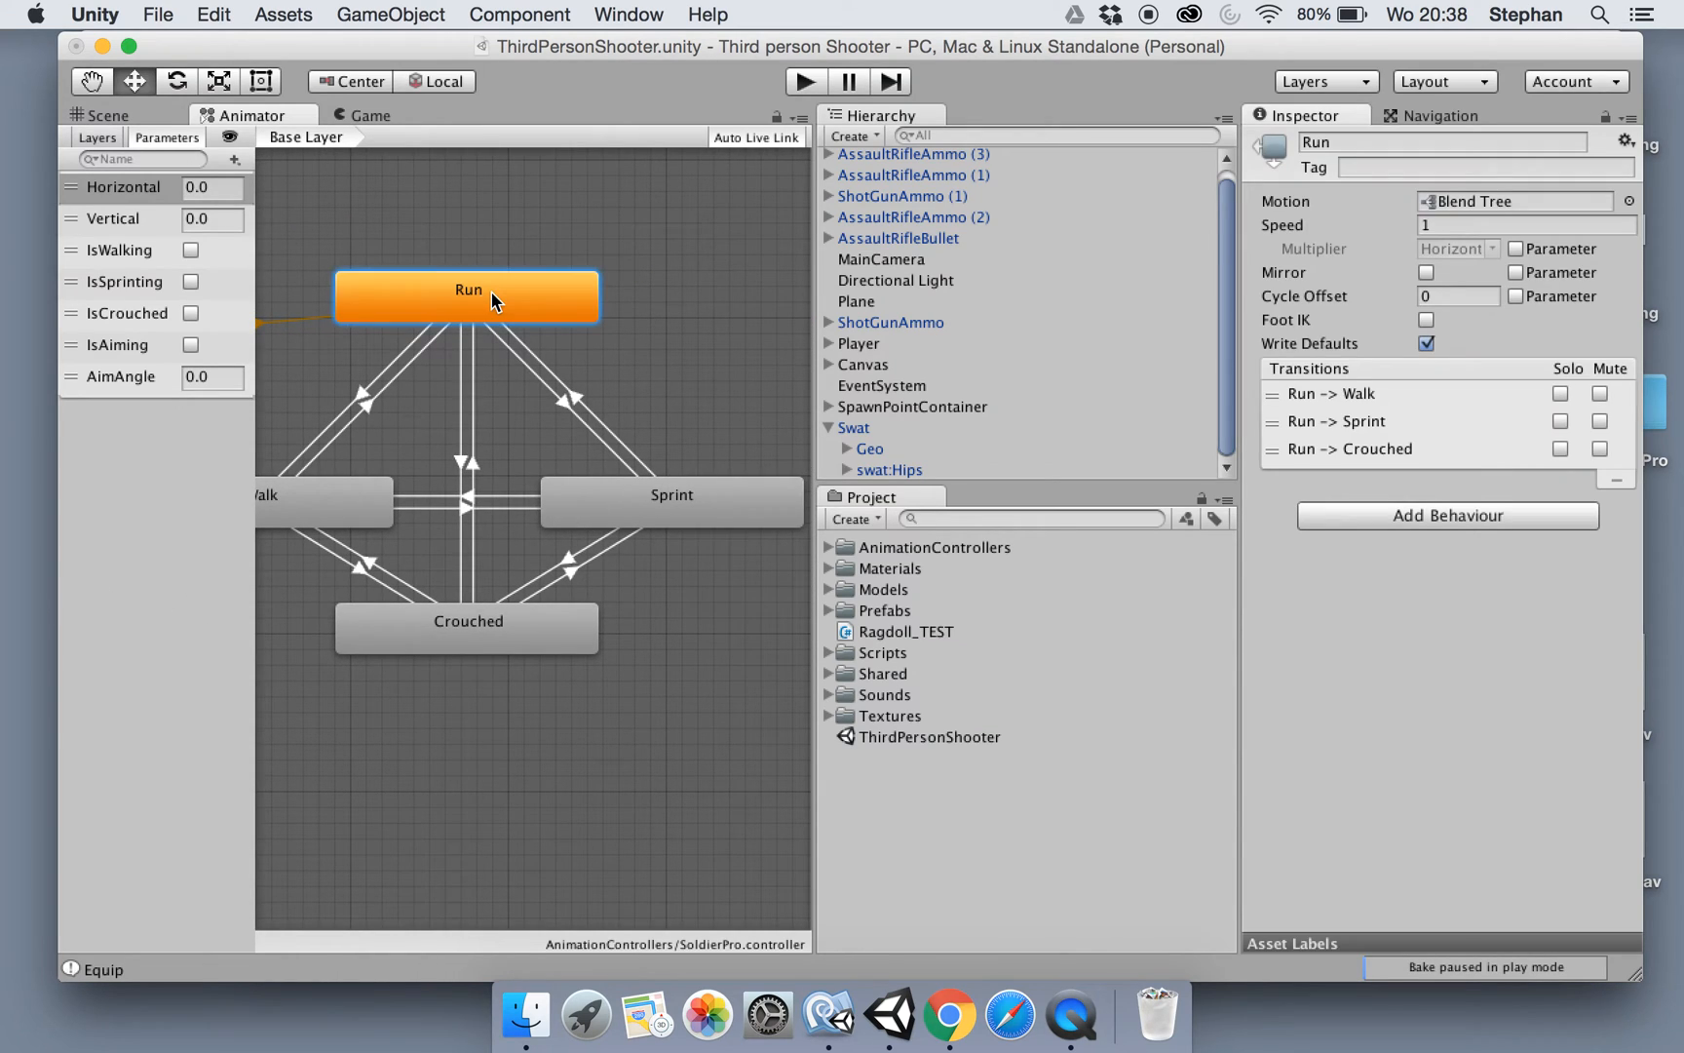
mouse_move(441, 362)
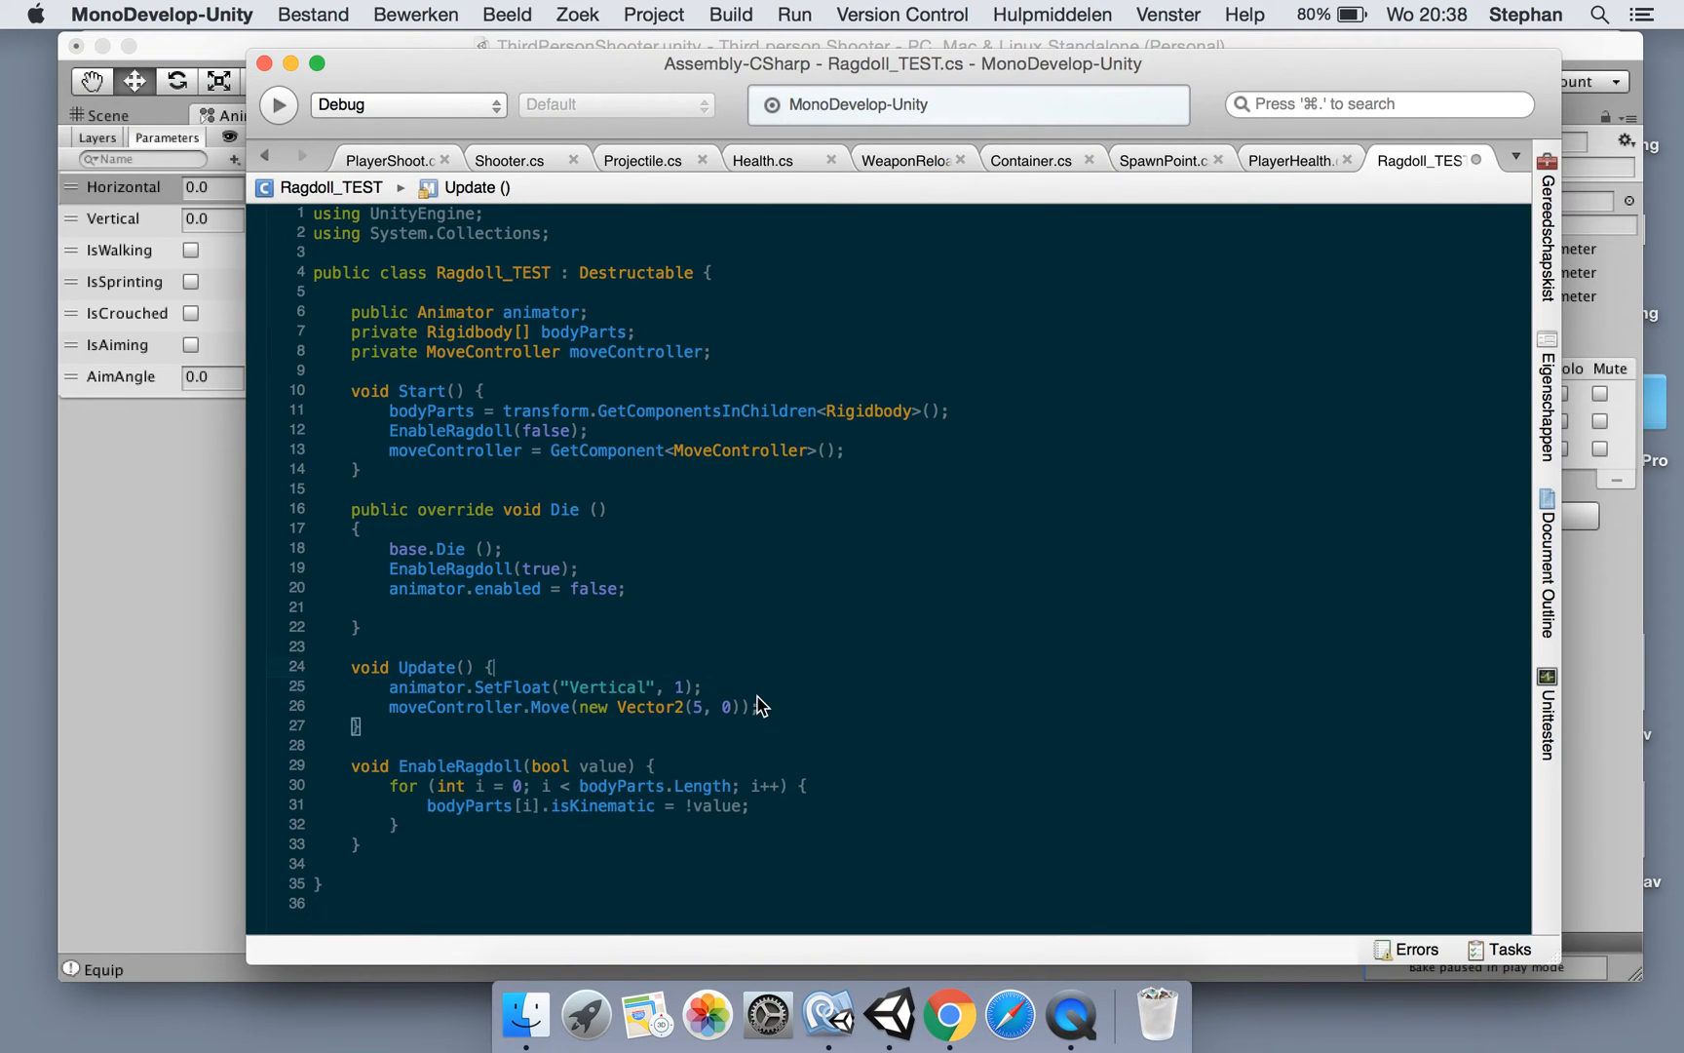
Switch from MonoDevelop back to the Unity editor running the soldiers scene
left_click(703, 686)
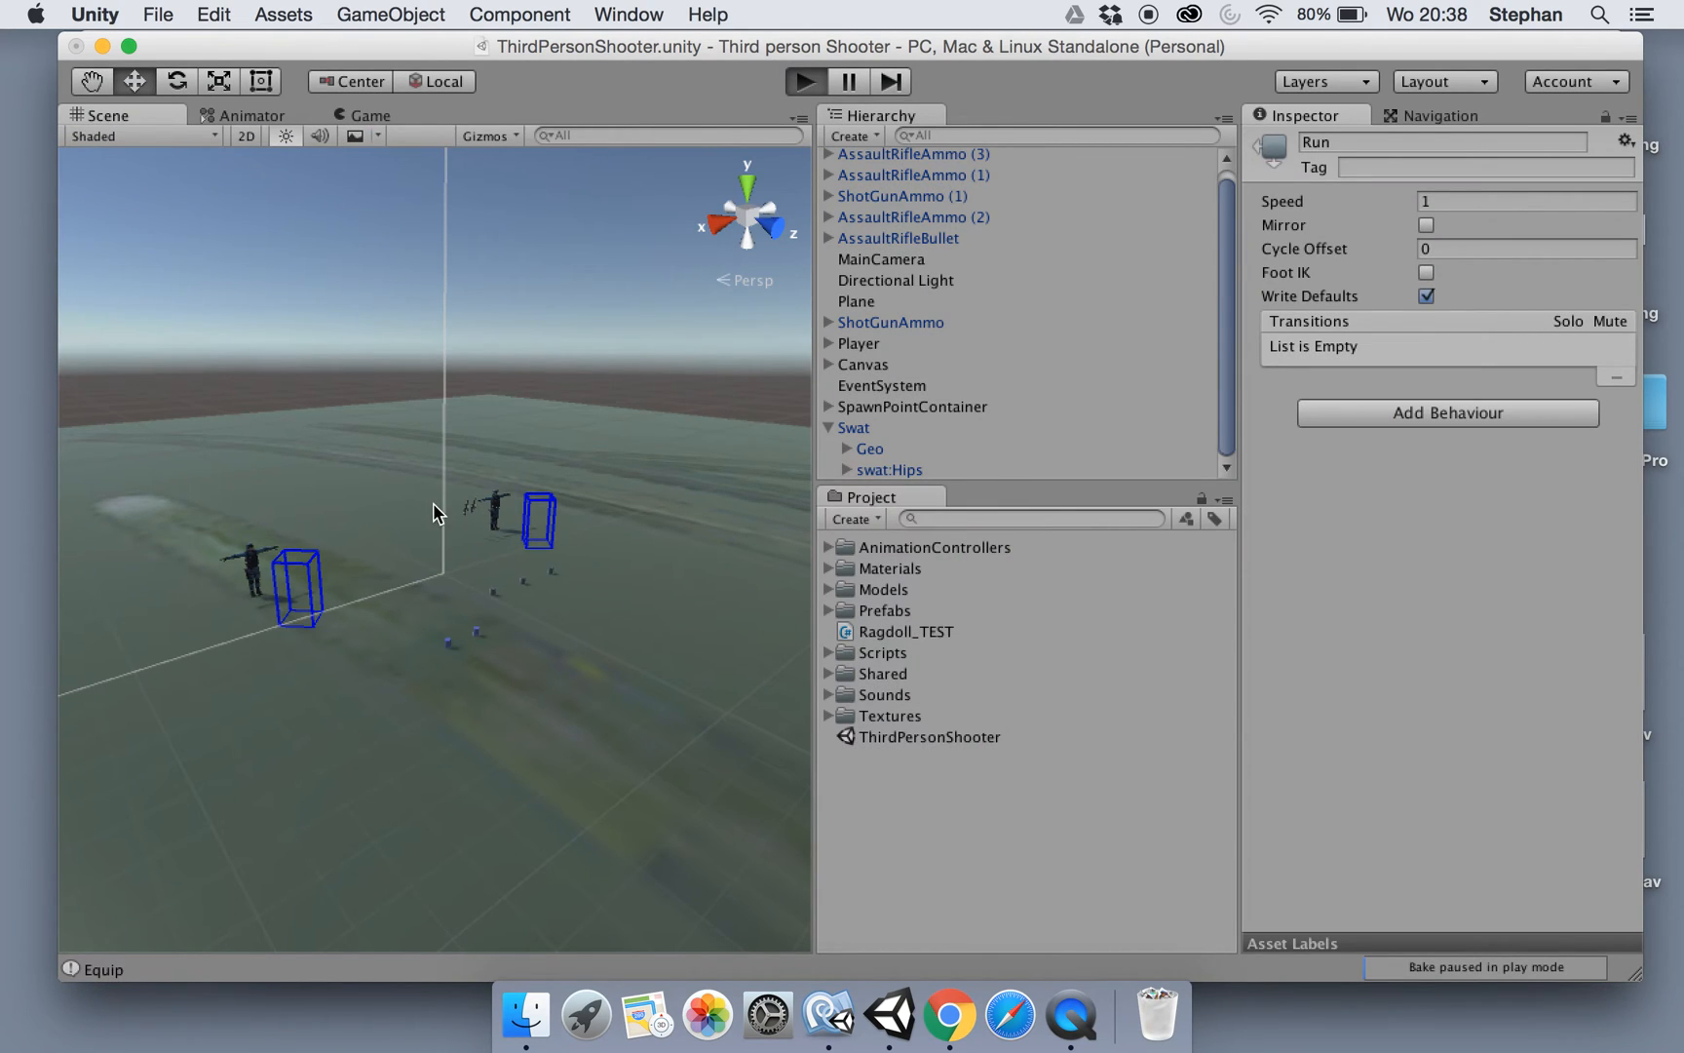
Enable Apply Root Motion on the Swat soldier's Animator component
left_click(371, 115)
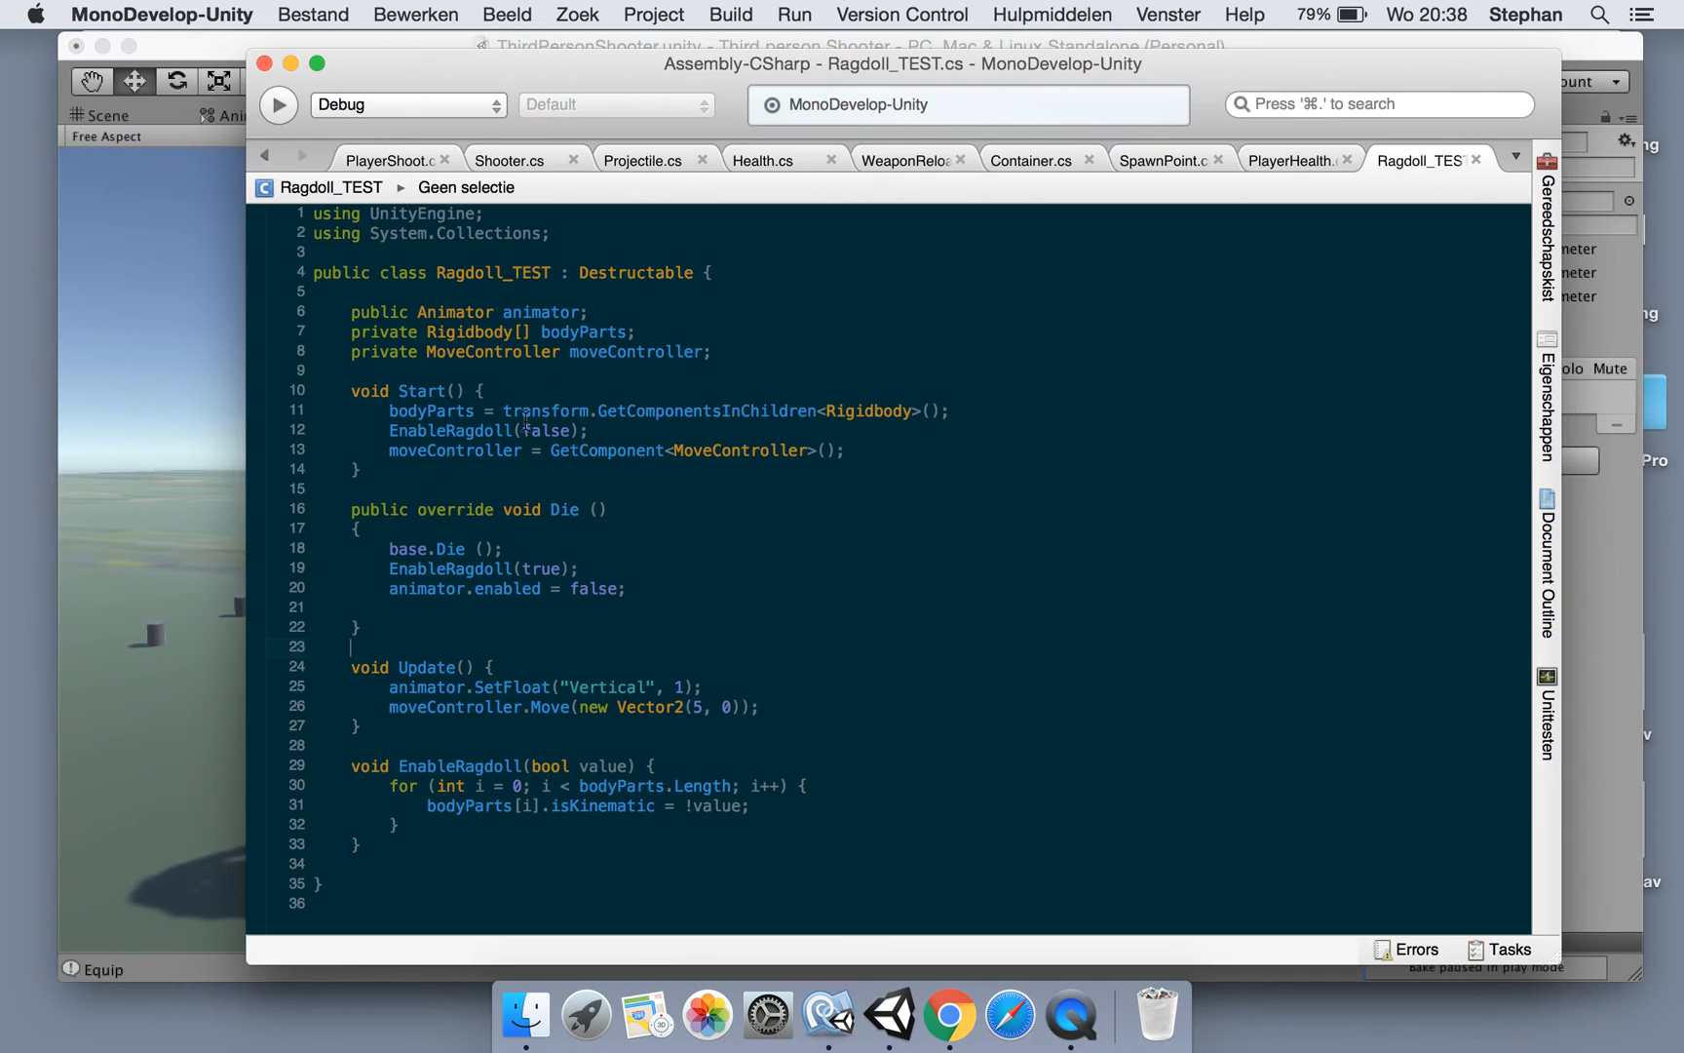
left_click(889, 1013)
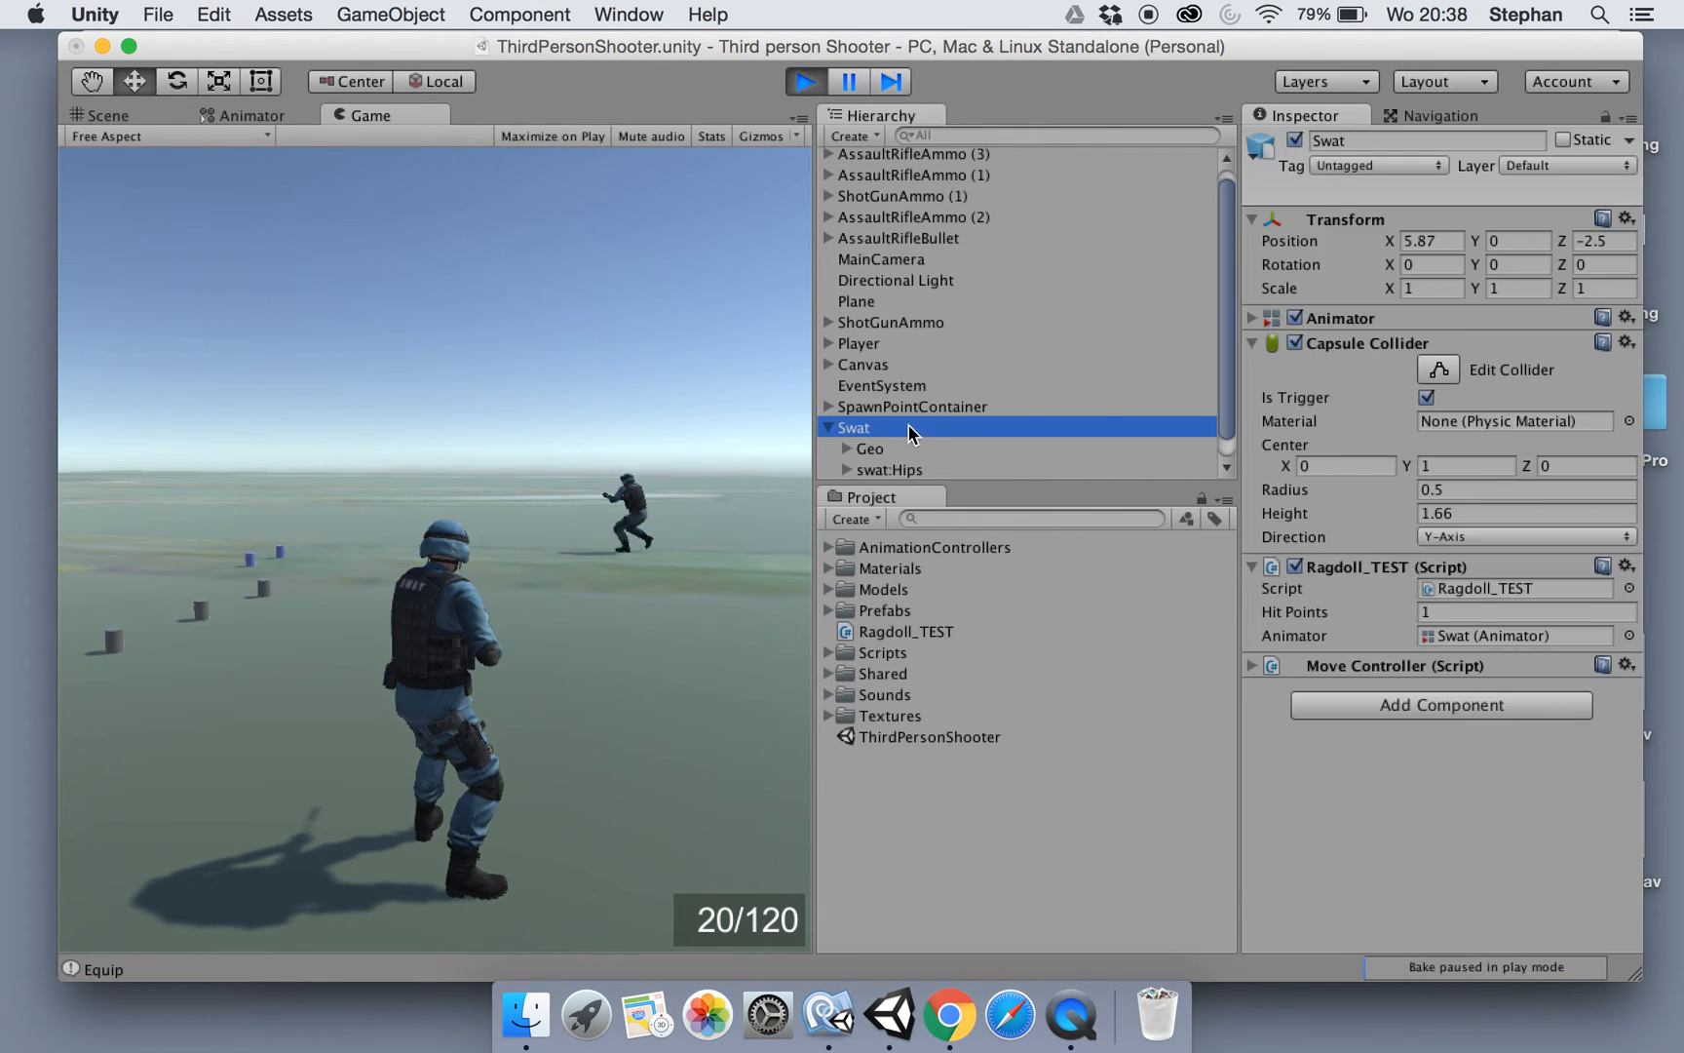
left_click(1252, 317)
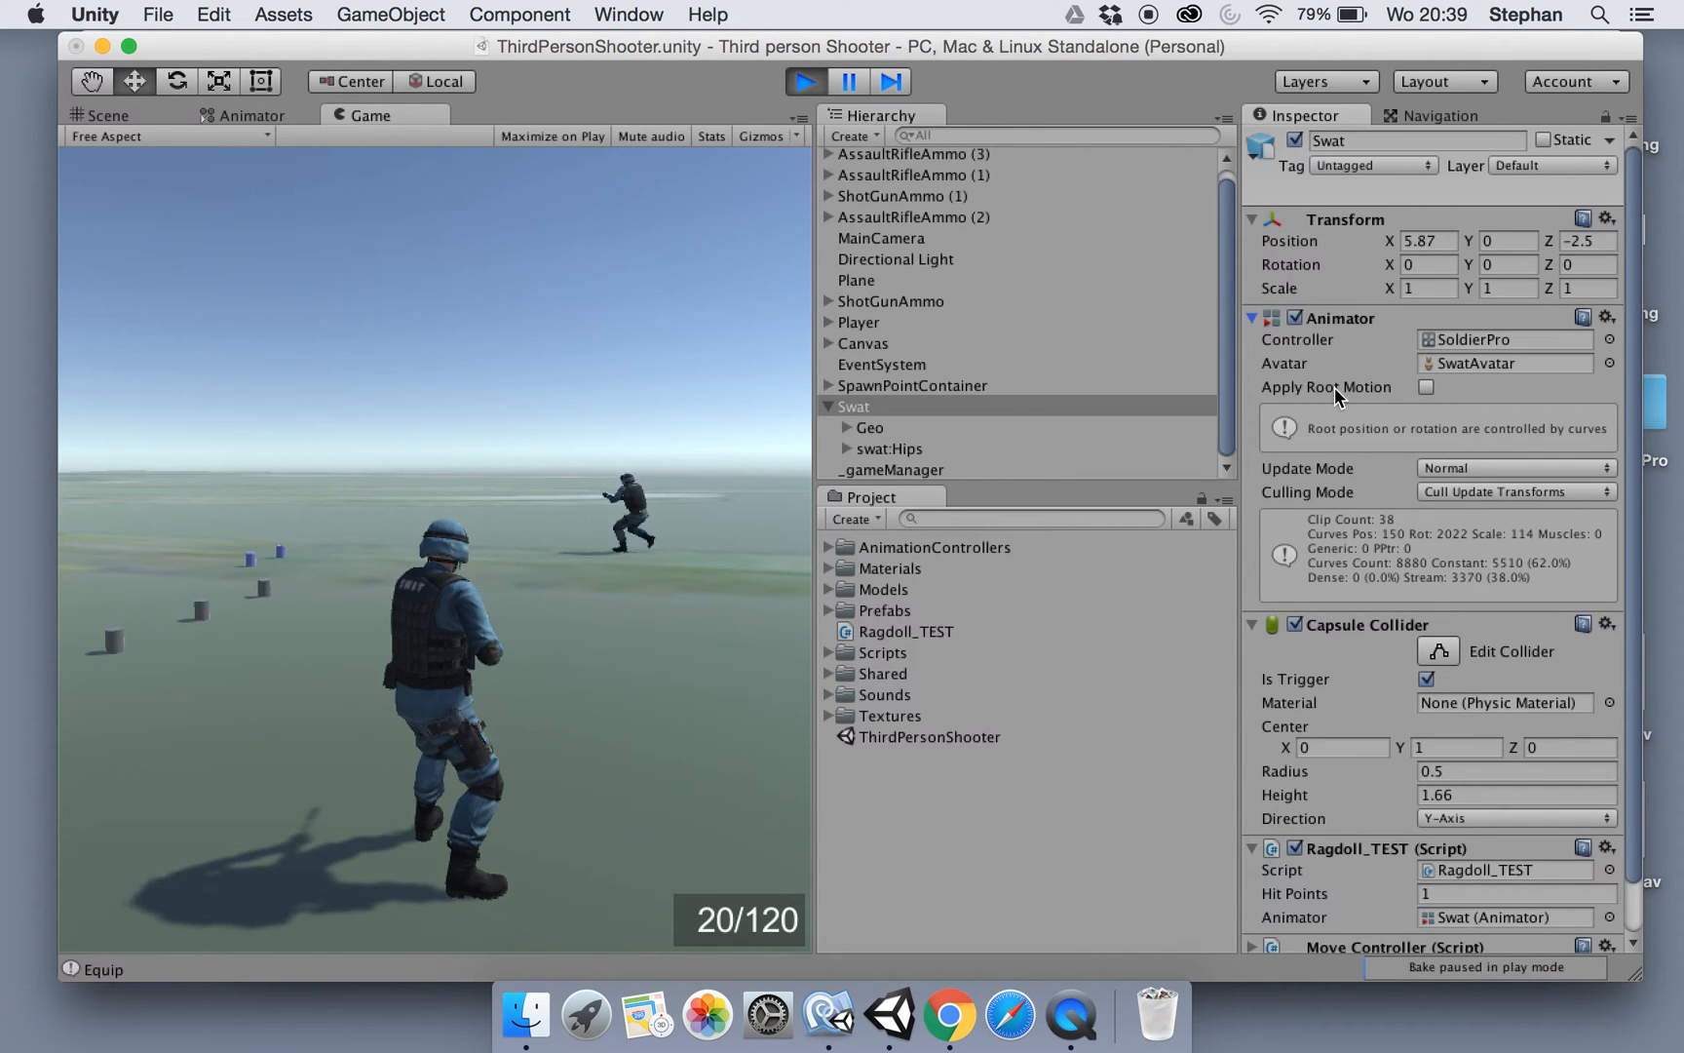
left_click(1427, 386)
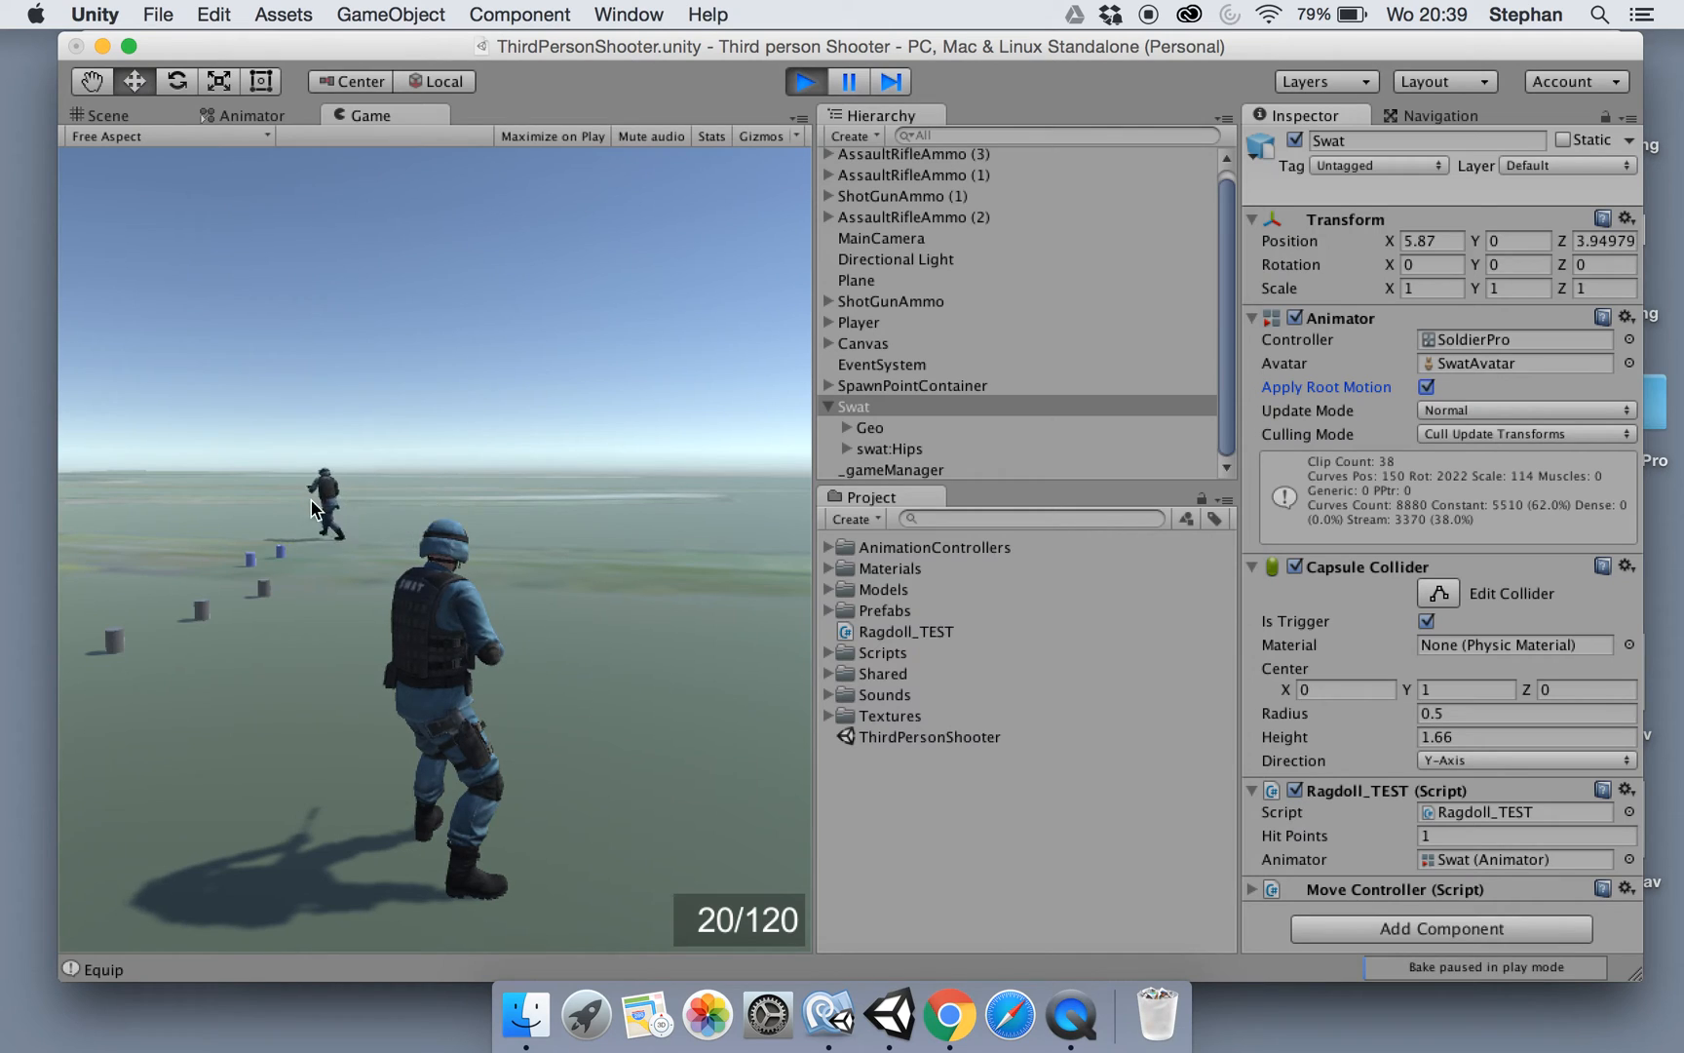
Play the scene to check the soldier runs forward, then stop the test
left_click(103, 115)
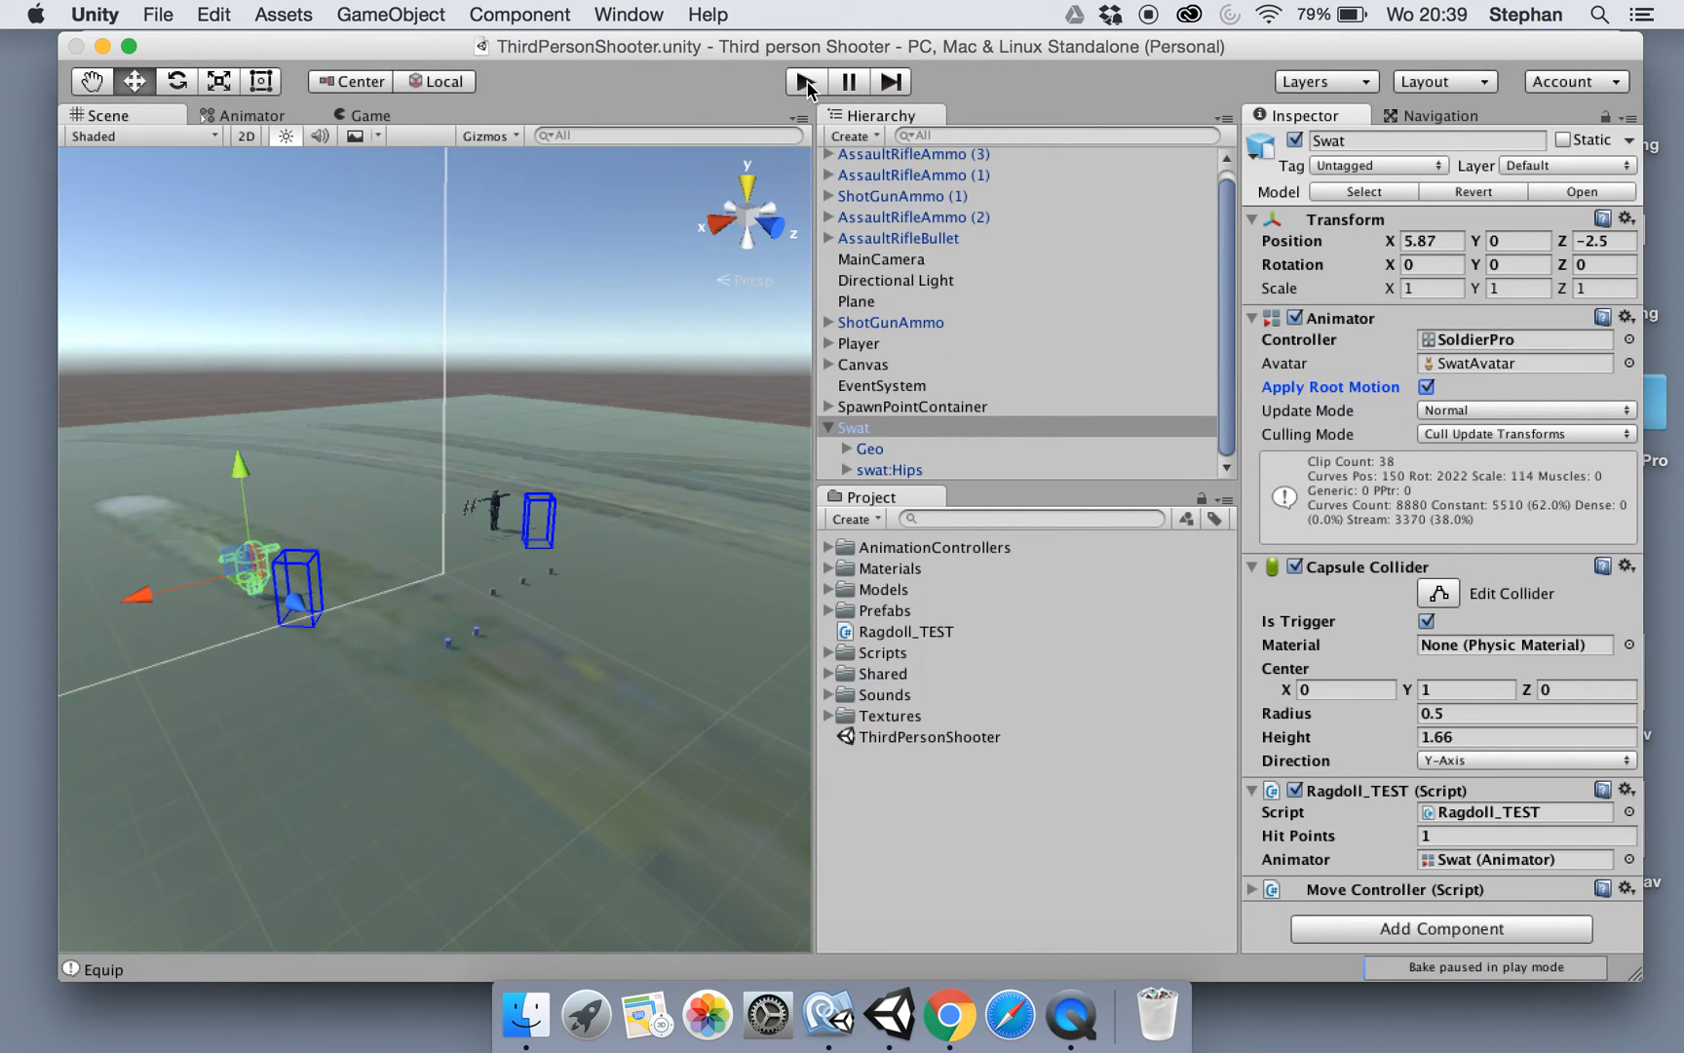
left_click(803, 80)
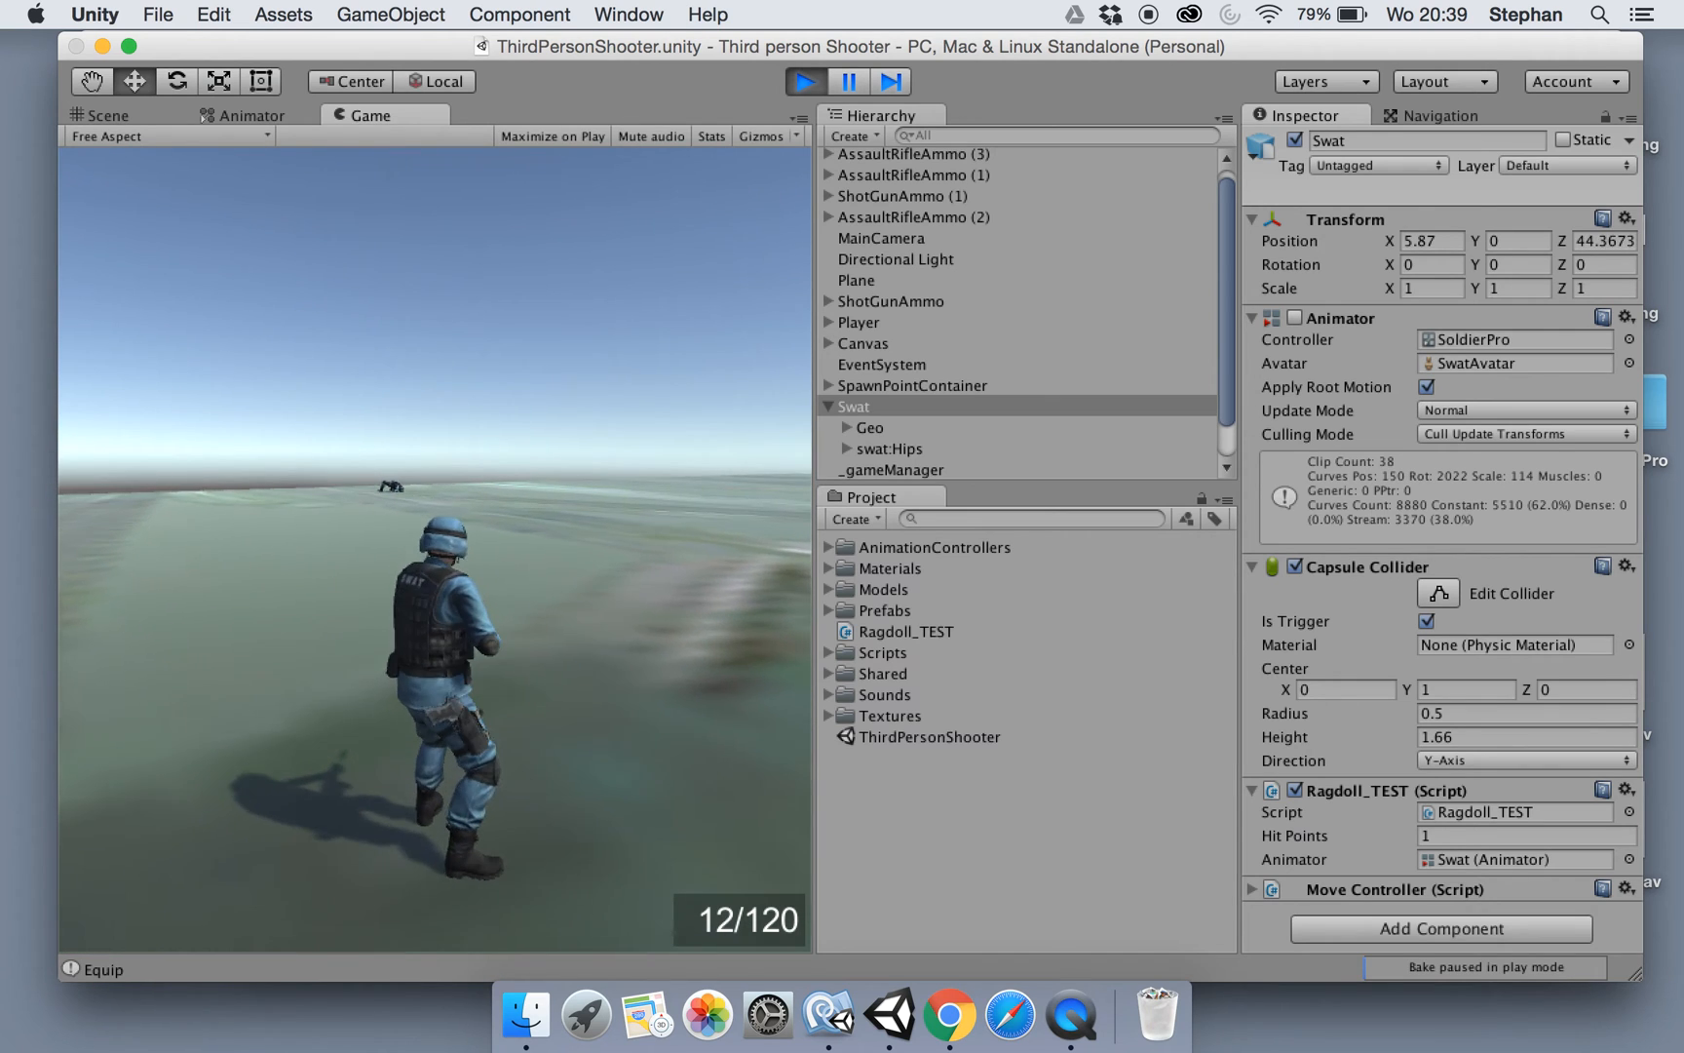
left_click(103, 115)
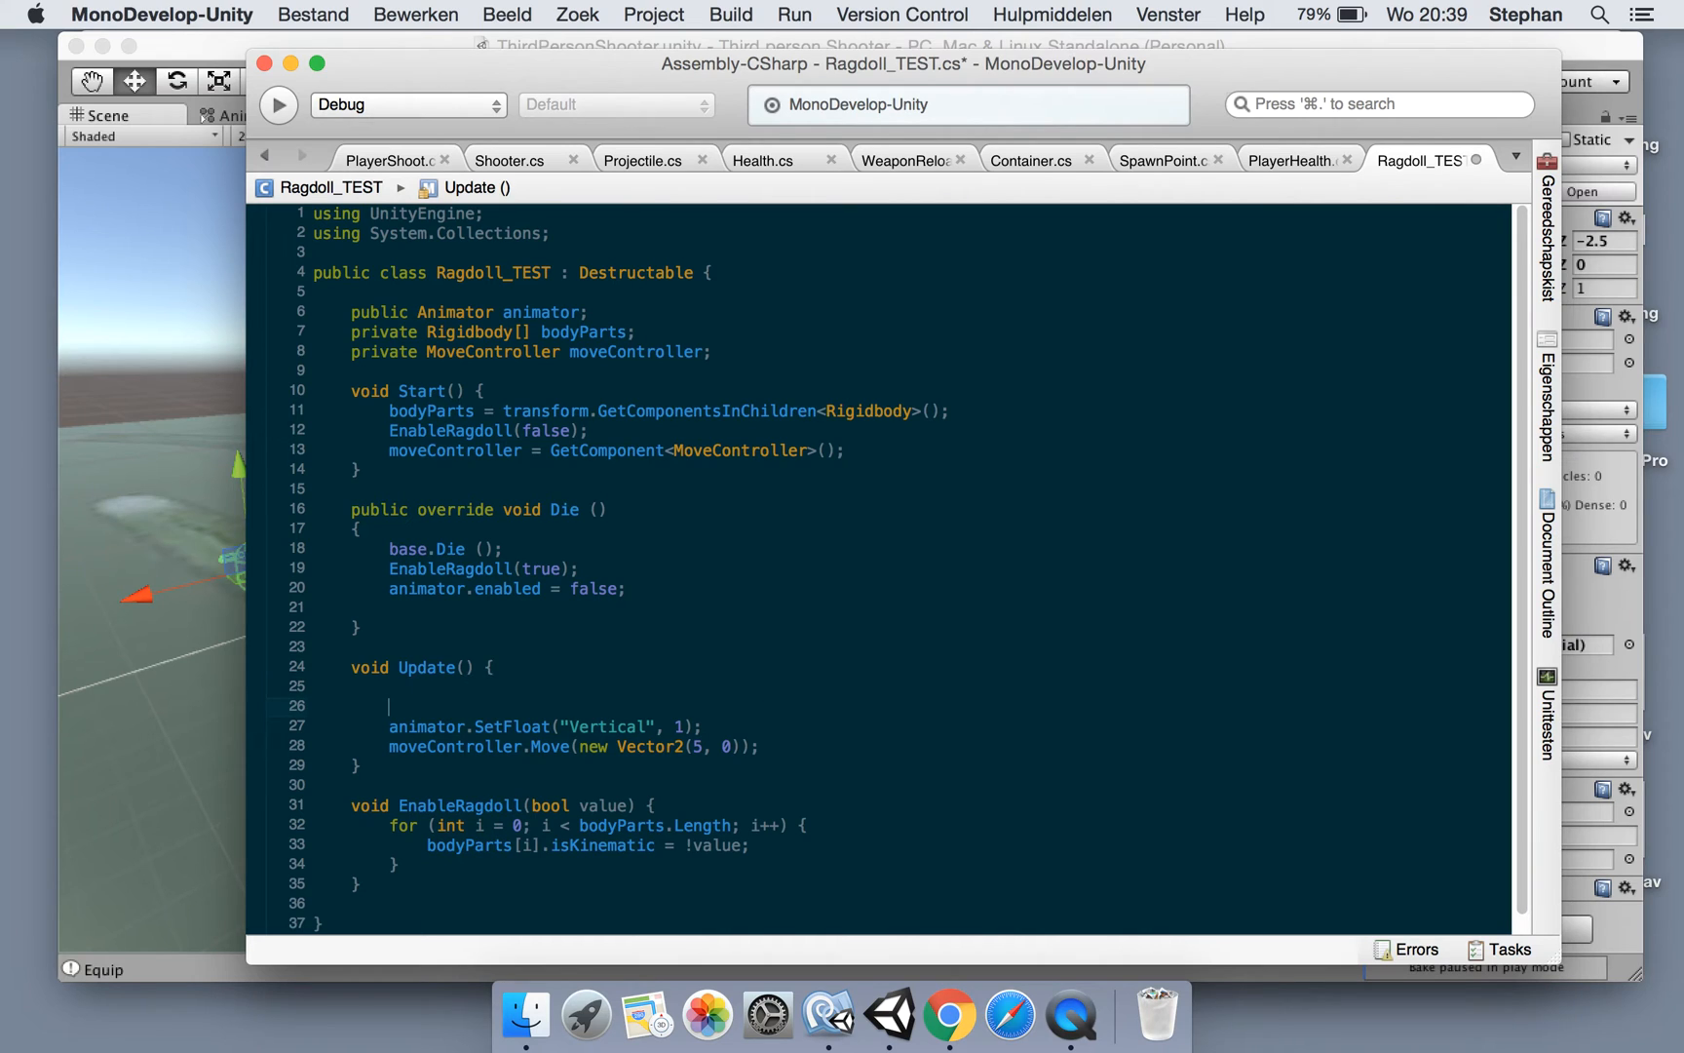
Add if(!IsAlive) return; at the start of Update, confirming IsAlive in Destructable, and save
type("if(")
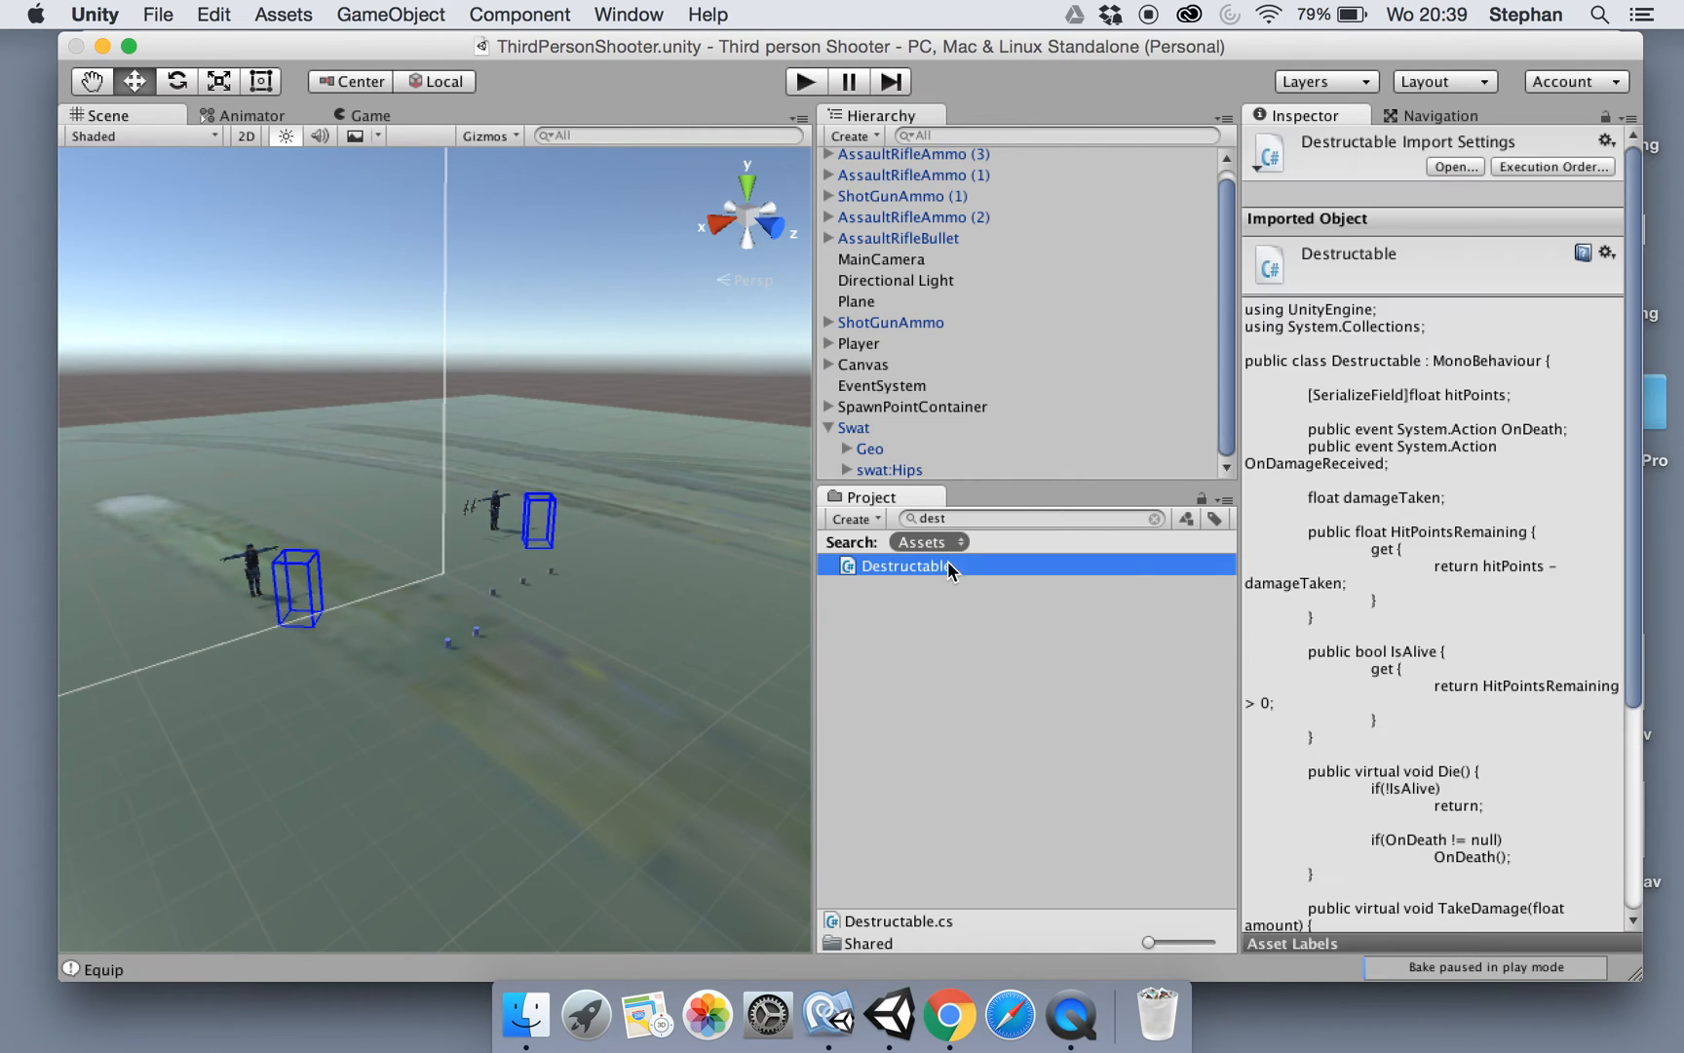
mouse_move(1471, 538)
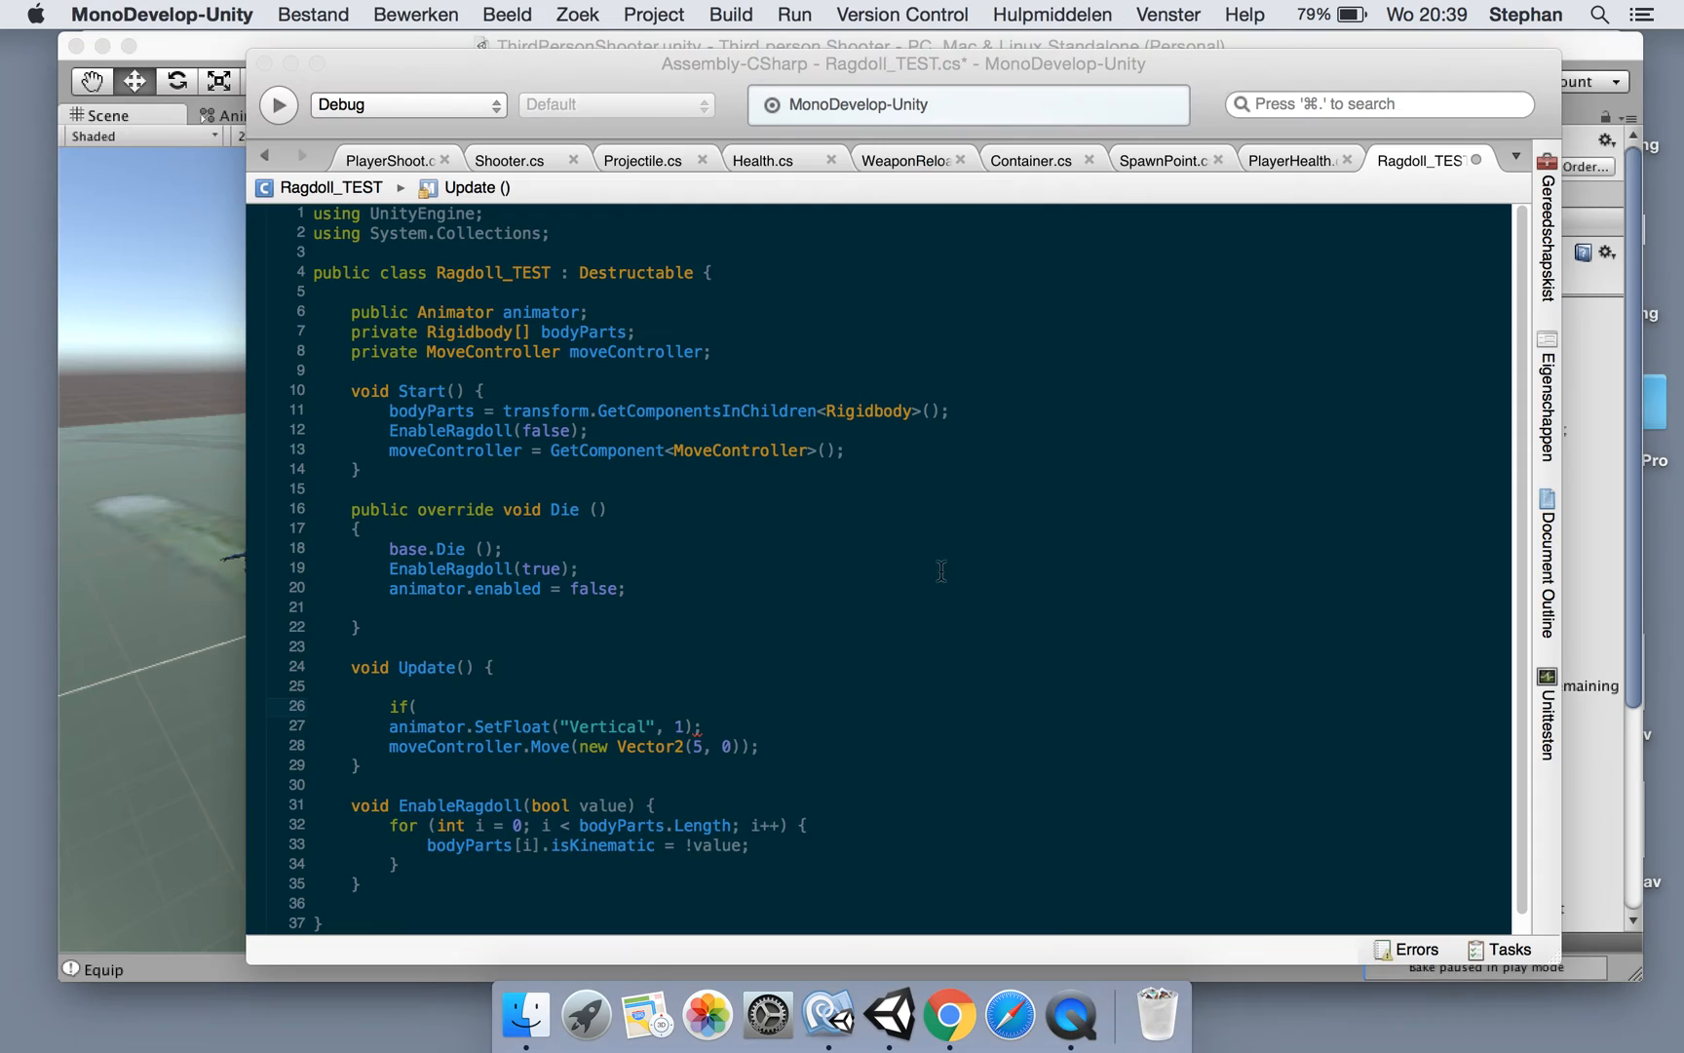
left_click(1426, 159)
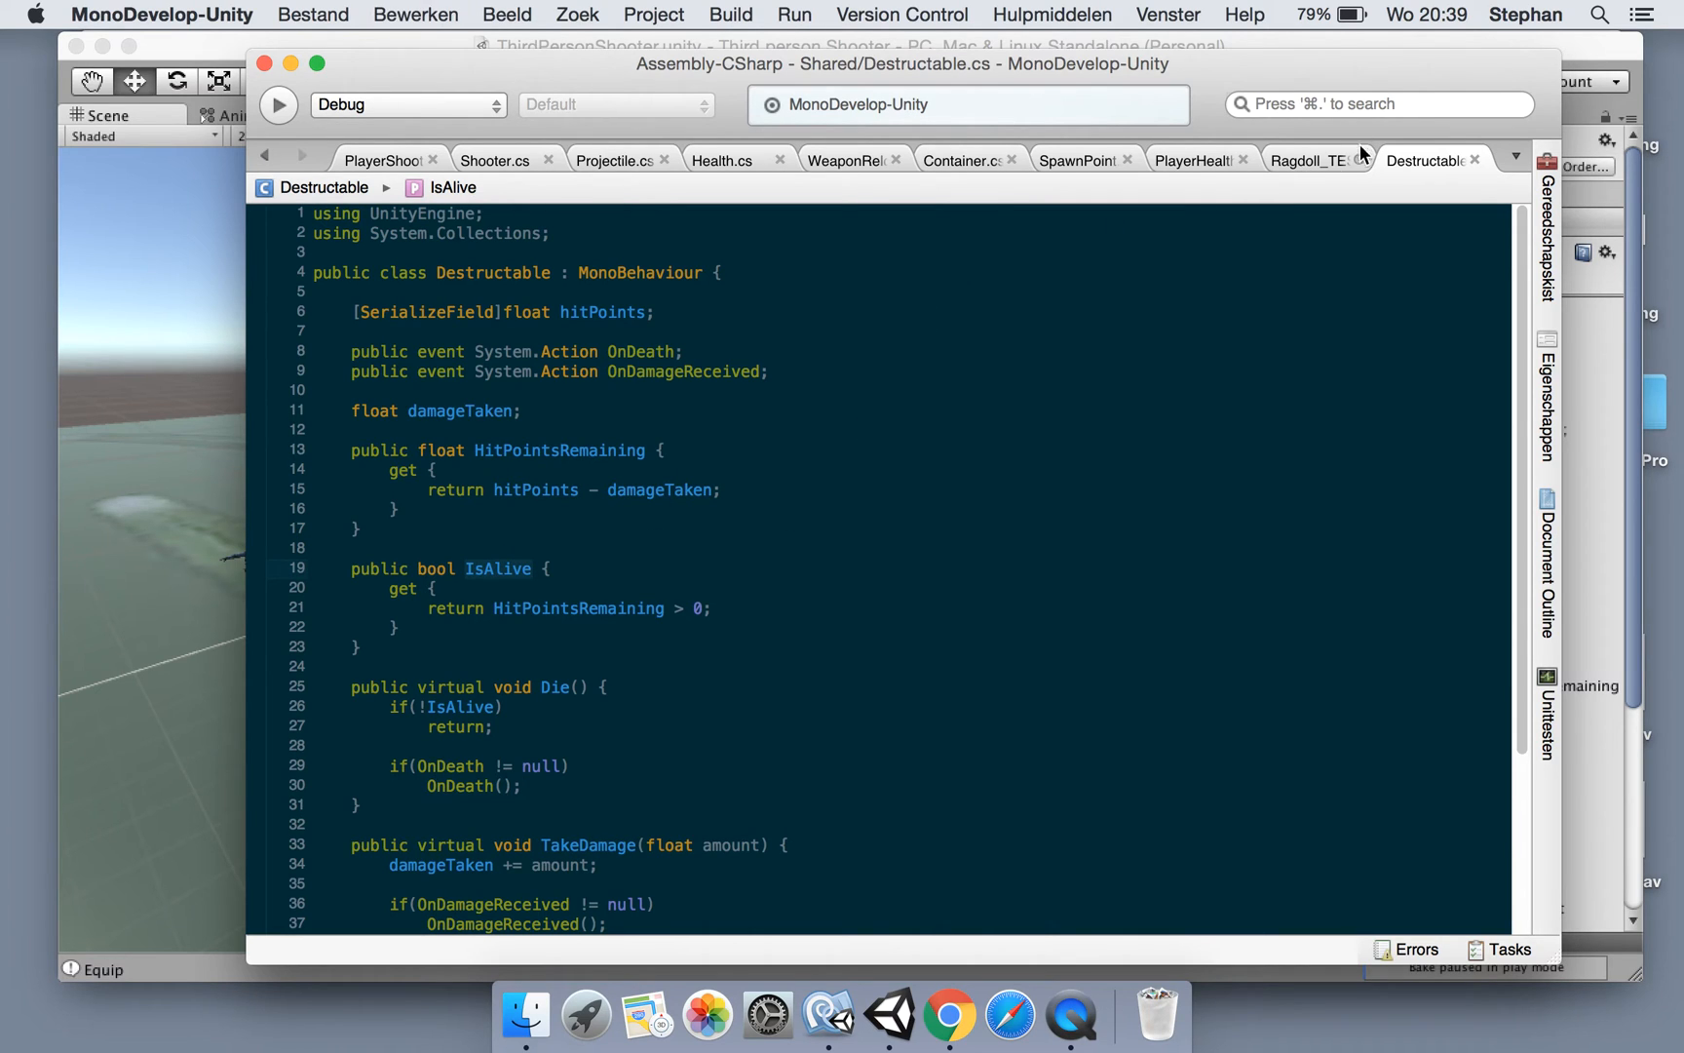
left_click(1304, 160)
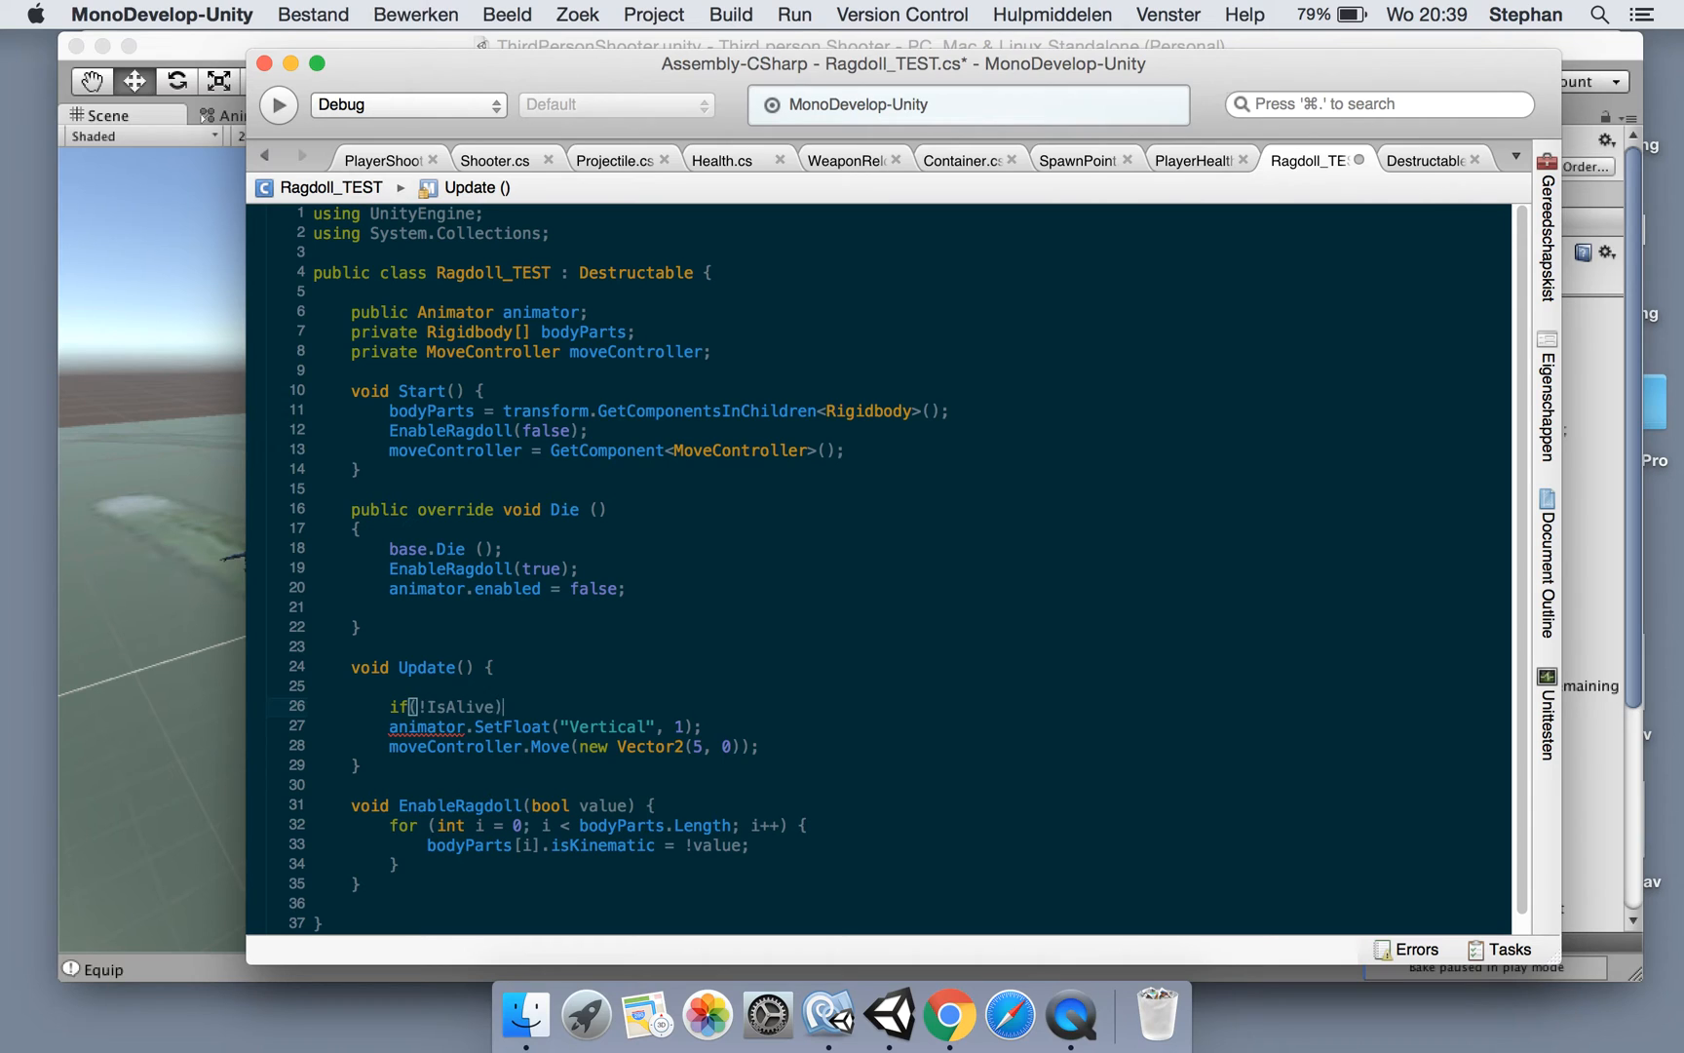
type("return;")
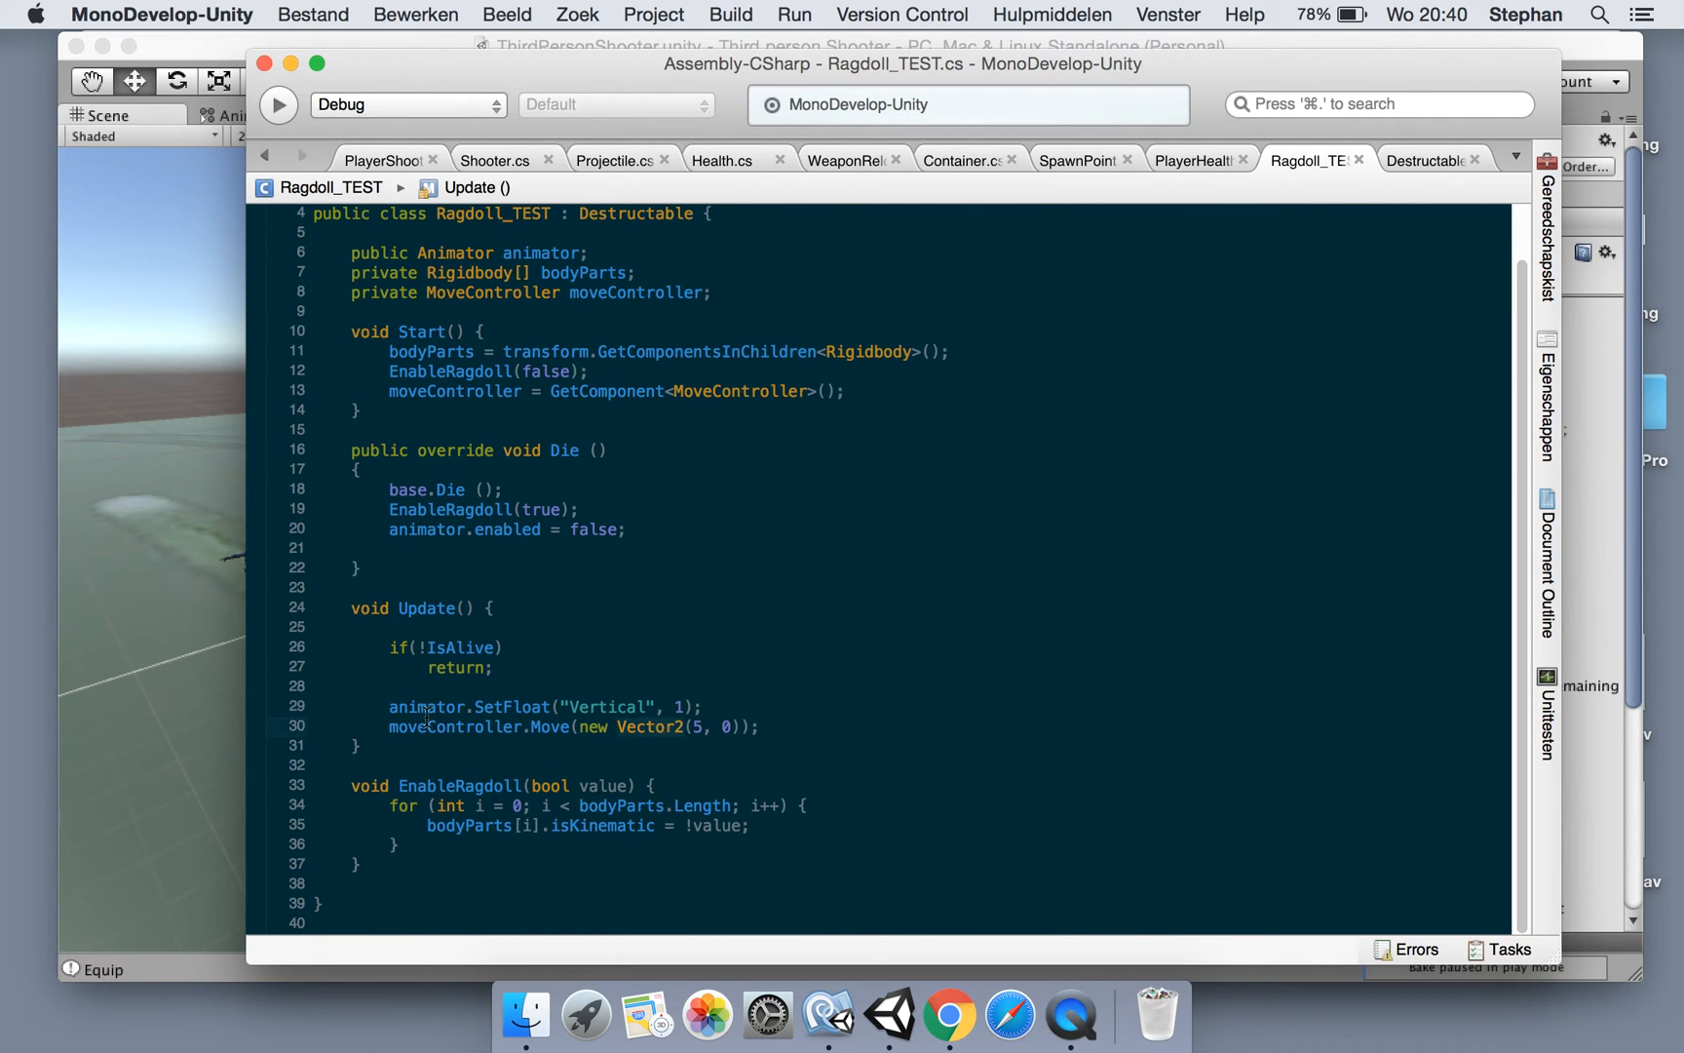
left_click(889, 1014)
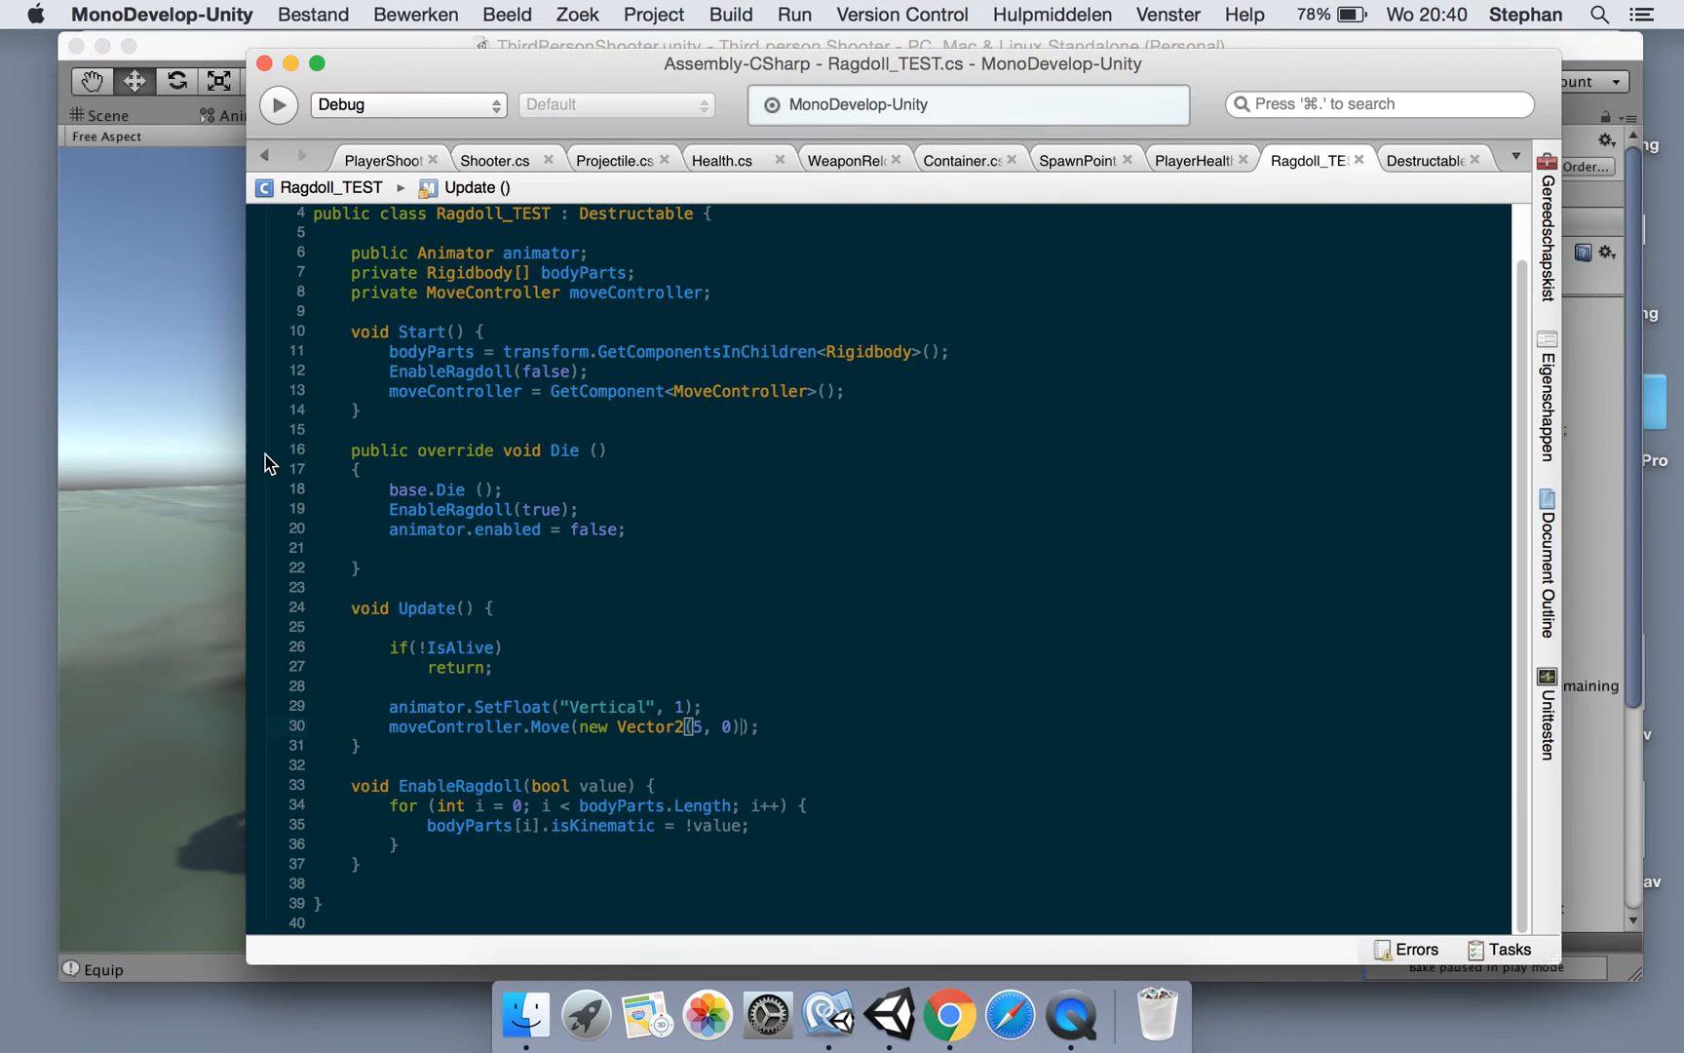
left_click(888, 1014)
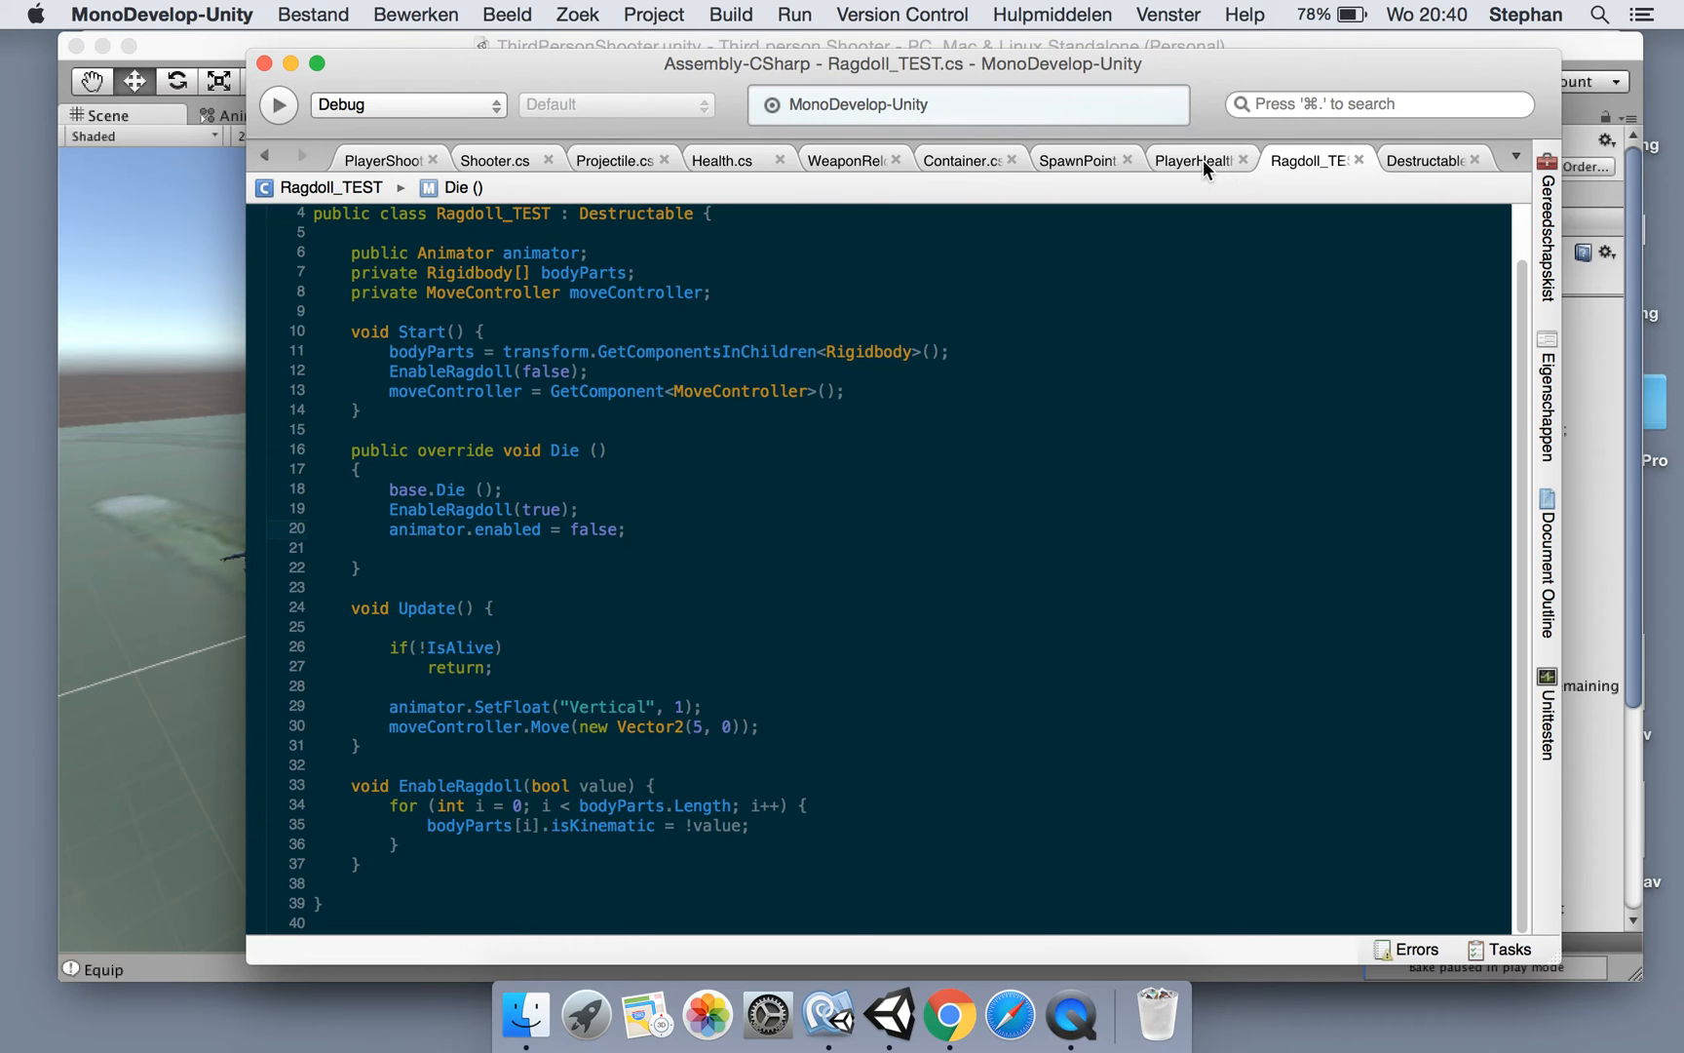
Copy the spawnPoints field and SpawnAtNewSpawnpoint method from PlayerHealth into Ragdoll_TEST
left_click(1191, 160)
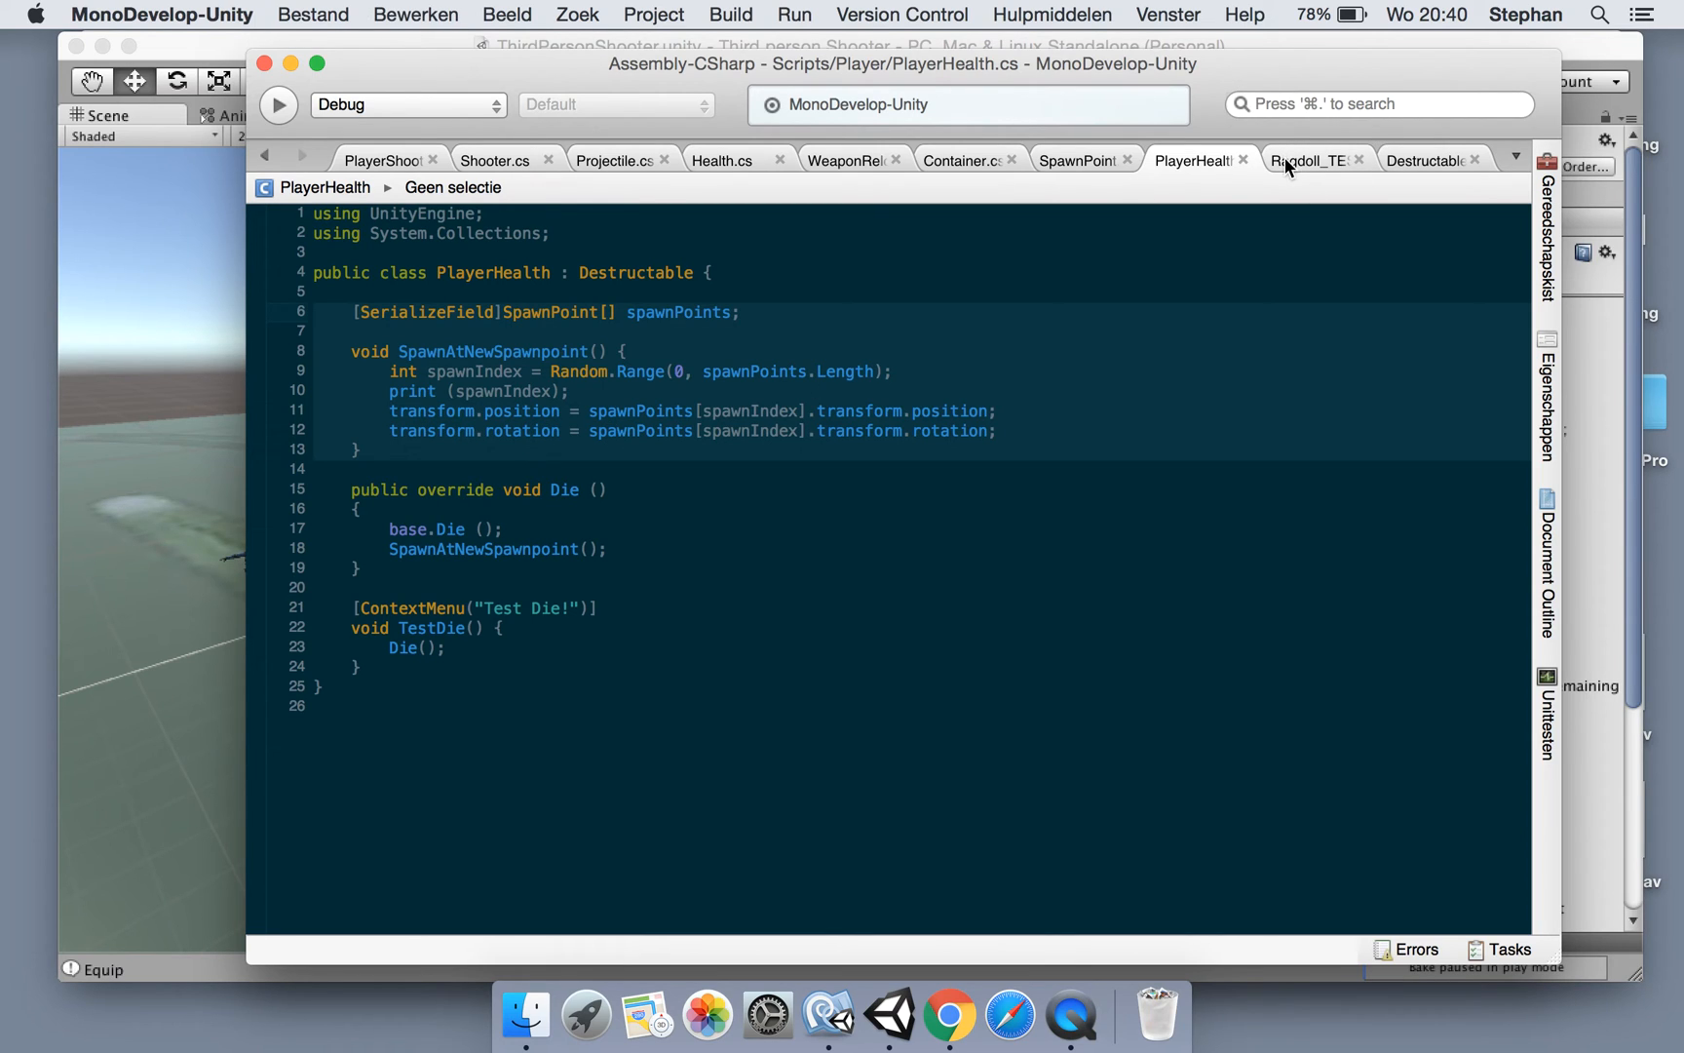
left_click(1307, 160)
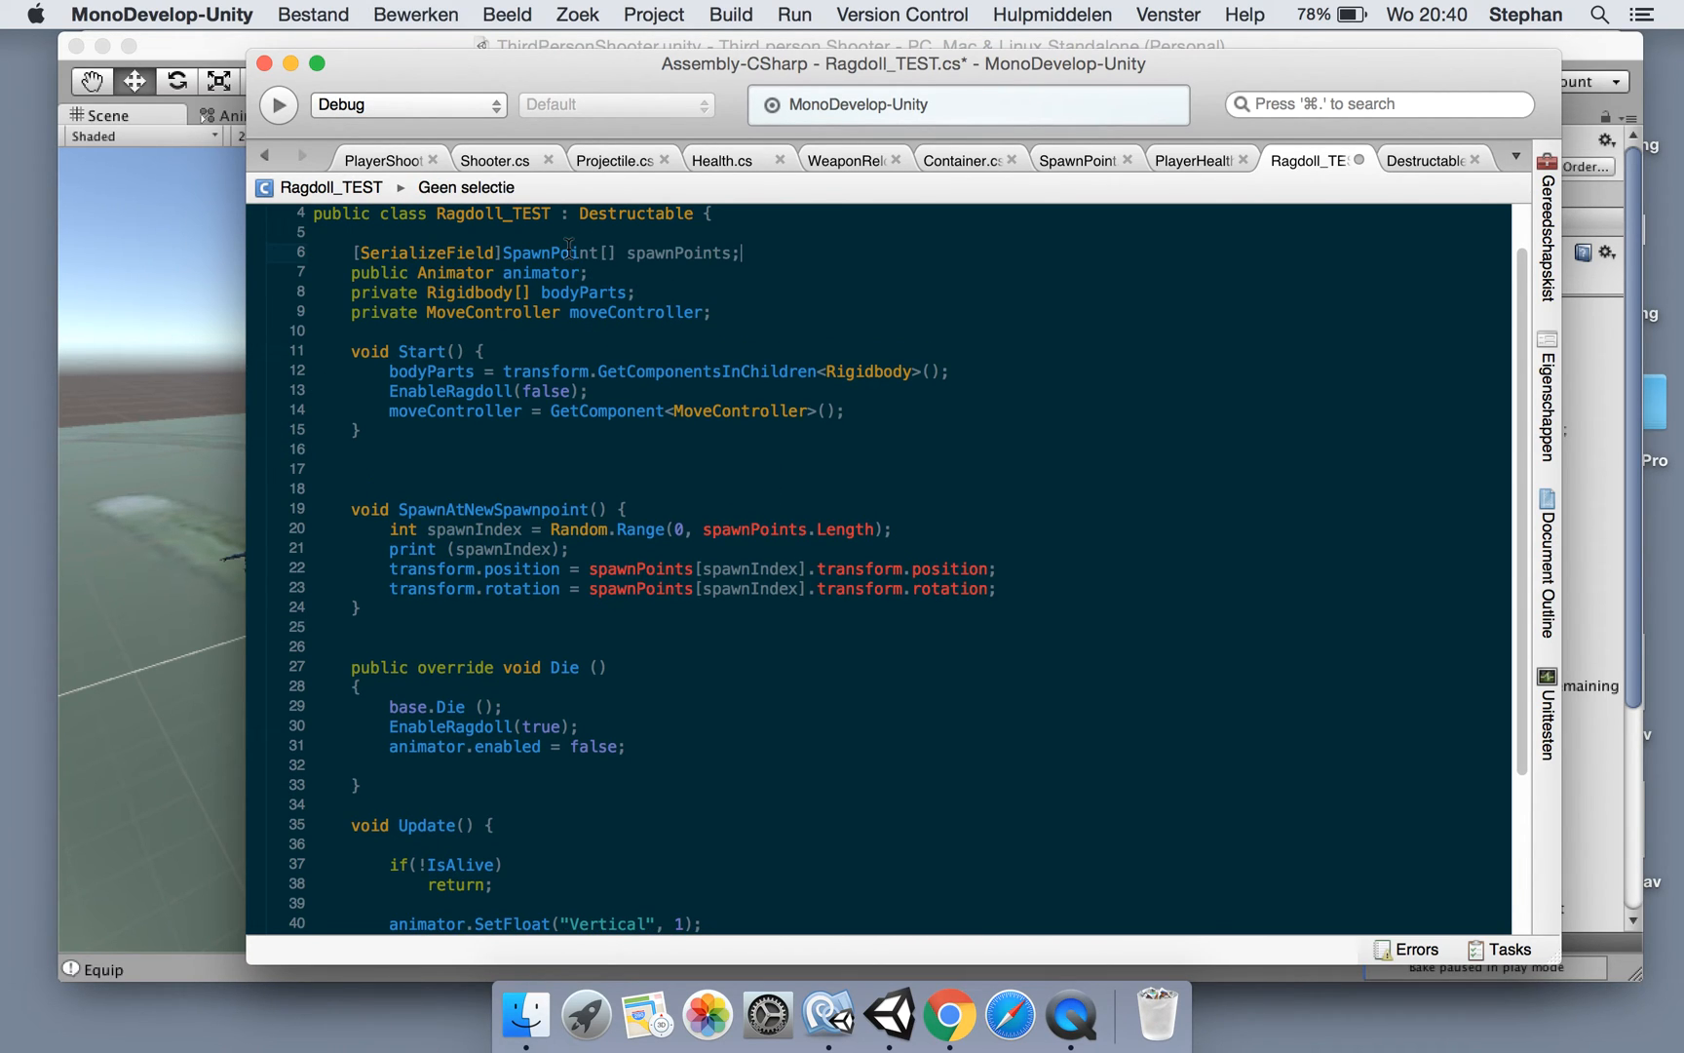
double_click(676, 251)
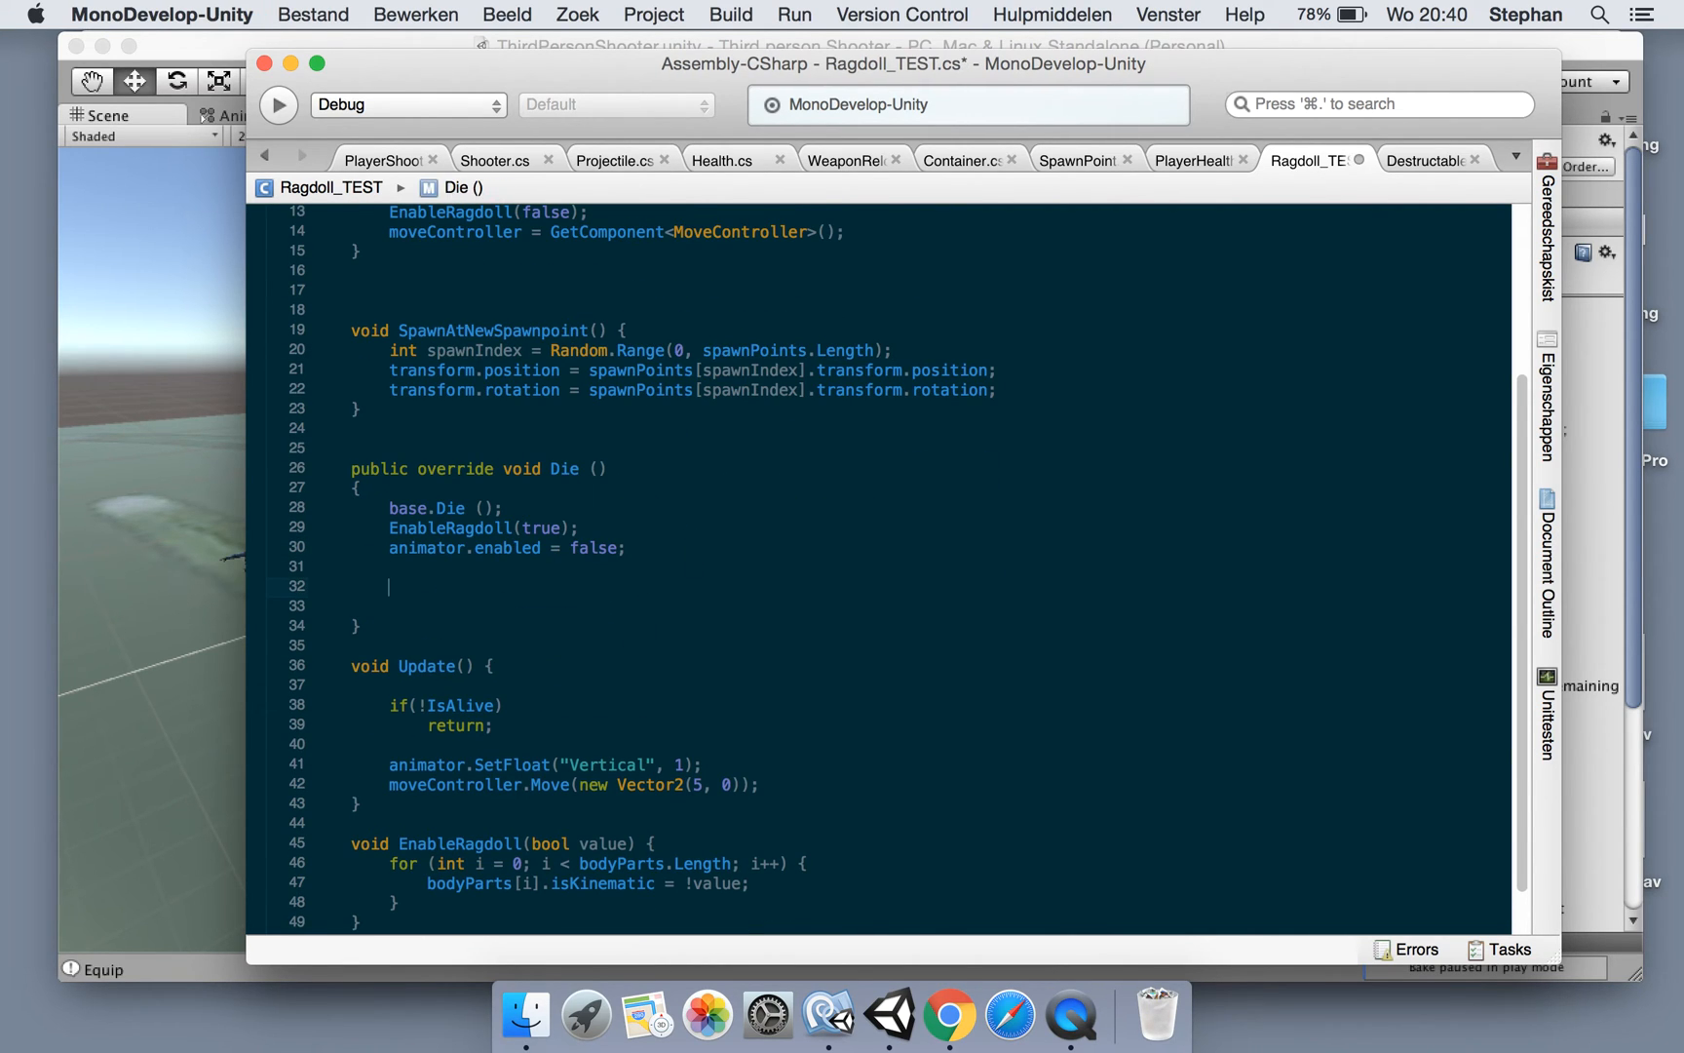
In Die, schedule a 5-second GameManager Timer callback that respawns at a new spawn point
type("GameManager.Instance")
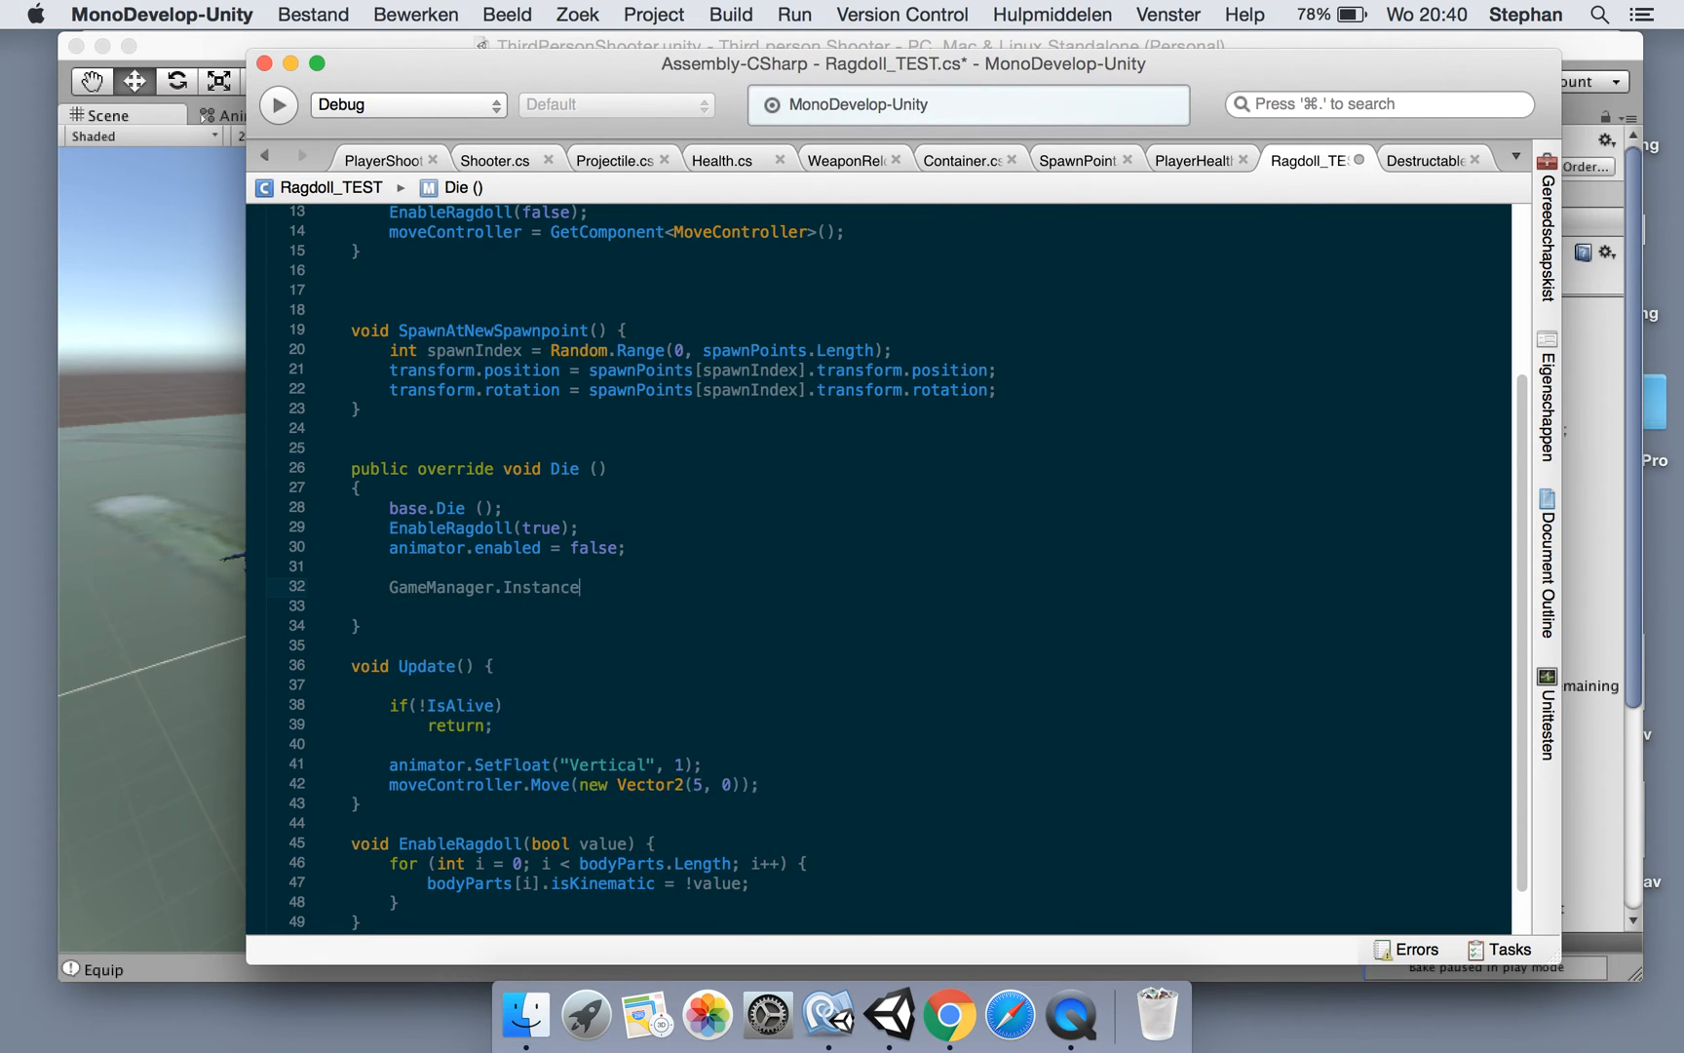
type(".Timer.Add(")
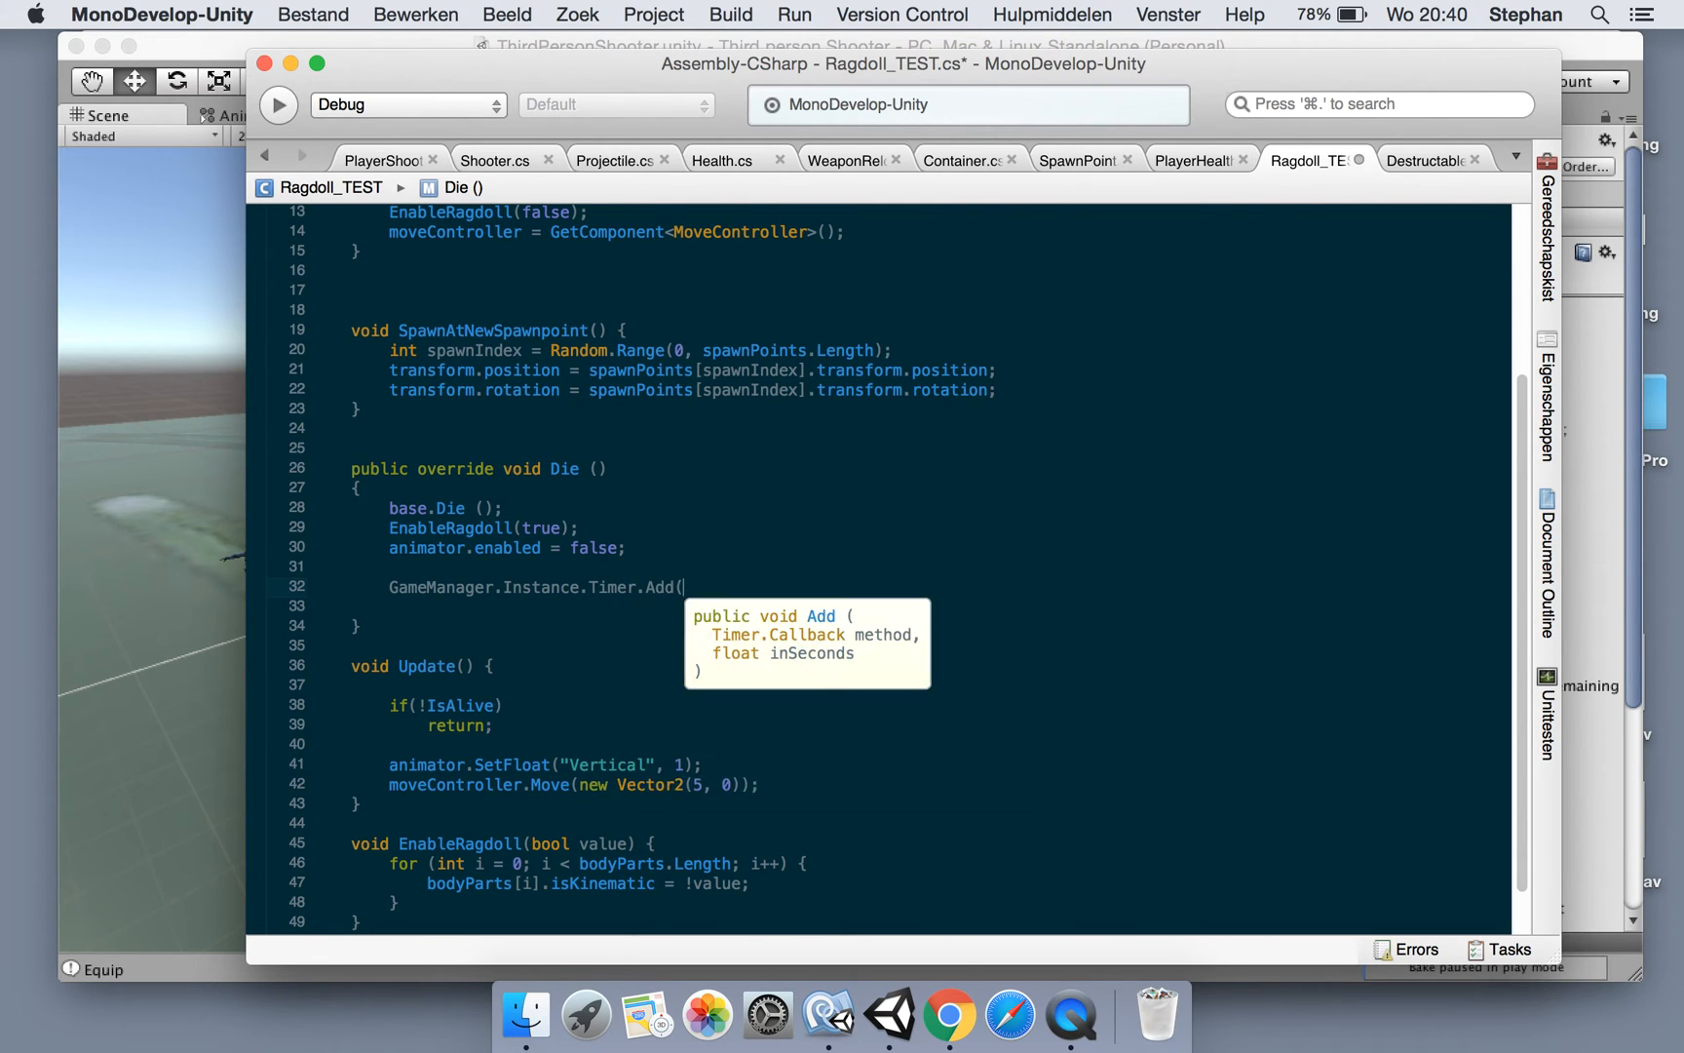
type("() => {")
left_click(895, 605)
type("},")
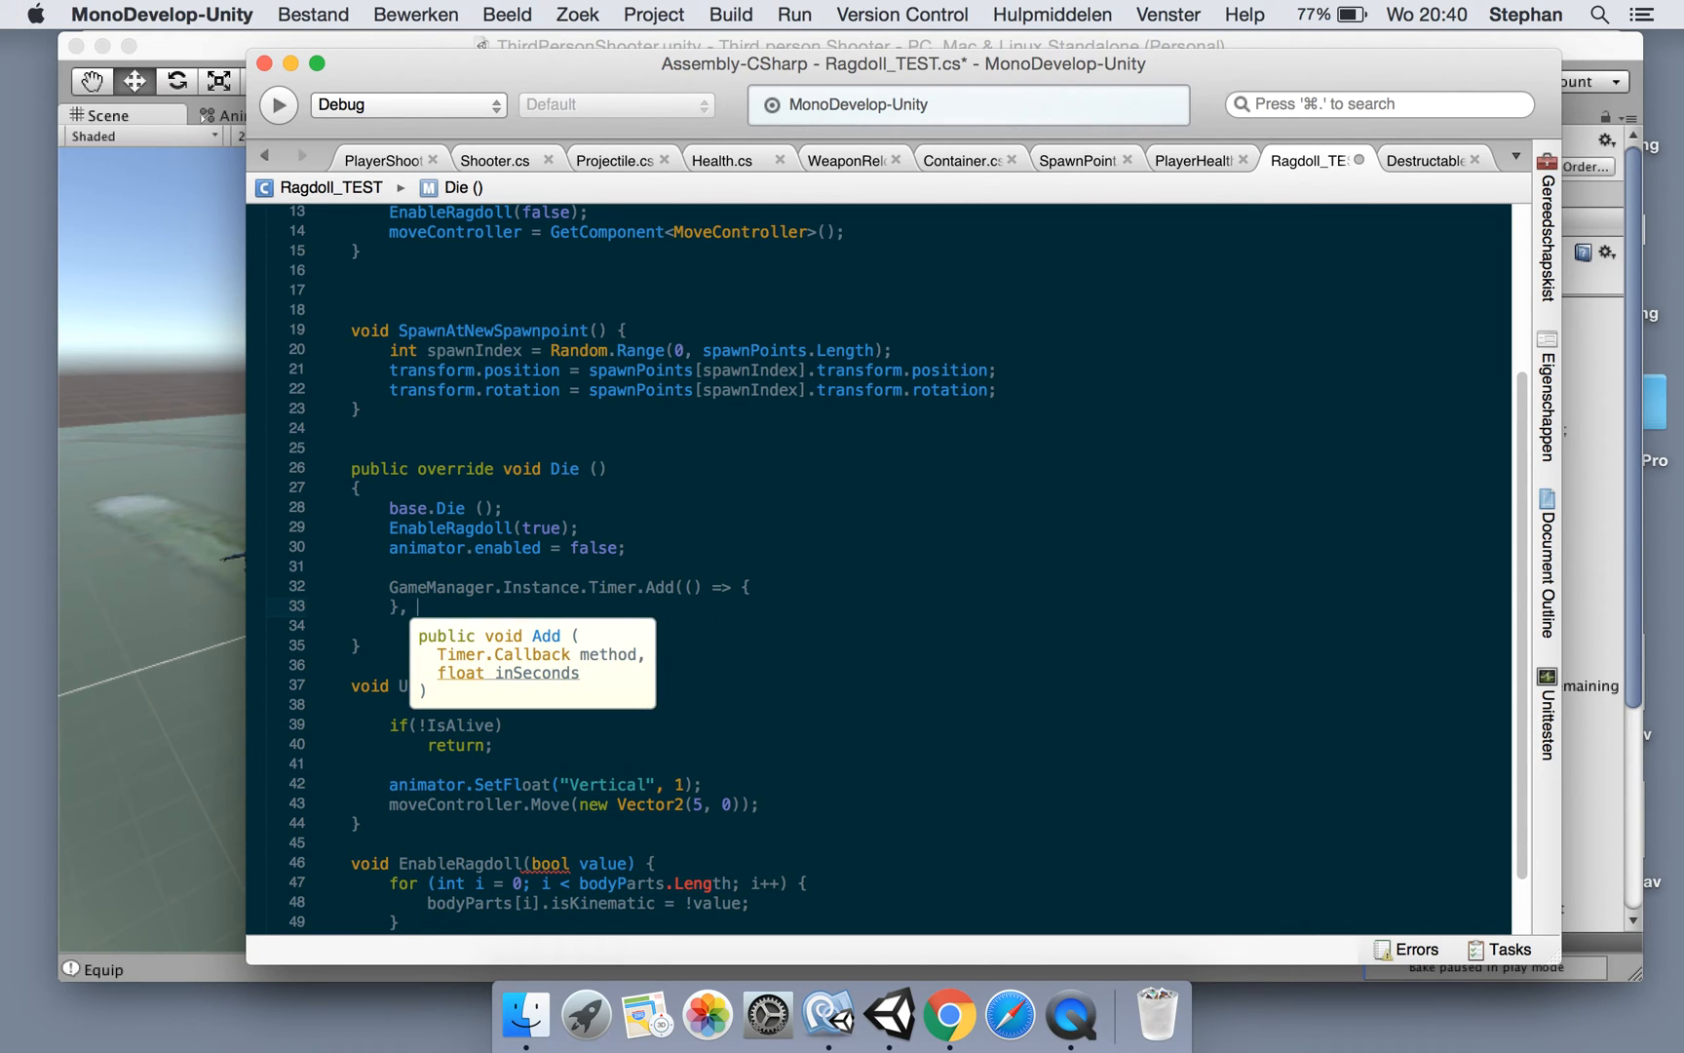
type("5);")
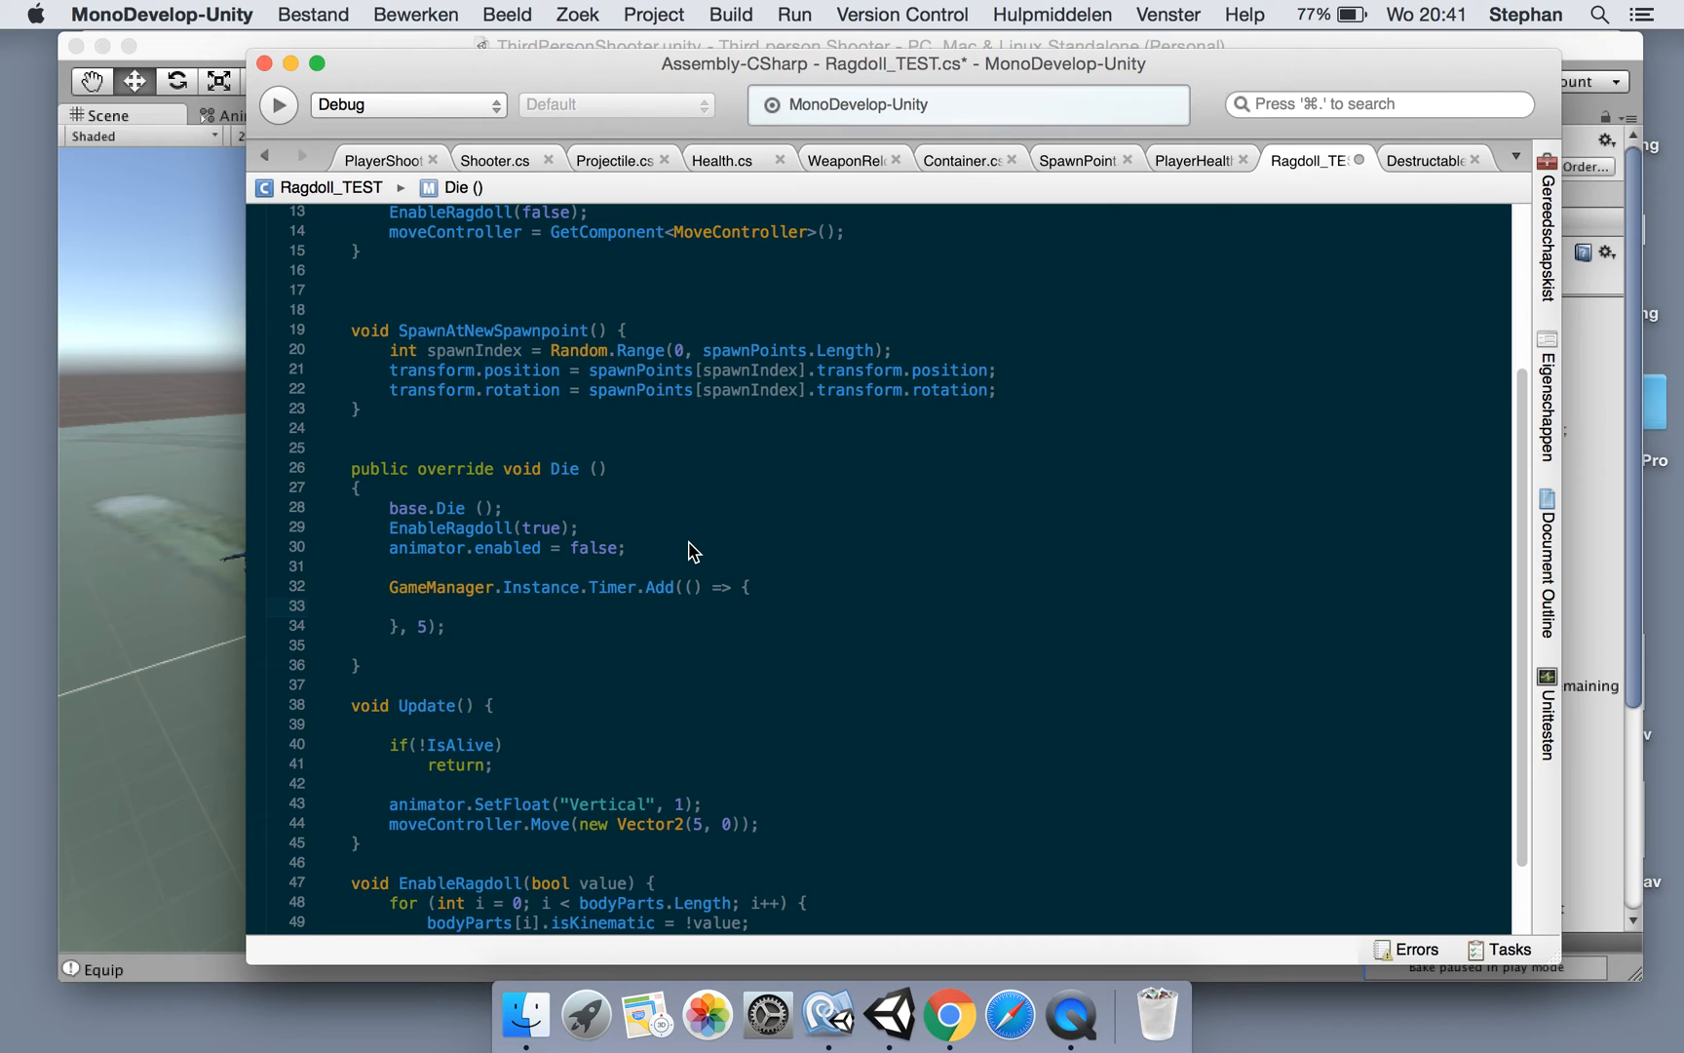
type("SpawnAtNewSpawnpoint();")
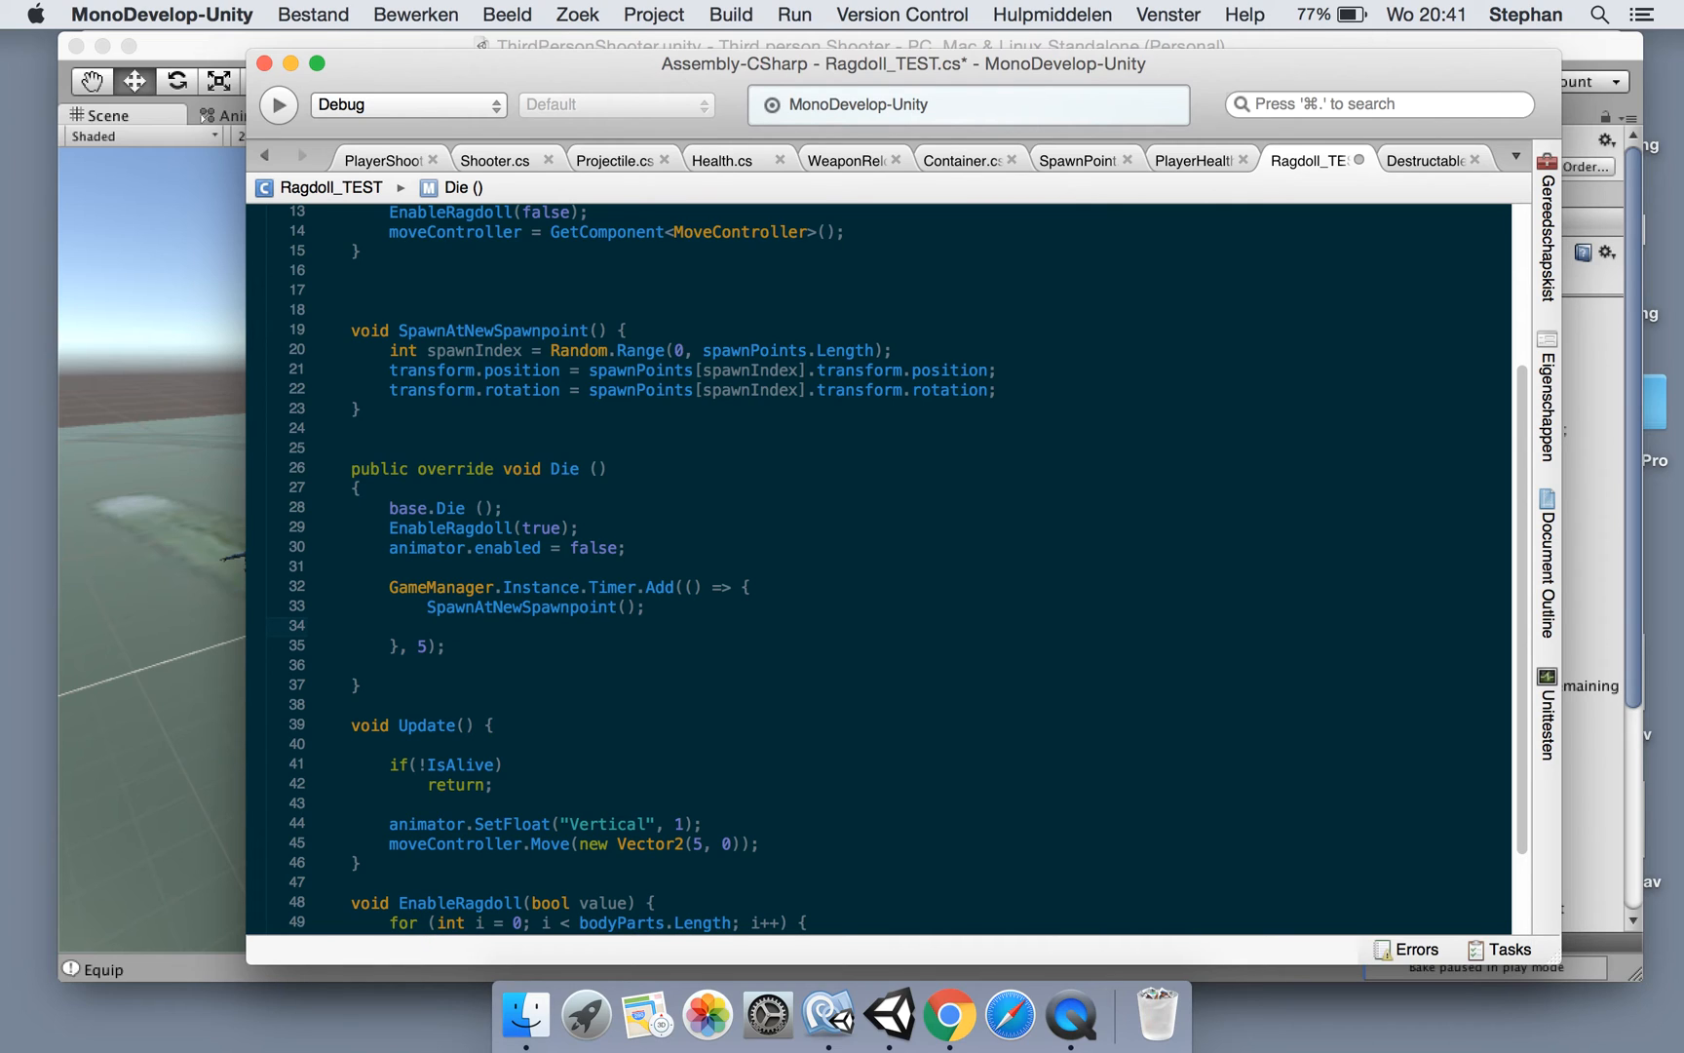
Make the callback also set animator.enabled = true and call Reset(), checking Reset in Destructable
type("a")
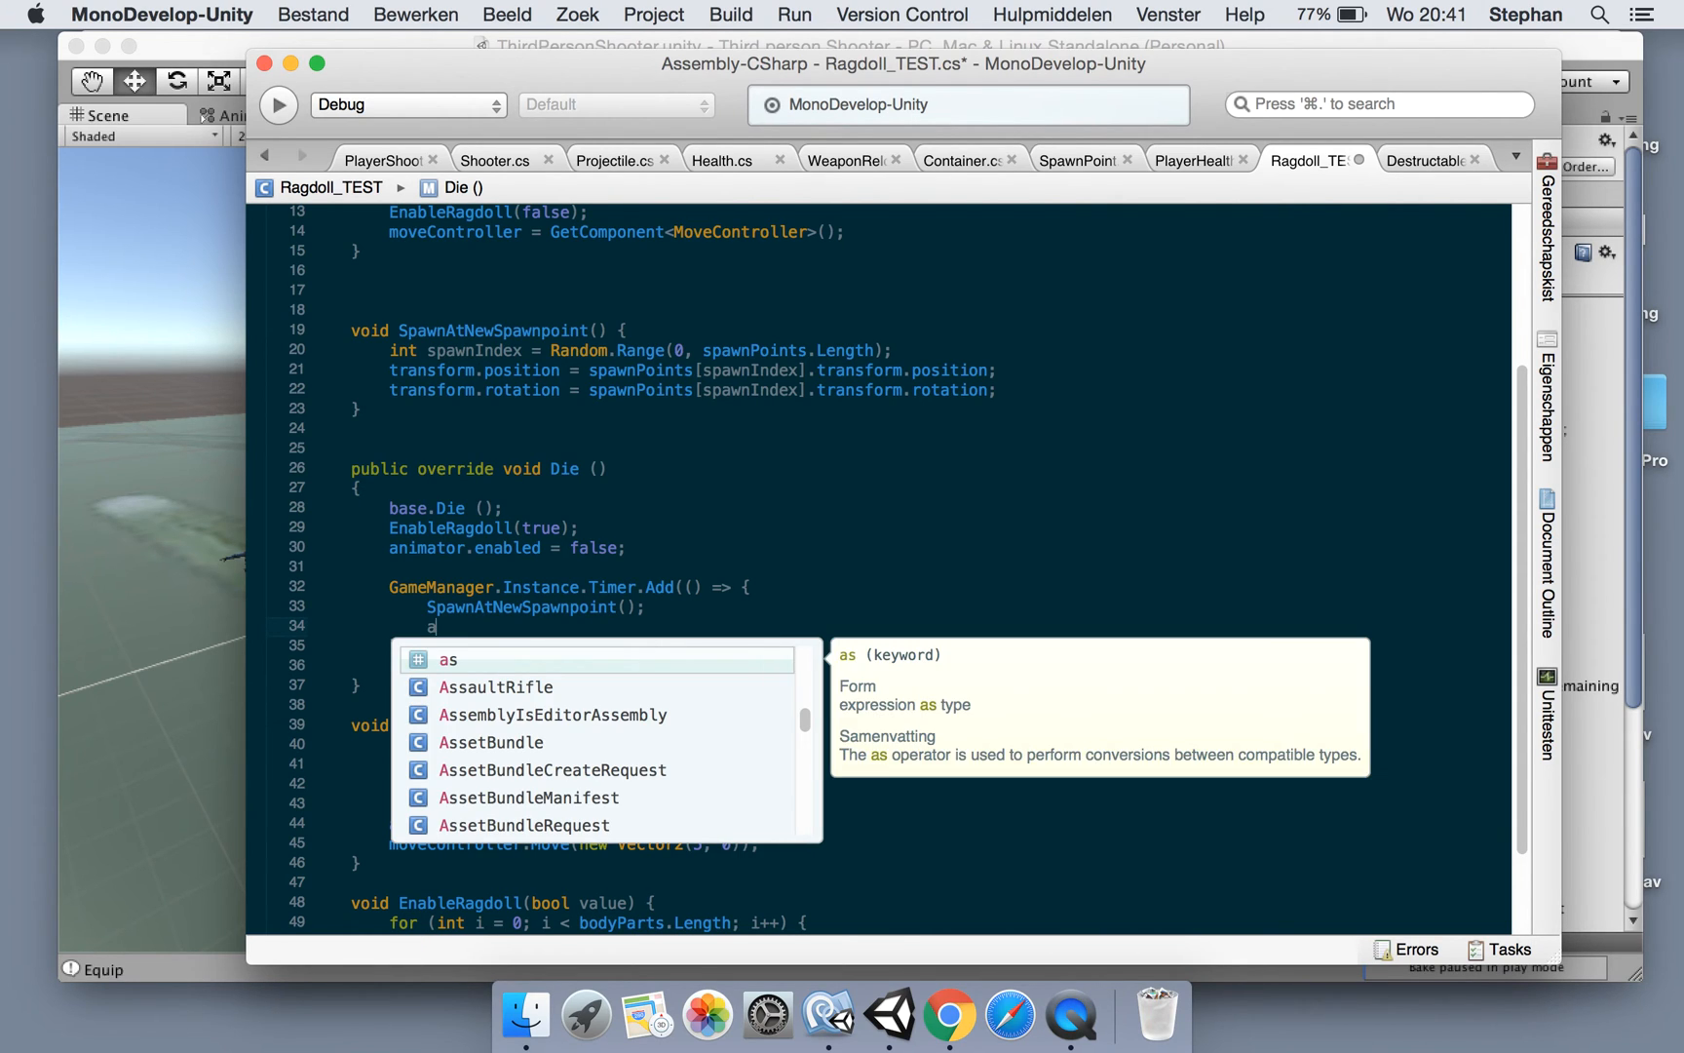
type("nimator.en")
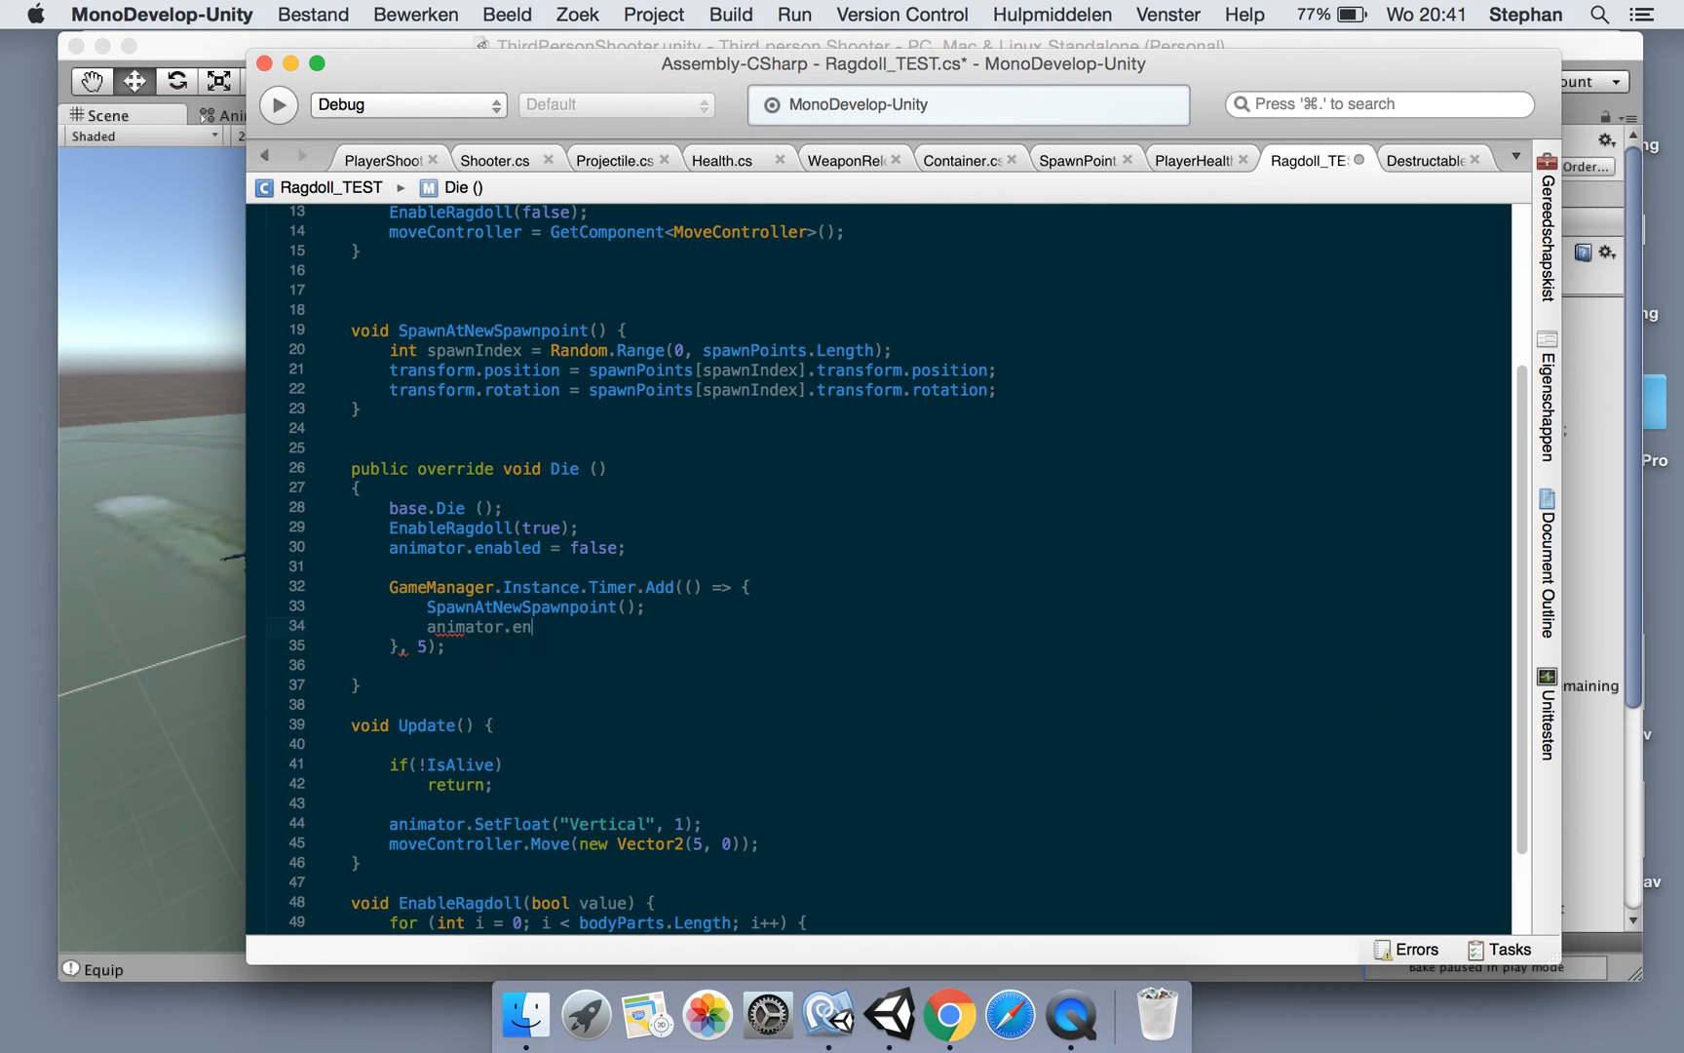
type("abled = true;")
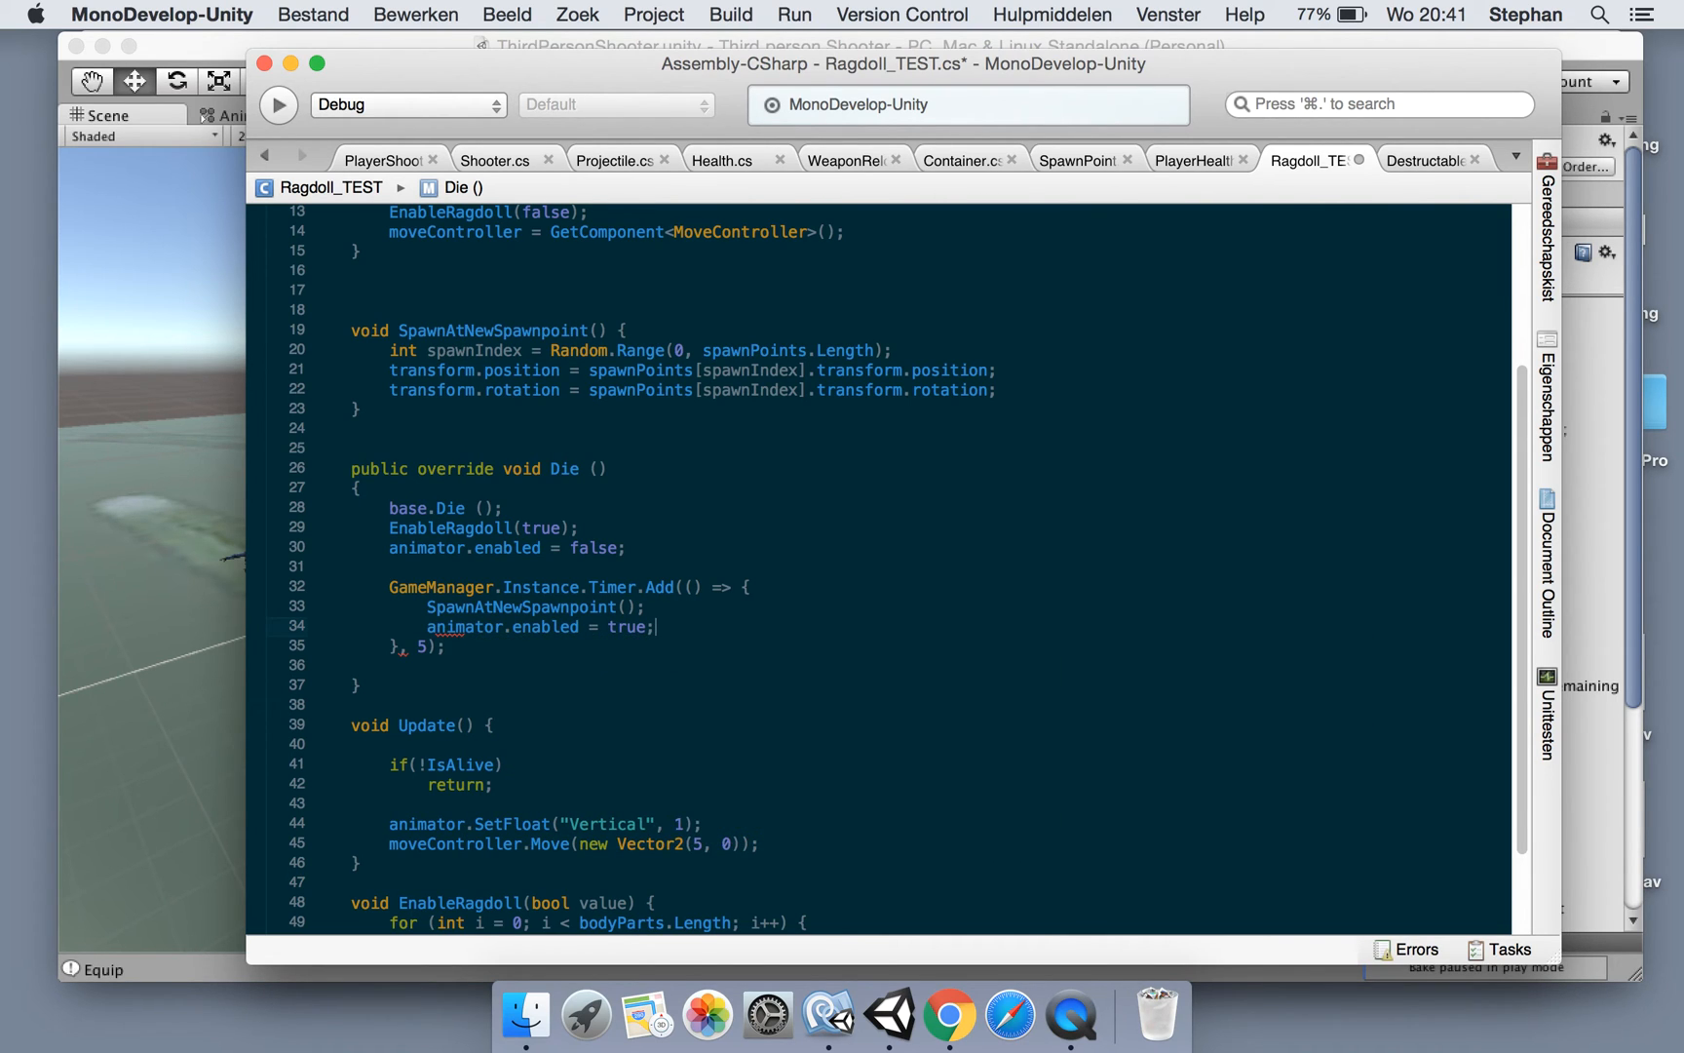
type("Reset ();")
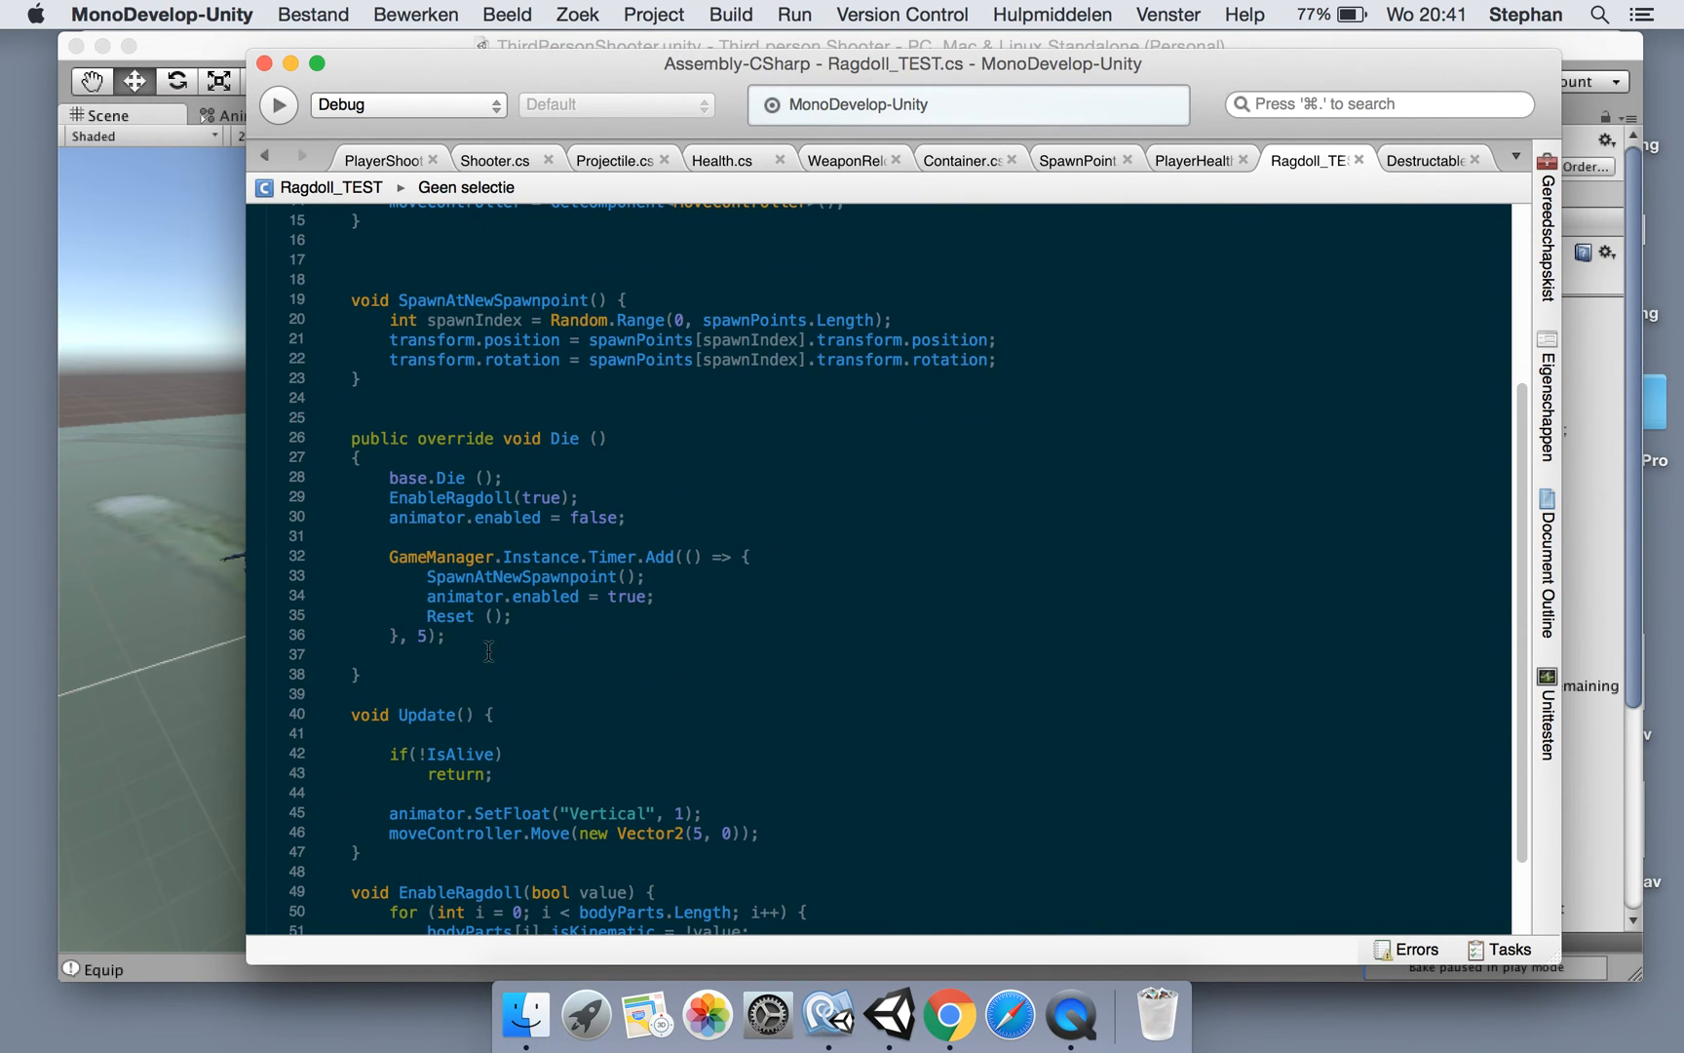
left_click(1426, 160)
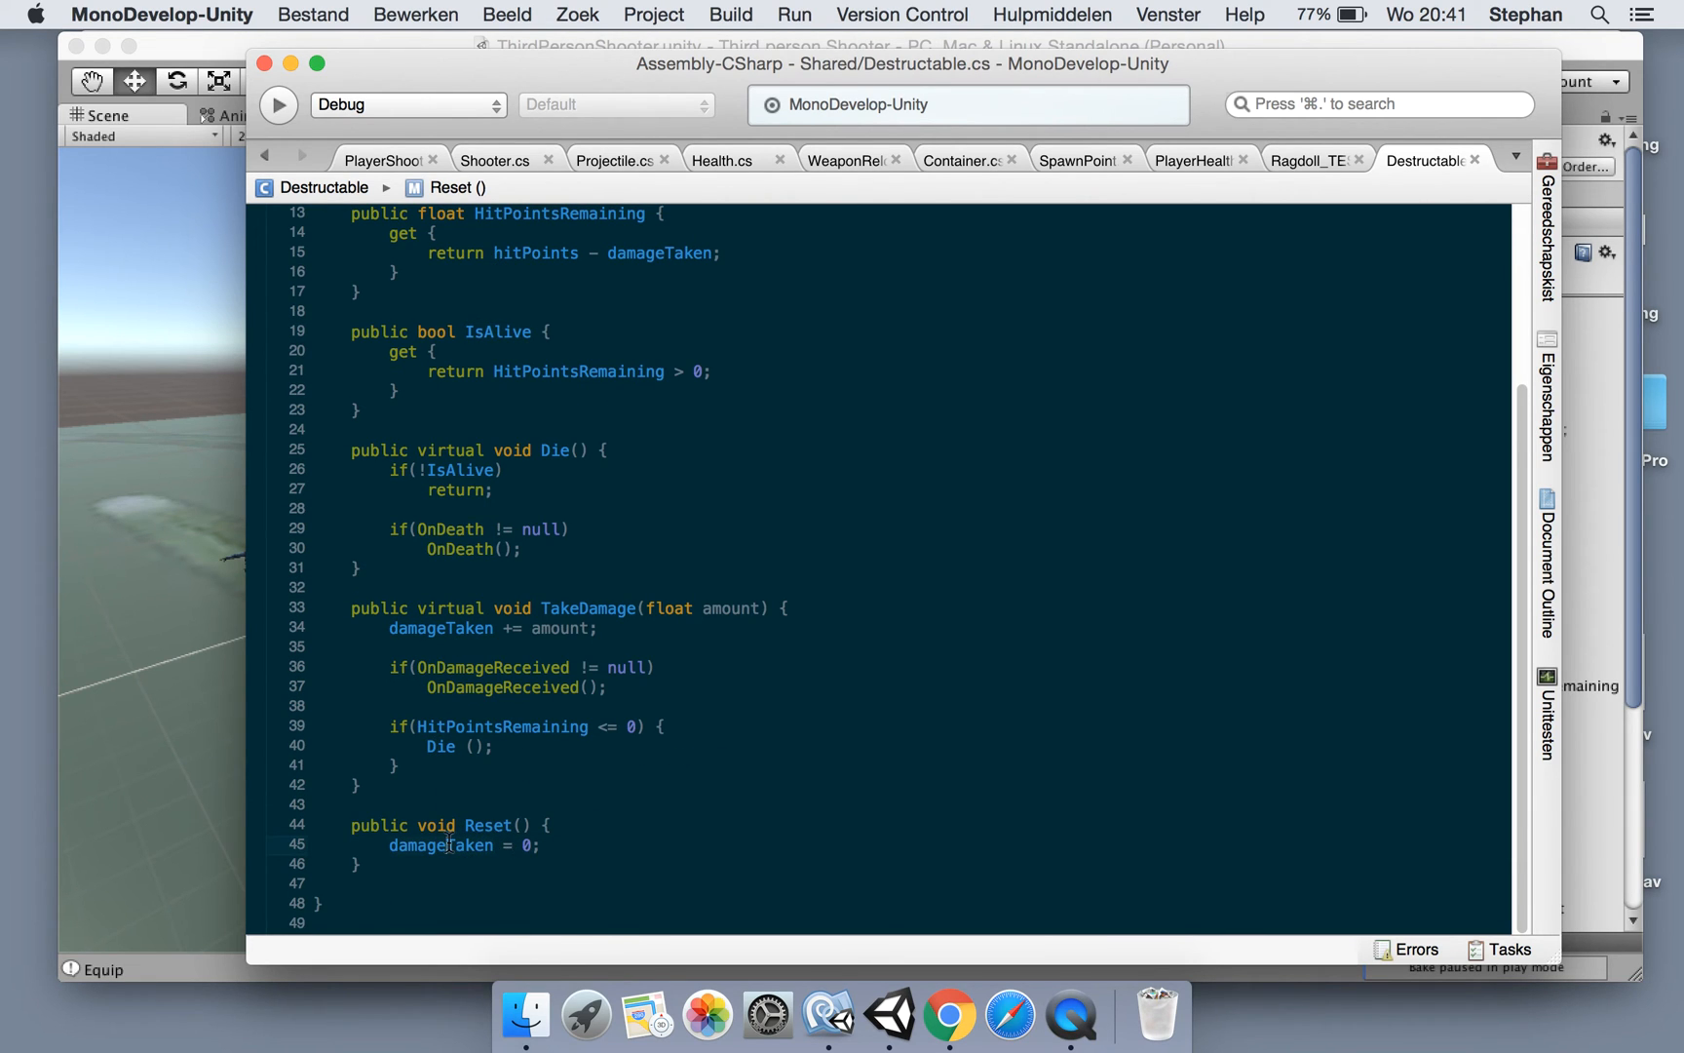
left_click(887, 1014)
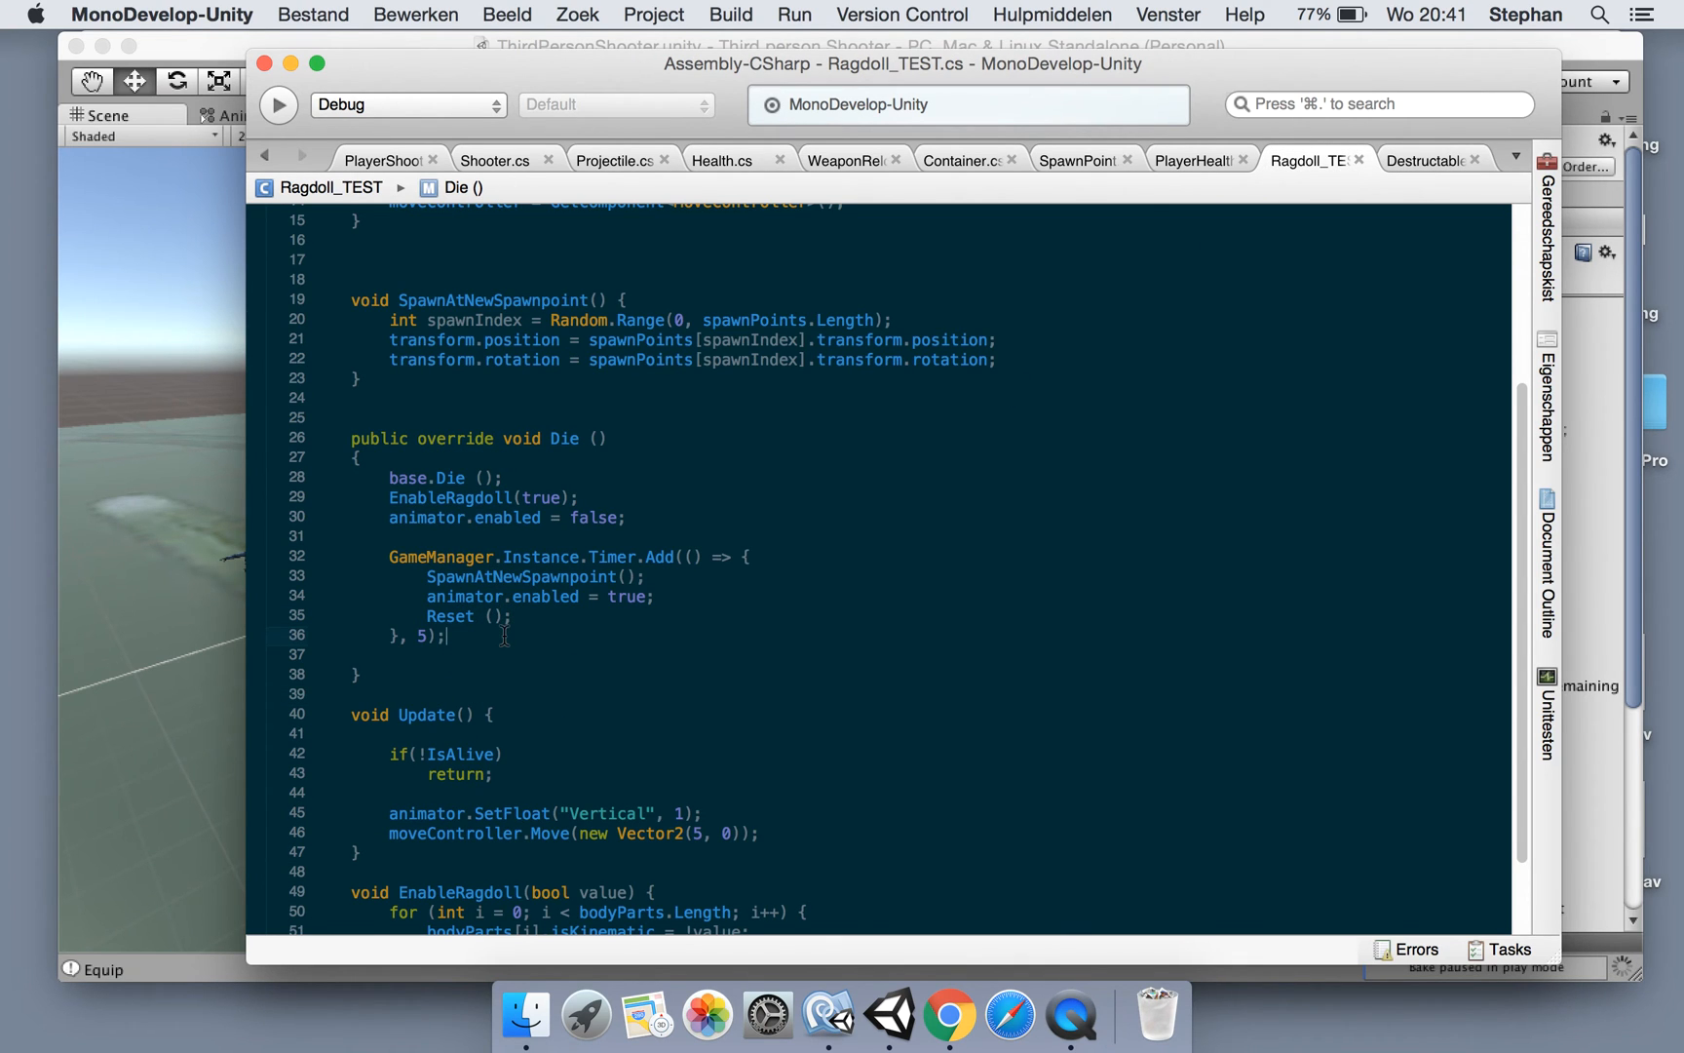
left_click(889, 1016)
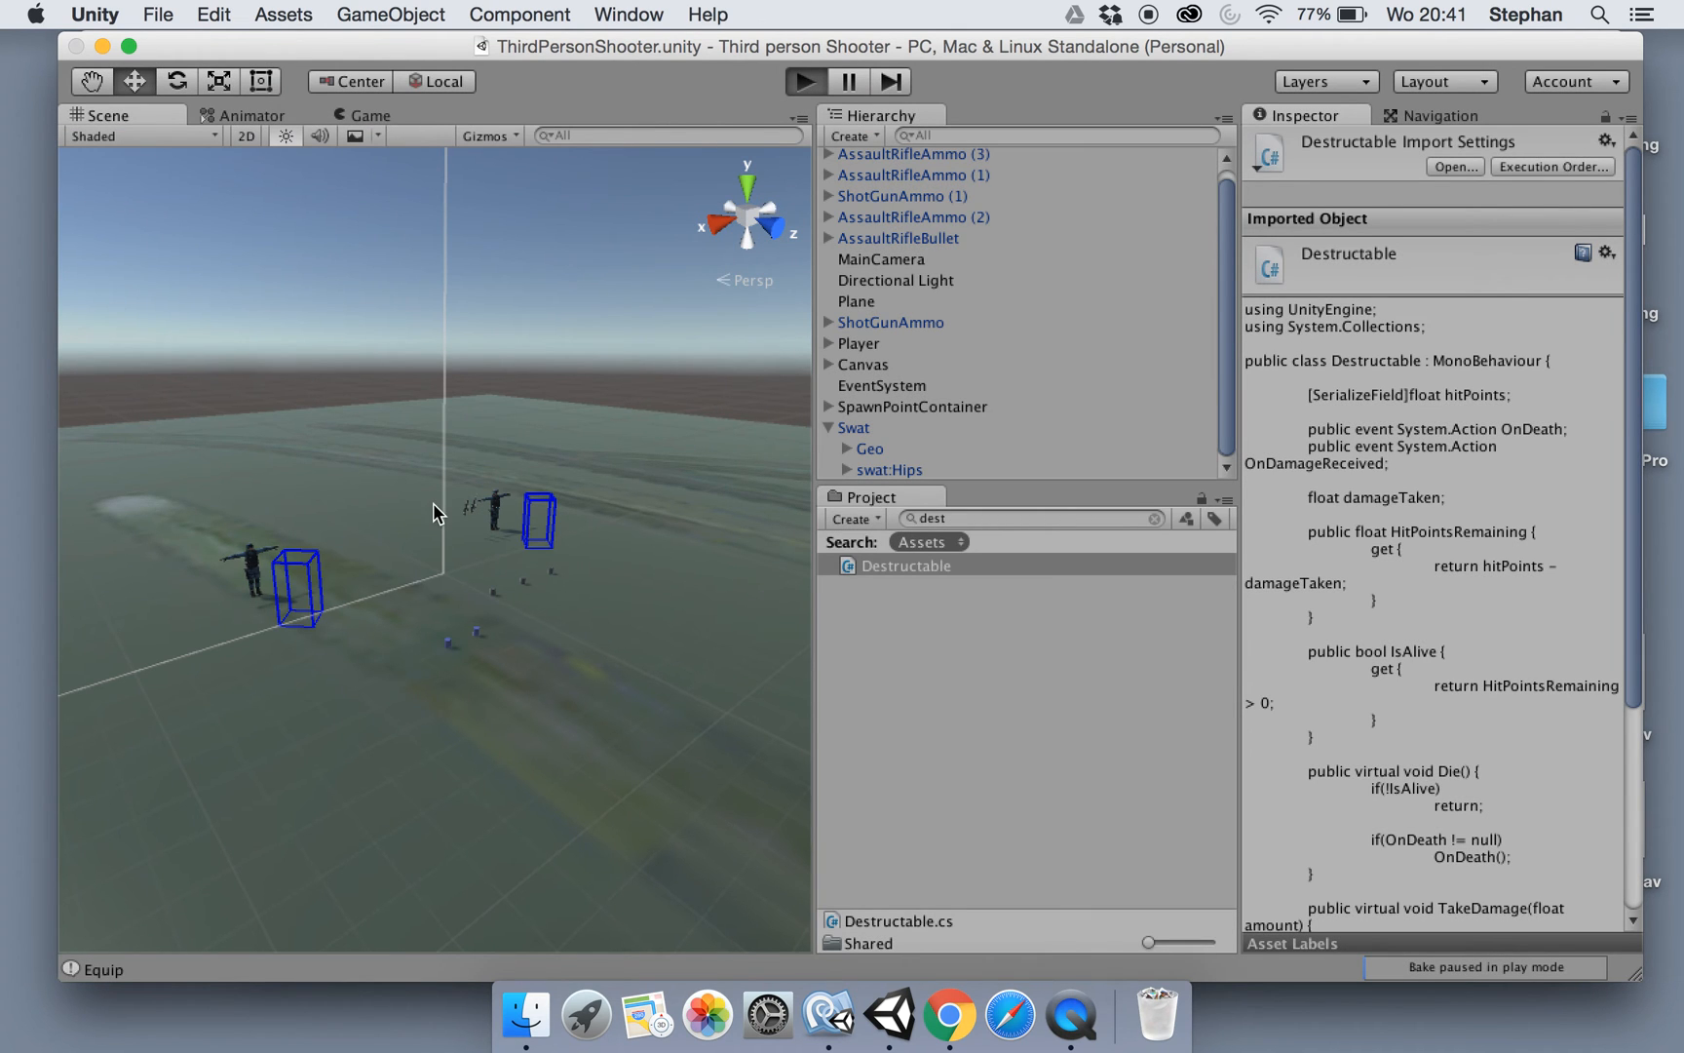
Run the game, hit the index out of range error, stop and select the Swat soldier
left_click(369, 115)
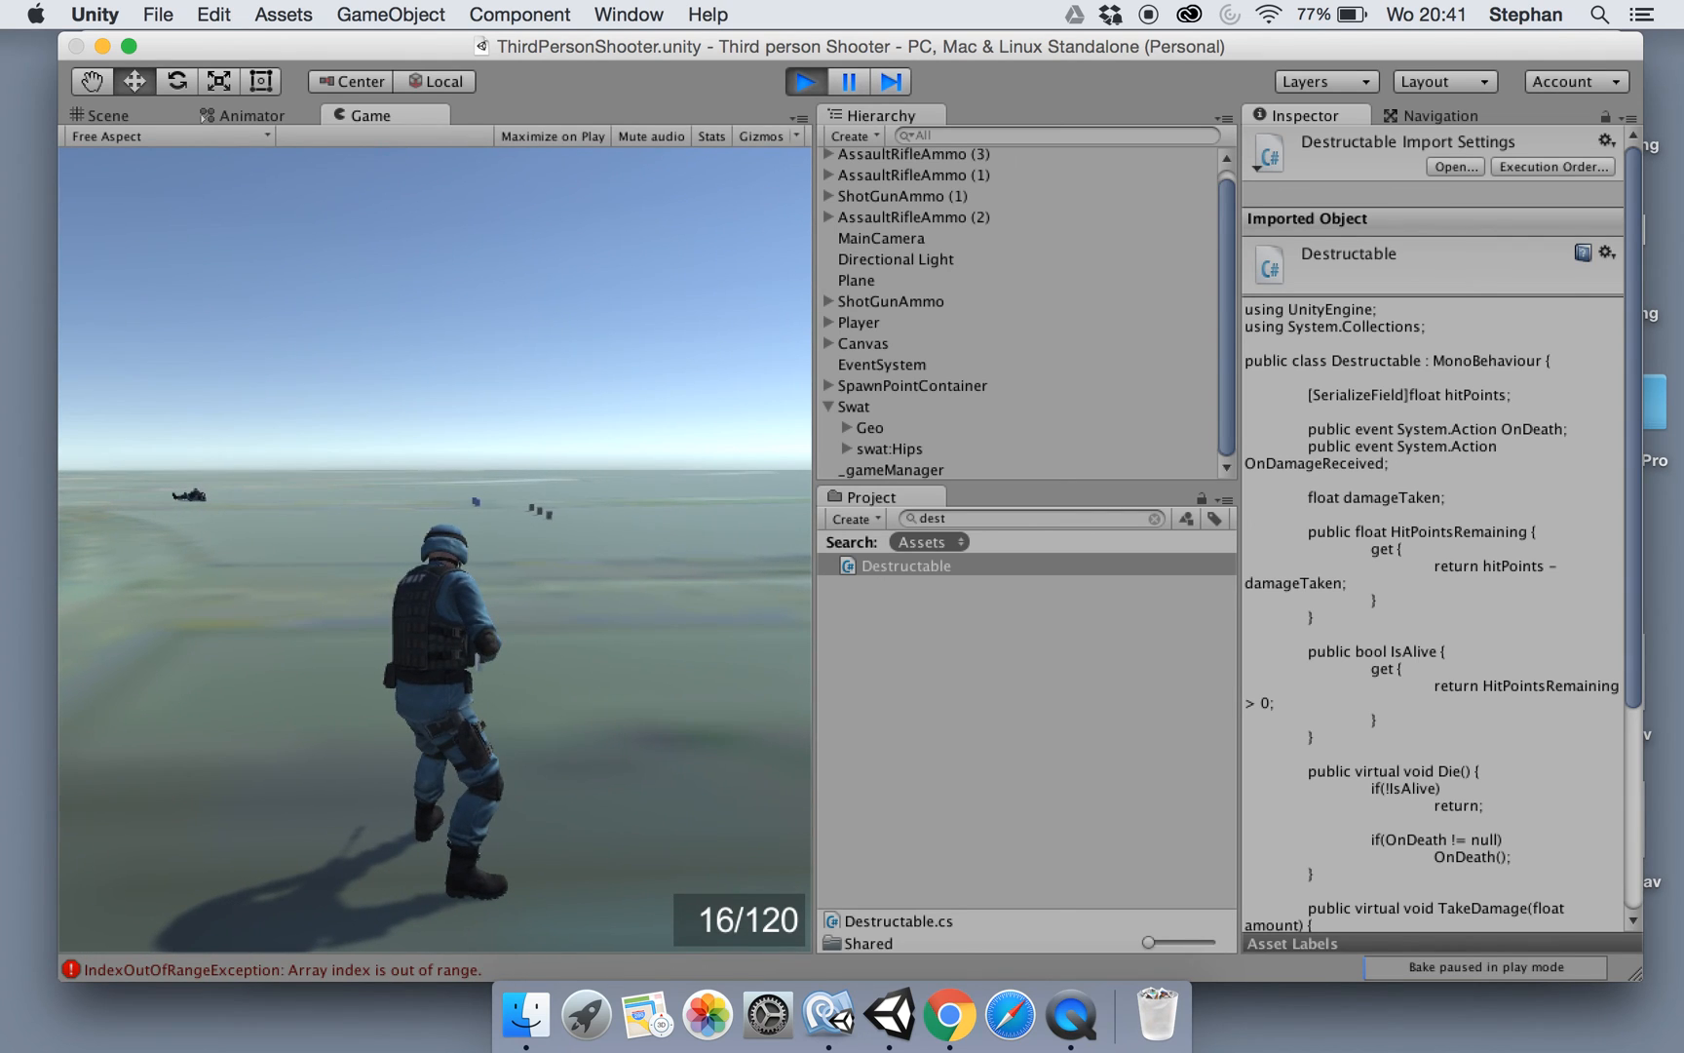
left_click(98, 115)
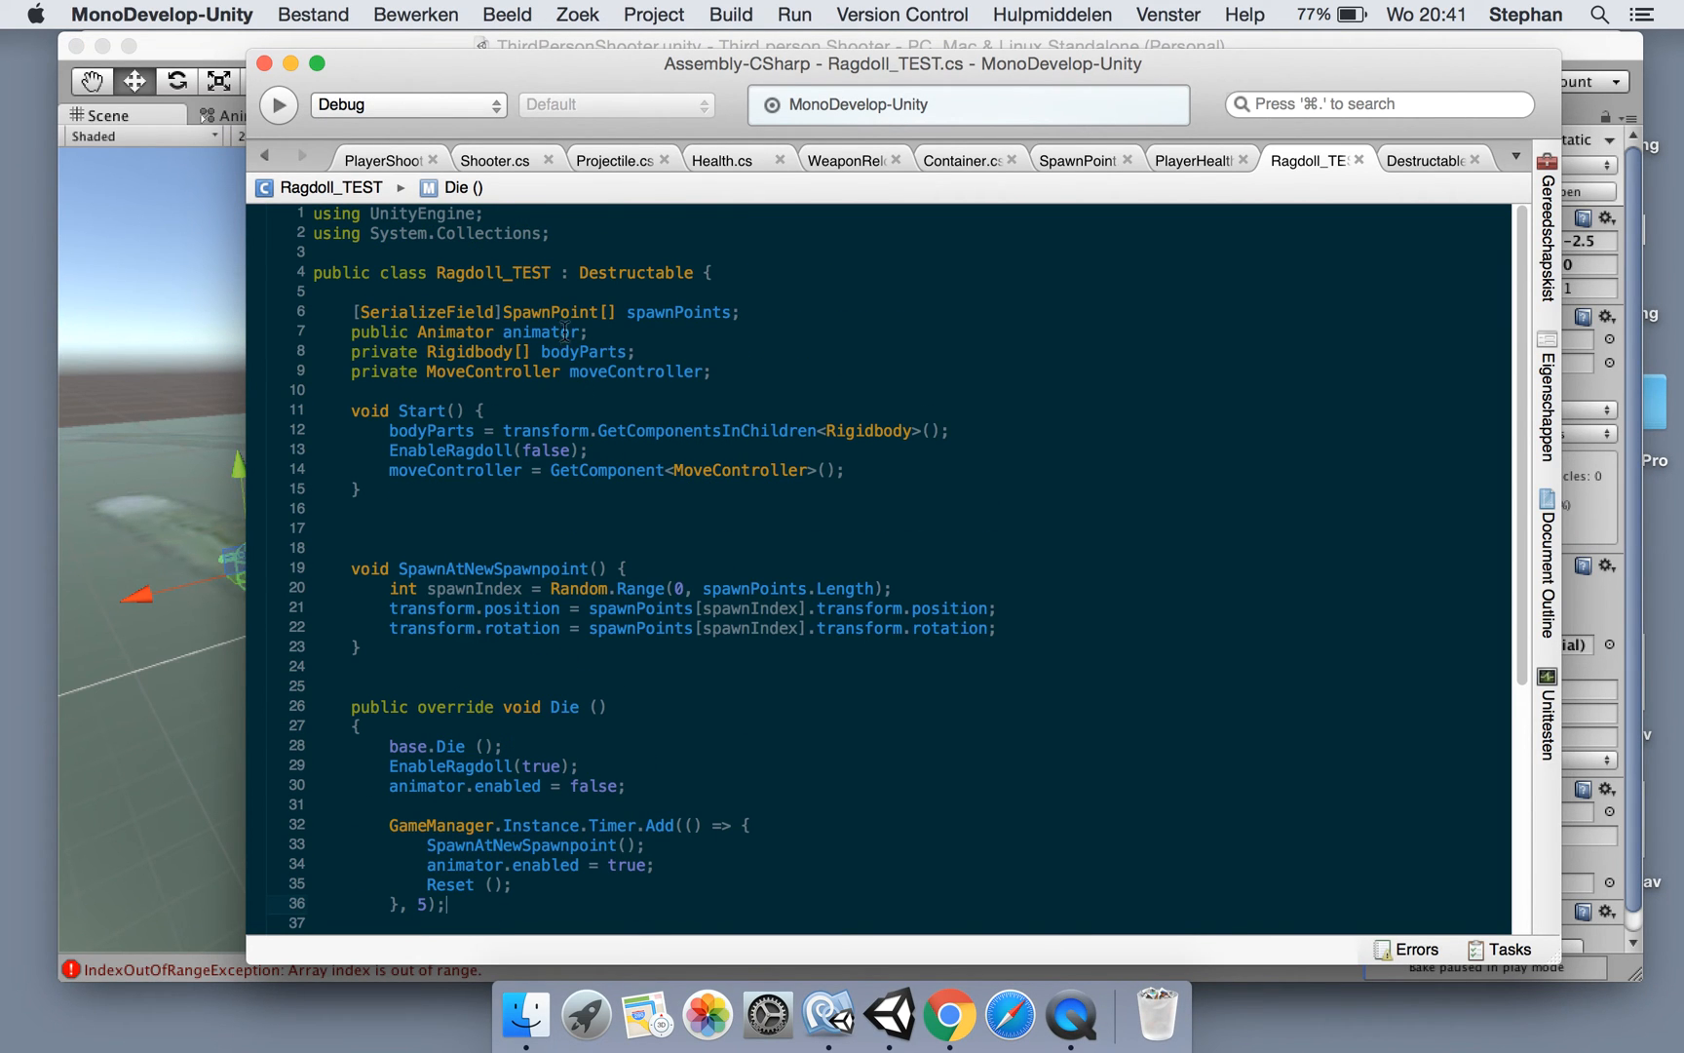
left_click(889, 1014)
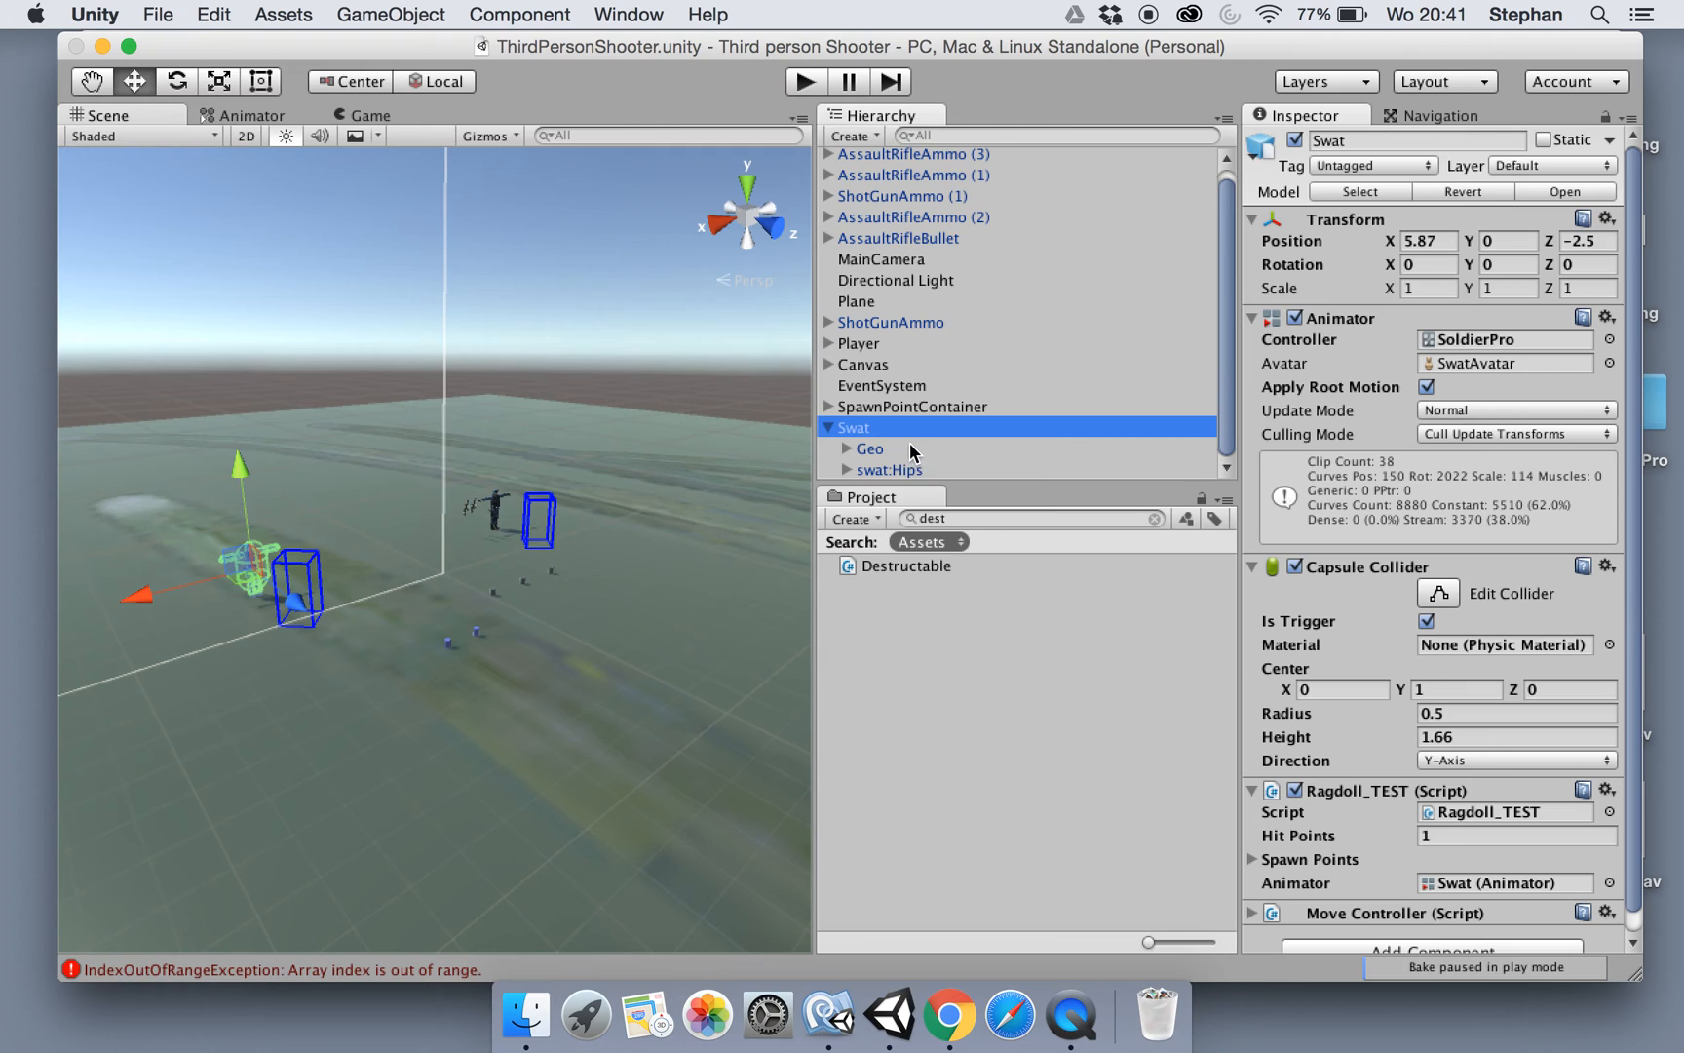
mouse_move(862, 343)
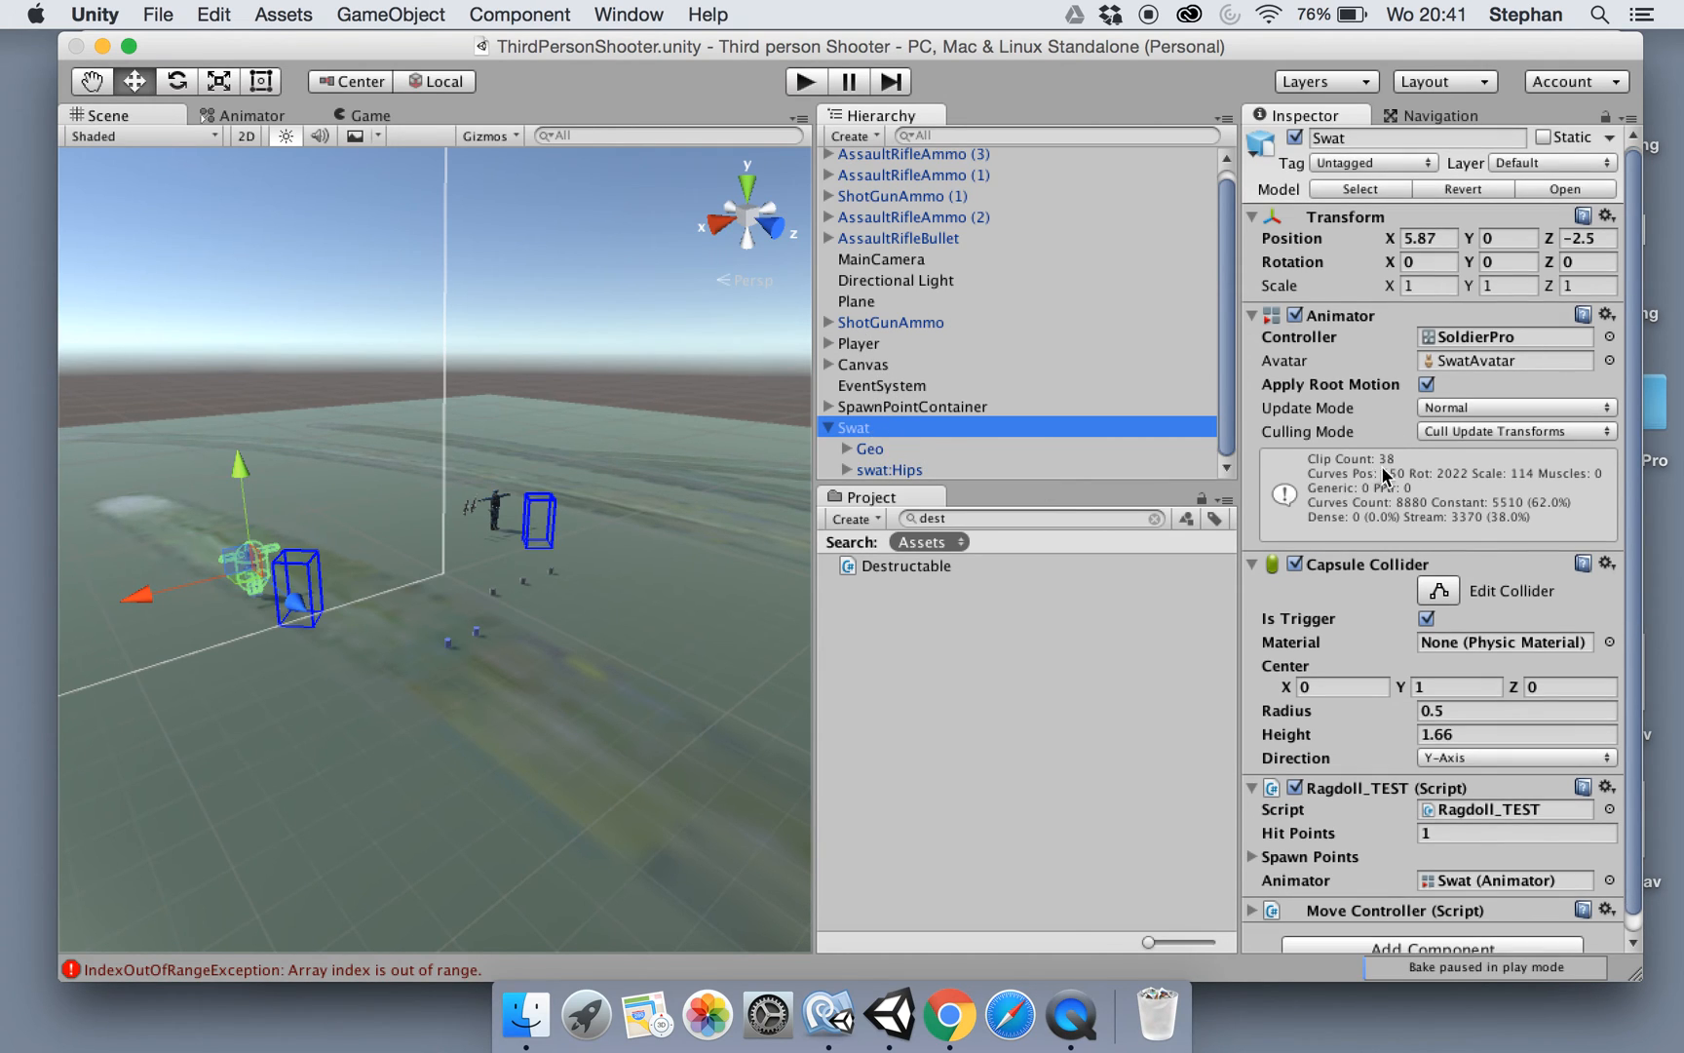
Assign SpawnPoint and SpawnPoint (1) as the Swat soldier's two Spawn Points
left_click(1251, 318)
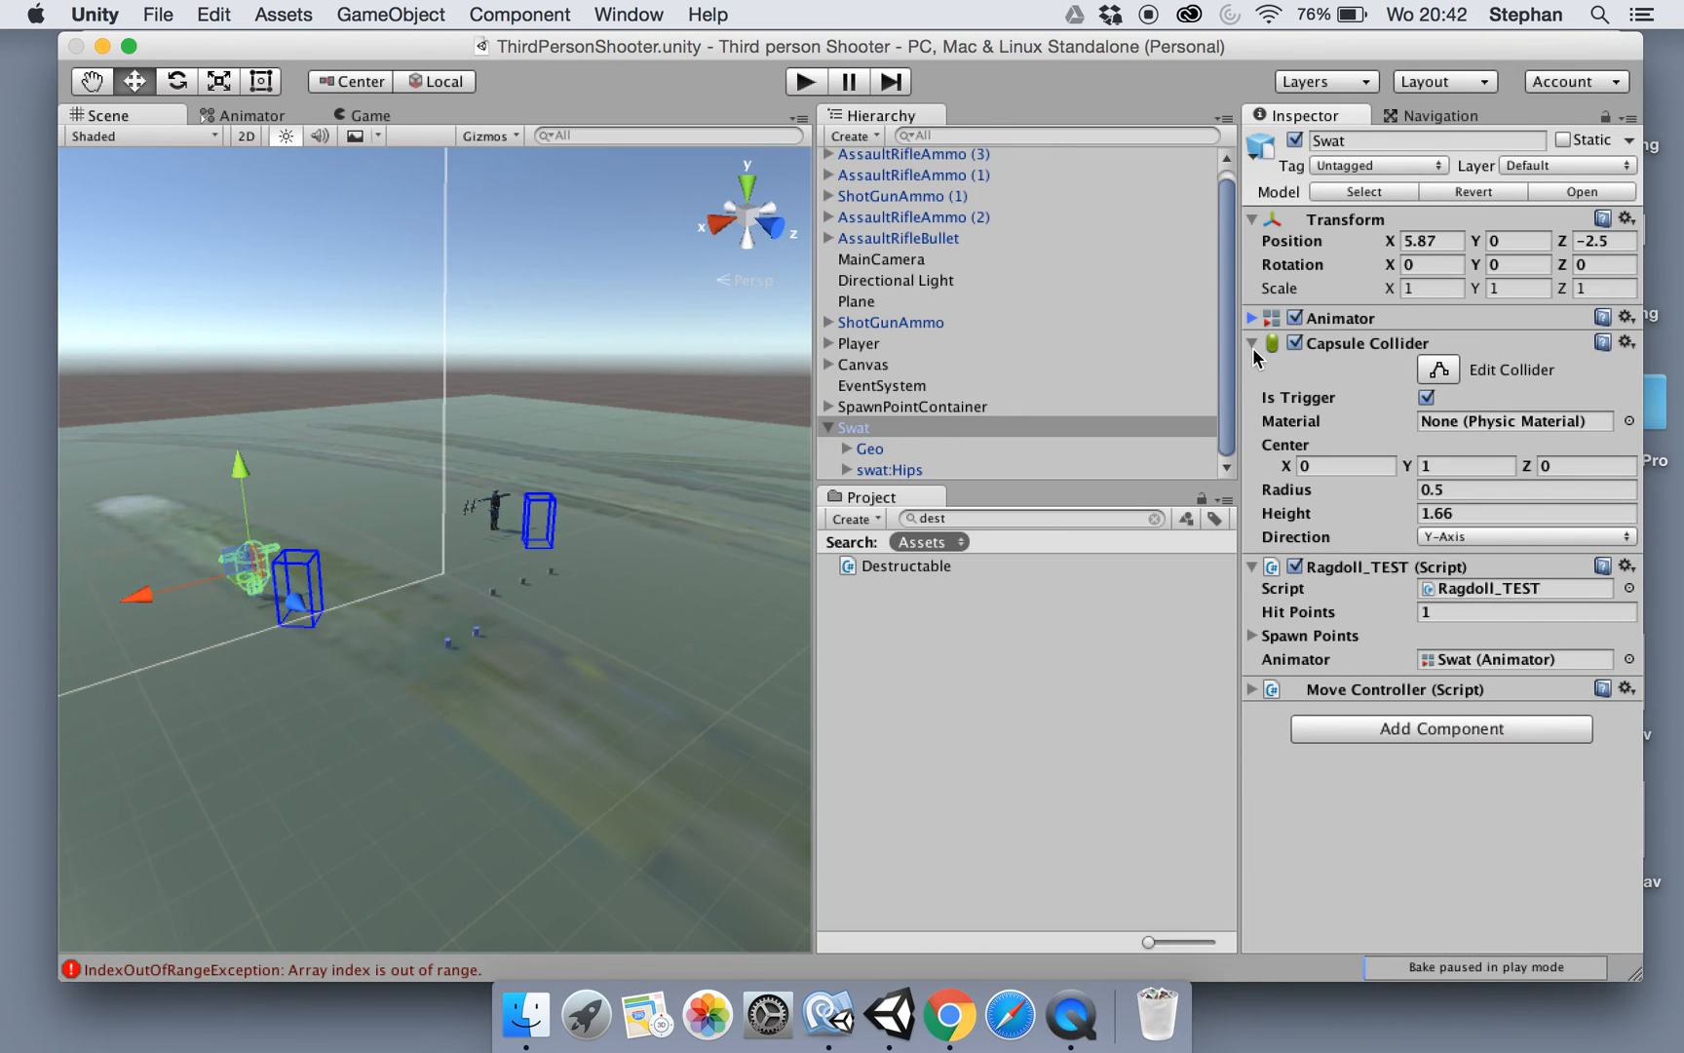
left_click(1251, 343)
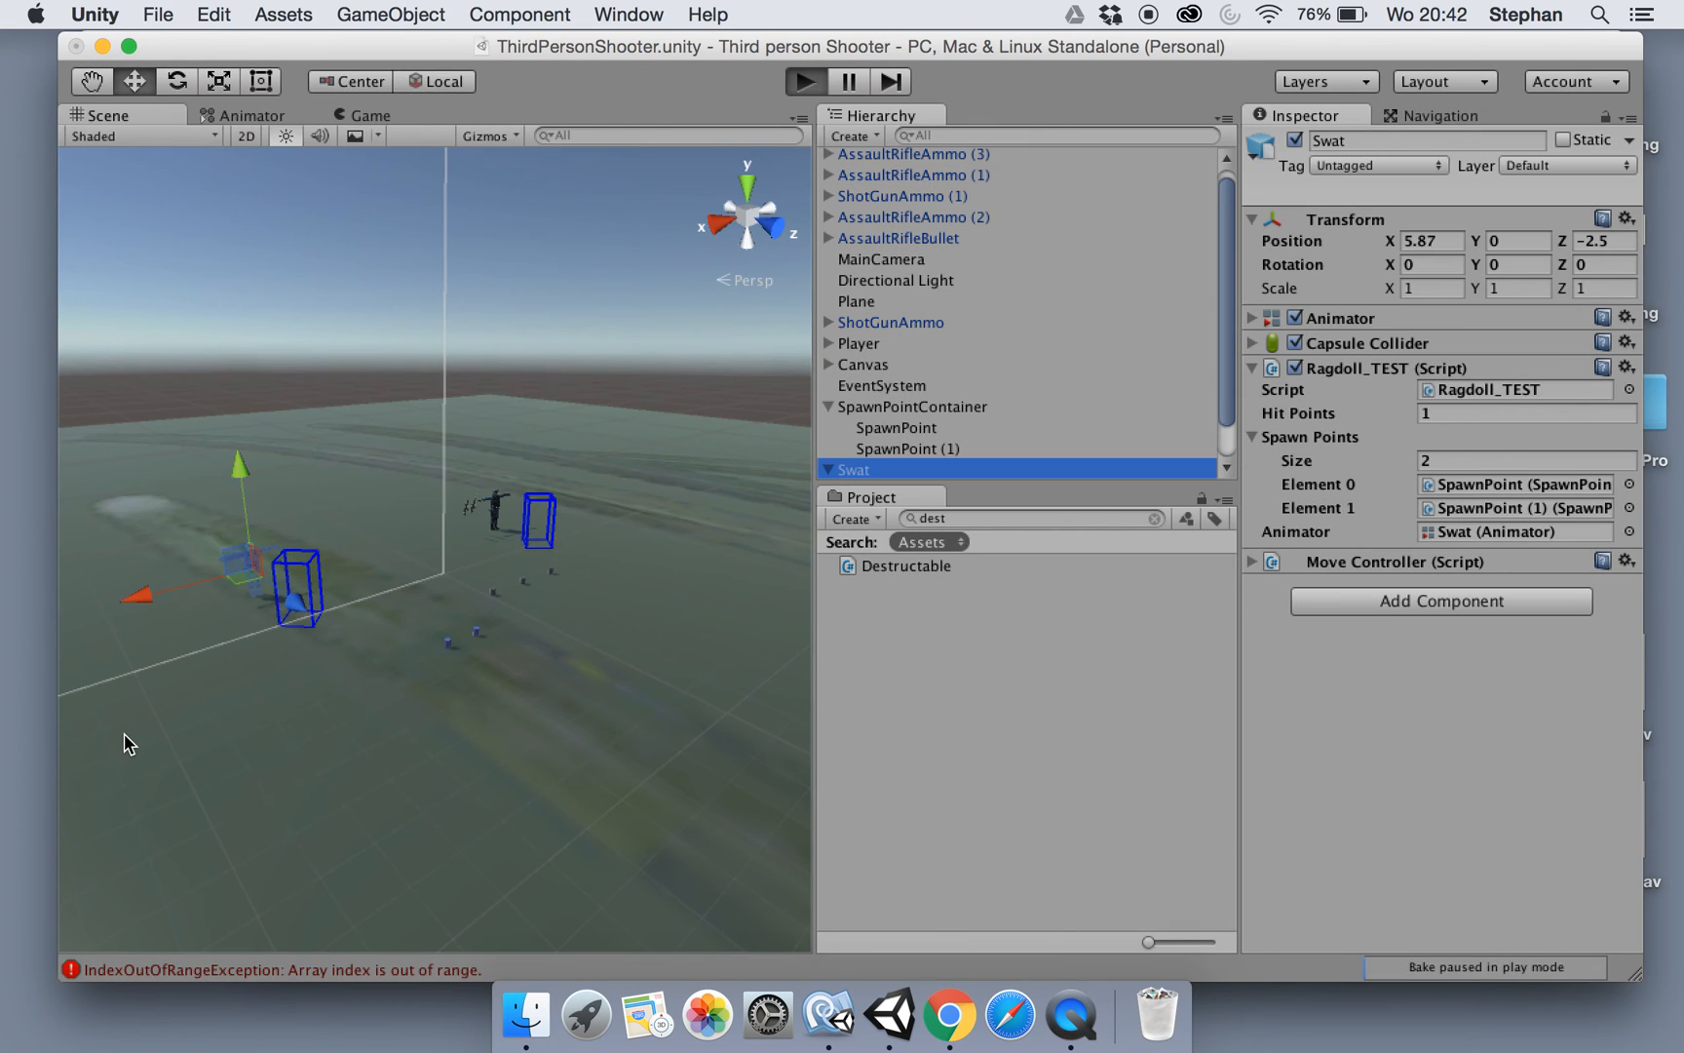
left_click(367, 115)
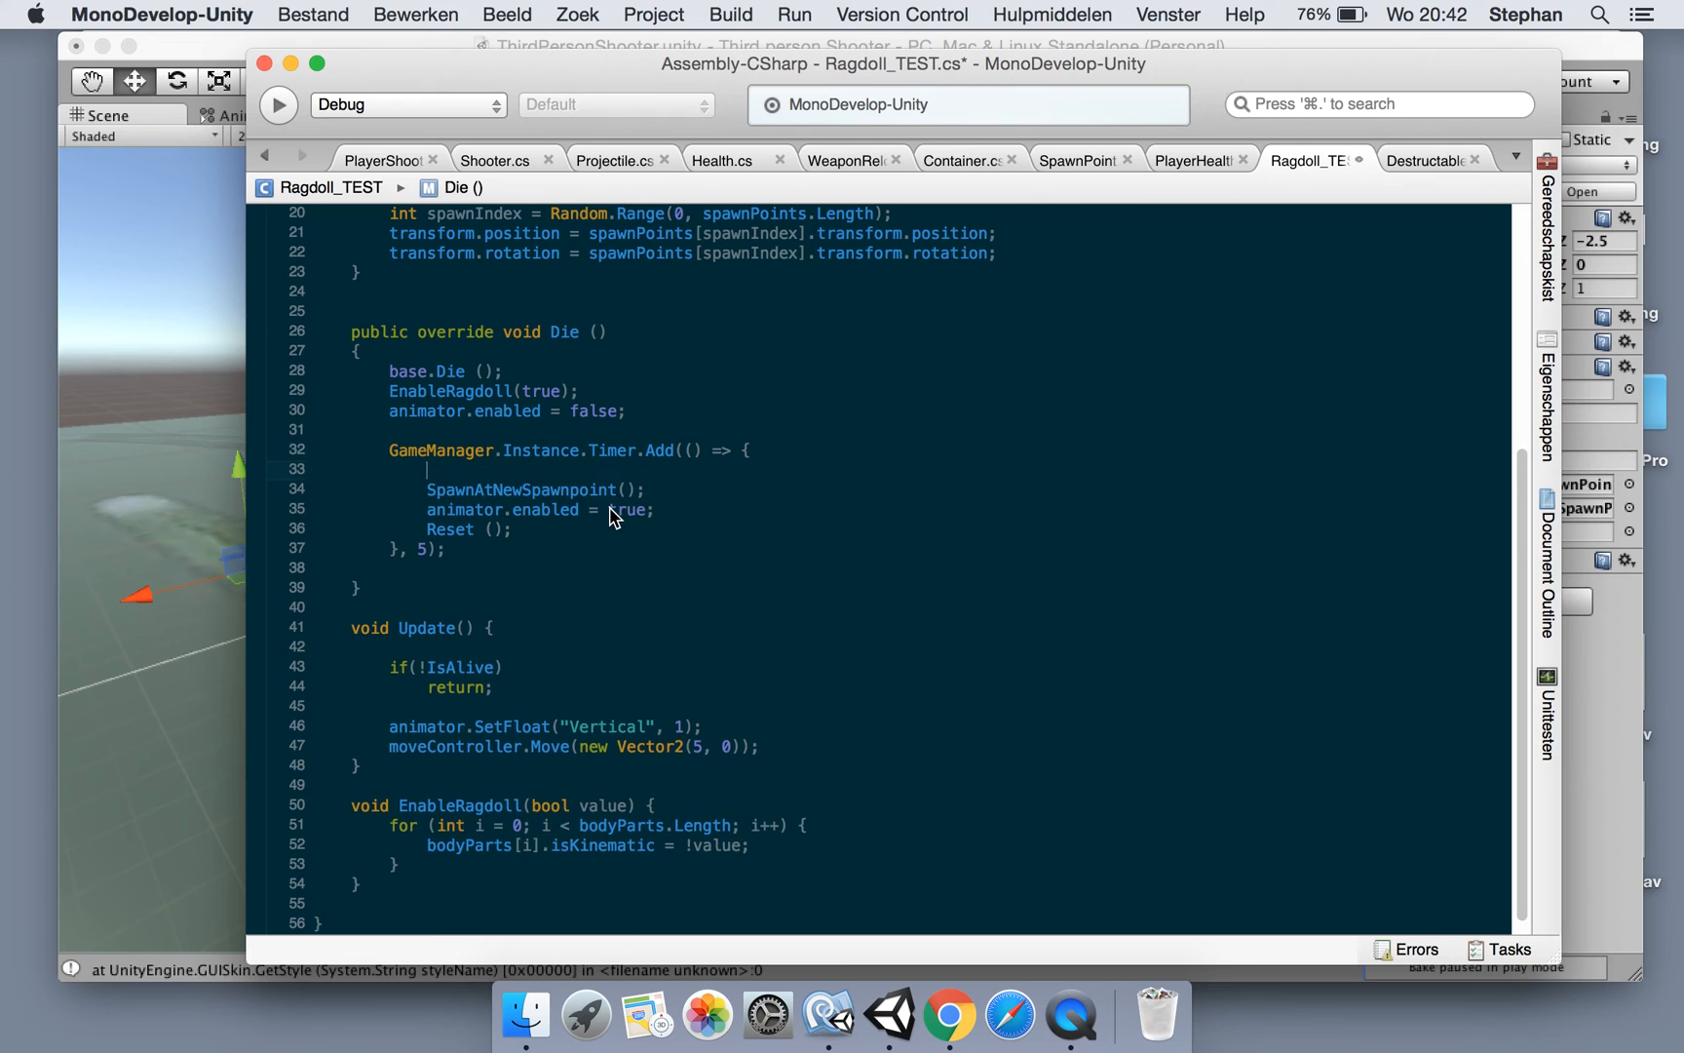
Start the respawn callback with EnableRagdoll(false); and return to Unity
type("EnableRagdoll(false);")
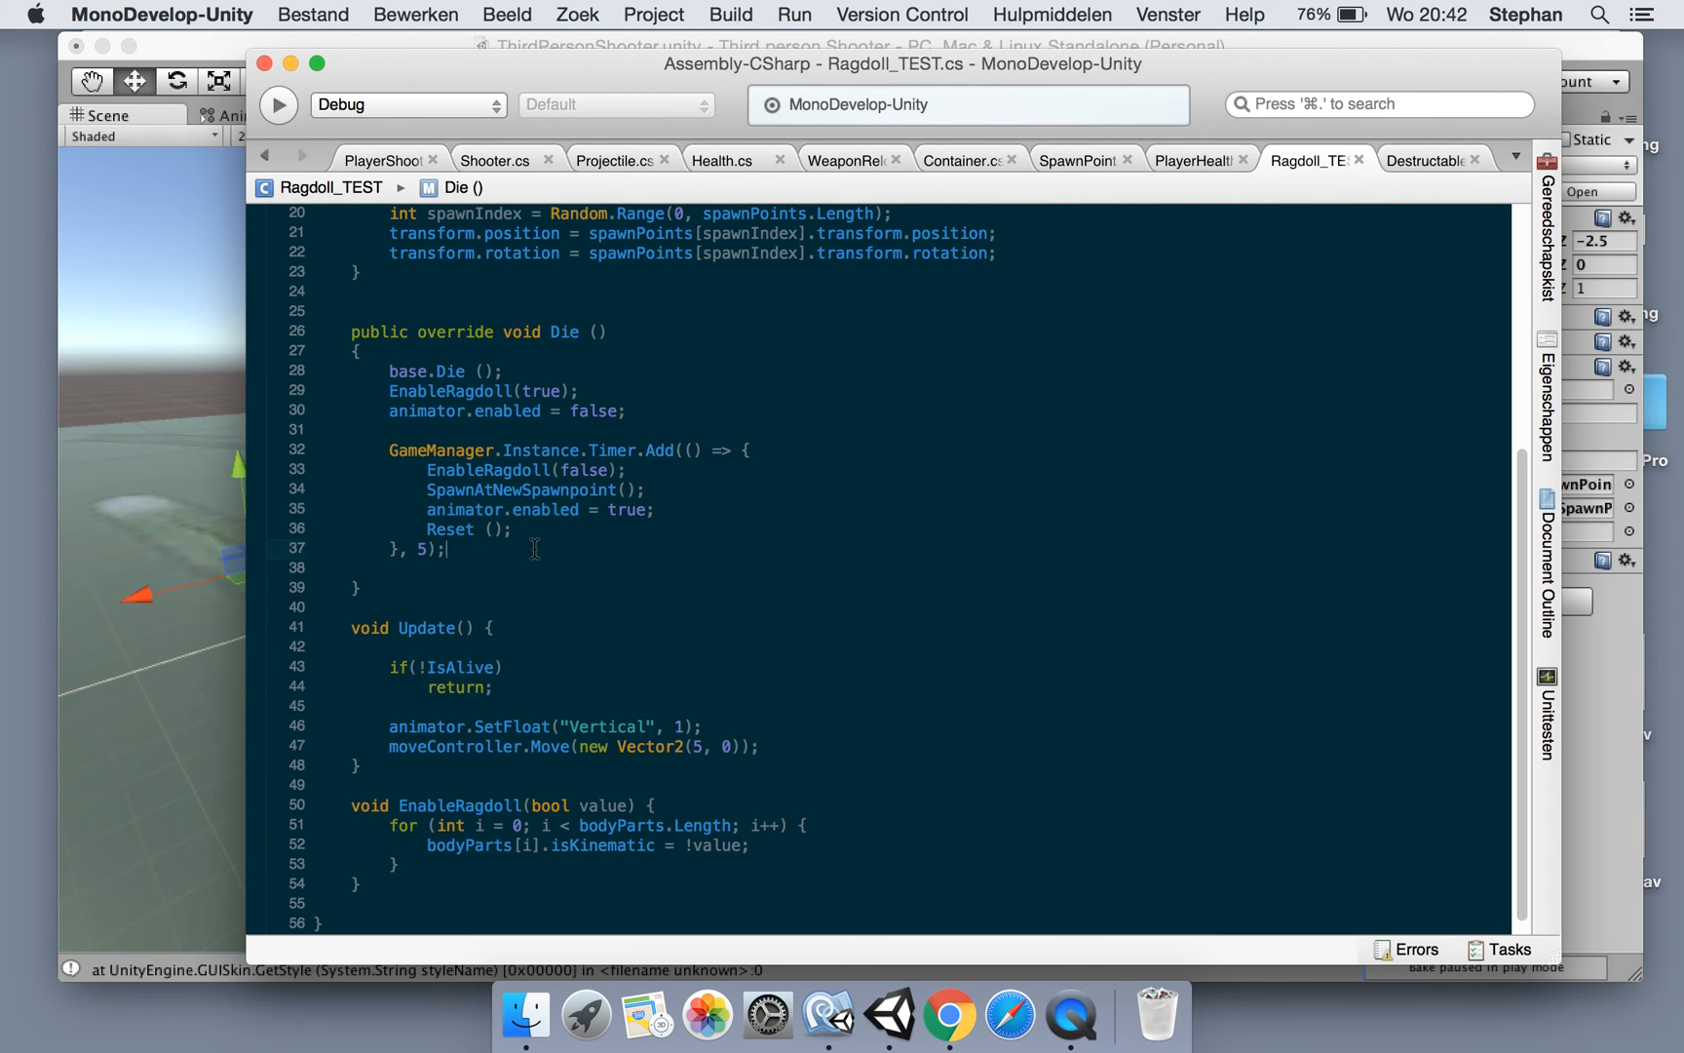
left_click(889, 1014)
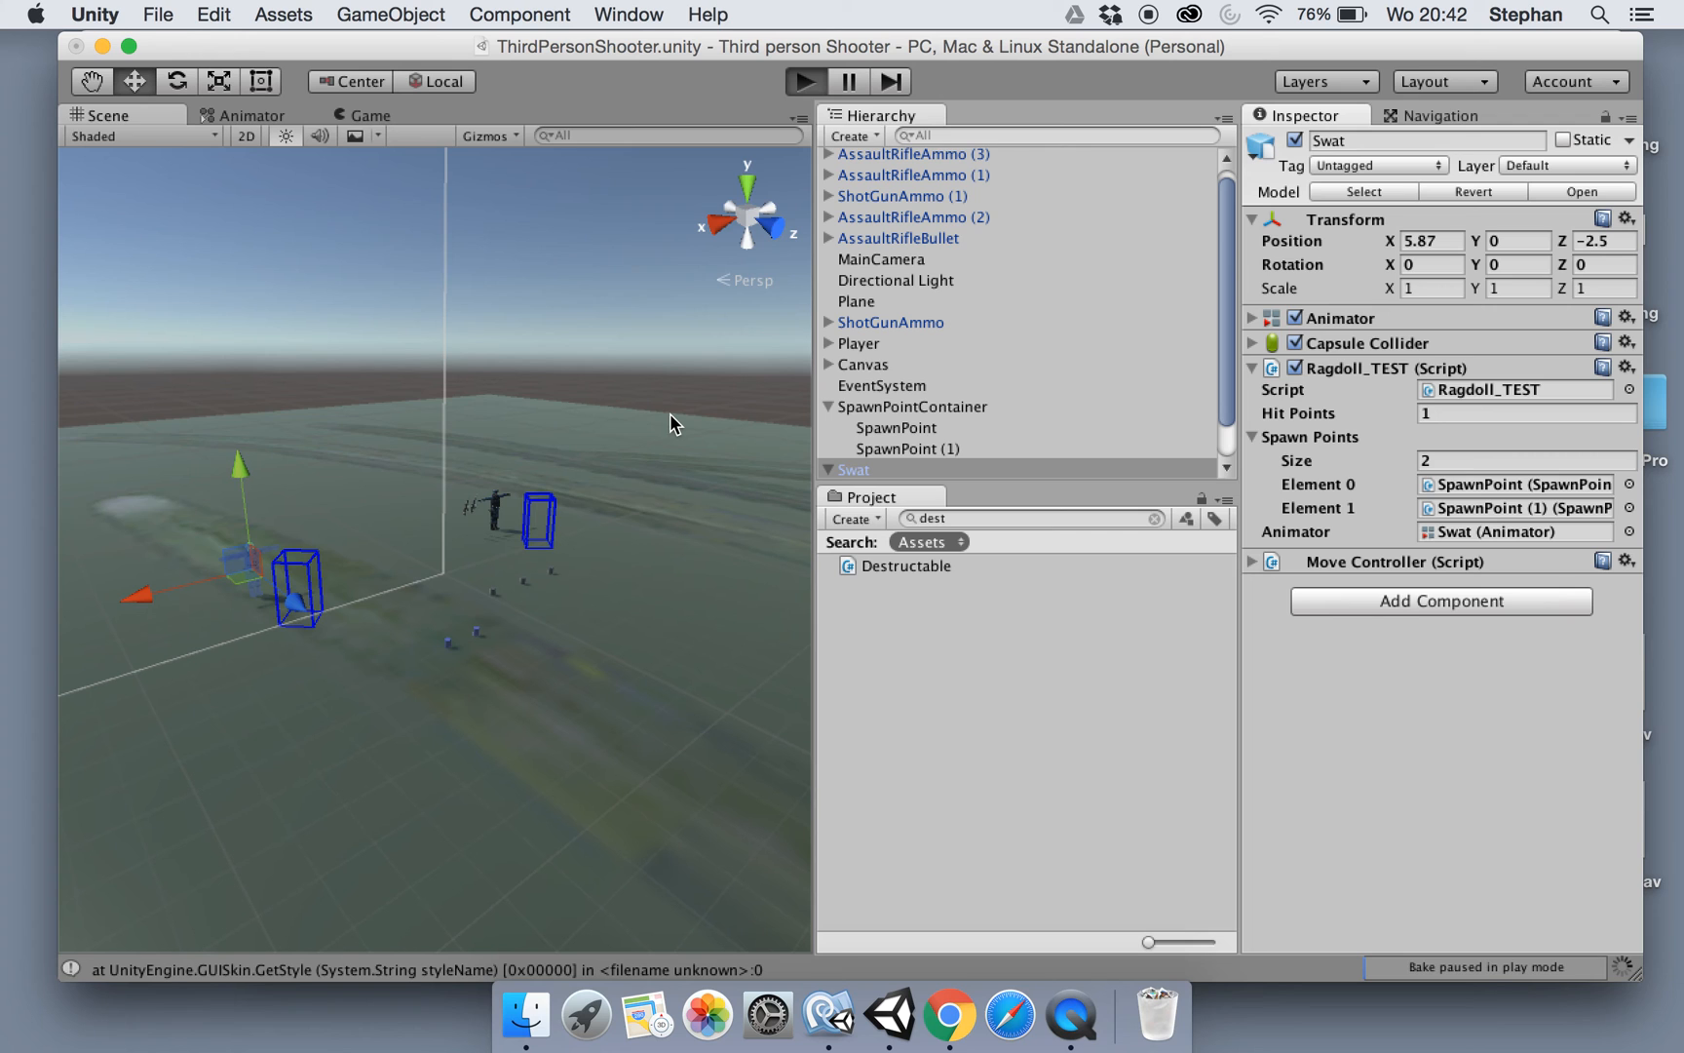
left_click(370, 115)
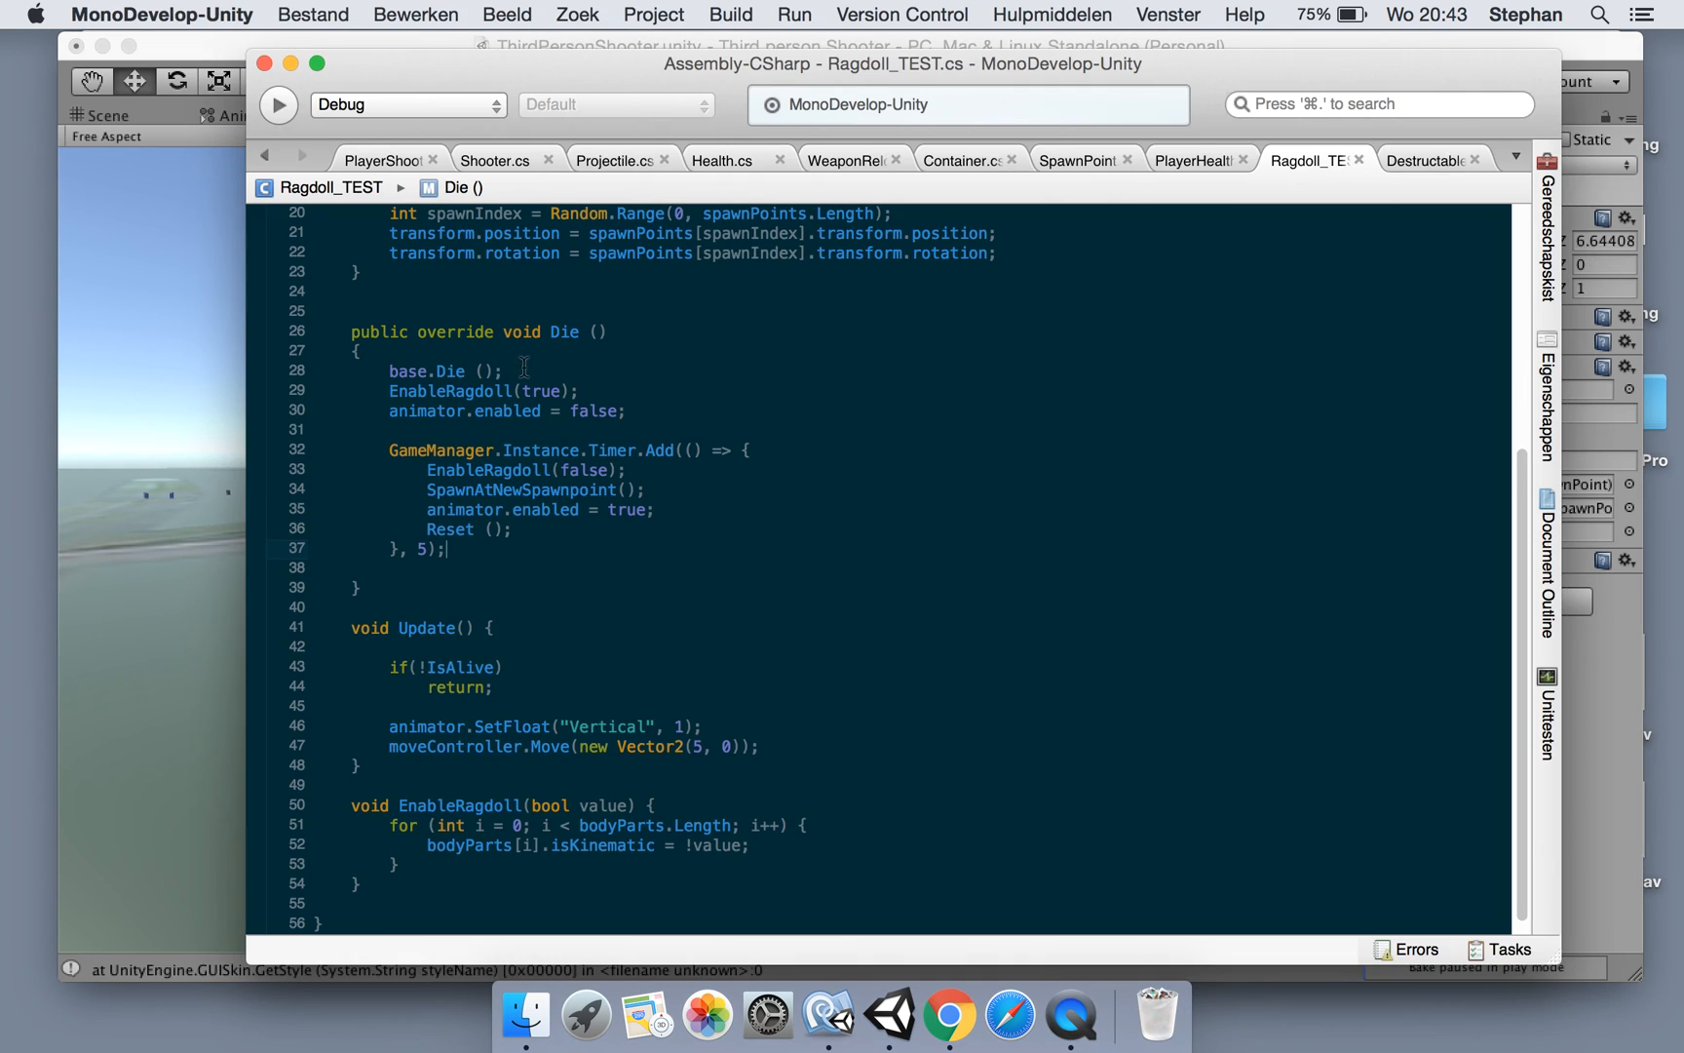
left_click(888, 1014)
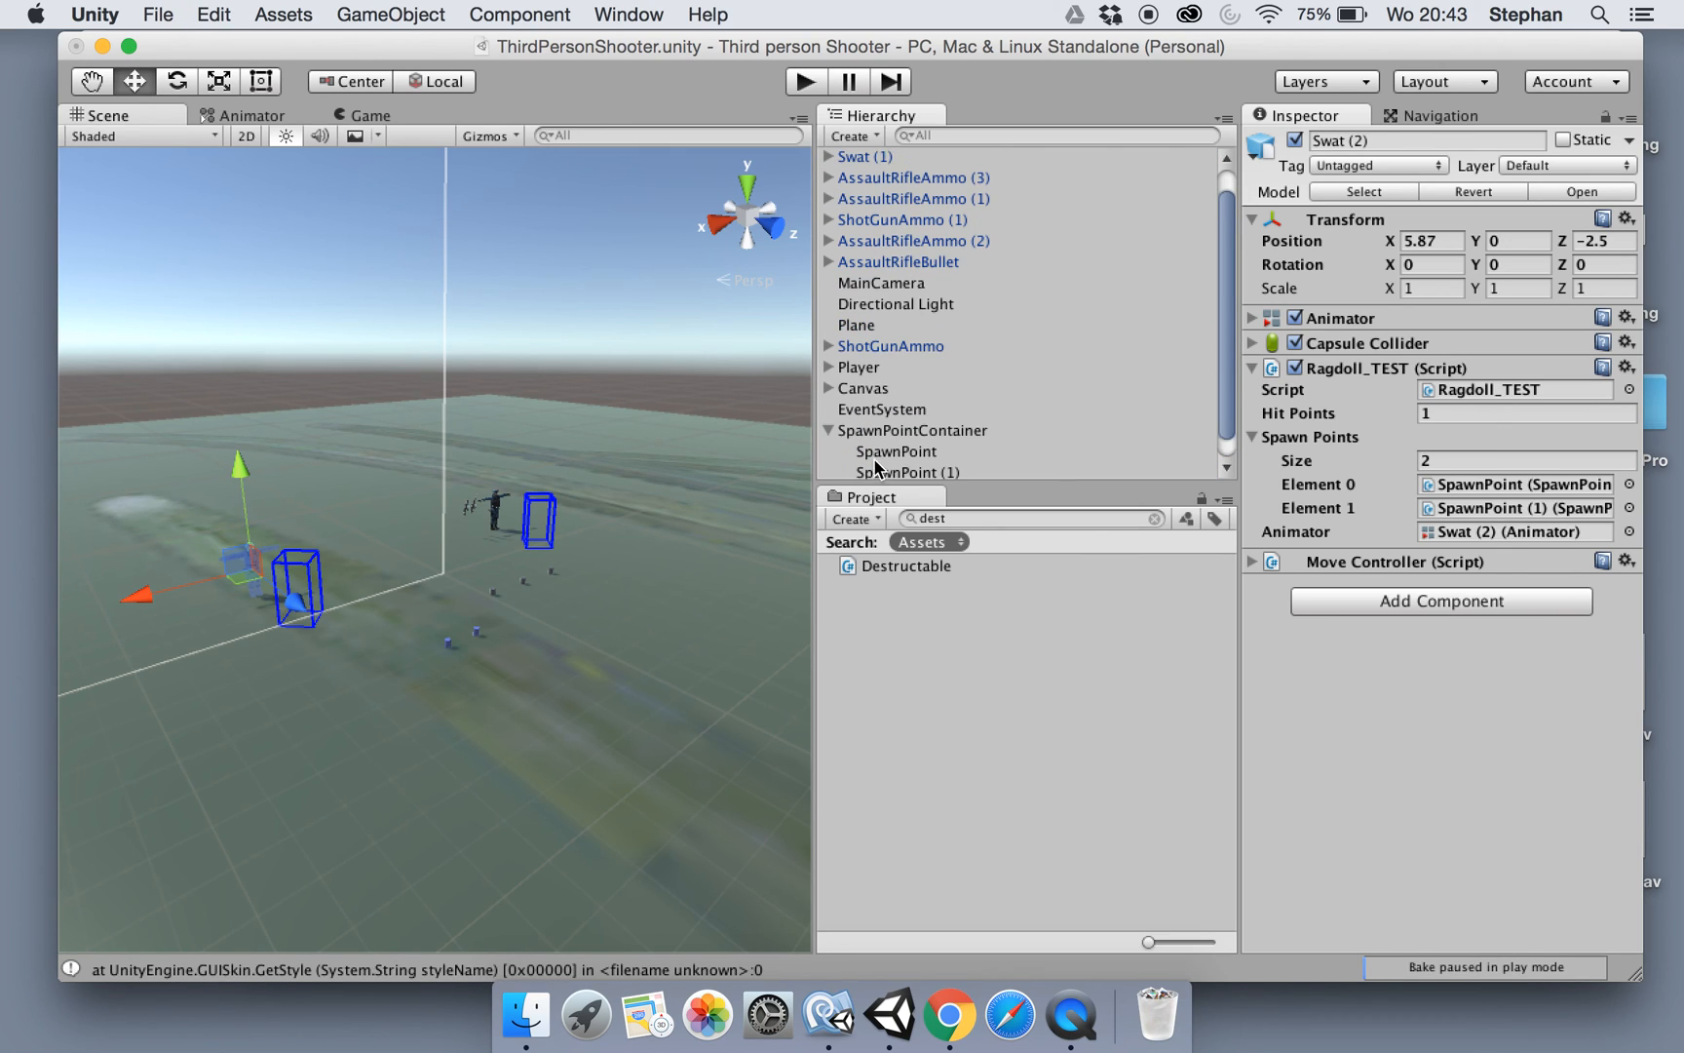
Duplicate the Swat soldier into spread-out copies up to Swat (3) and play the scene
left_click_drag(249, 542, 214, 505)
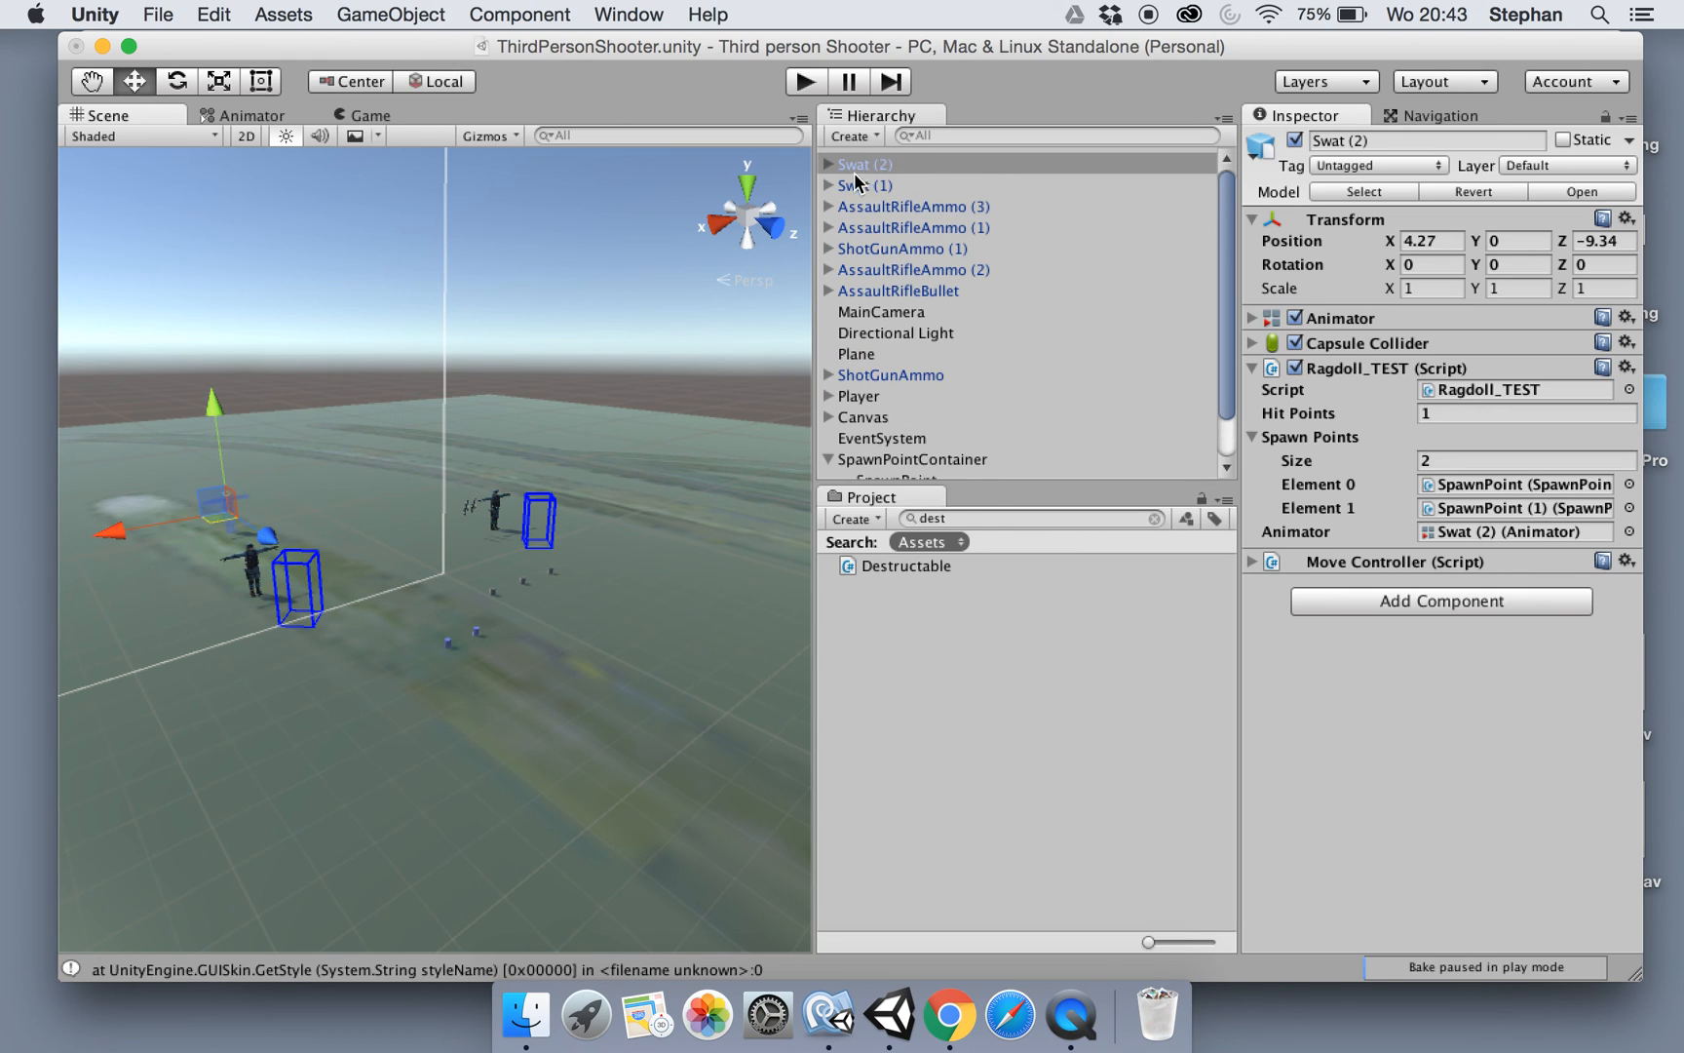
left_click(865, 186)
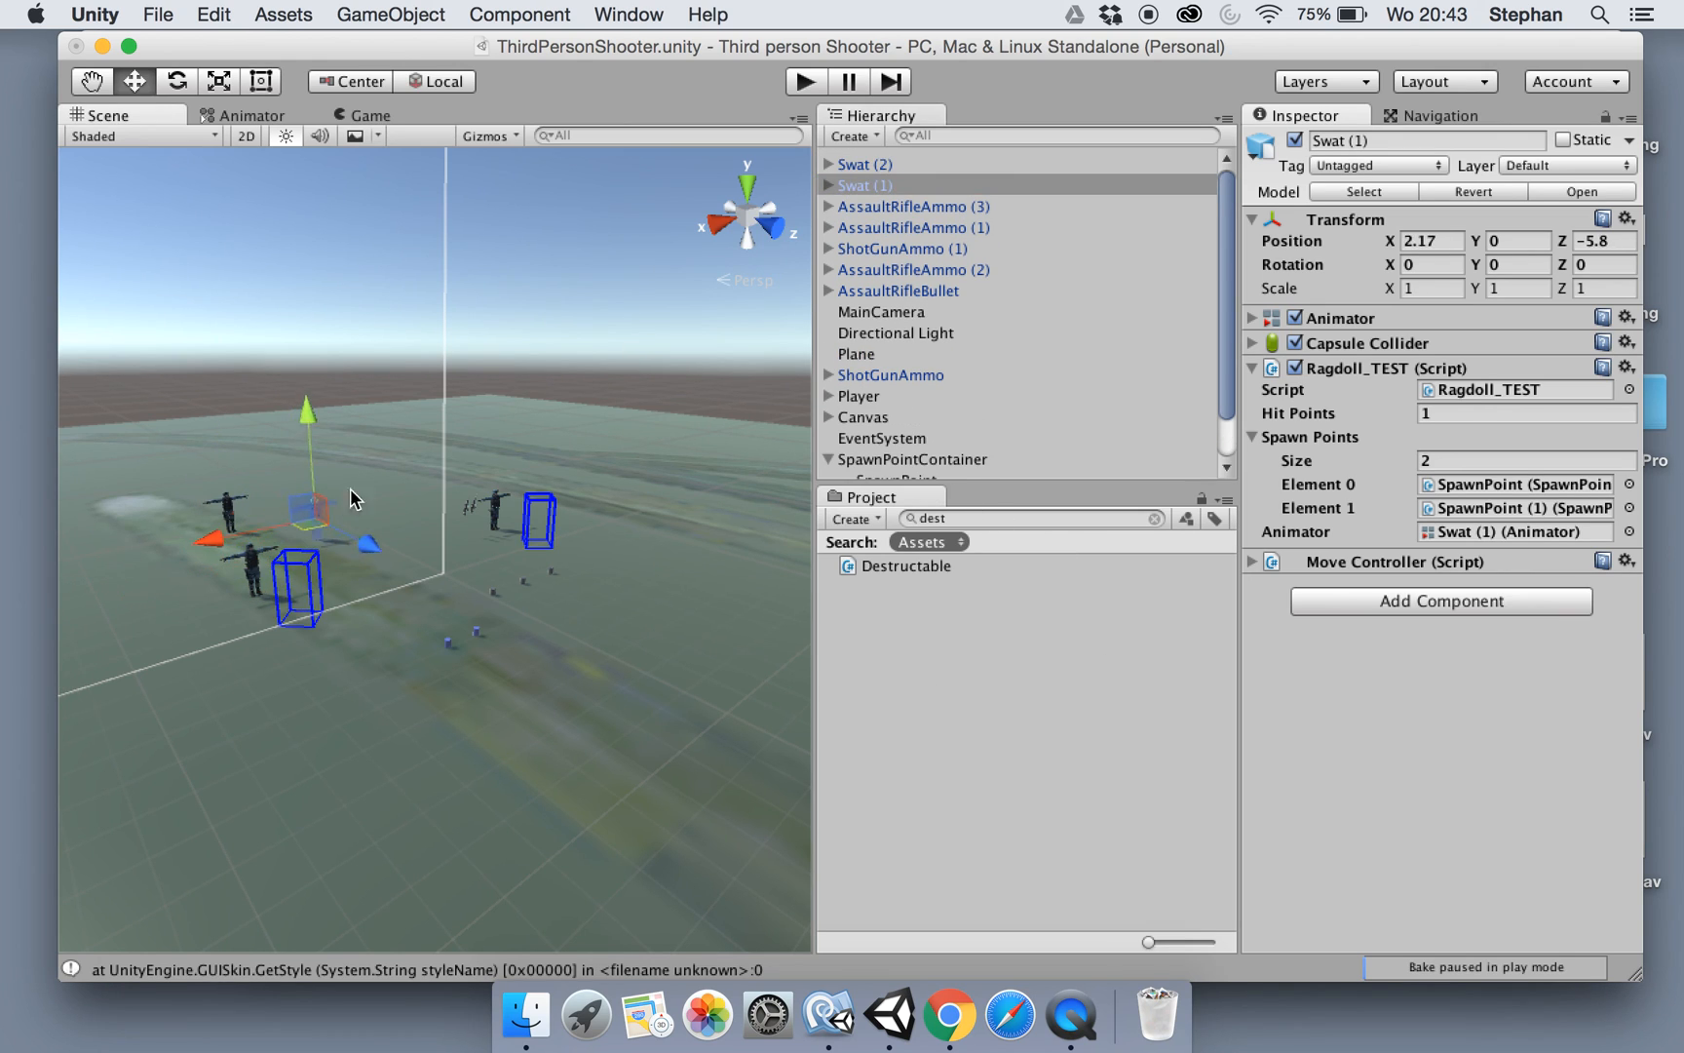
left_click(863, 163)
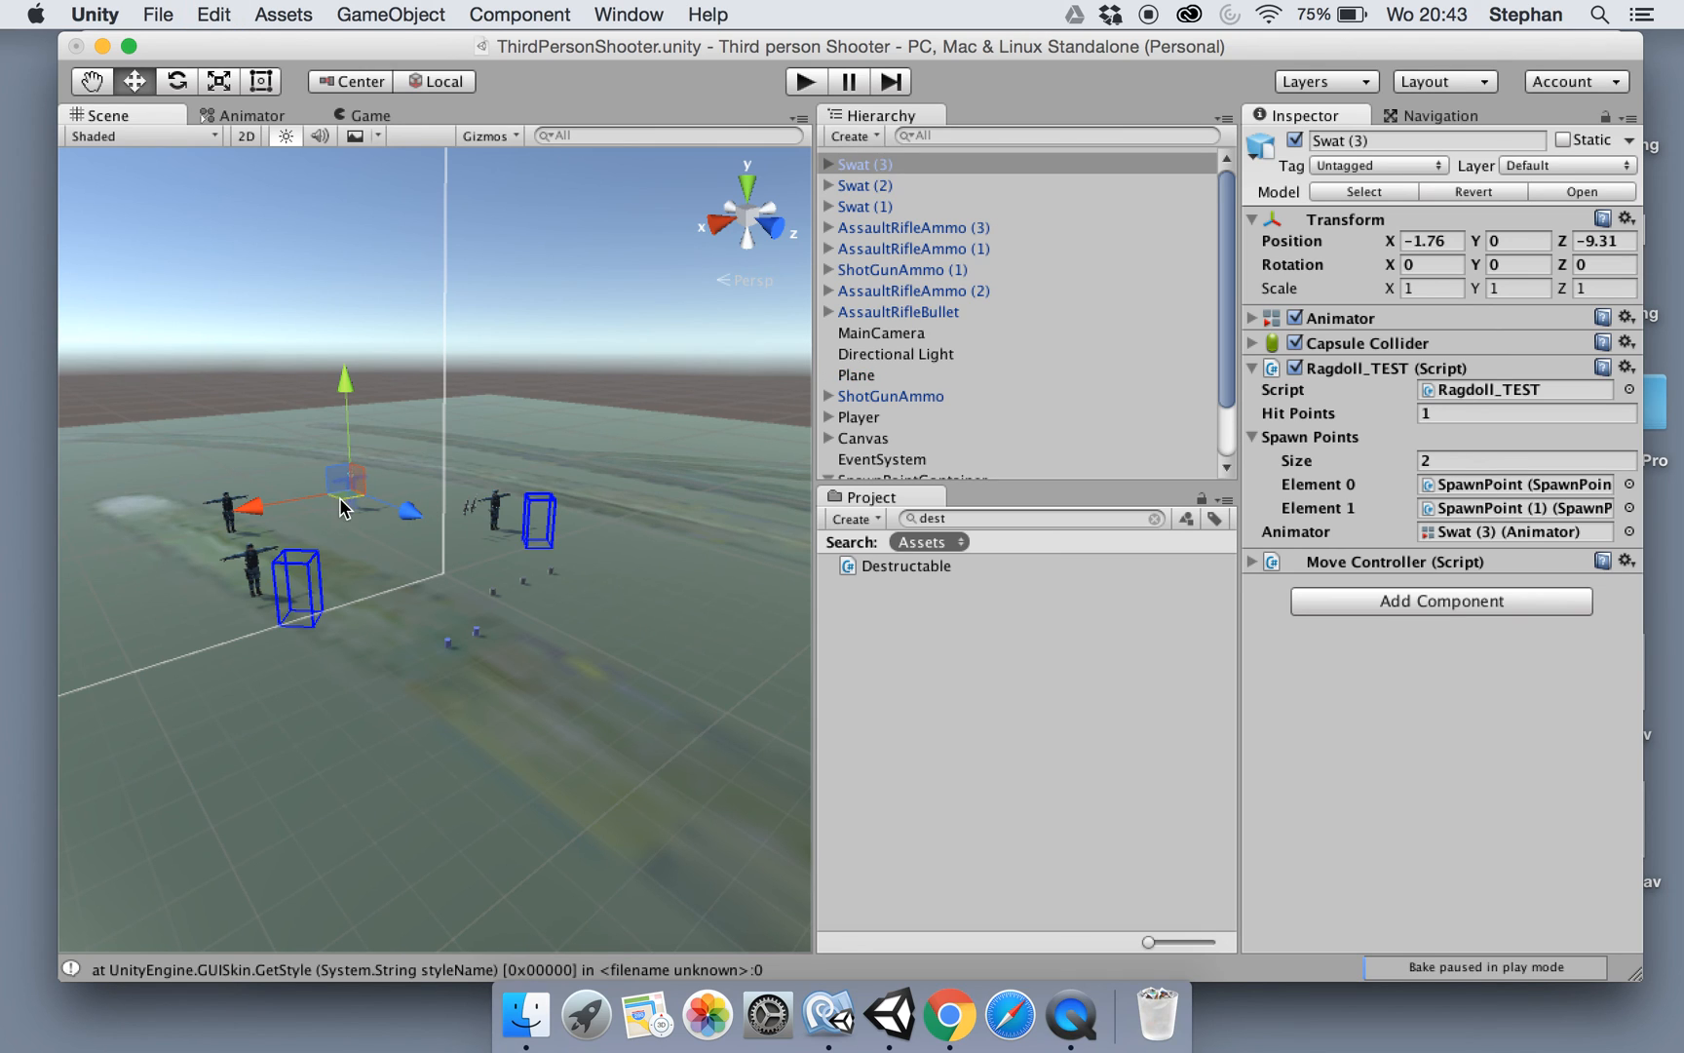
left_click(803, 80)
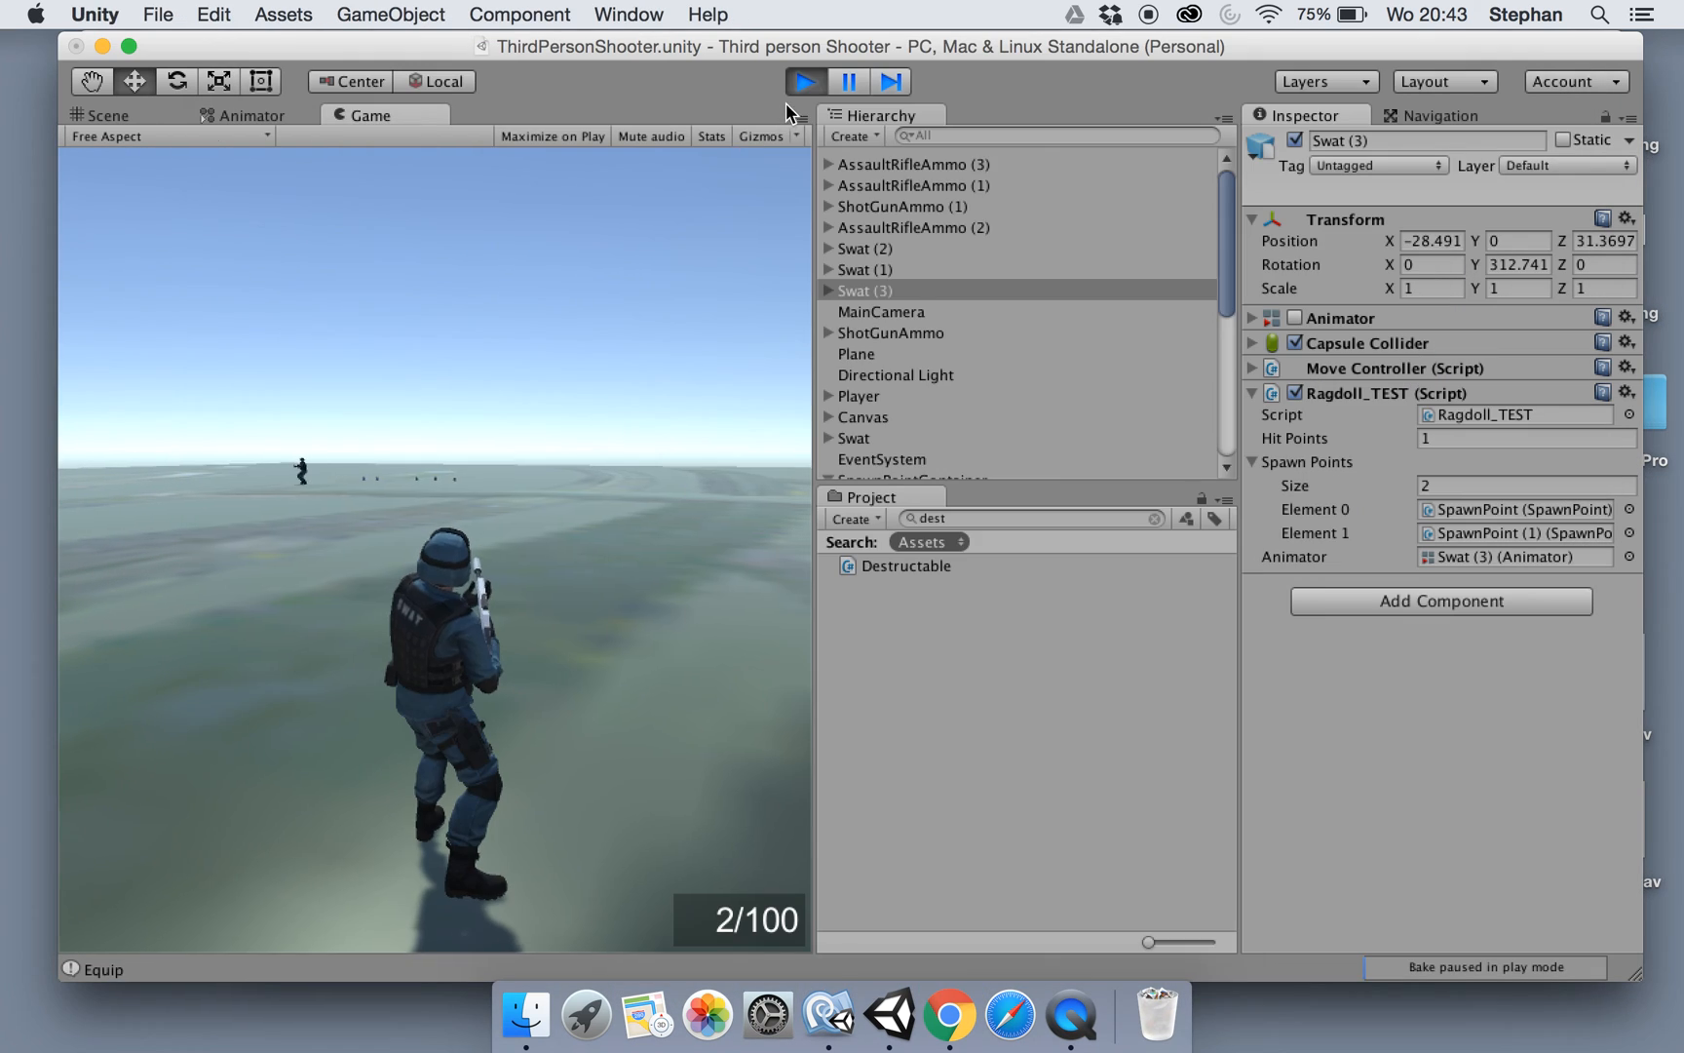
left_click(103, 115)
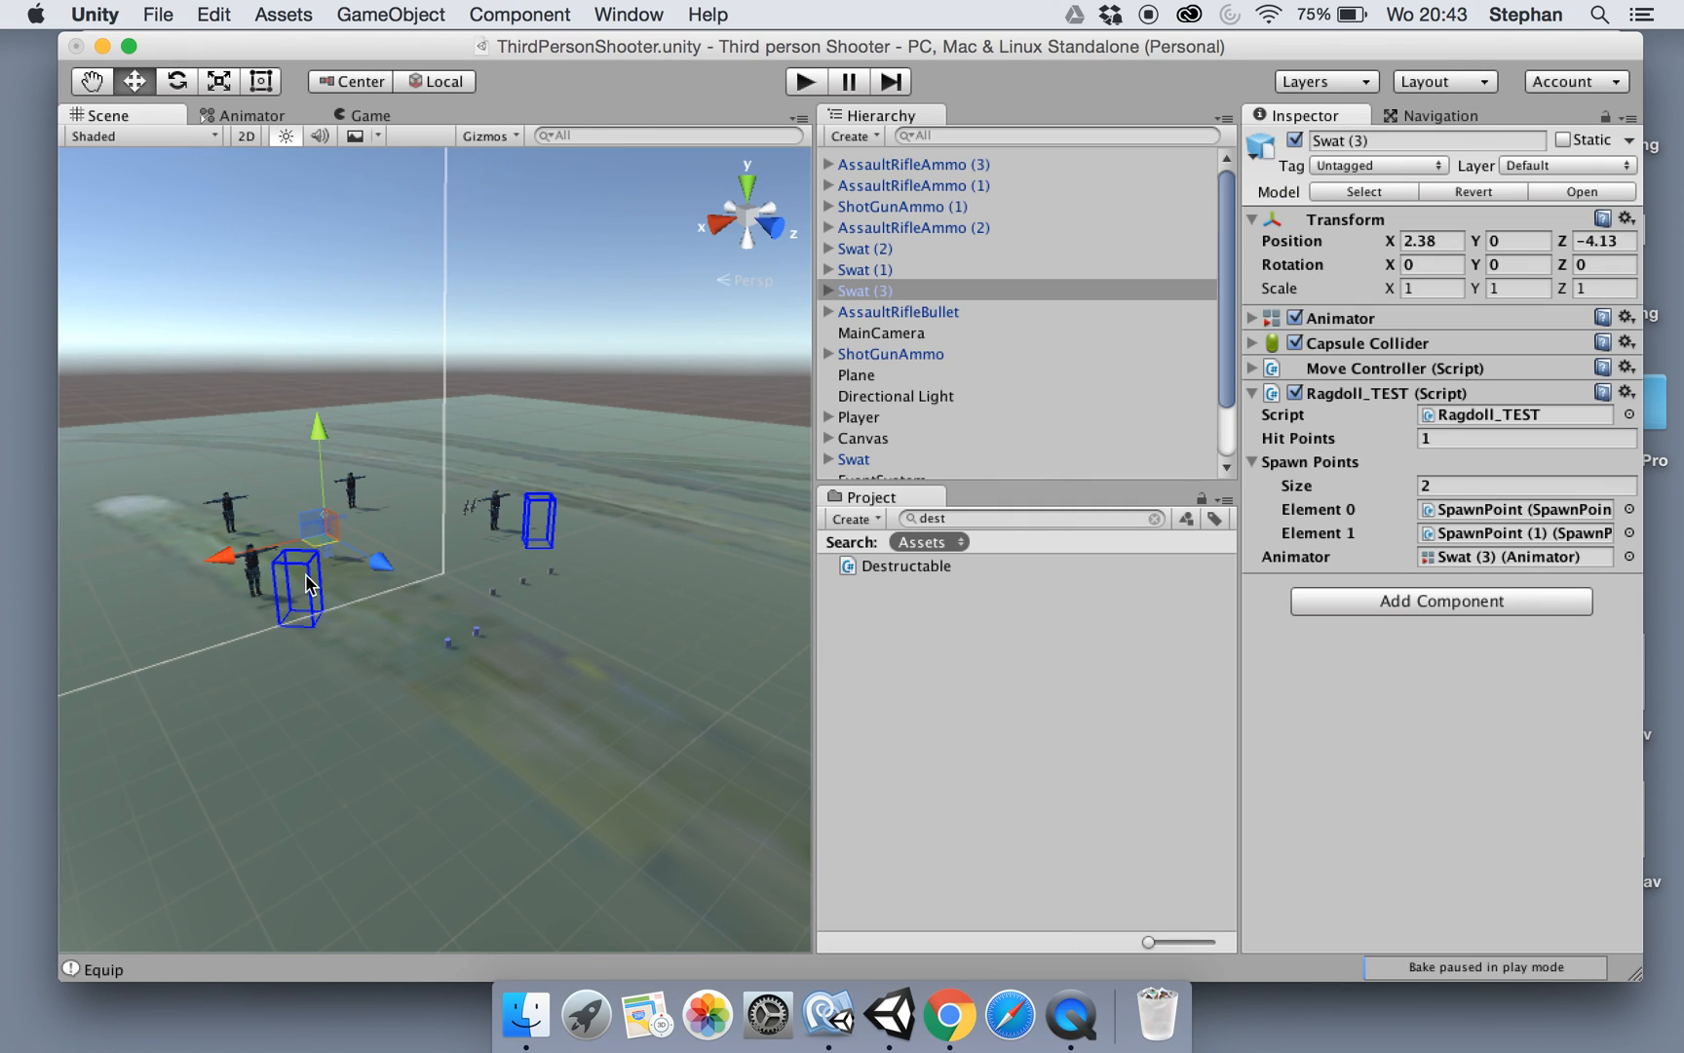
mouse_move(421, 583)
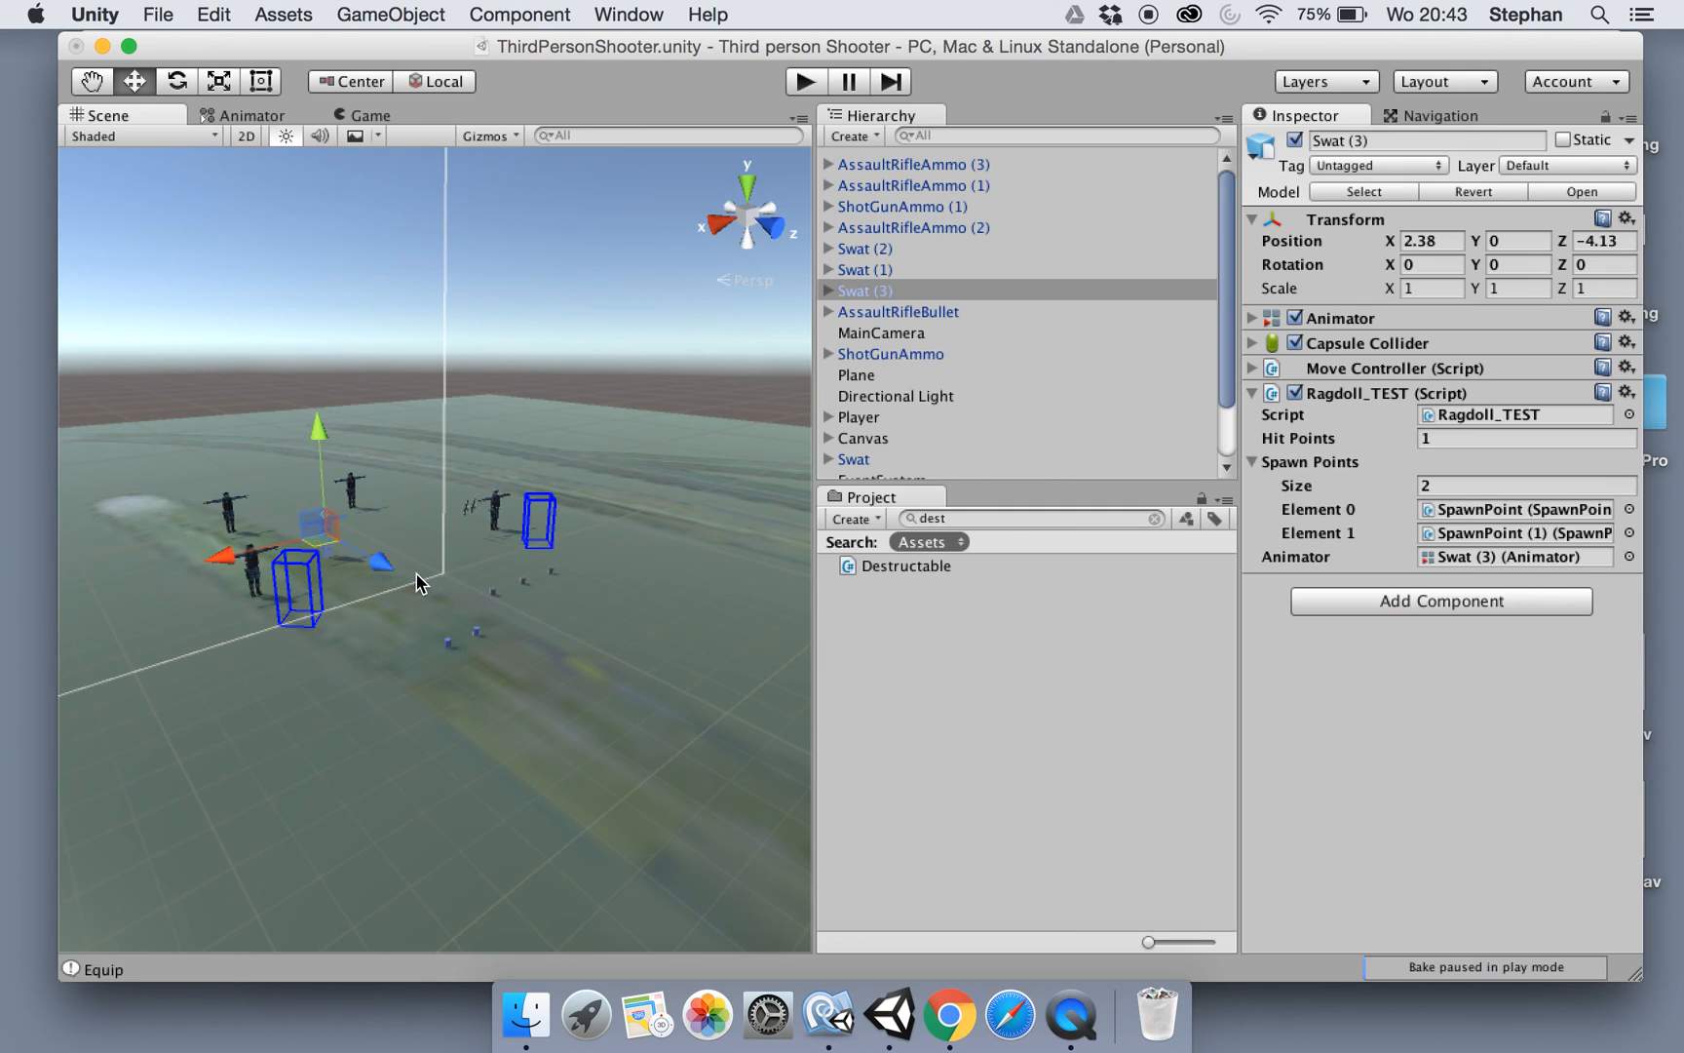